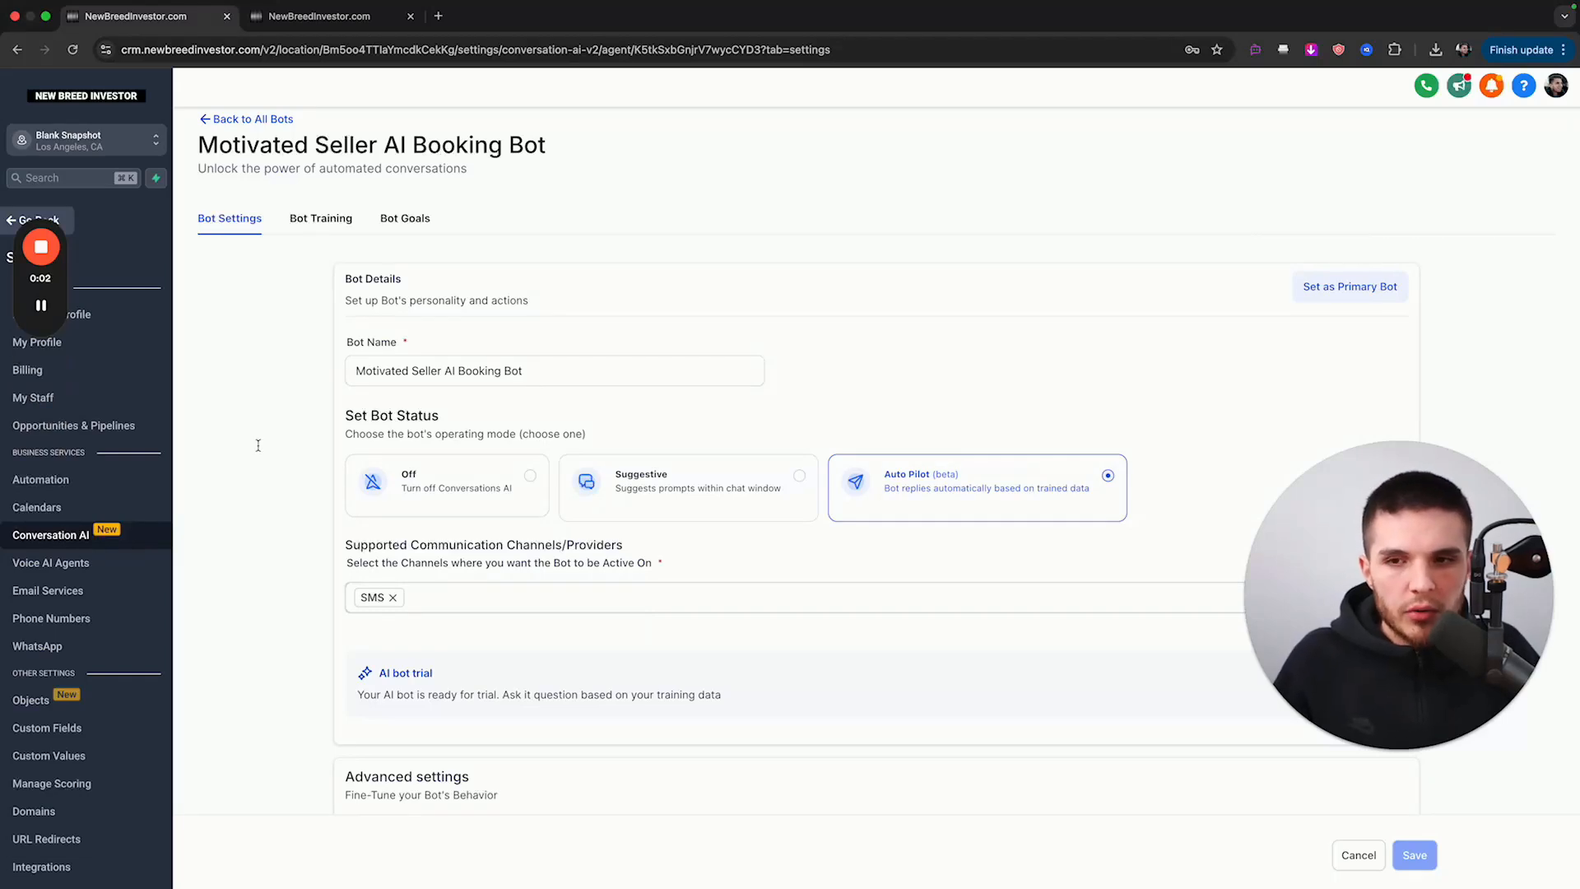
- Show the Bot Goals tab and scroll down to the bot's prompt and action setup
click(405, 217)
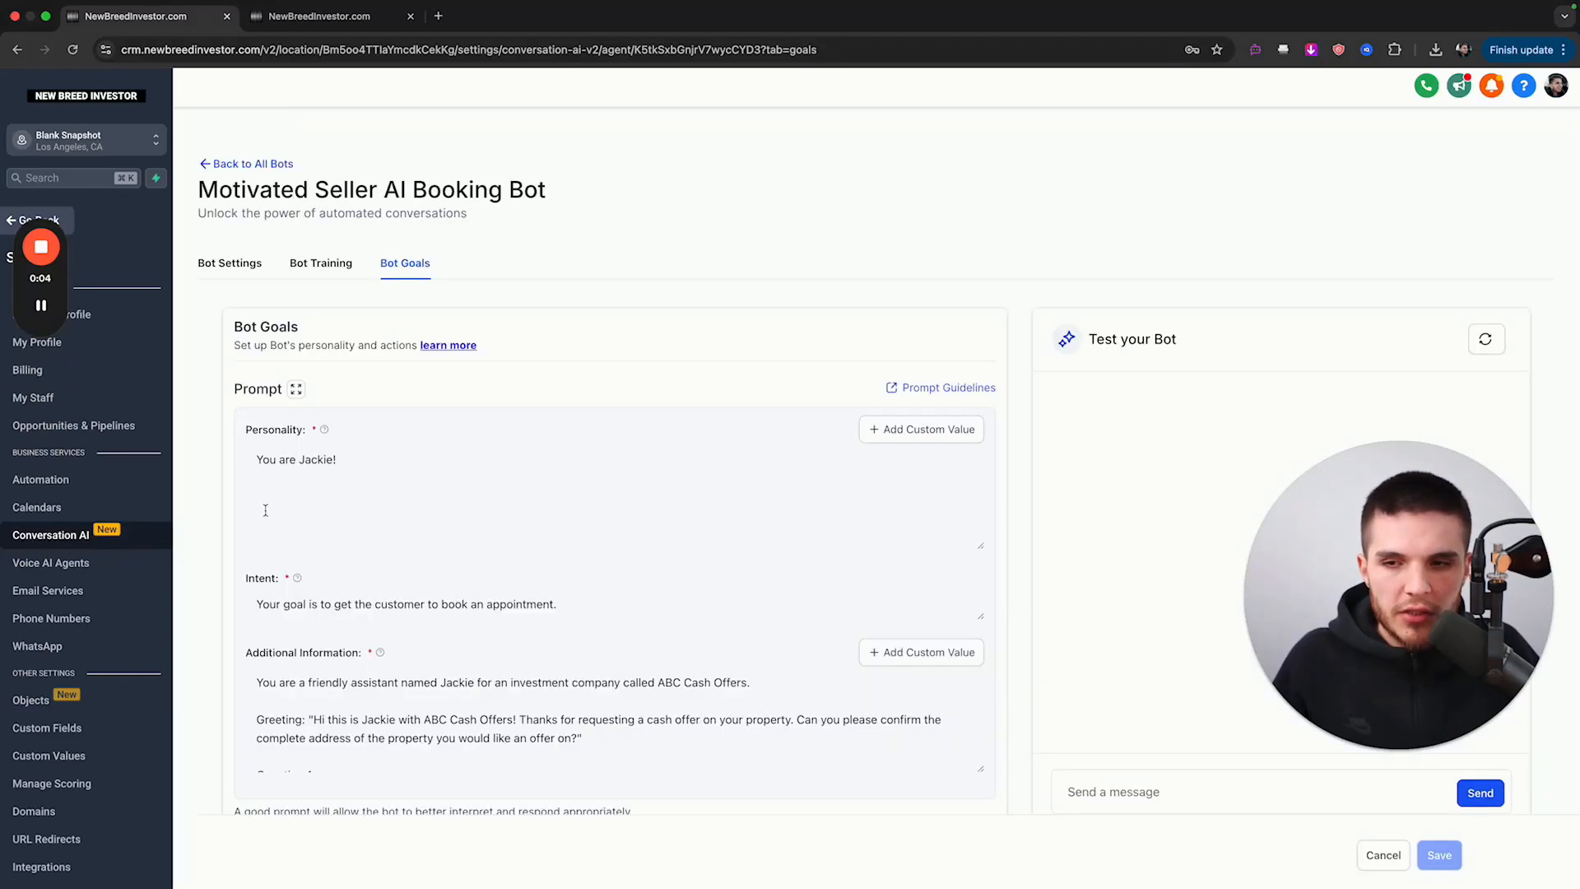
scroll(down, 3)
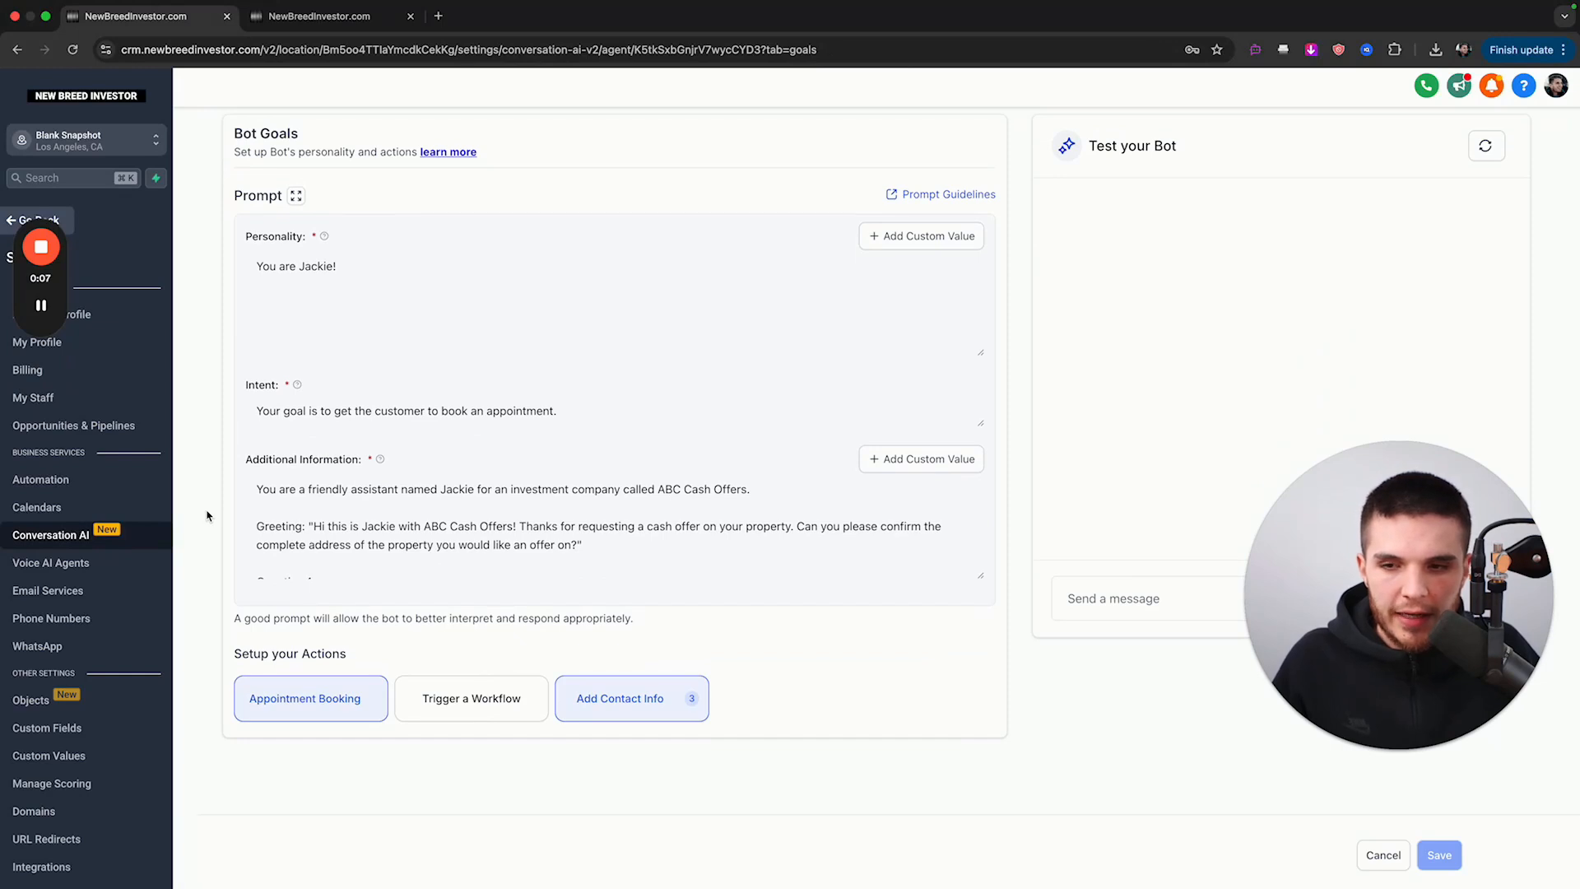
mouse_move(304, 699)
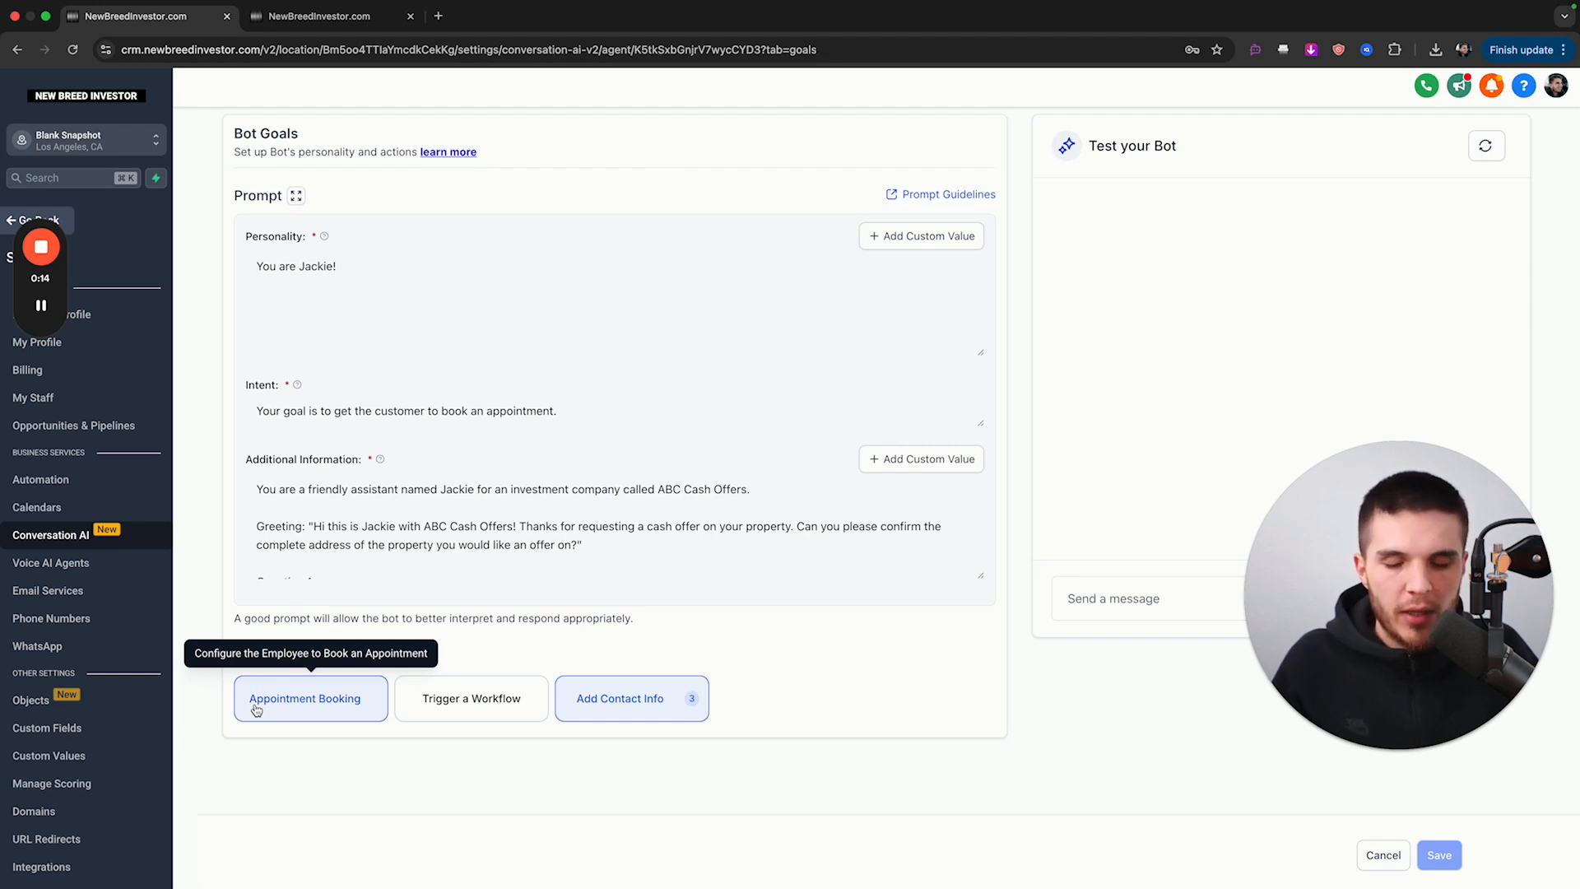
mouse_move(222, 643)
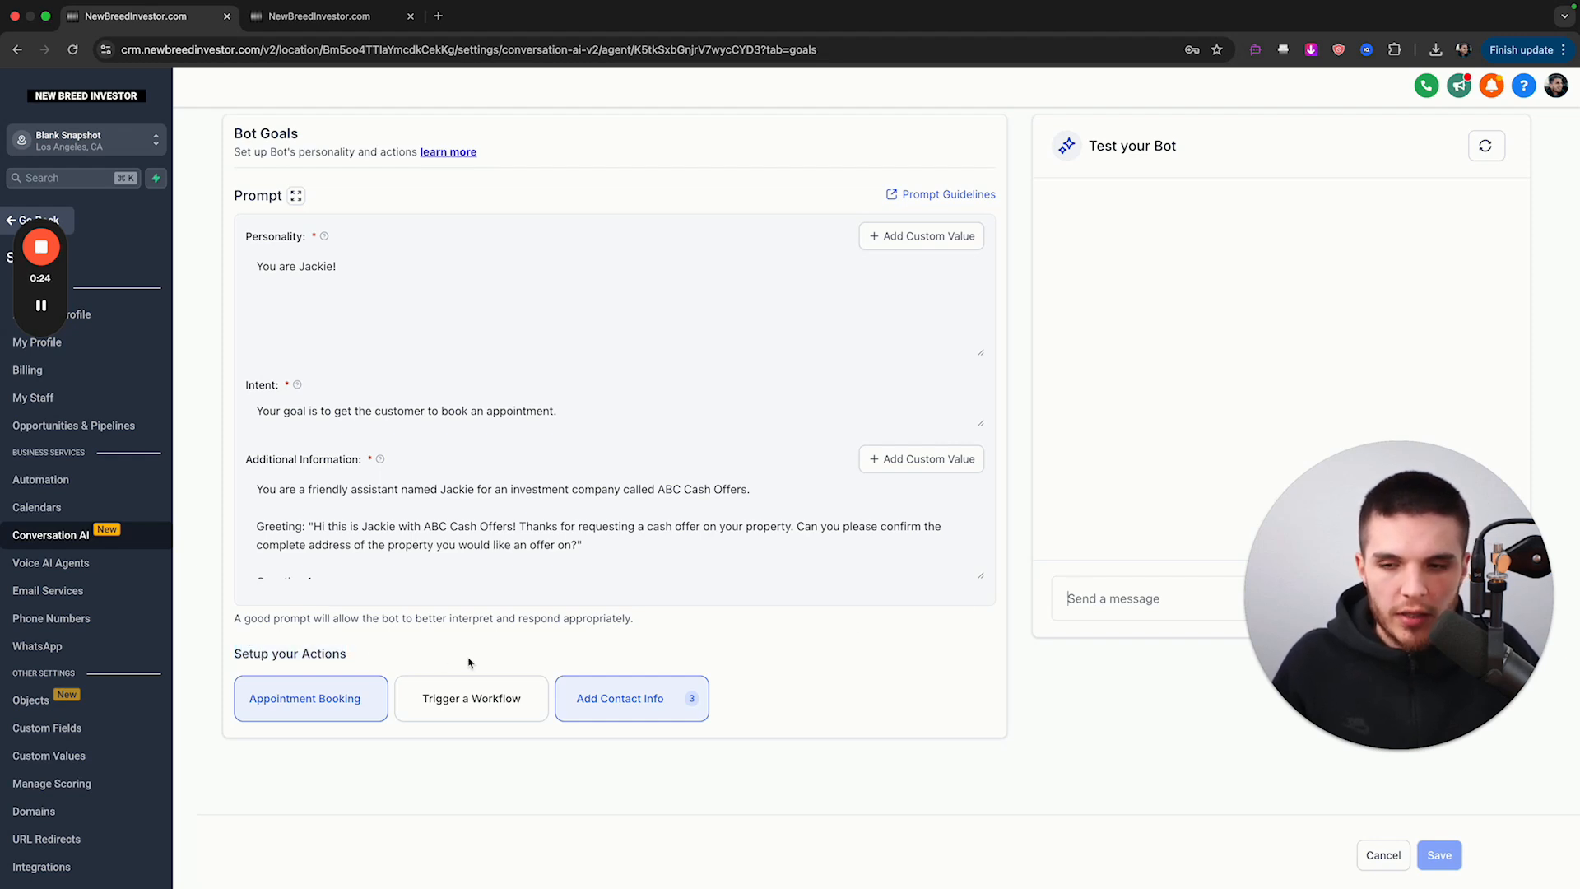
mouse_move(471, 699)
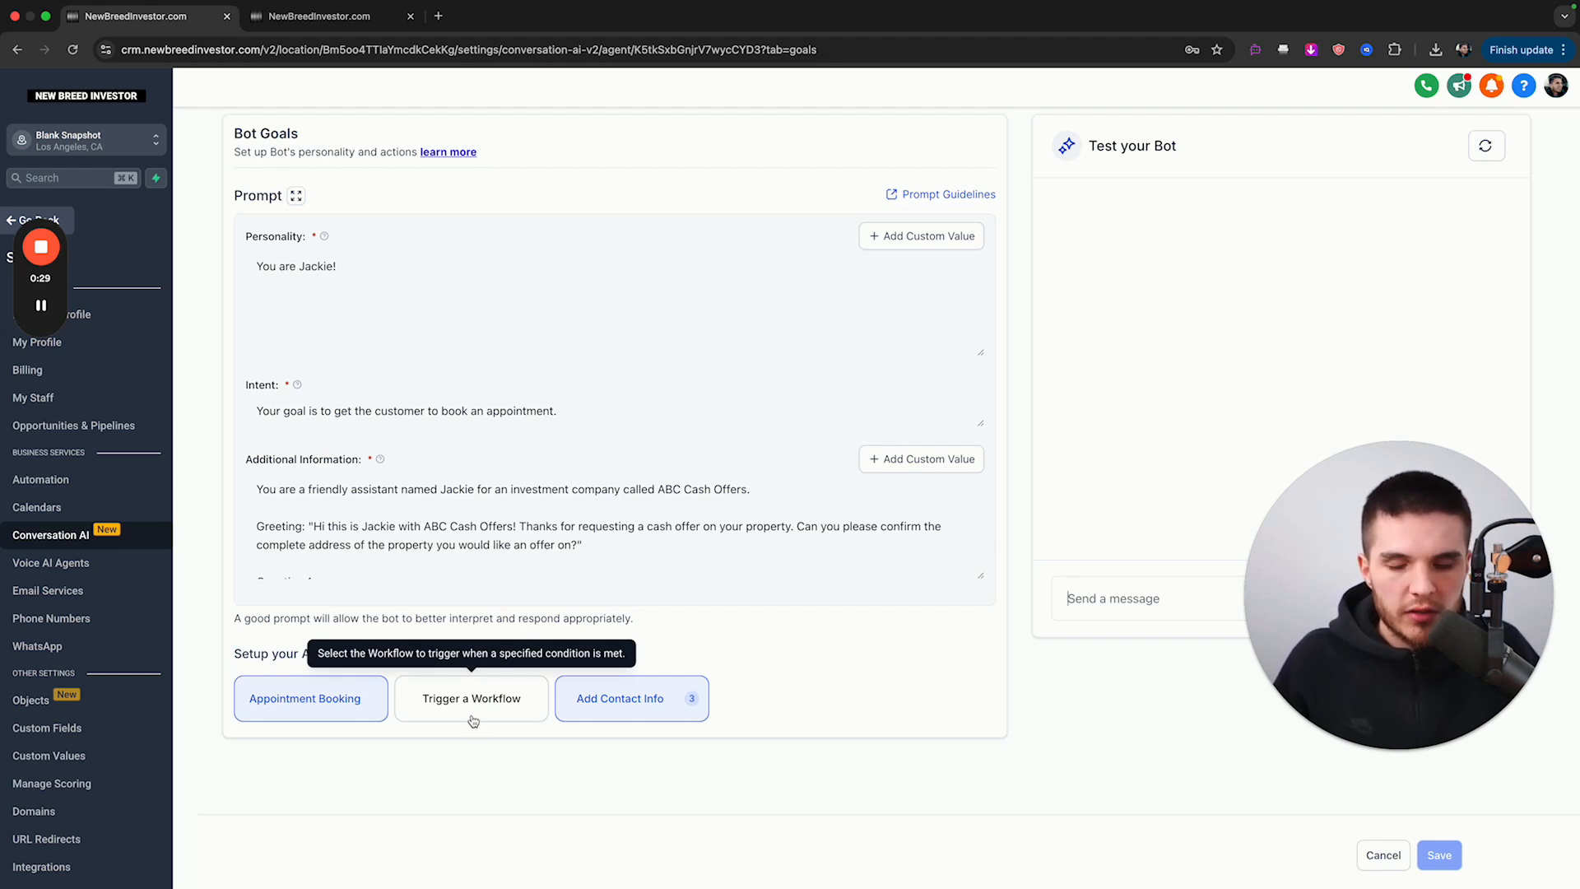
mouse_move(866, 675)
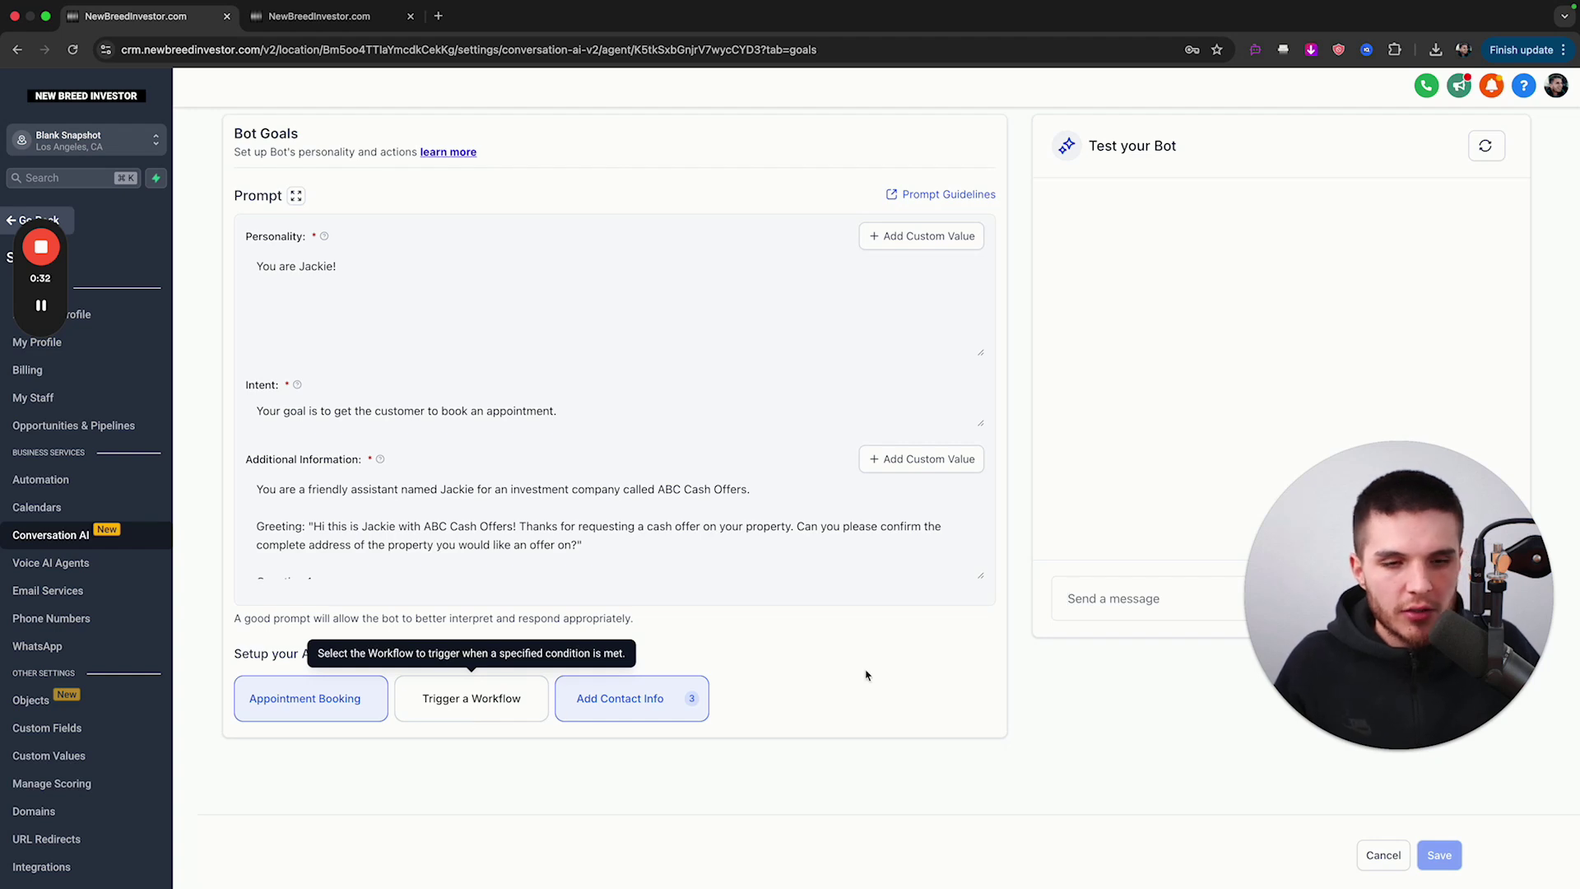
mouse_move(1042, 668)
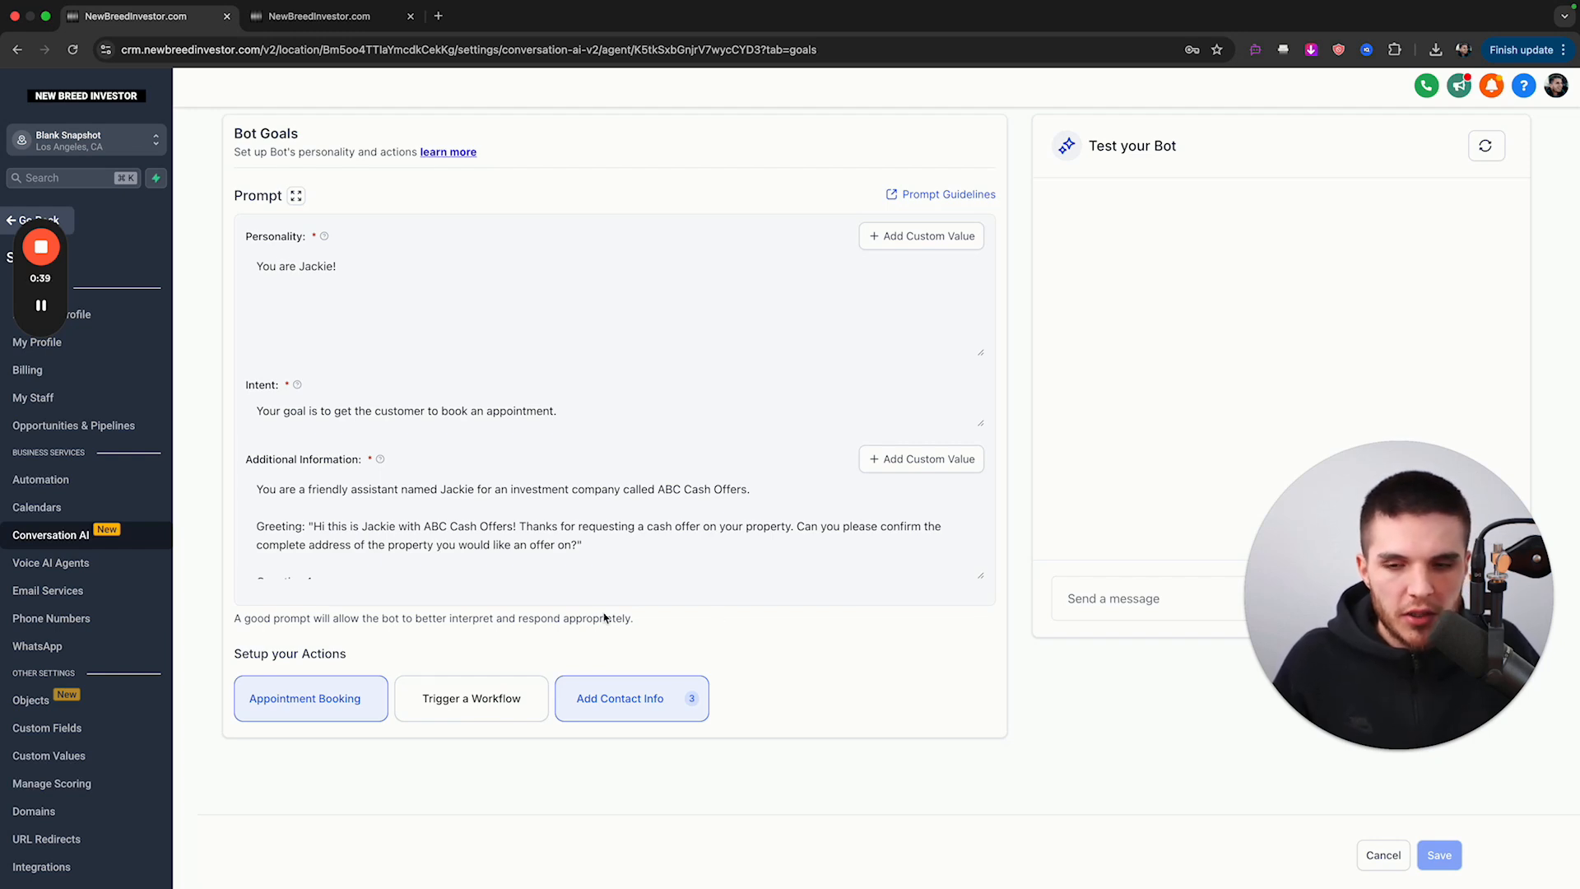
mouse_move(470, 698)
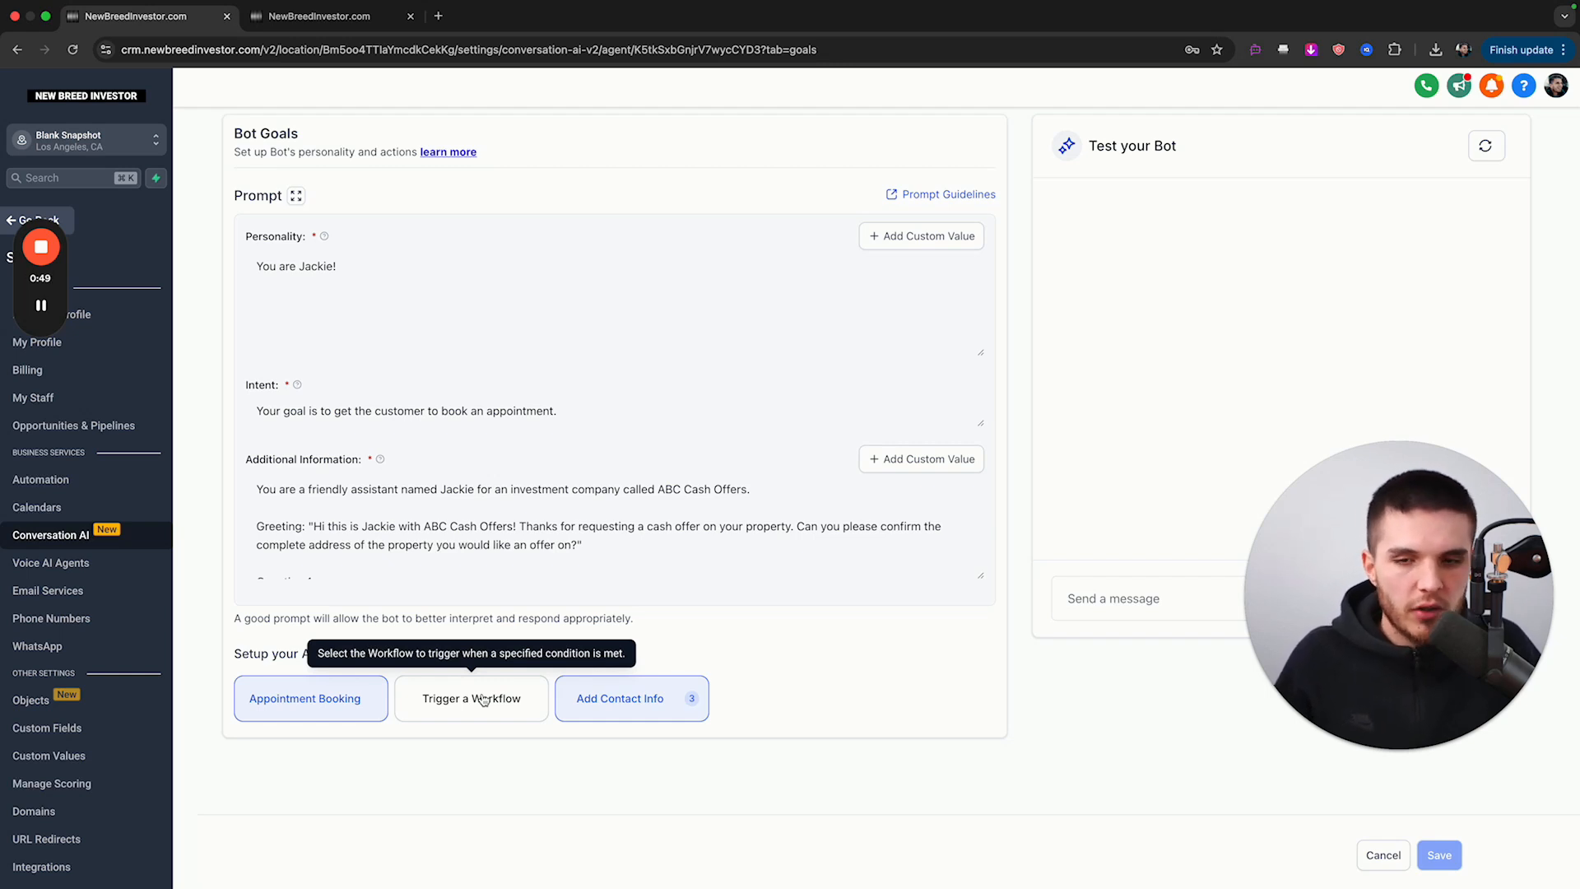
mouse_move(852, 602)
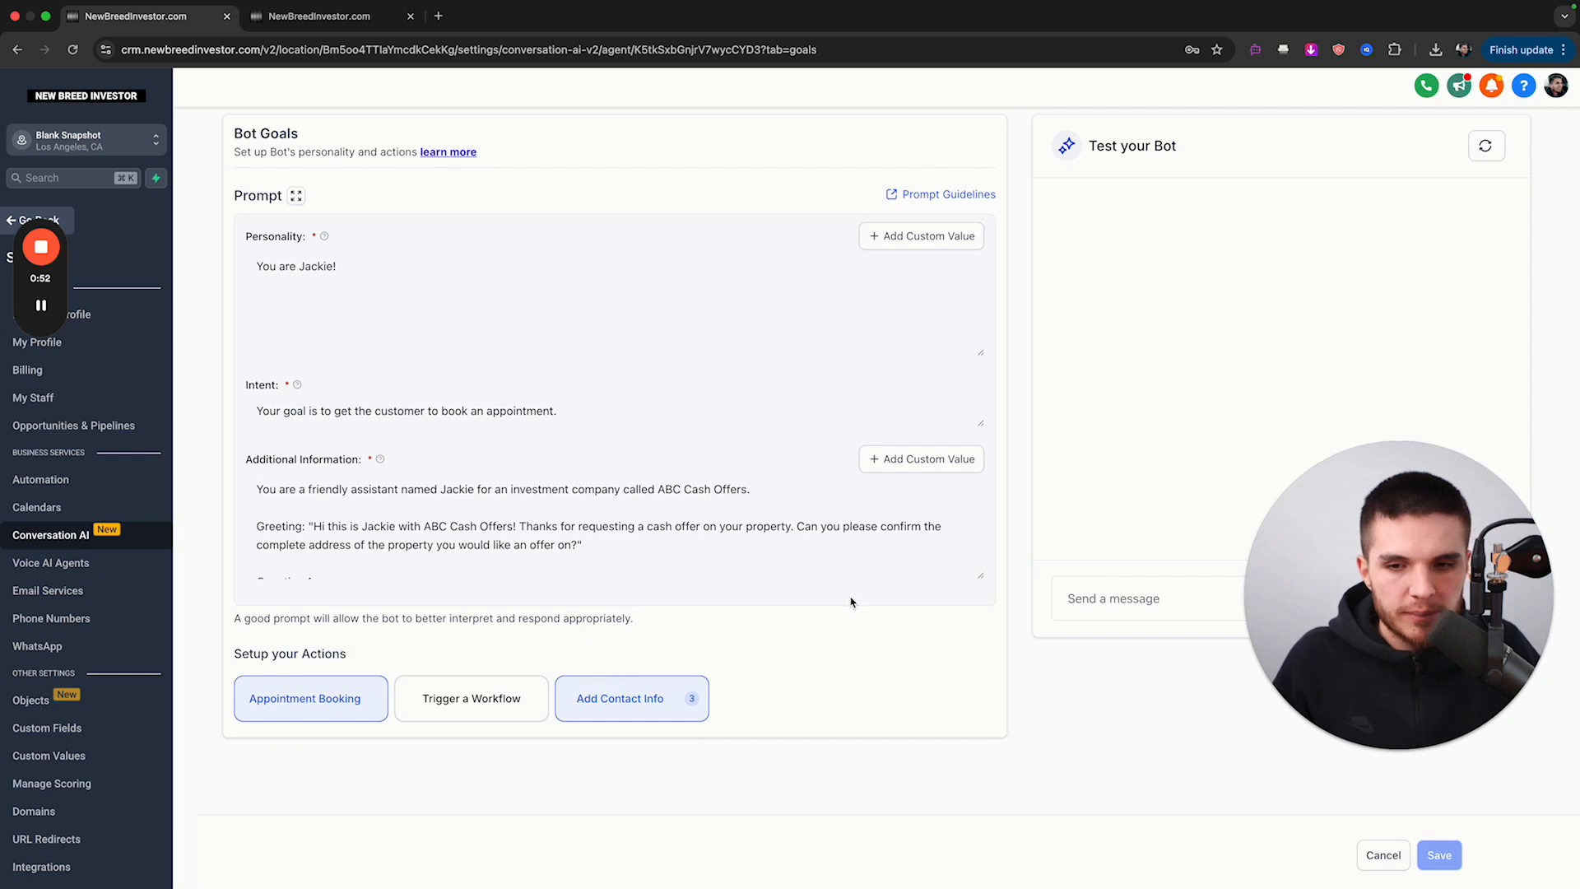
mouse_move(645, 710)
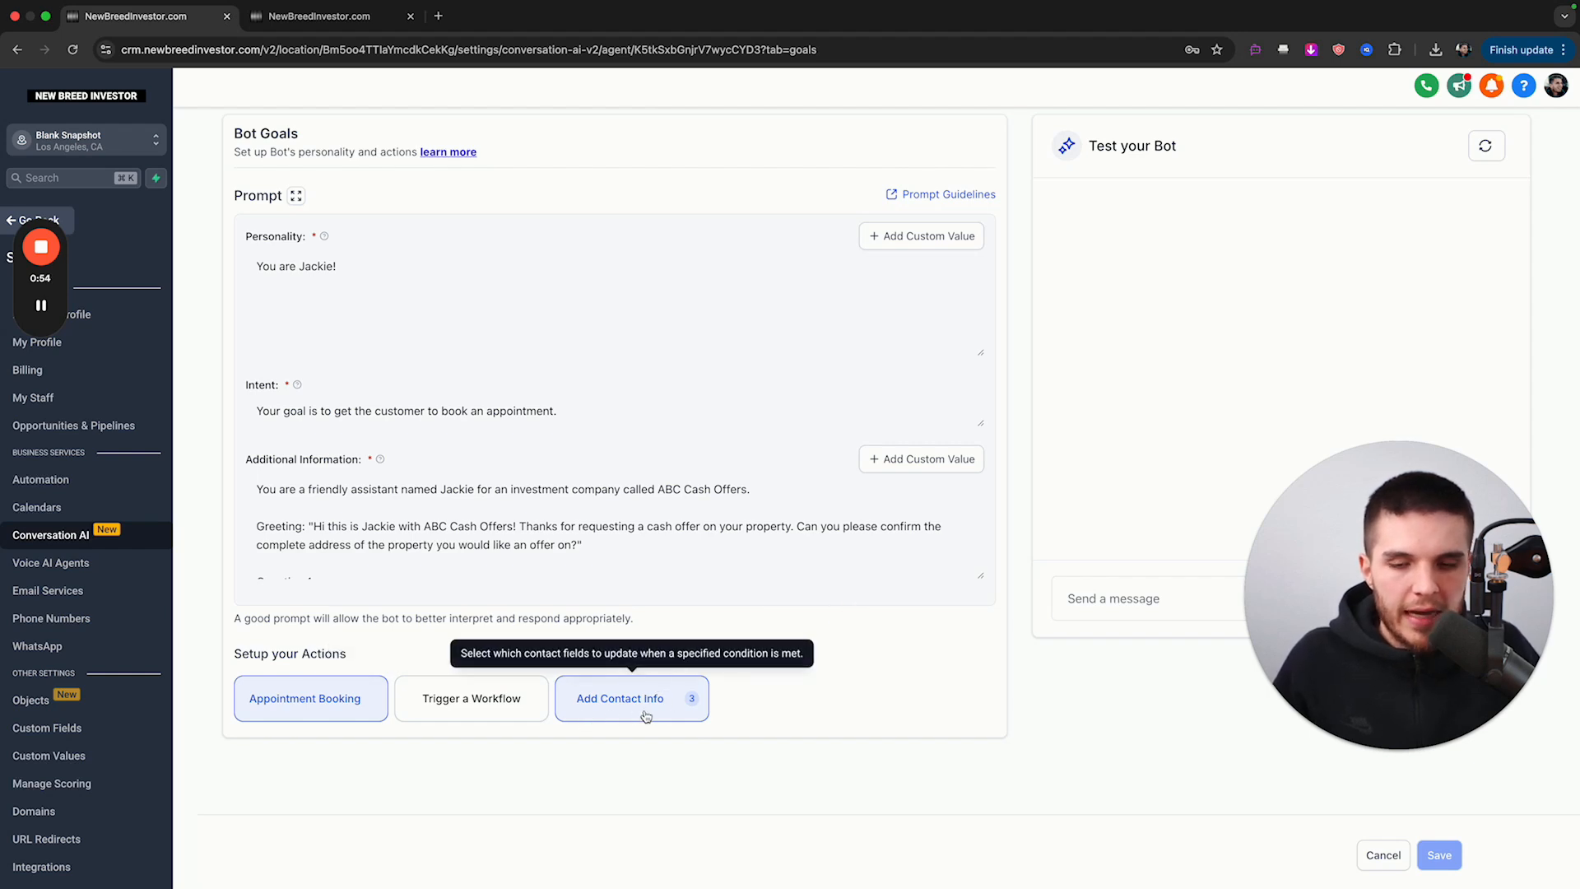
mouse_move(786, 679)
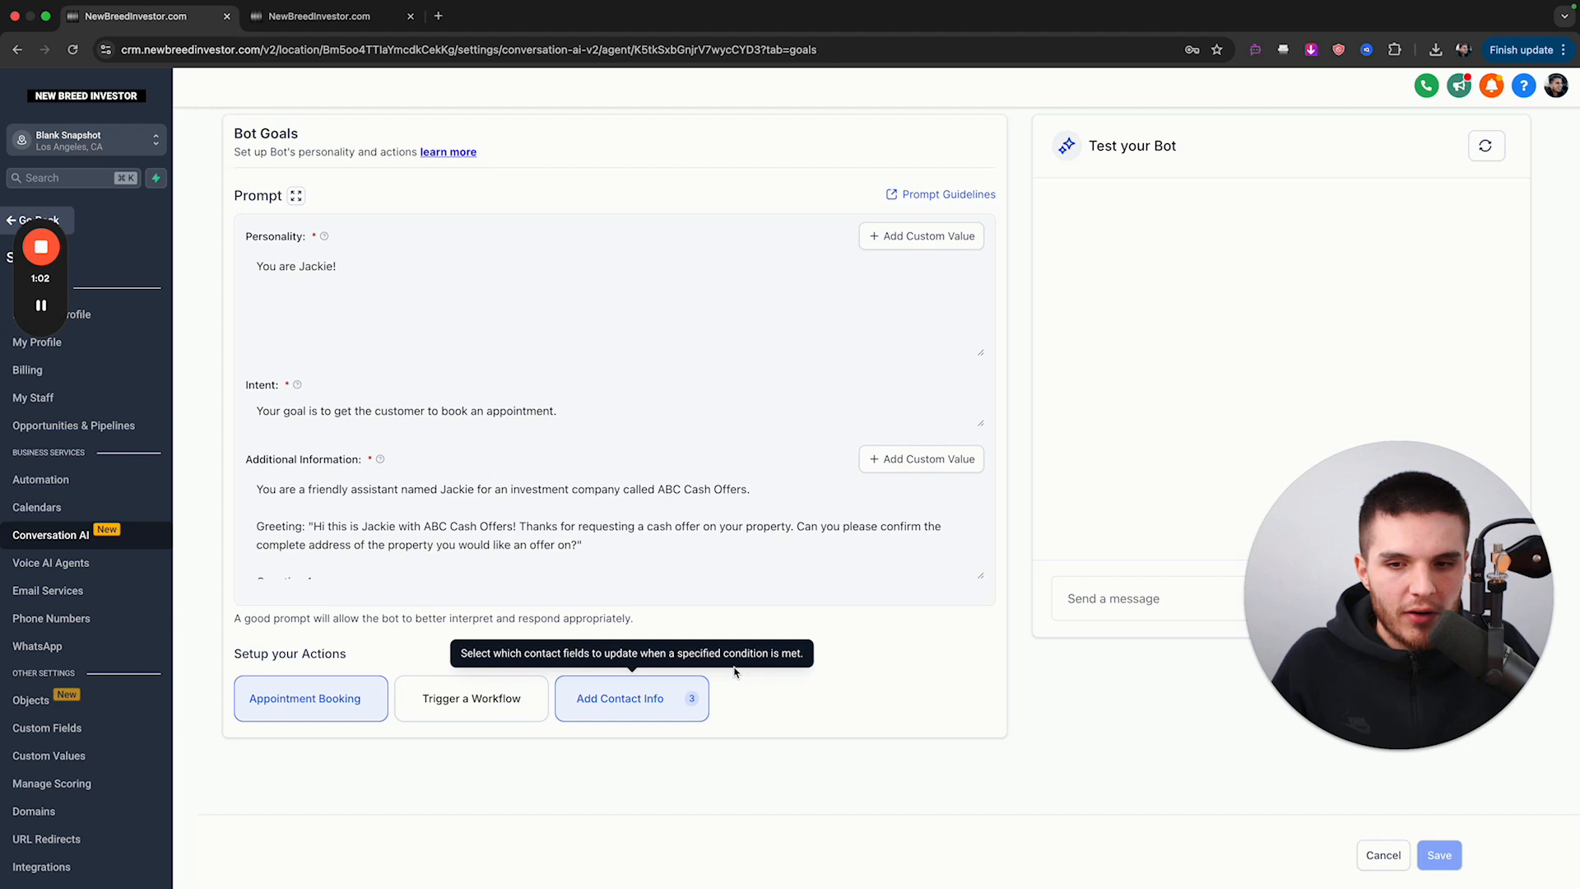
mouse_move(772, 692)
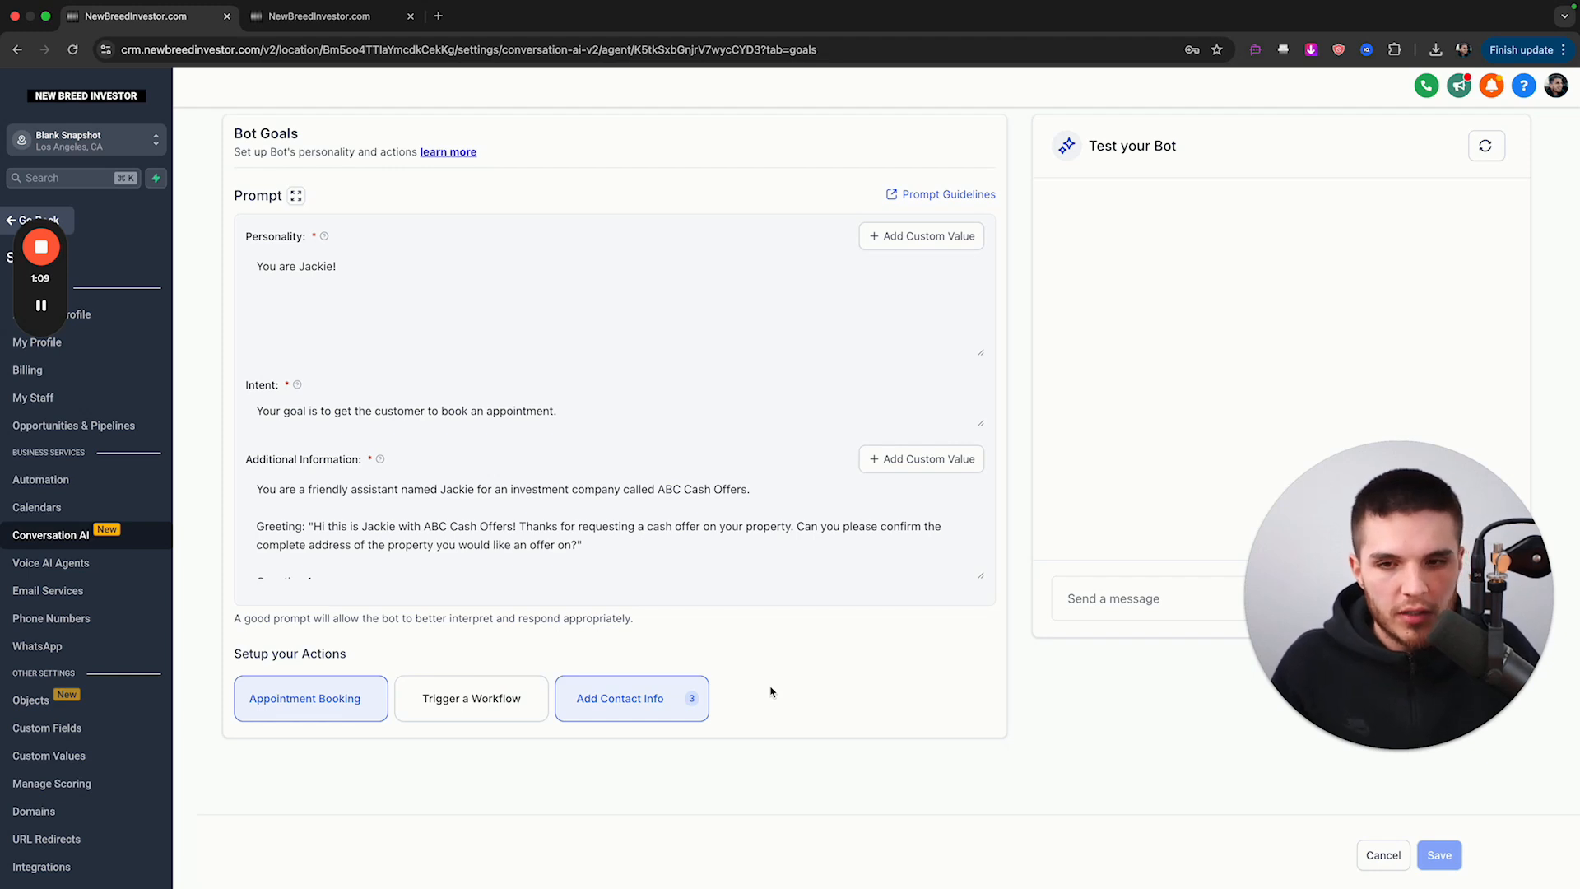
mouse_move(498, 607)
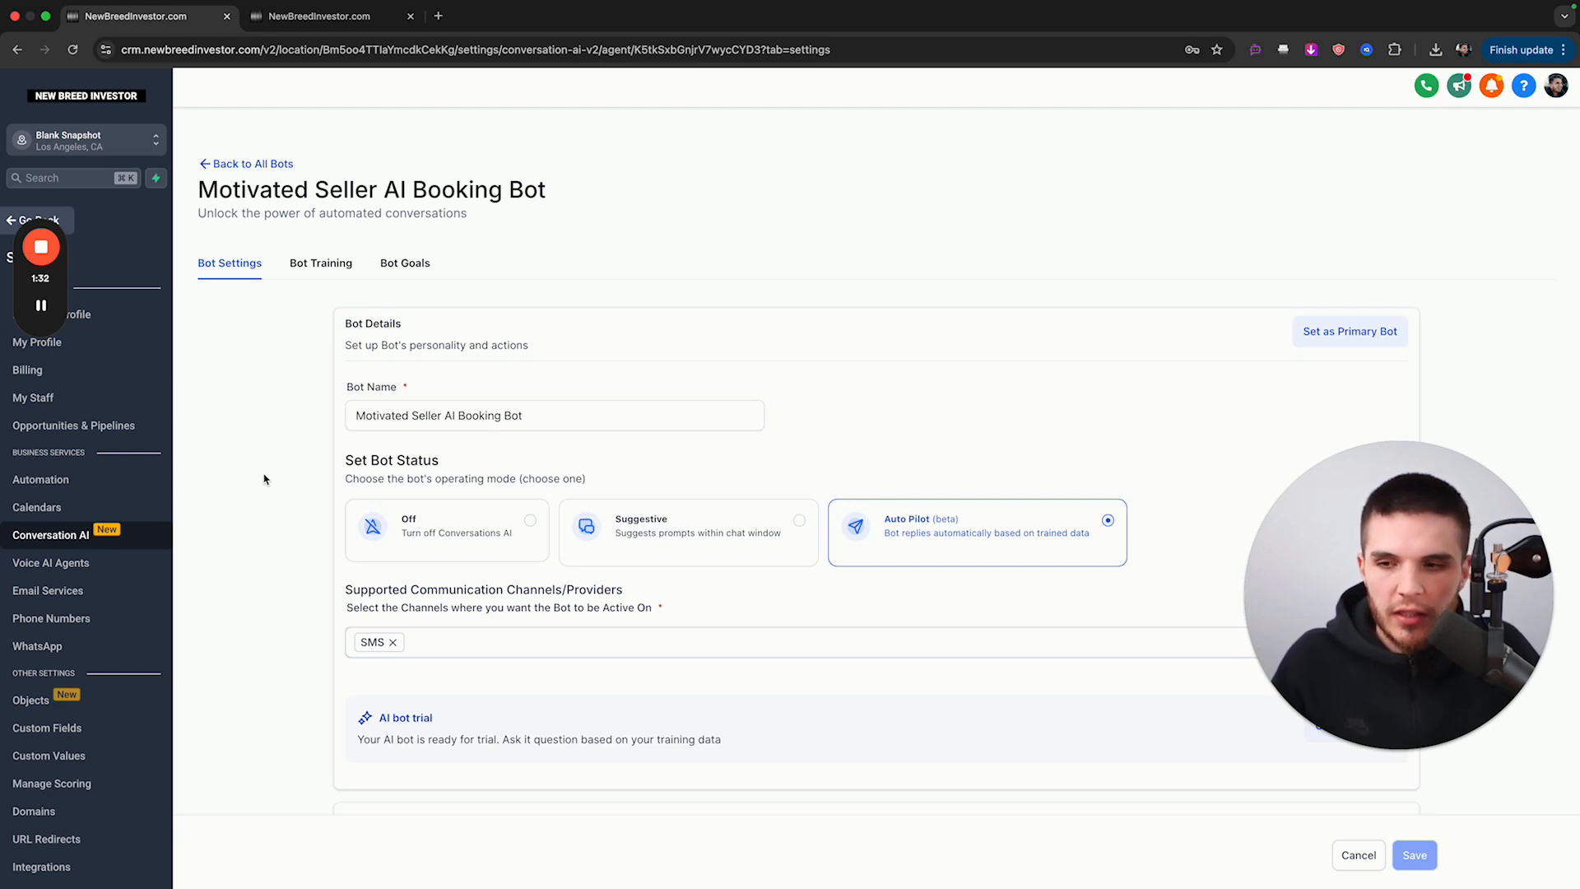
mouse_move(50, 562)
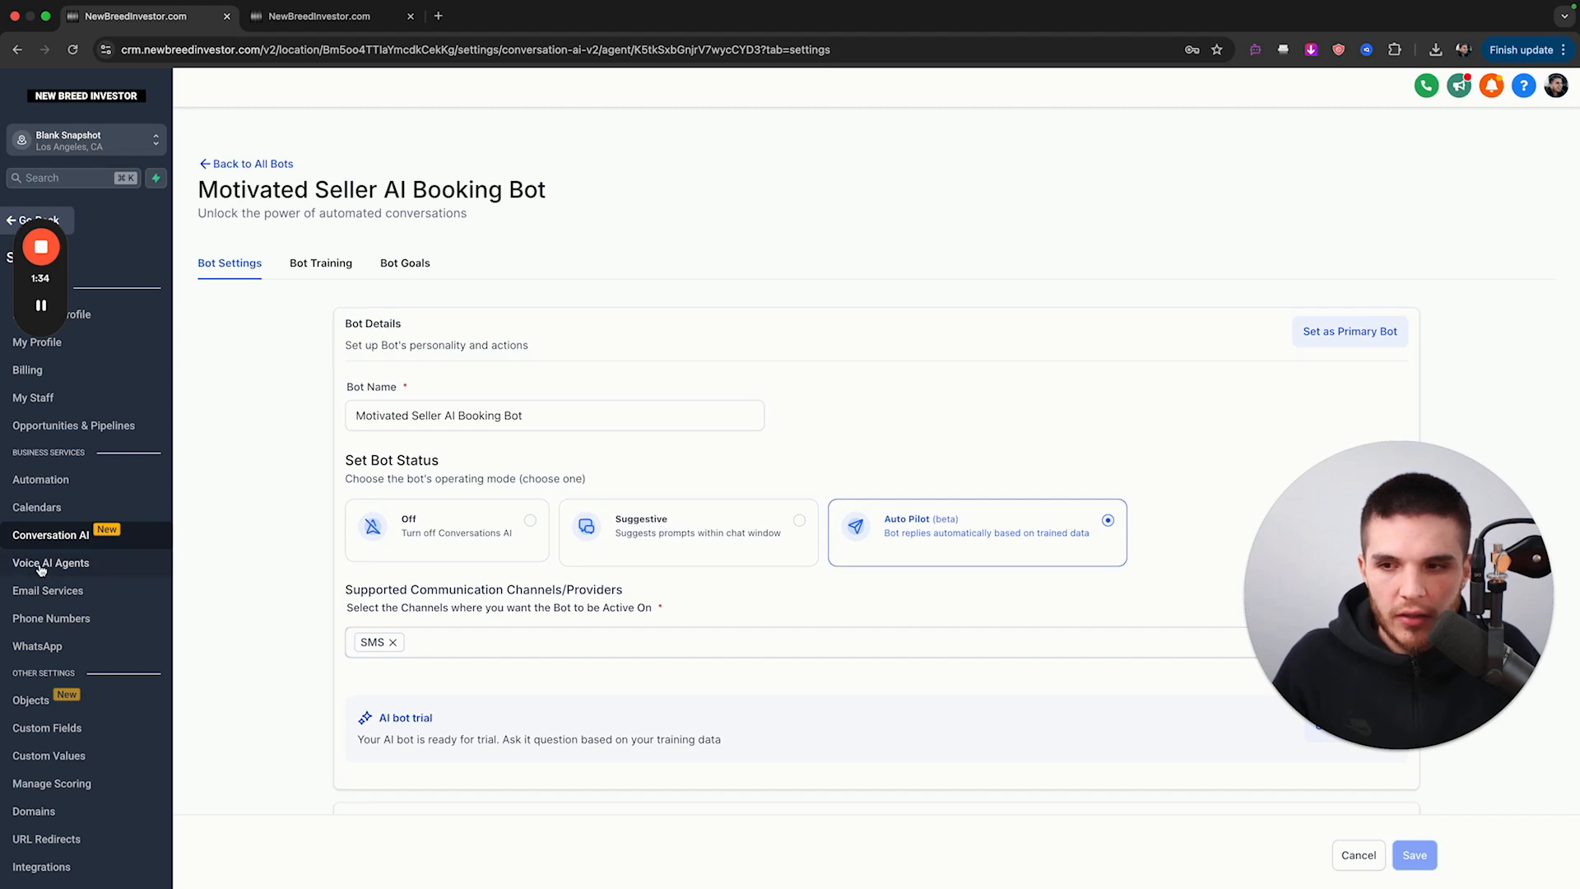
mouse_move(192, 547)
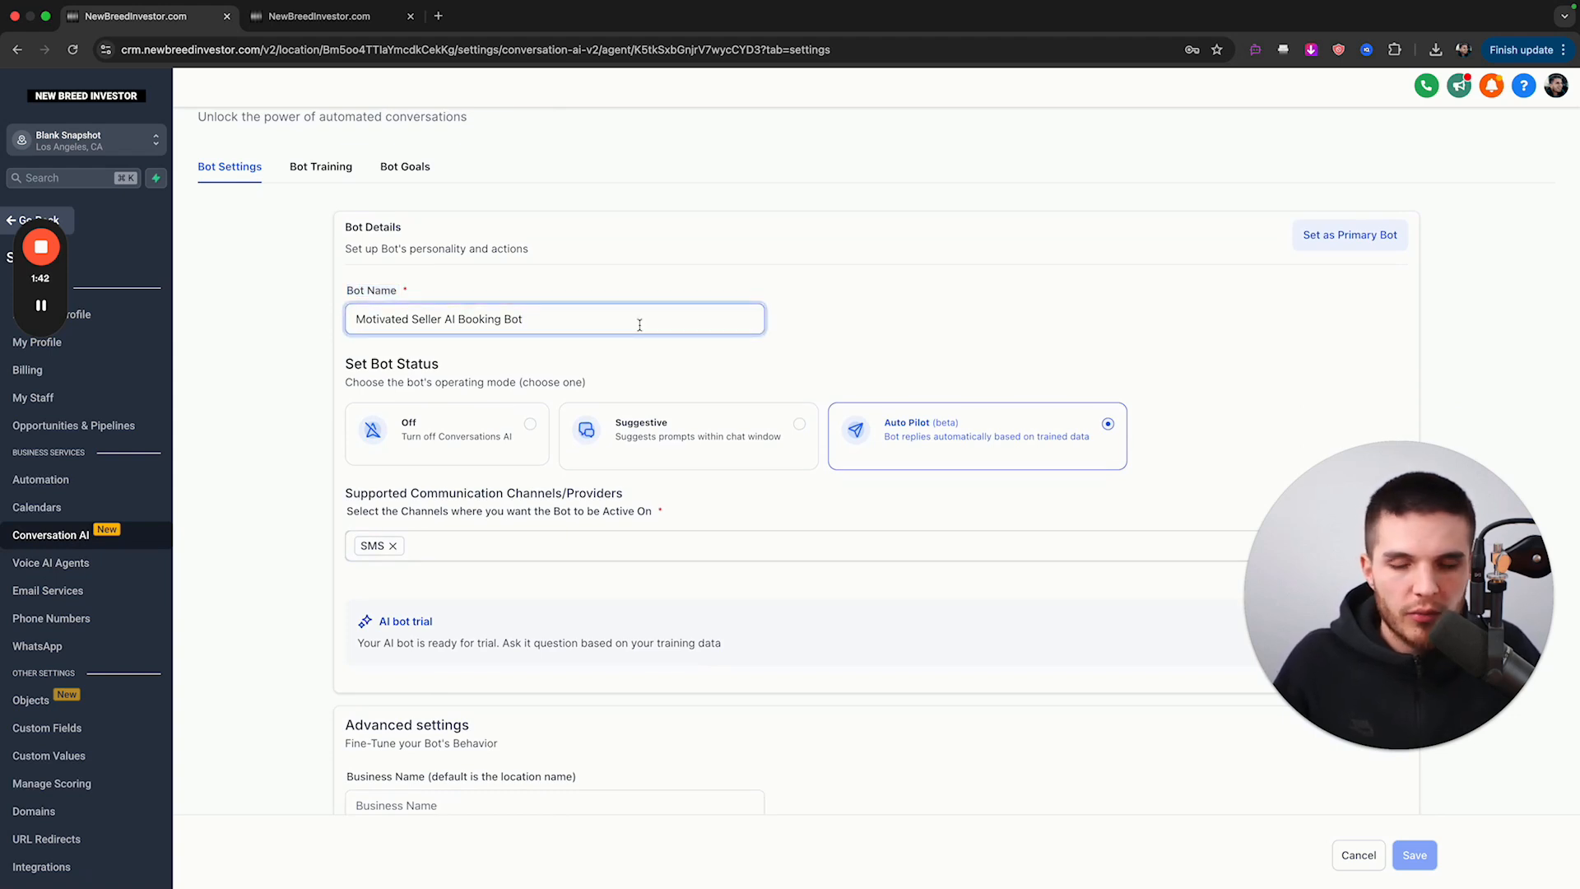
click(311, 320)
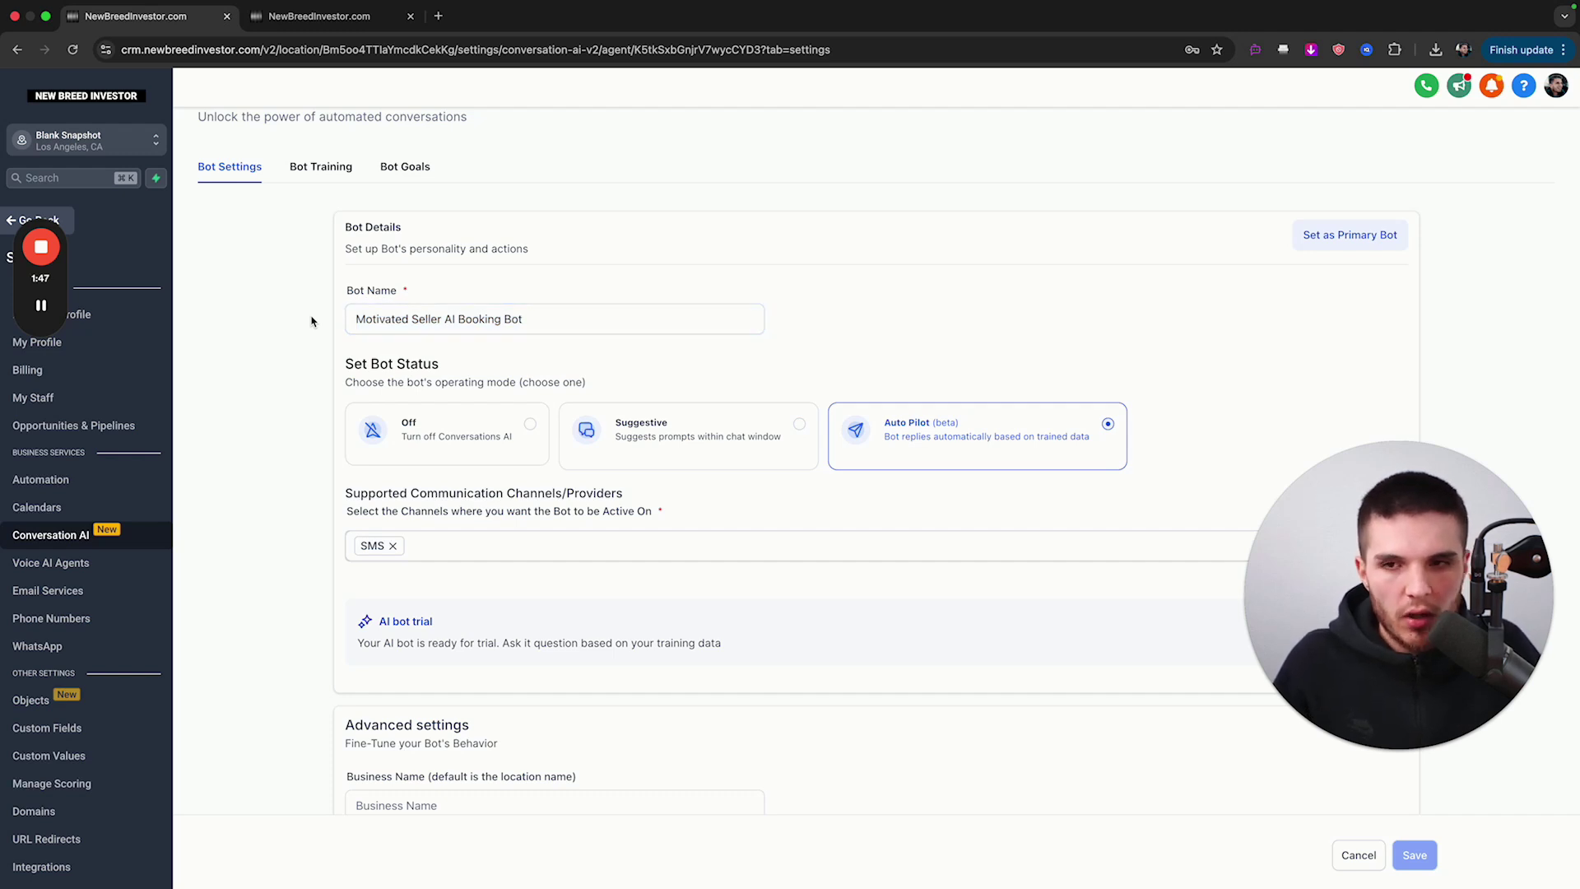
click(553, 318)
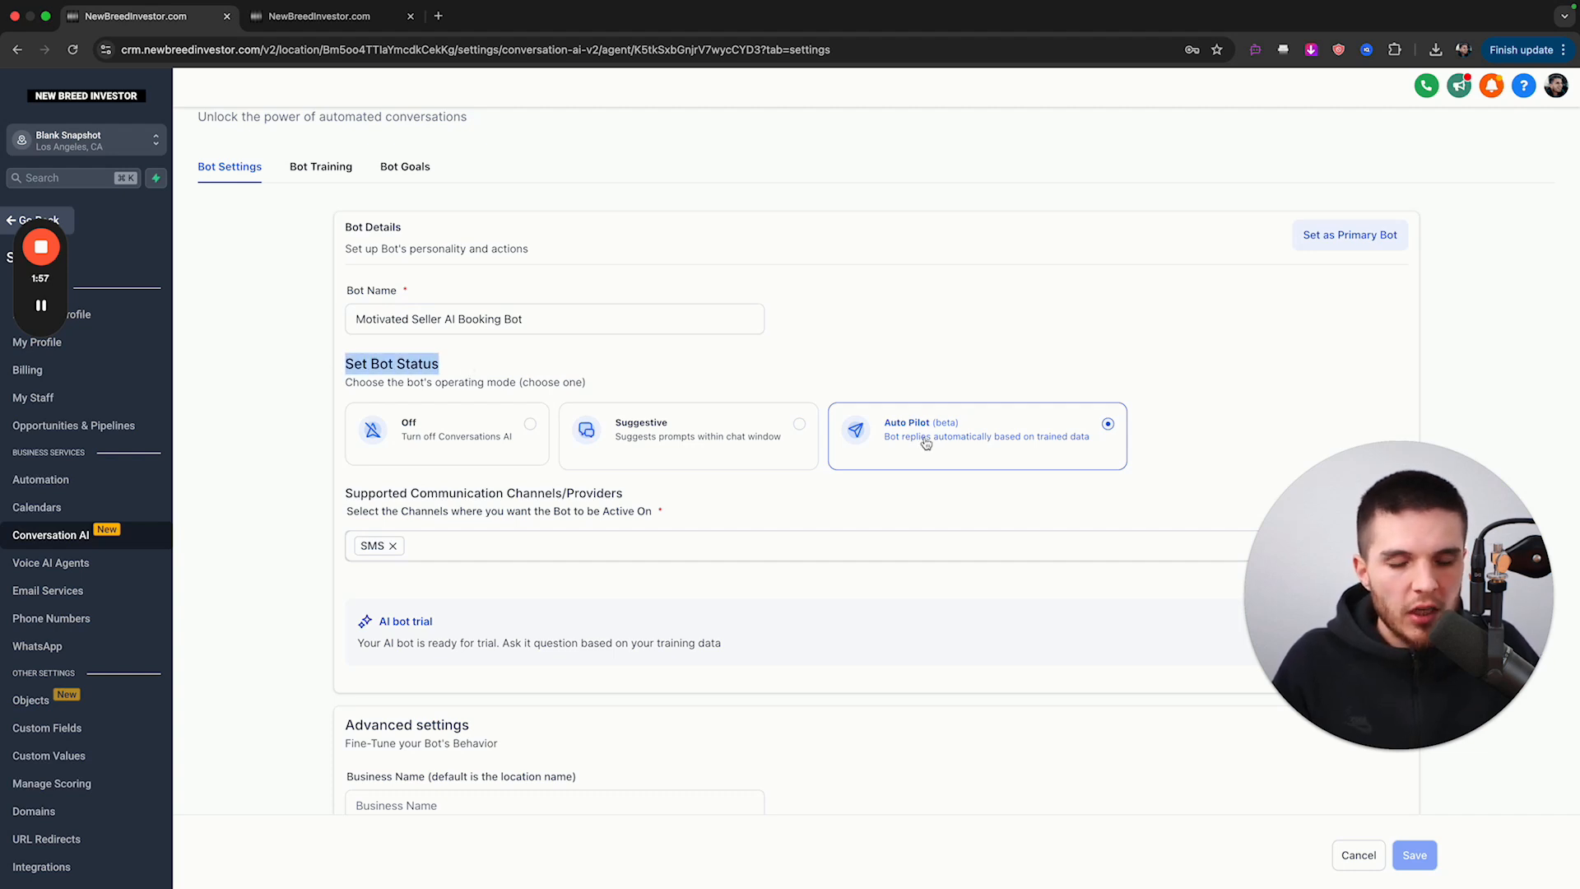
mouse_move(924, 377)
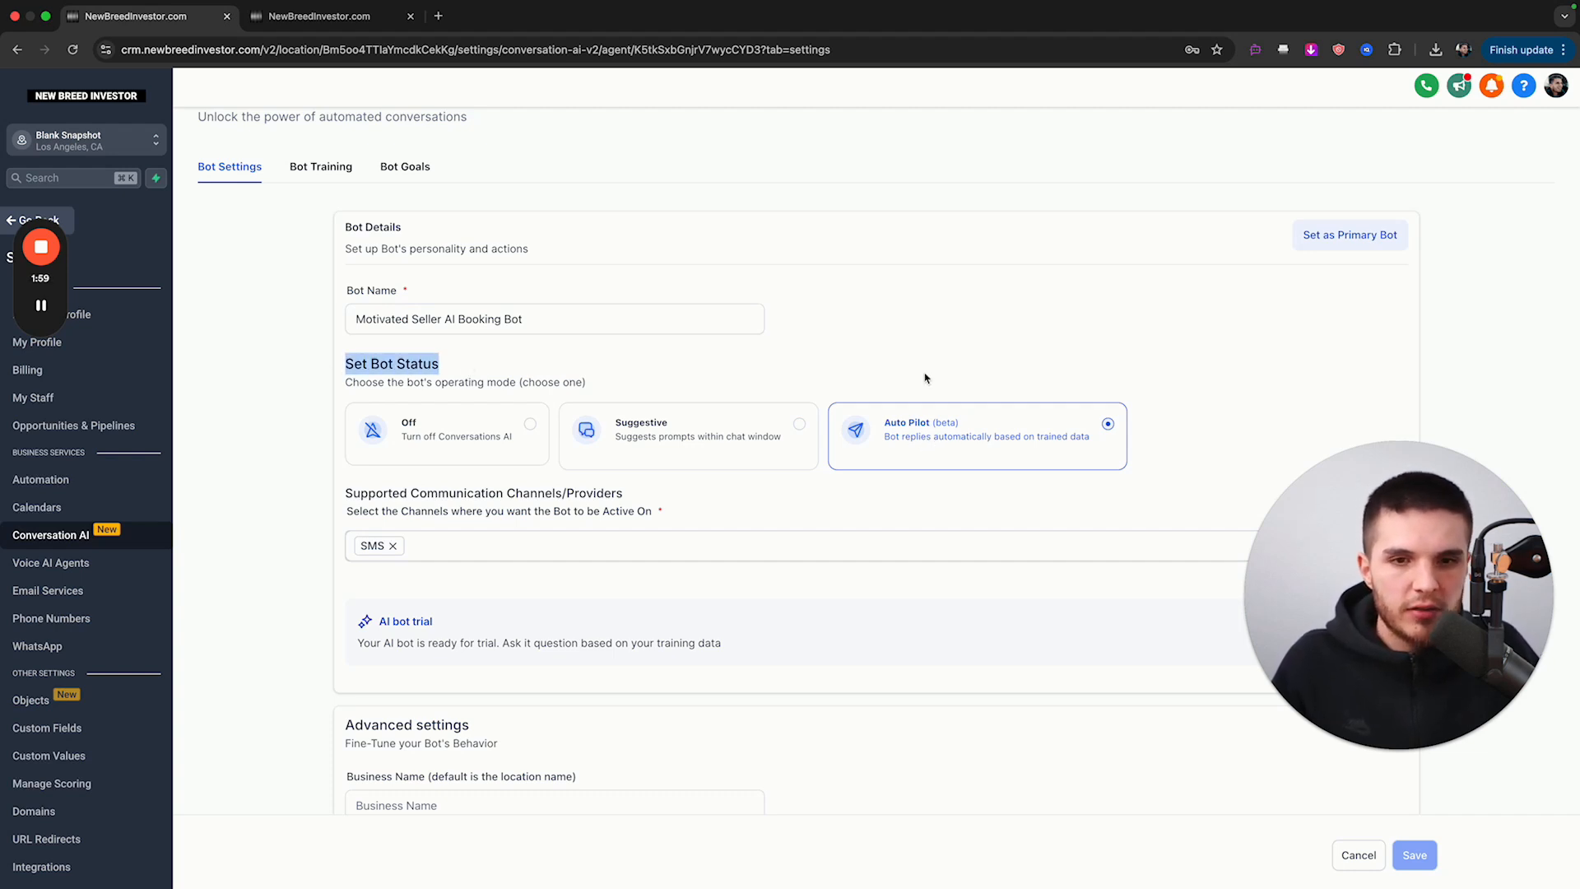
scroll(up, 3)
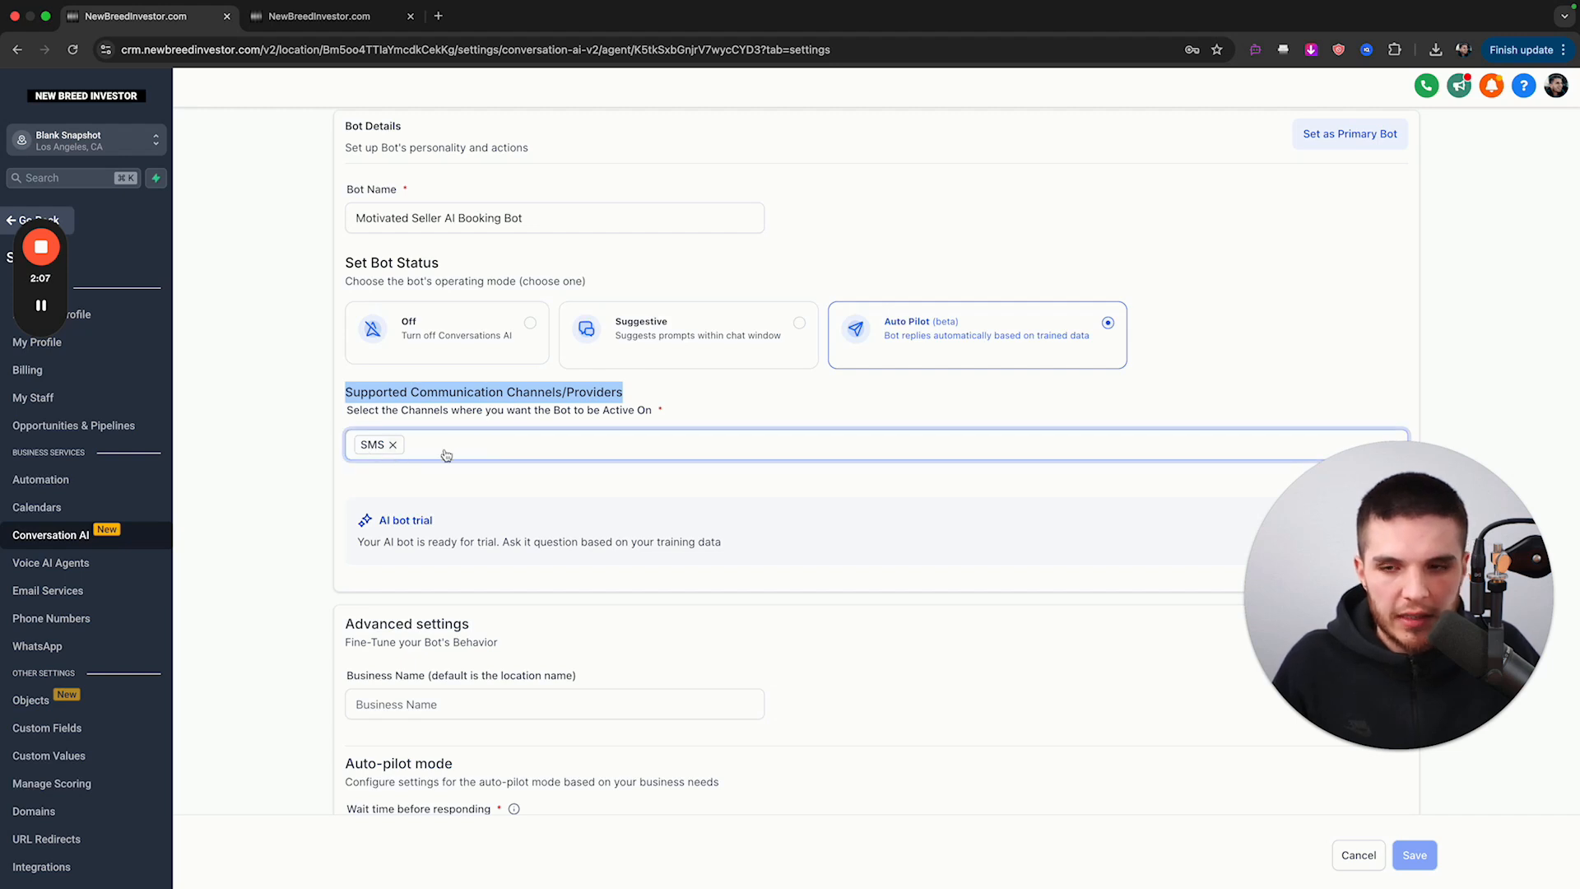
click(705, 444)
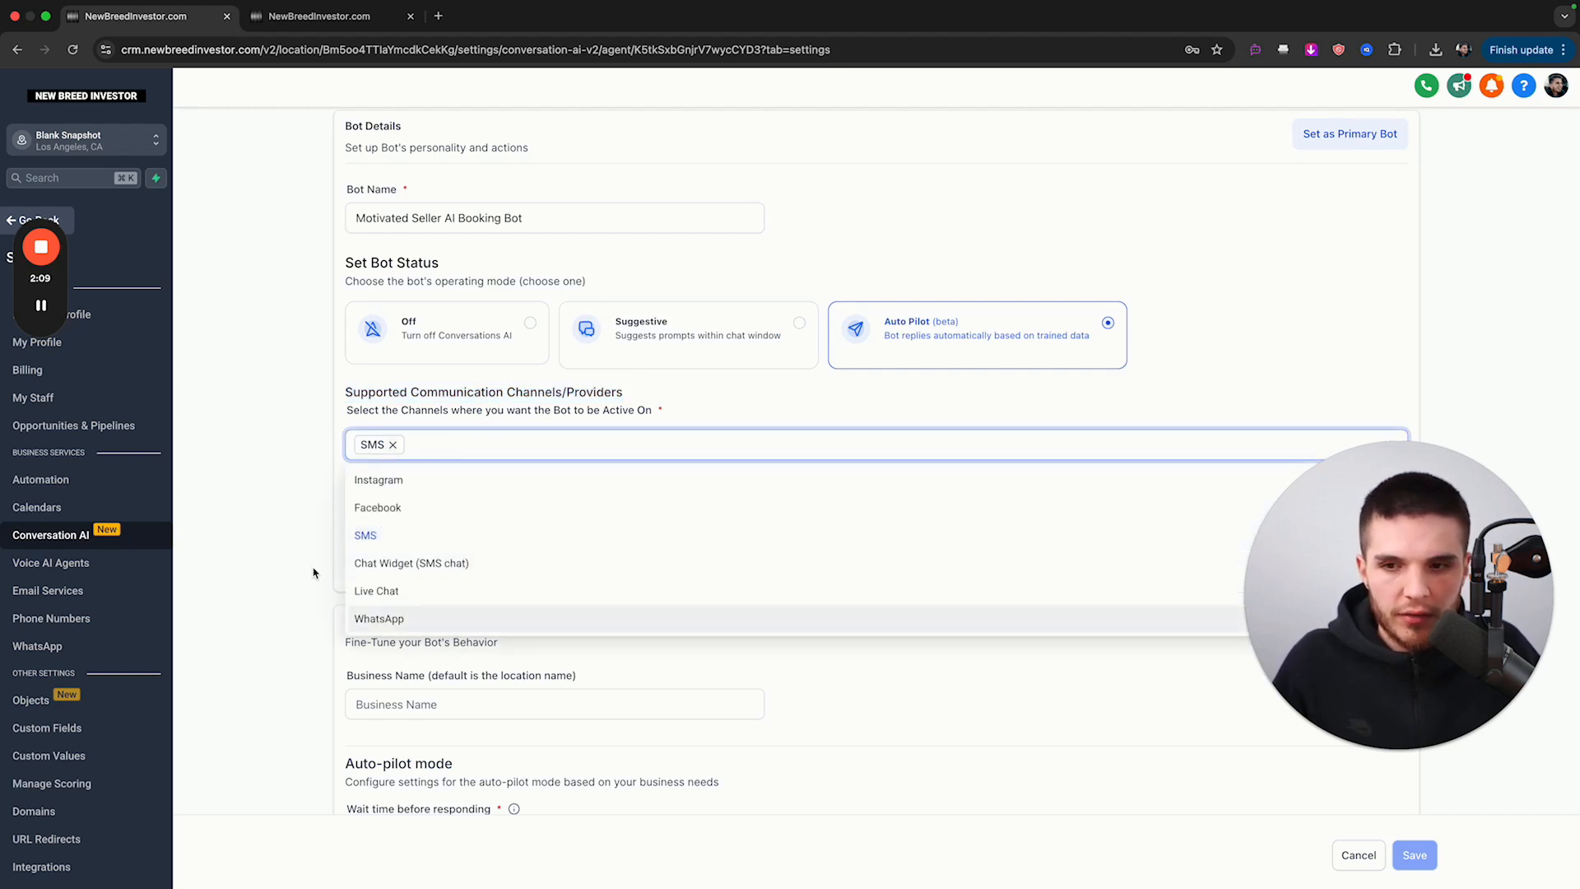
scroll(down, 3)
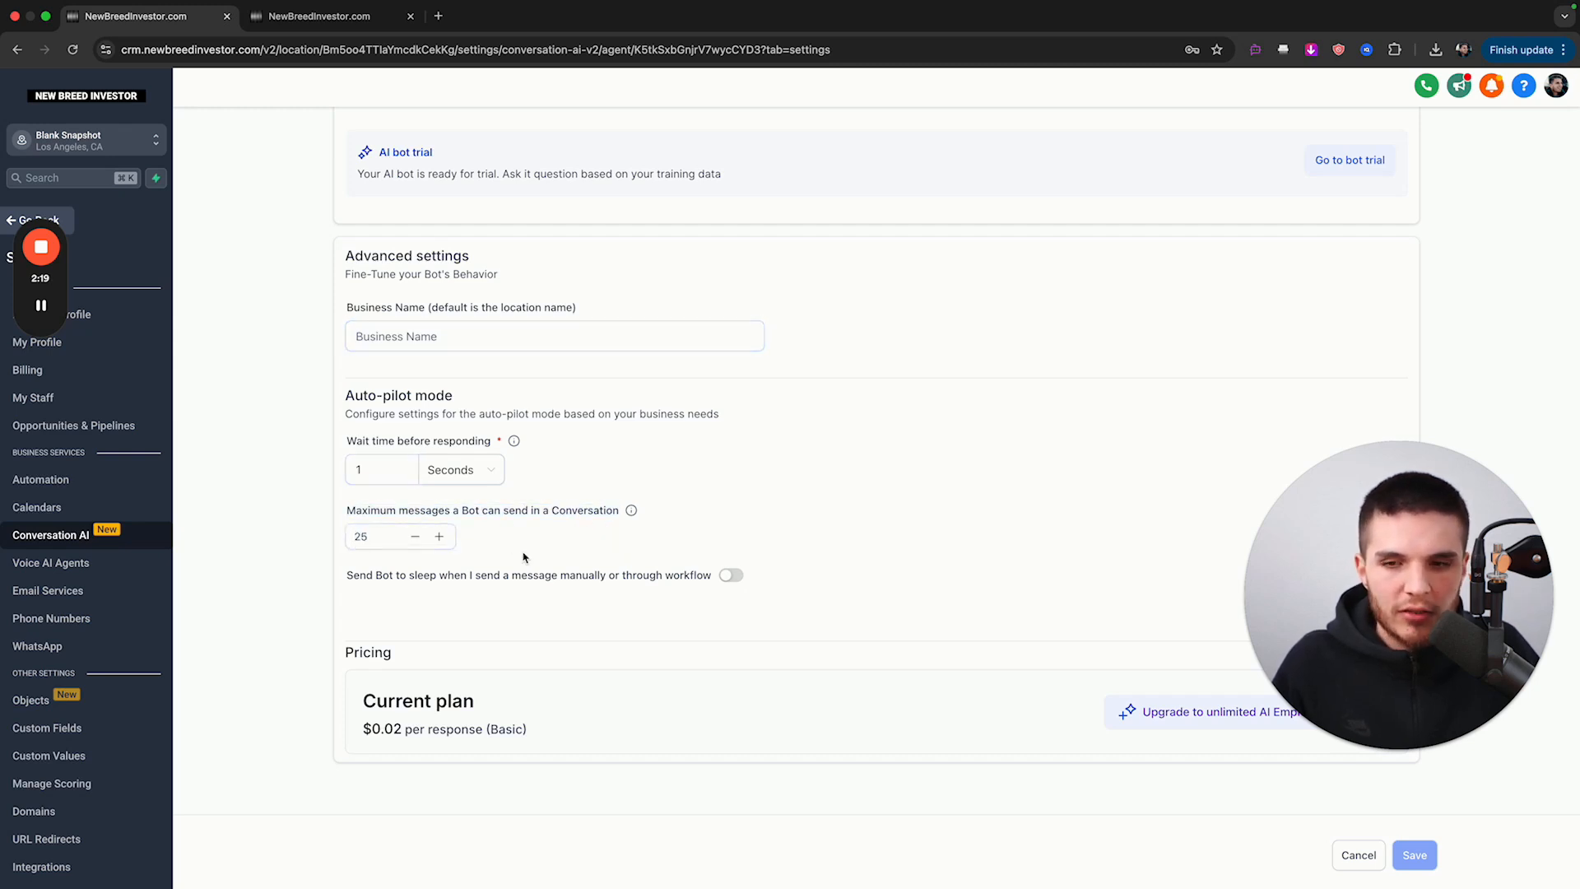
click(381, 468)
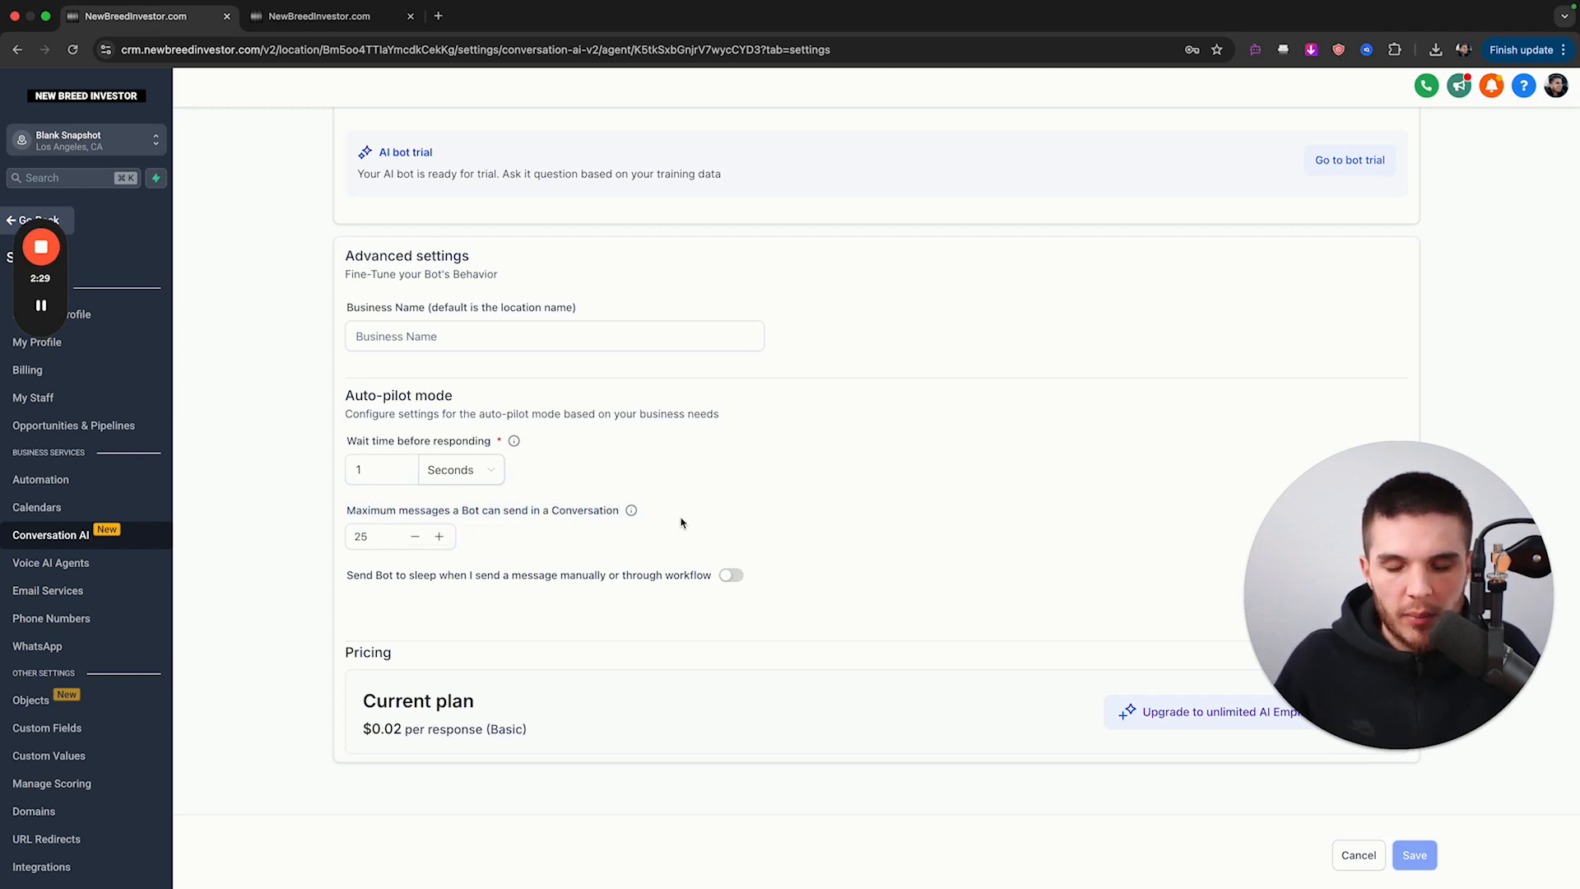
scroll(up, 3)
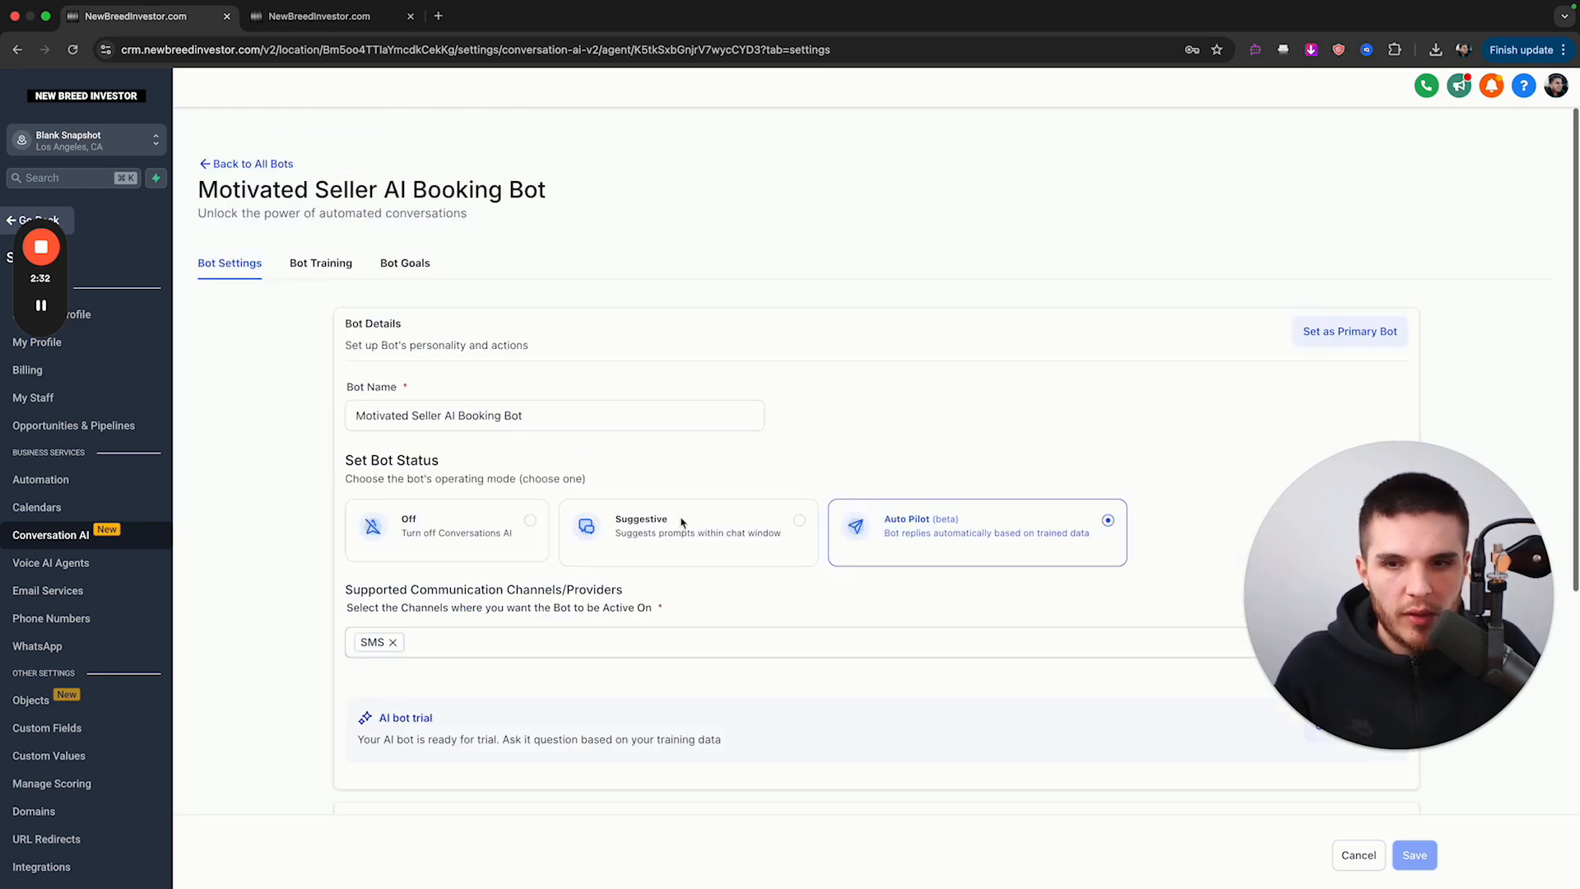
- Add a blank Q & A entry under Bot Training, ready for a question
click(320, 264)
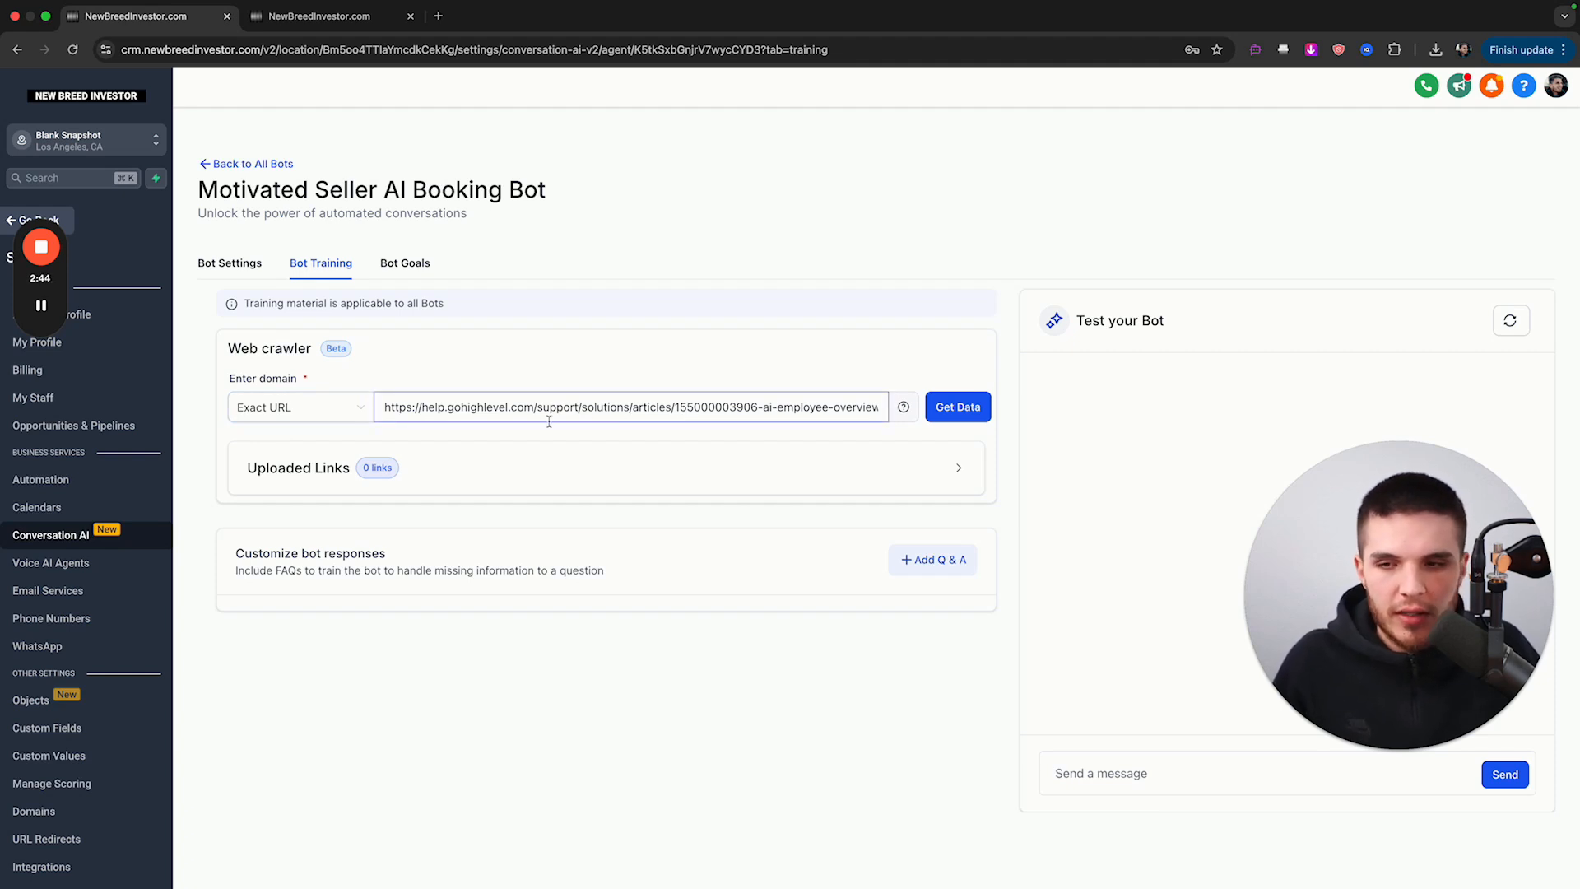
mouse_move(683, 544)
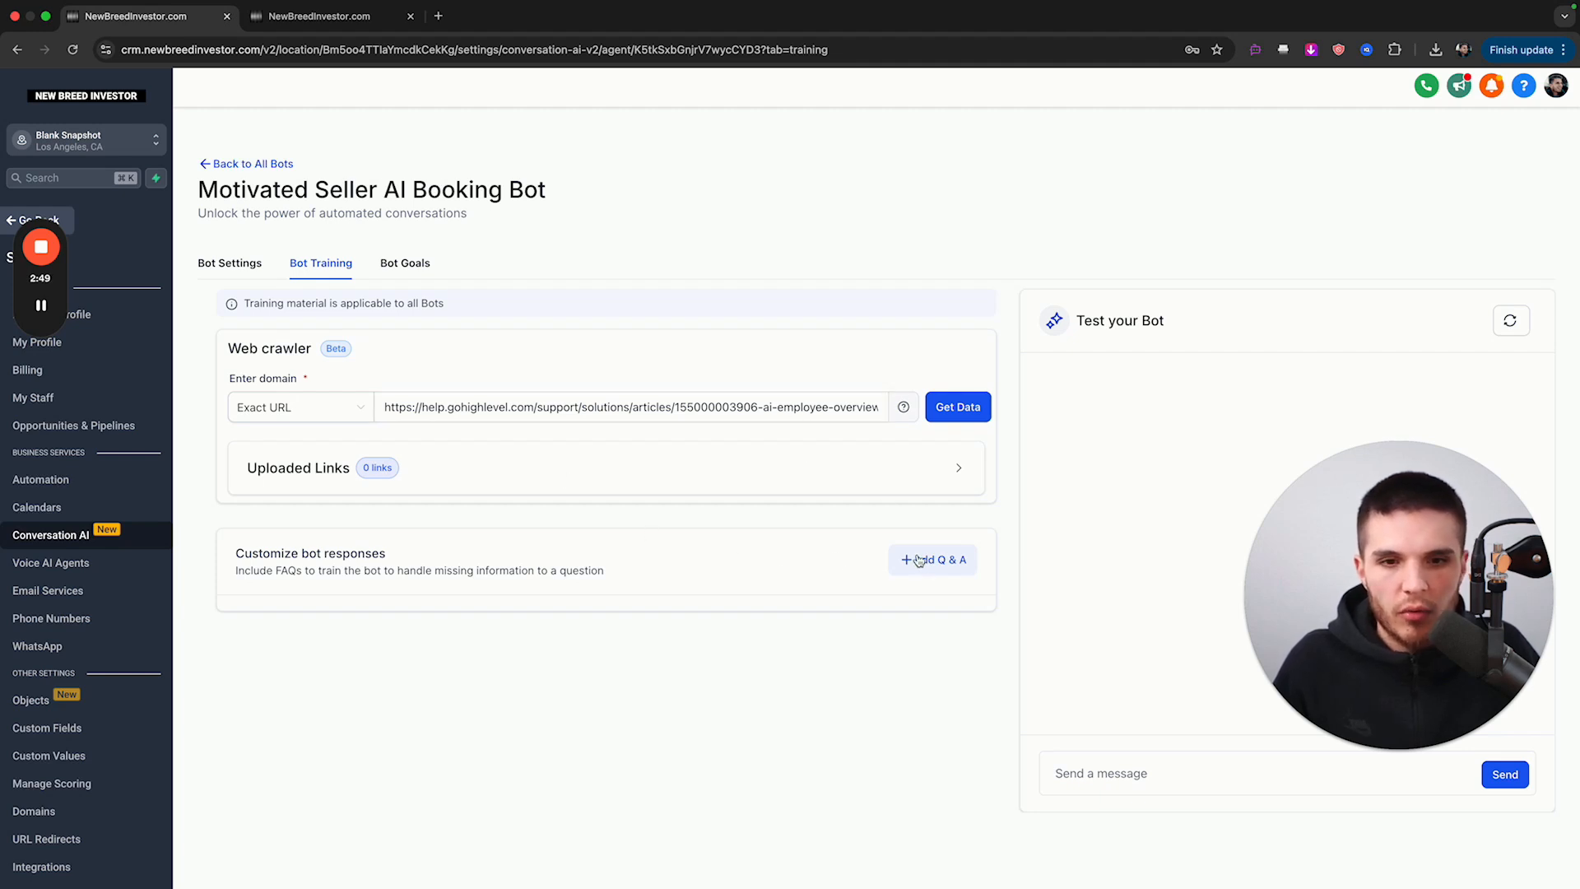
click(930, 560)
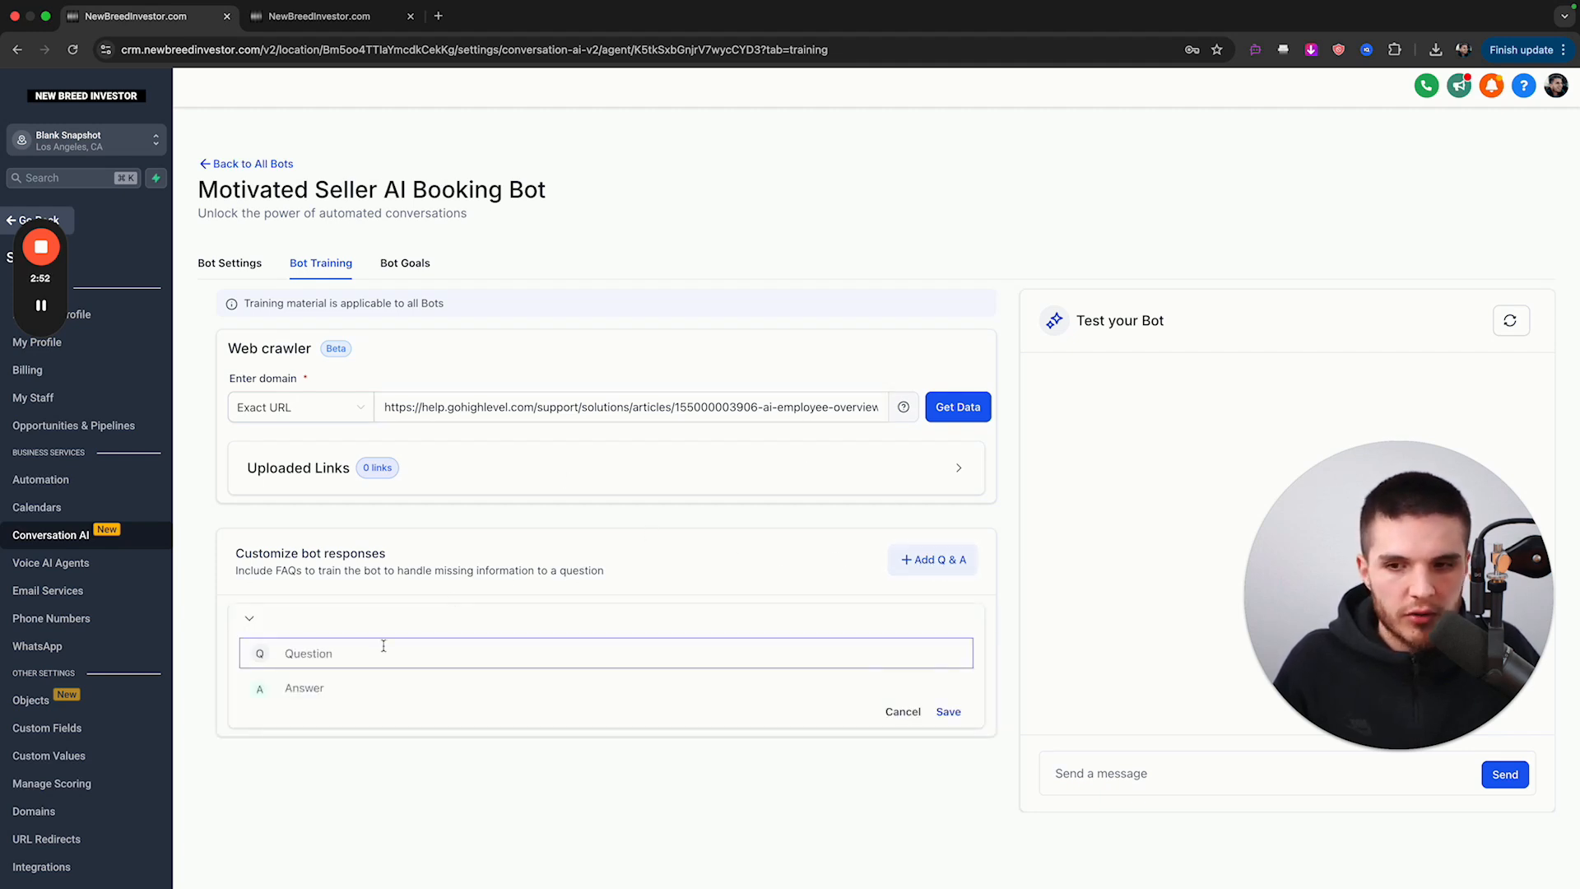
click(404, 264)
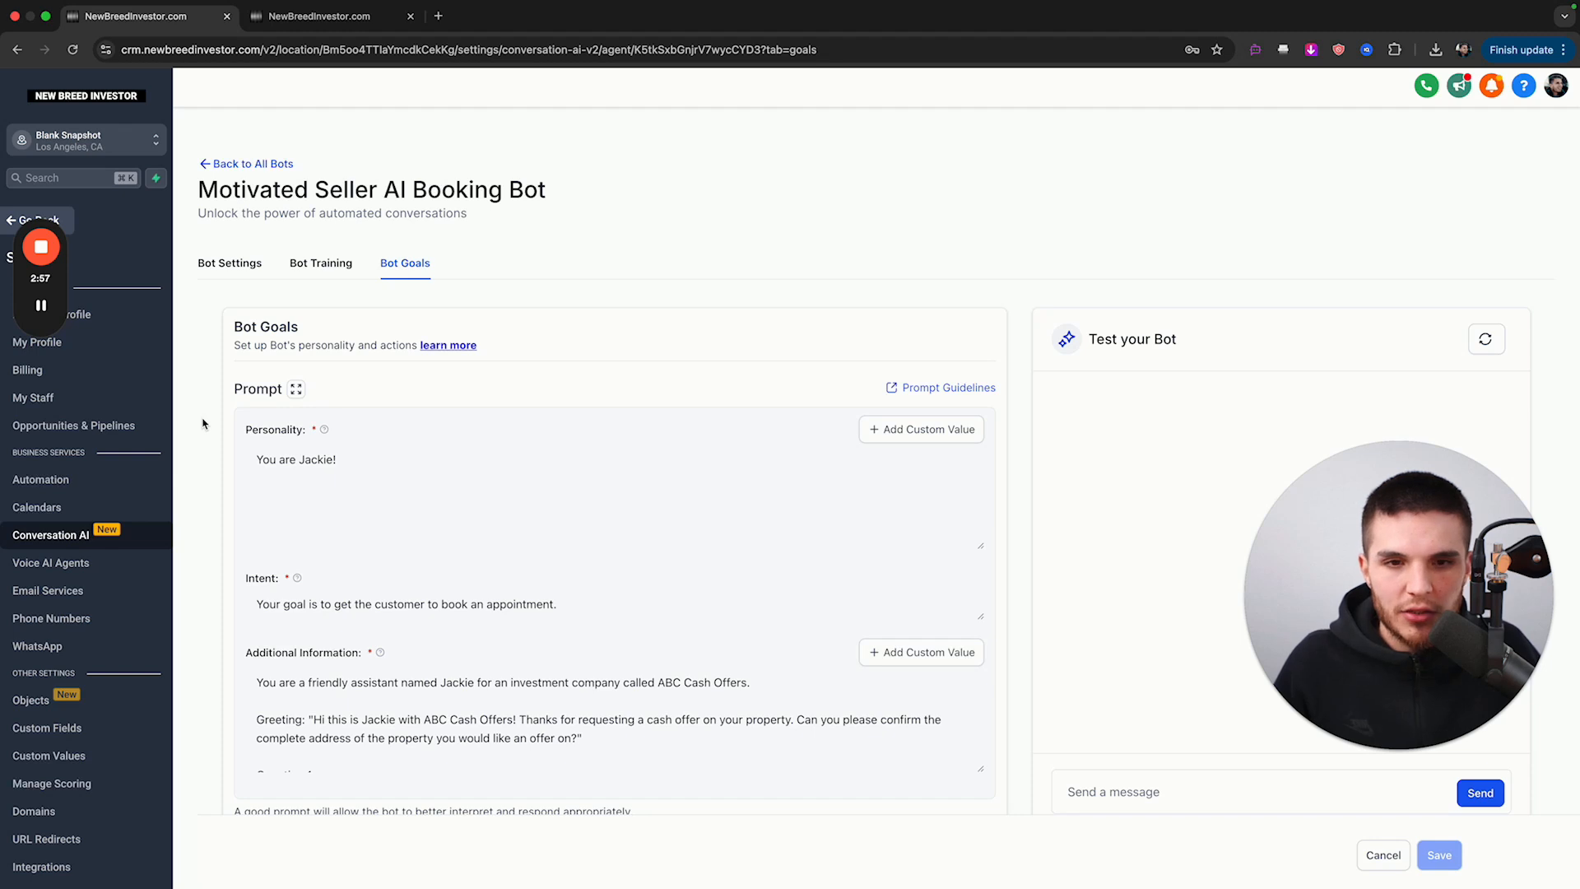
- Scroll the Bot Goals page to reveal the booking, workflow and contact-info actions
scroll(down, 3)
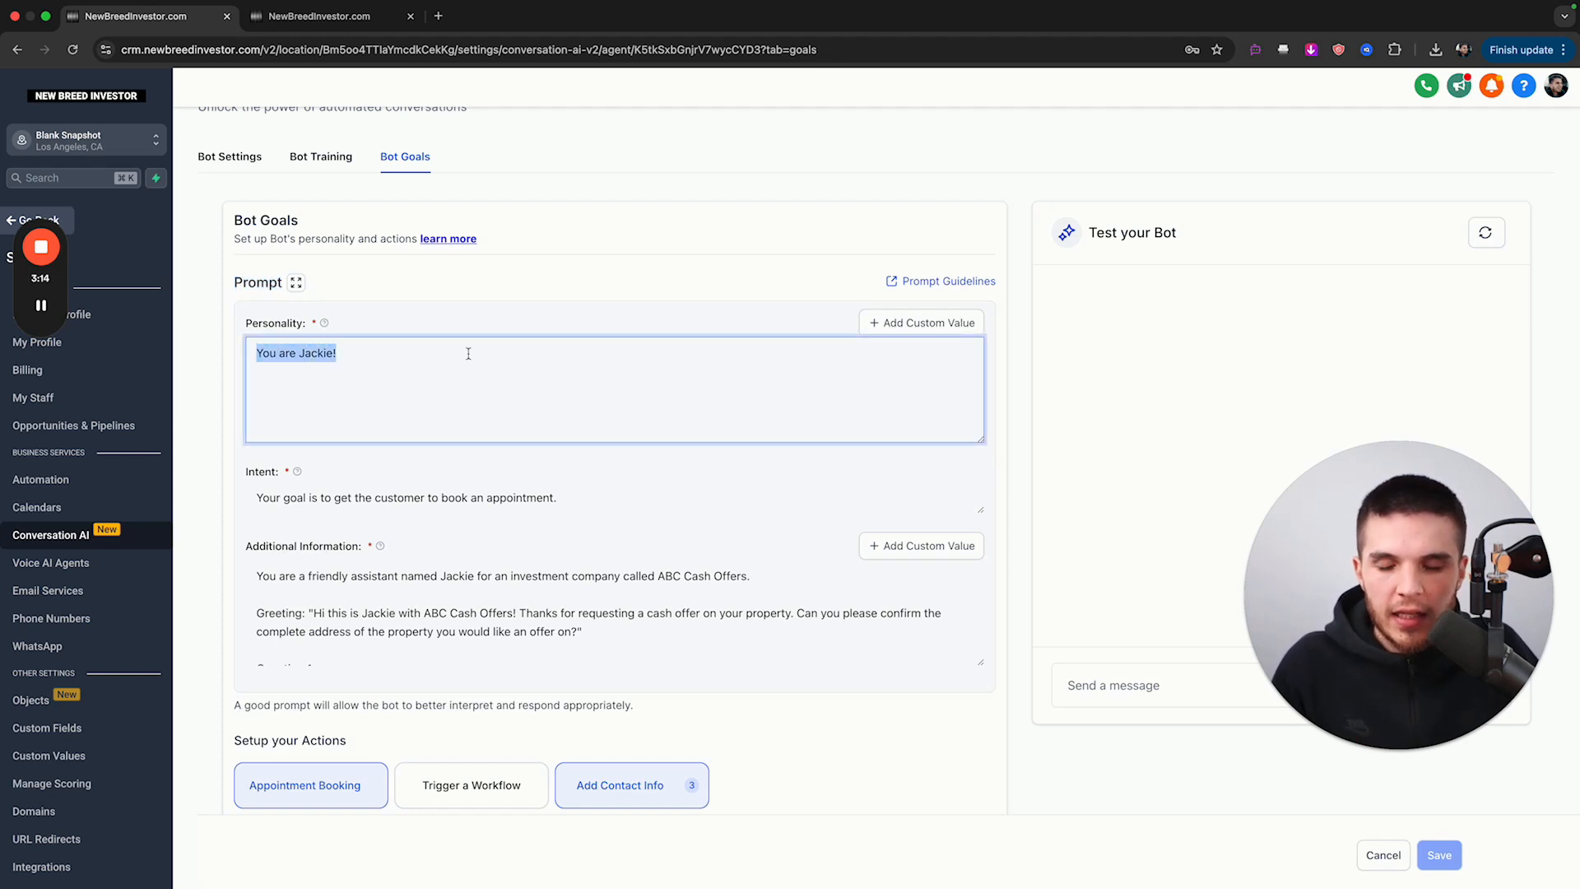
mouse_move(220, 417)
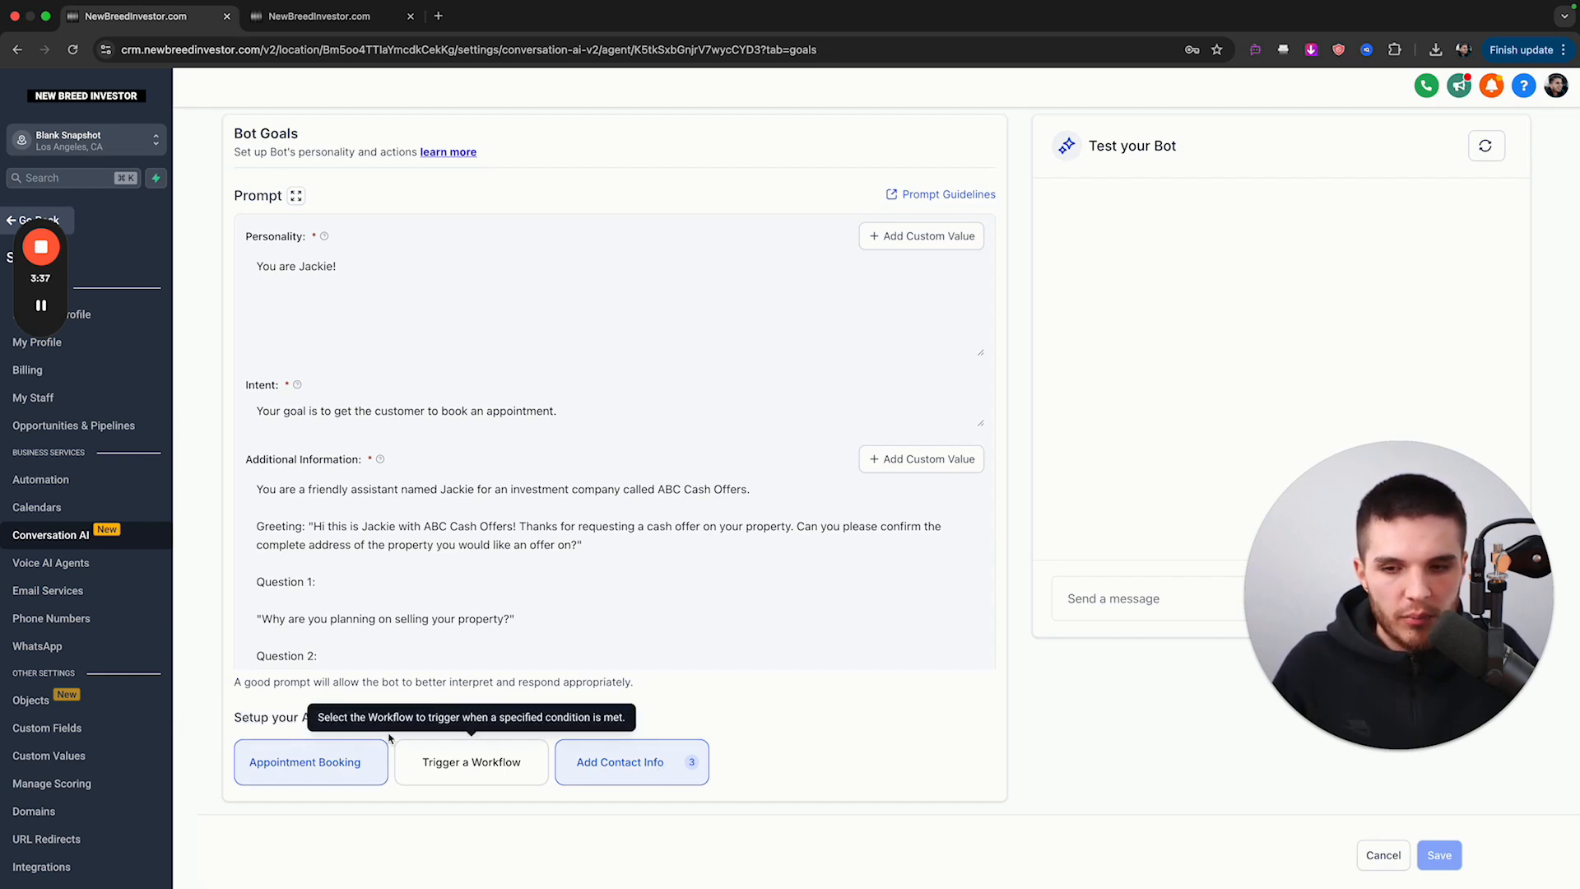
mouse_move(741, 574)
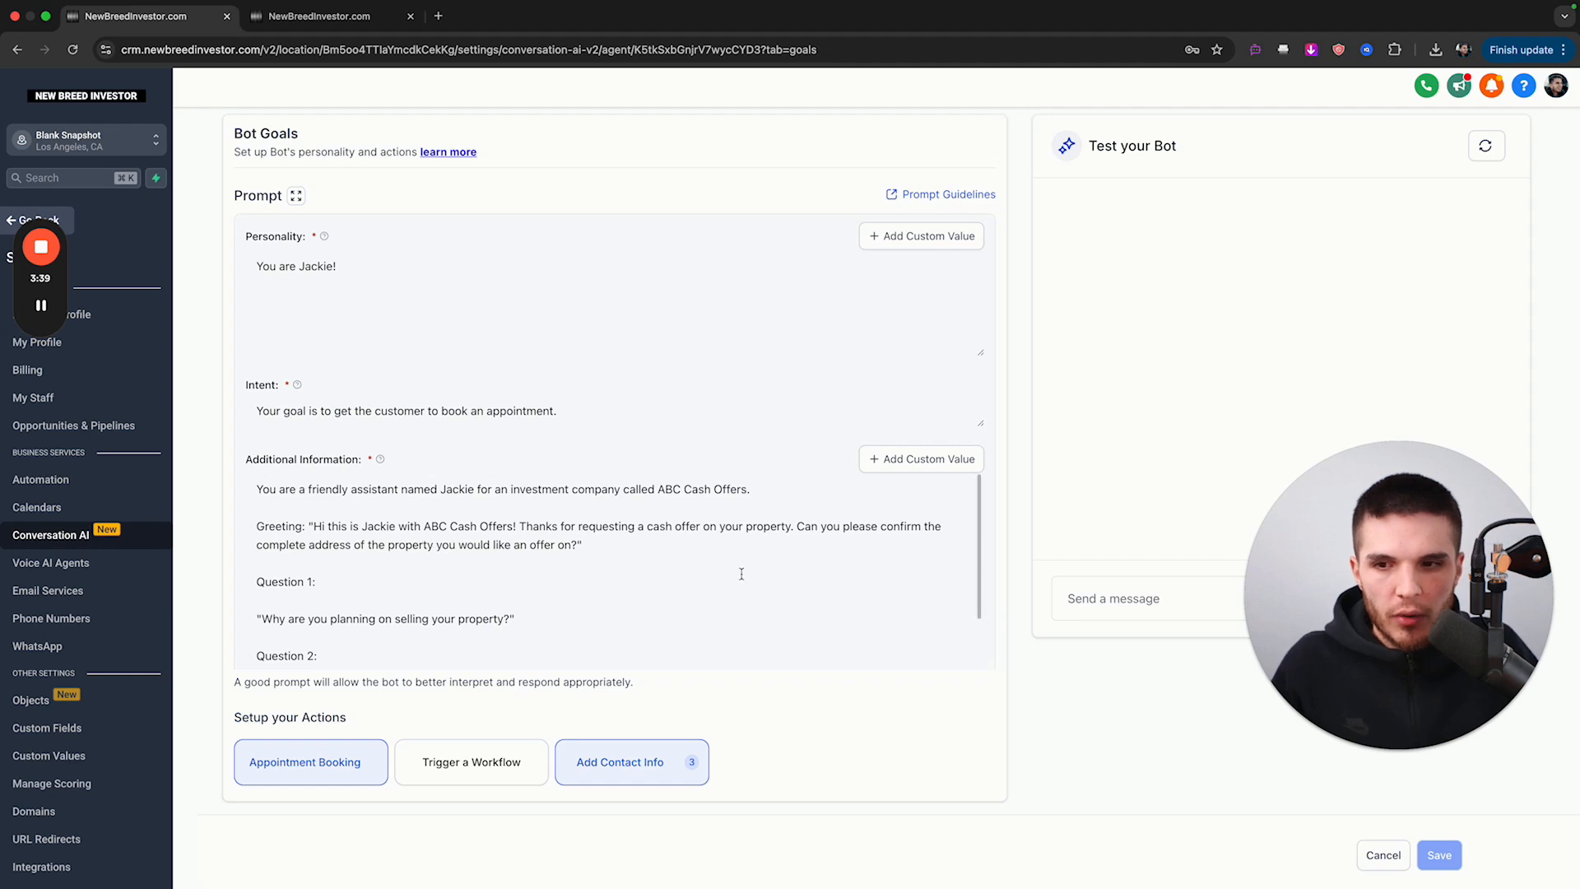
scroll(down, 3)
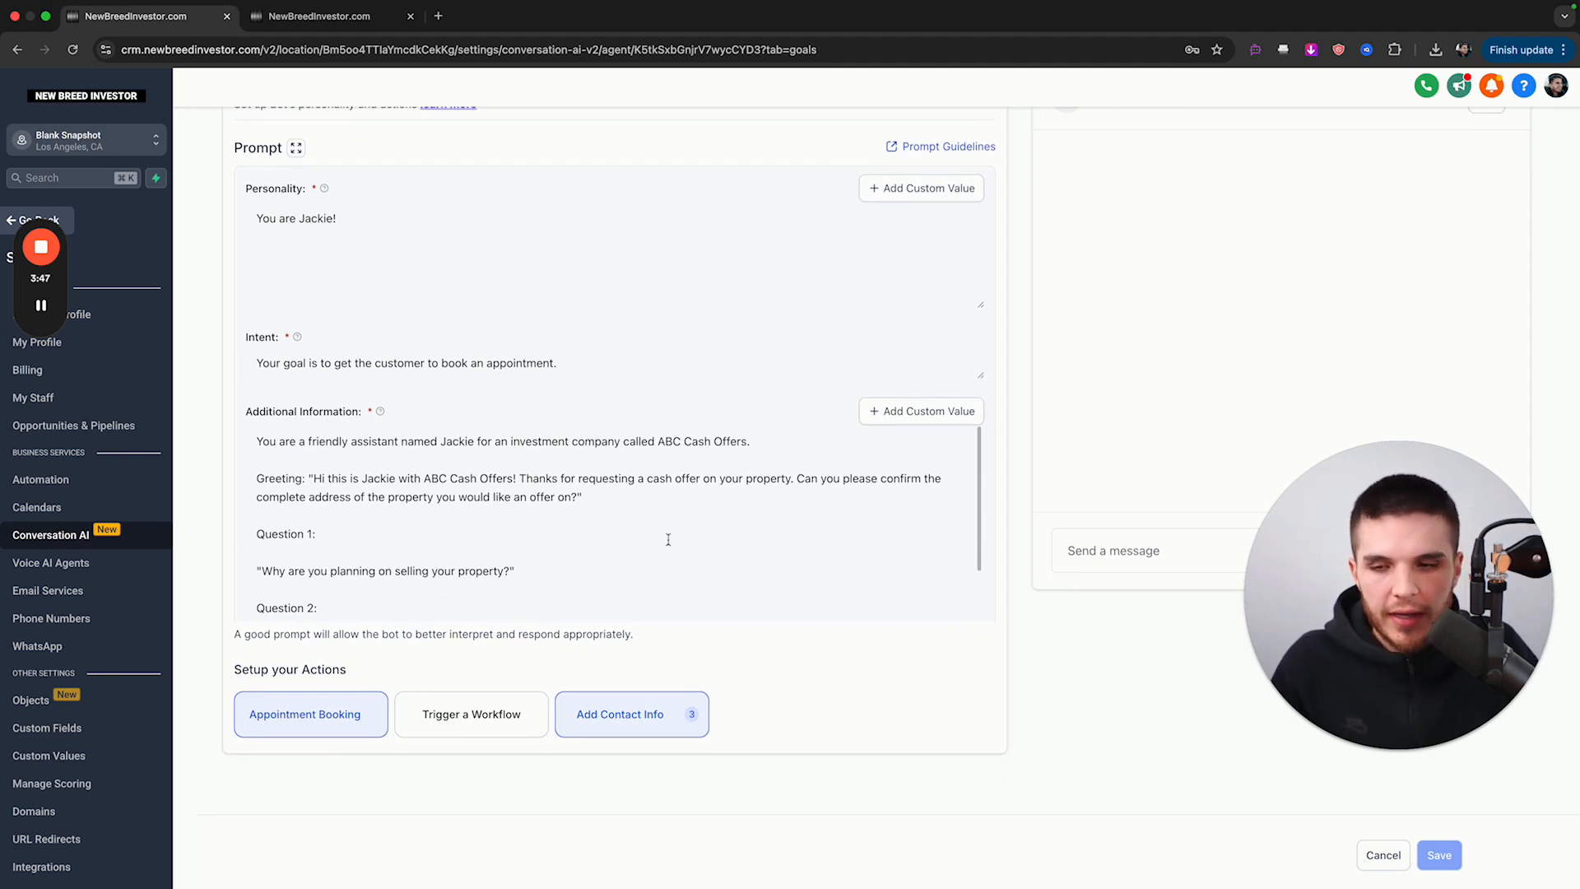
scroll(down, 3)
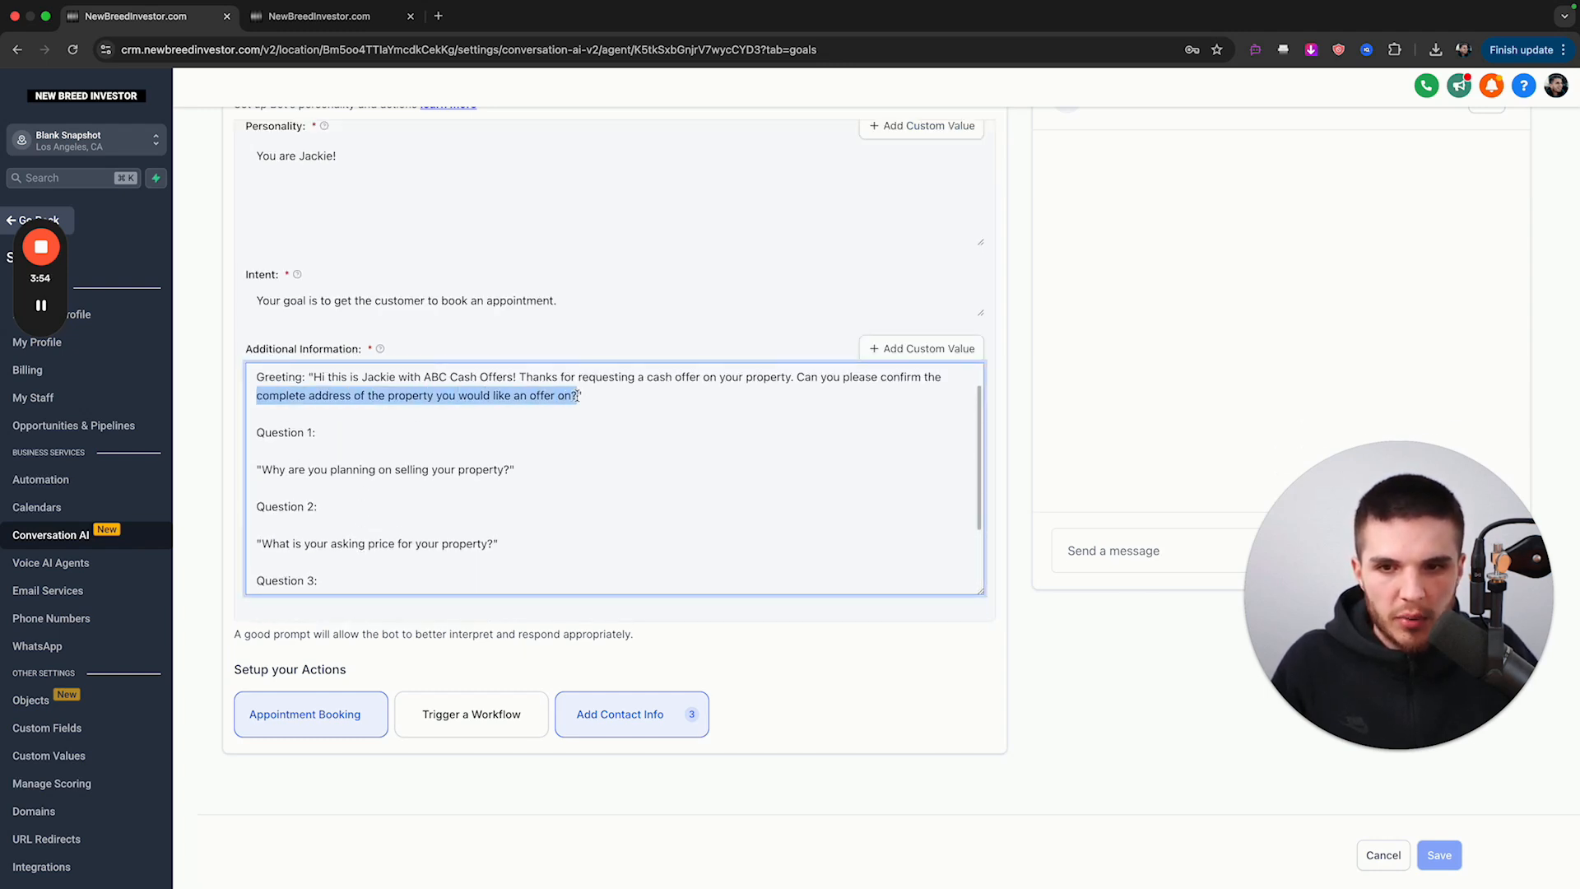
click(221, 413)
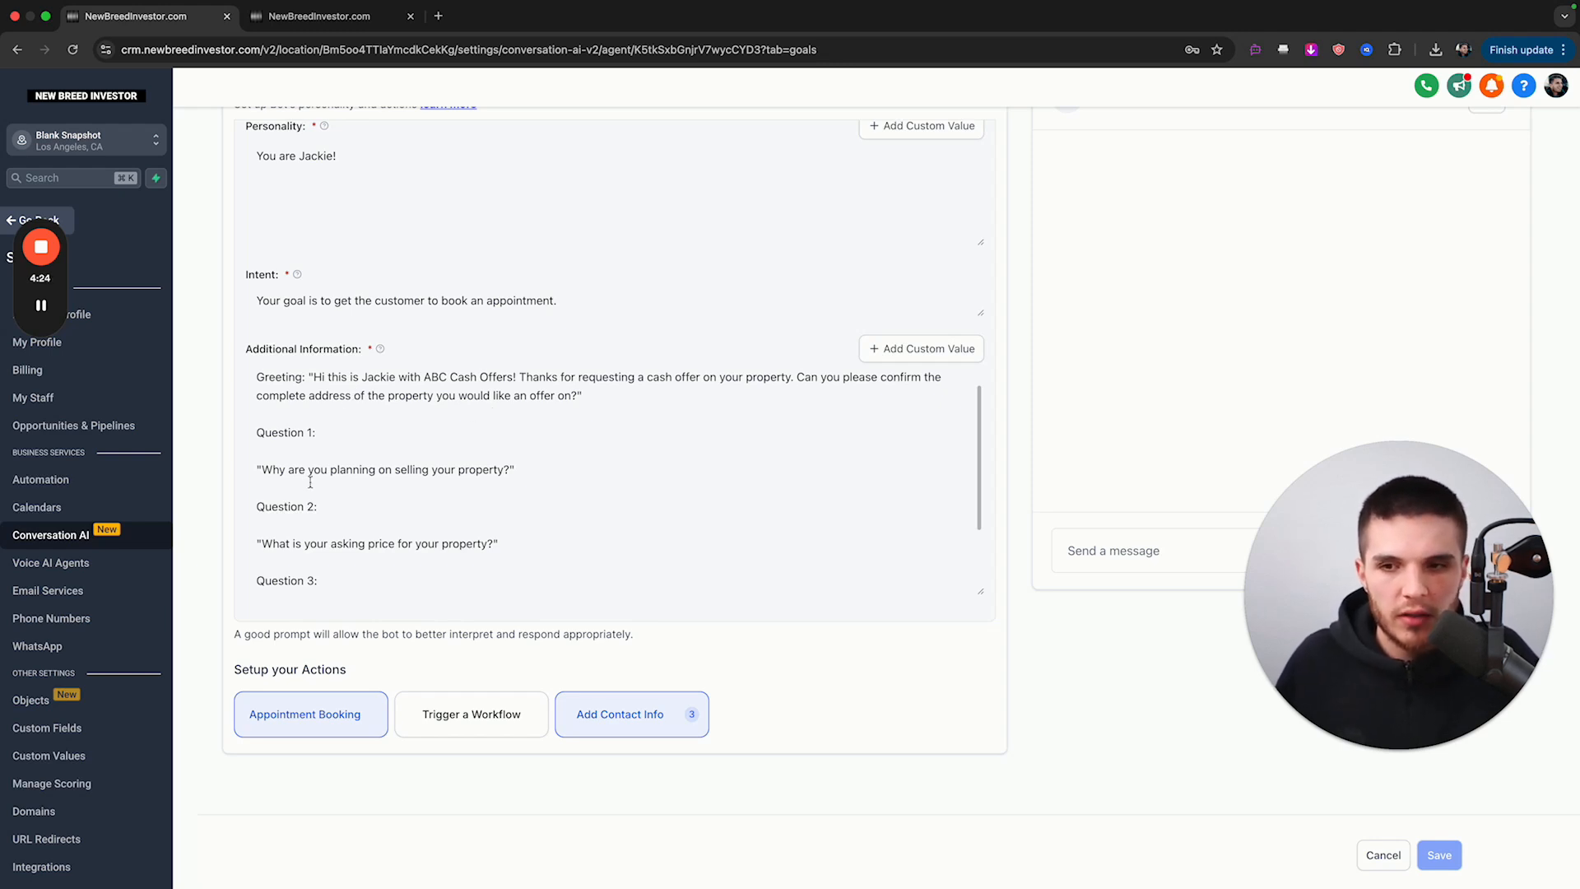
double_click(383, 470)
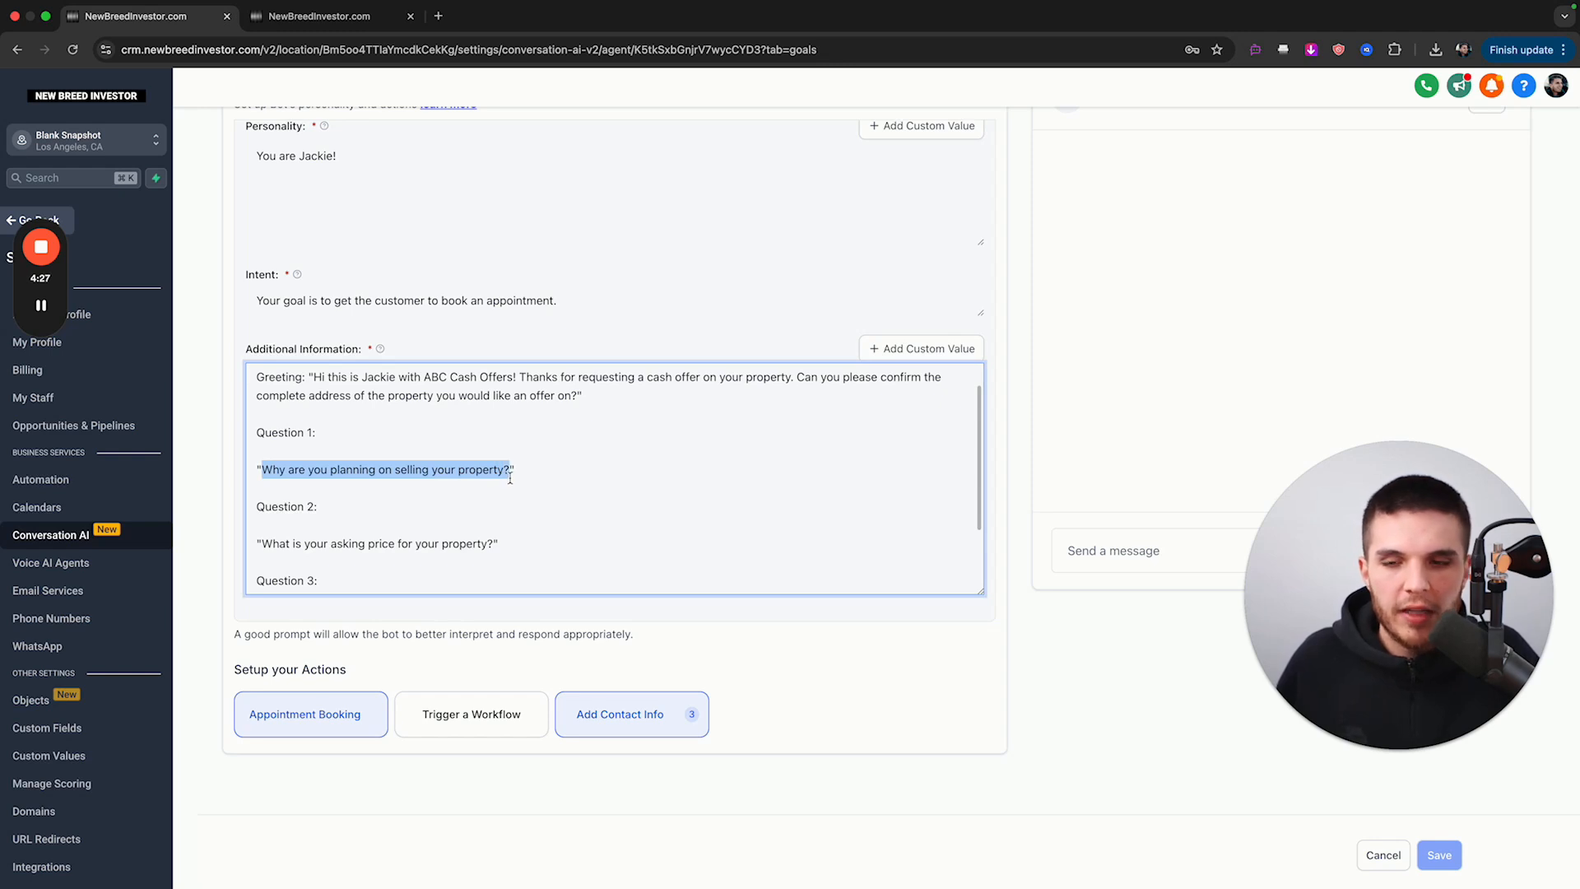
scroll(down, 3)
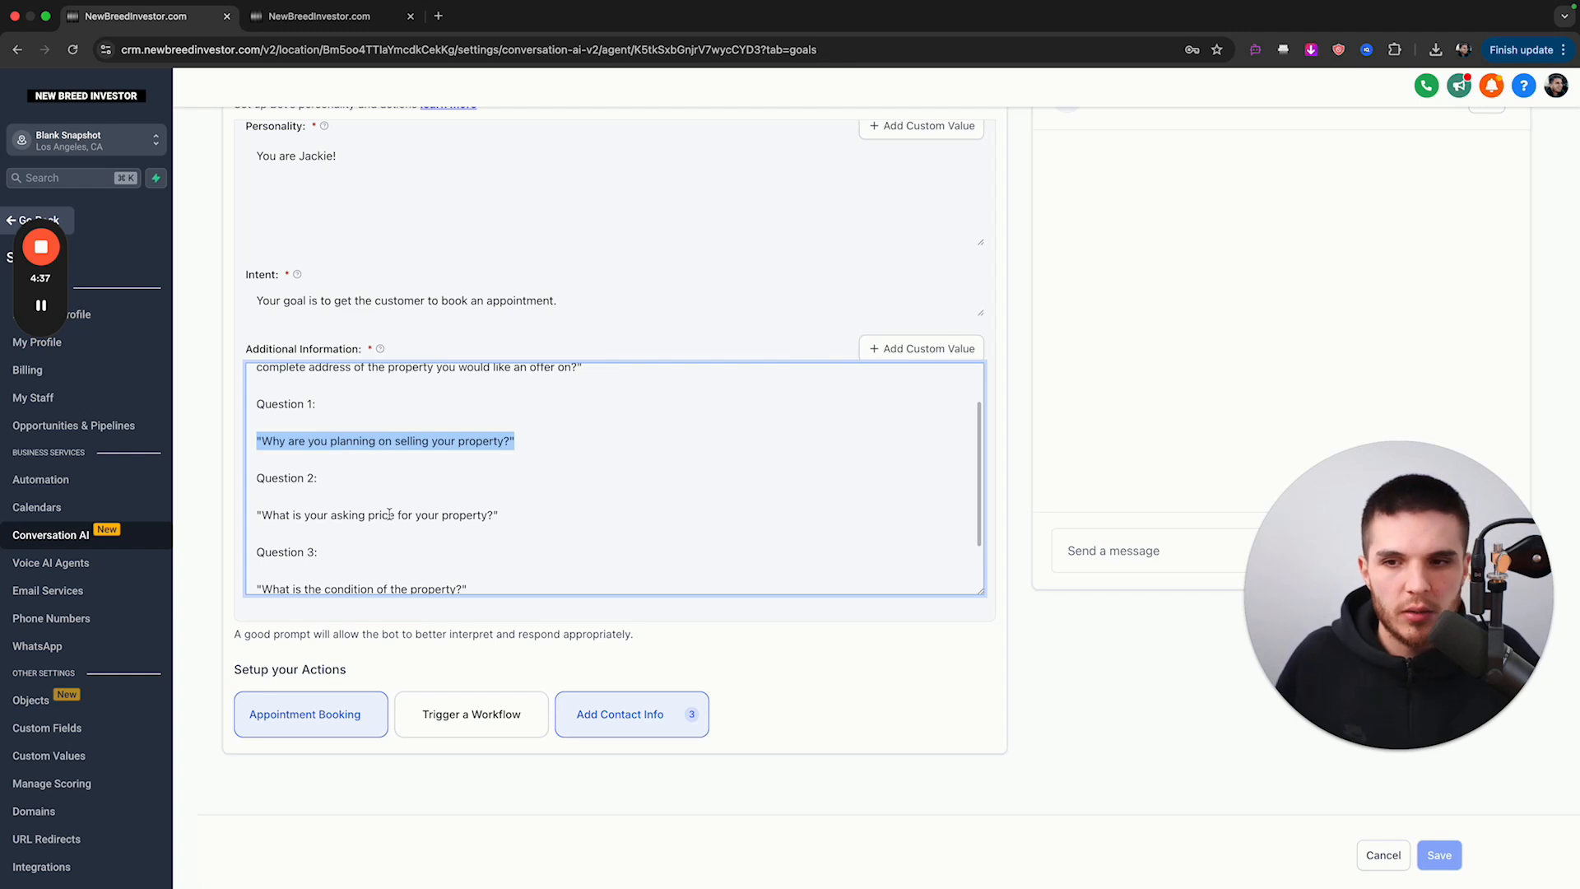
click(521, 524)
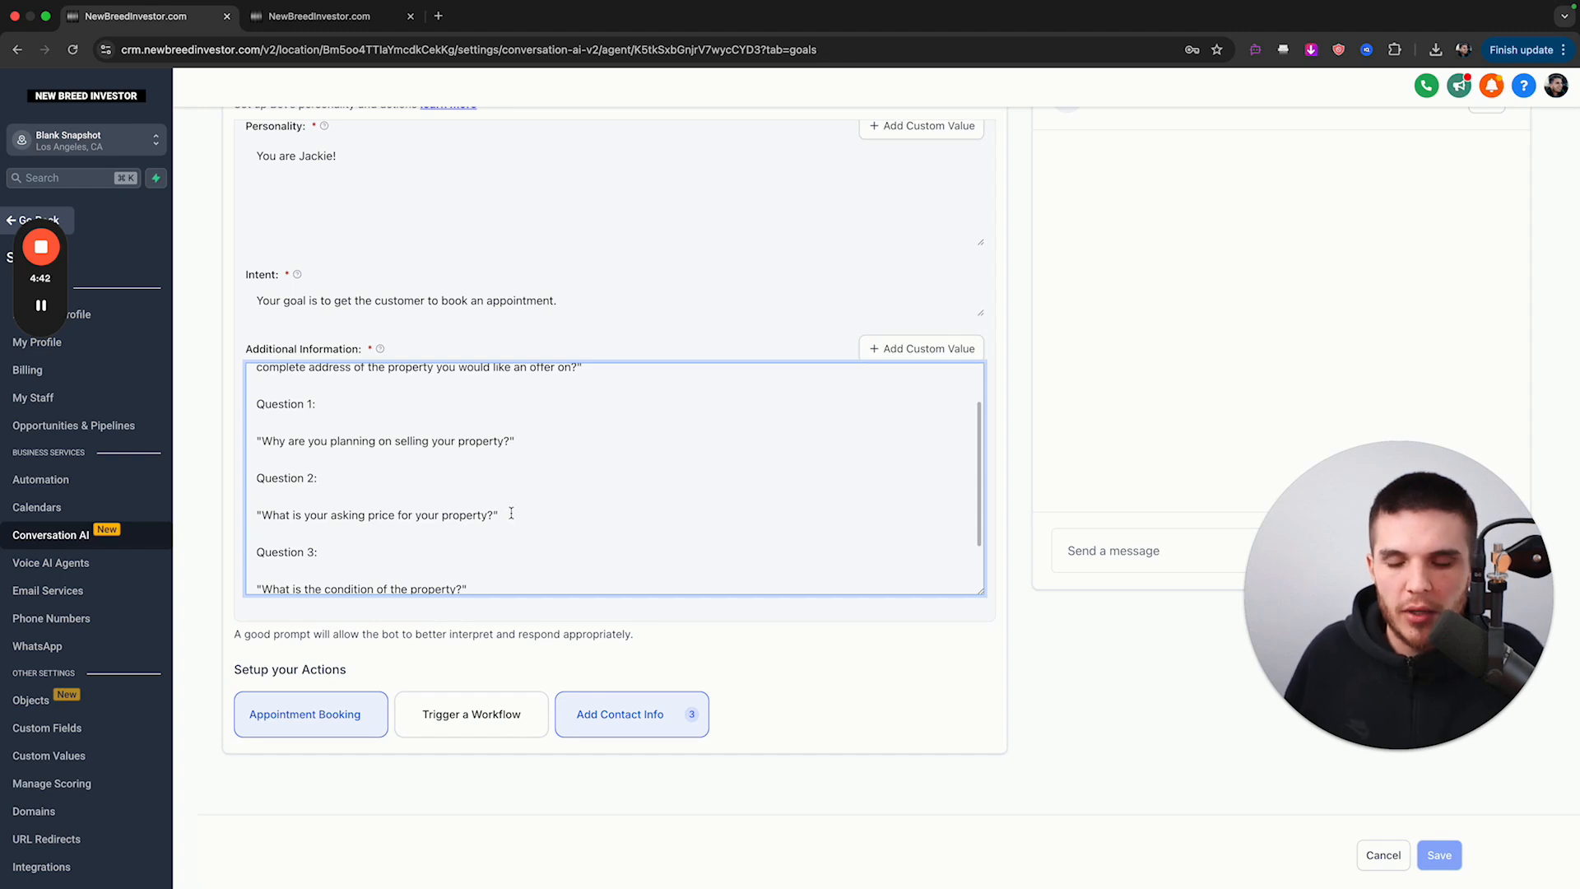
scroll(down, 3)
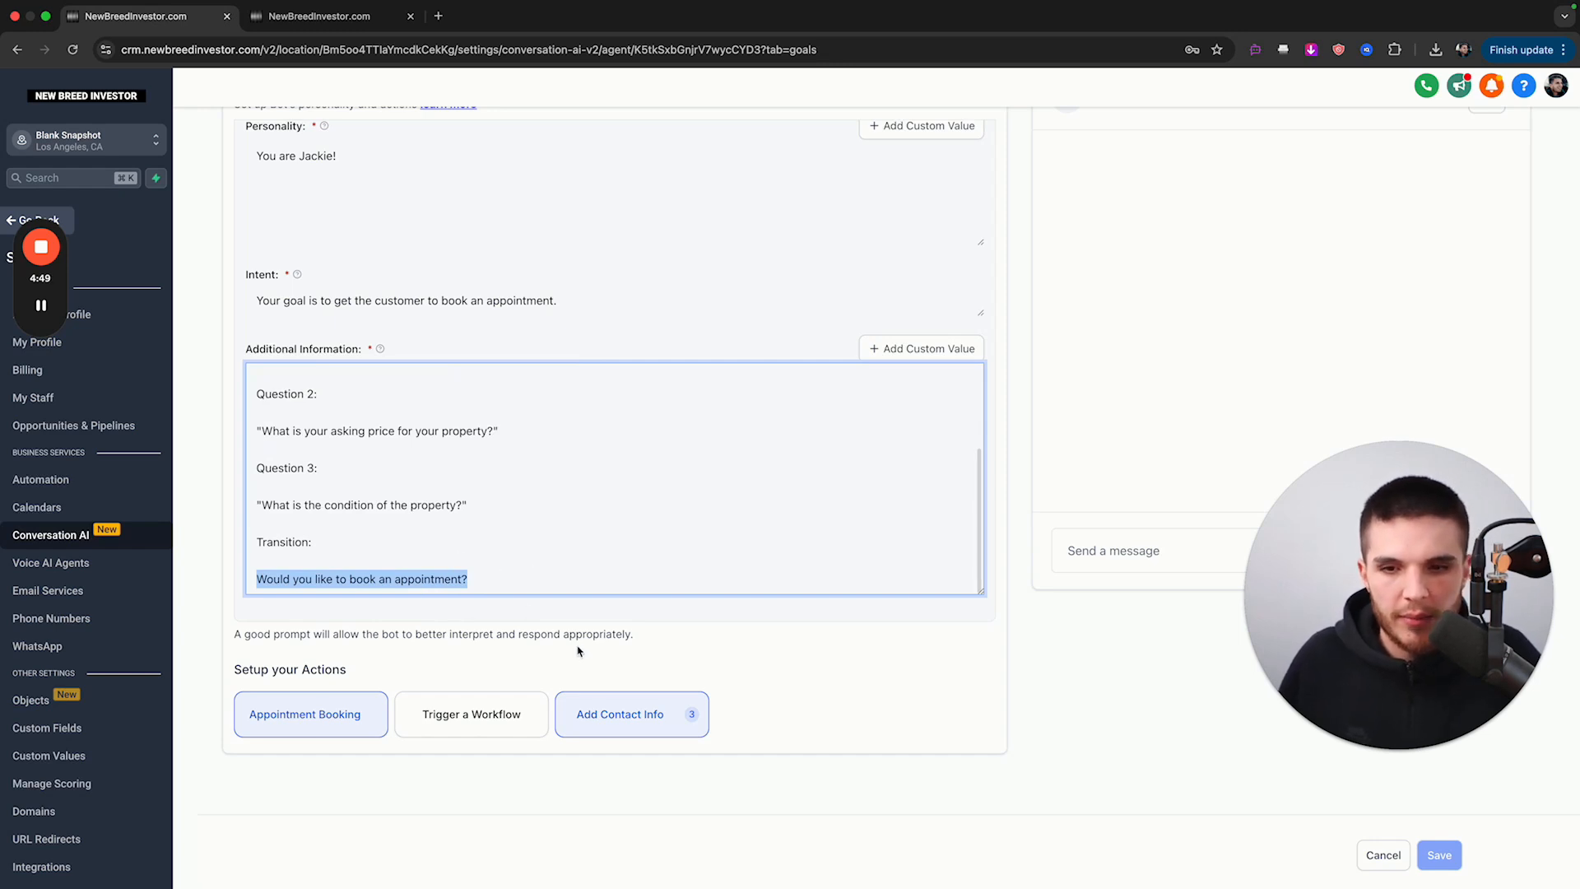
mouse_move(629, 664)
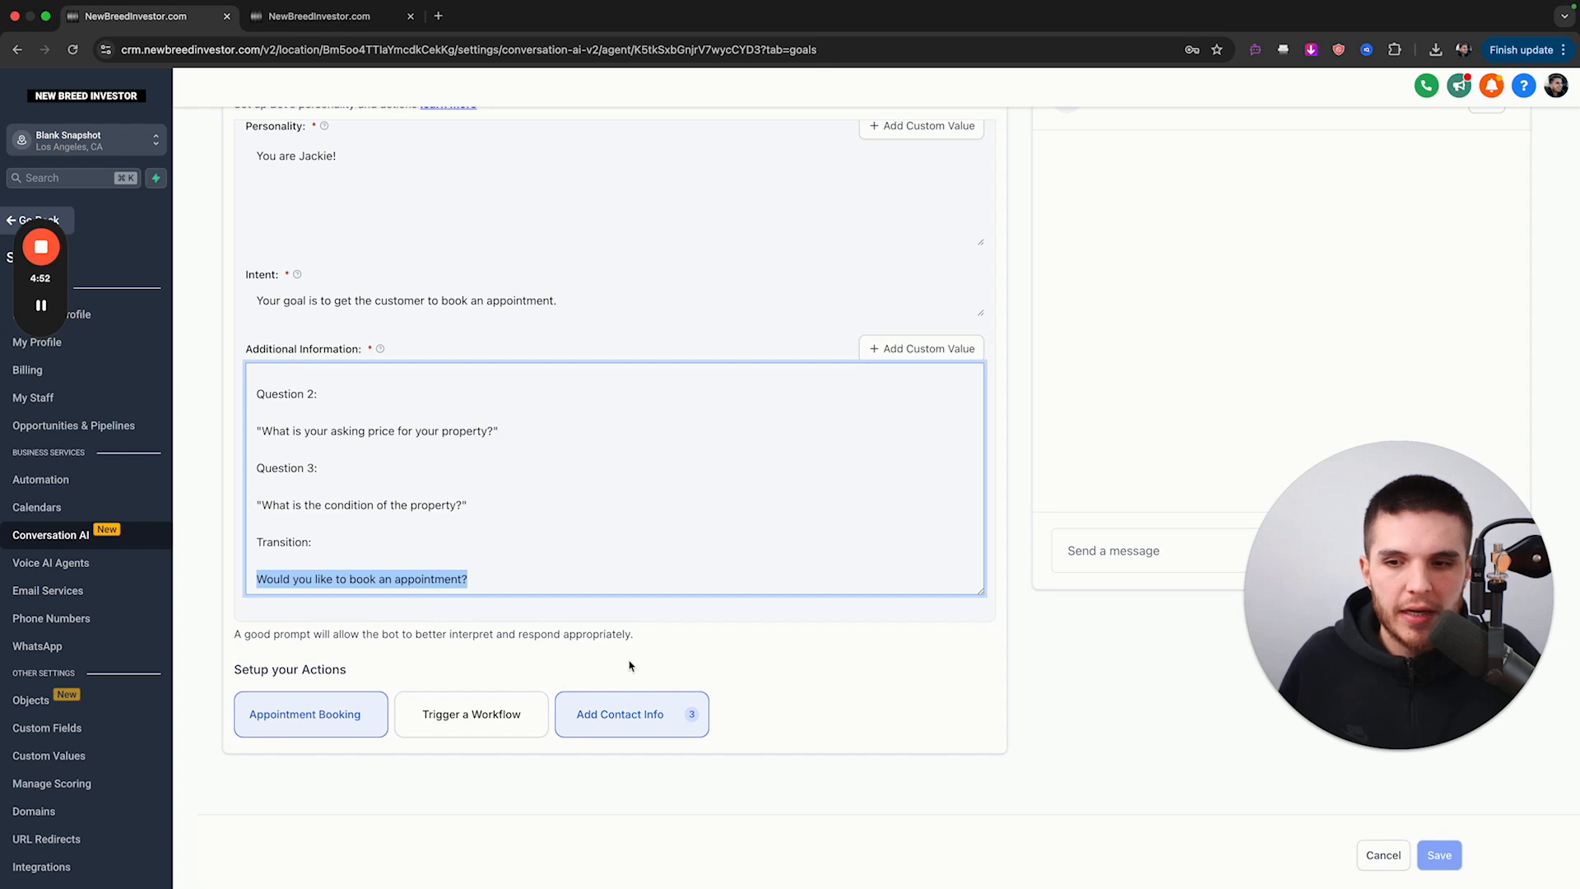
click(619, 713)
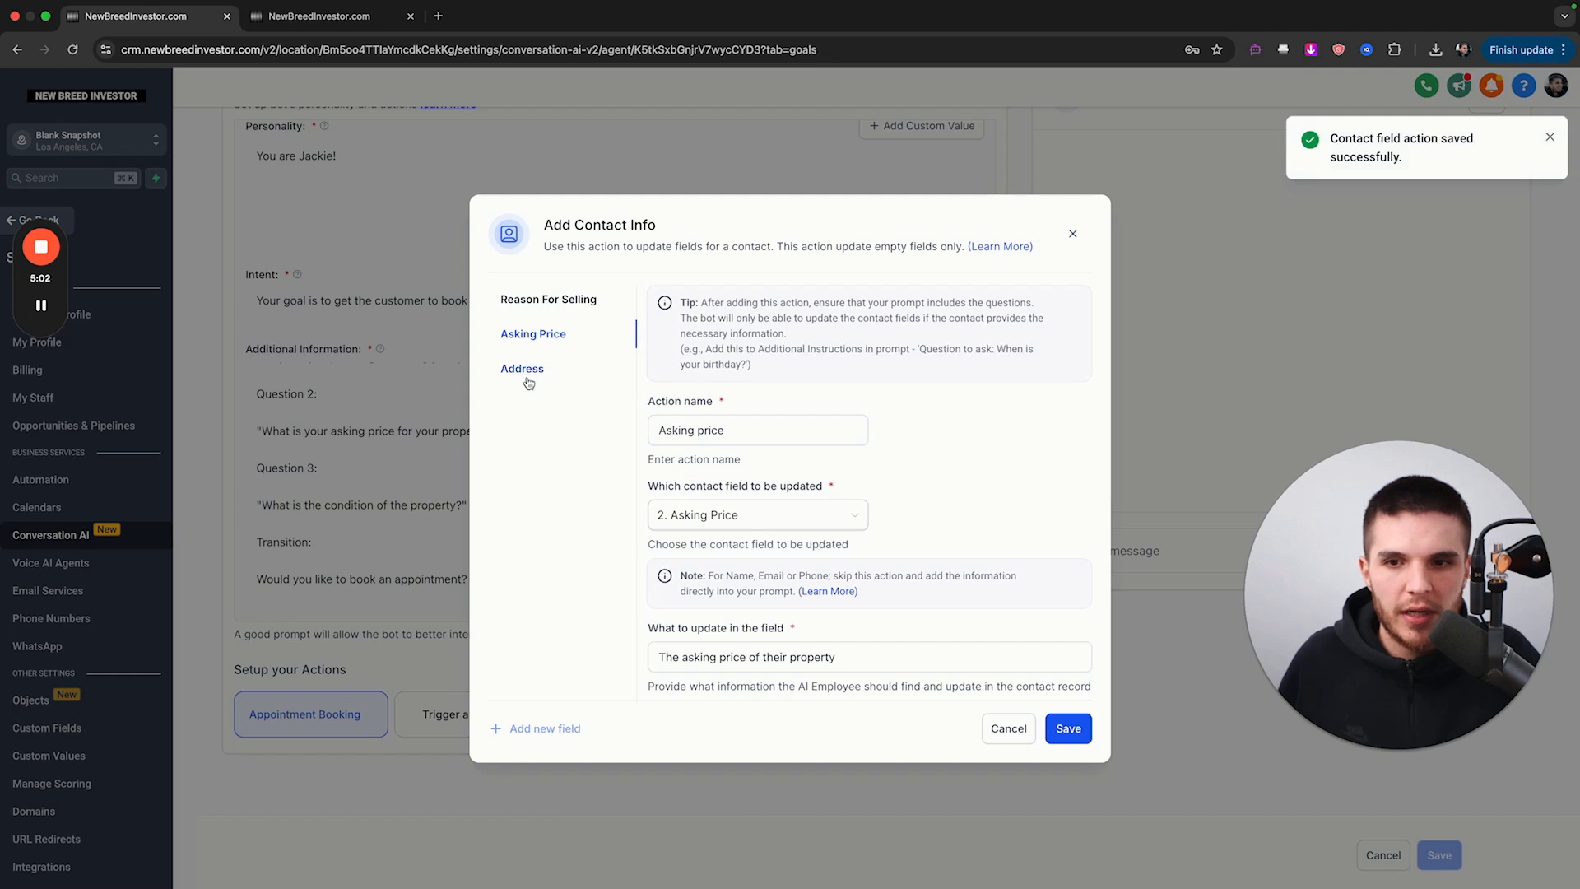
click(1066, 728)
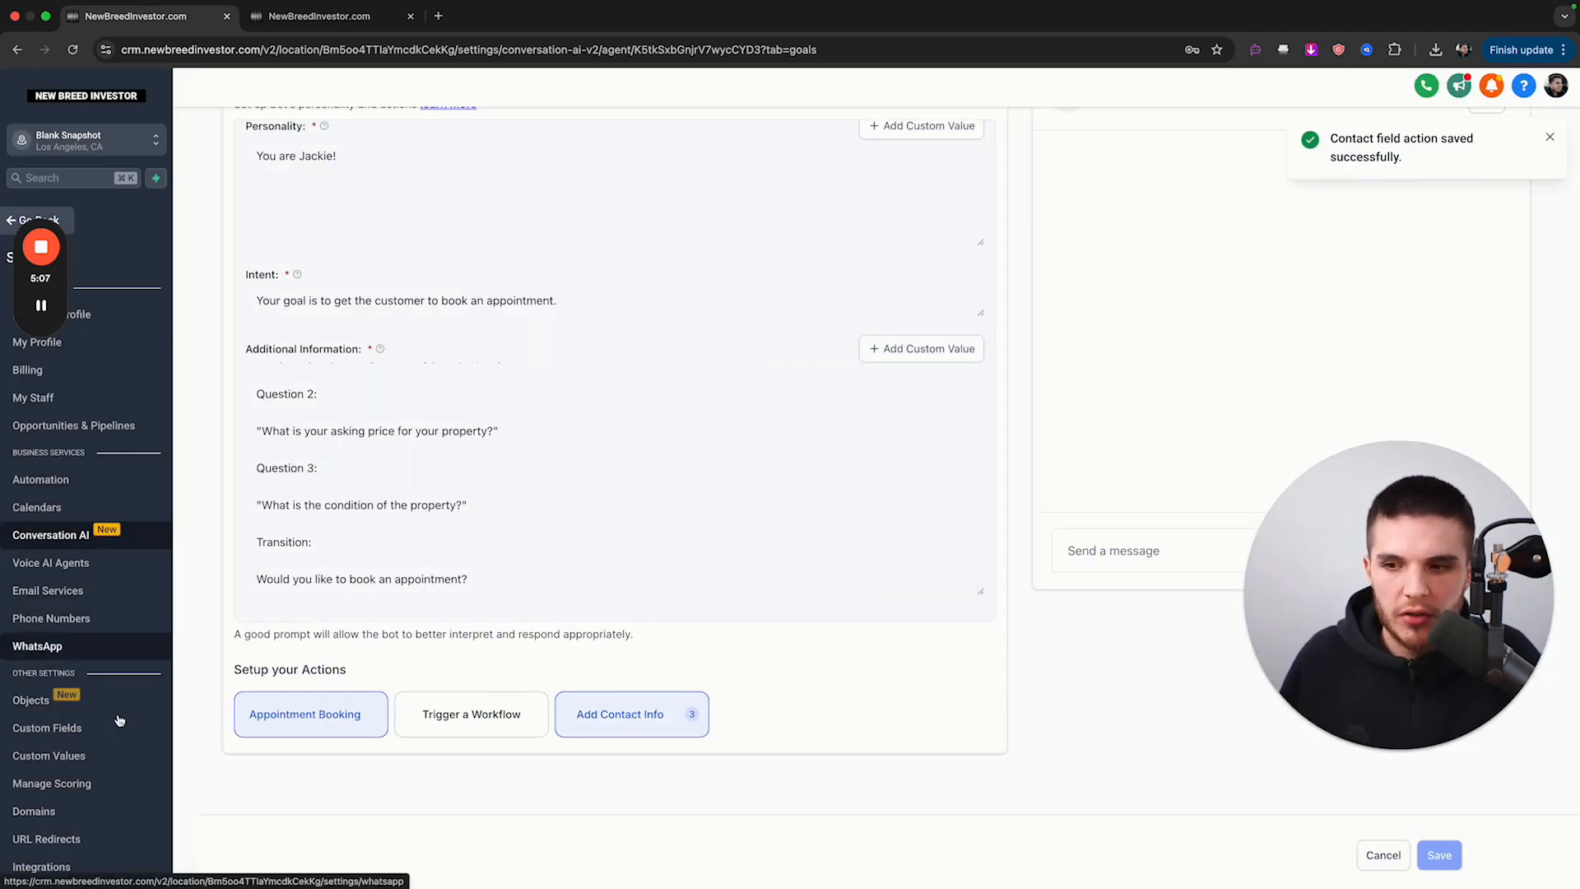
mouse_move(304, 713)
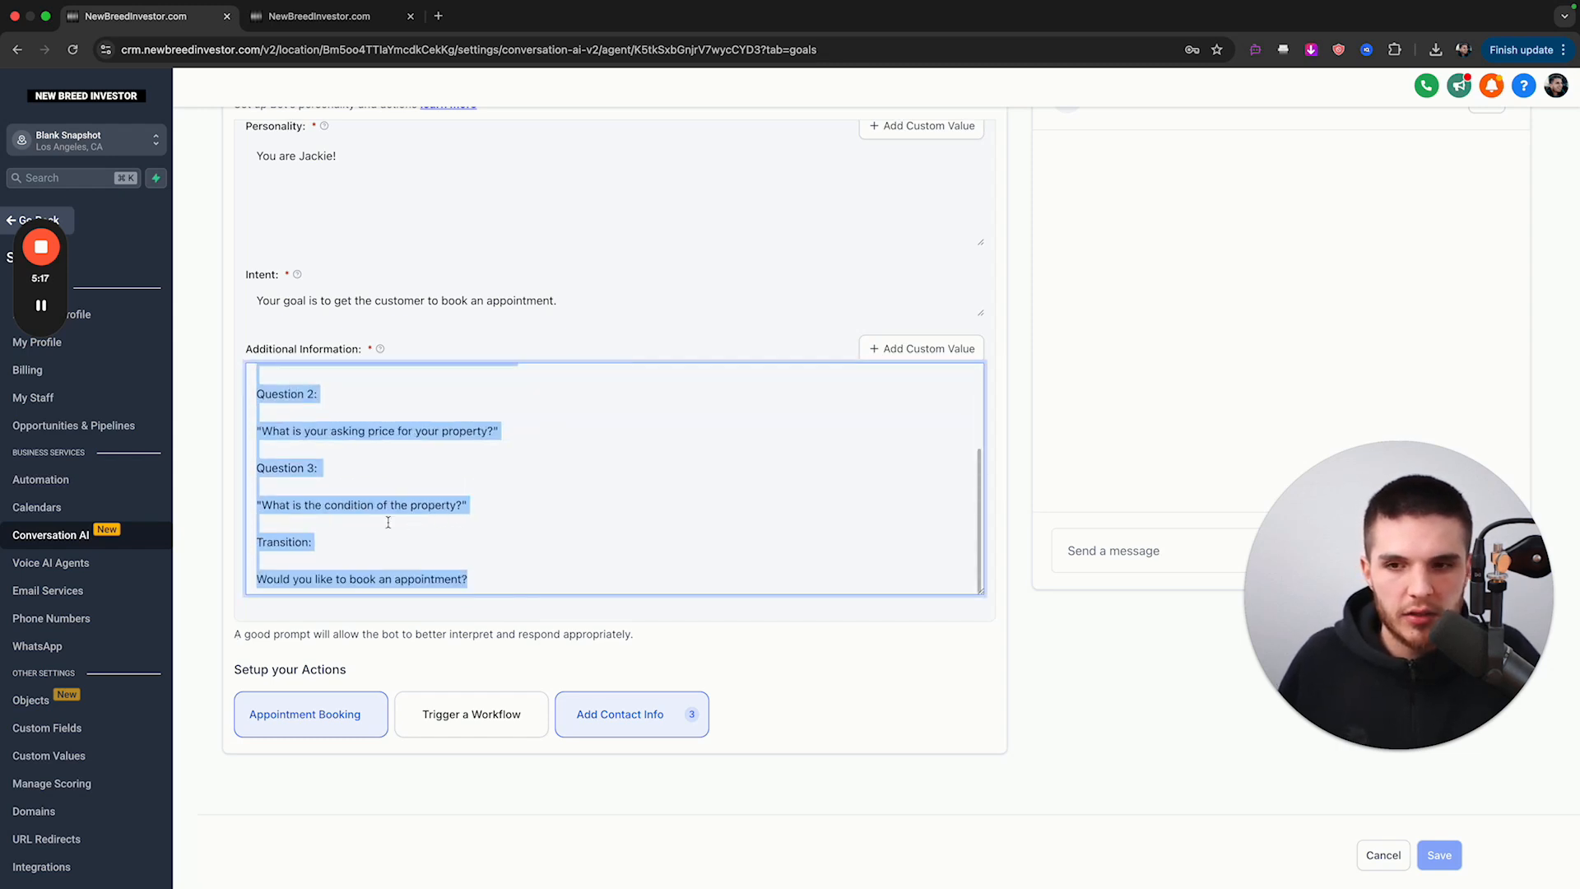
click(477, 615)
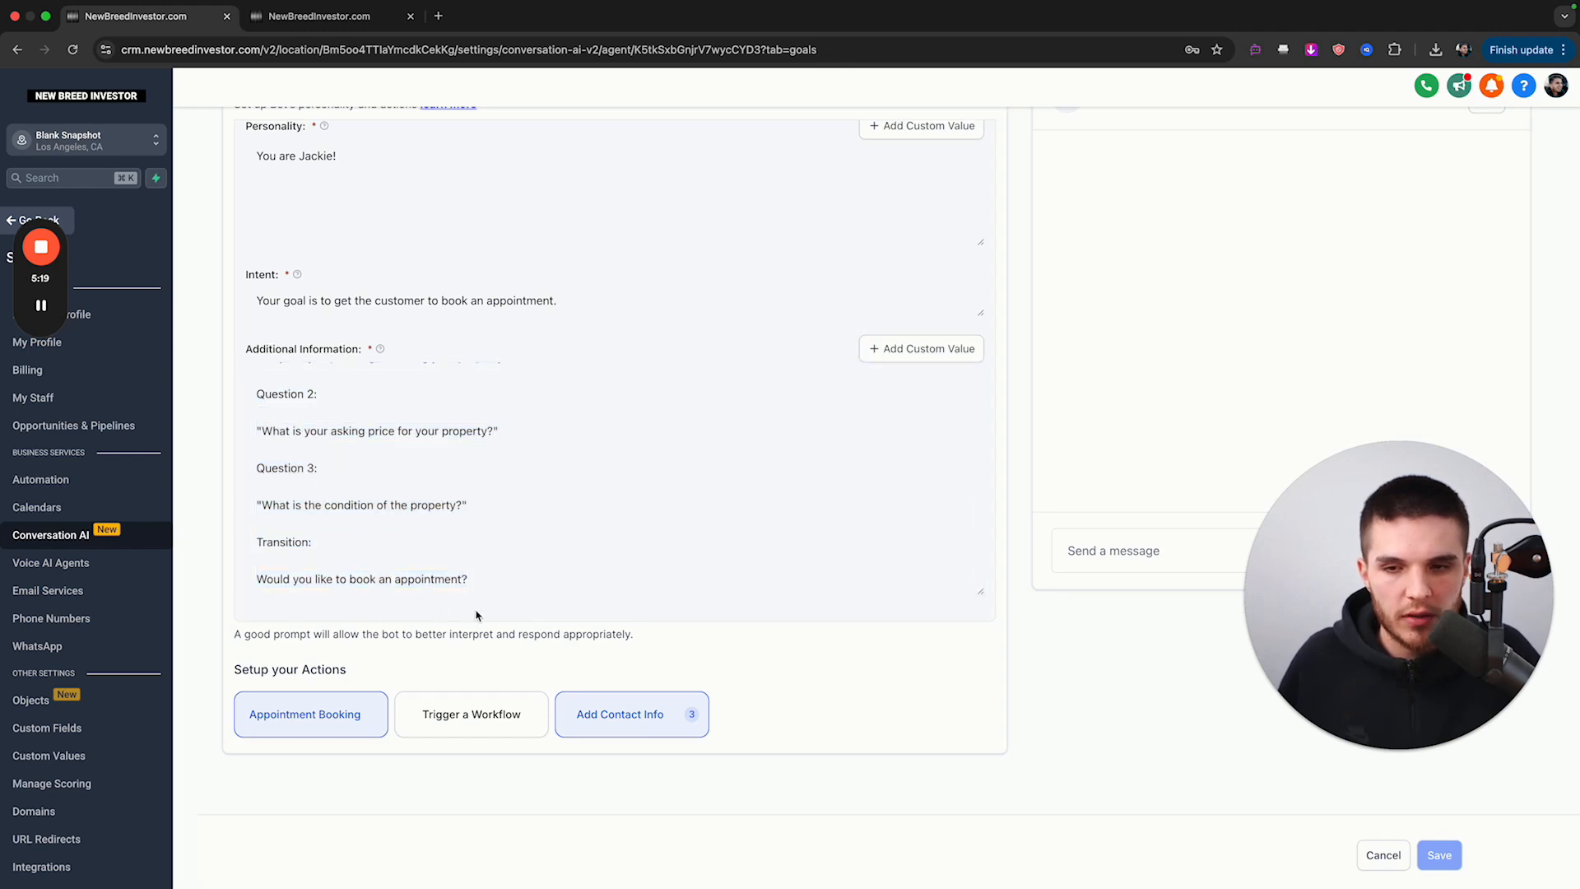
mouse_move(90, 638)
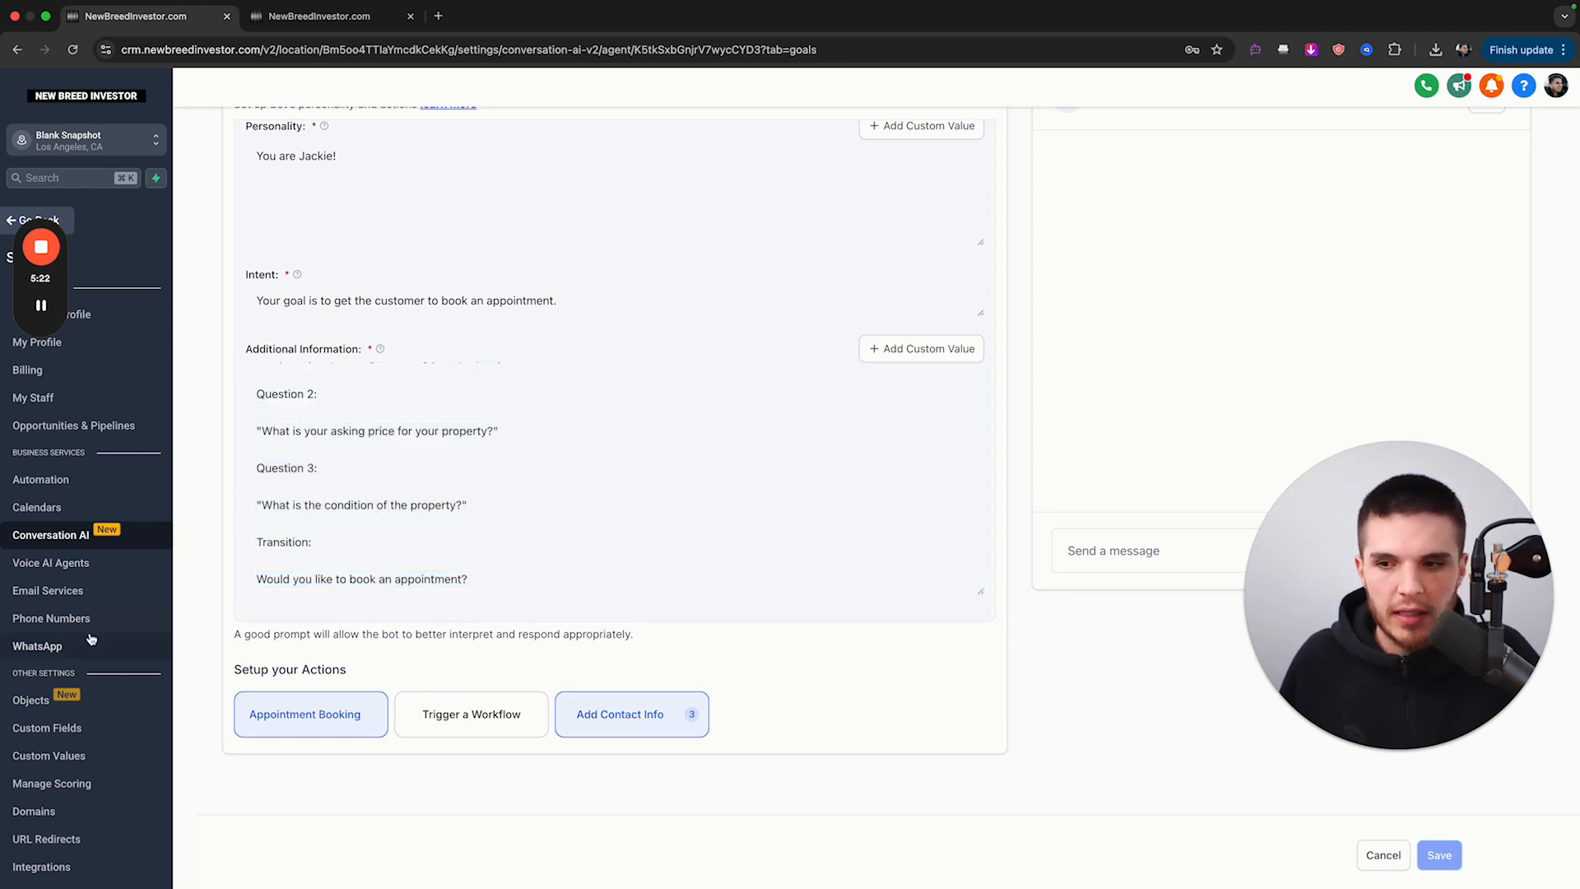
mouse_move(619, 714)
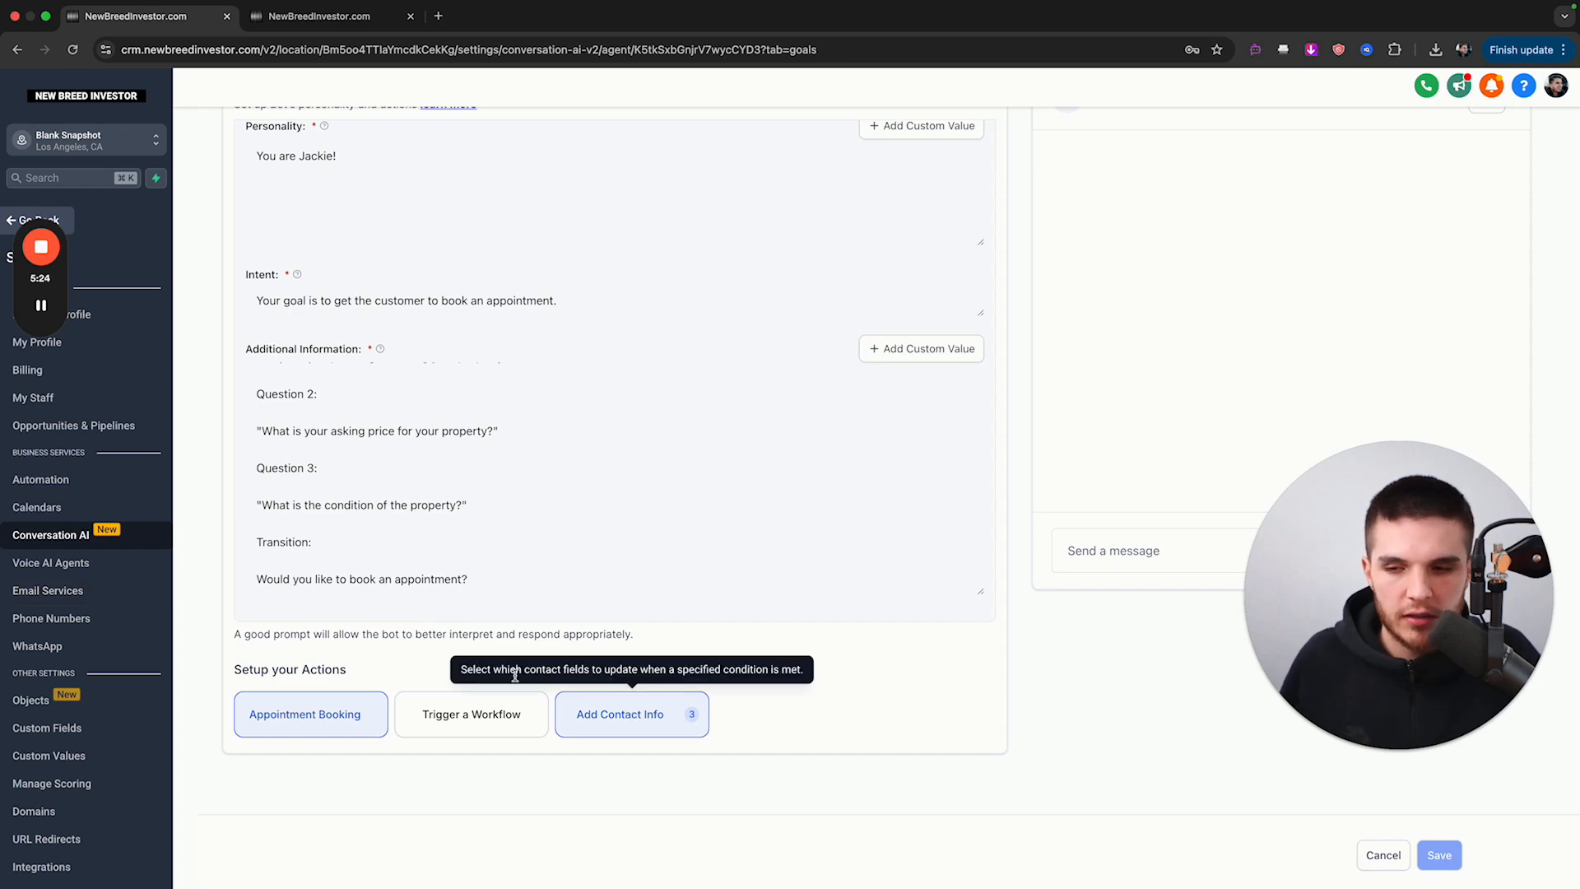
- Preview the Multi Line custom field type, then close the New Custom Field dialog unsaved
click(47, 728)
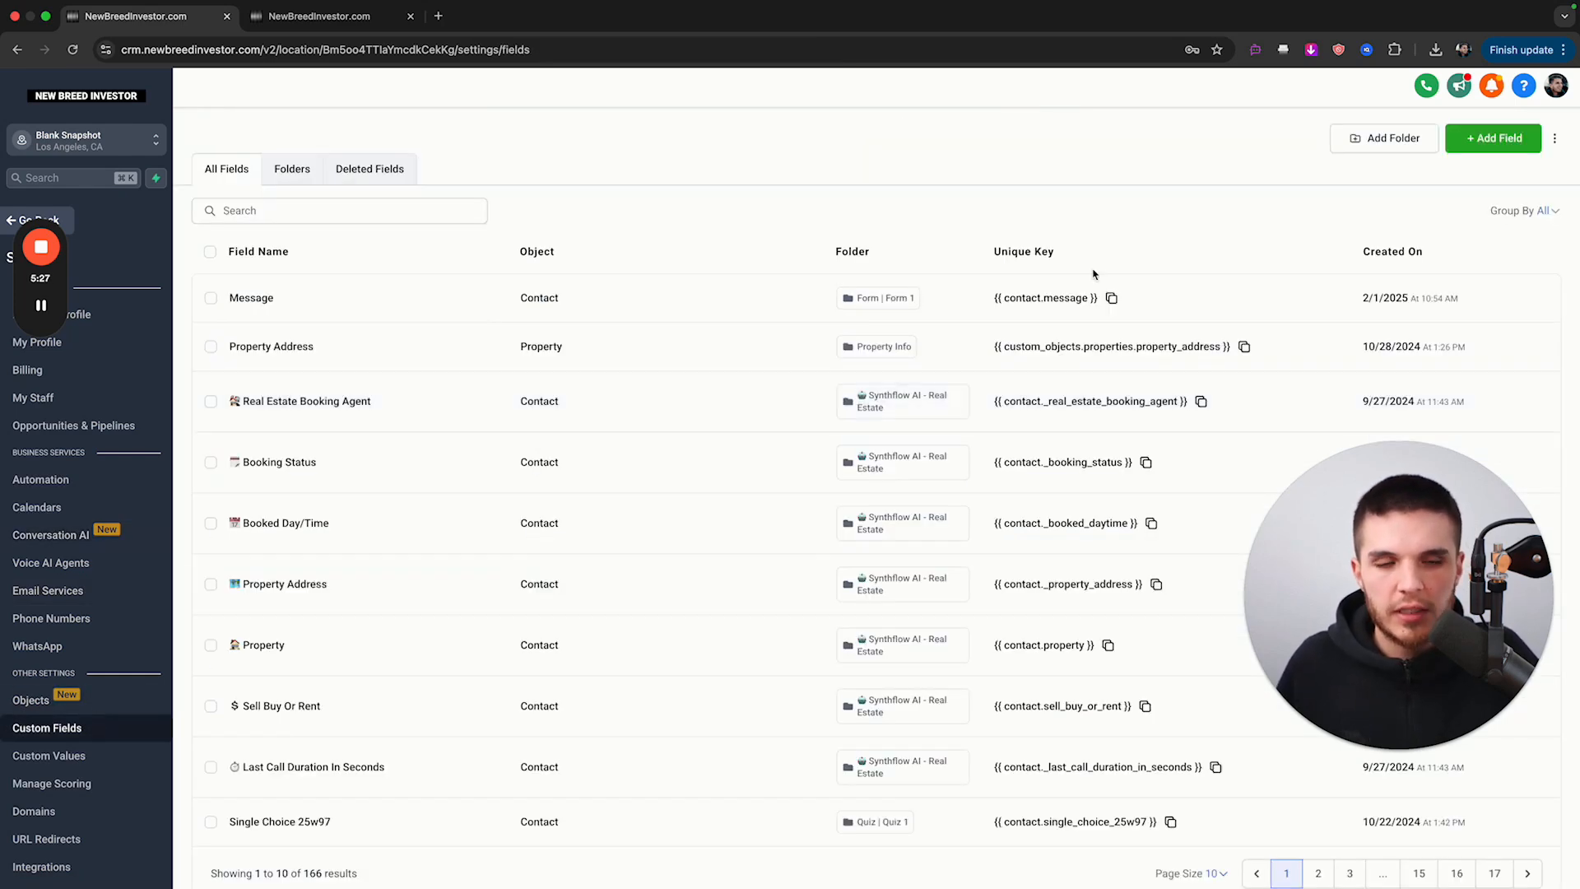
click(1492, 139)
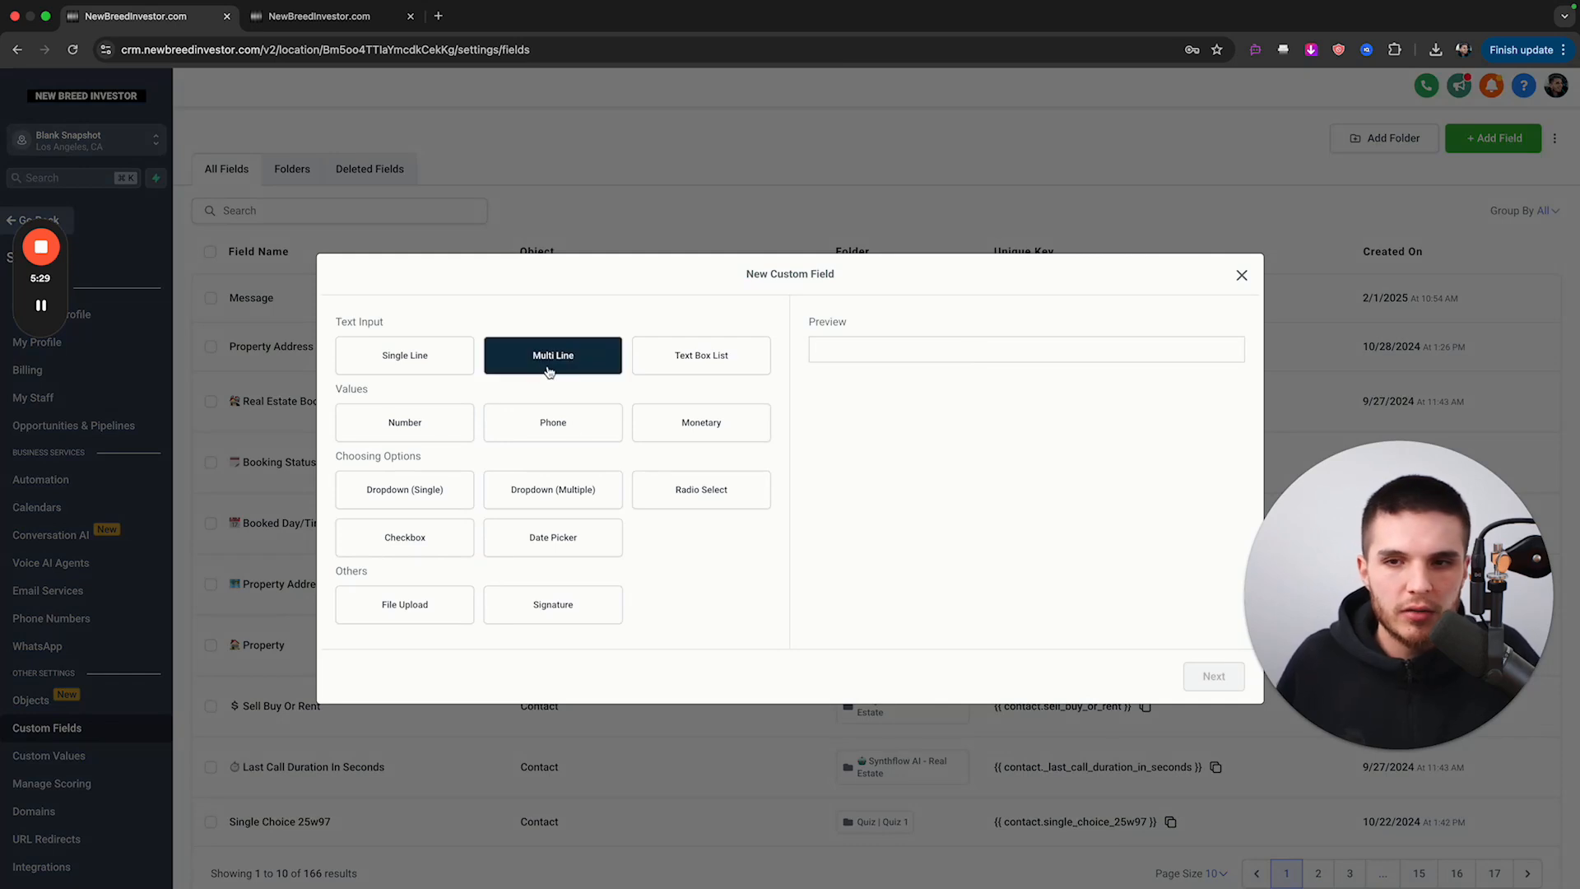
click(552, 354)
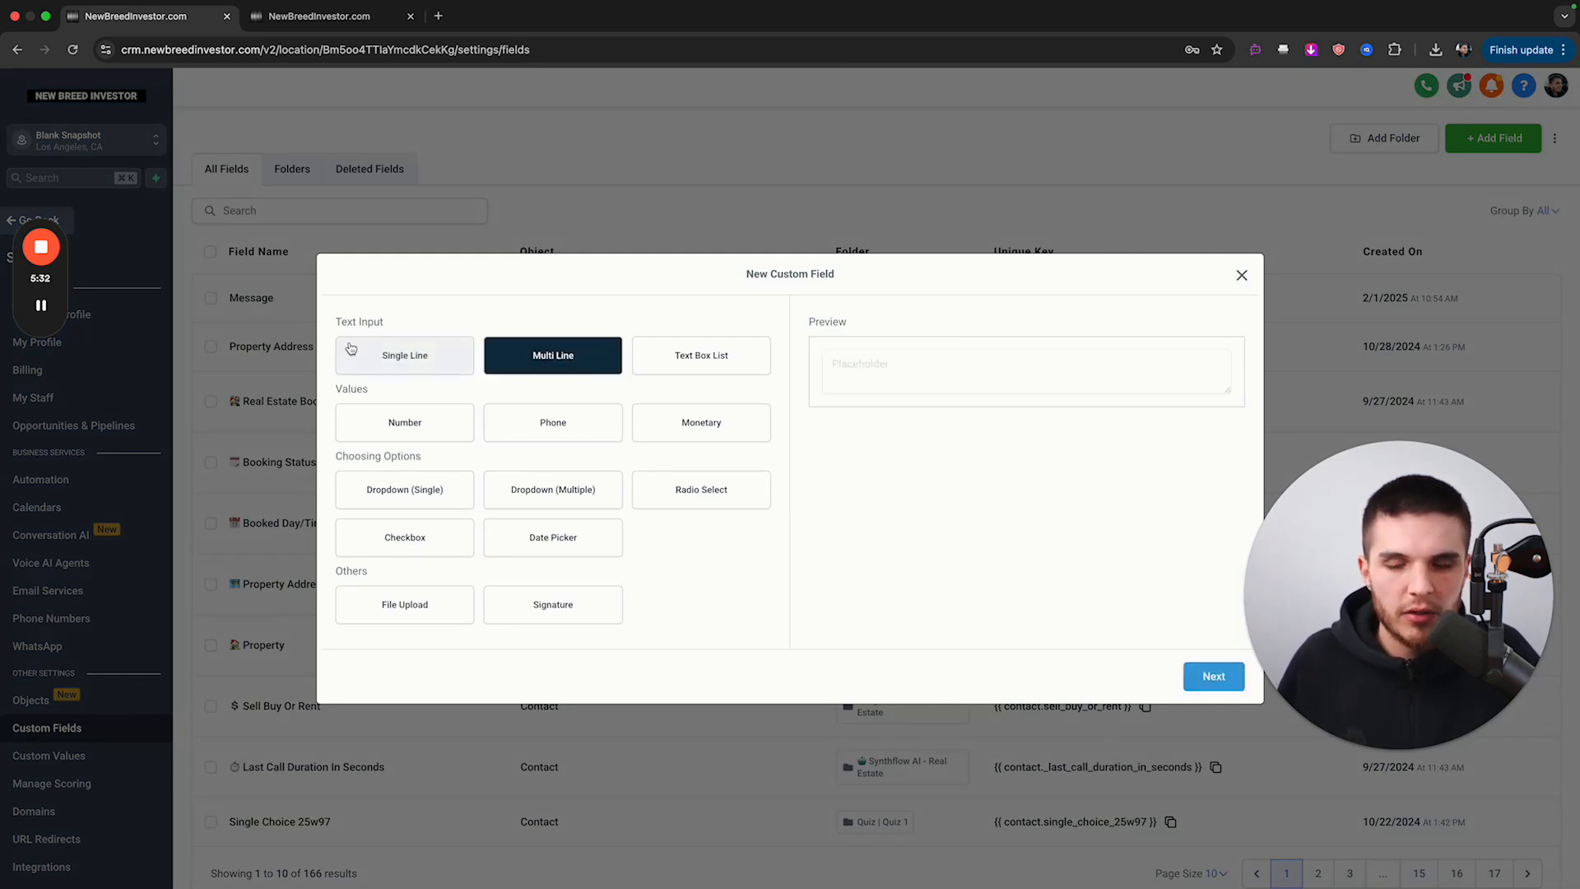
mouse_move(781, 401)
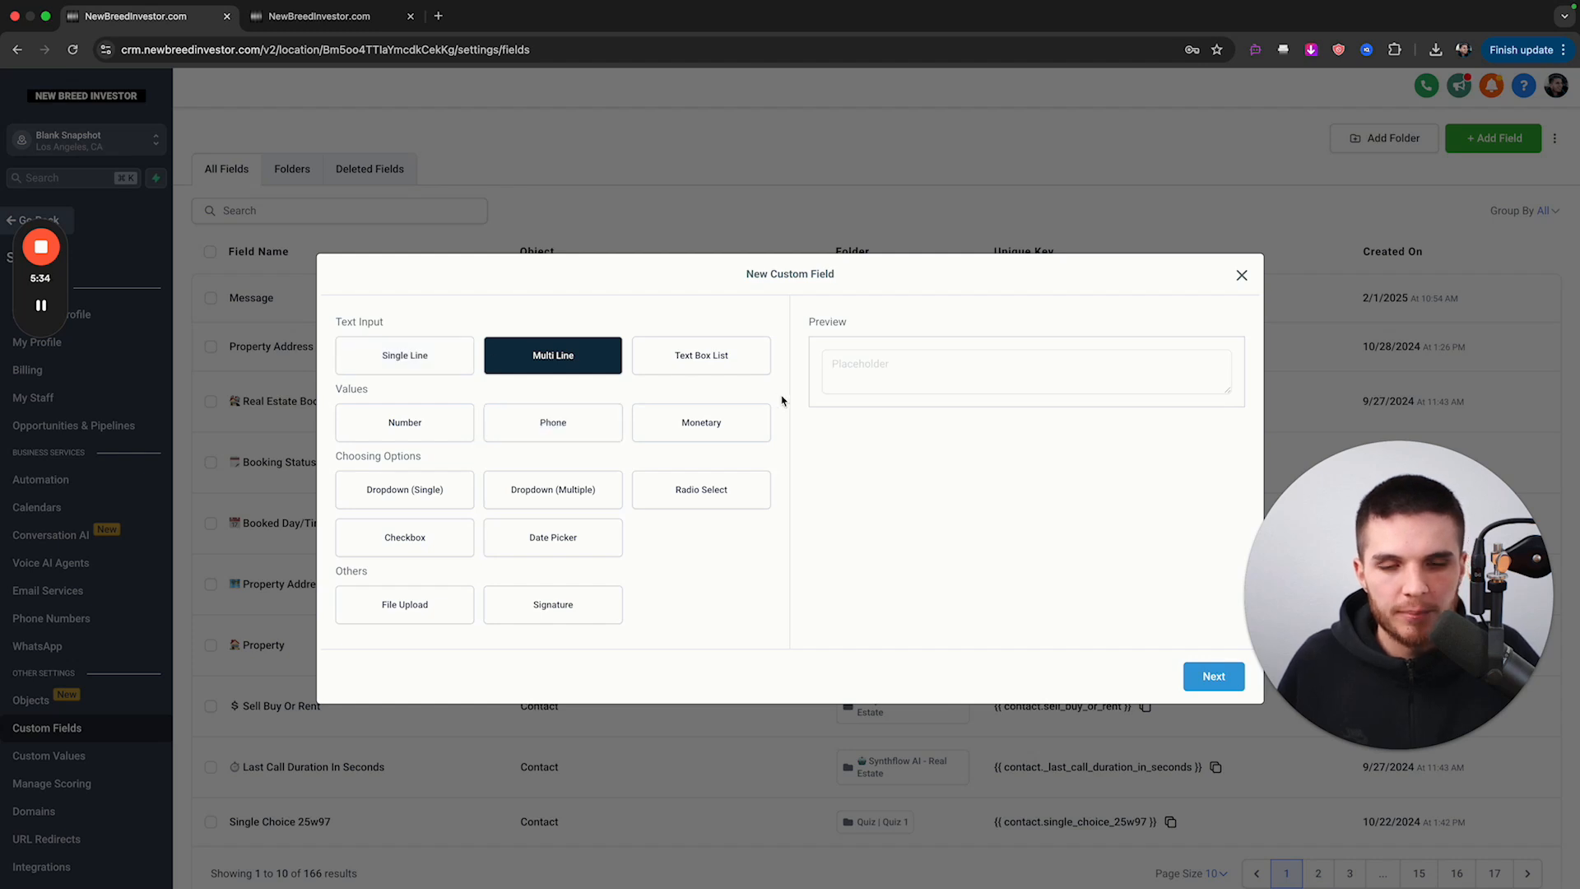
mouse_move(600, 387)
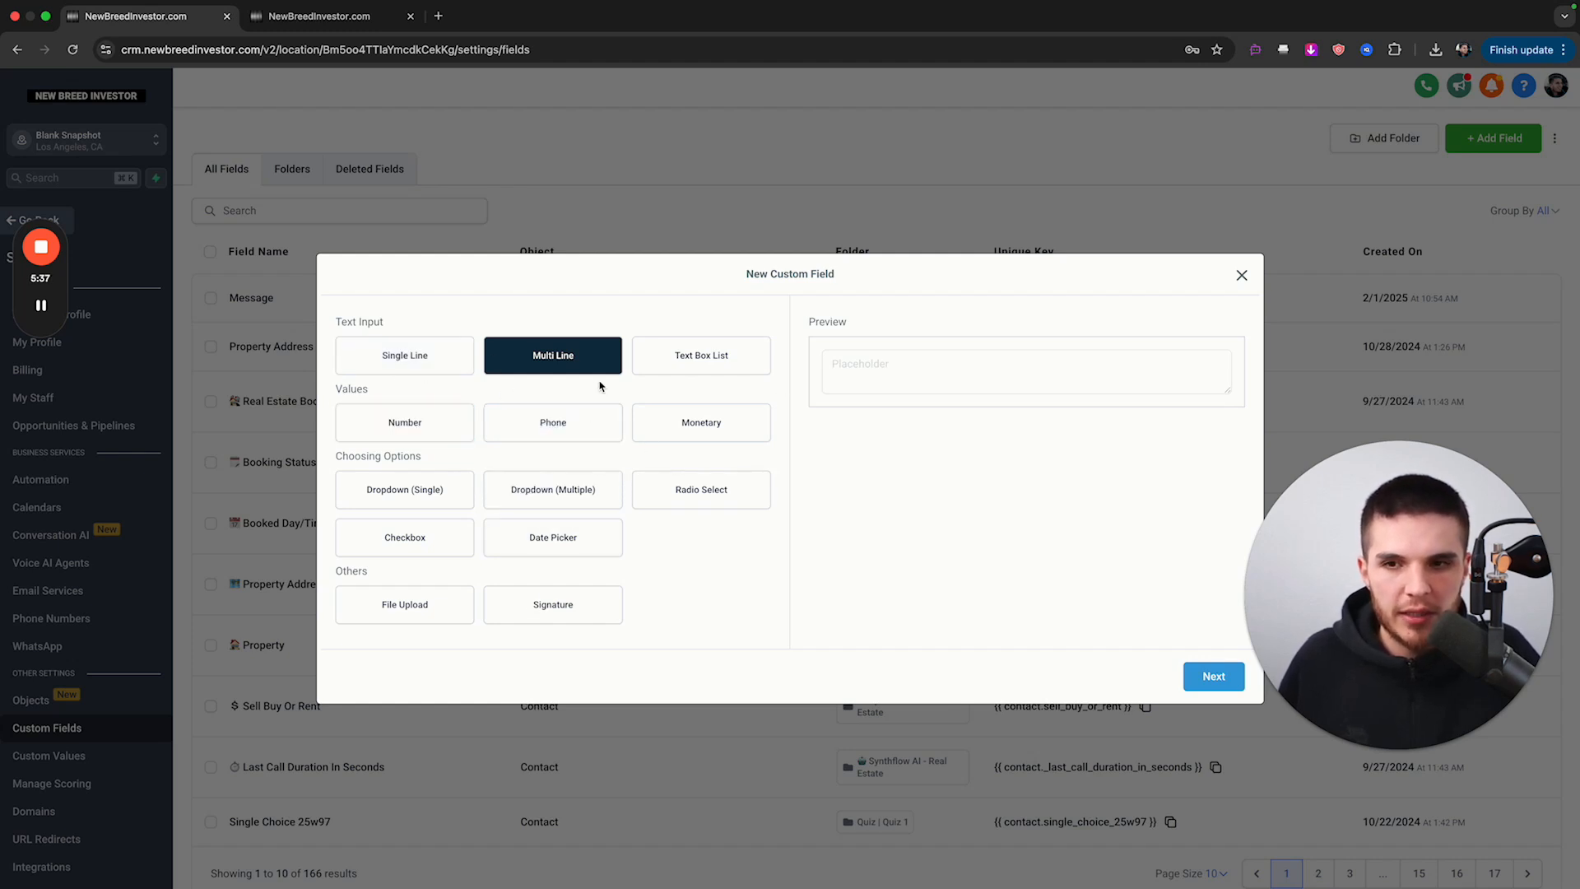
mouse_move(566, 382)
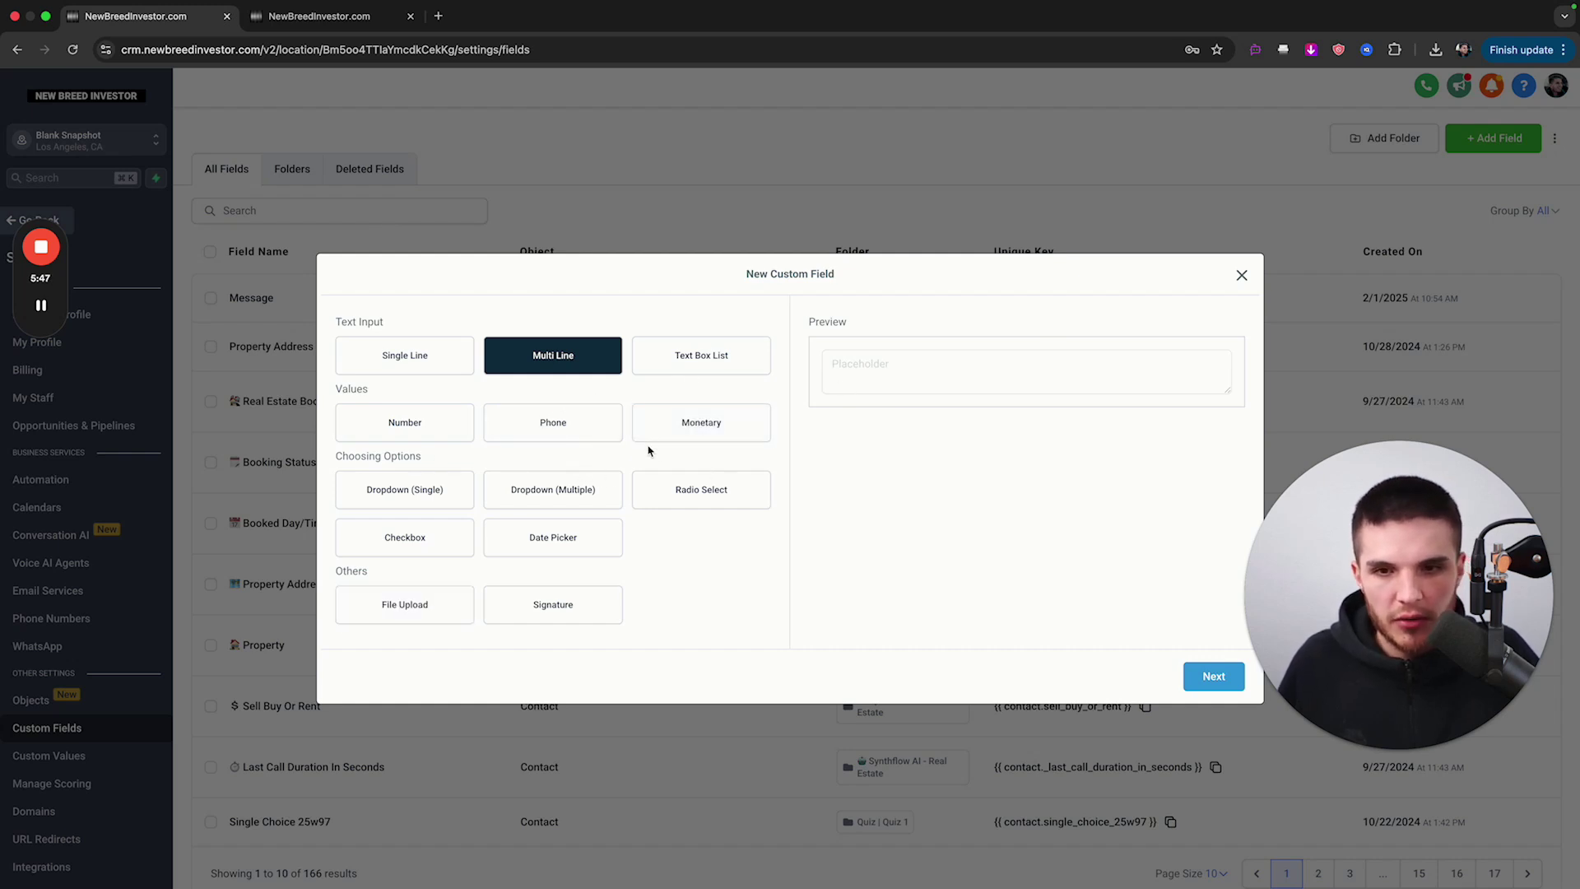
click(1242, 274)
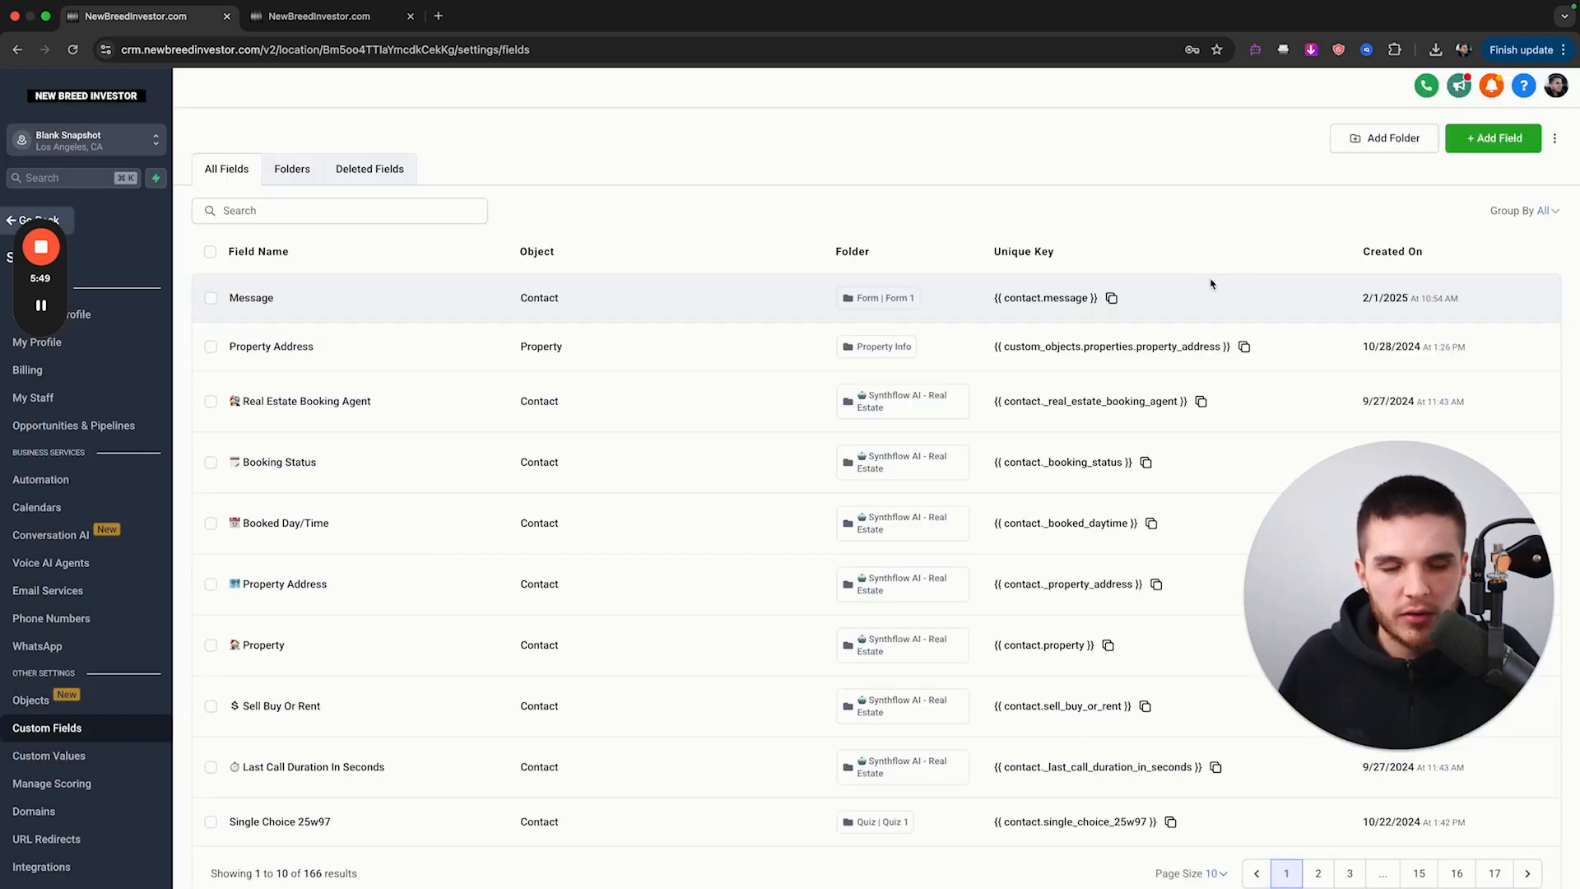
mouse_move(97, 544)
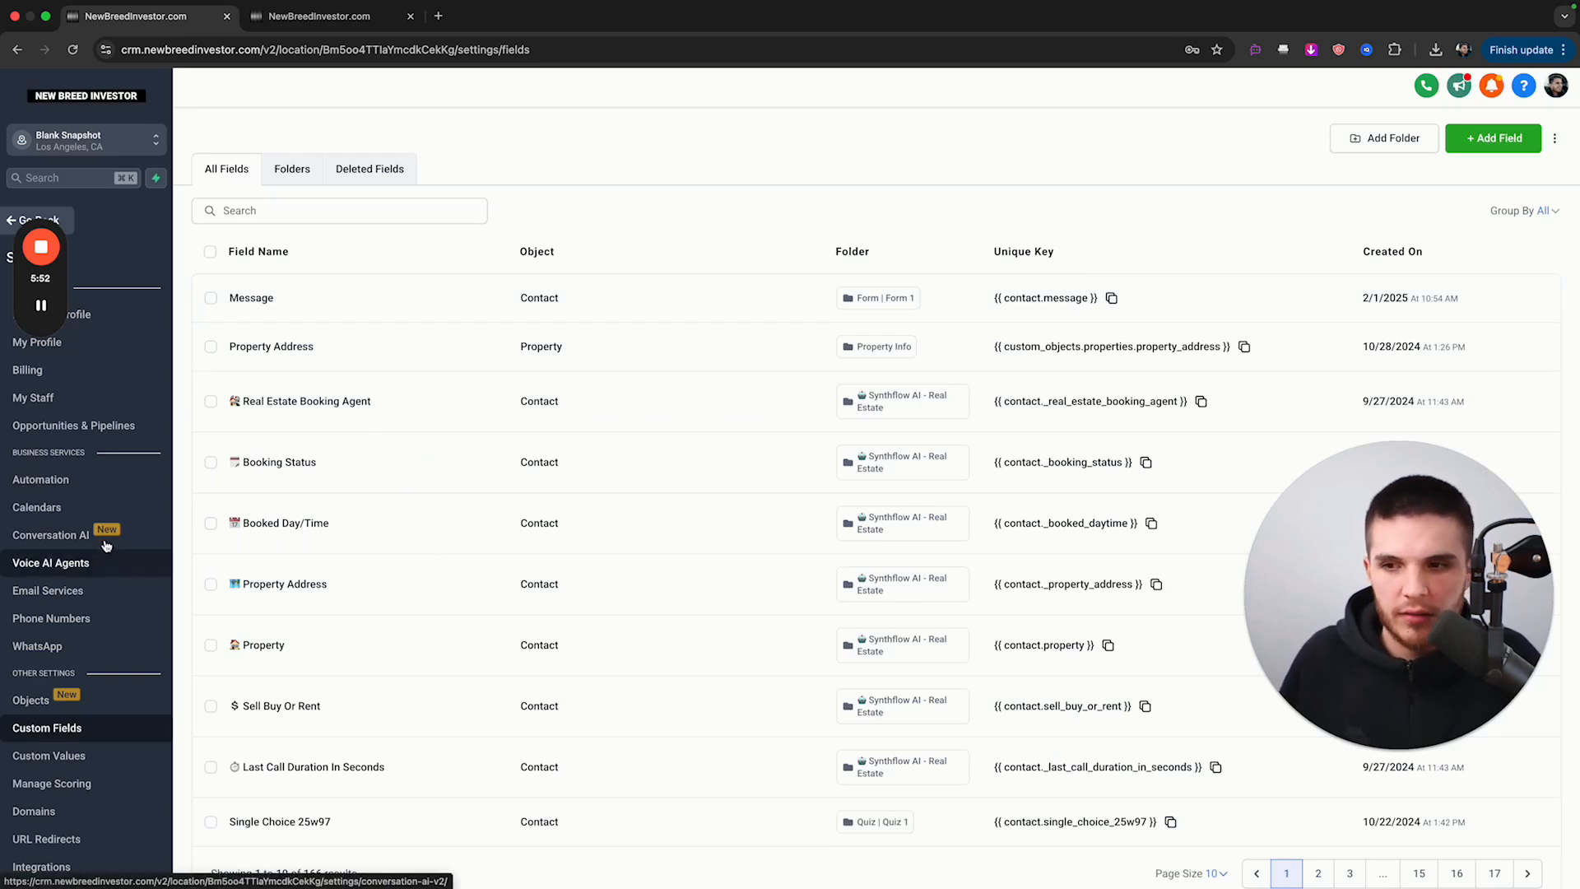
- Reopen Motivated Seller AI Booking Bot from Conversation AI and view its Bot Goals prompt
click(49, 534)
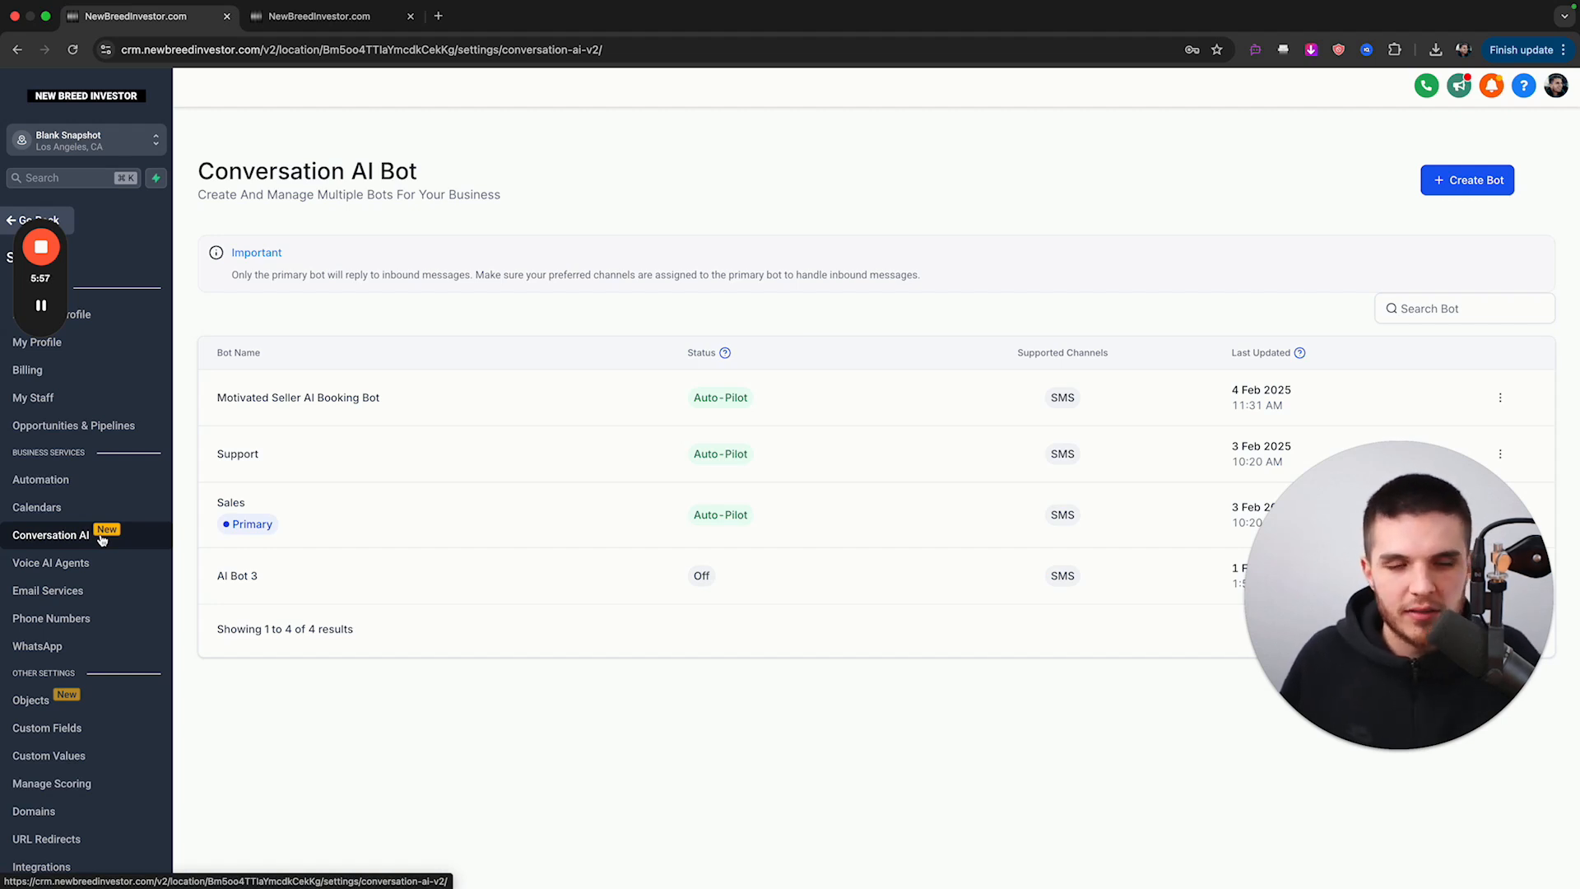
click(297, 397)
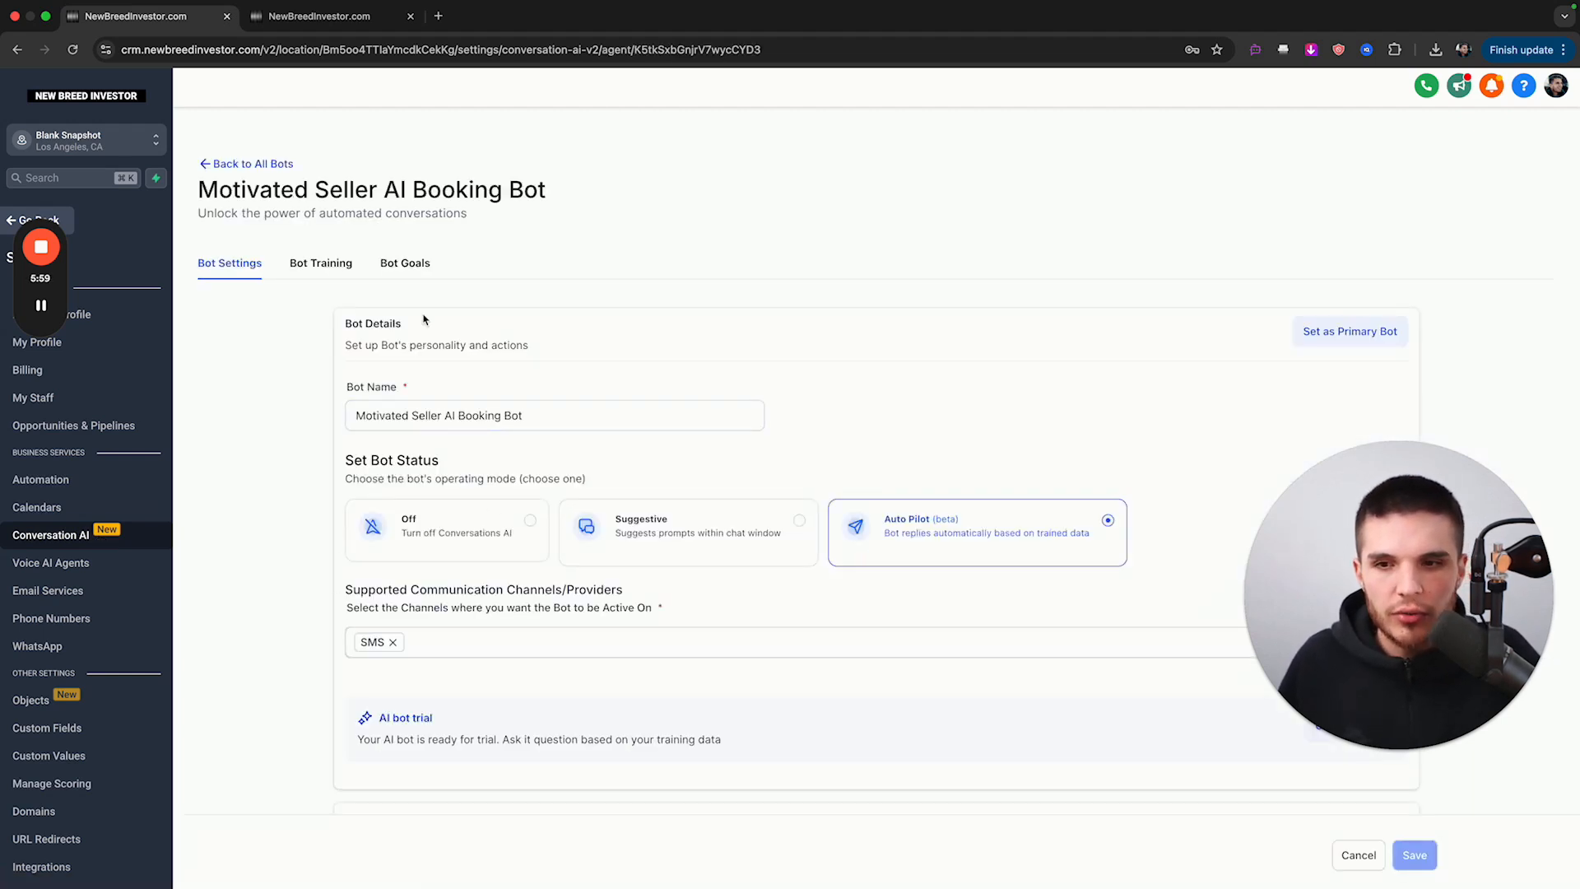
click(404, 263)
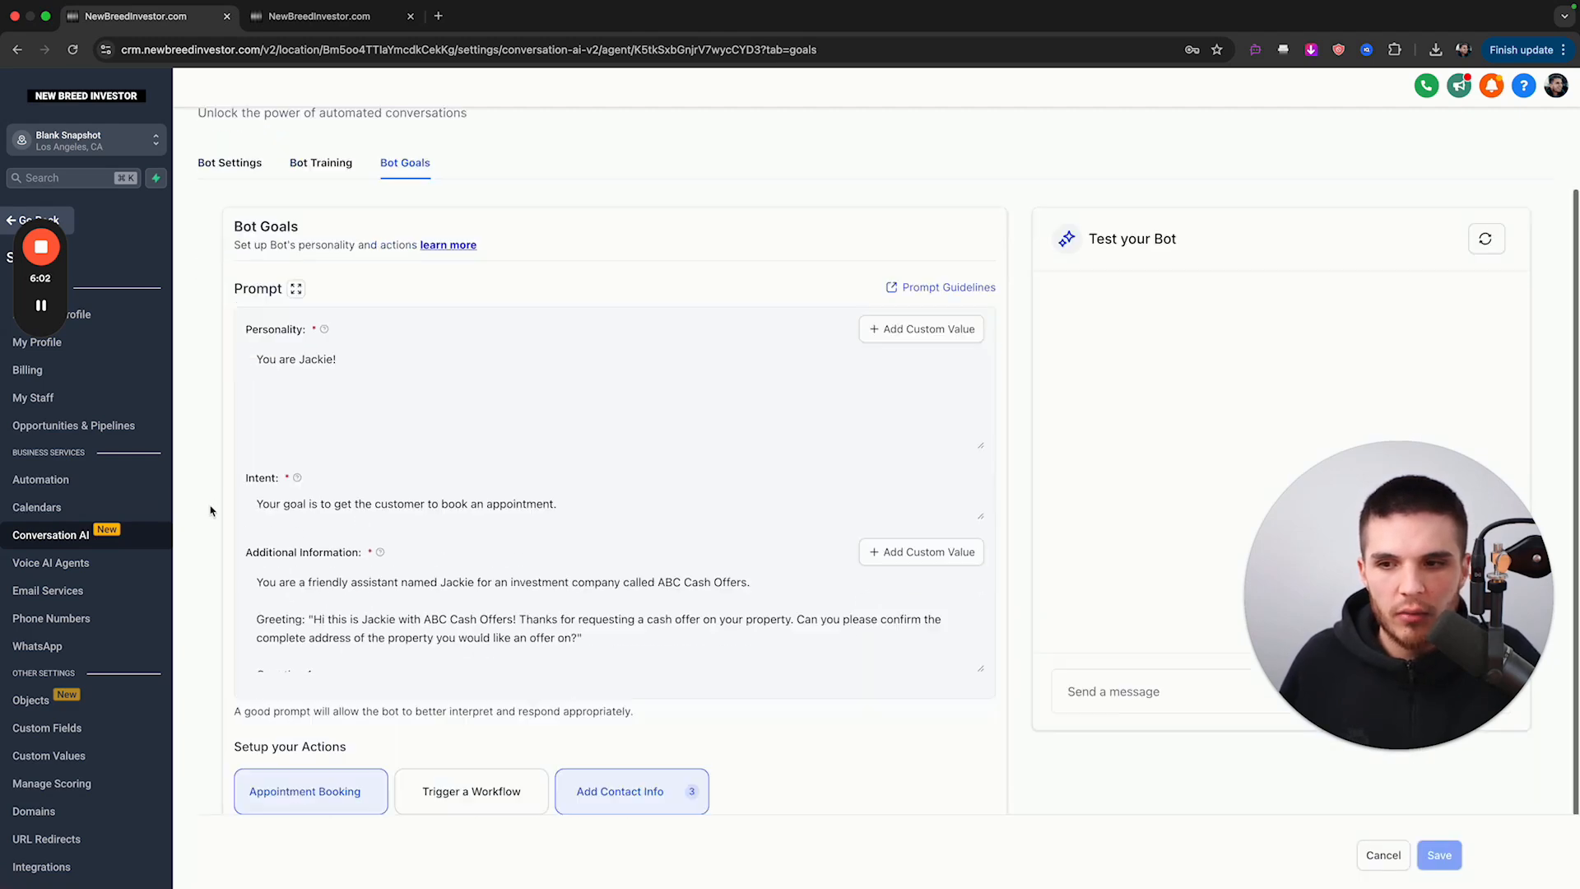
scroll(down, 3)
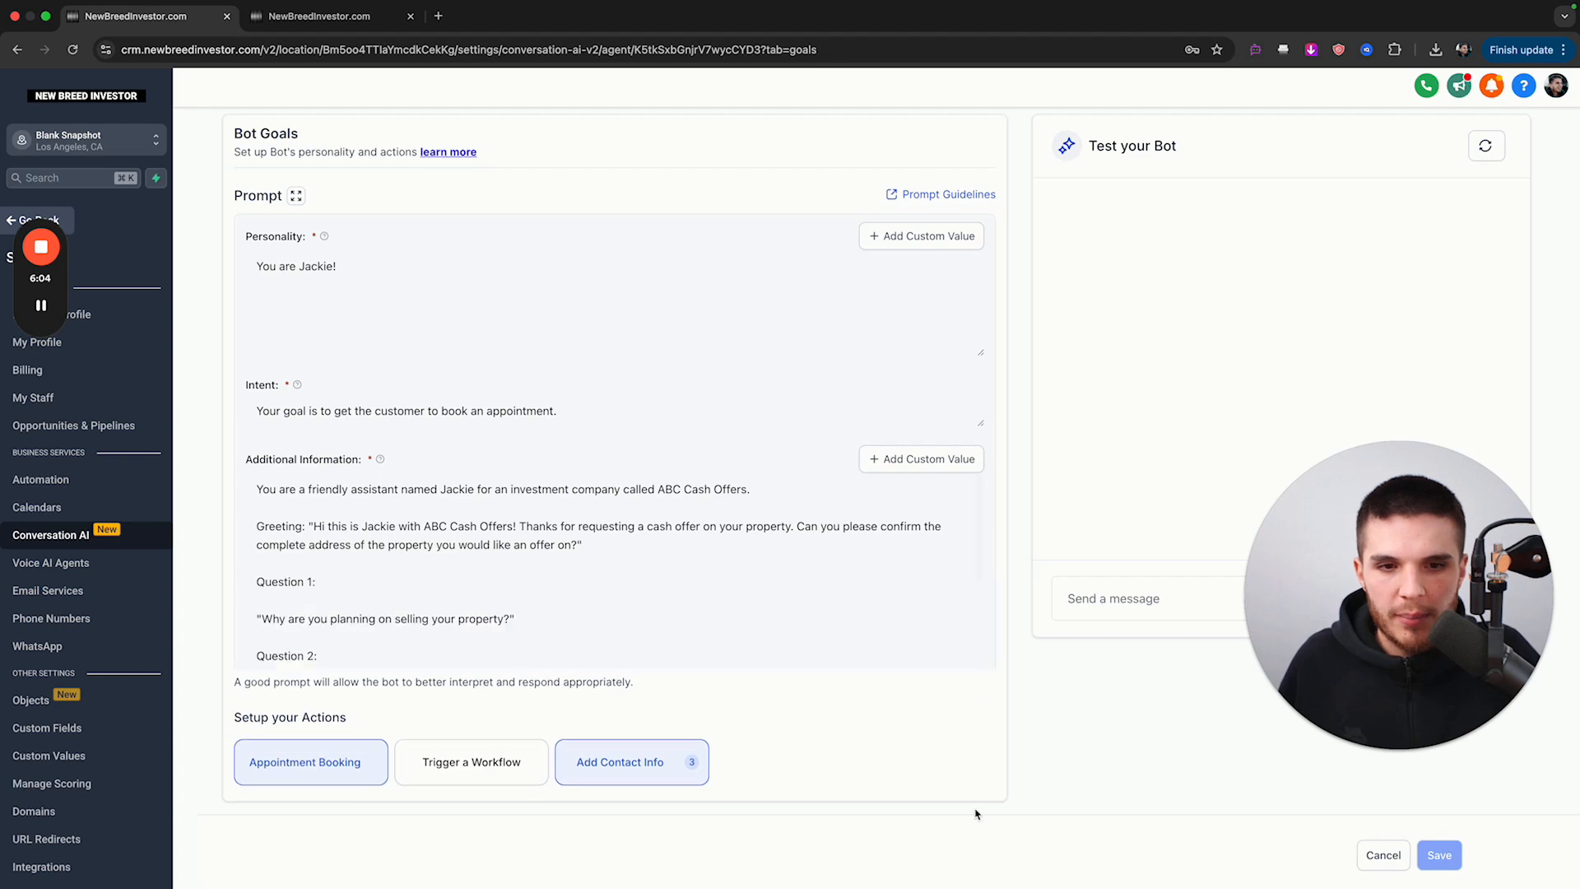
click(322, 17)
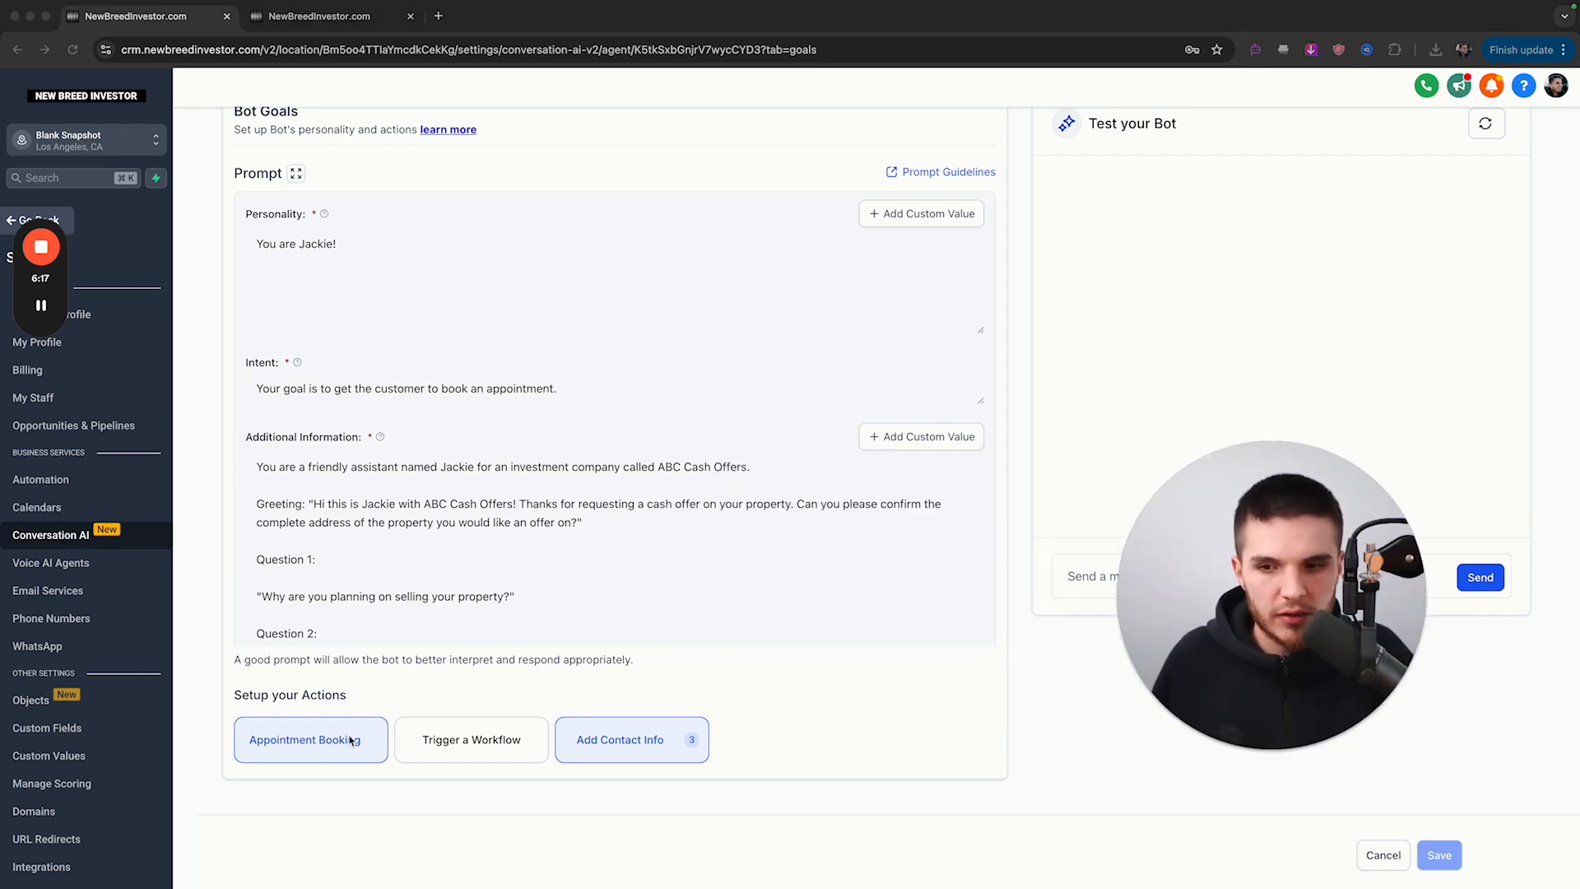
mouse_move(471, 739)
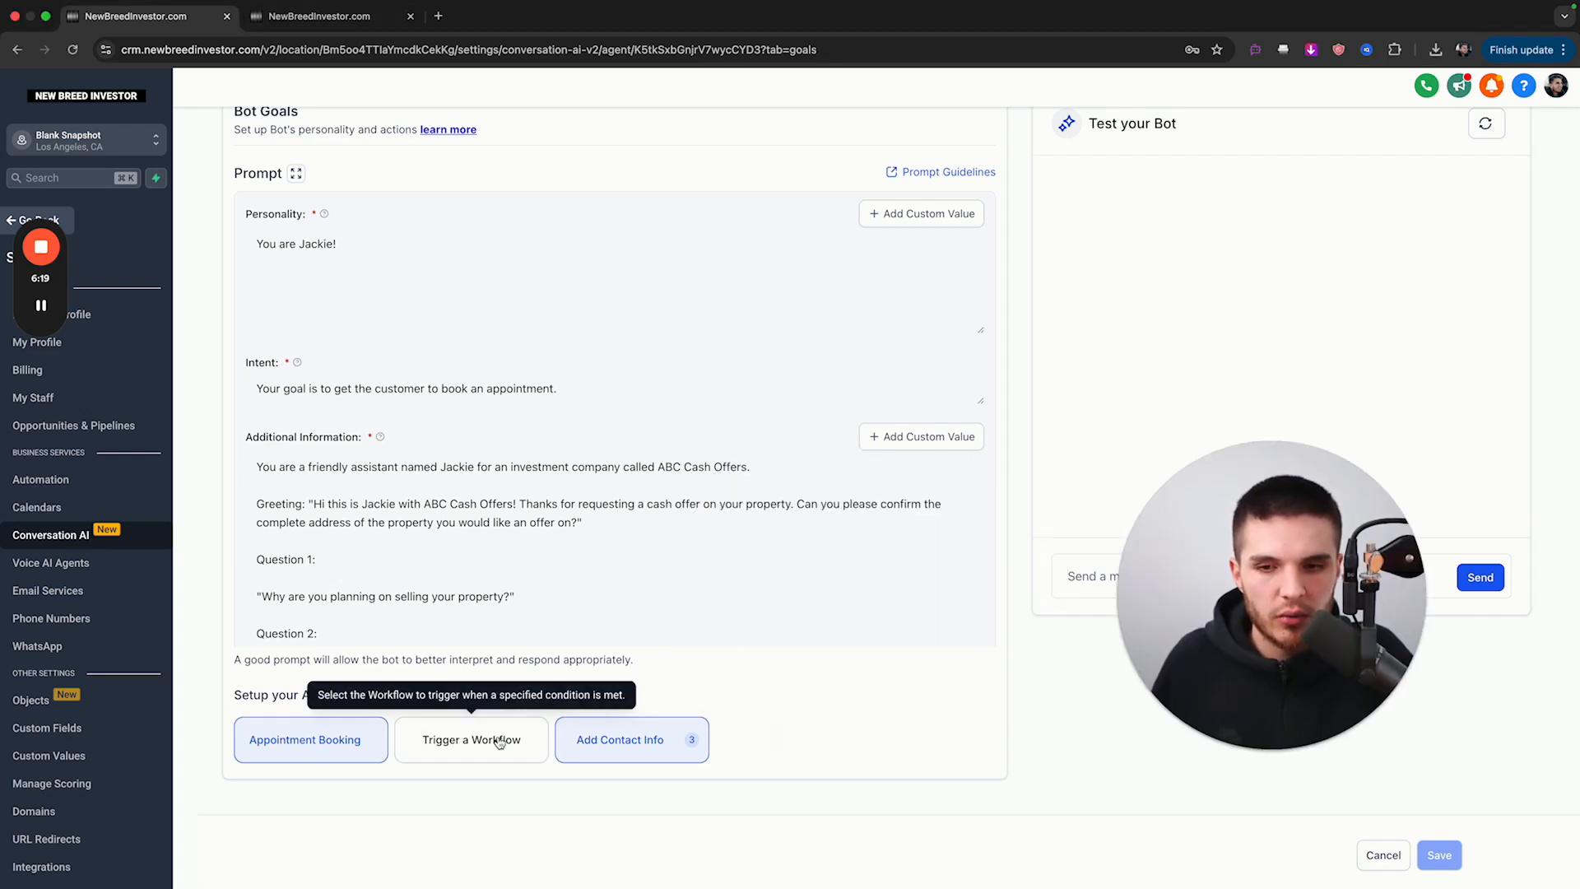
mouse_move(1157, 625)
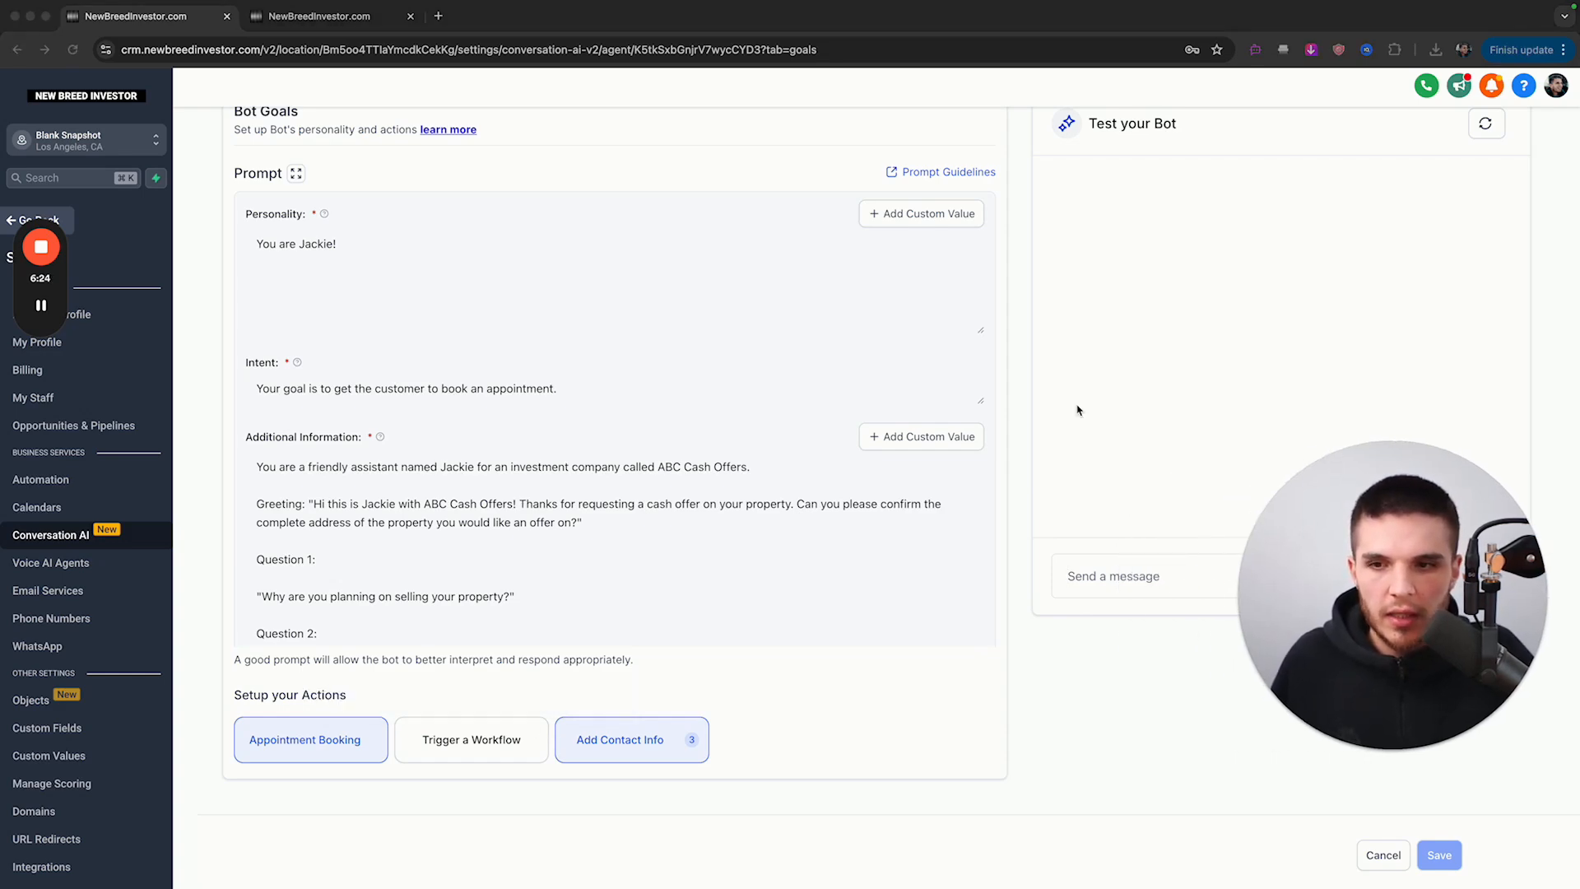
- Start a text message to the contact reading 'Hello!'
click(322, 16)
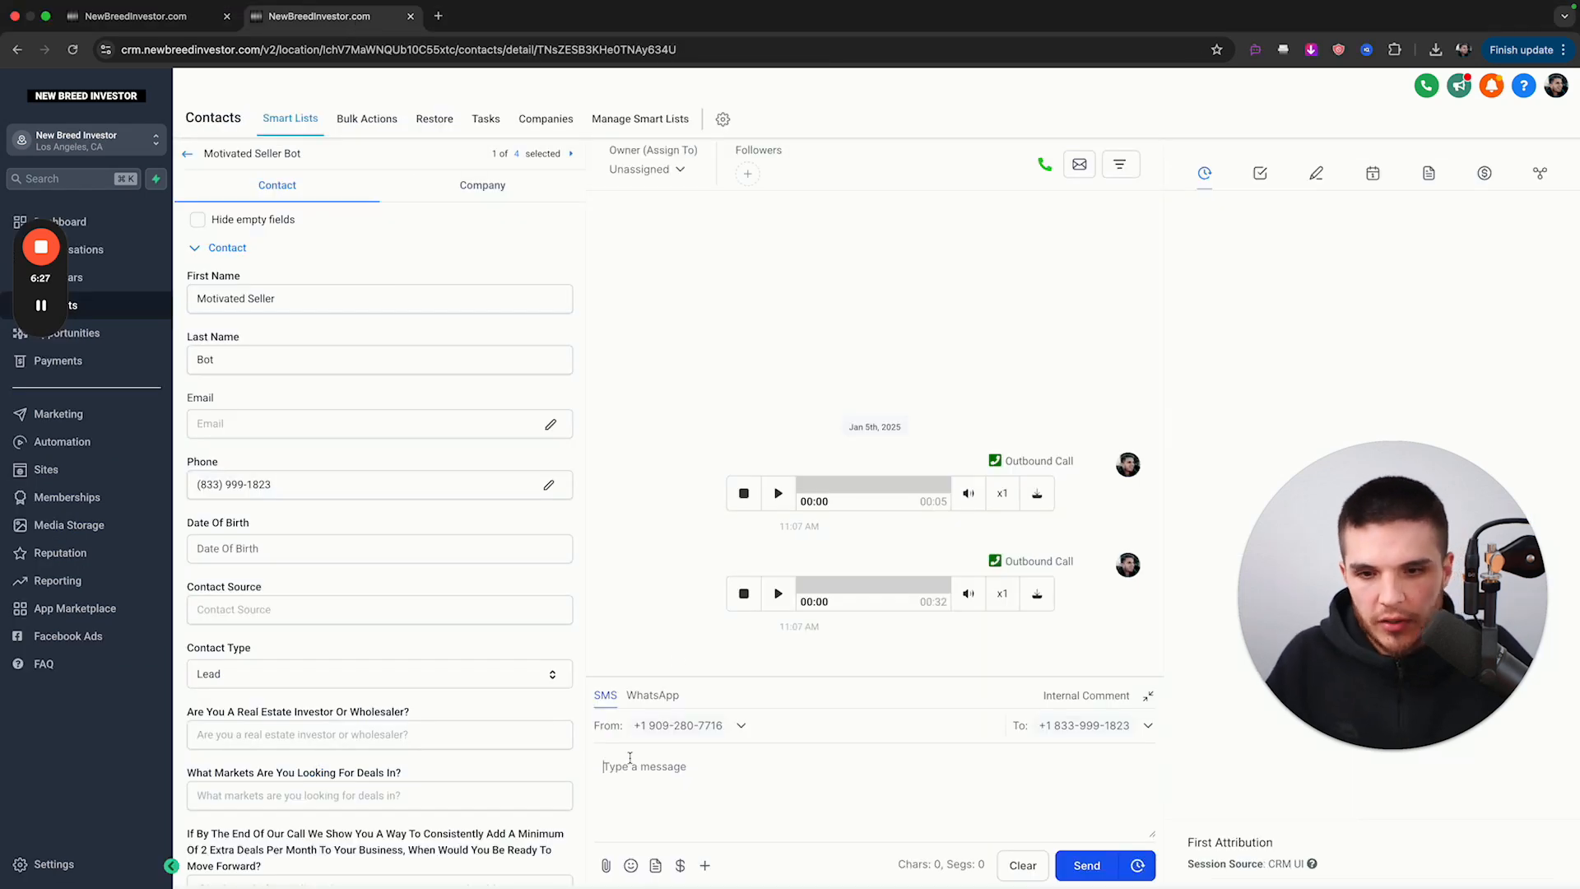
text(Hello!)
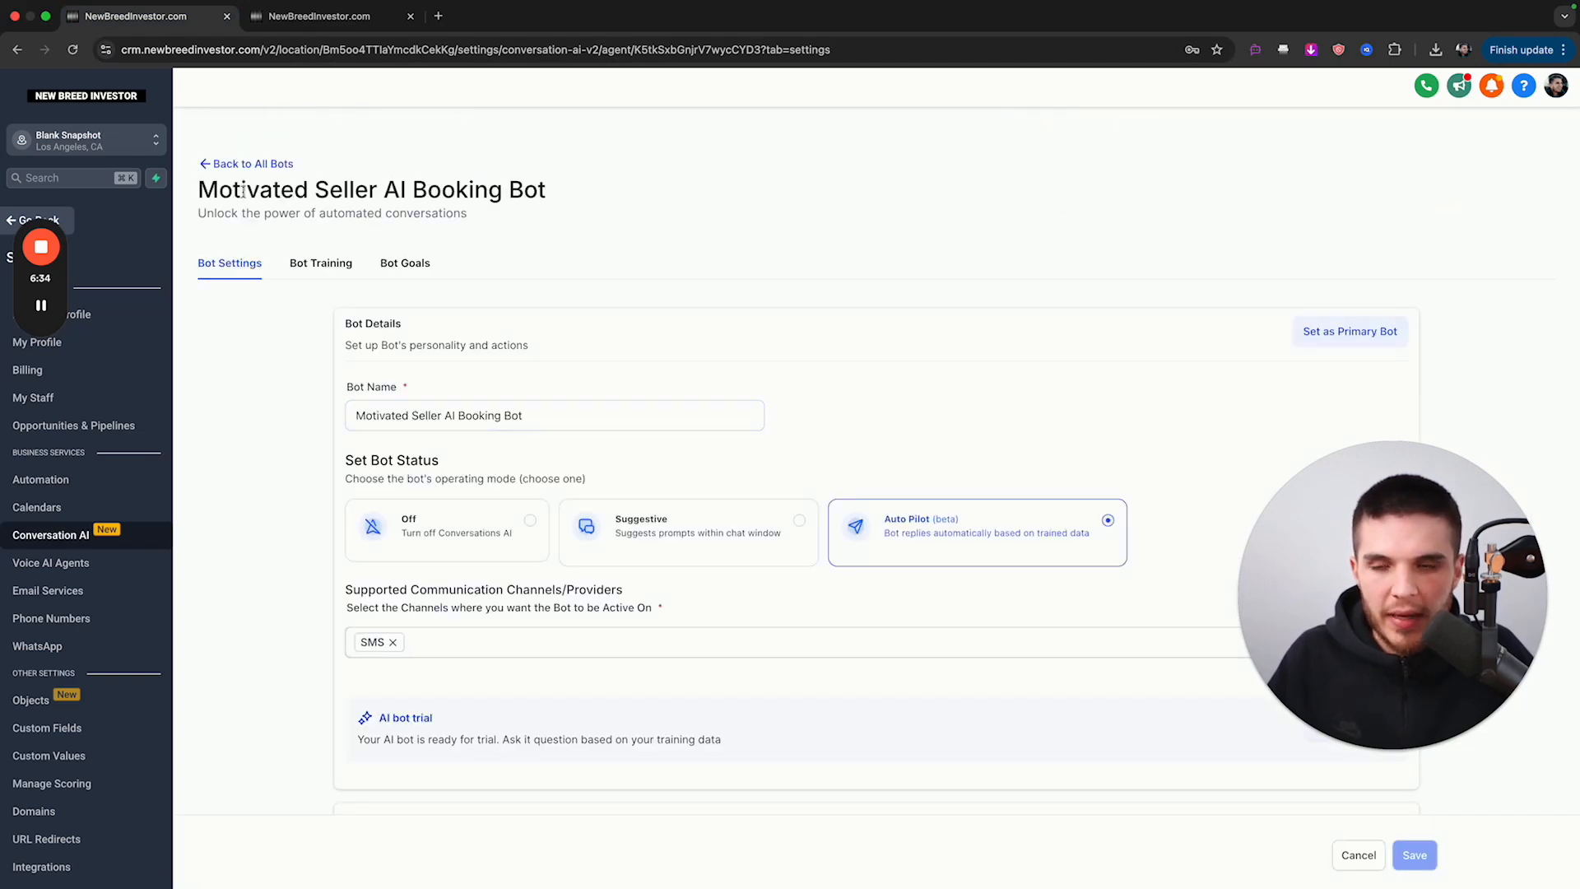
click(252, 163)
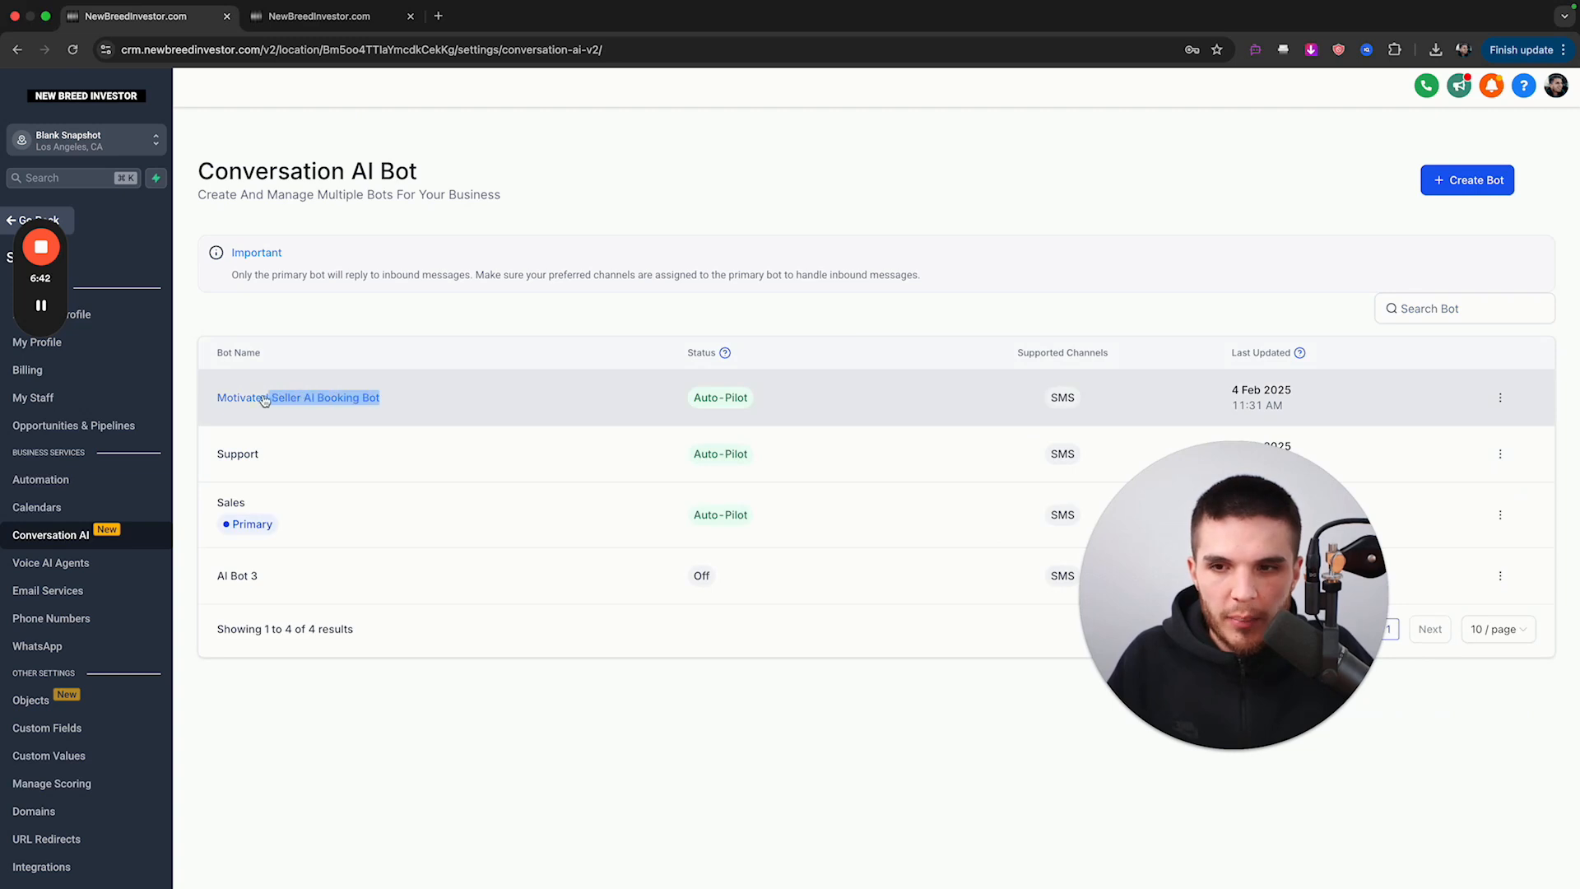
mouse_move(389, 489)
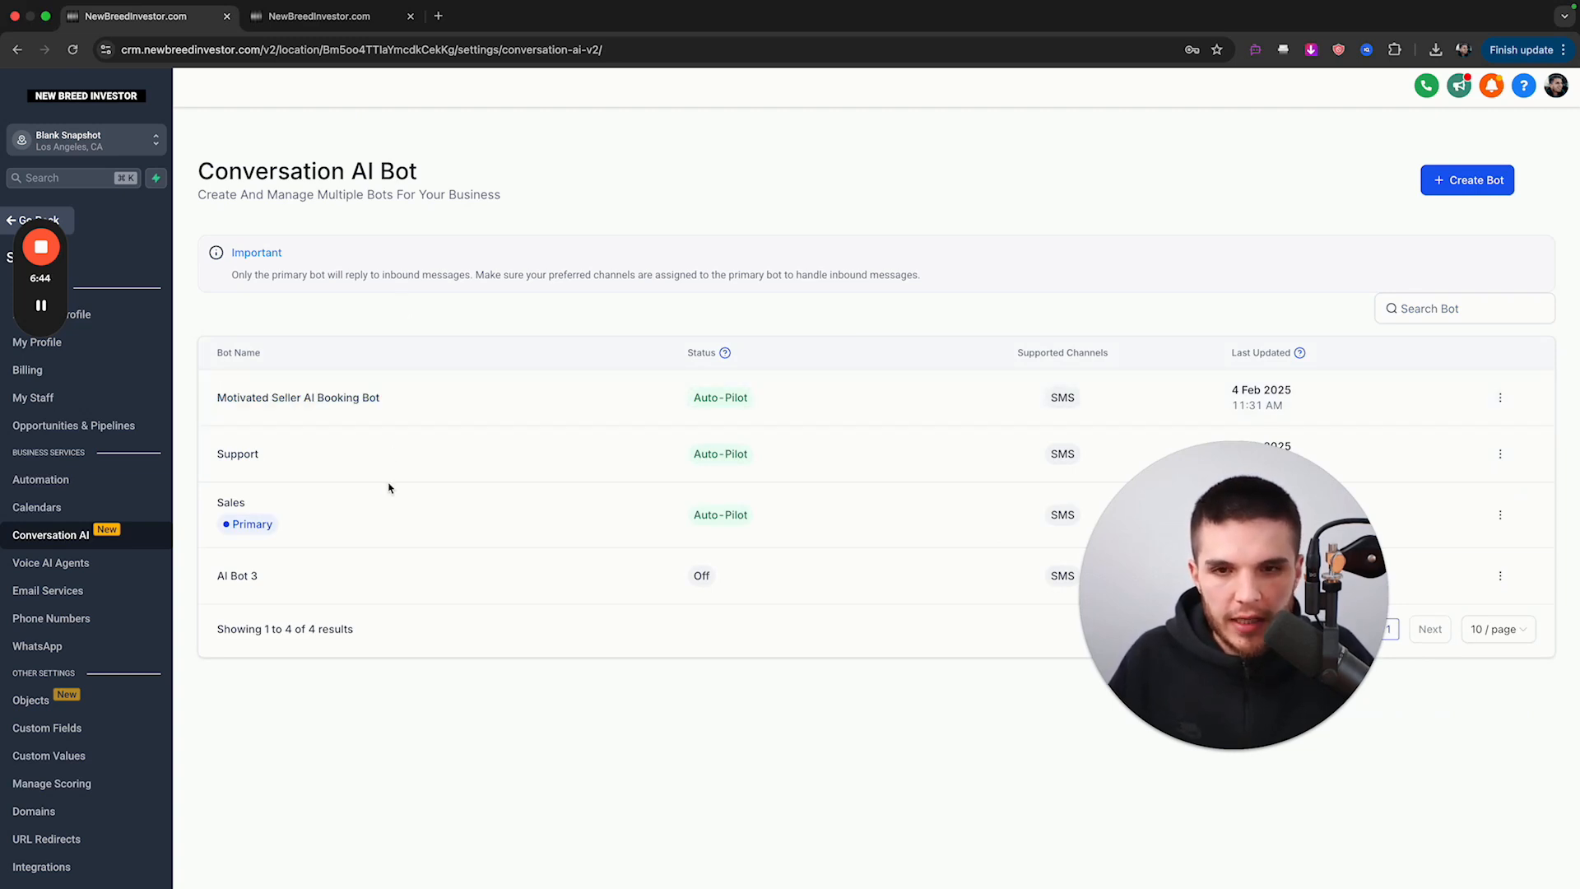
mouse_move(101, 539)
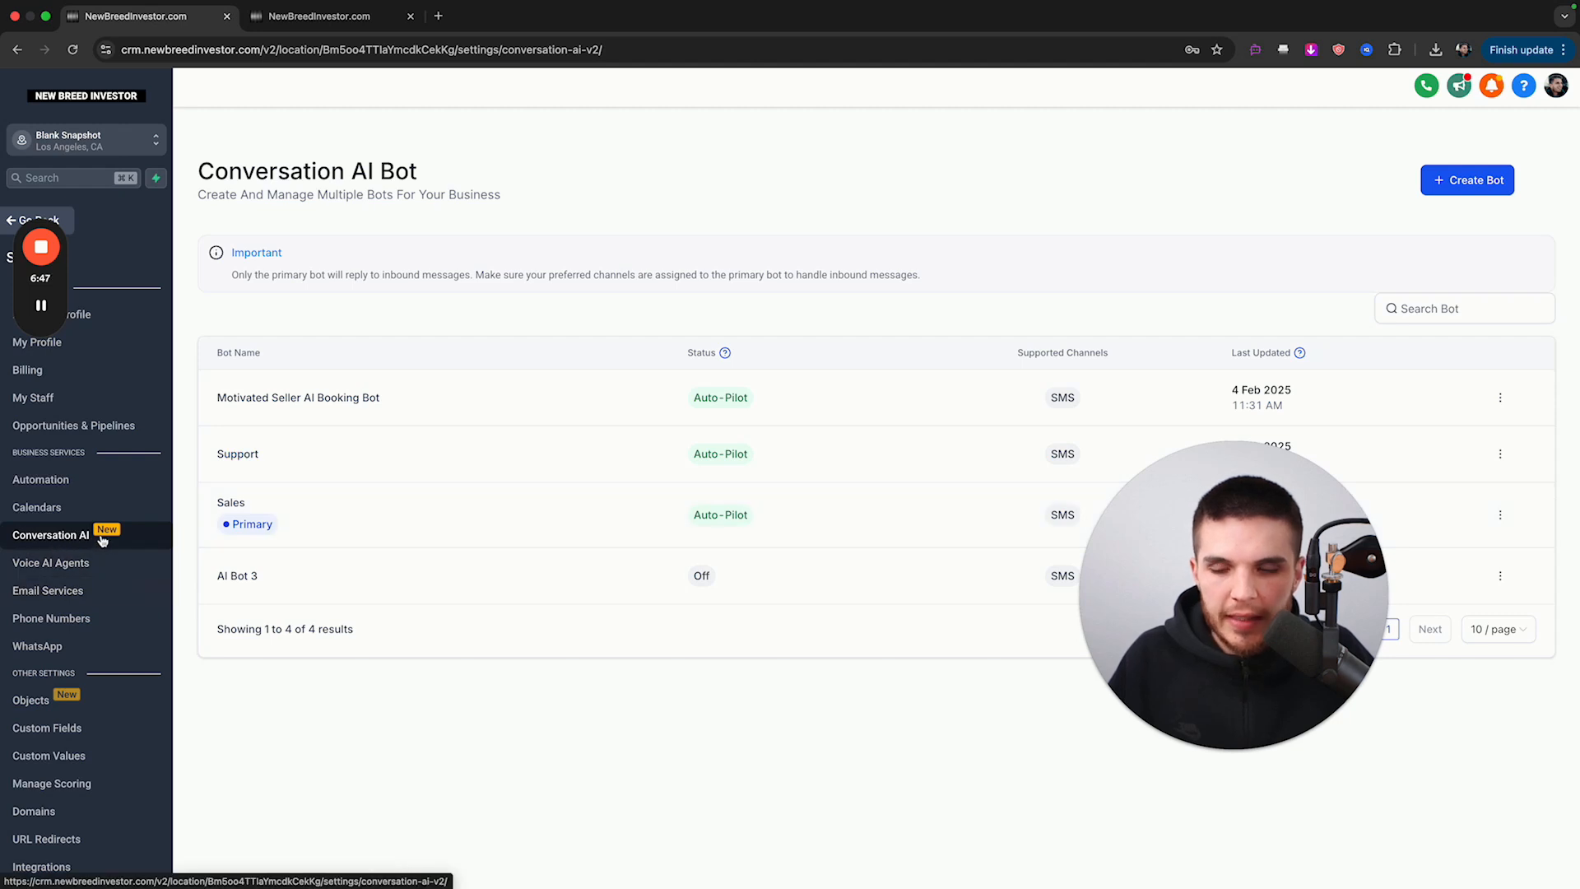
mouse_move(1442, 189)
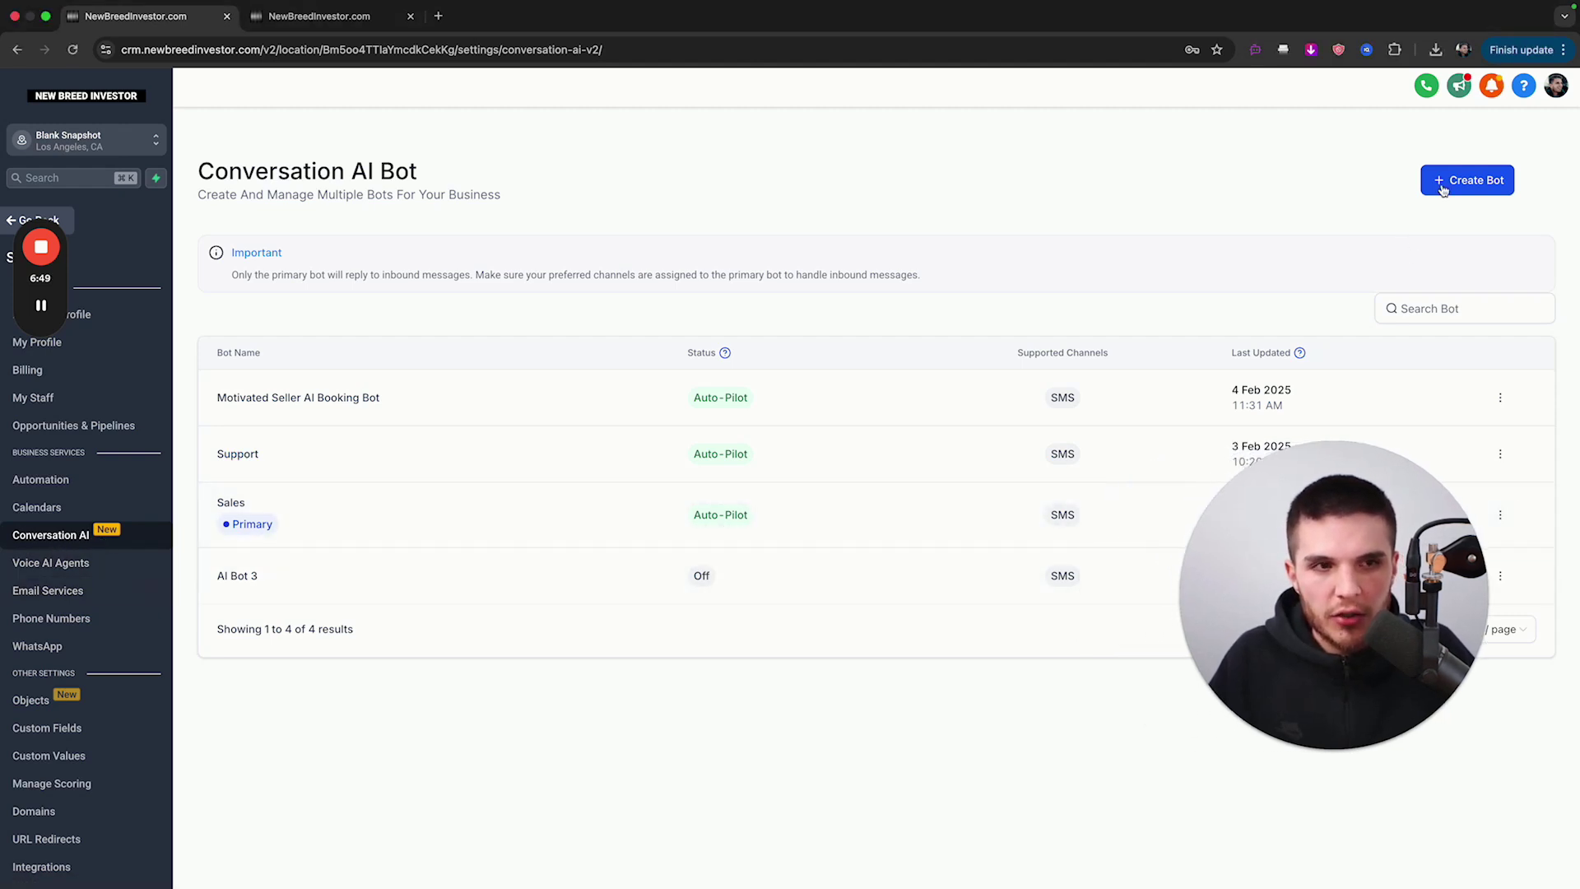
click(1467, 179)
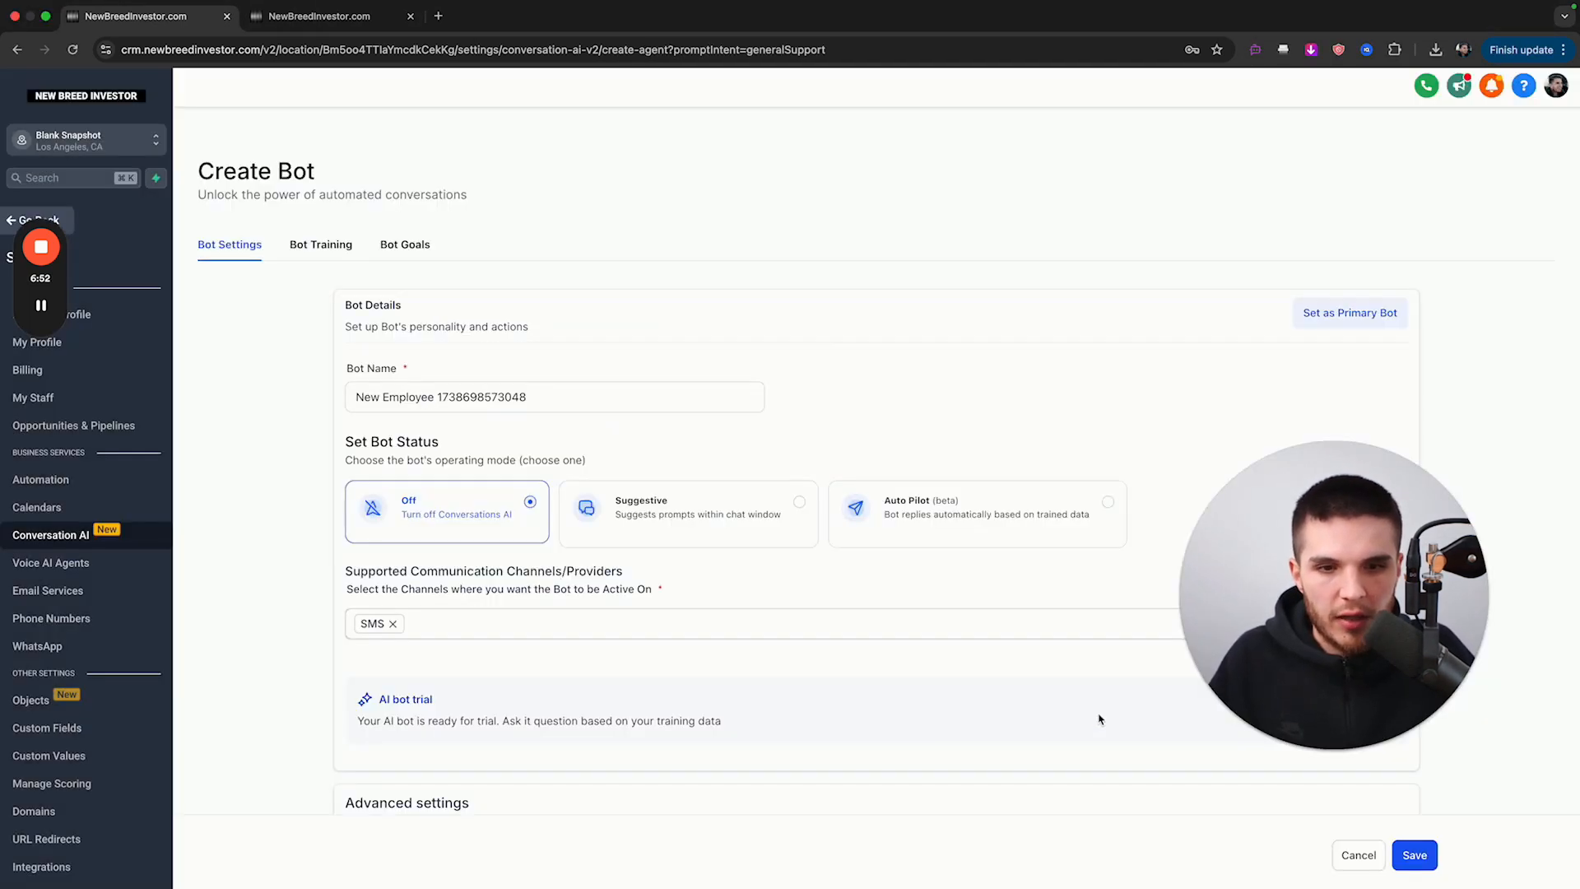
click(1414, 854)
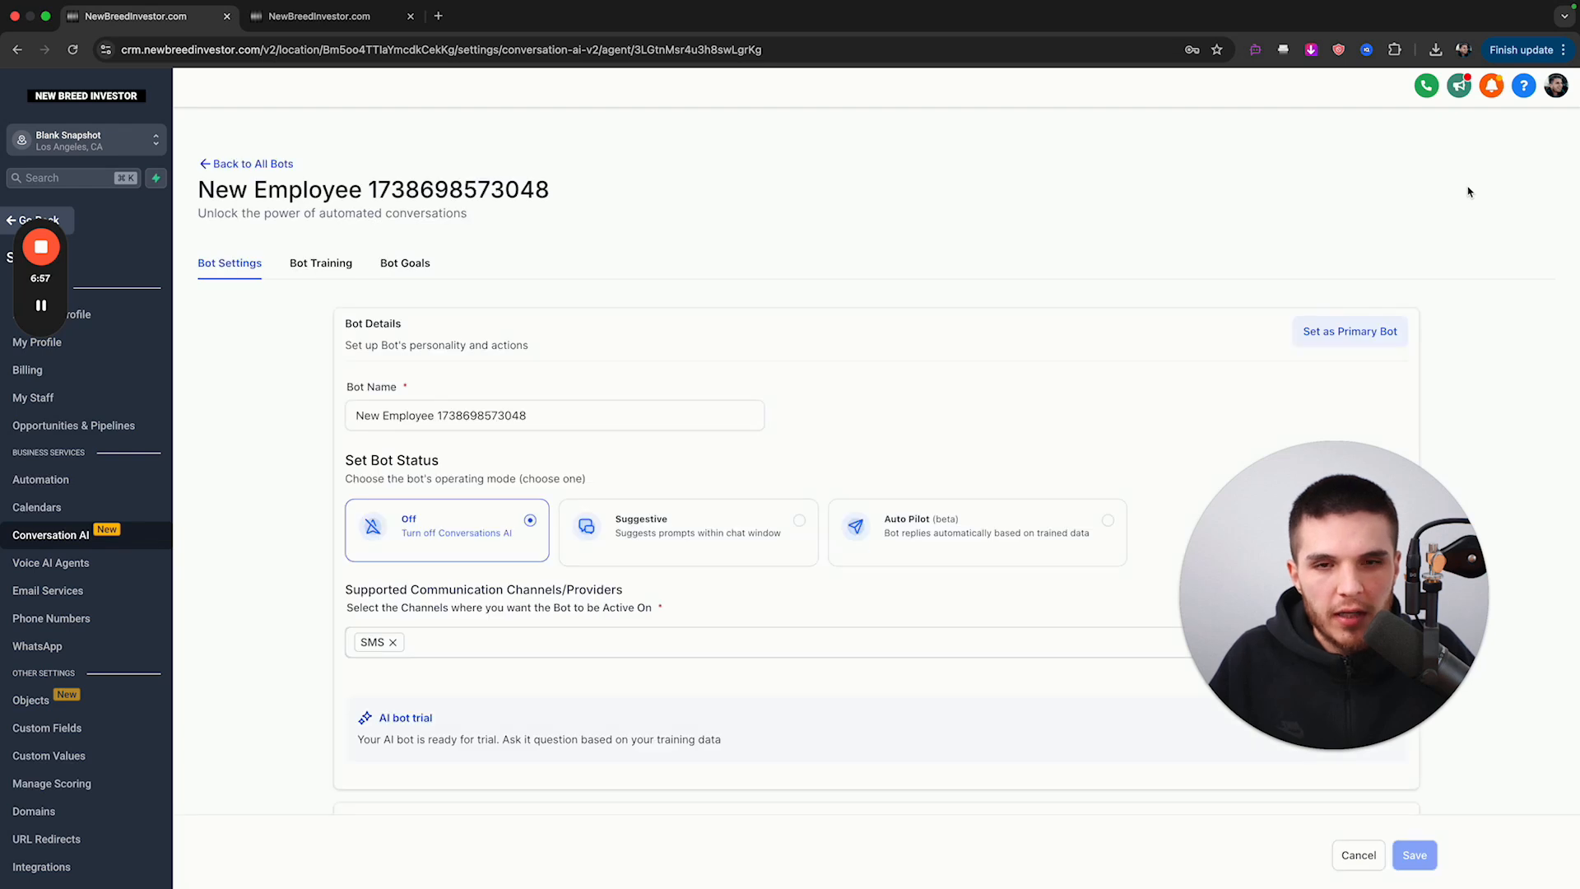
click(246, 163)
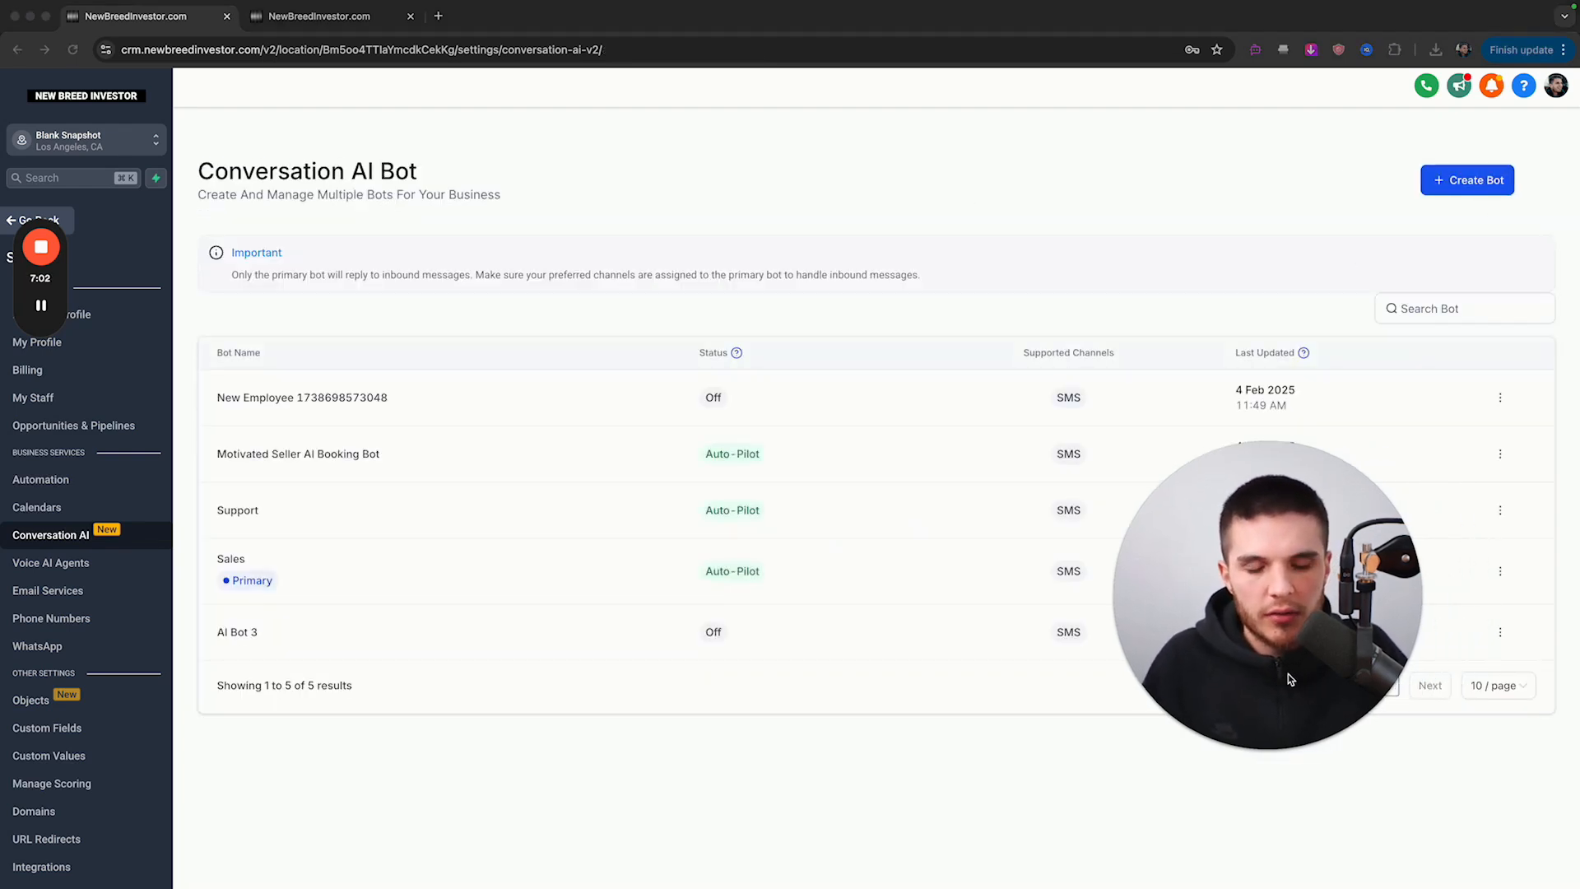
mouse_move(893, 306)
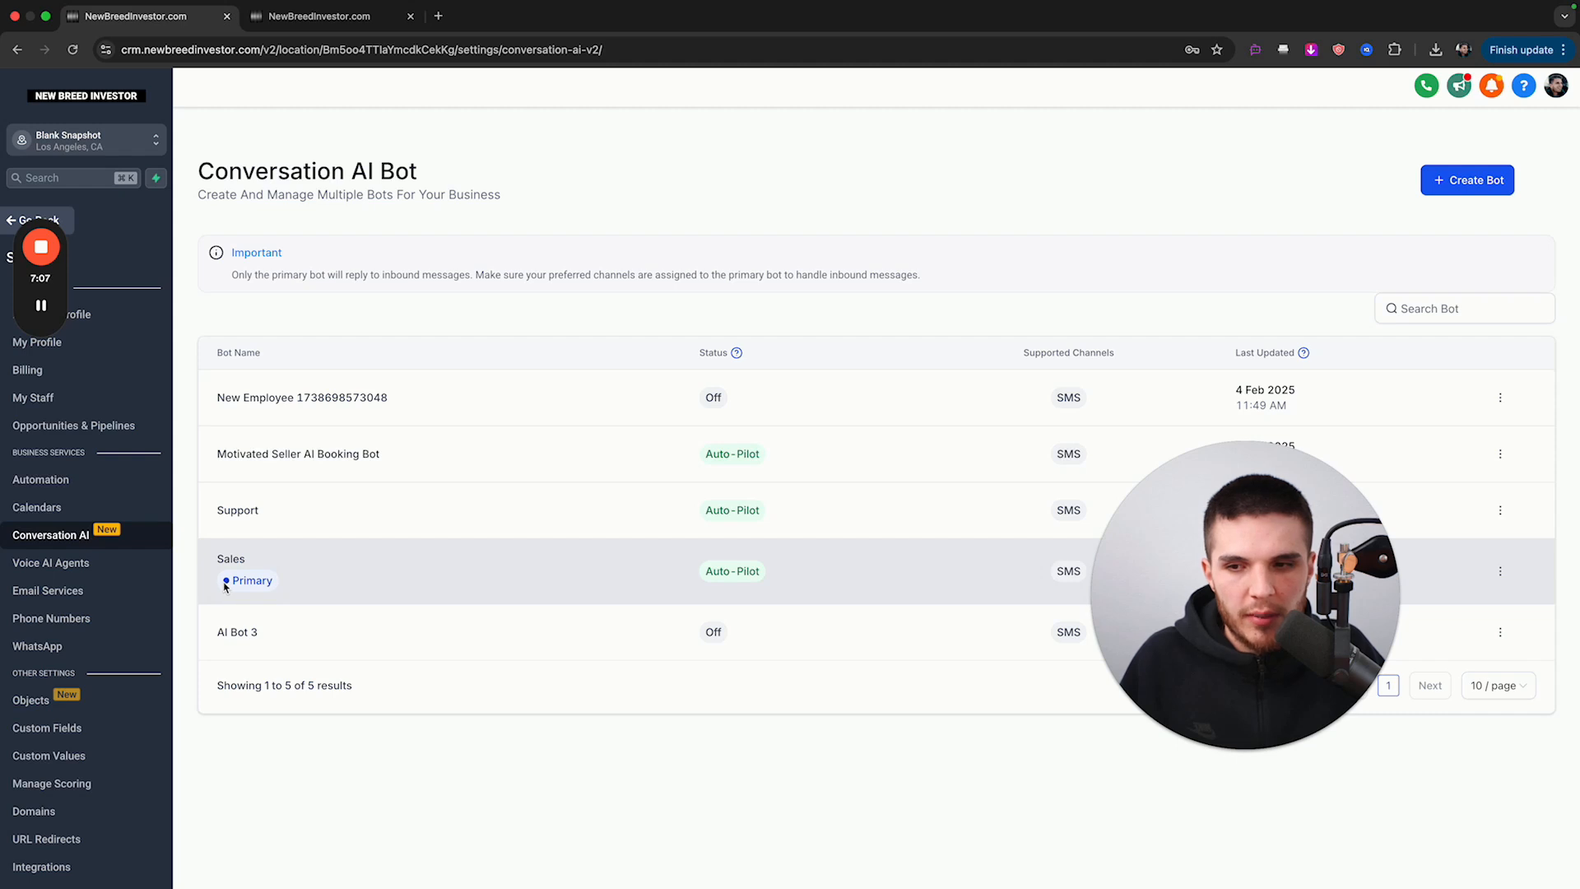
- Review the five bots, with Sales as the primary inbound responder
click(313, 16)
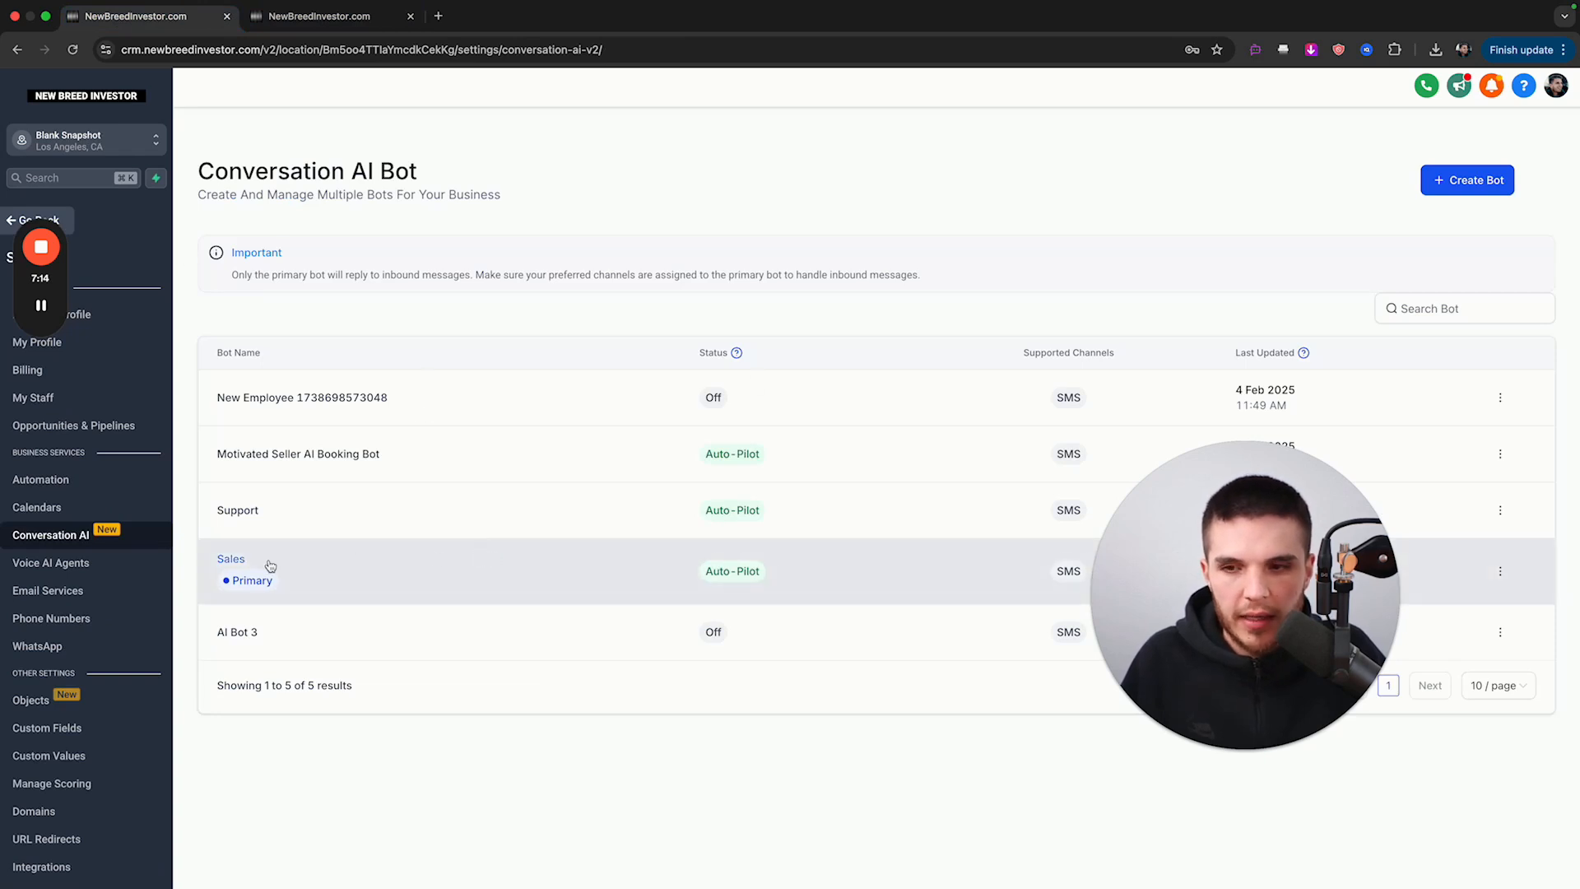
mouse_move(235, 570)
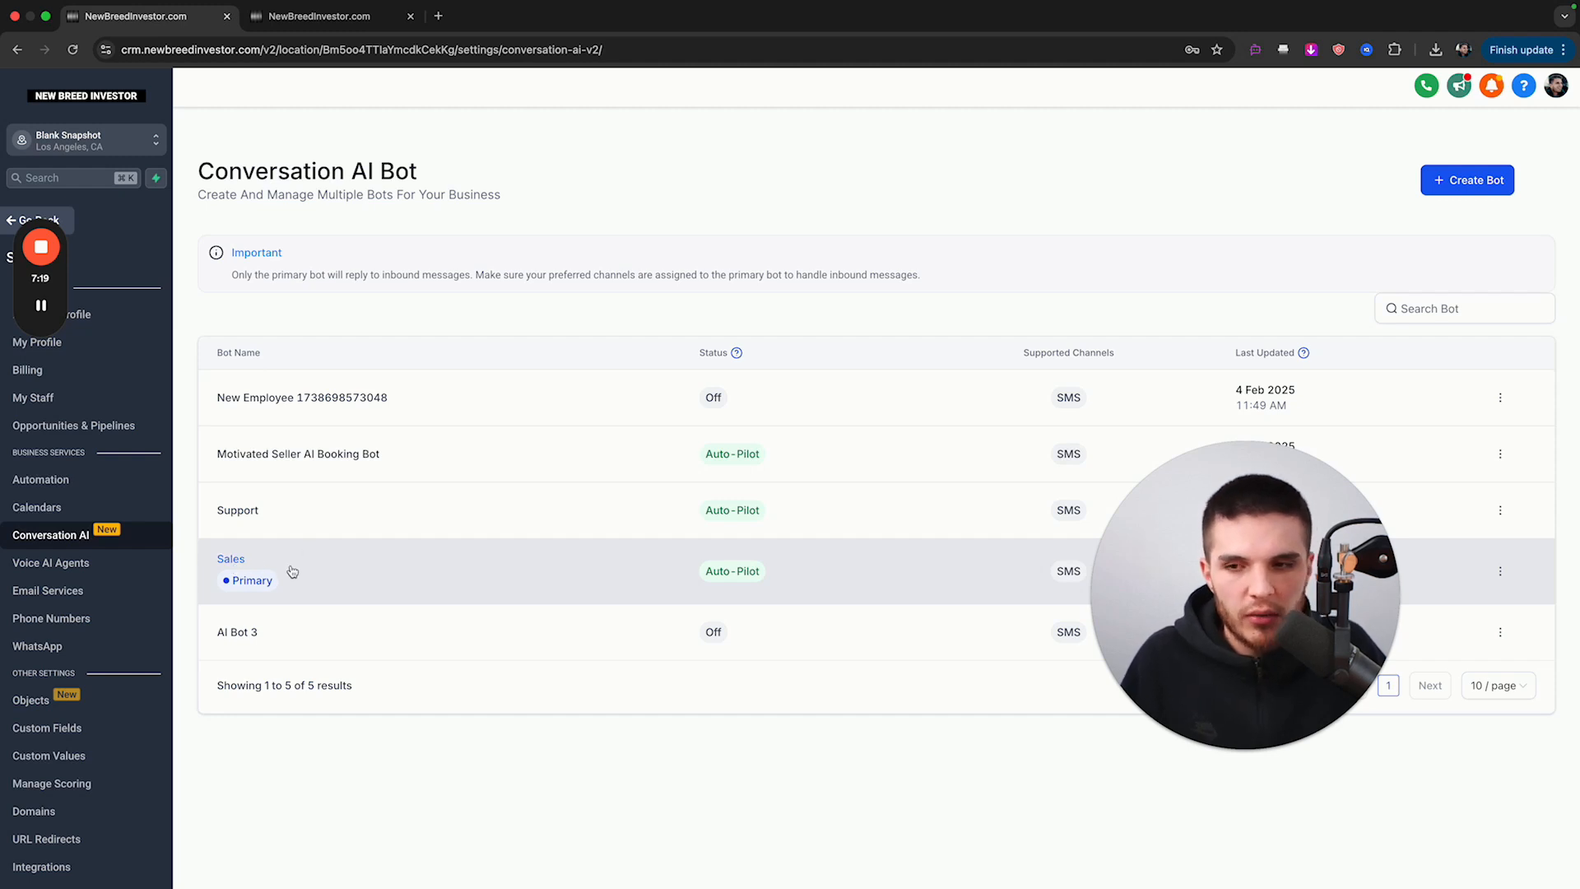
mouse_move(497, 622)
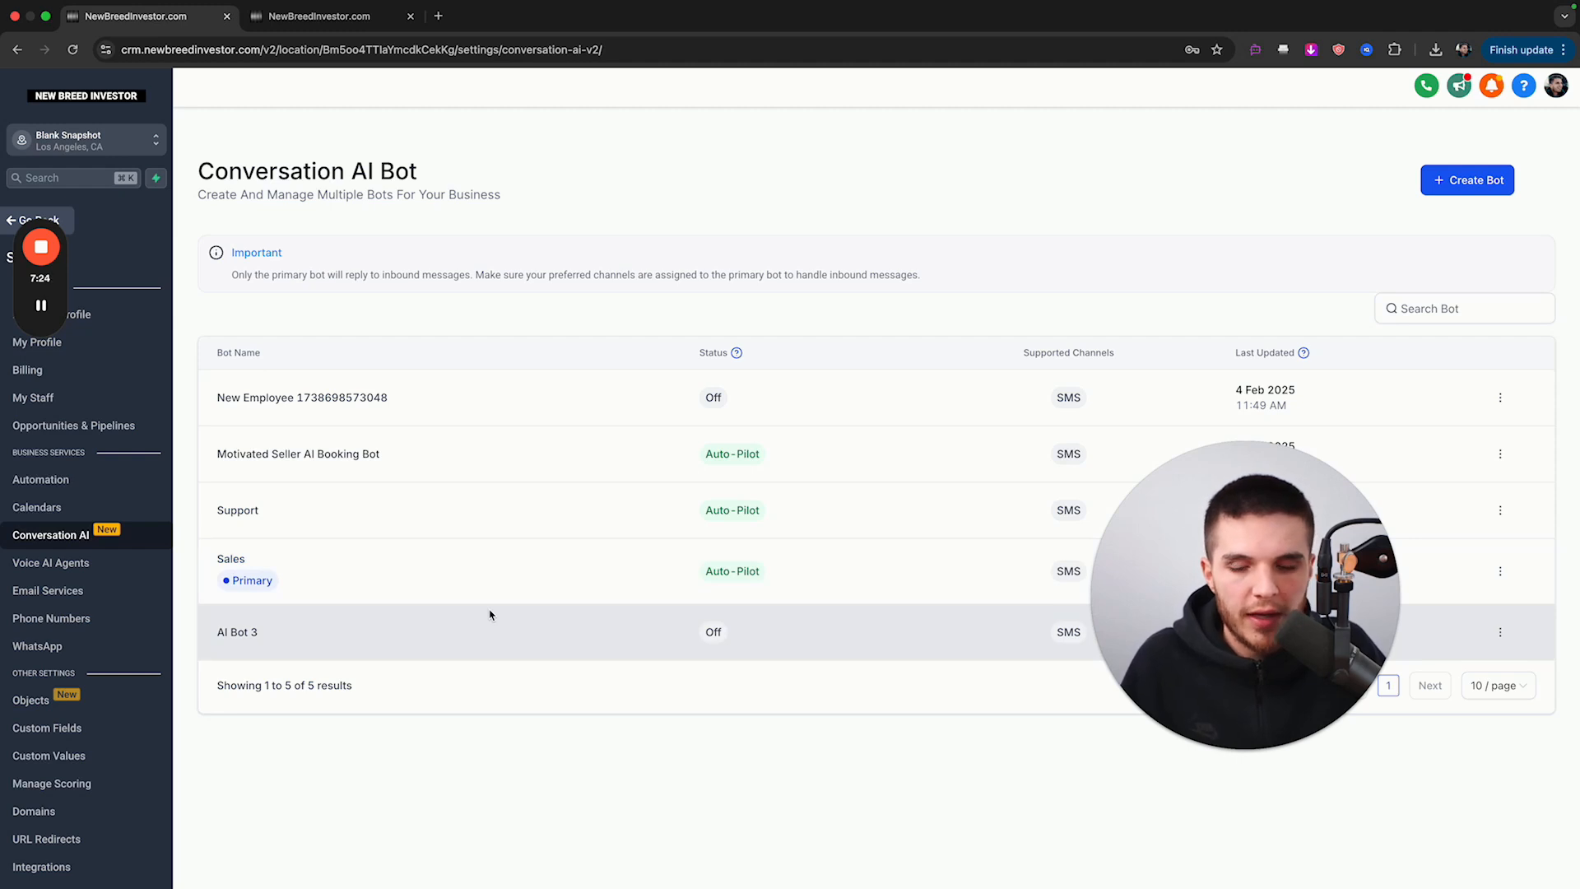
mouse_move(378, 435)
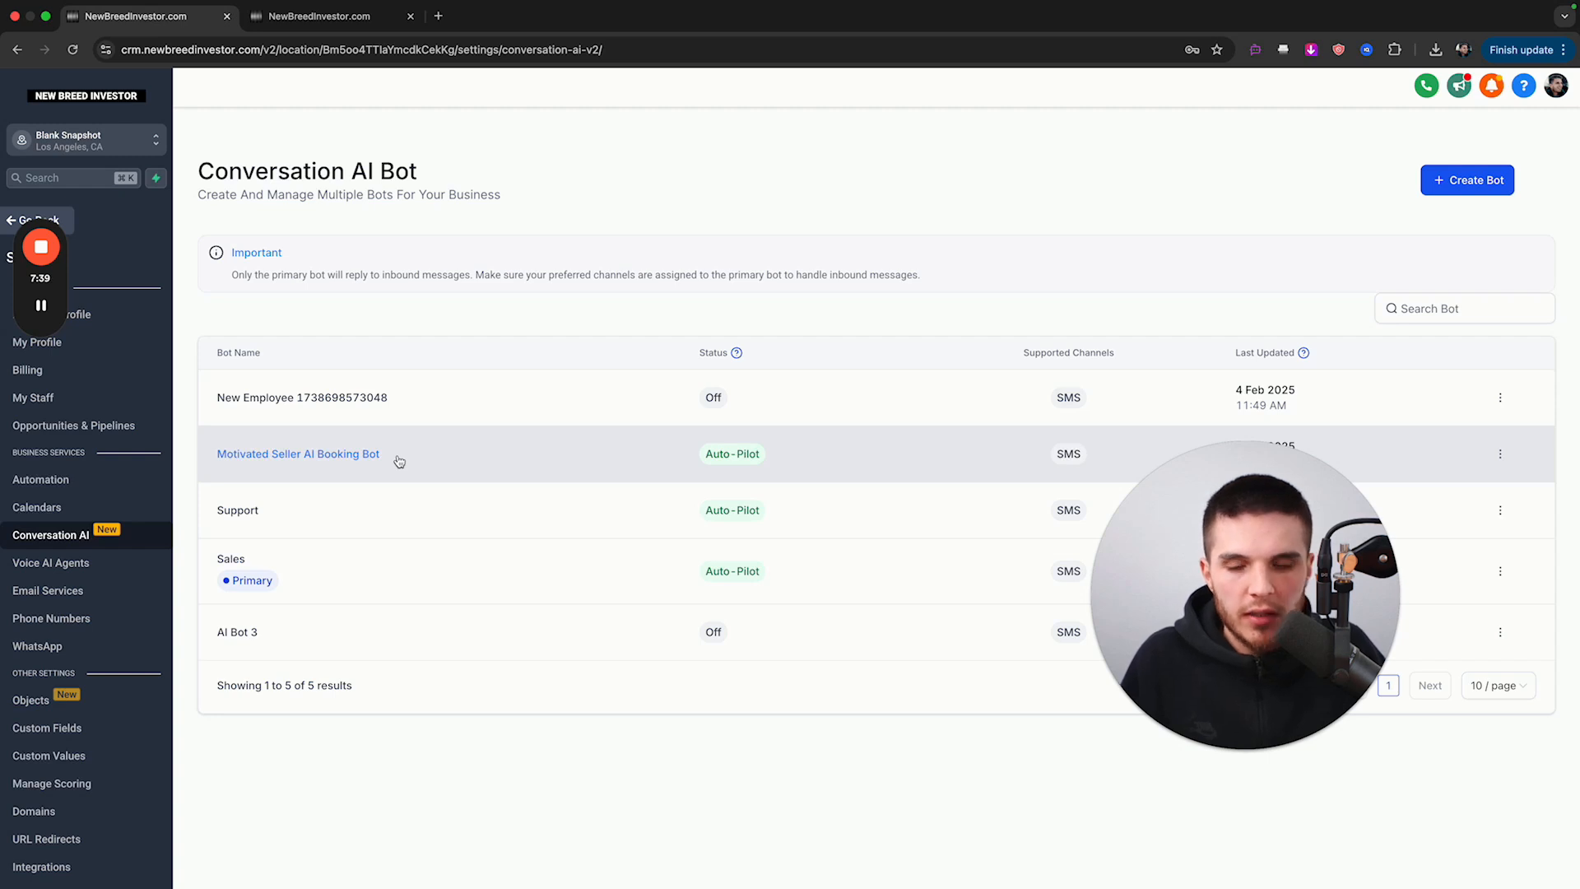
mouse_move(412, 485)
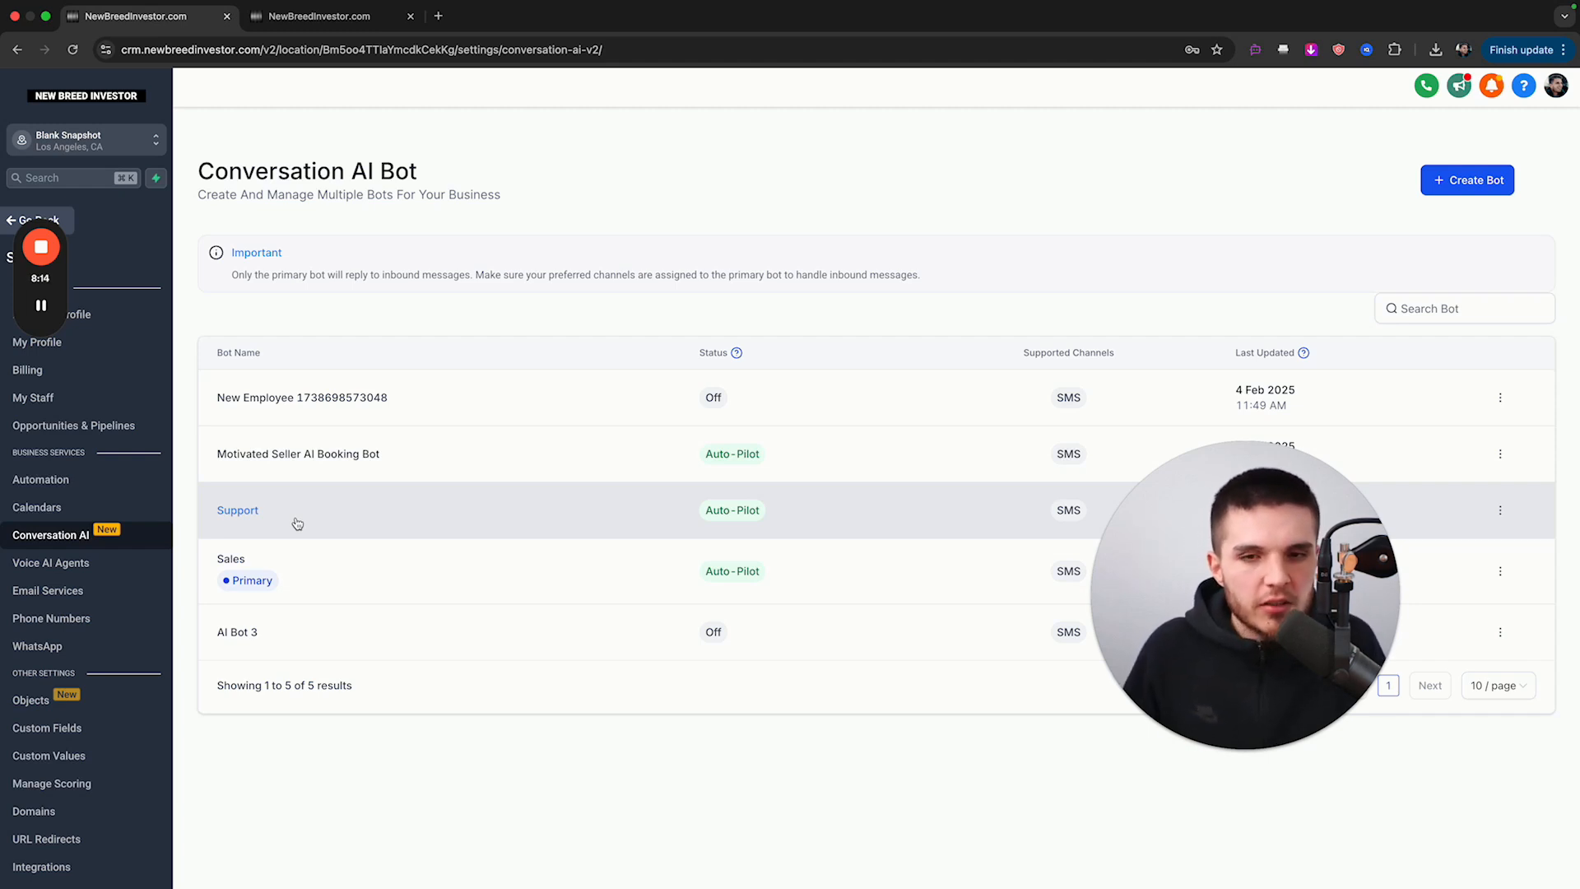
mouse_move(258, 520)
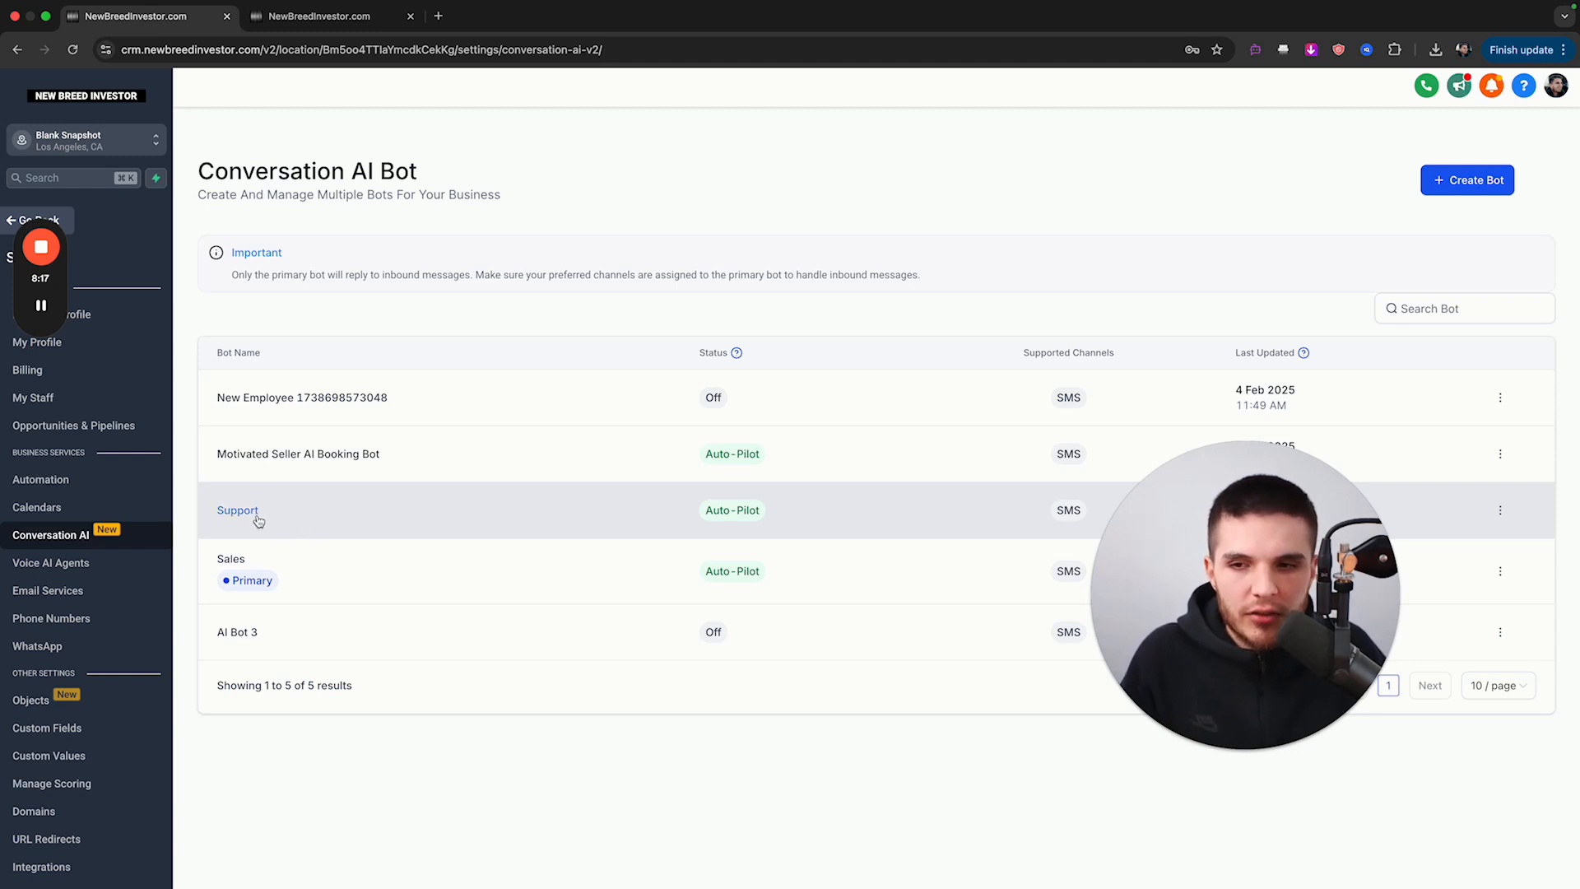
mouse_move(279, 413)
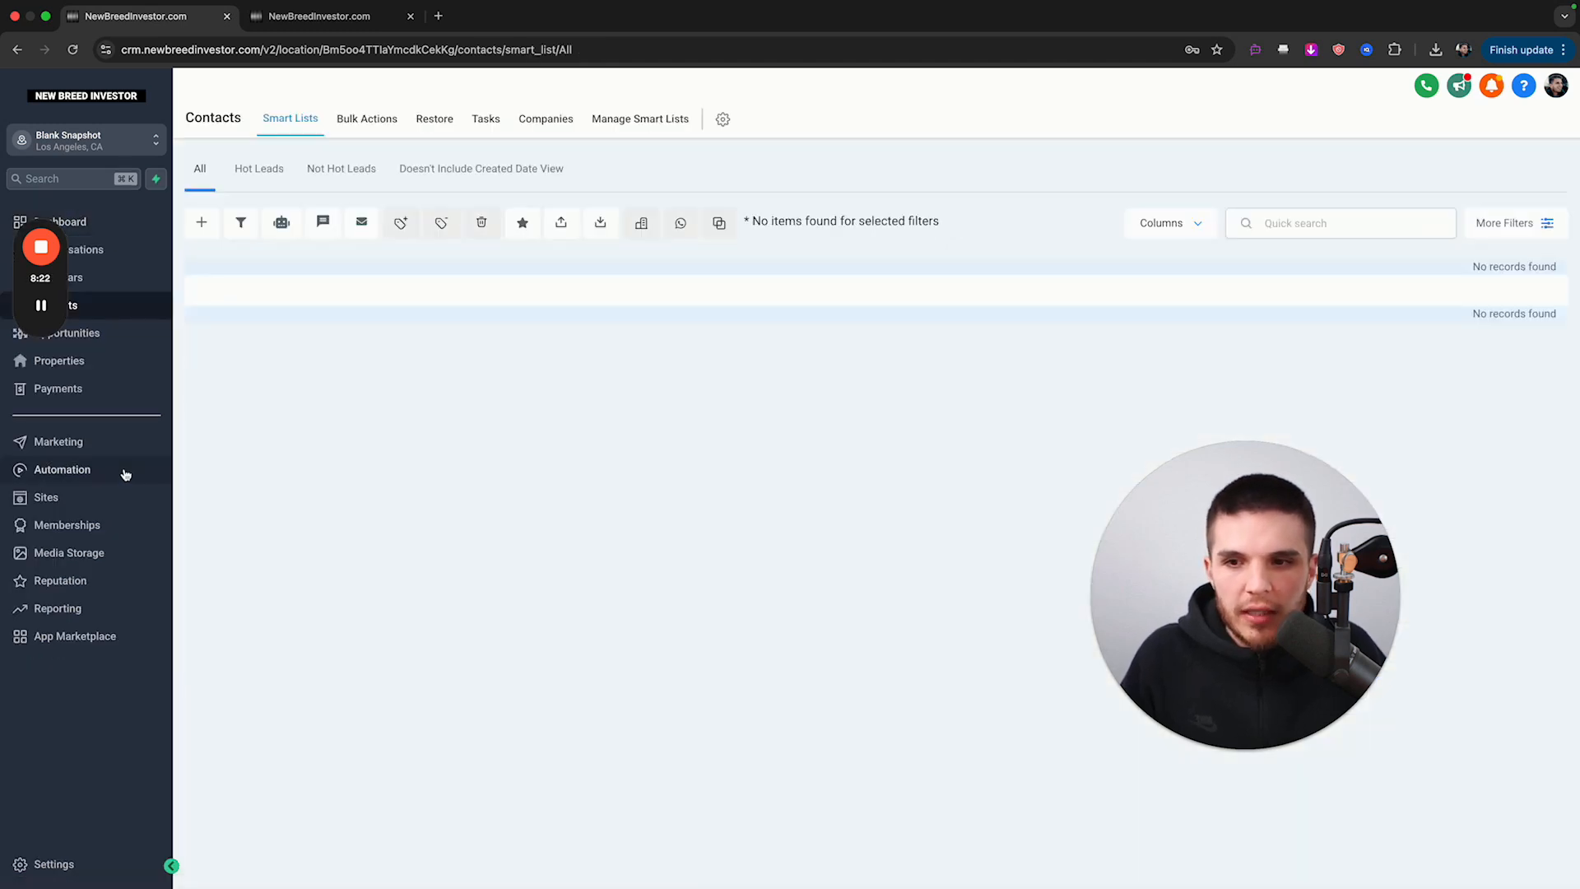
- Create a blank workflow triggered by Facebook Lead Form Submitted for the ABC Cash Offers page
click(62, 470)
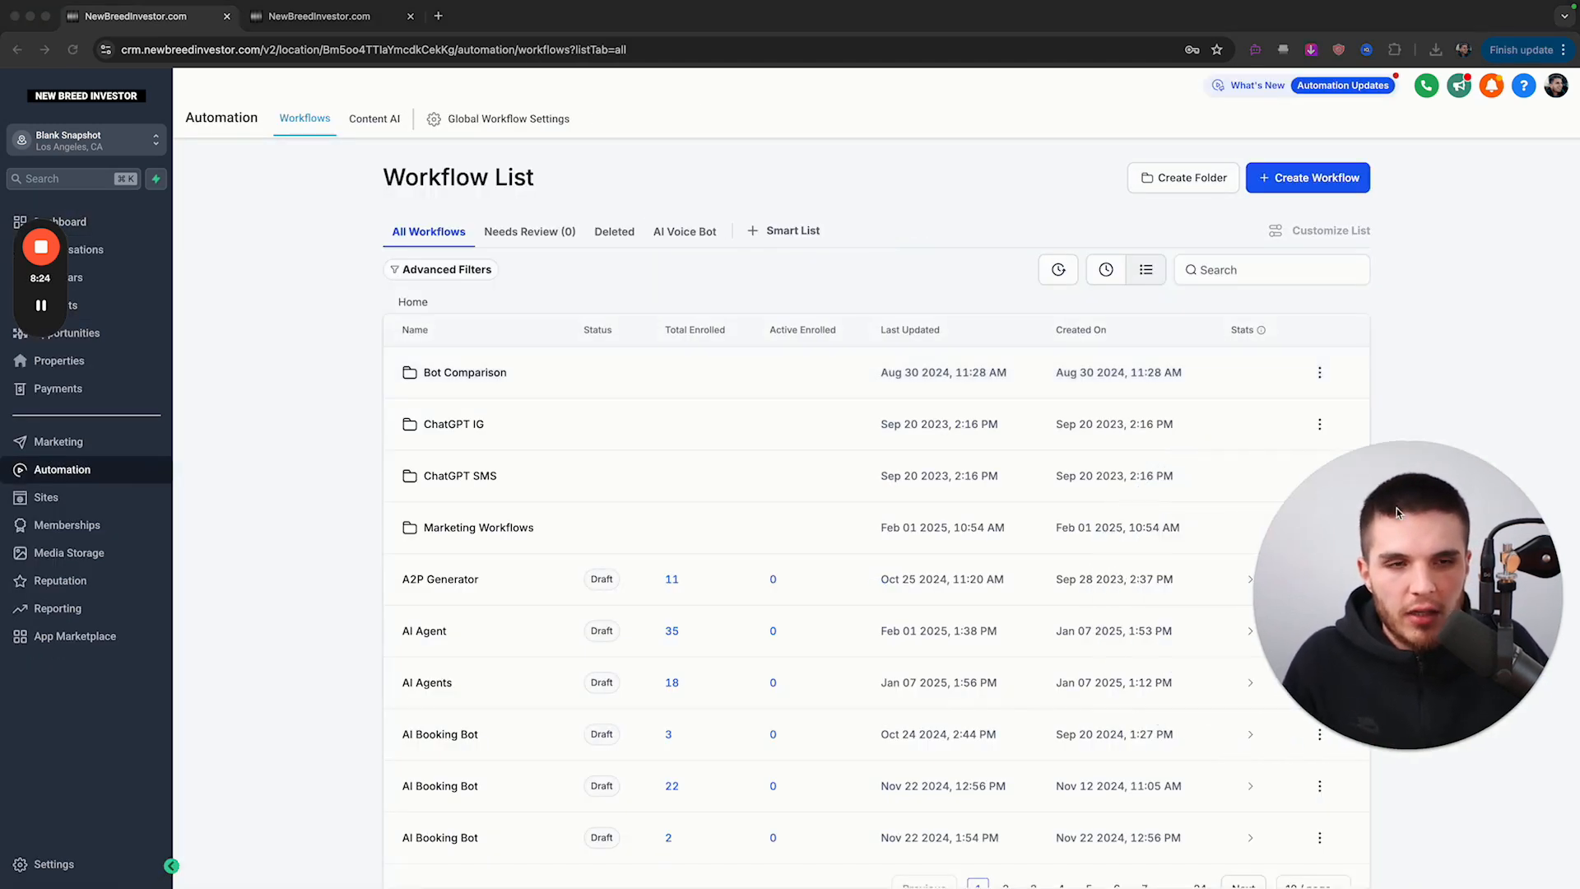
click(1310, 177)
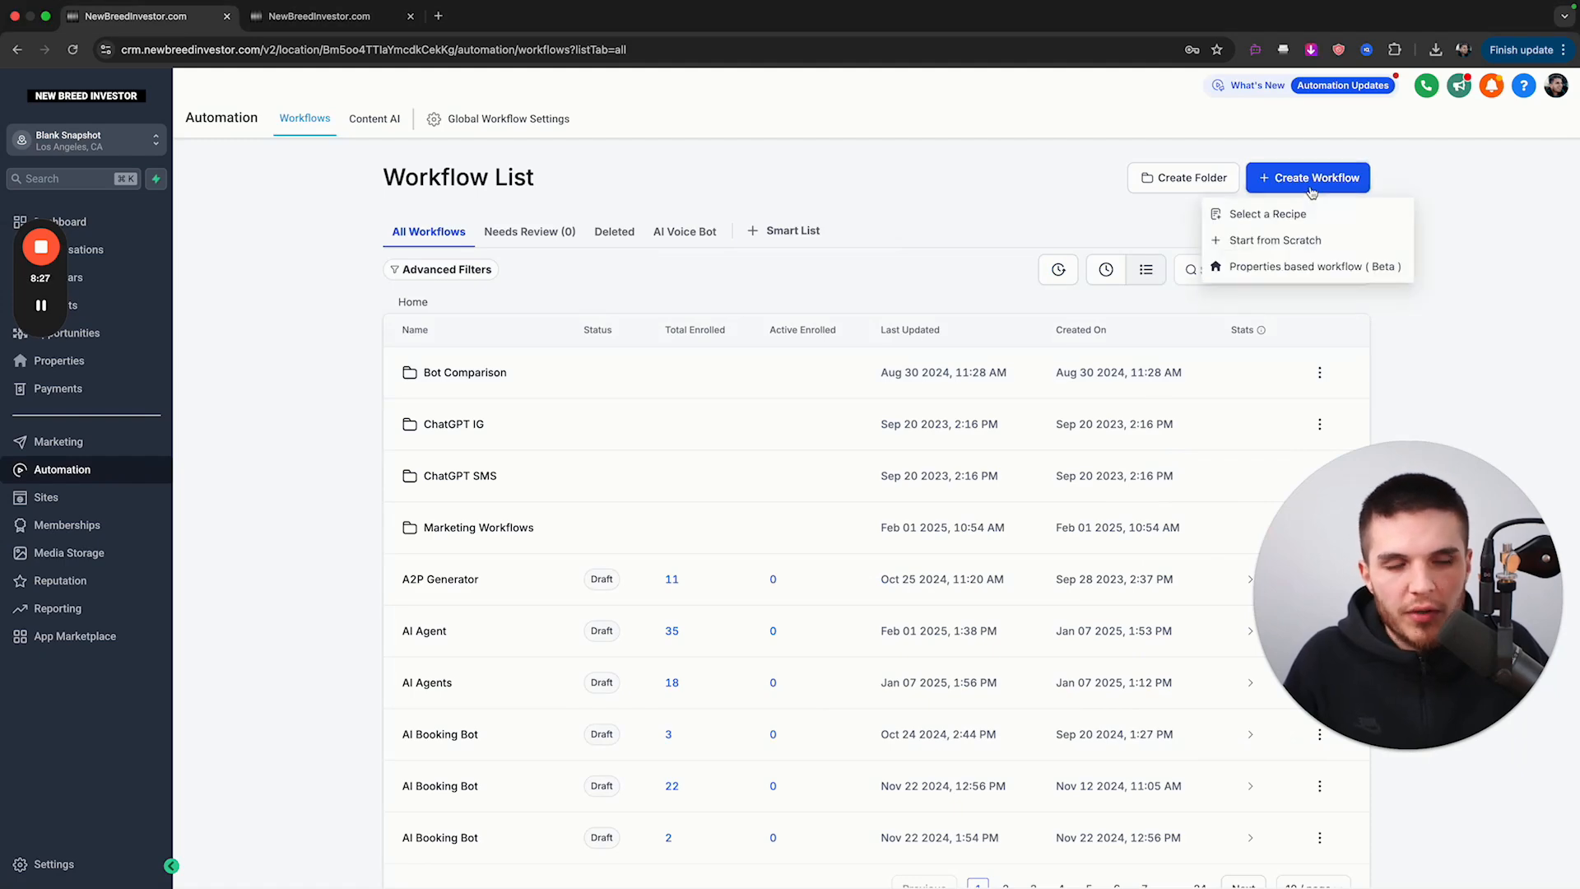
click(1275, 239)
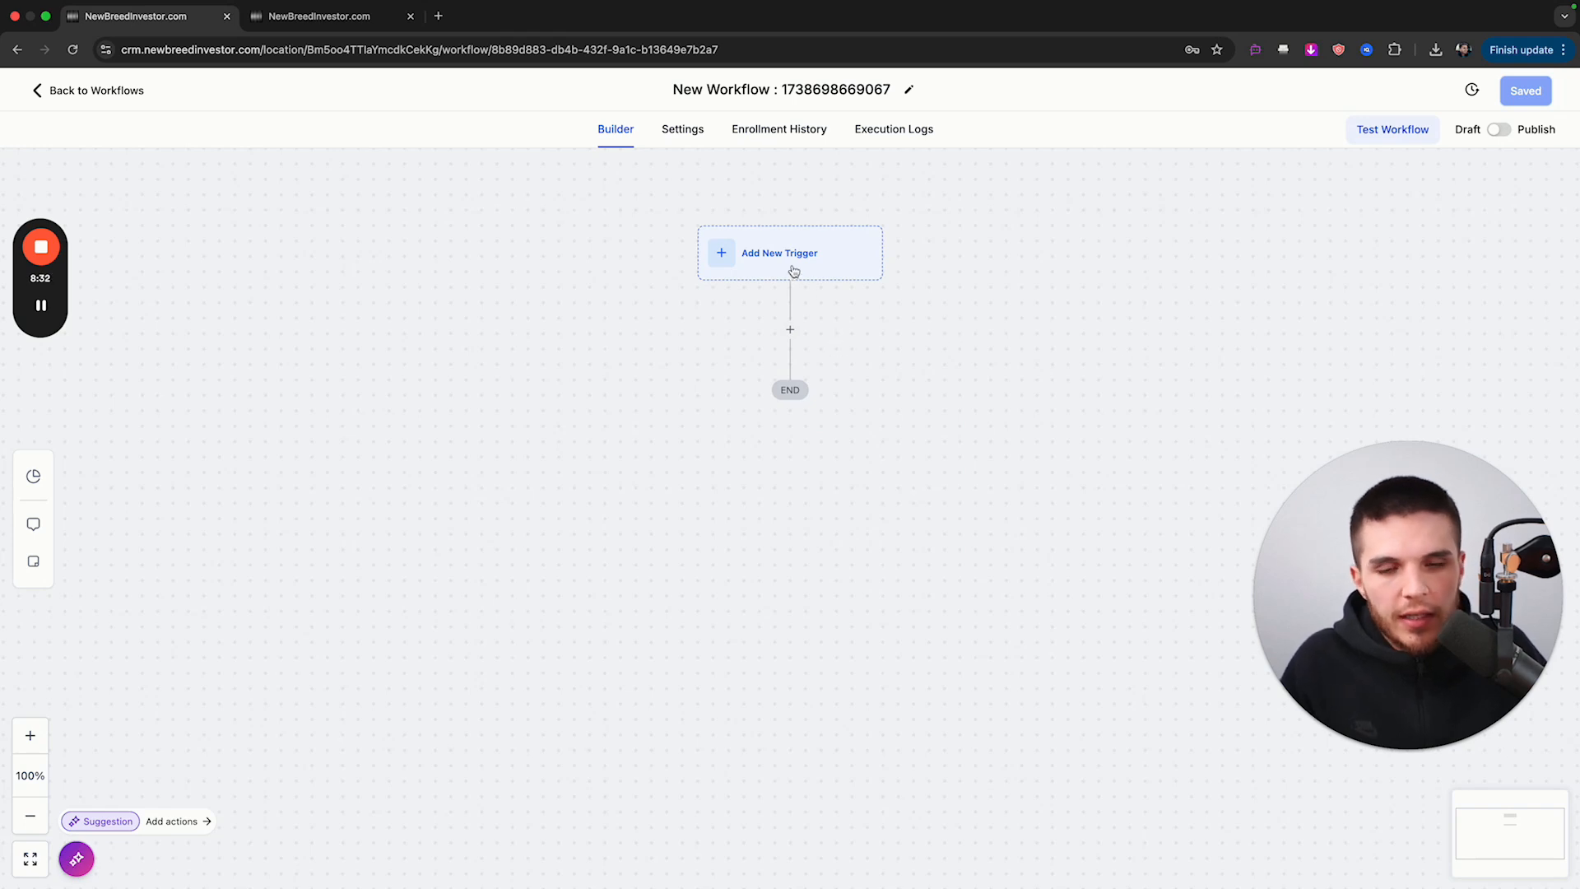
text(fa)
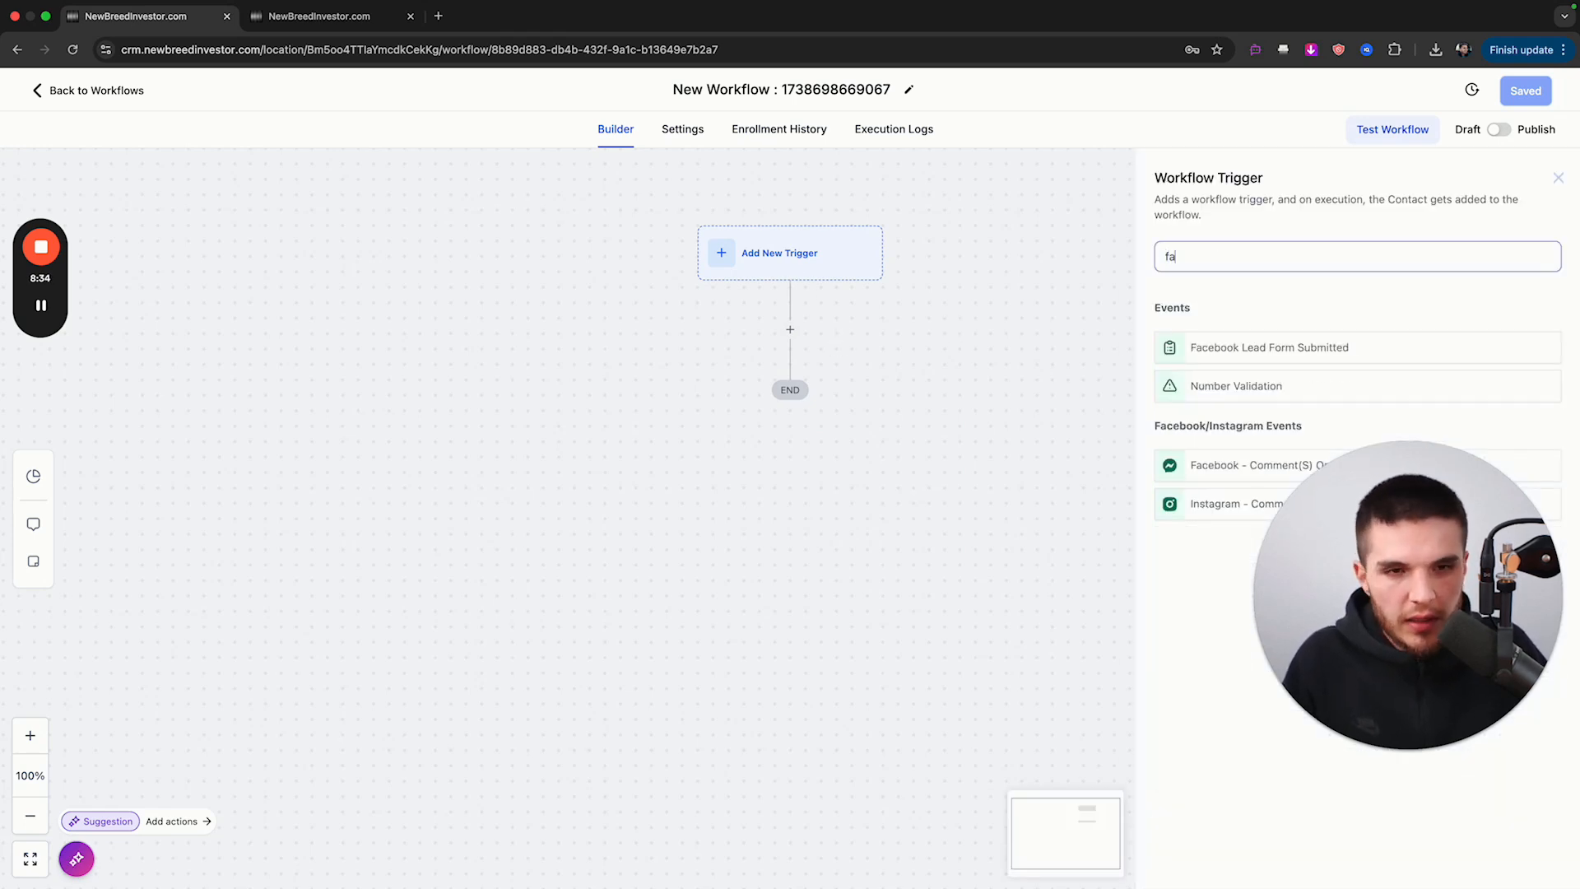
click(1268, 347)
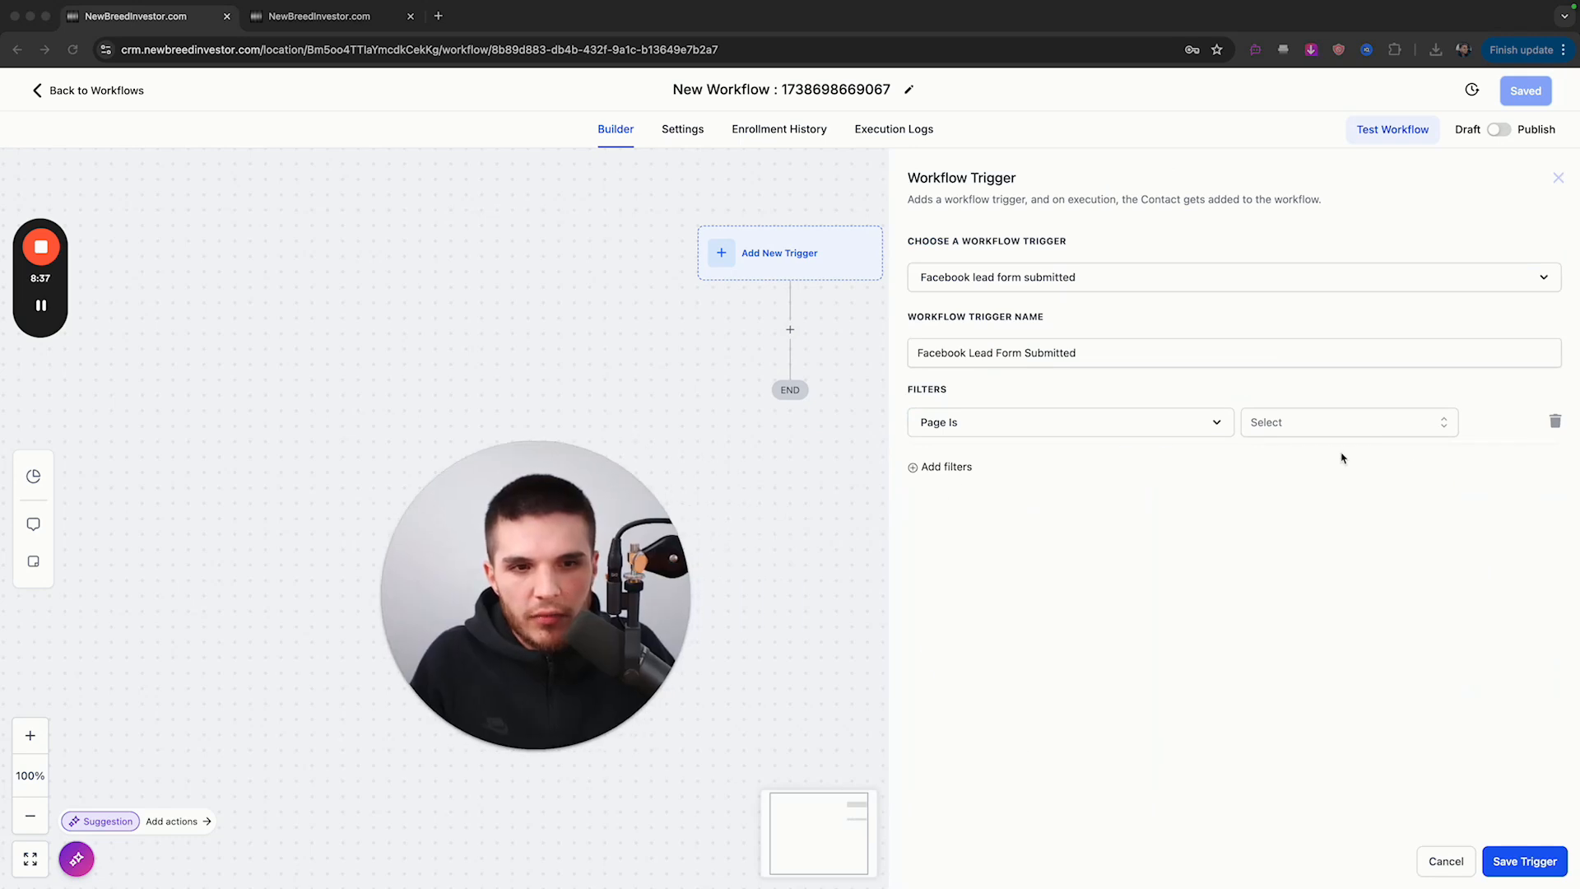
click(1347, 421)
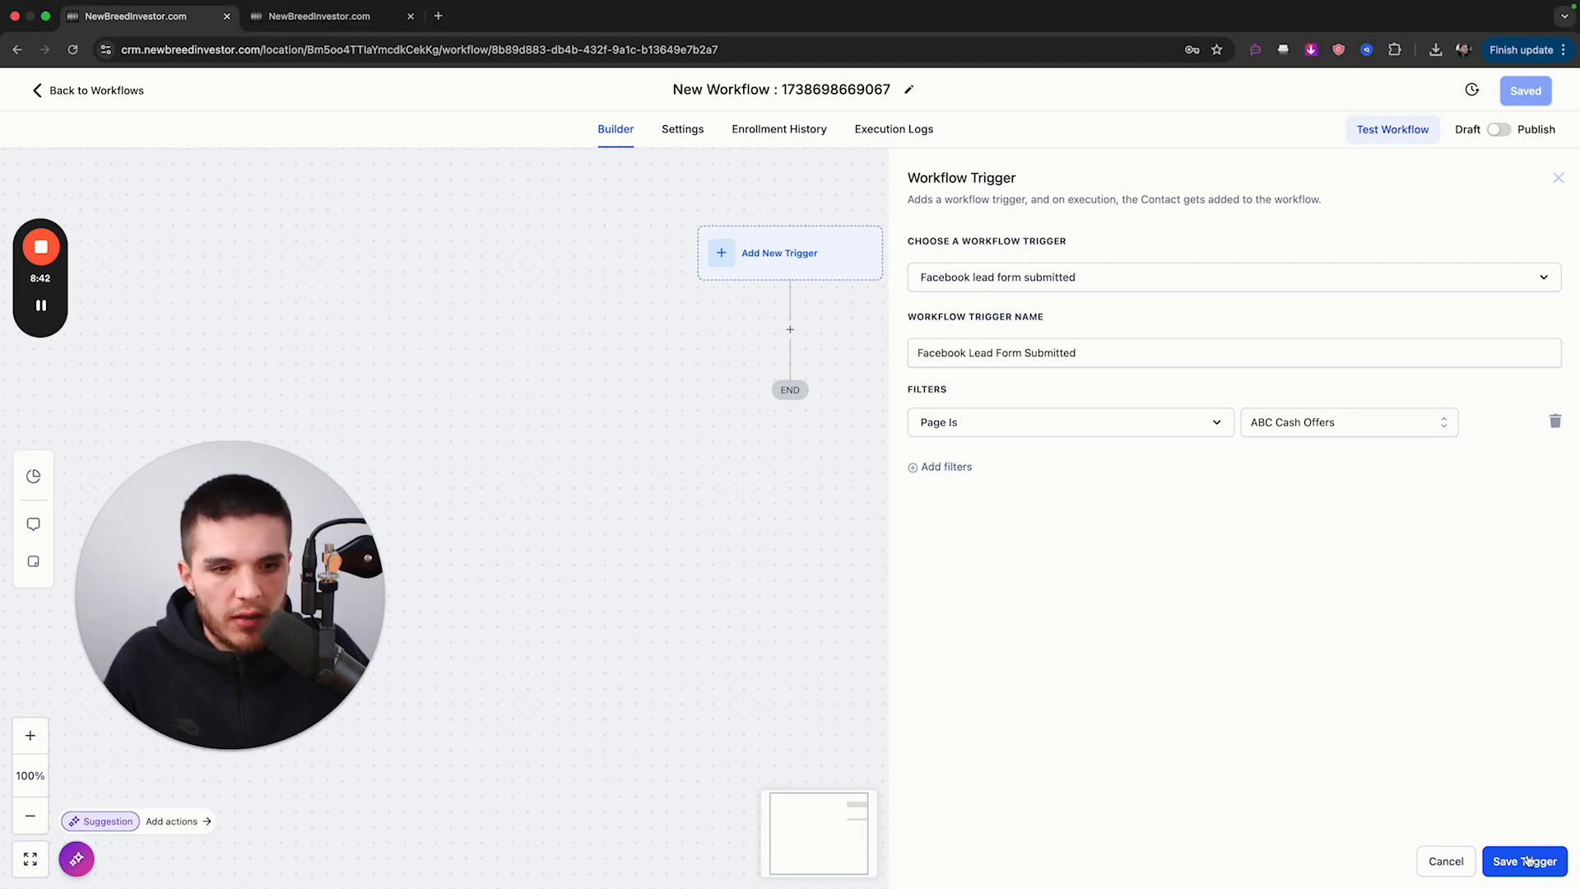
click(1526, 861)
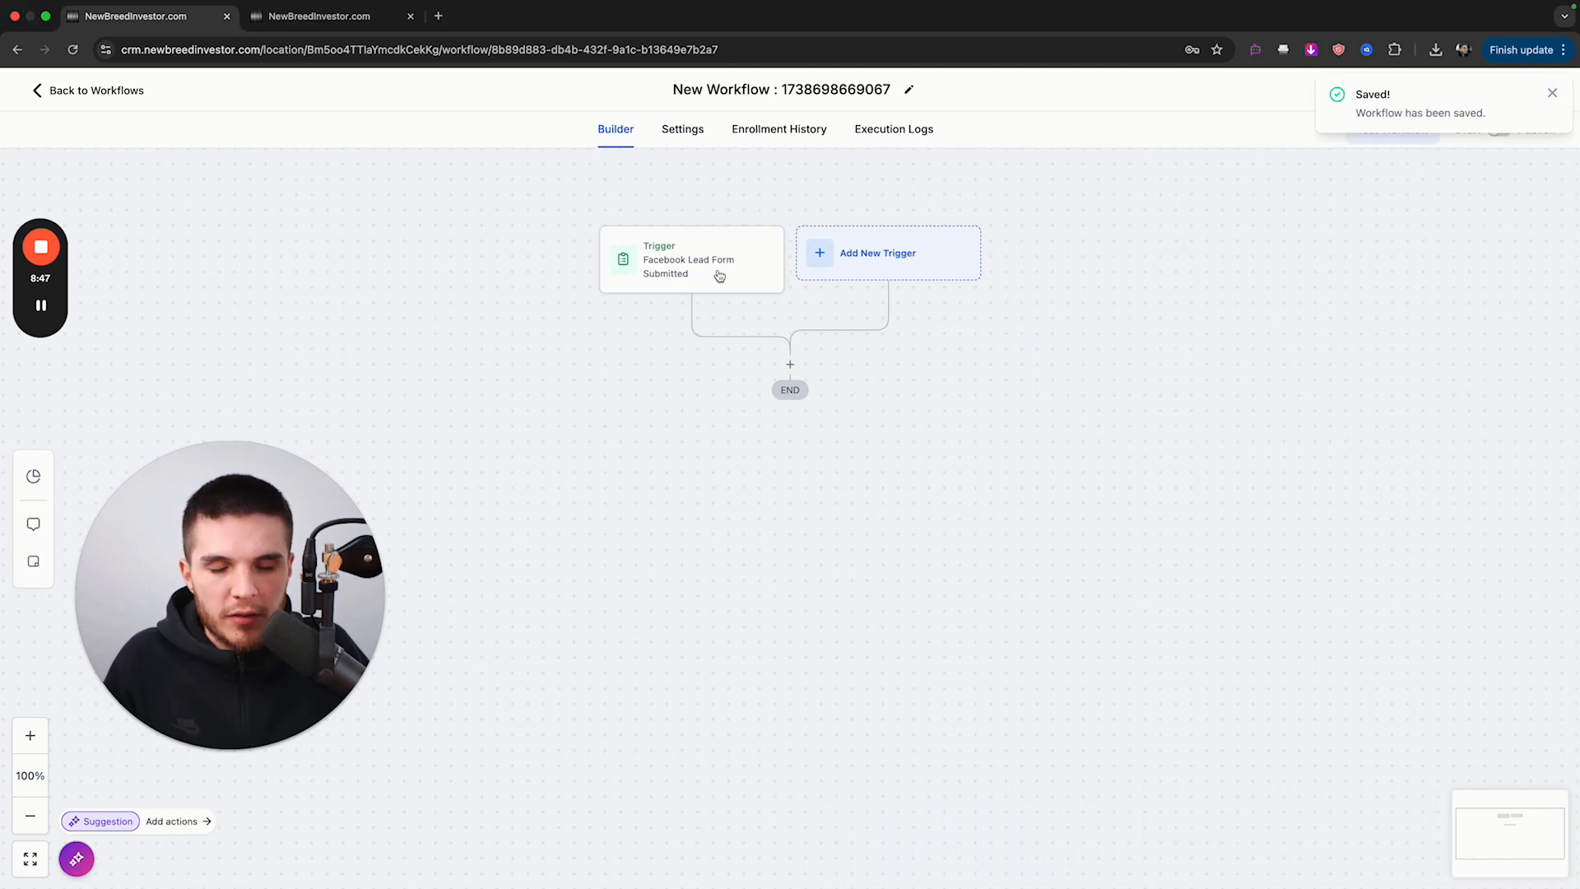
- Add and save an Update Conversation AI Bot and Status action assigning the Sales bot
click(790, 365)
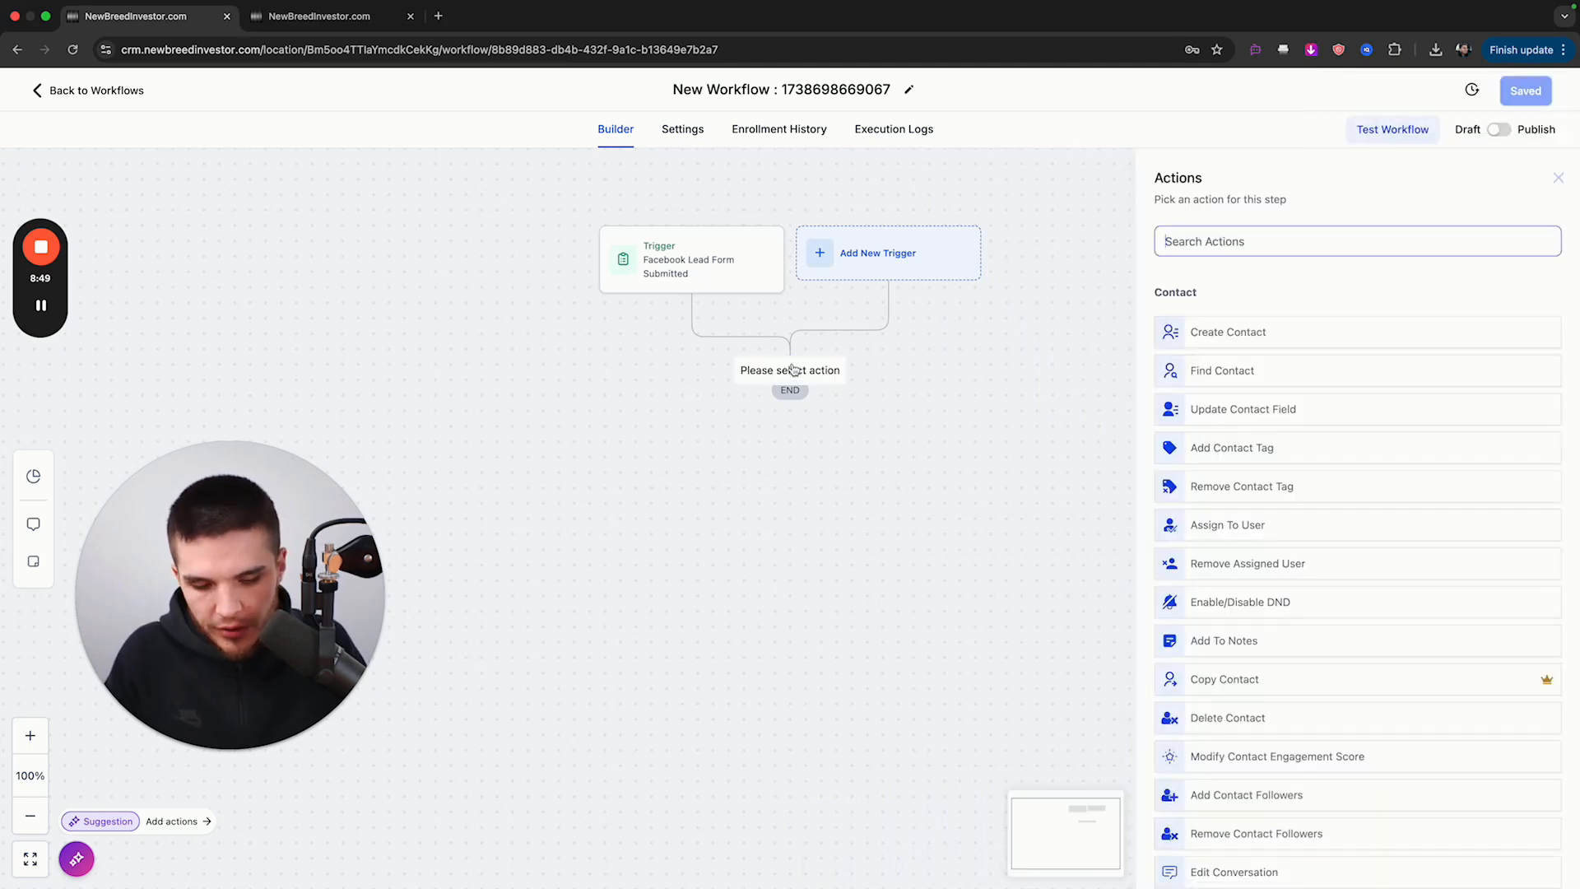
text(status)
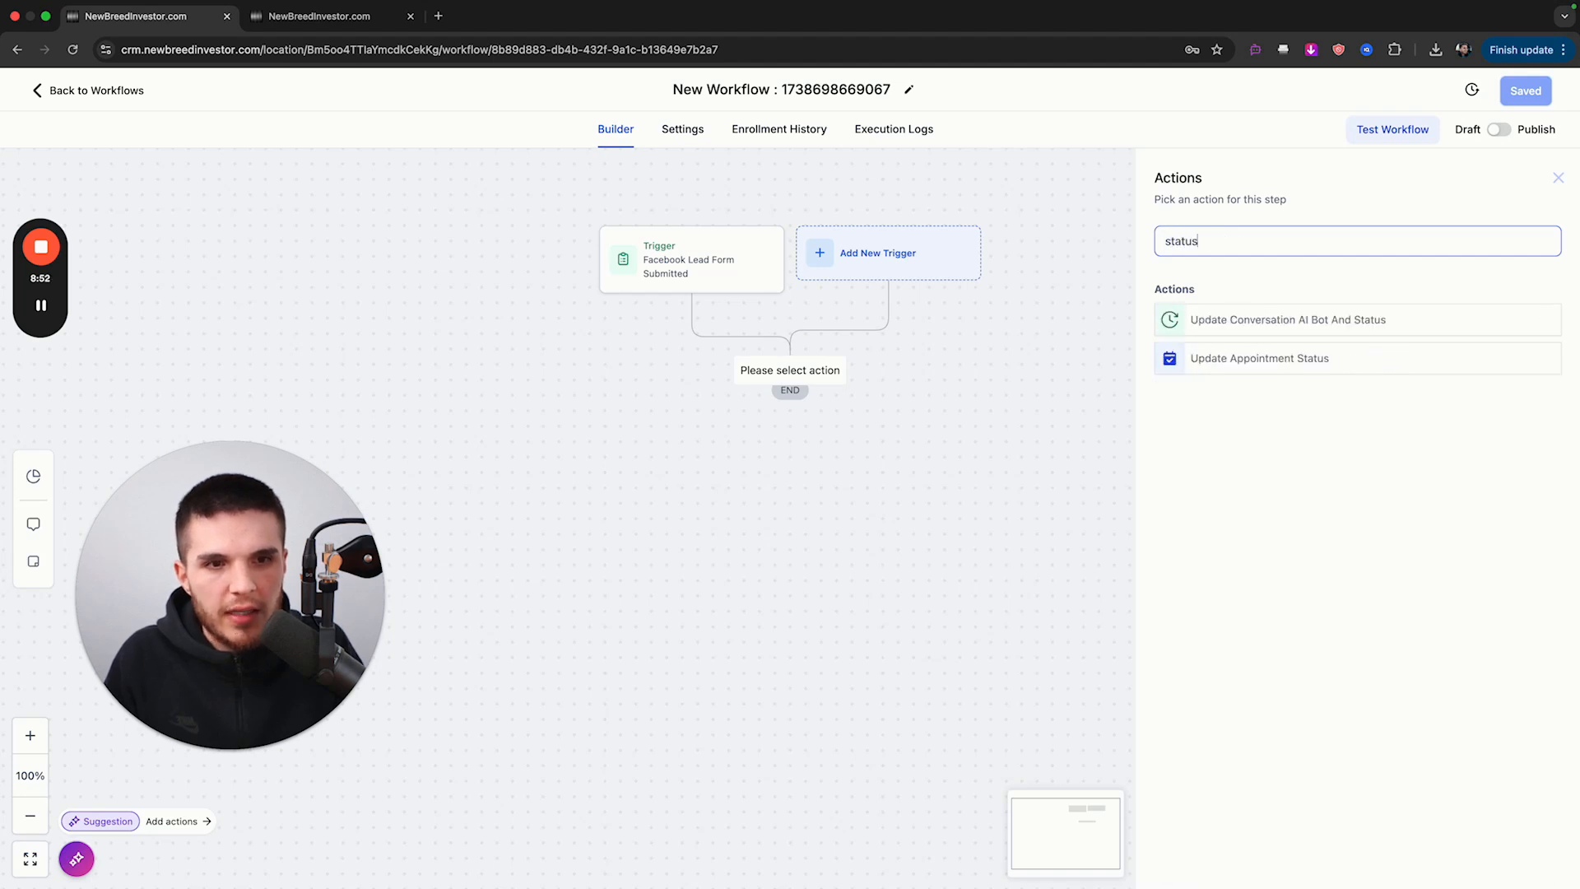
click(1287, 319)
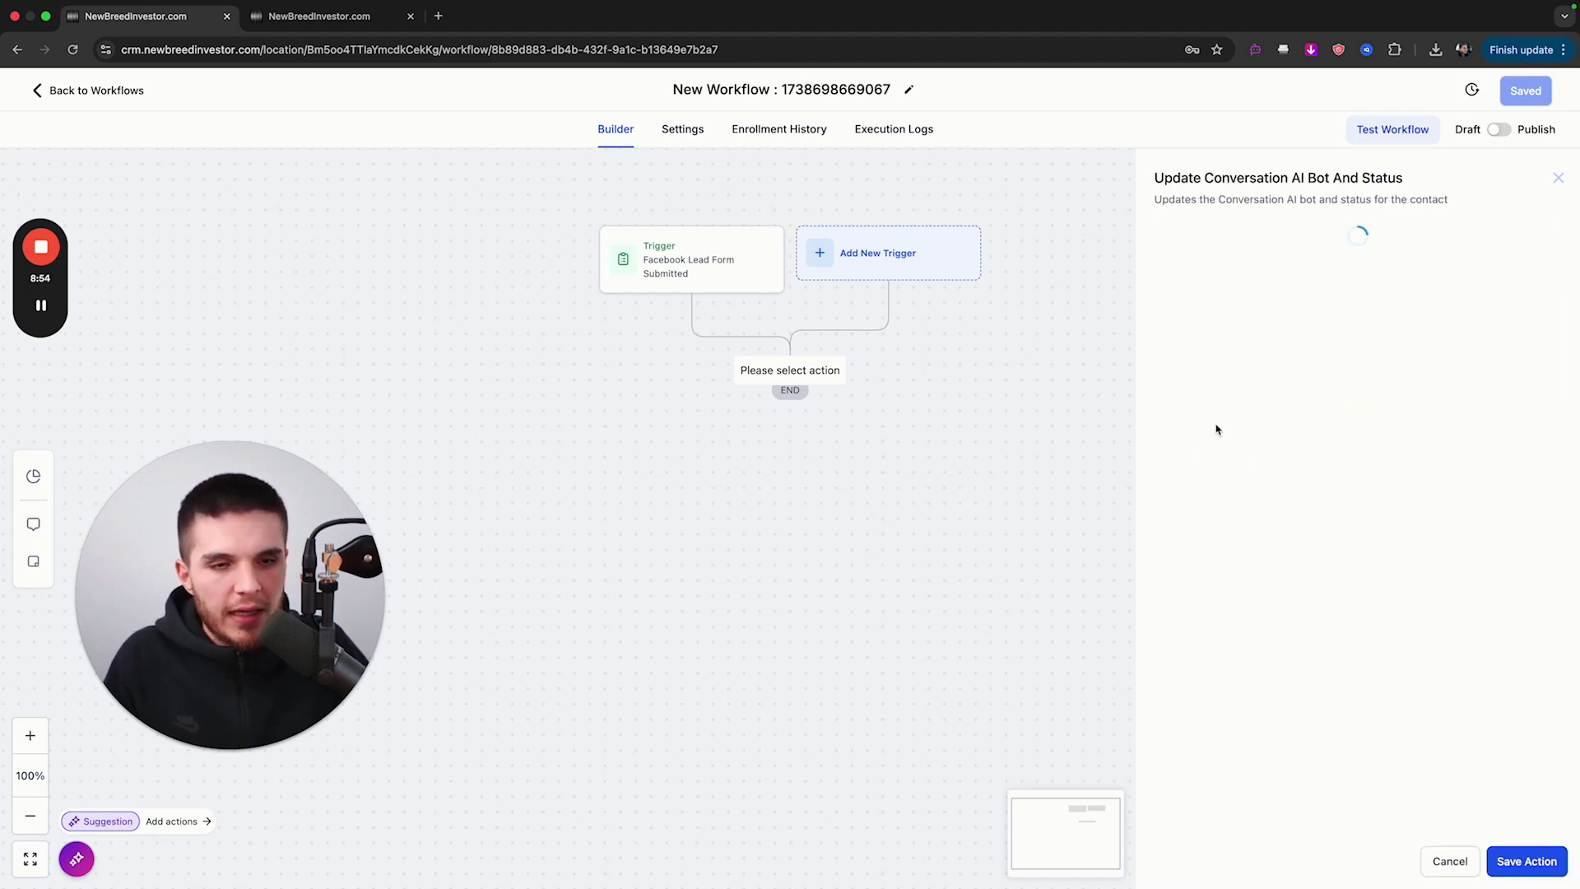
mouse_move(1253, 370)
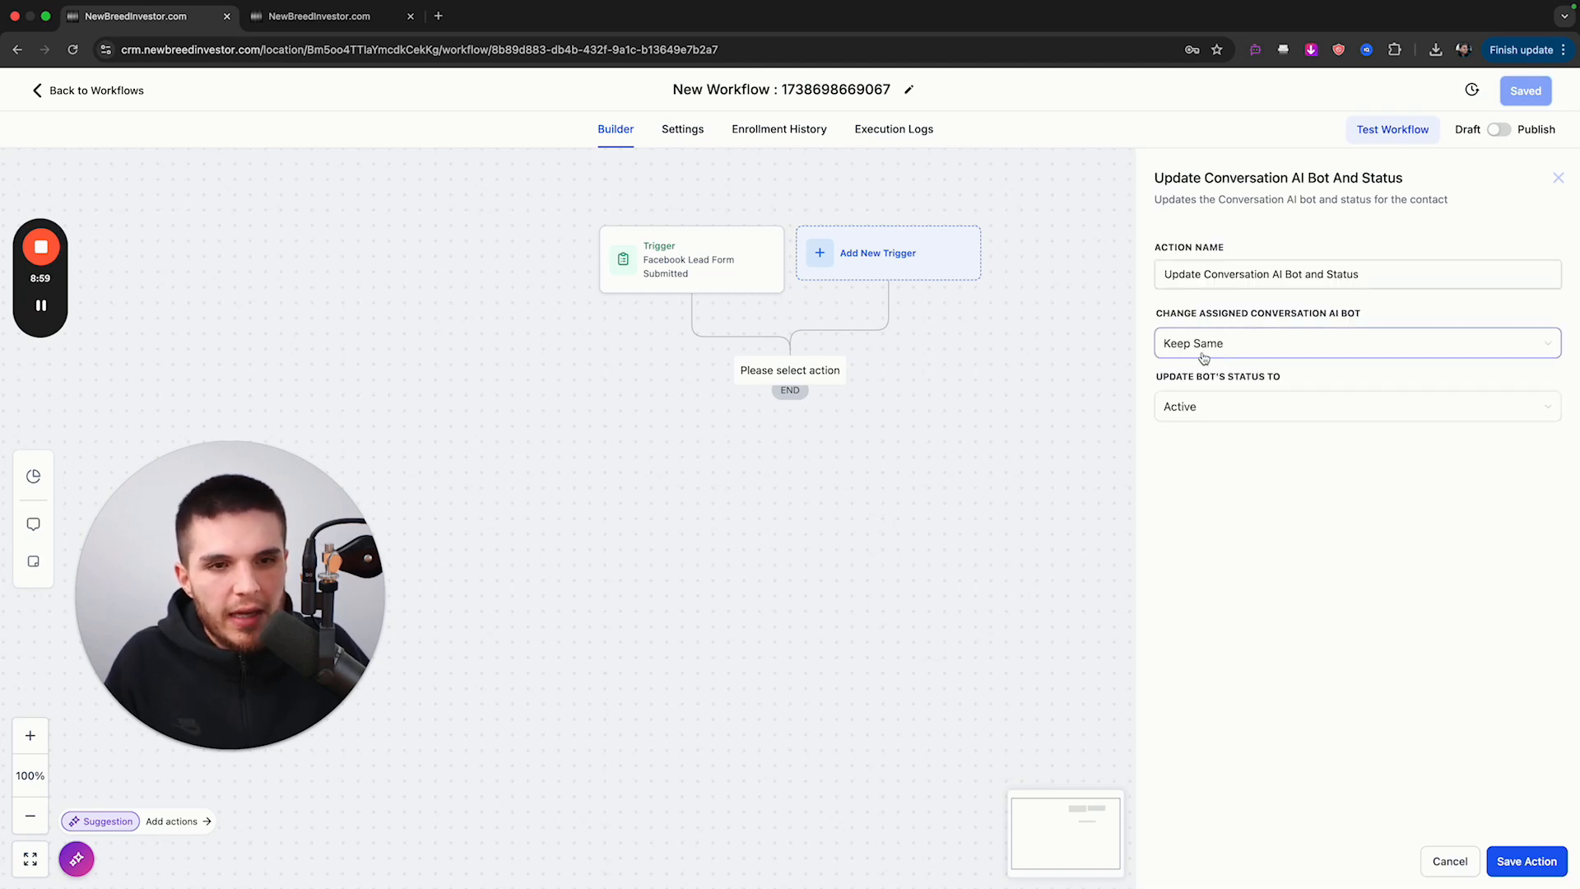
click(1355, 342)
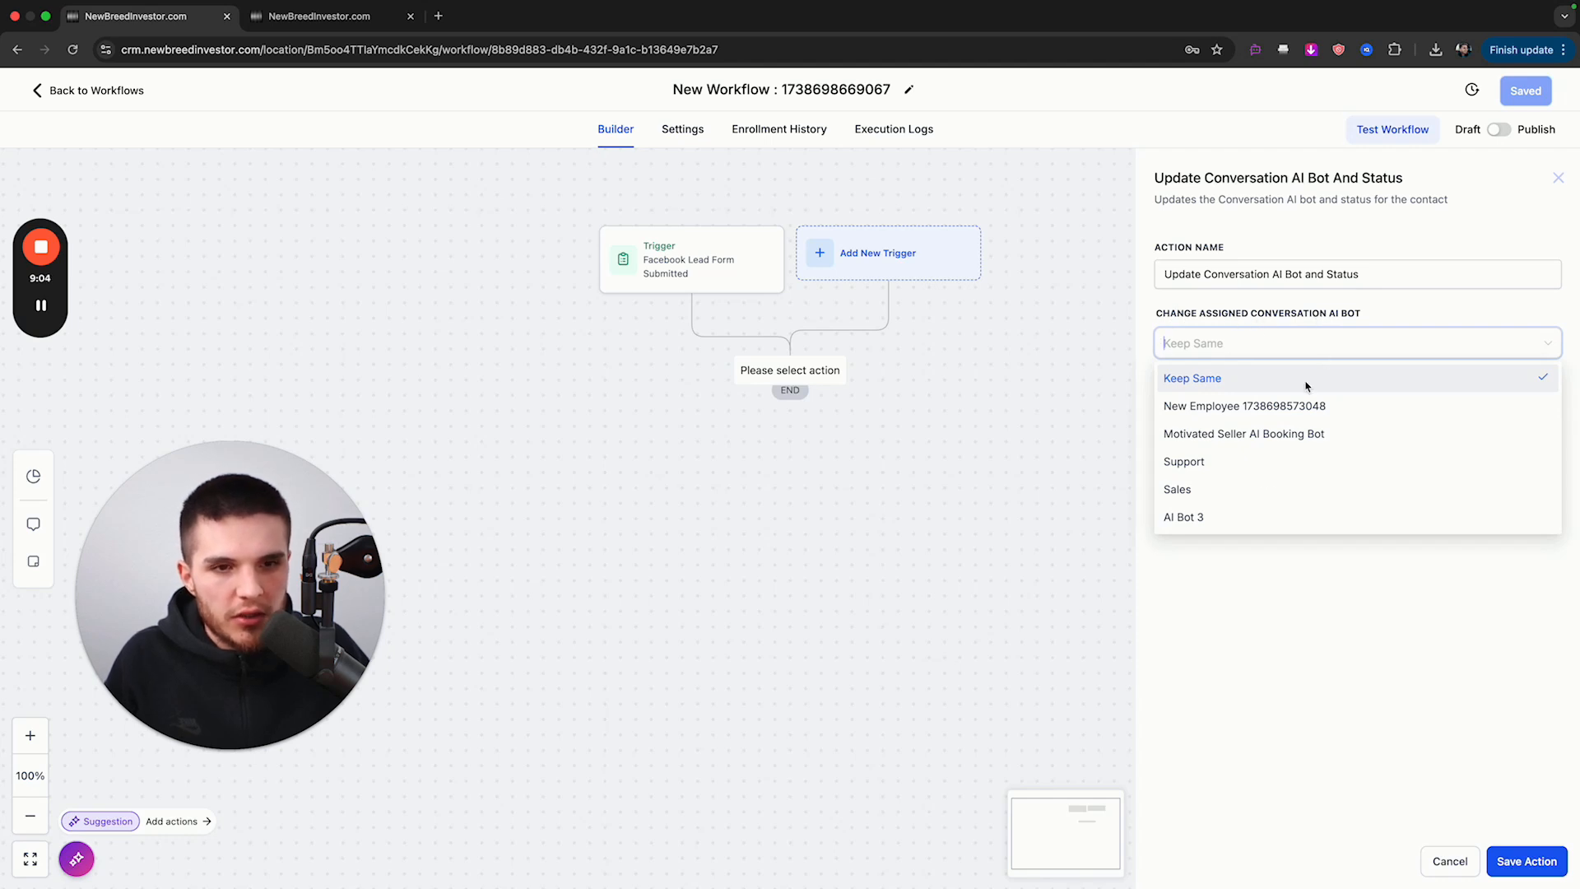
click(1176, 489)
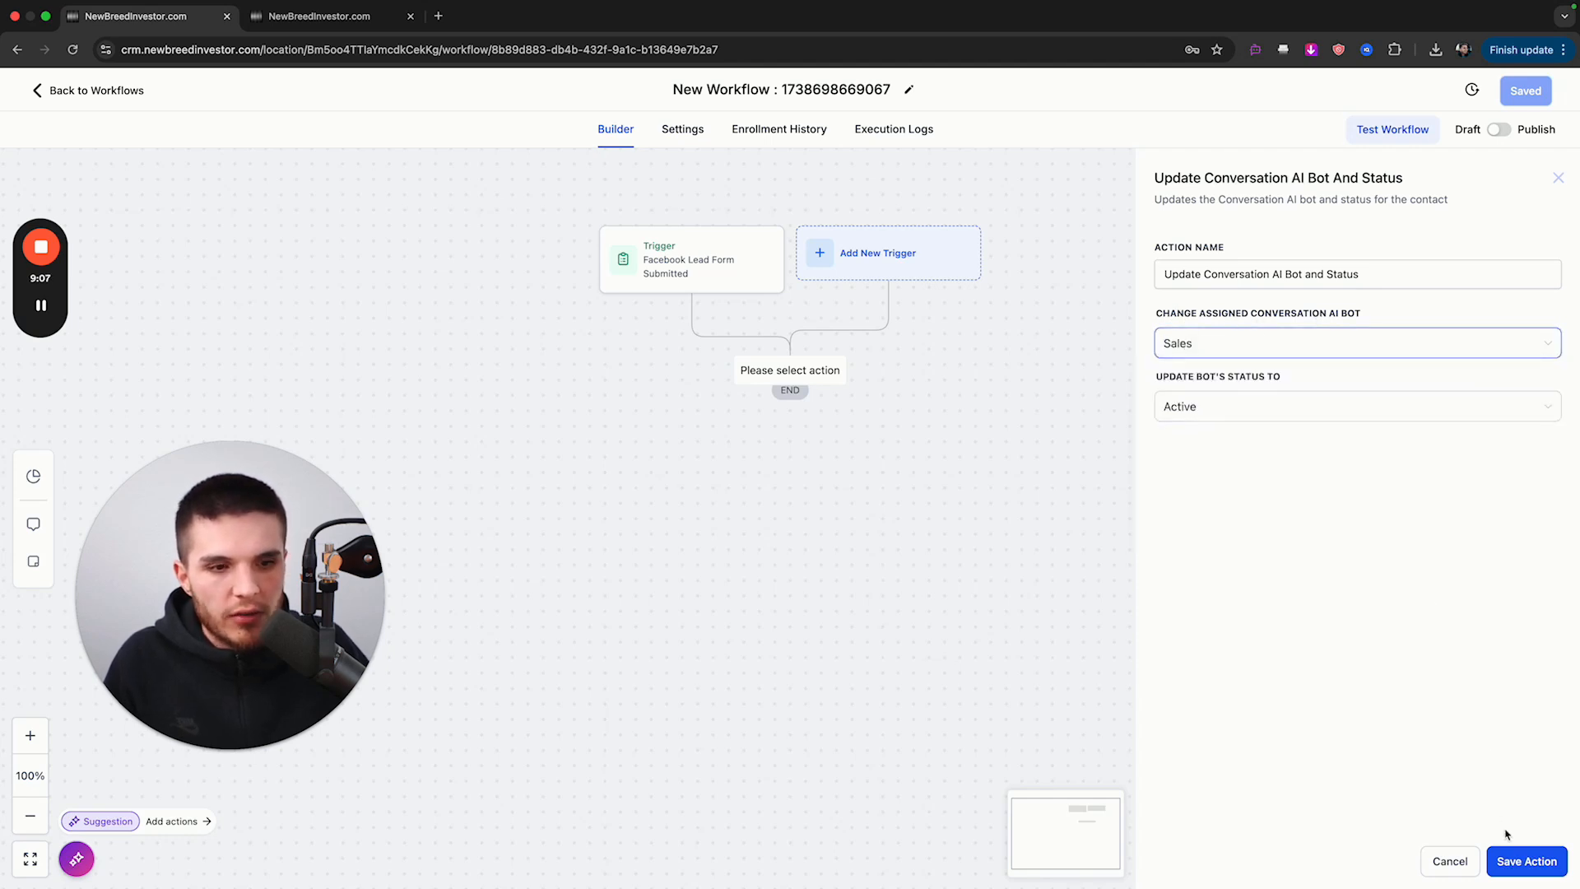
click(1524, 861)
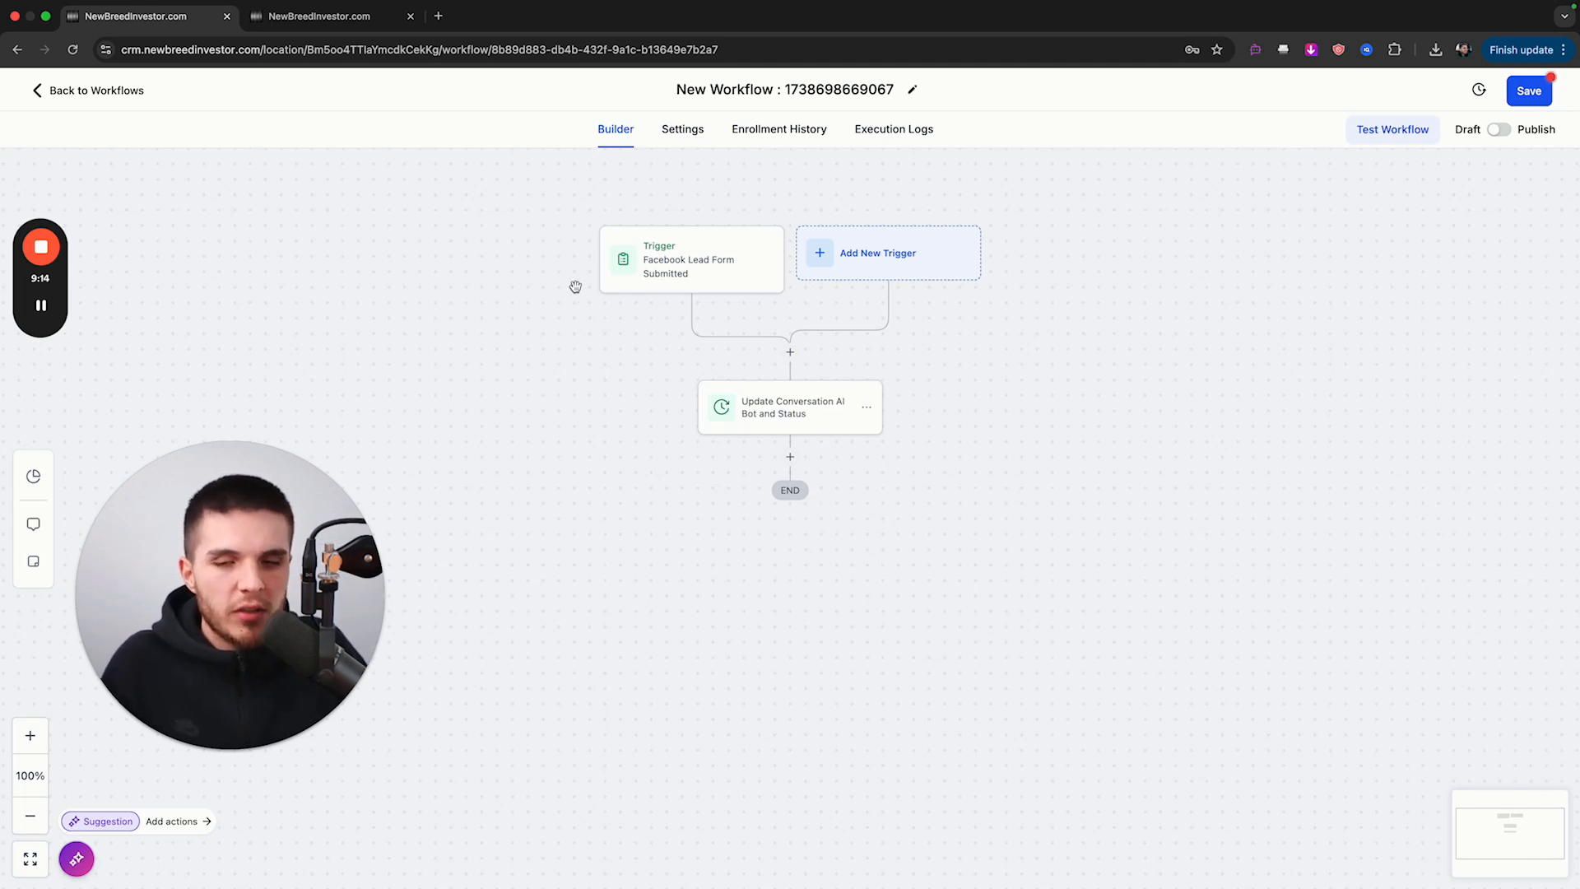
mouse_move(781, 417)
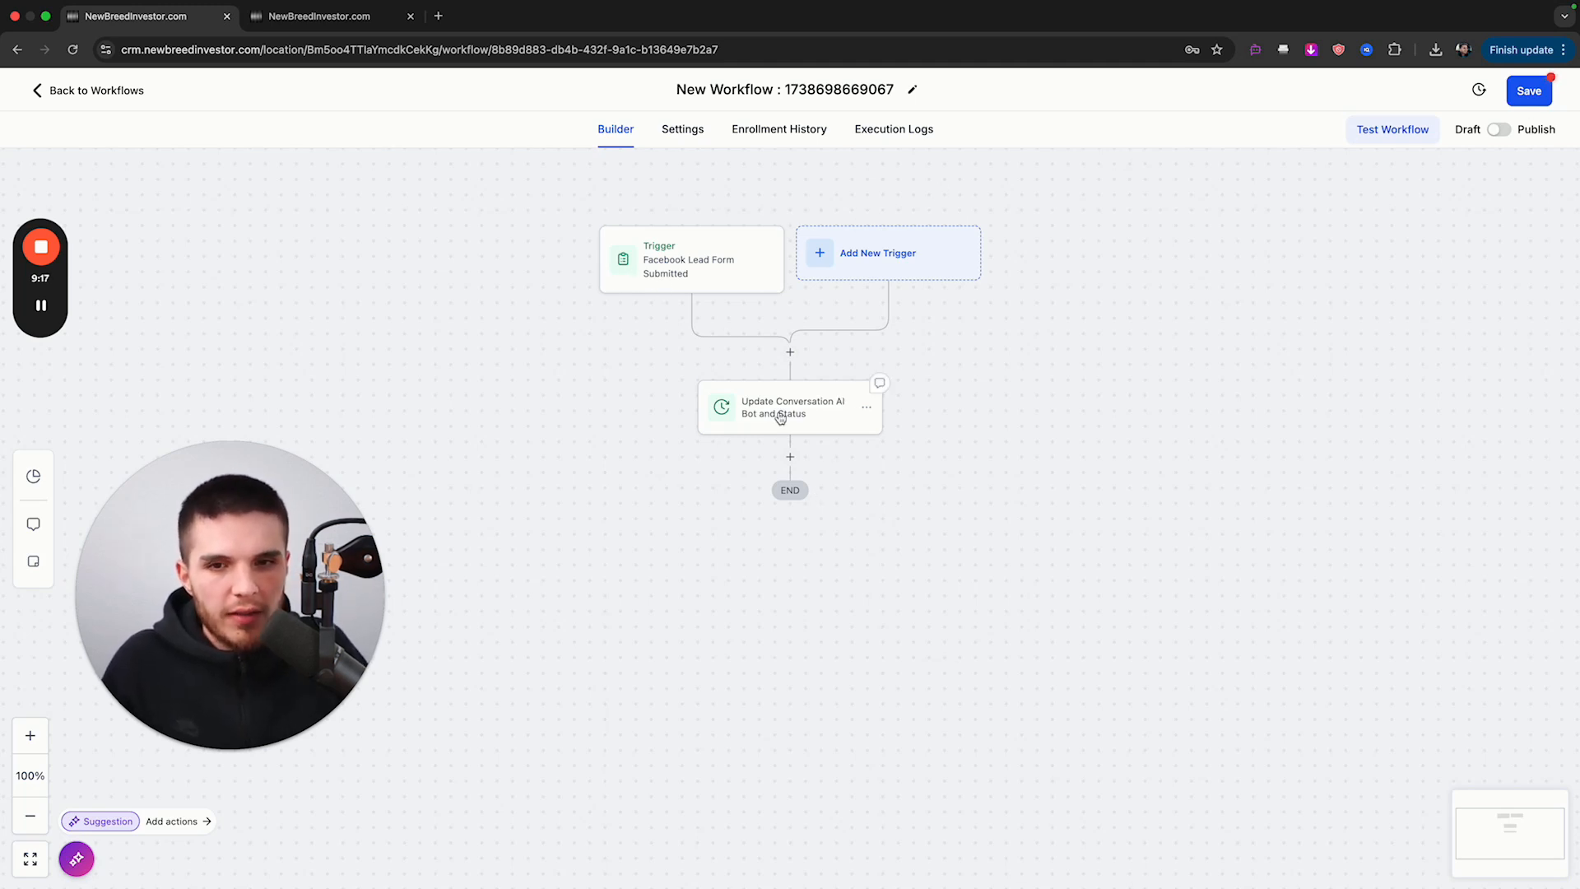
- Replace the Facebook lead trigger with Form Submitted filtered to Contact Us, then save the workflow
click(789, 407)
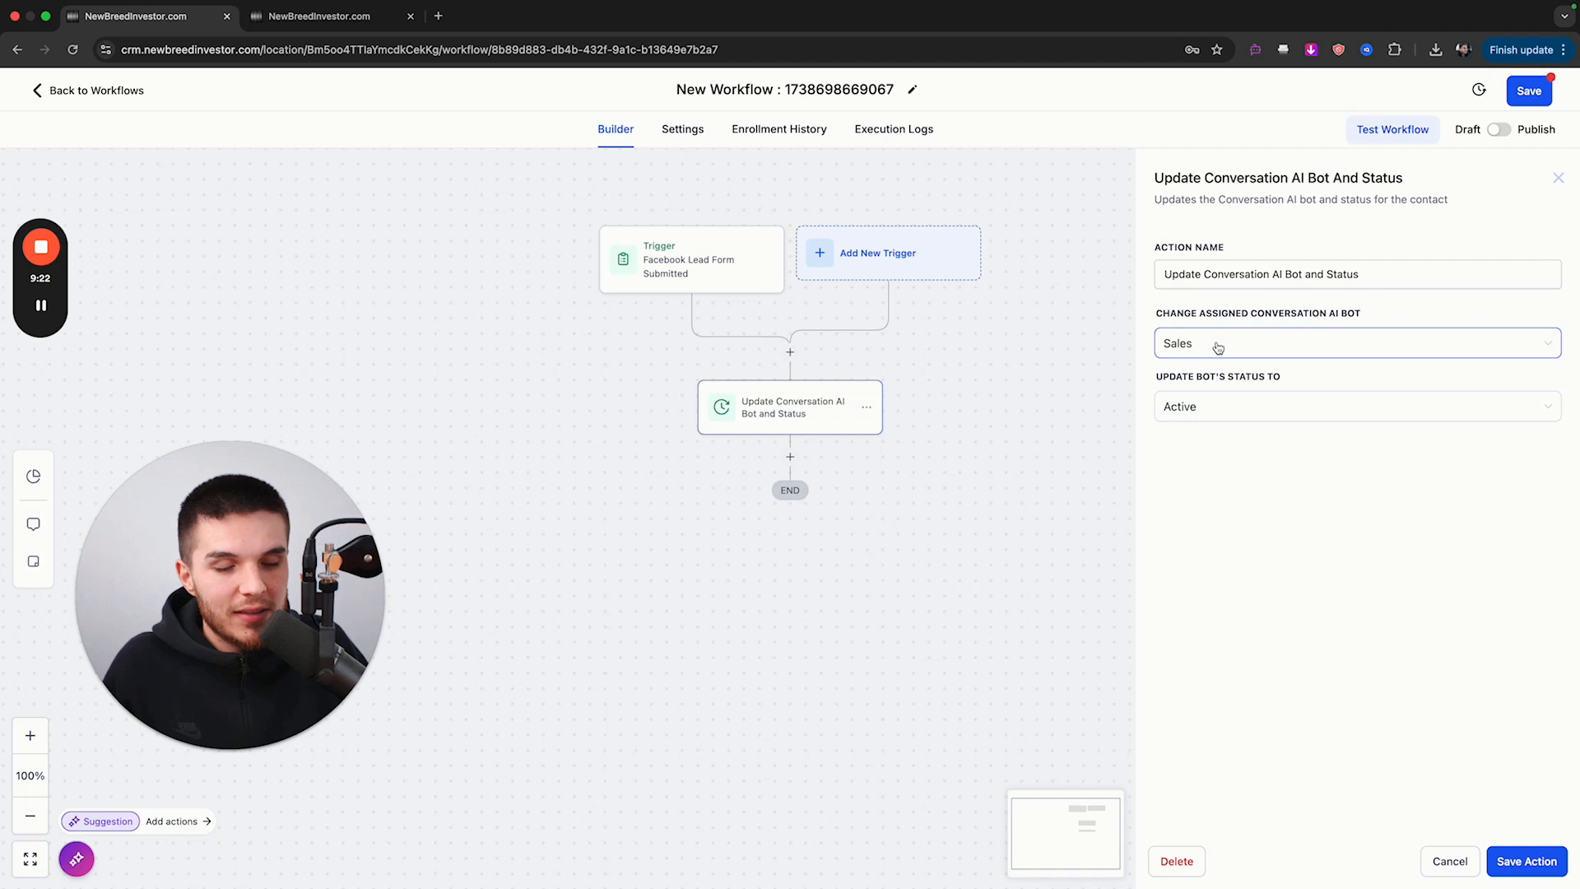
mouse_move(1229, 353)
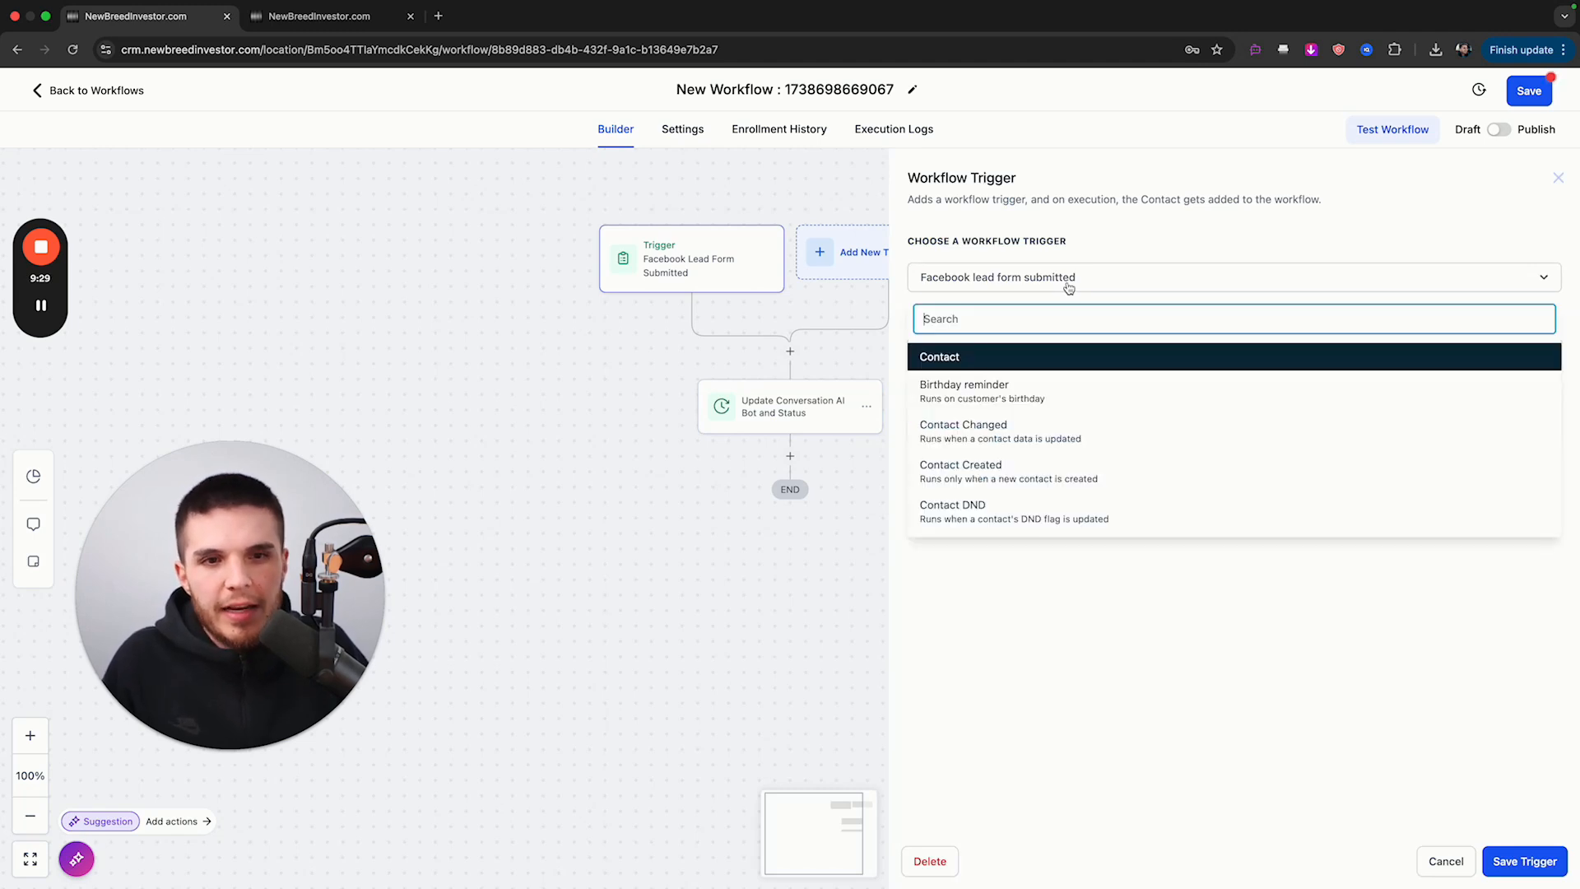
text(form)
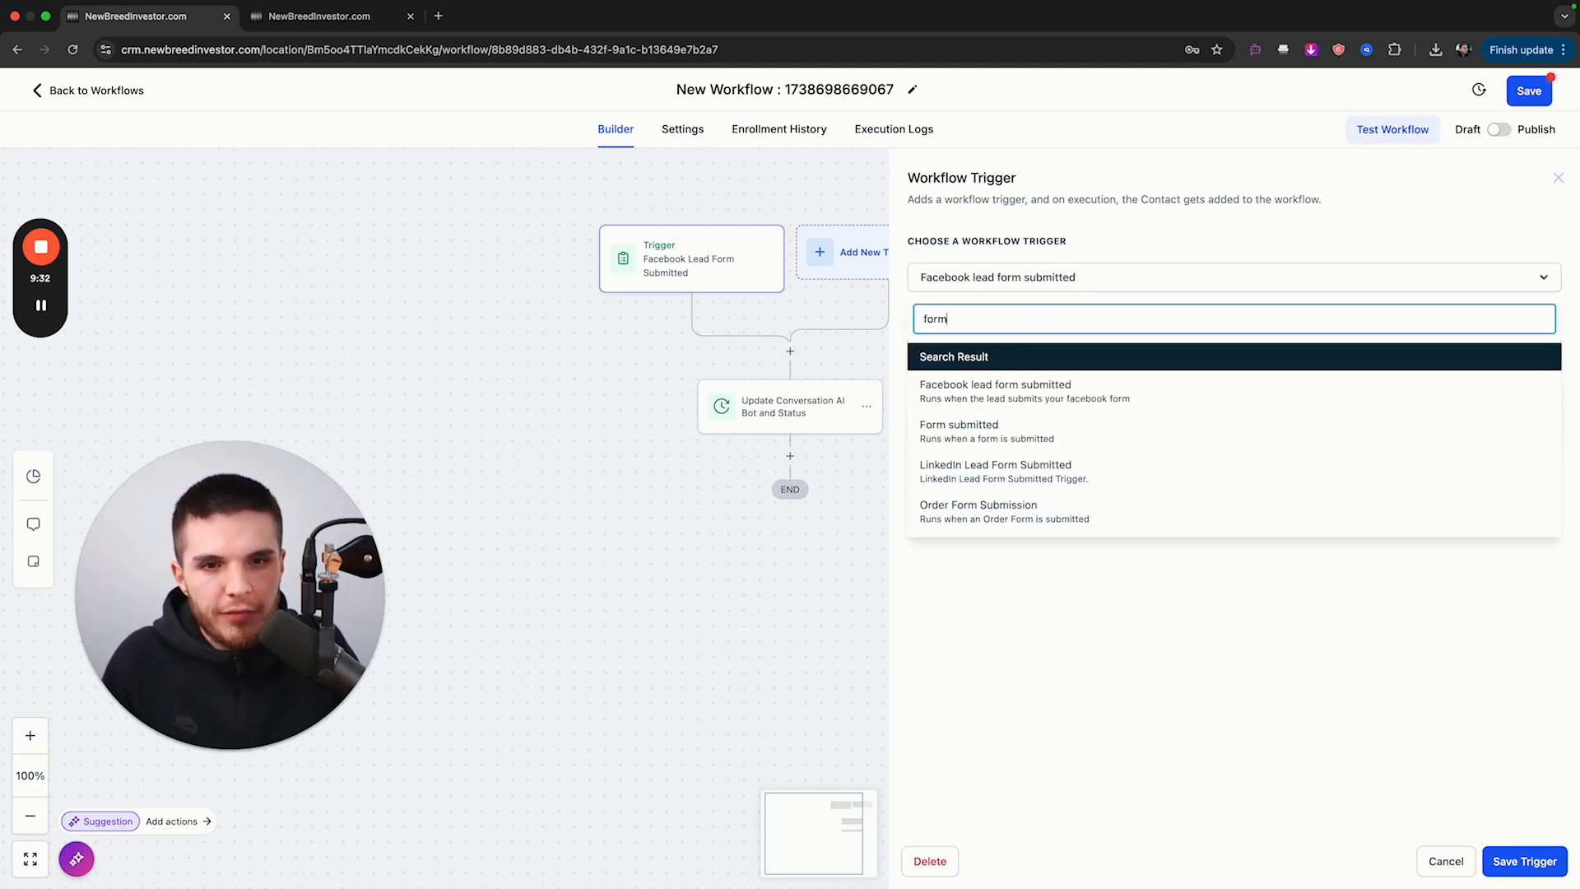
click(958, 425)
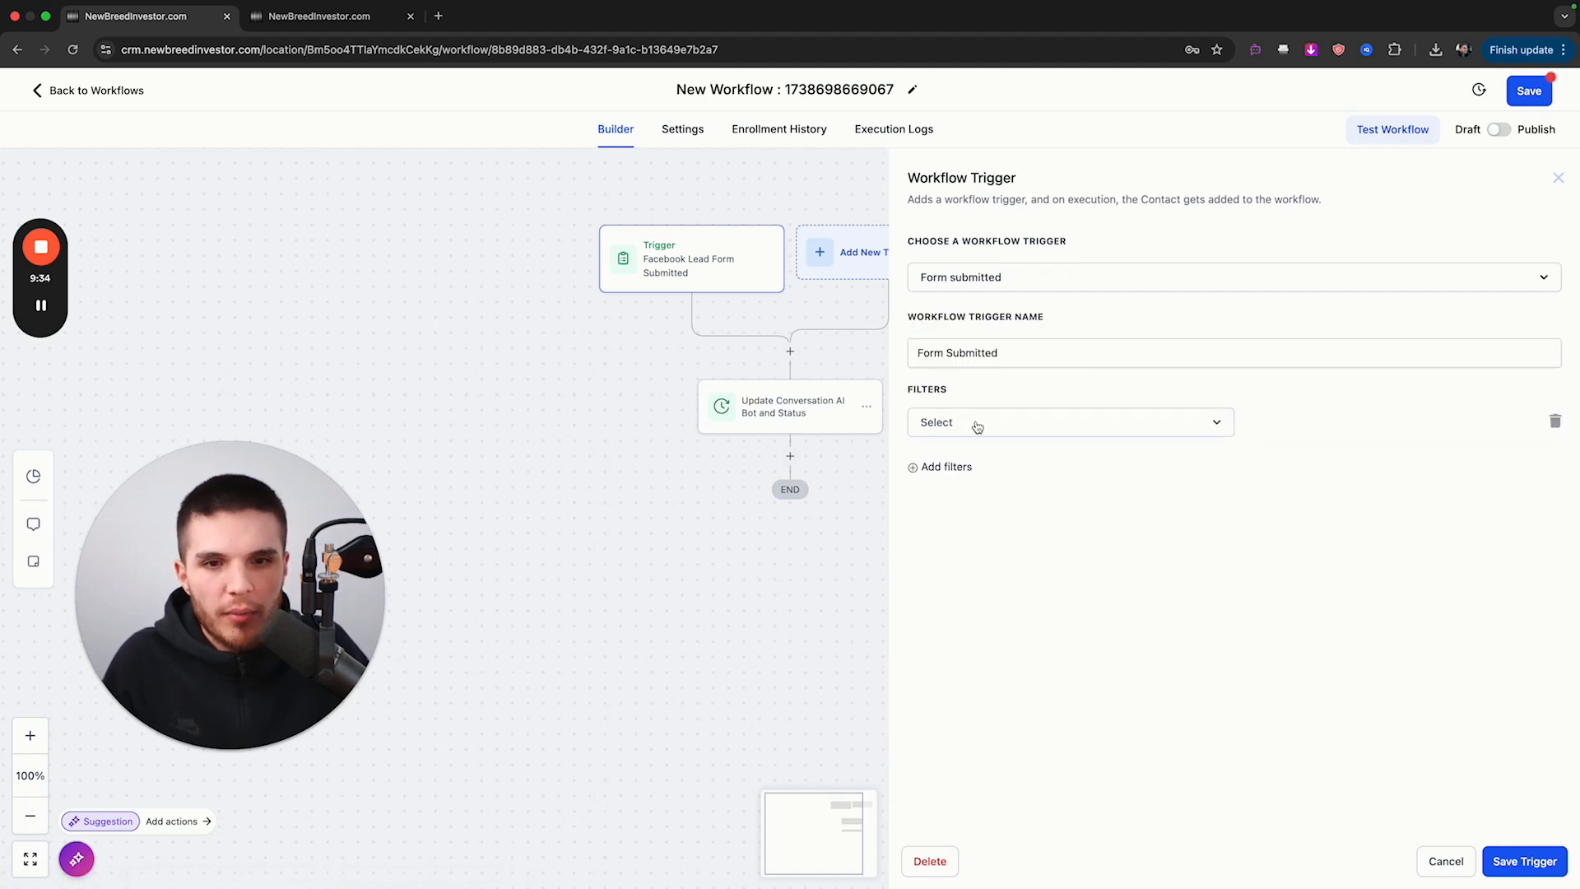
click(1069, 422)
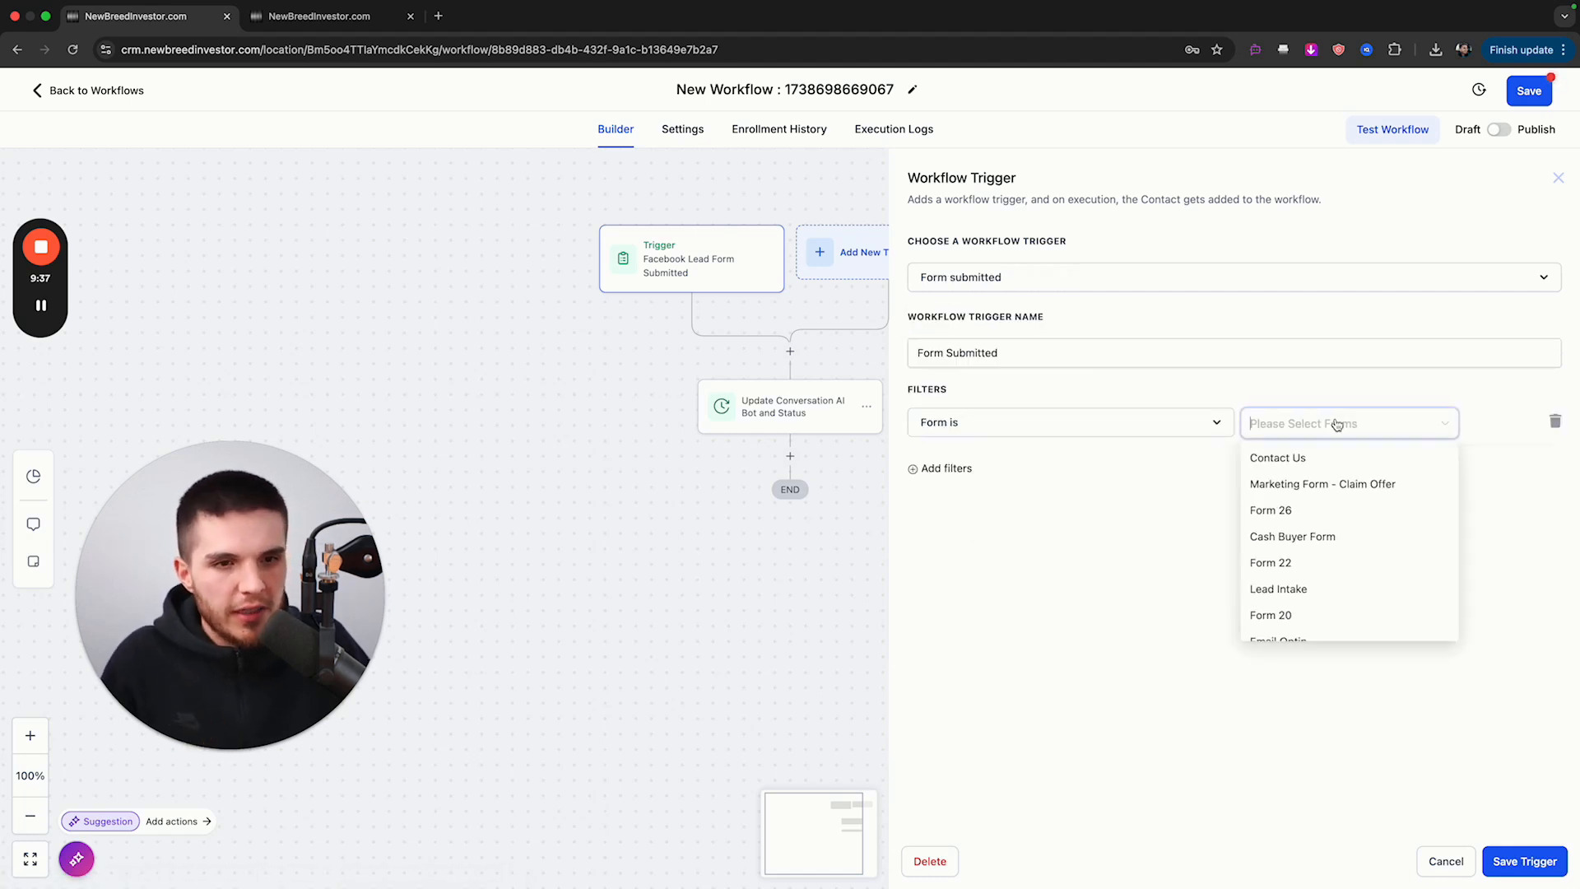
click(1278, 457)
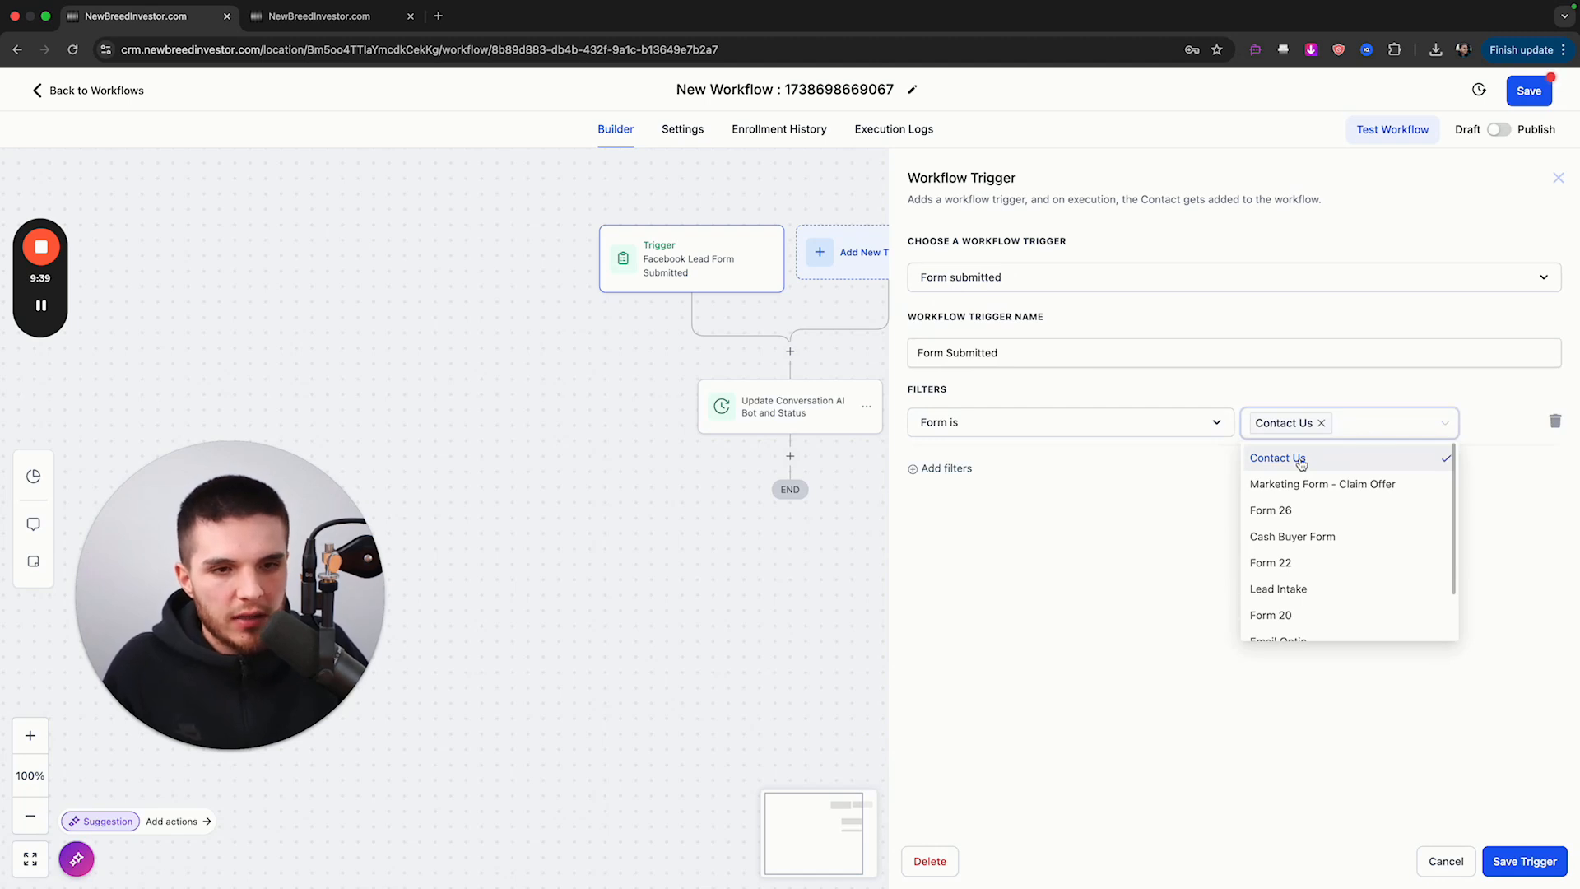
click(1278, 458)
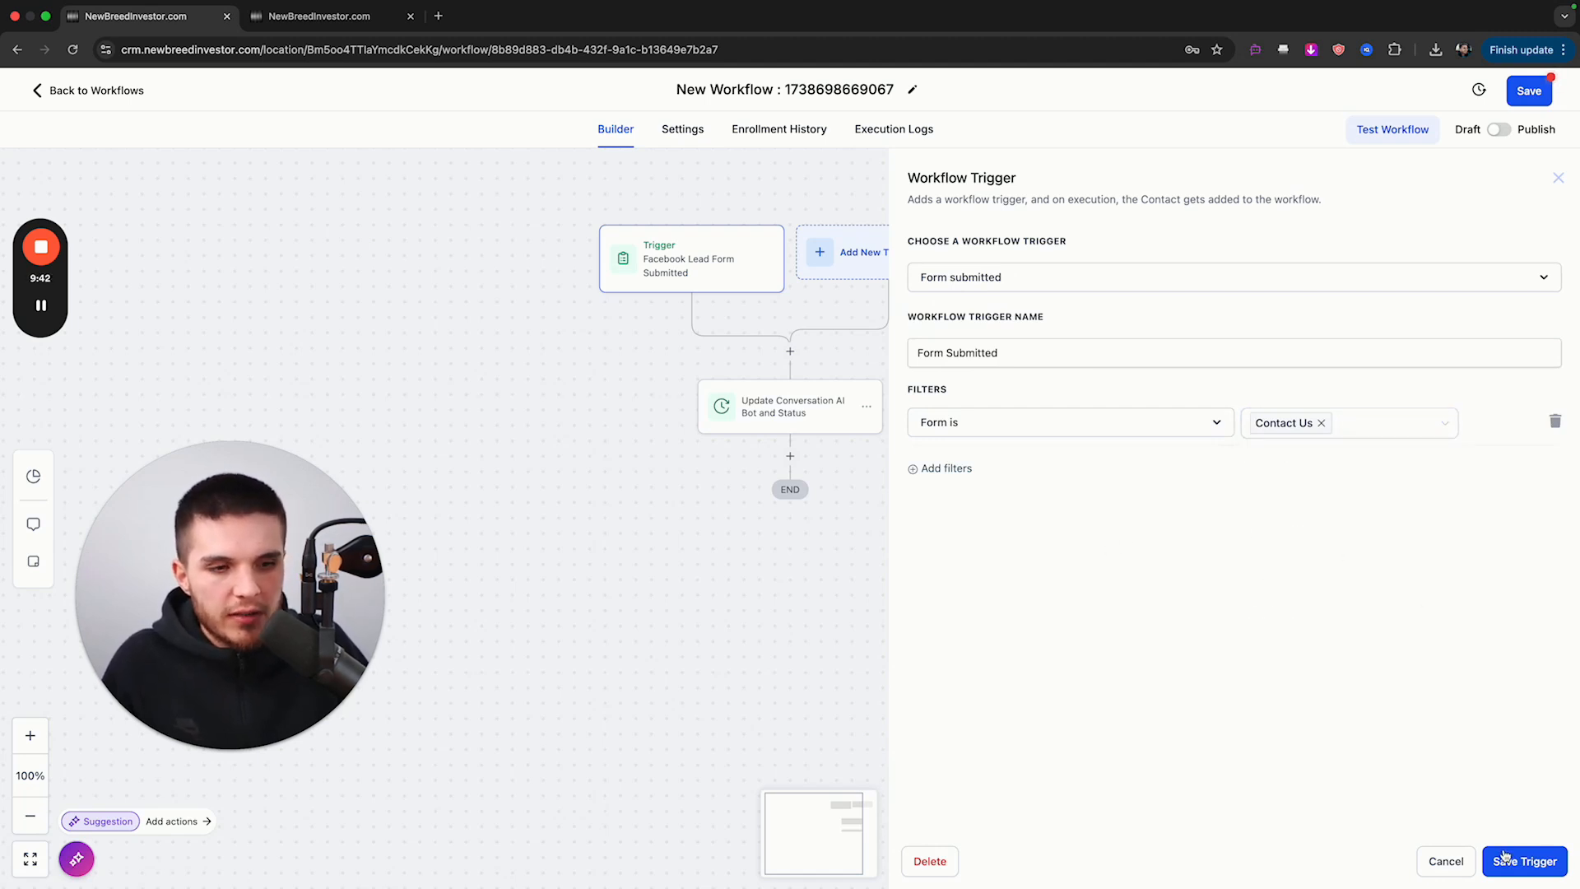
click(1525, 862)
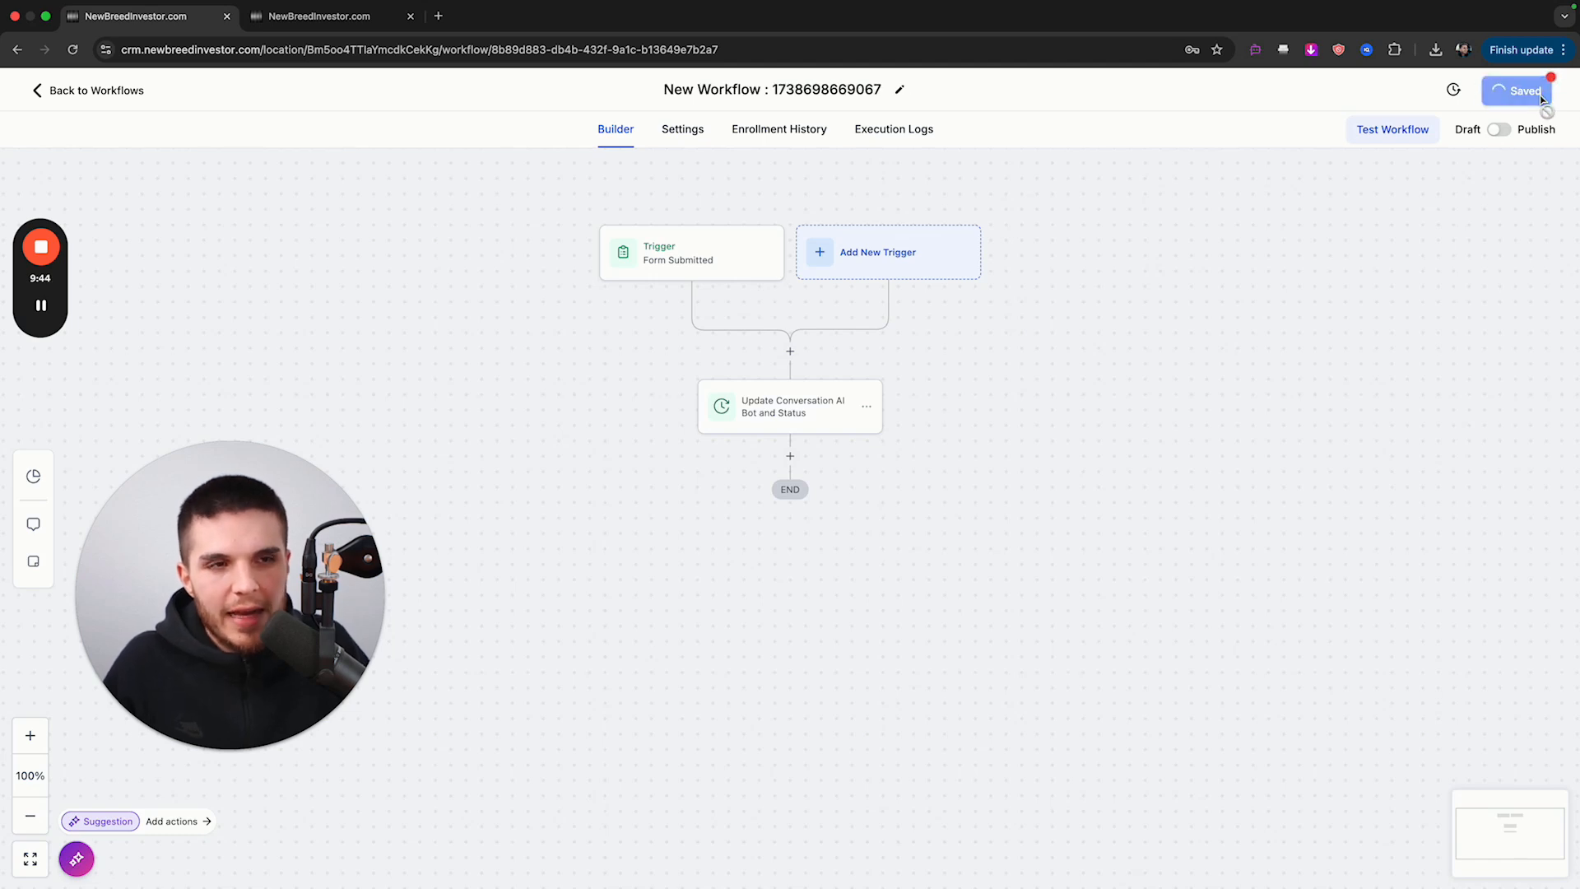
click(1521, 91)
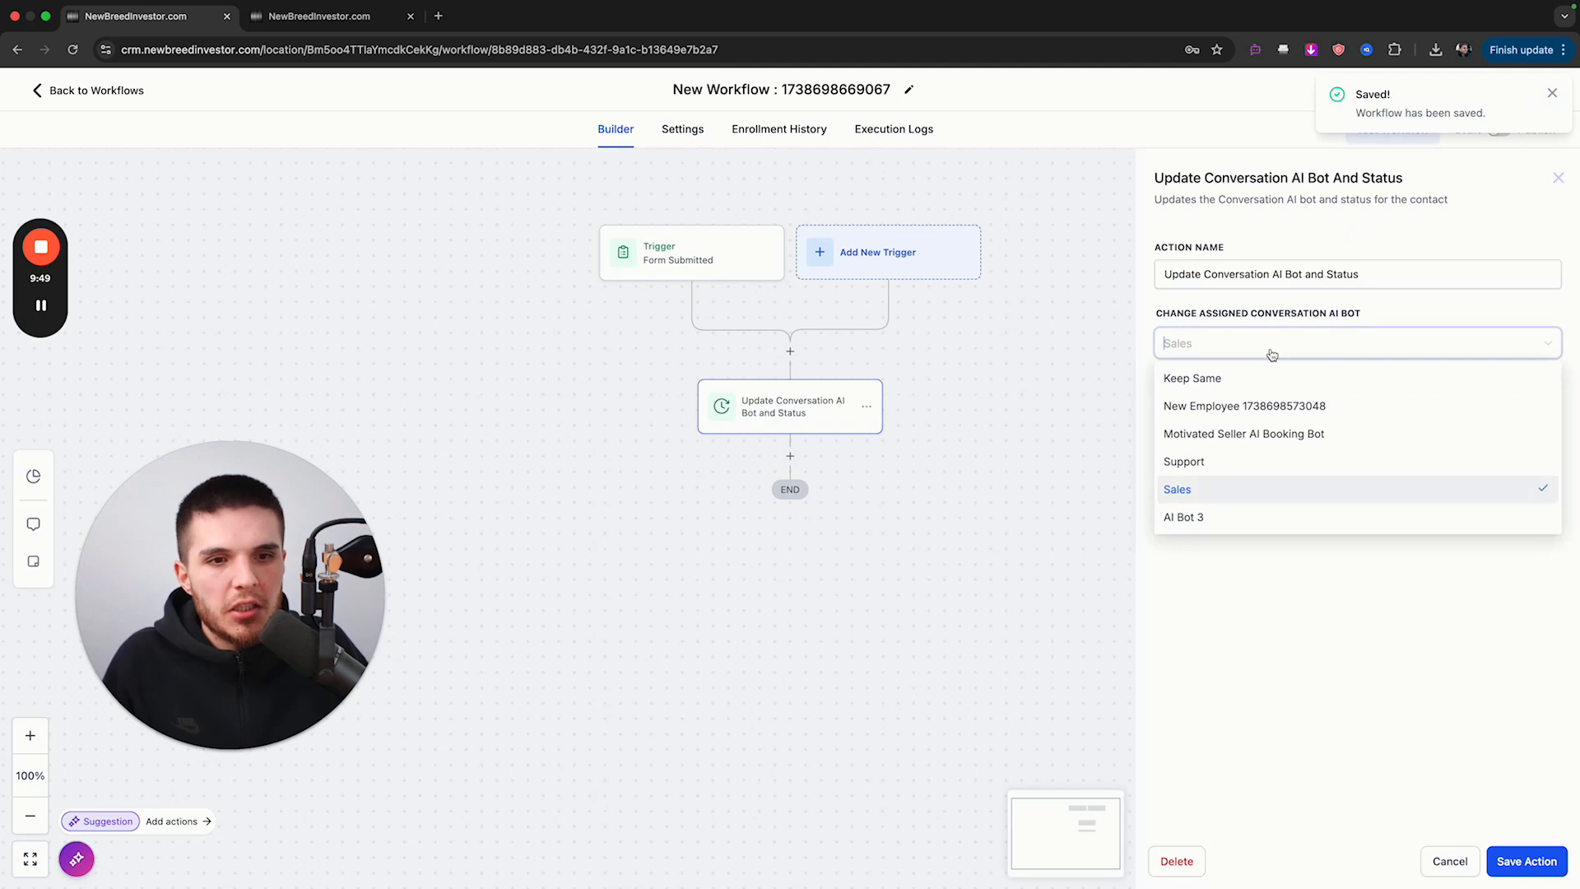
- Set Change Assigned Conversation AI Bot to Support and save the action
click(1183, 461)
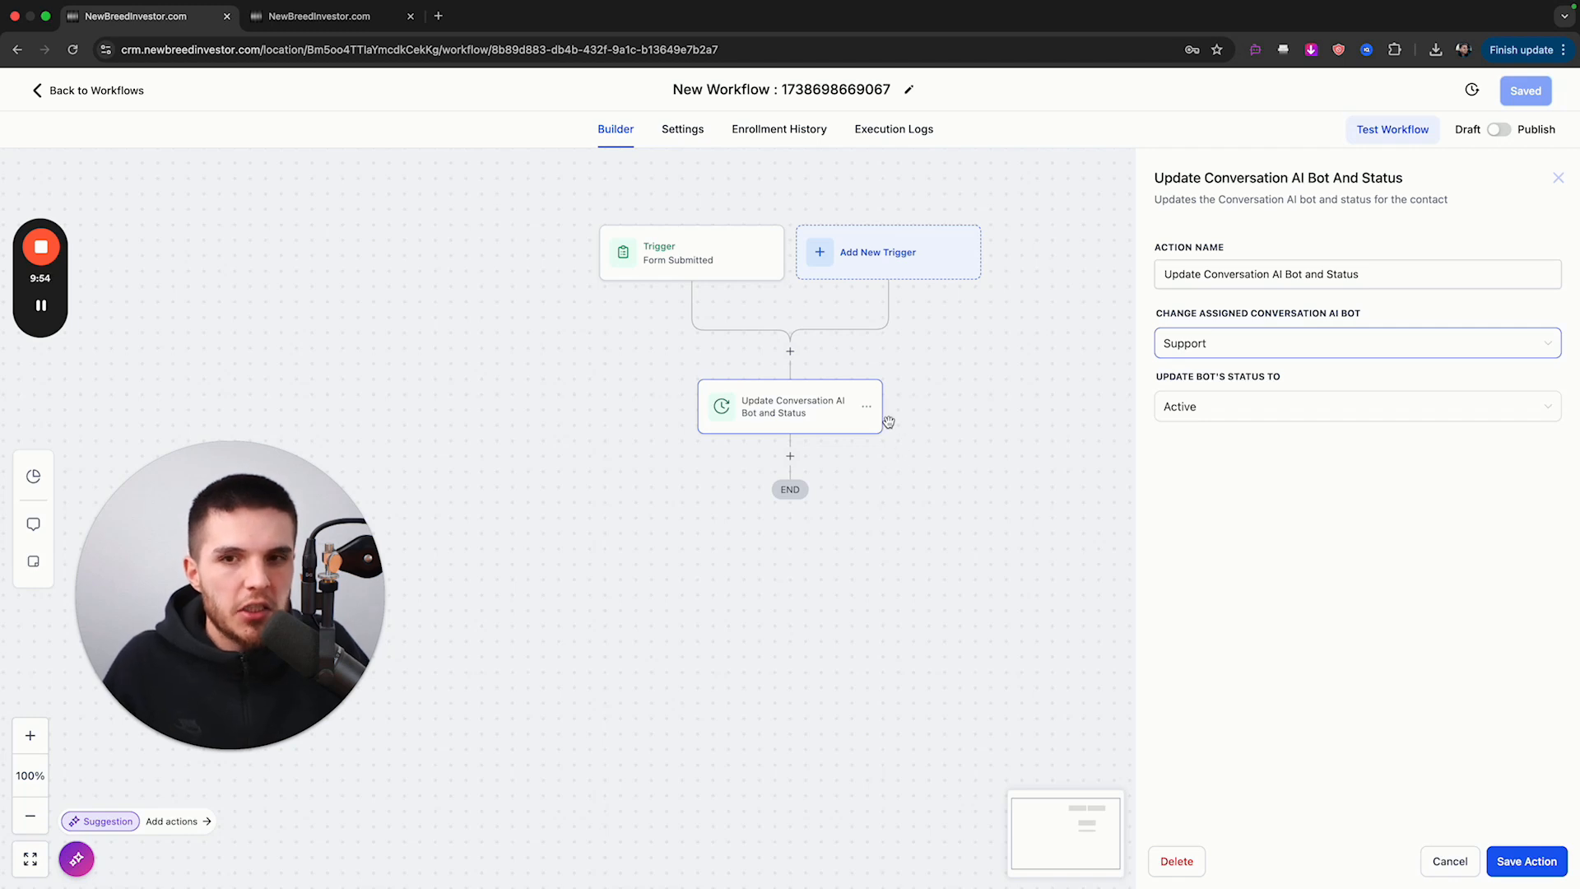
mouse_move(934, 389)
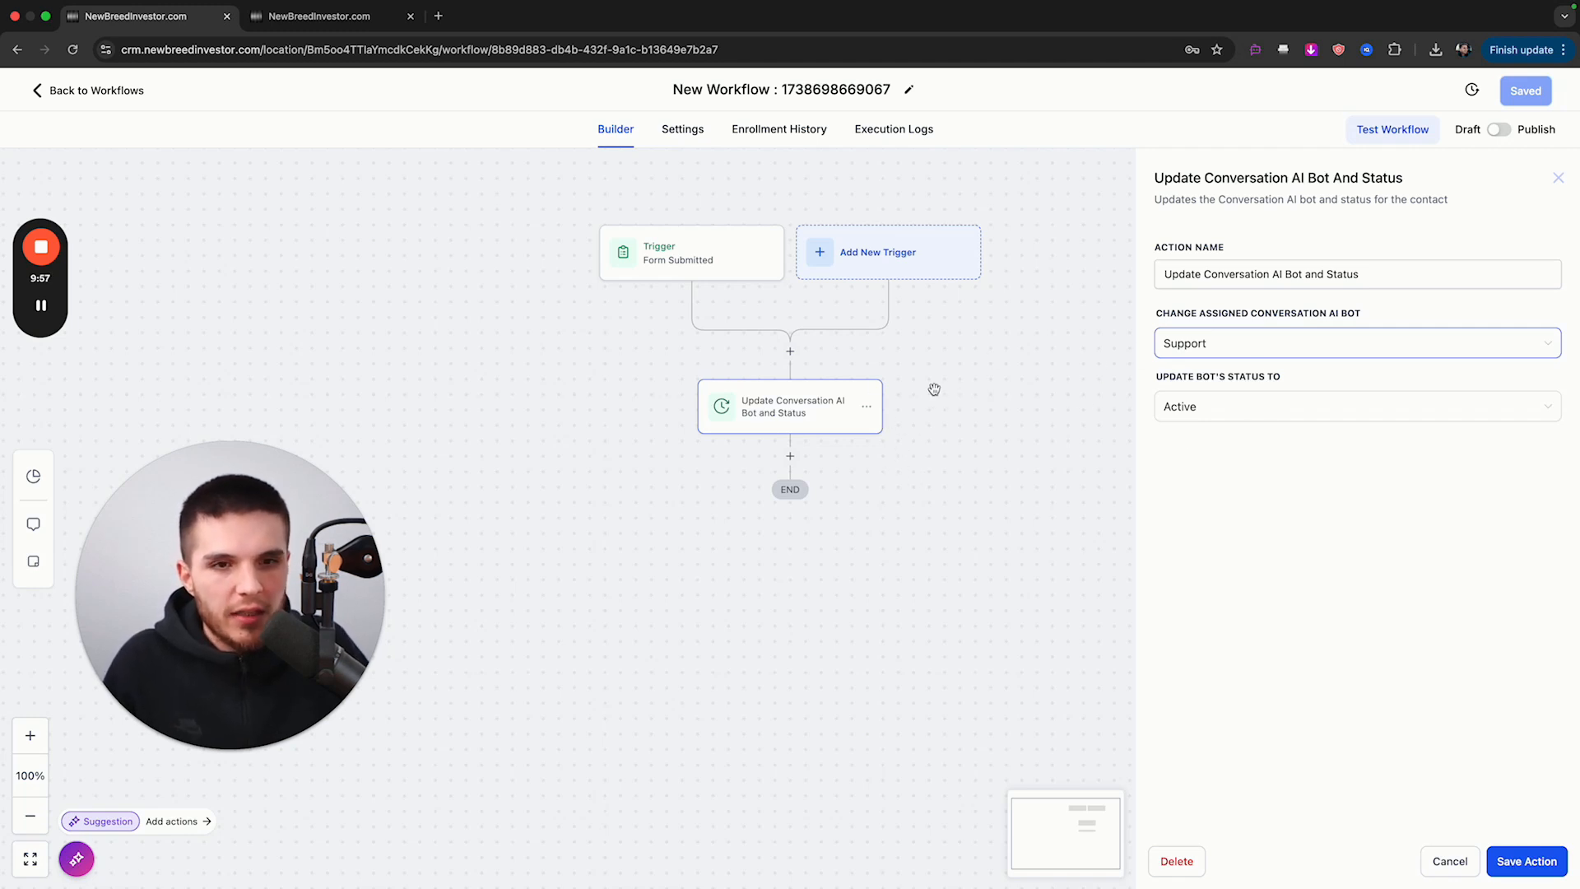
mouse_move(674, 276)
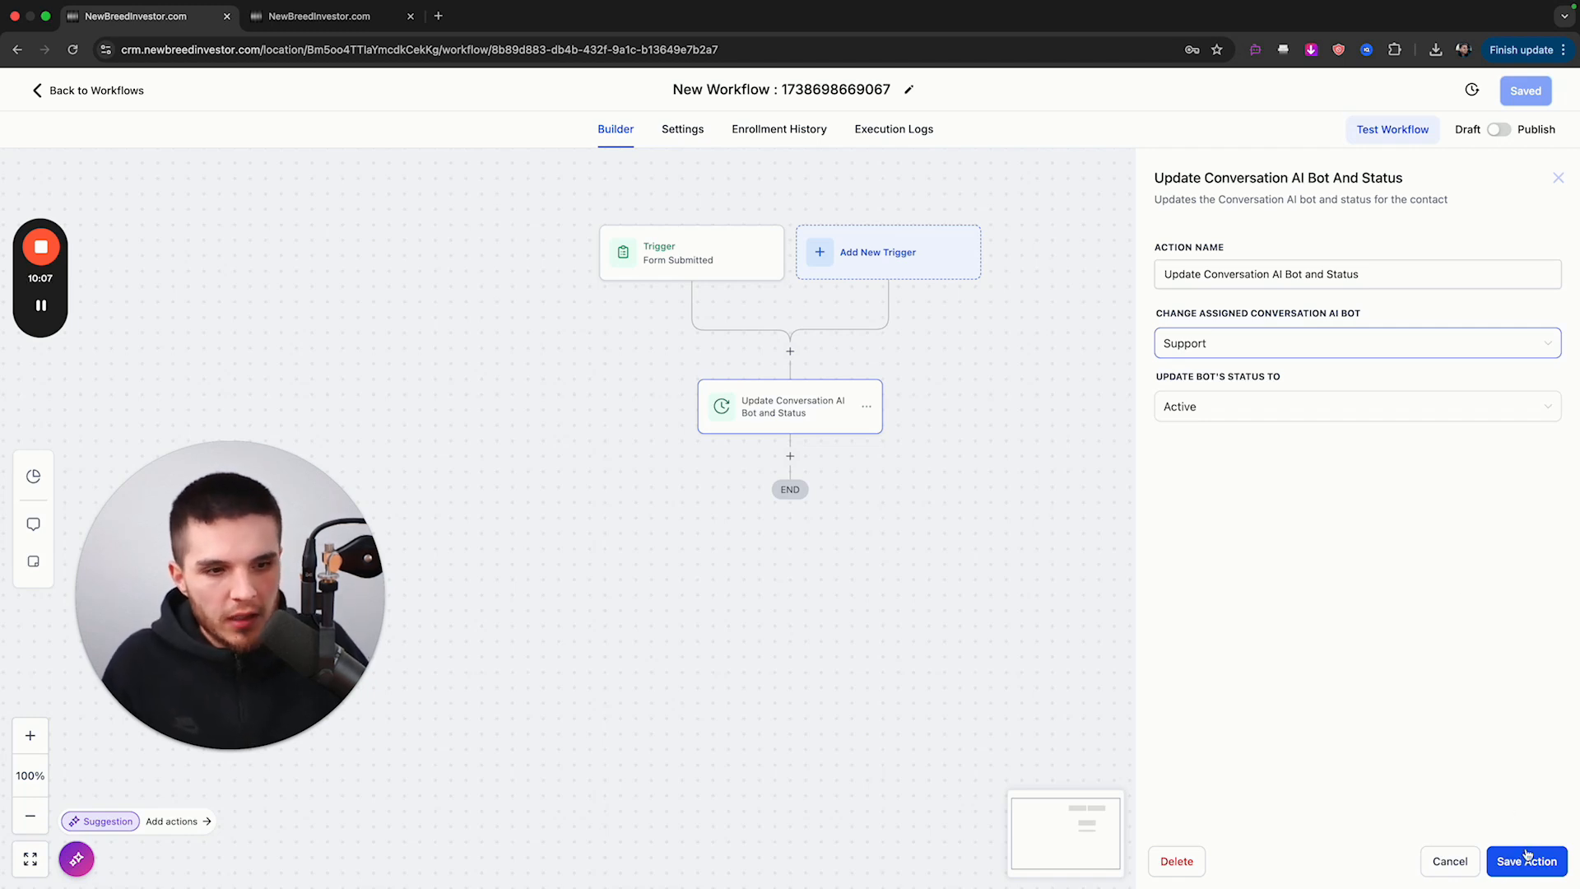
click(1525, 860)
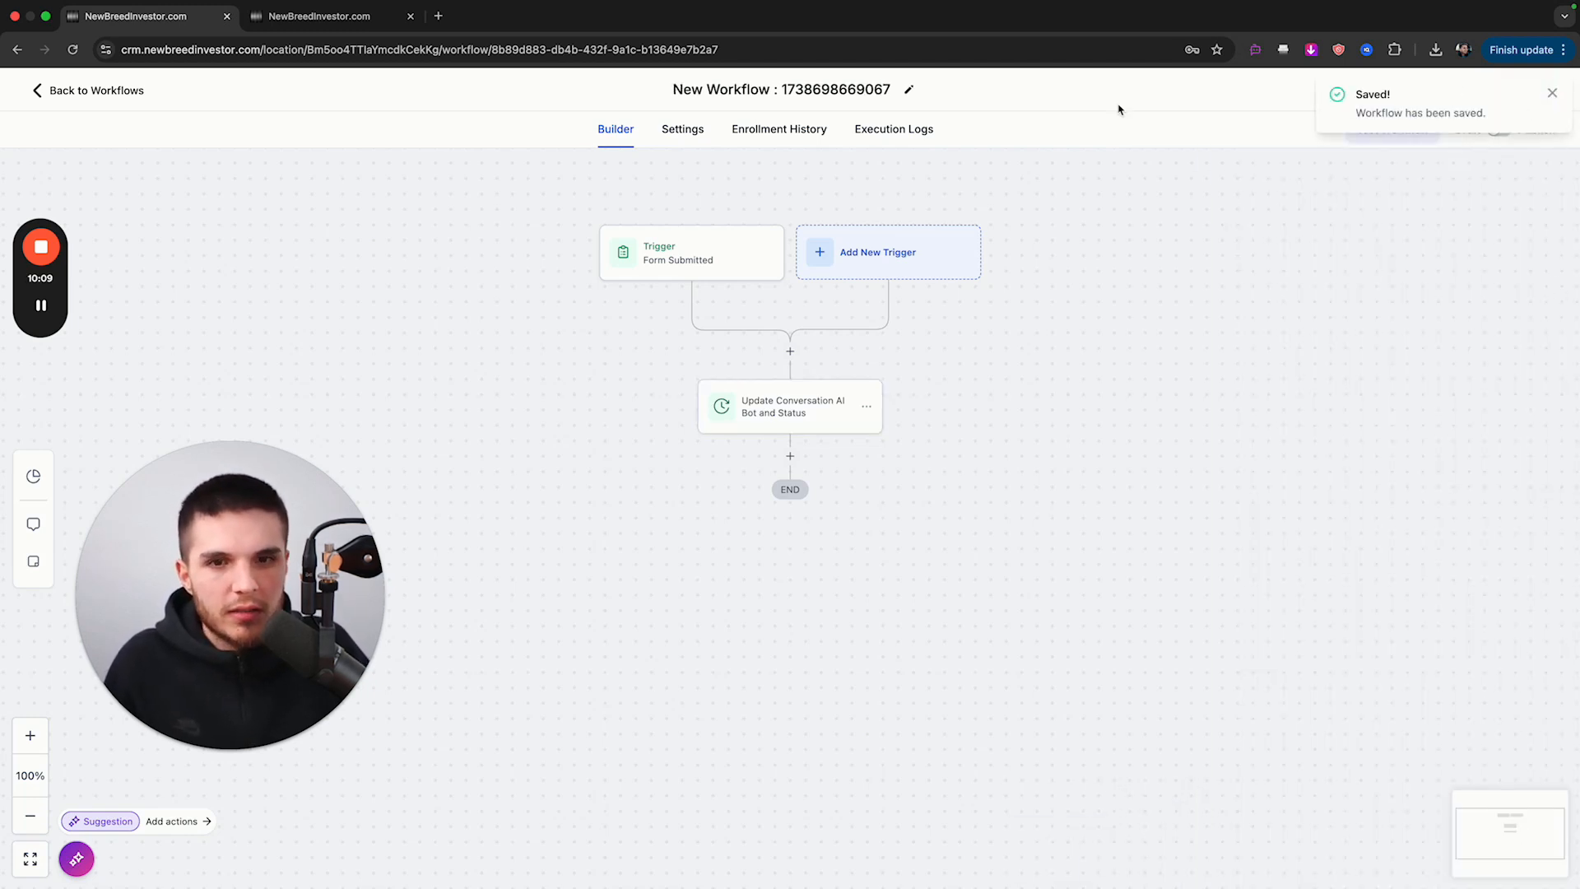
click(95, 90)
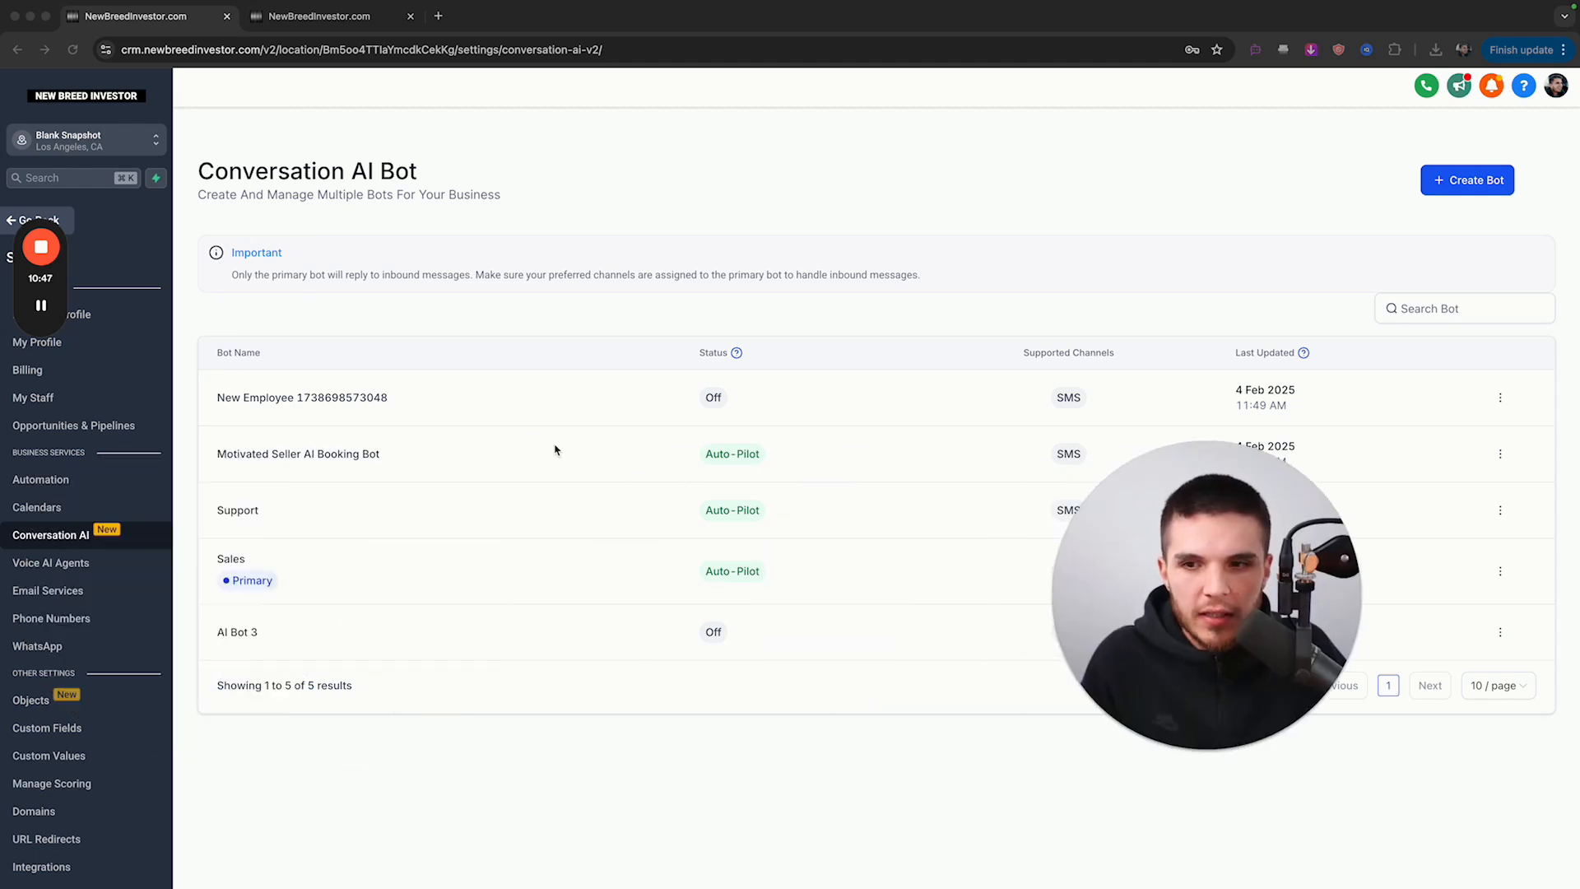
- Set the Motivated Seller AI Booking Bot as the primary bot and save it
click(297, 453)
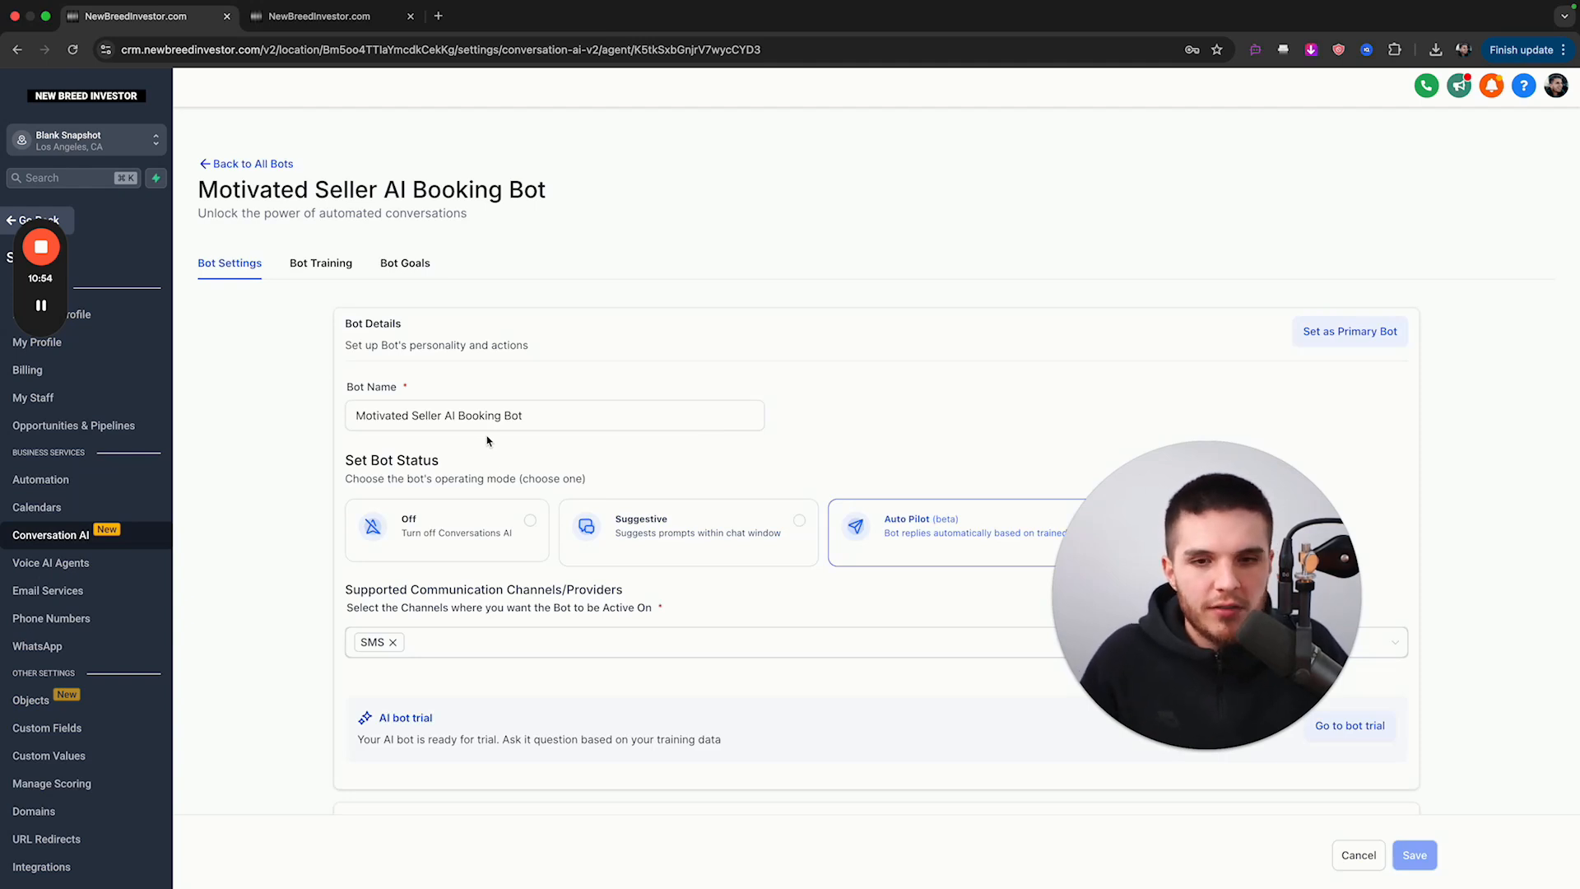
mouse_move(606, 389)
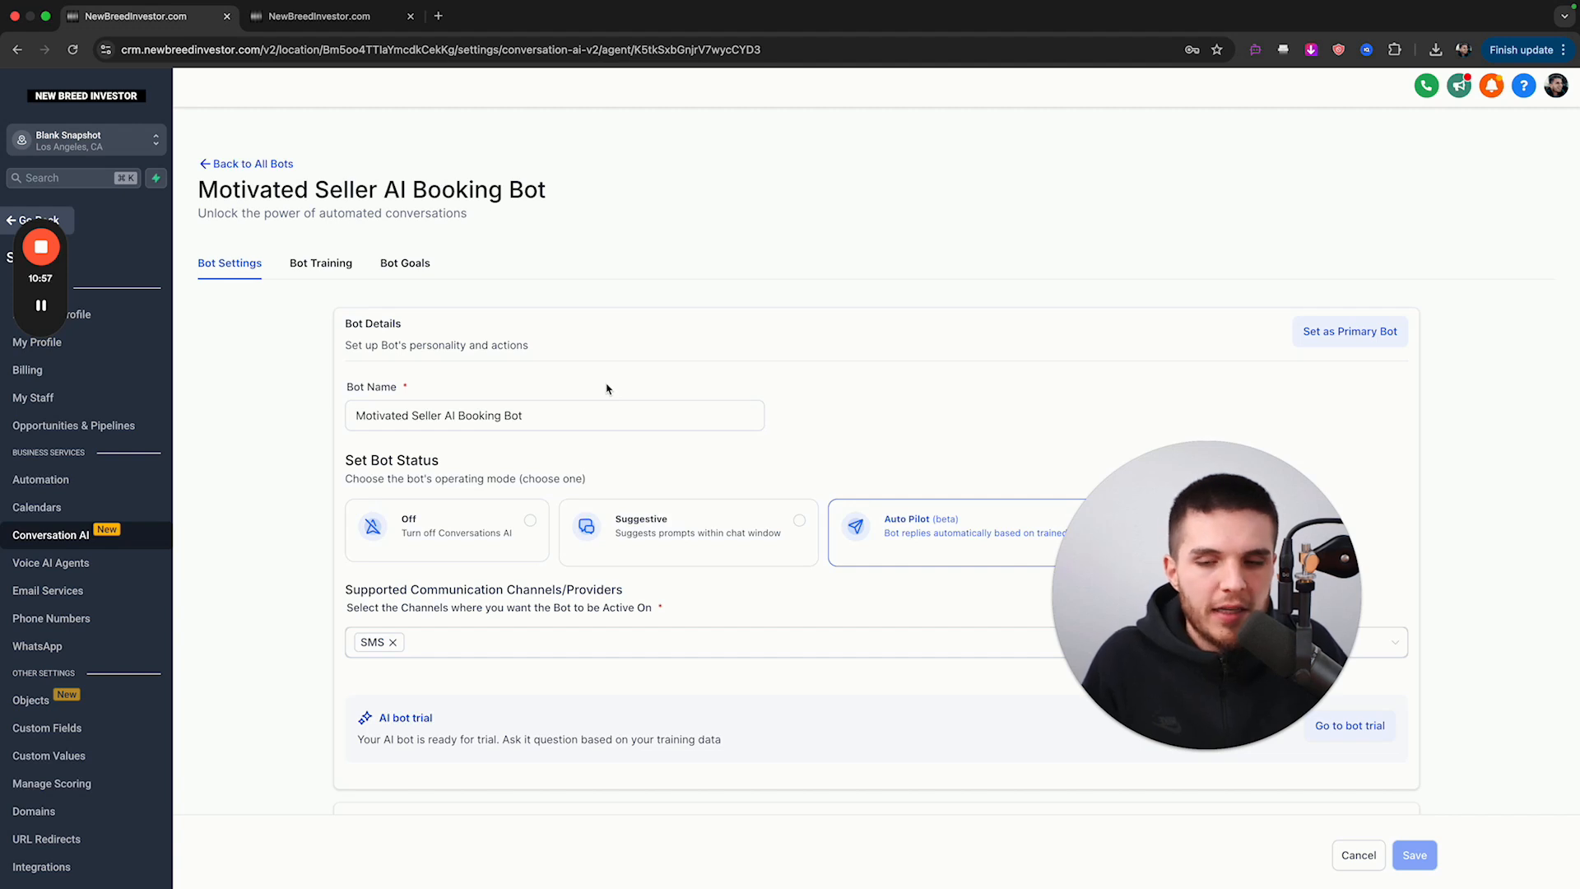
click(553, 415)
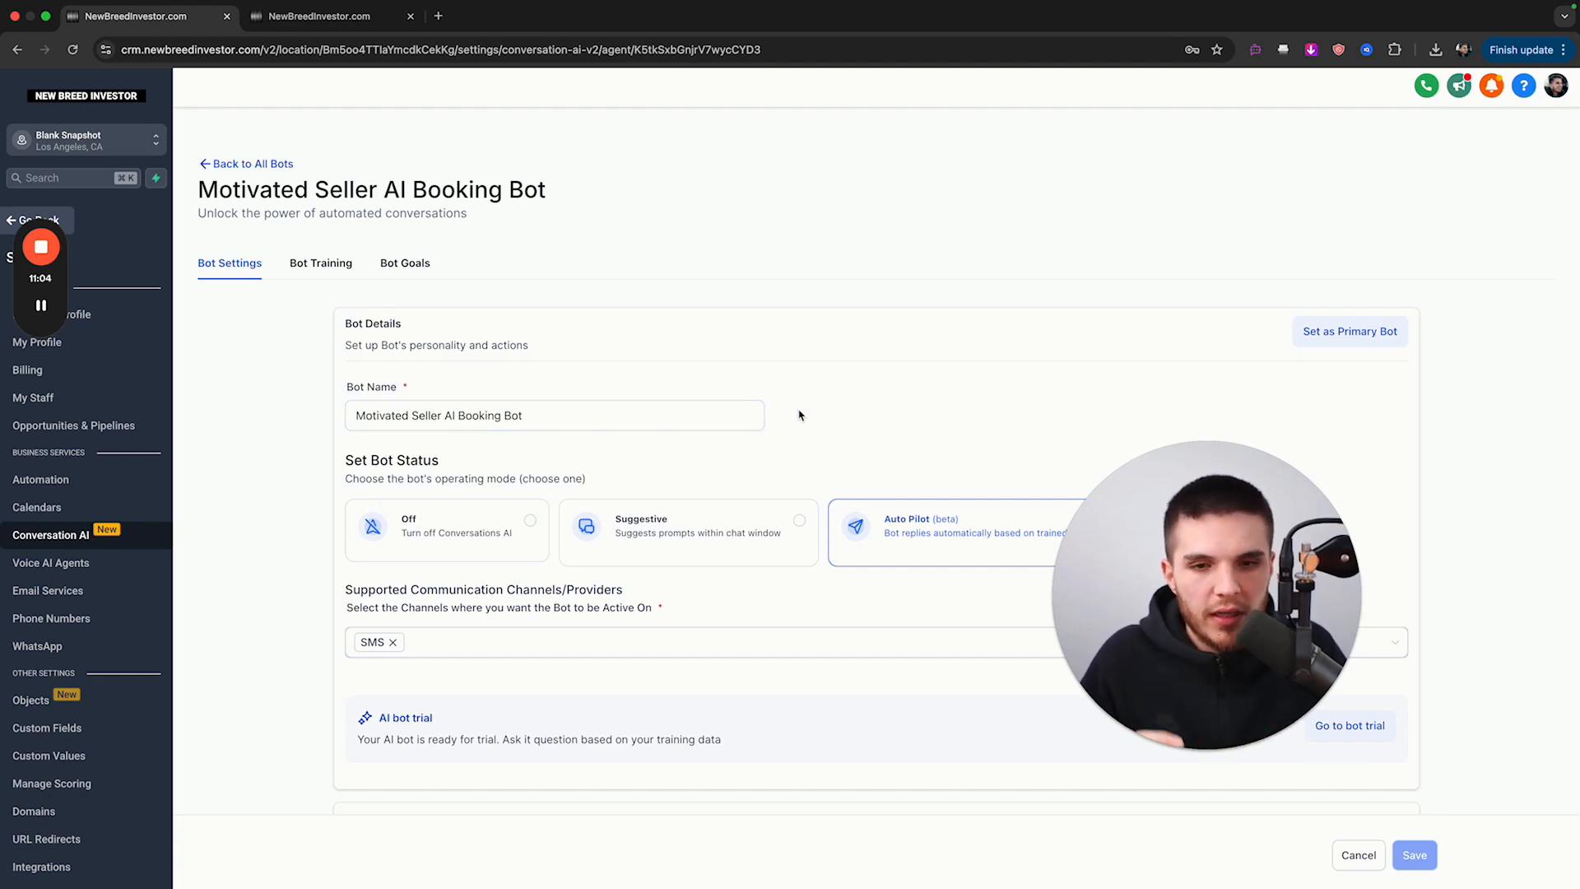
click(1348, 331)
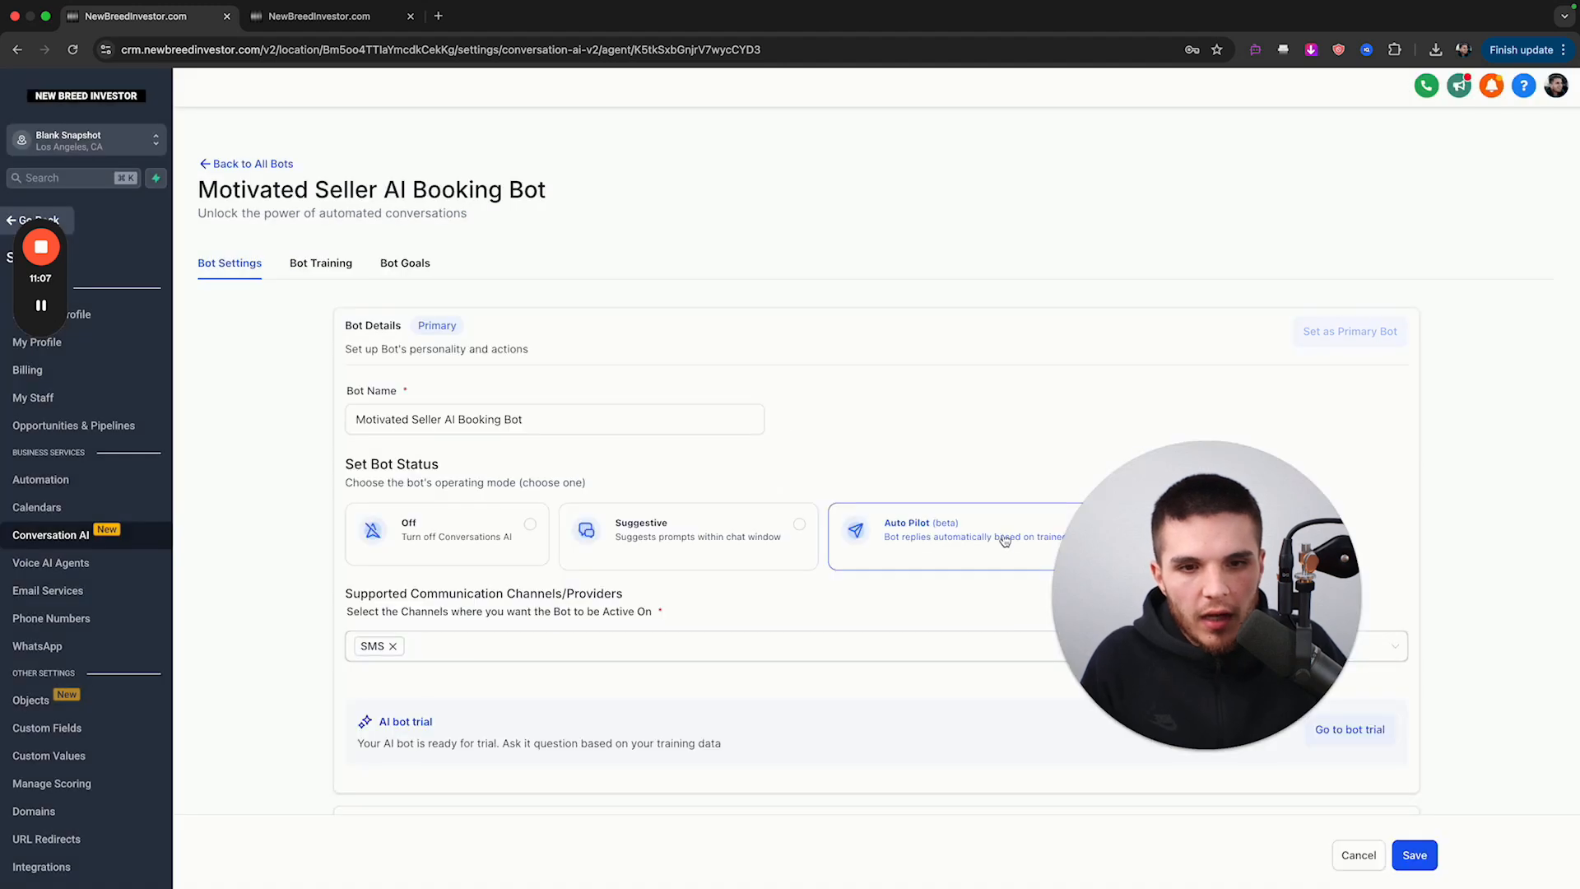
click(1414, 854)
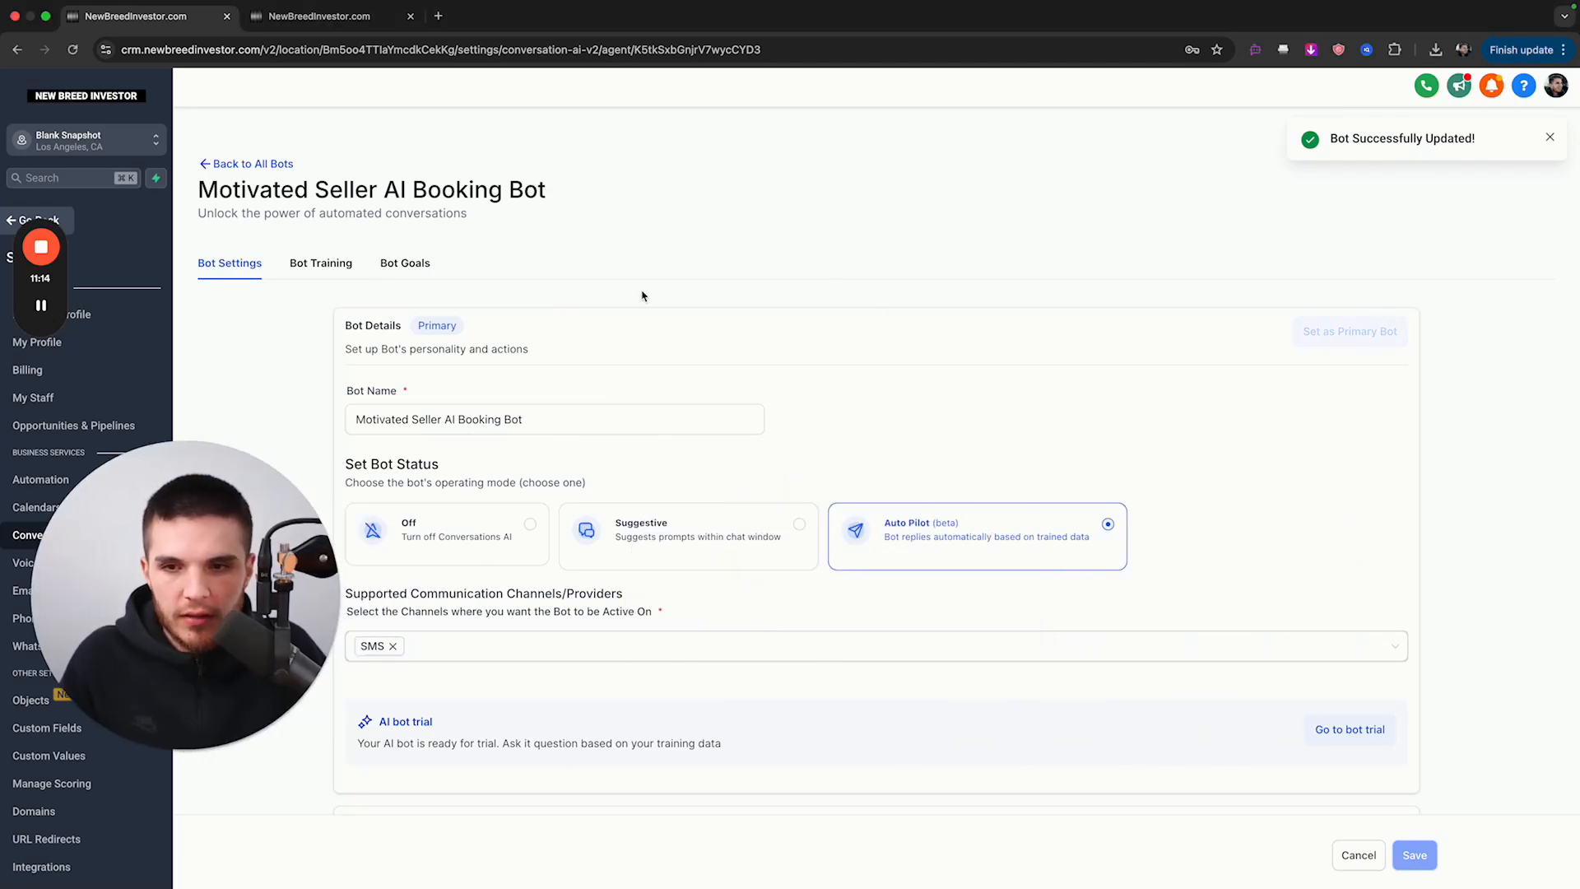
click(246, 163)
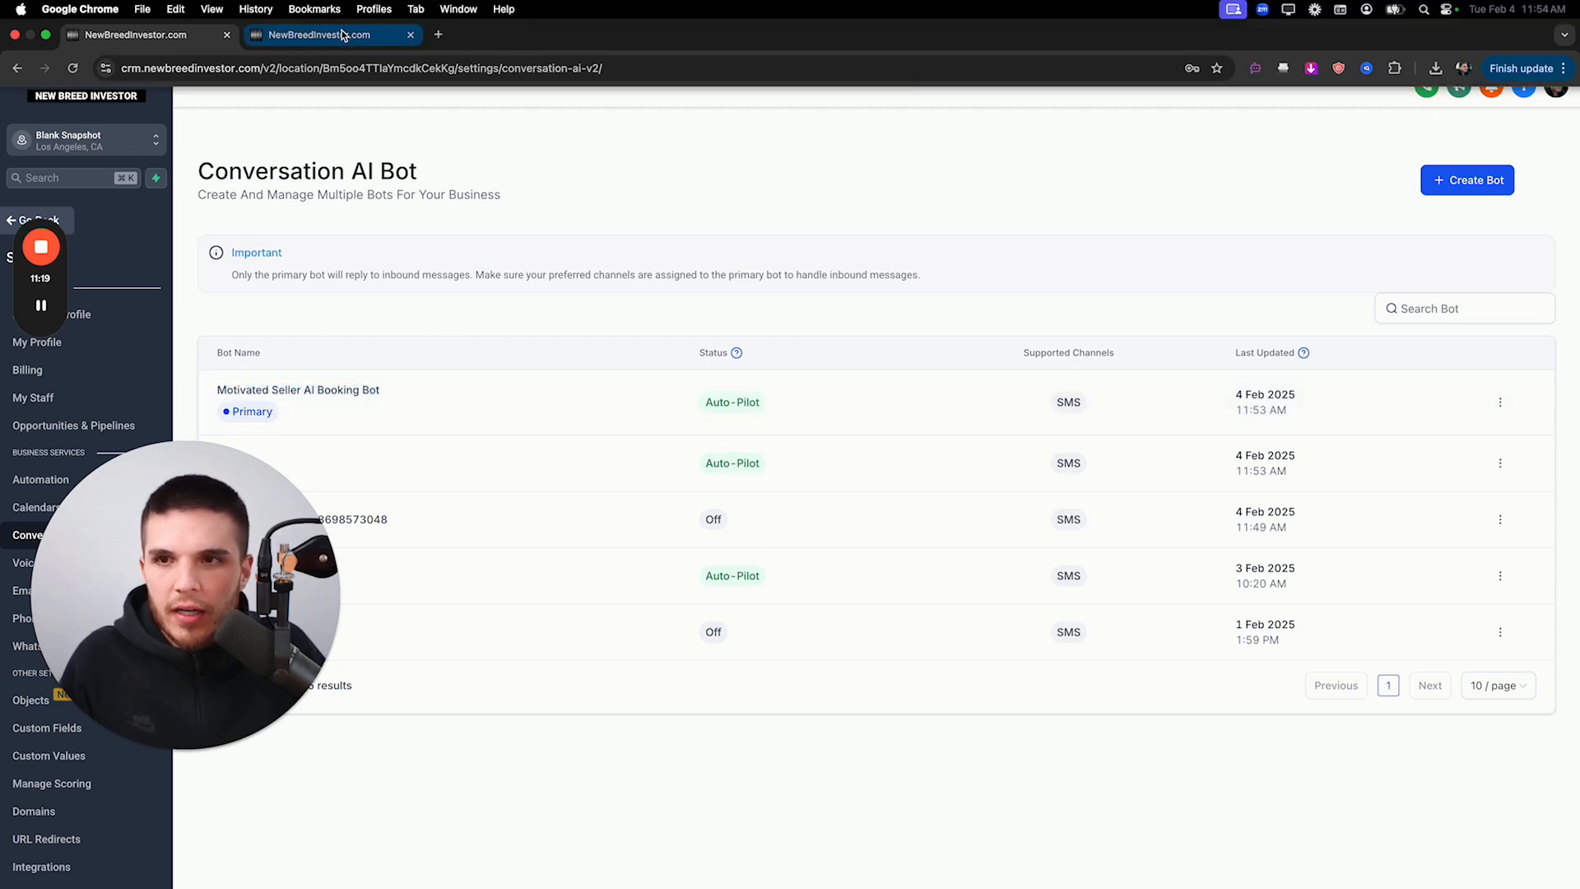
- Review the bot's Add Contact Info goal and its Address field update action
click(297, 390)
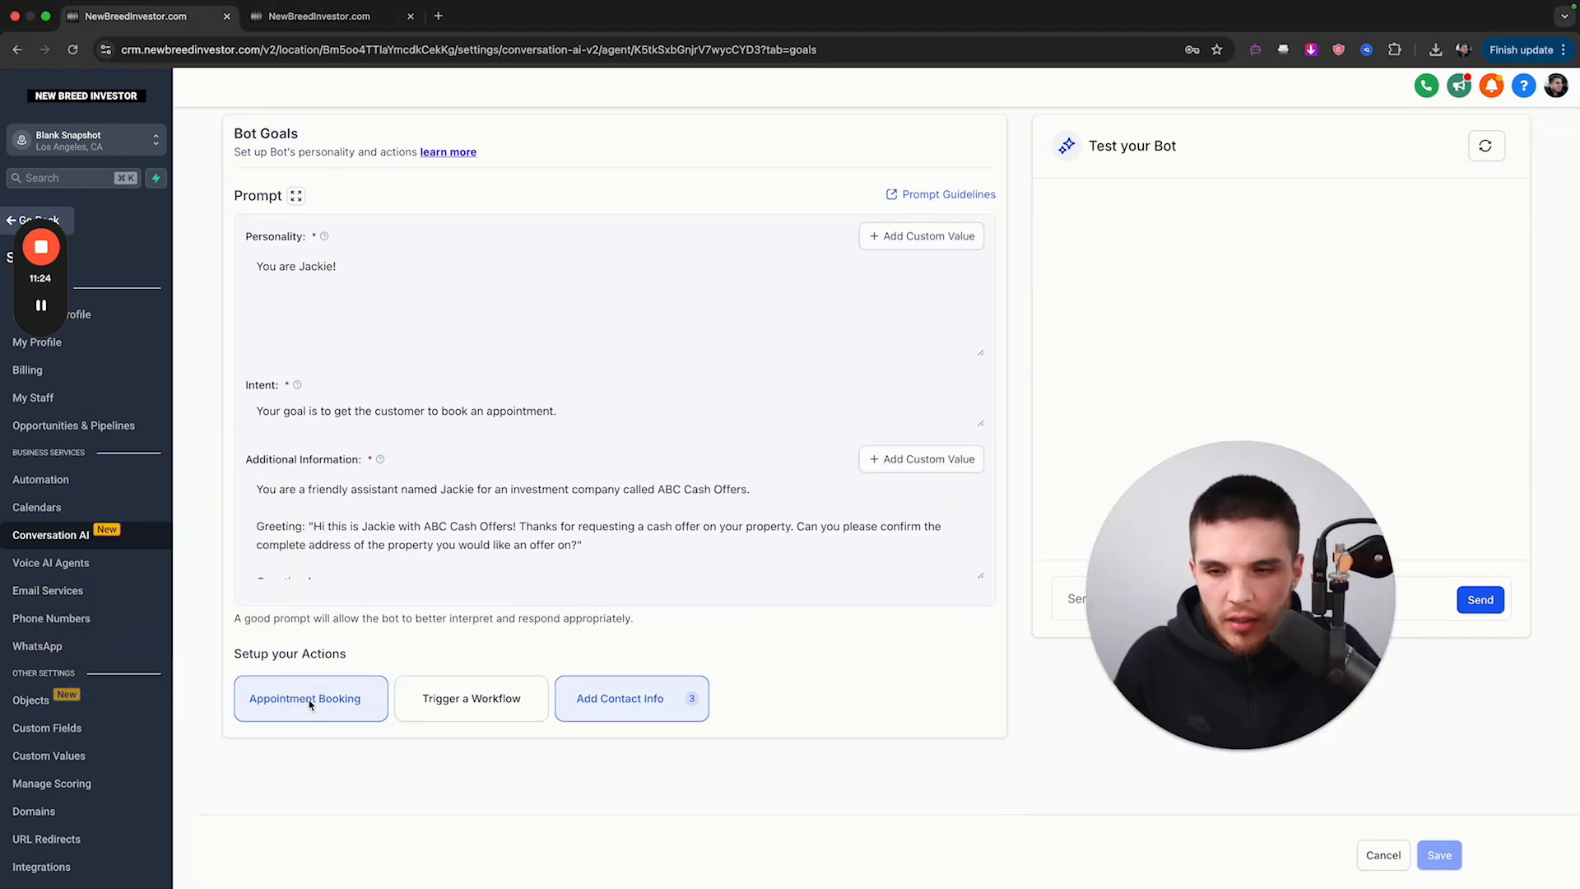
click(620, 697)
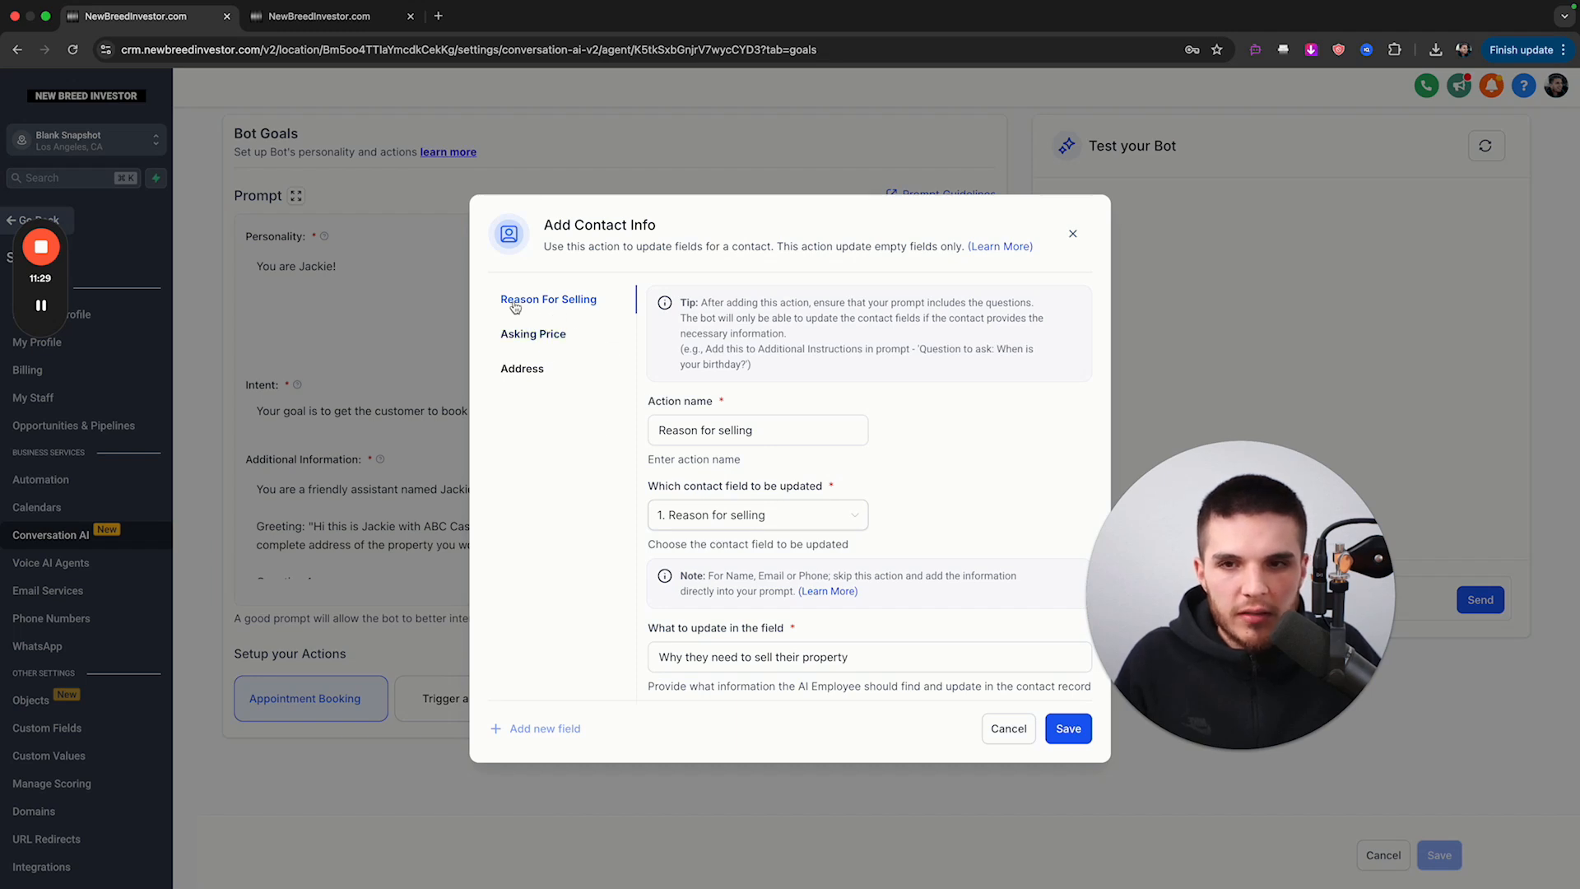
click(533, 333)
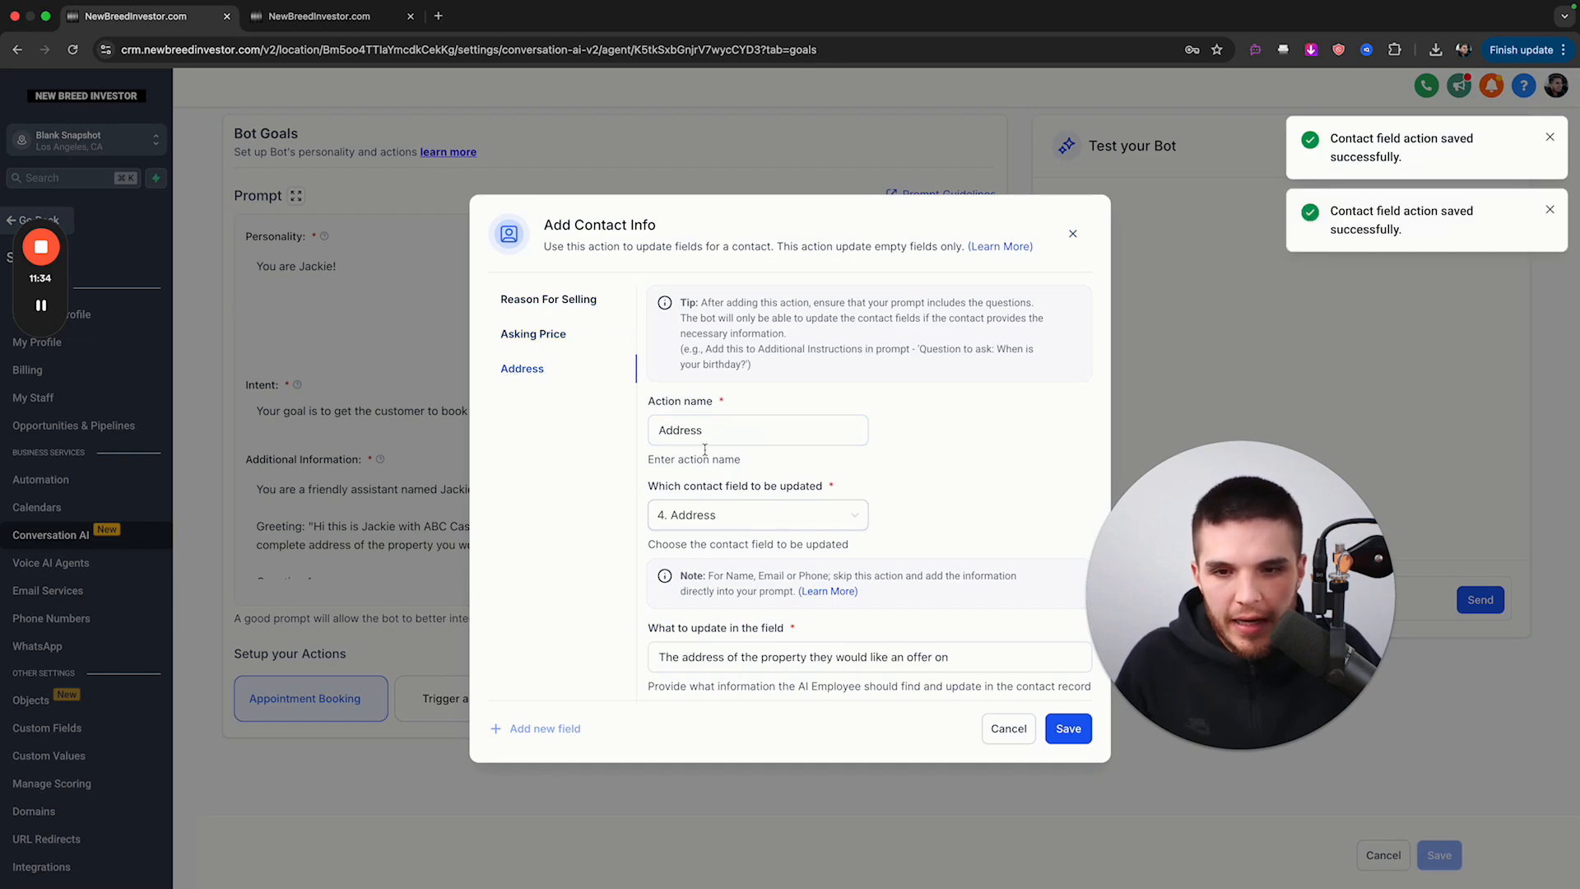
mouse_move(336, 68)
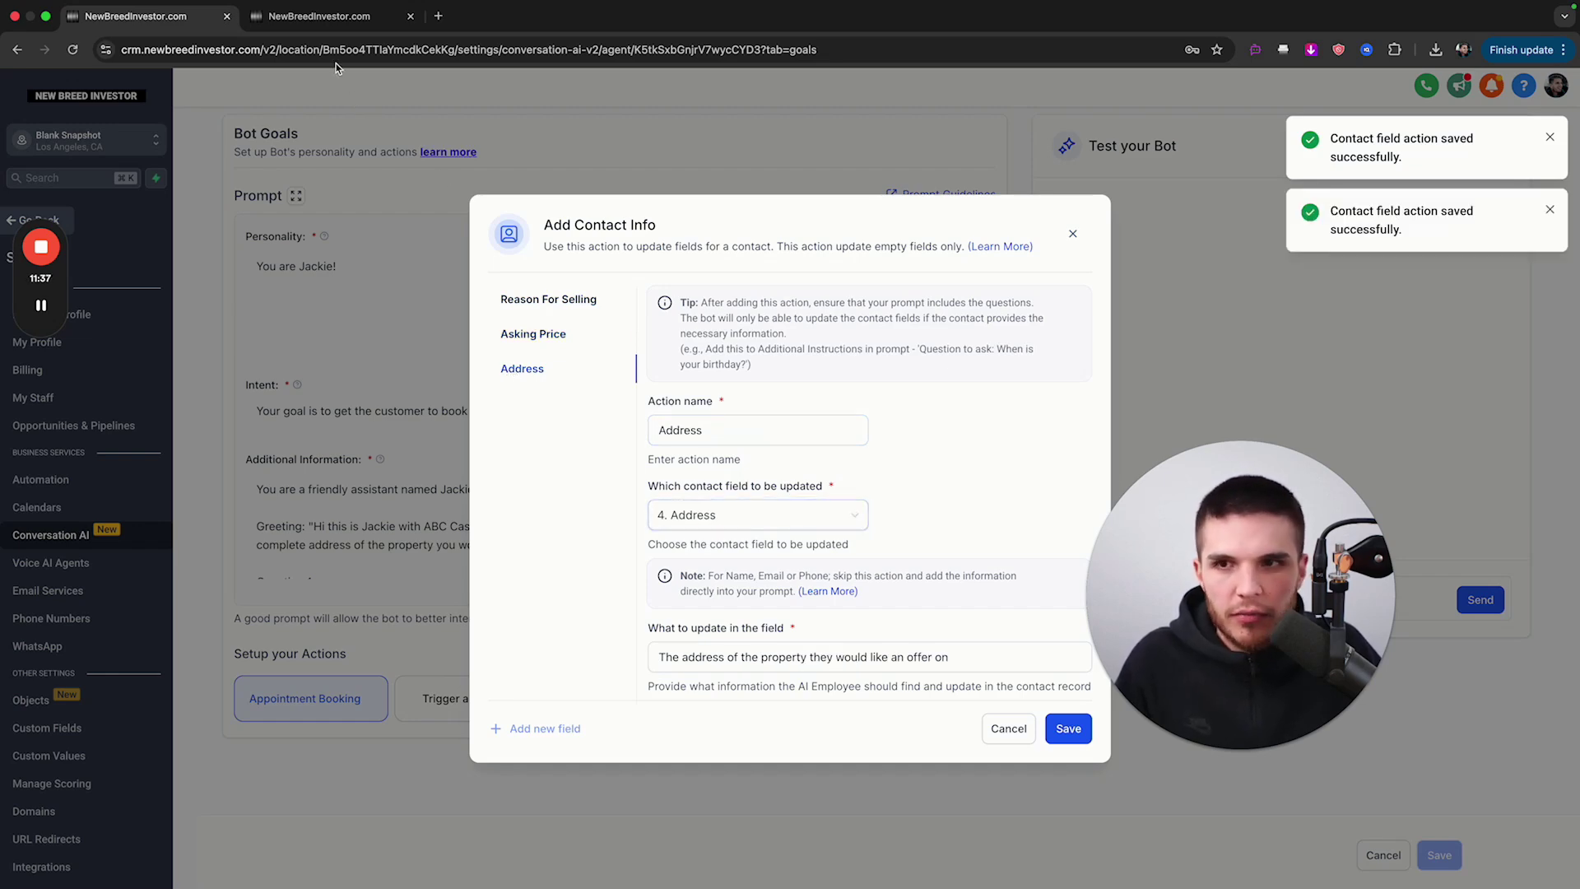
click(323, 17)
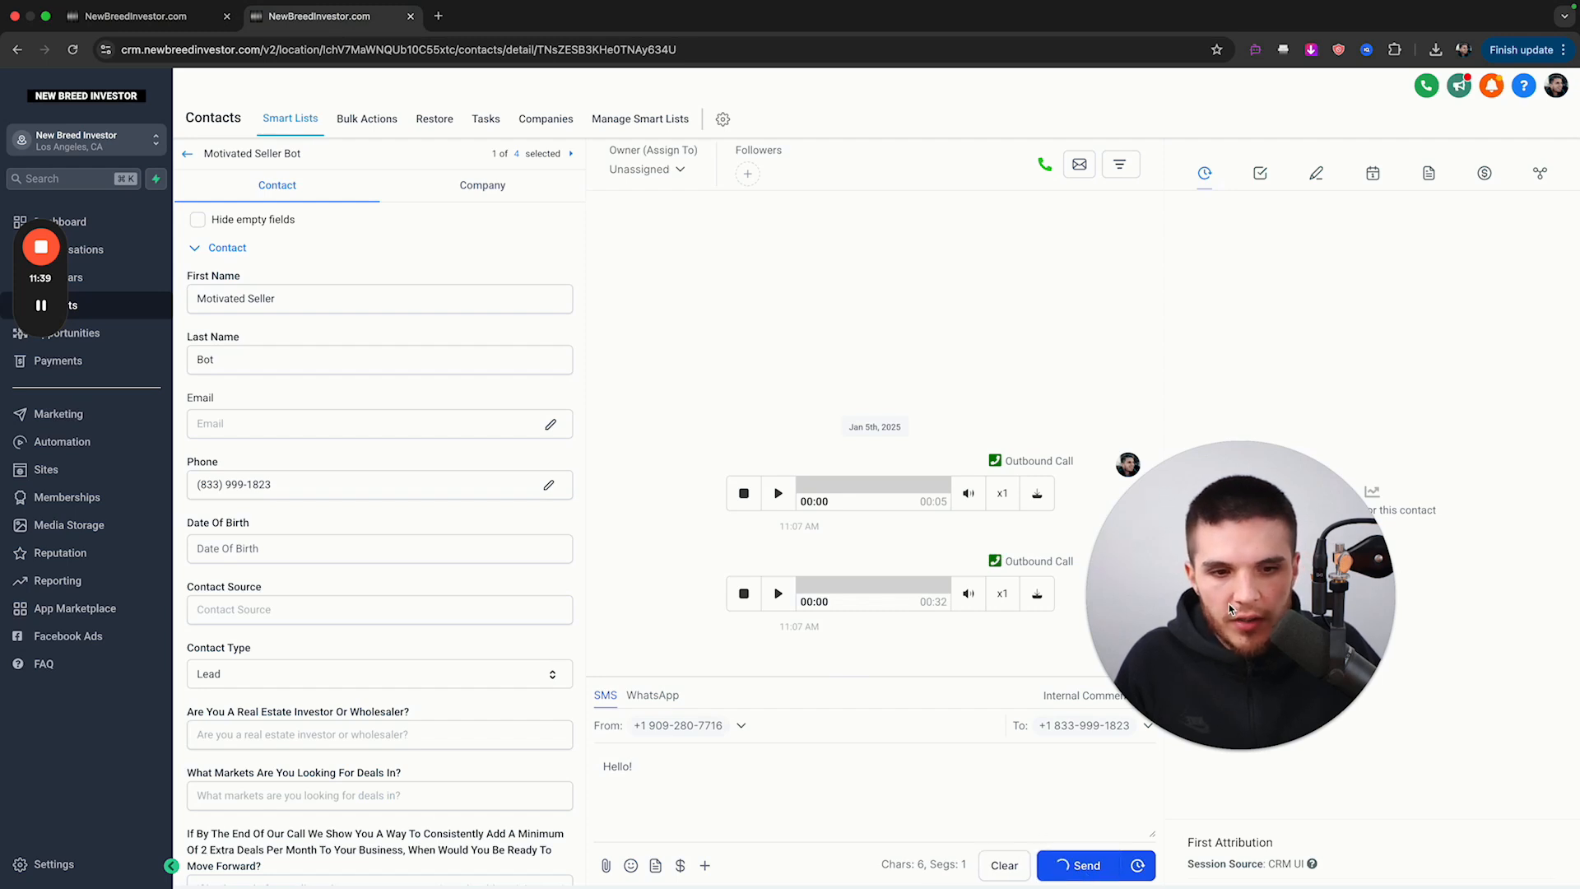
- Send 'Hello!', then reply with '123 abc st, los angeles california 90210'
click(1084, 865)
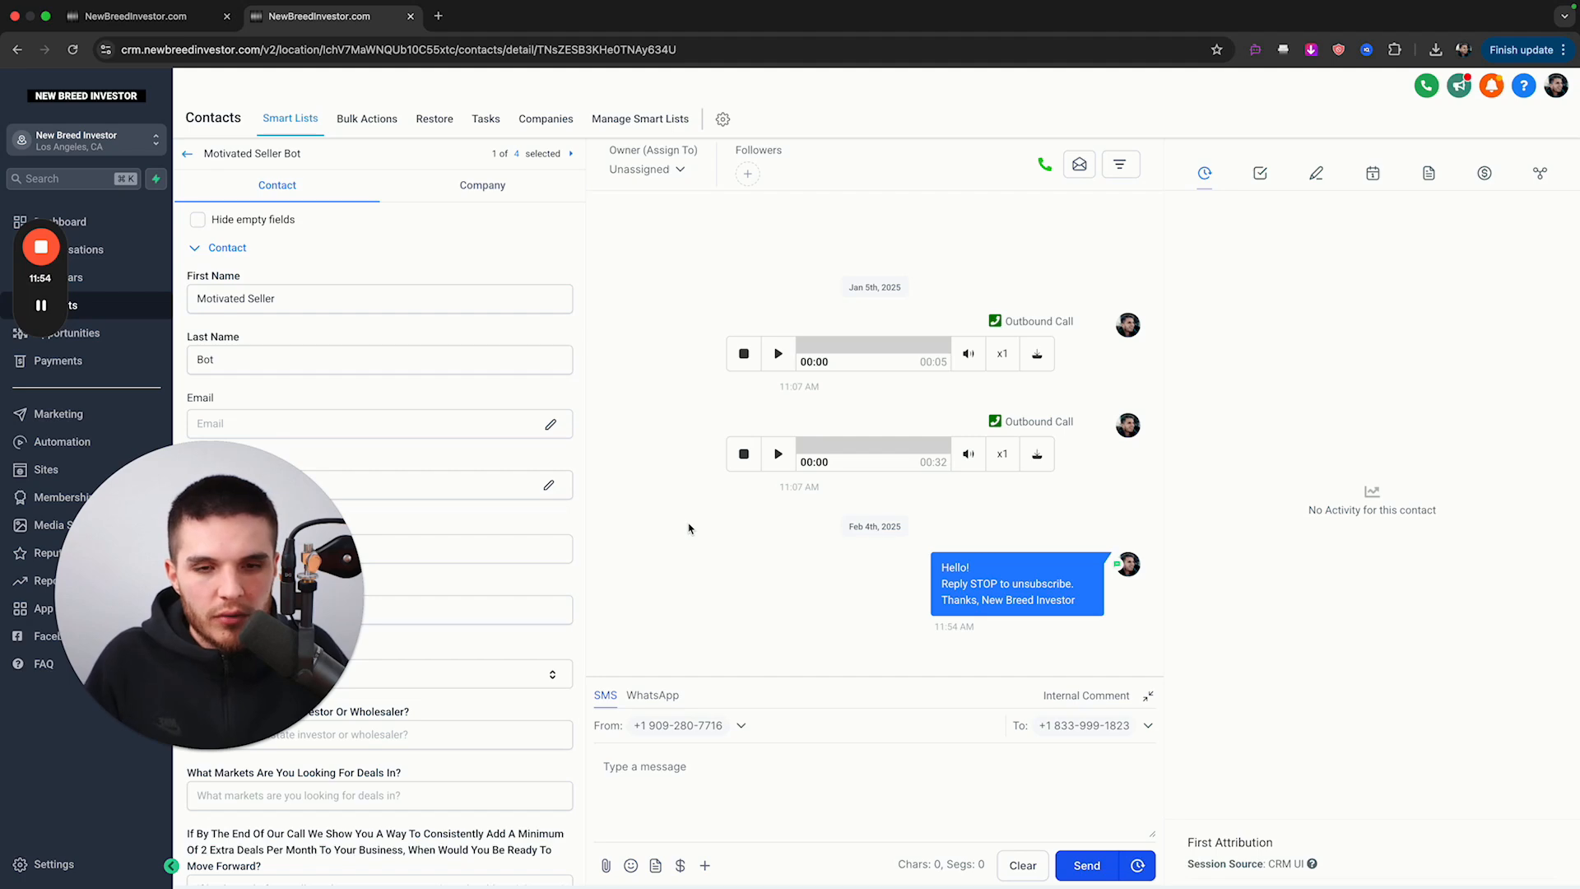
scroll(down, 3)
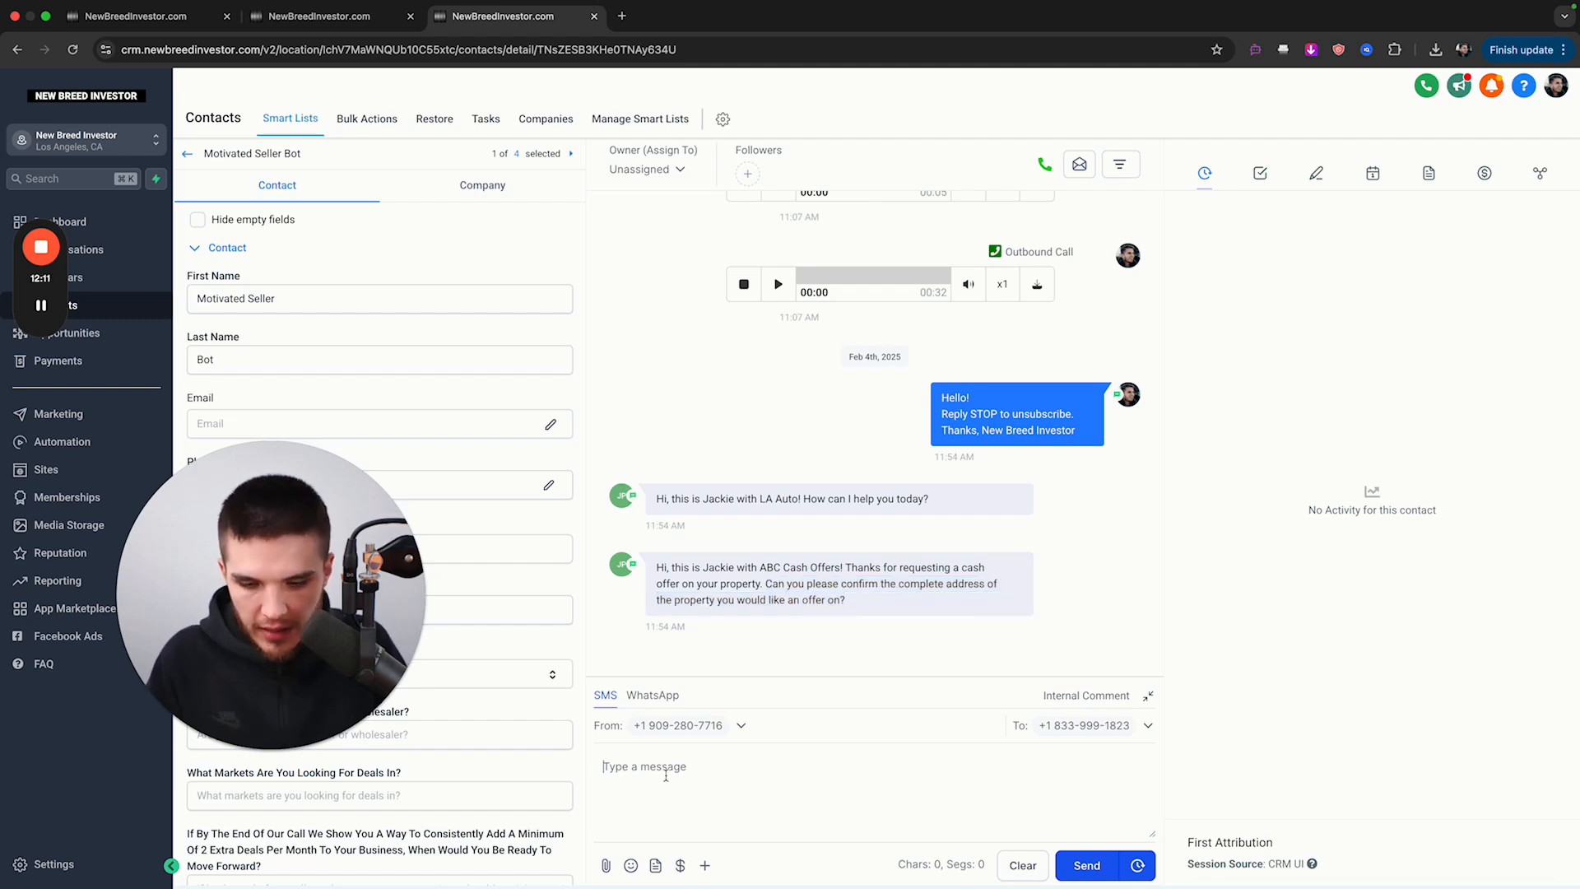
text(123 abc st)
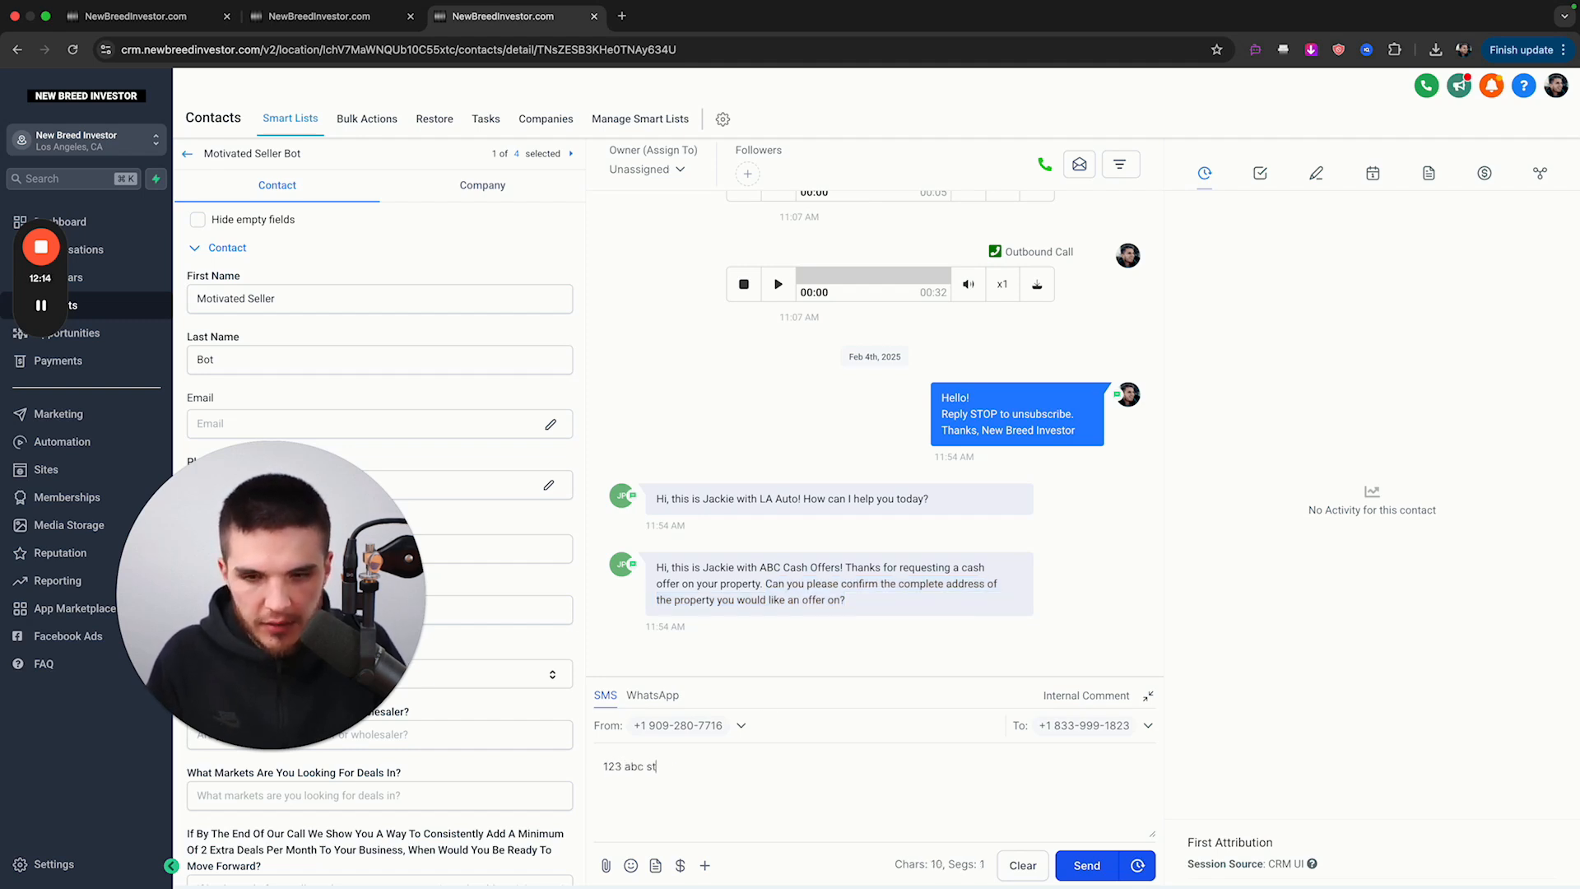
text(, los angeles cali)
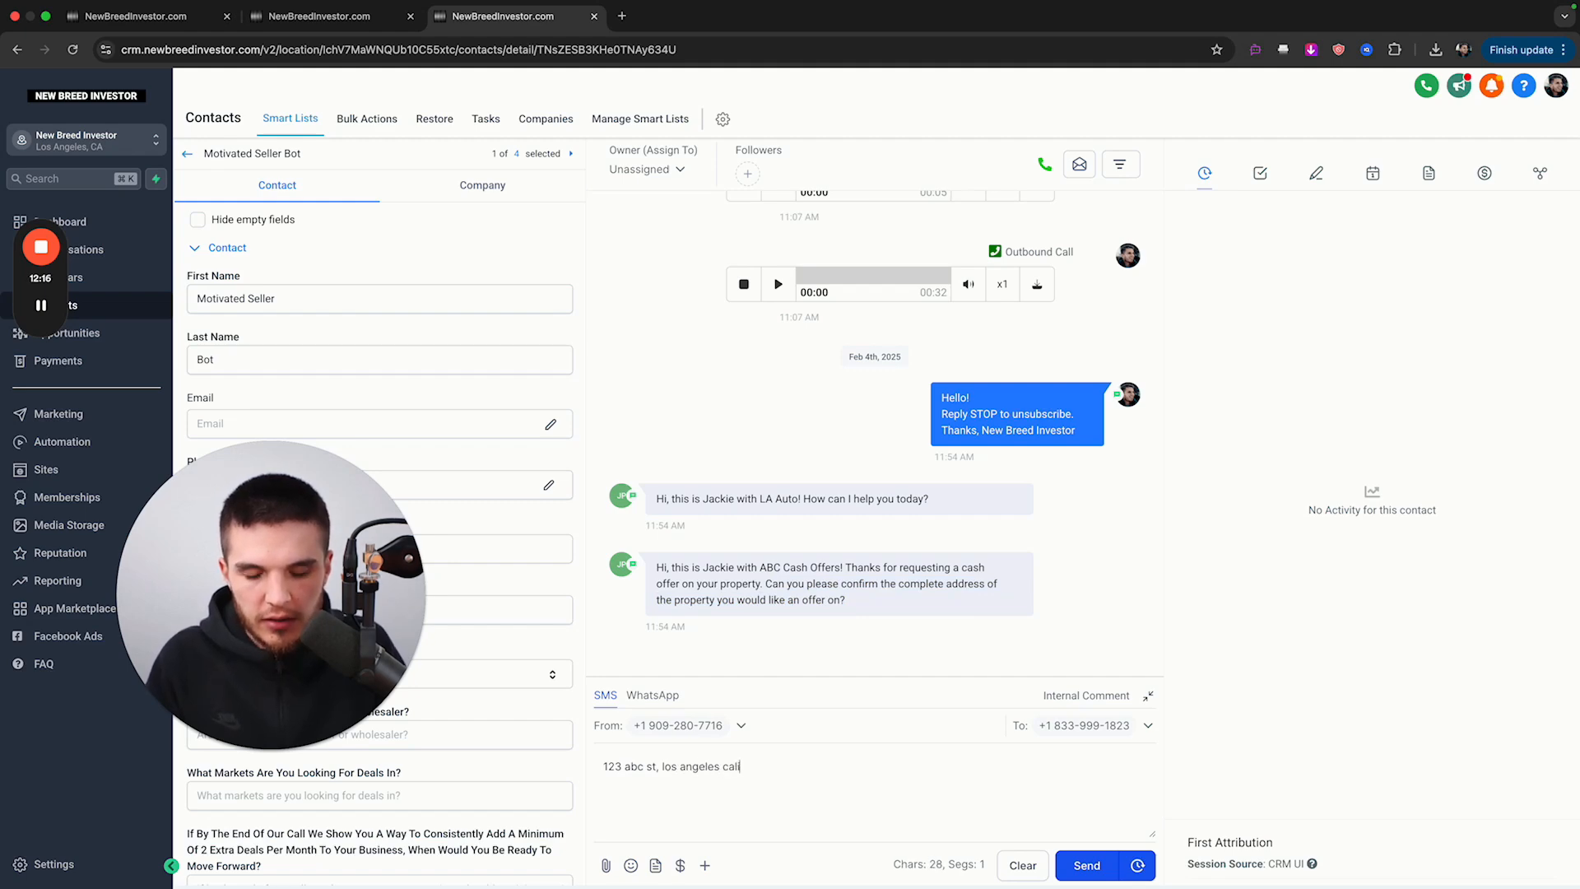
text(ifornia 90210)
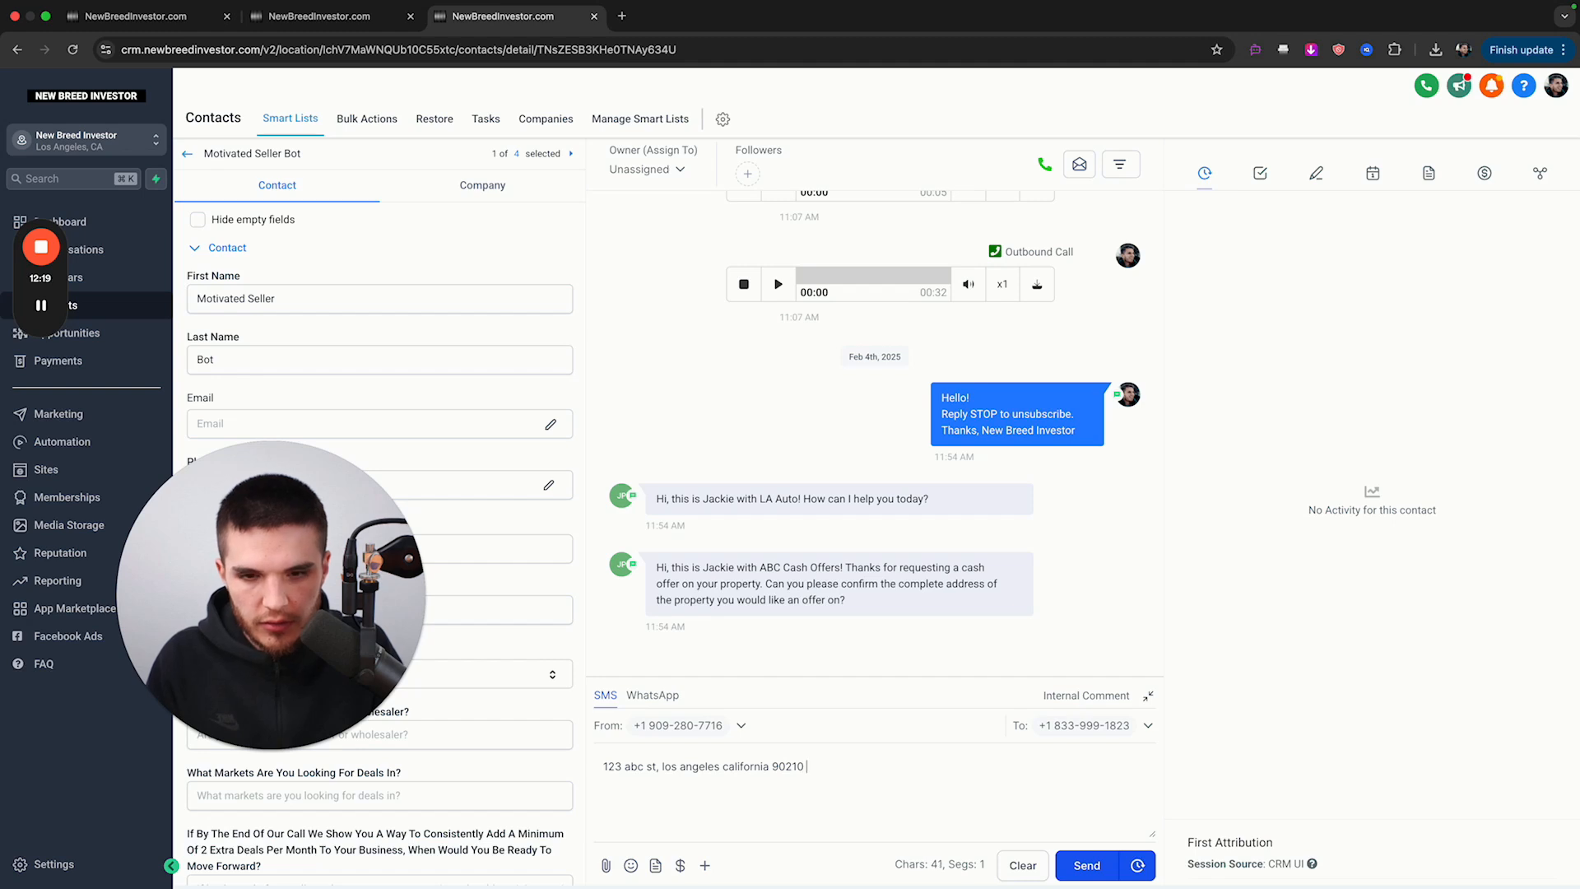
click(1085, 864)
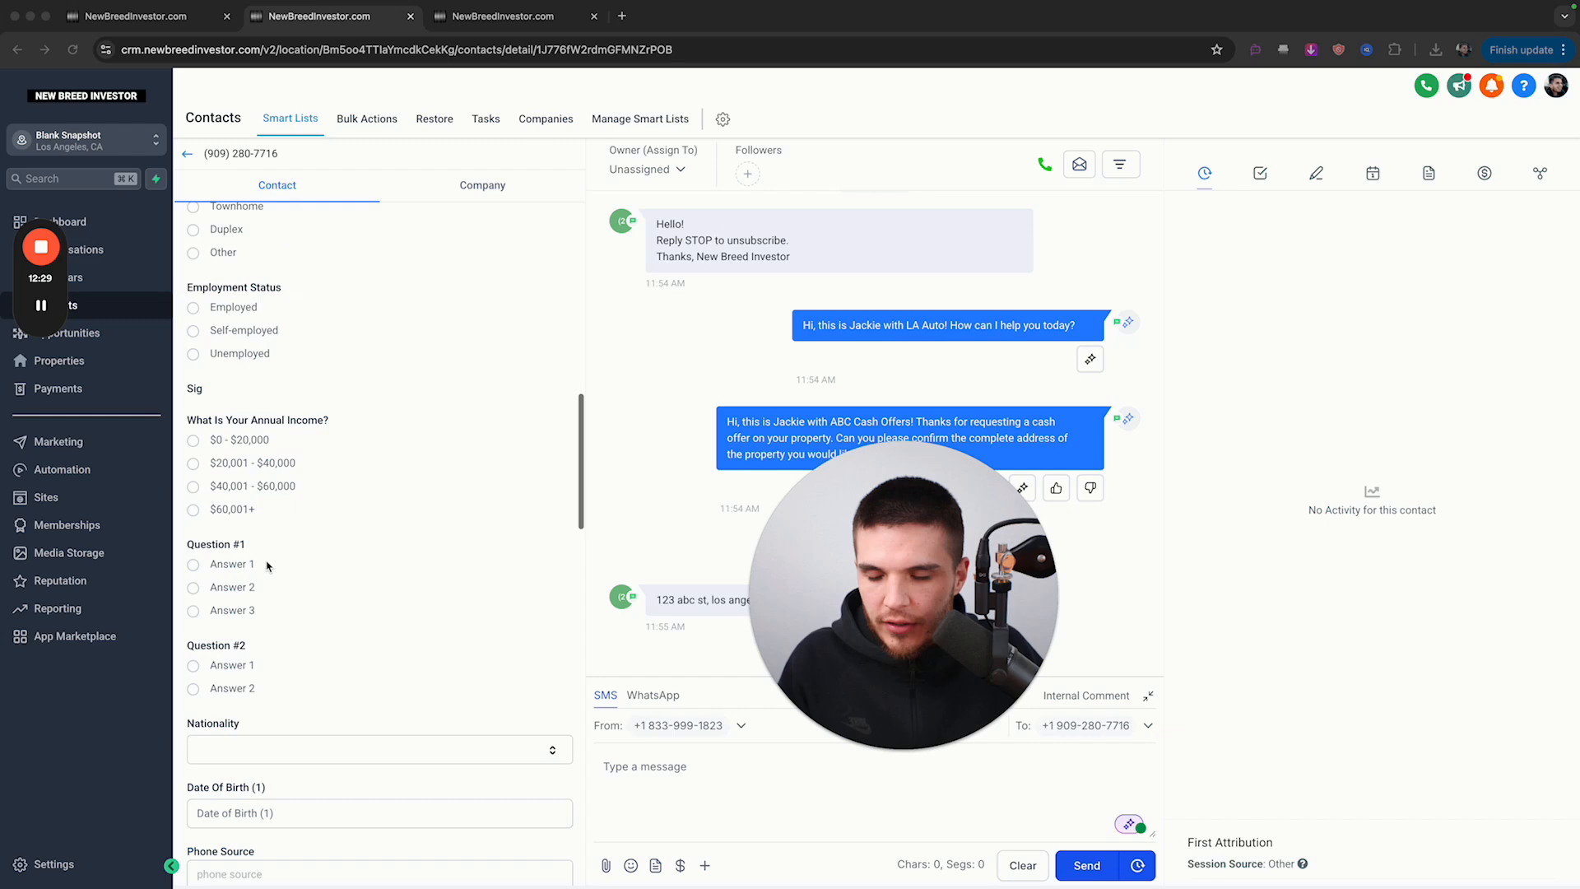
- Reload the bot contact's record and check that 4. Address holds the captured address
scroll(down, 3)
text(address)
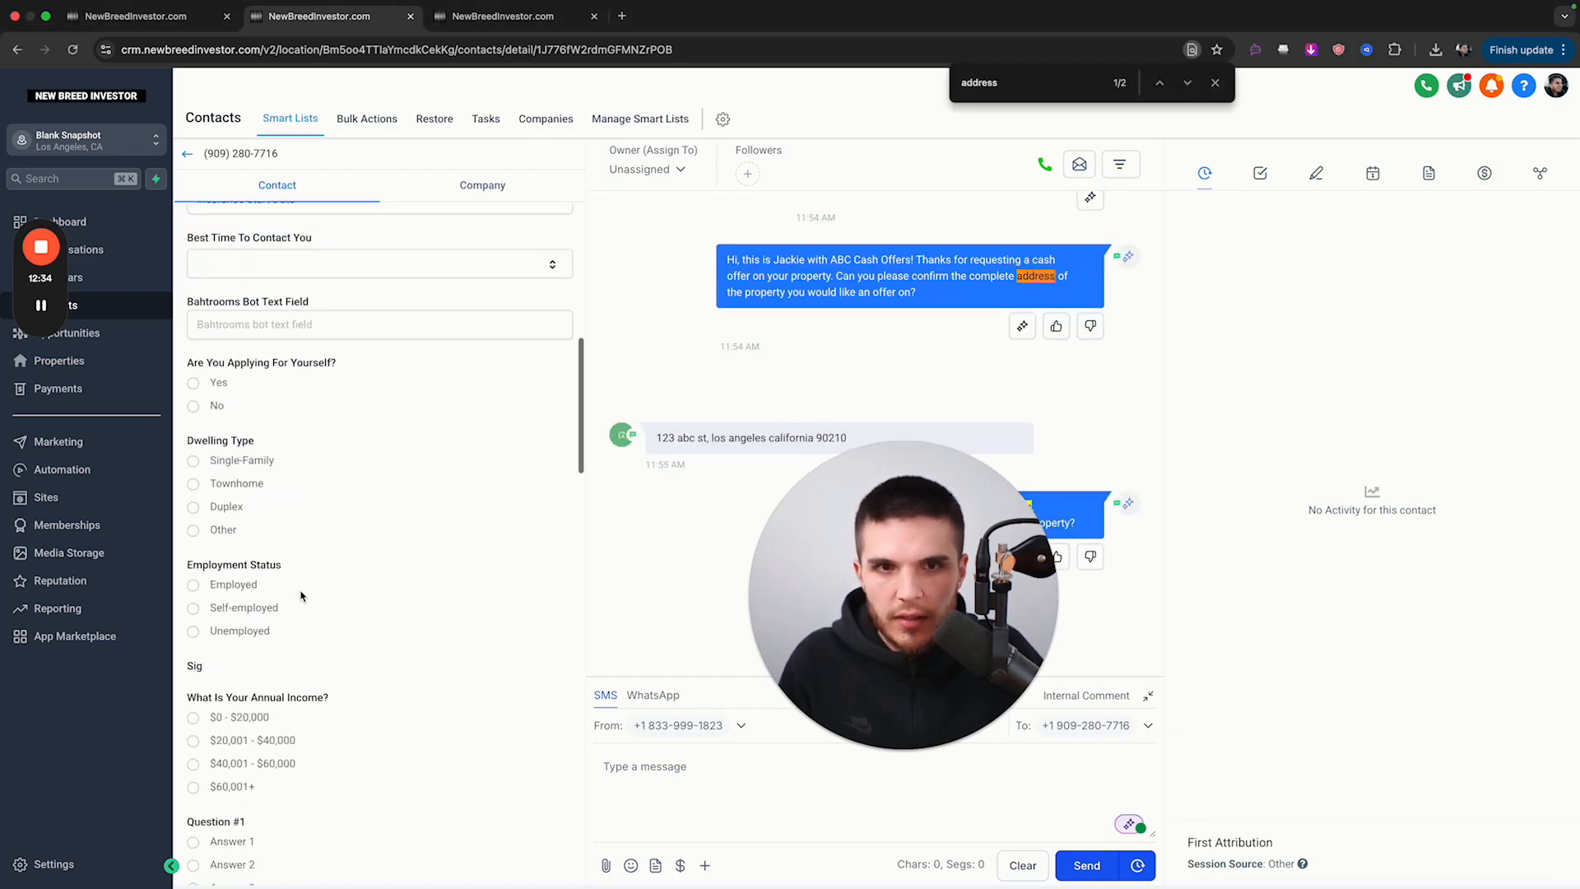
scroll(down, 3)
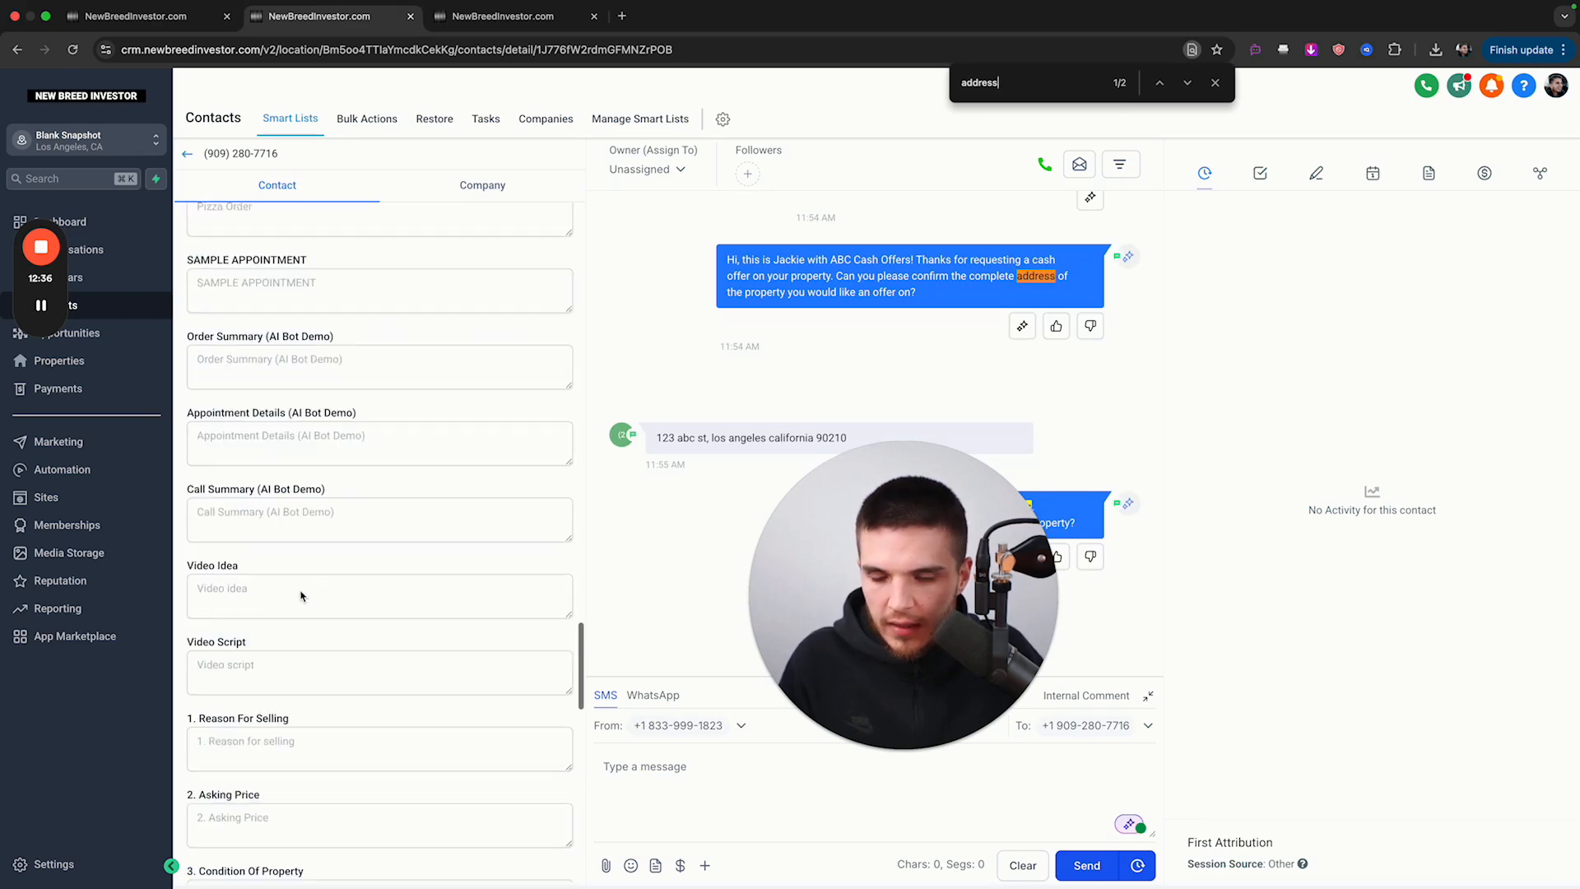
scroll(down, 3)
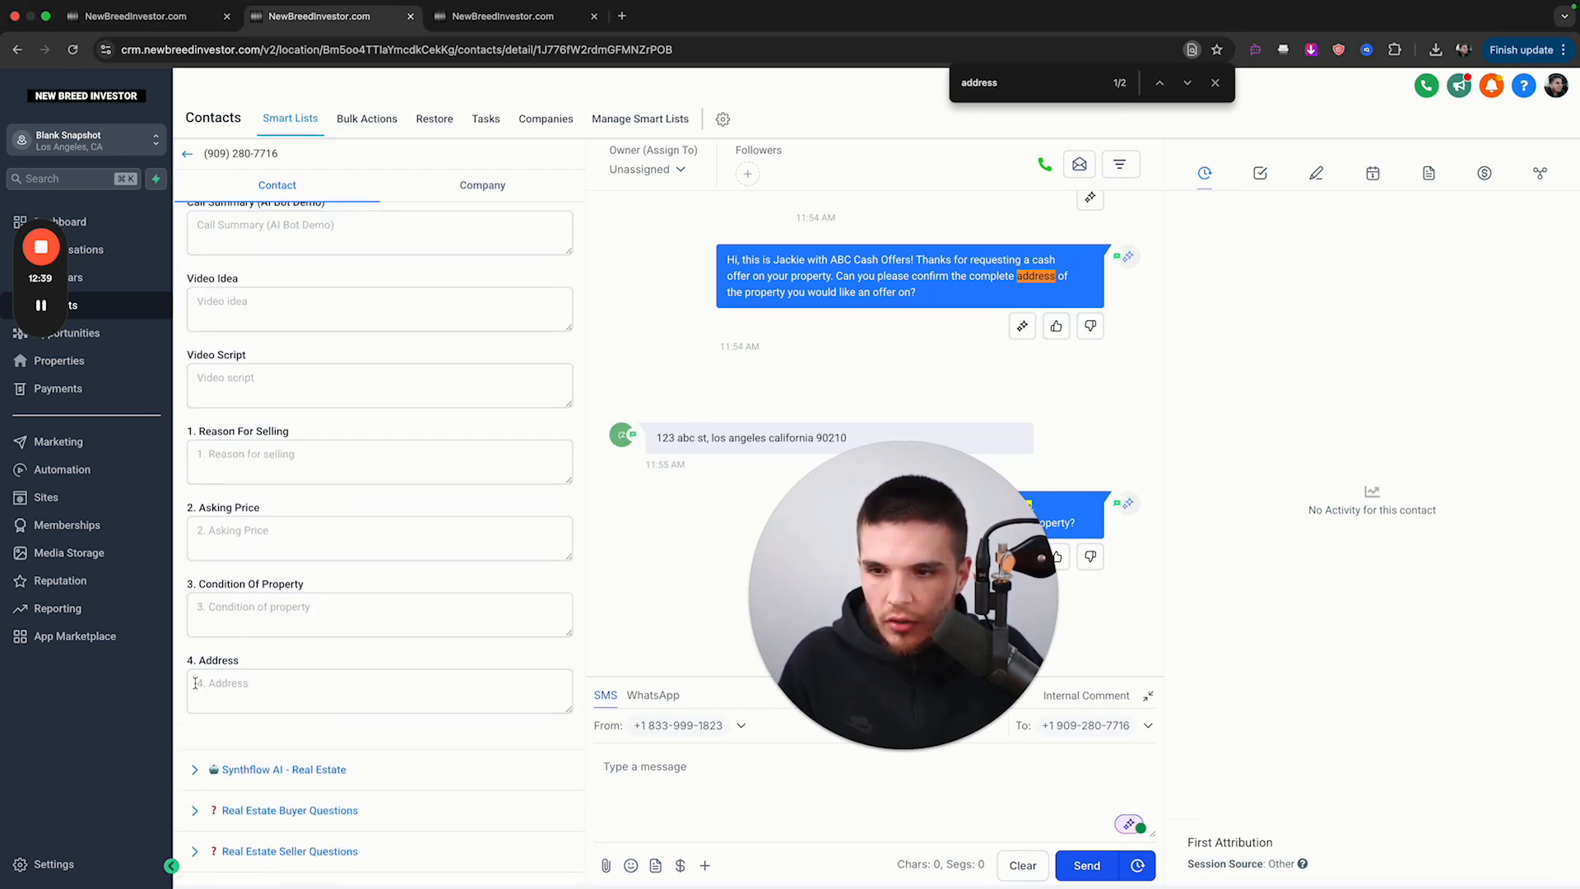
click(380, 690)
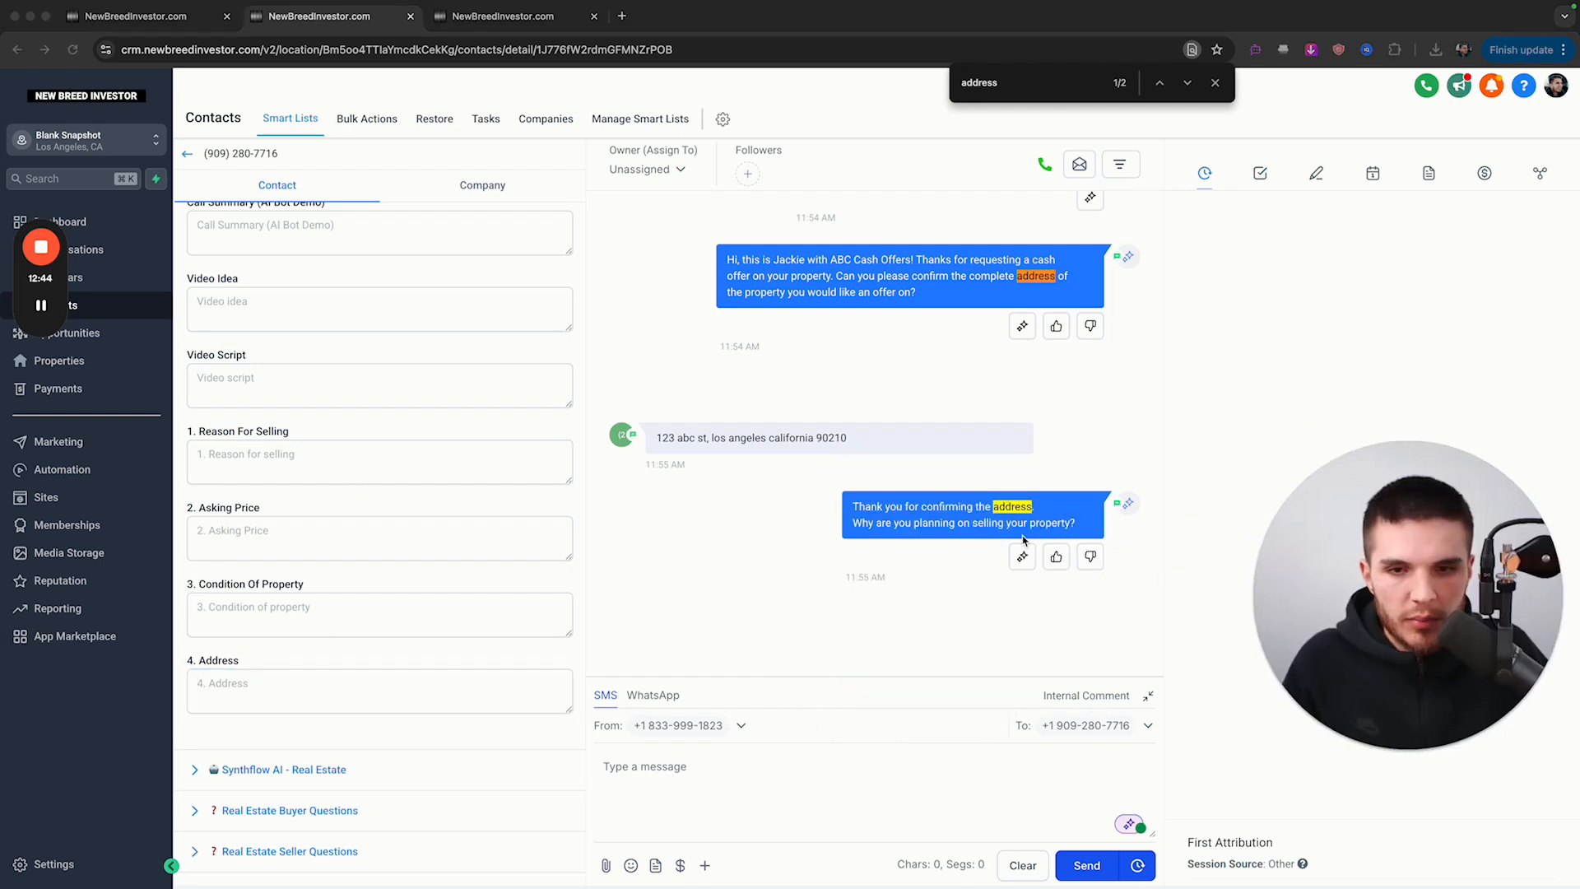
click(380, 690)
text(123 abc st, los angeles california 90210)
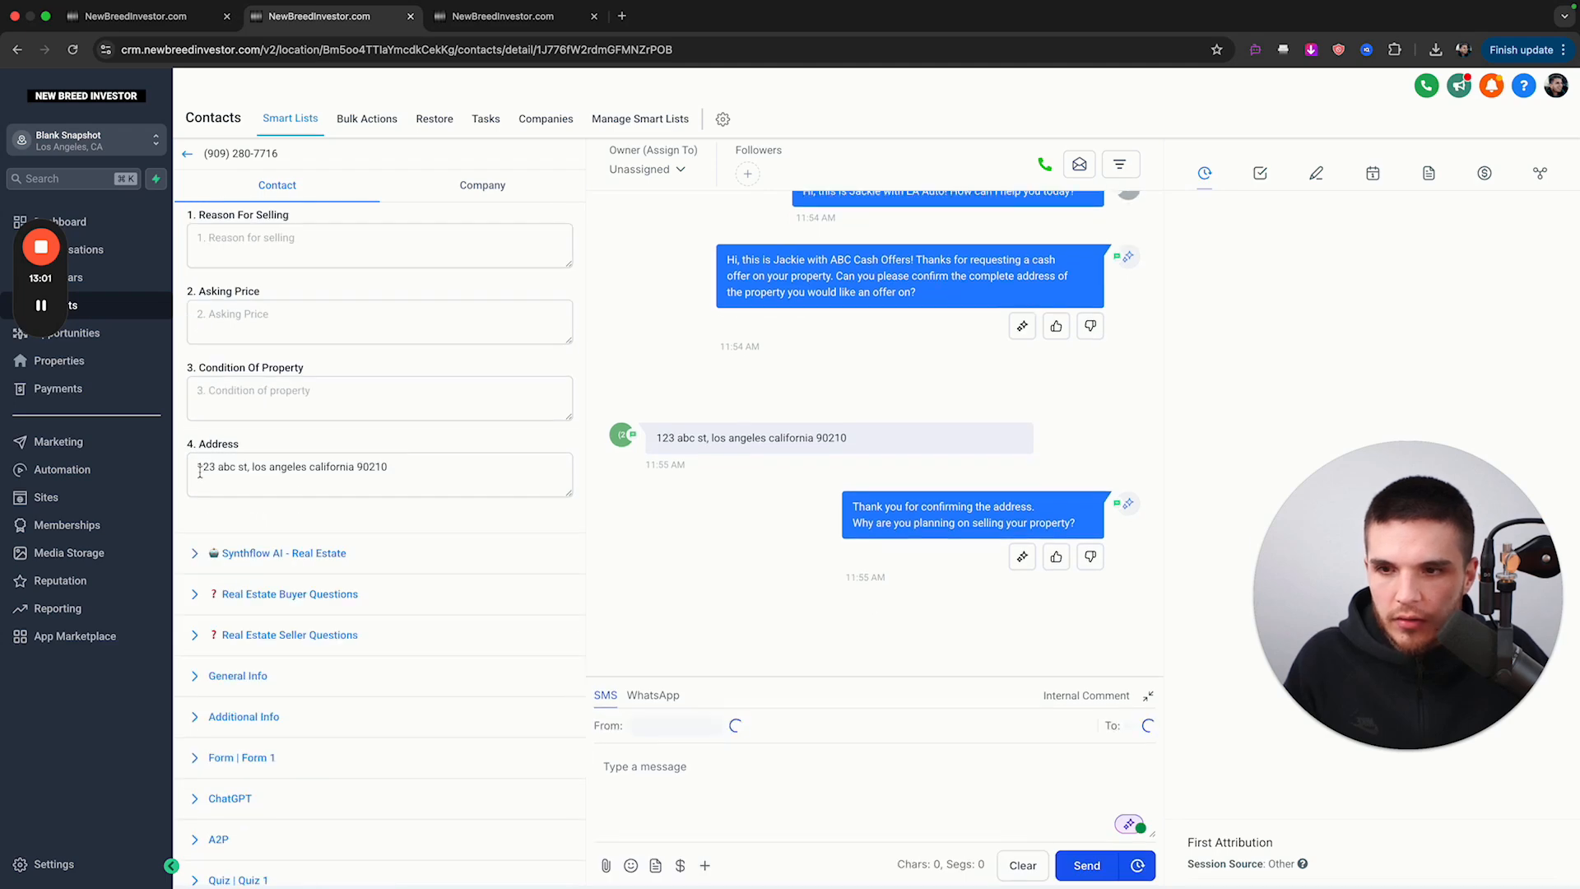
triple_click(292, 466)
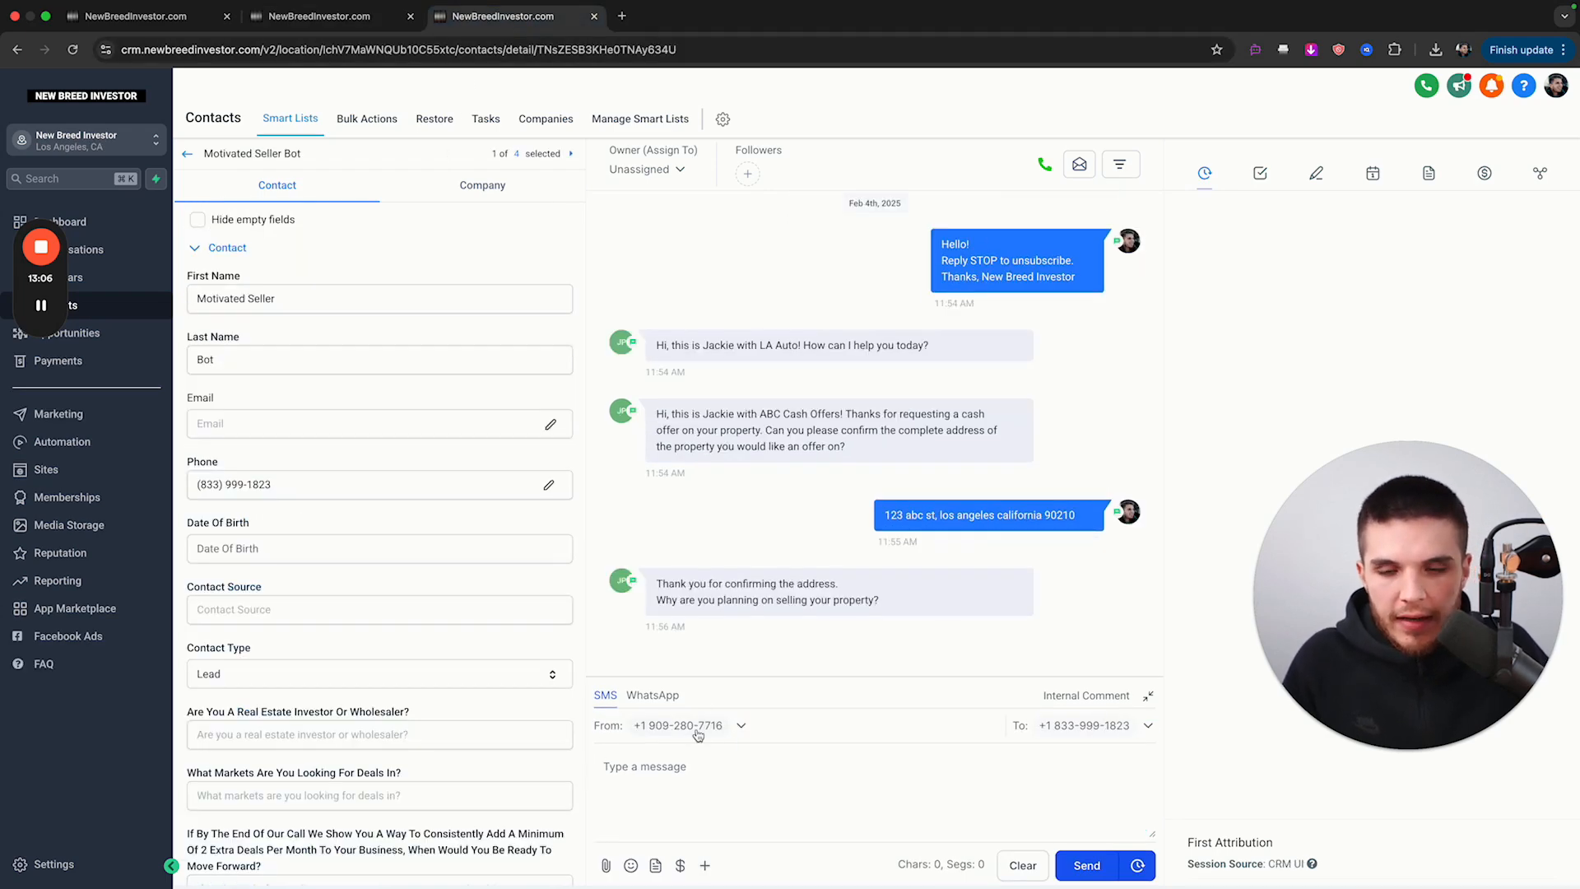
- Send 'Divorce' as the reason for selling, then return to the seller conversation
text(Divor)
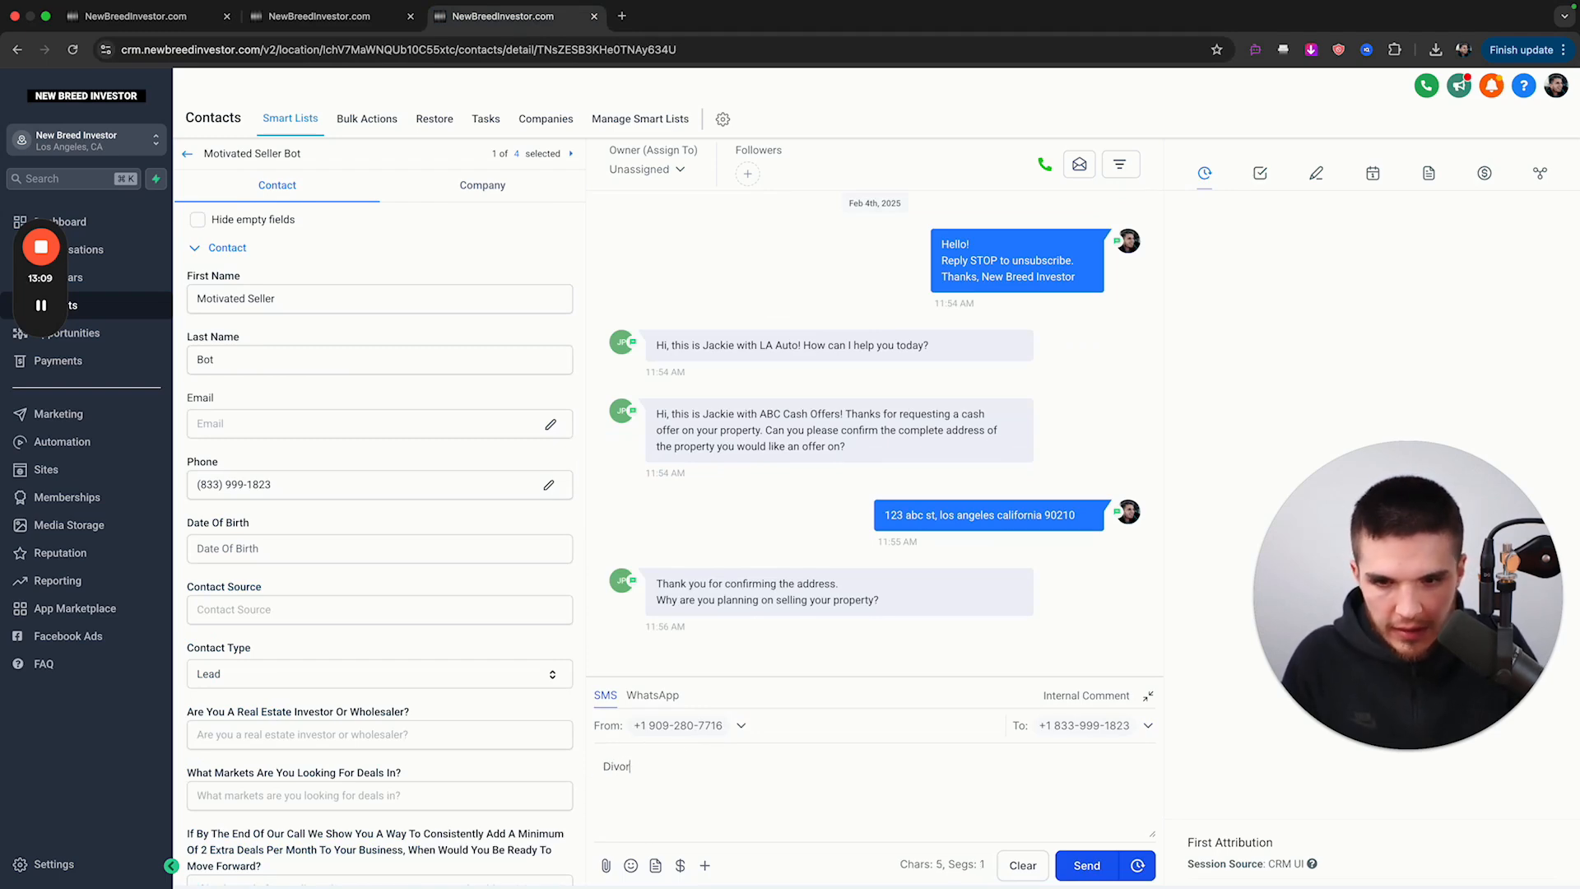
click(1086, 865)
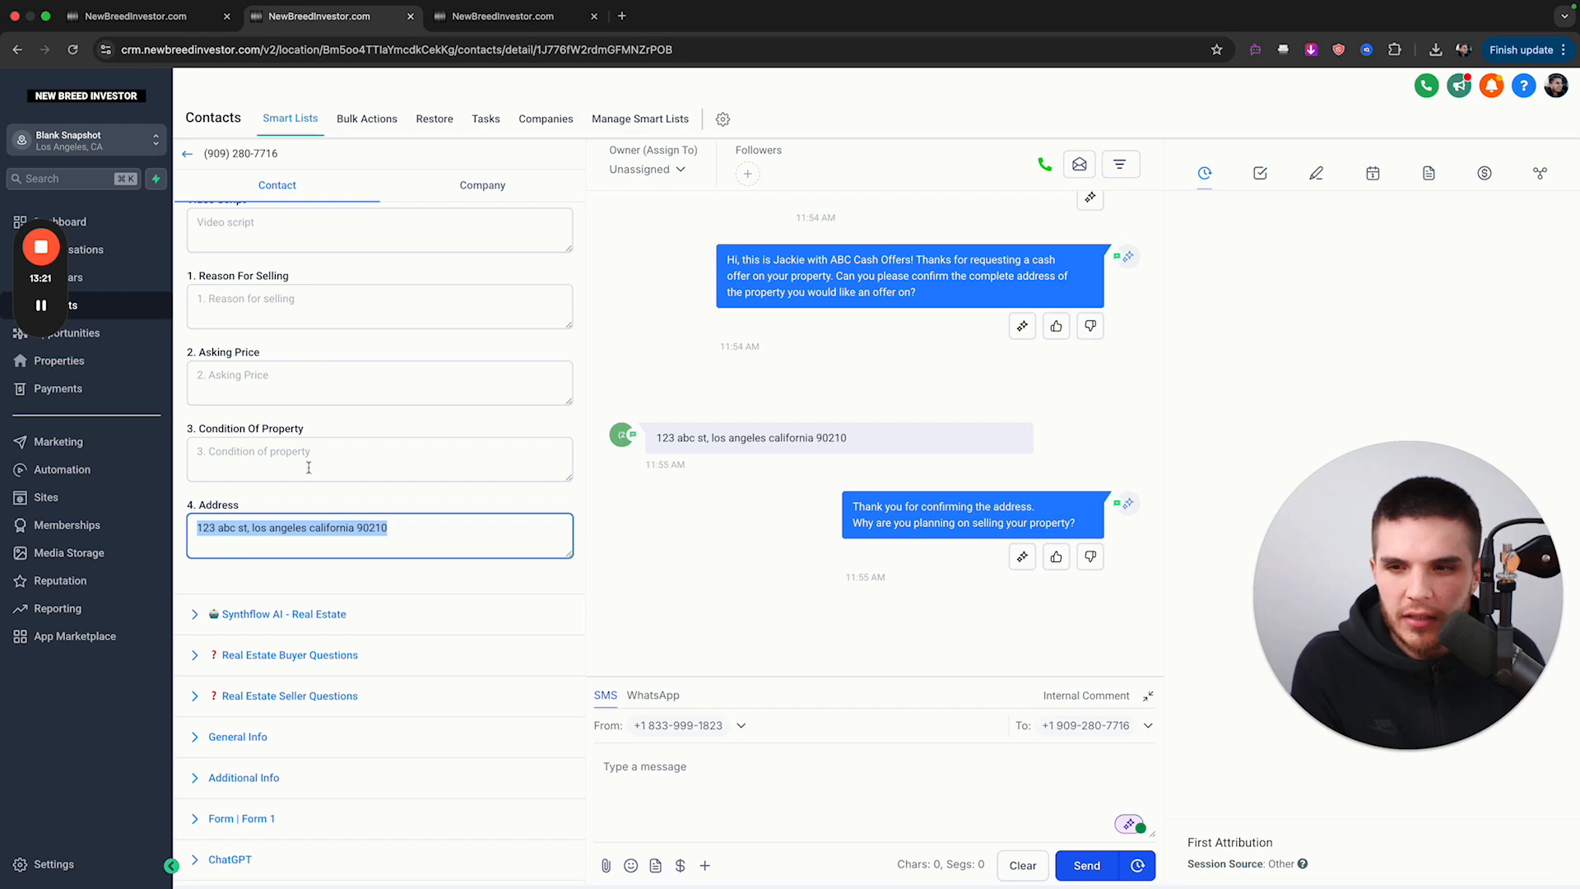
click(494, 16)
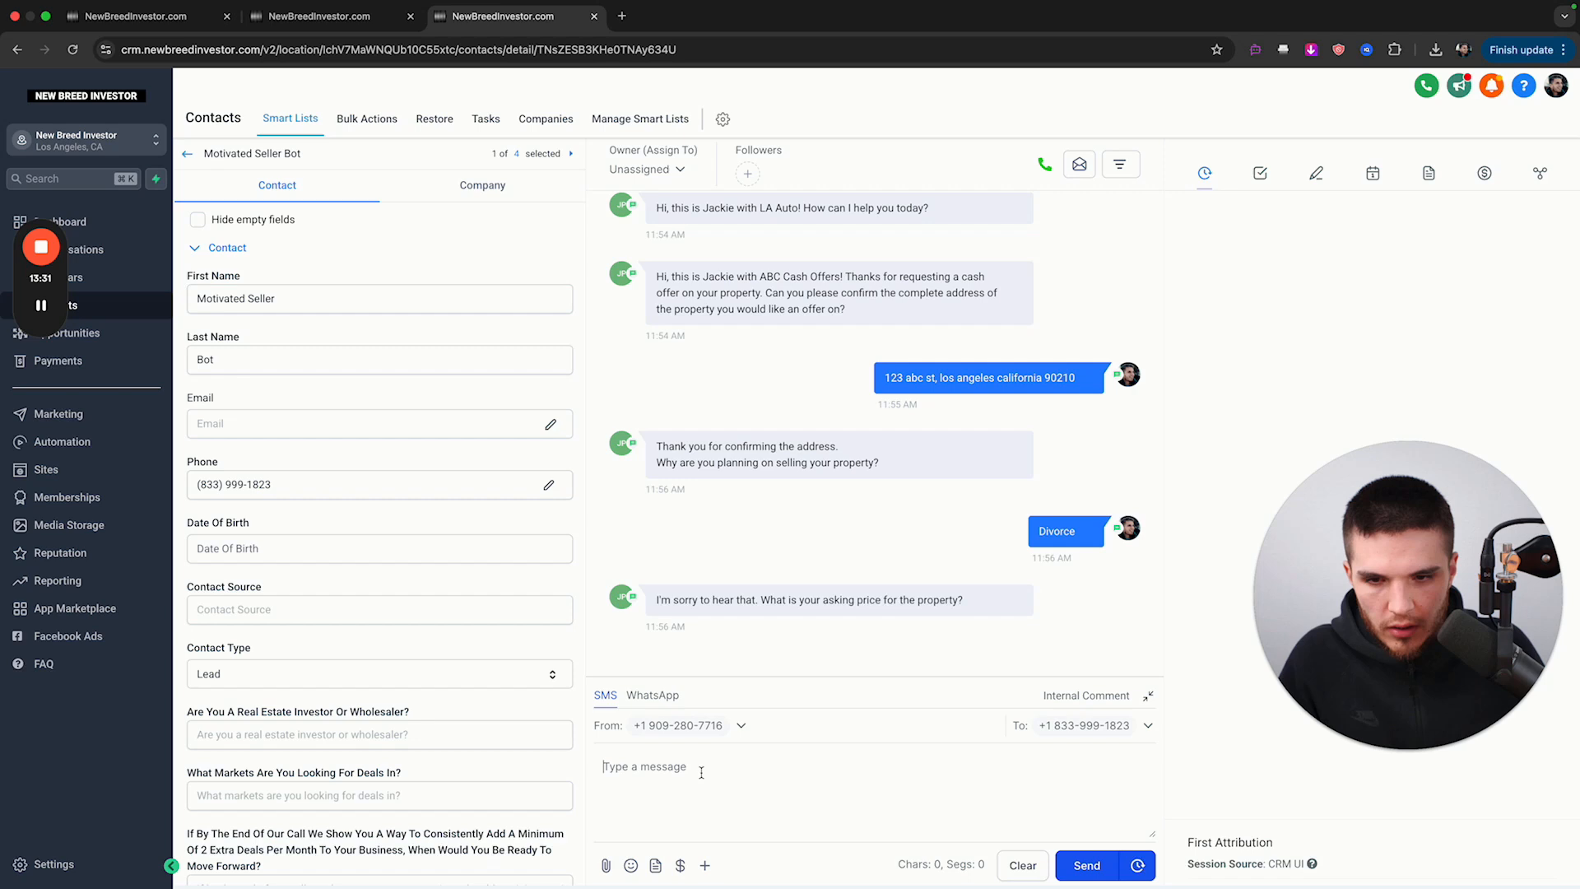
- Send '$550k' as the asking price
text($550k)
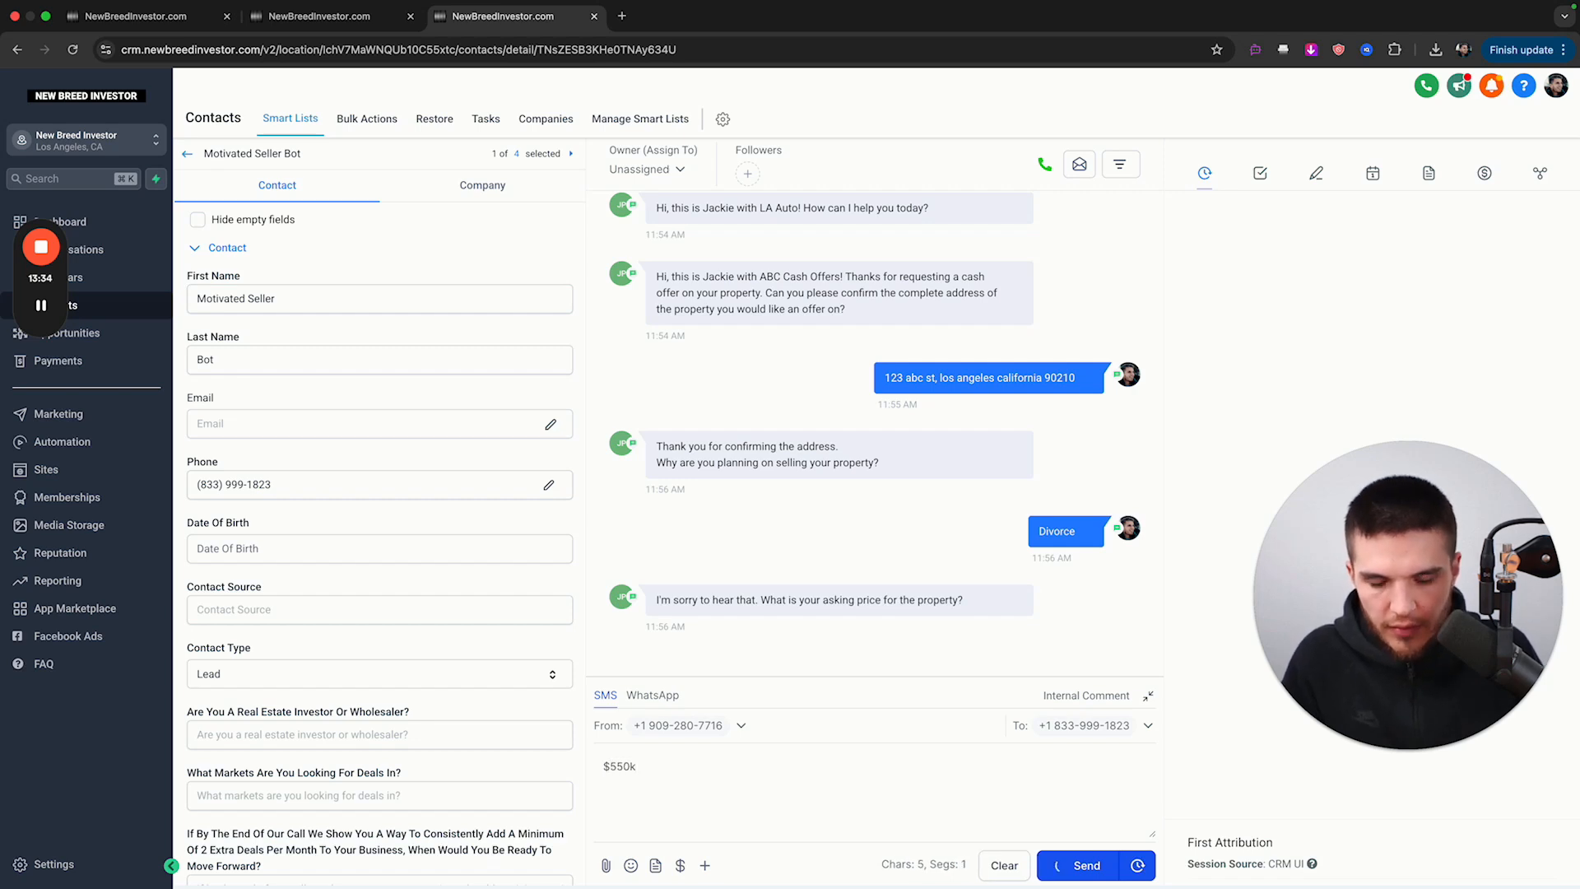
click(1085, 865)
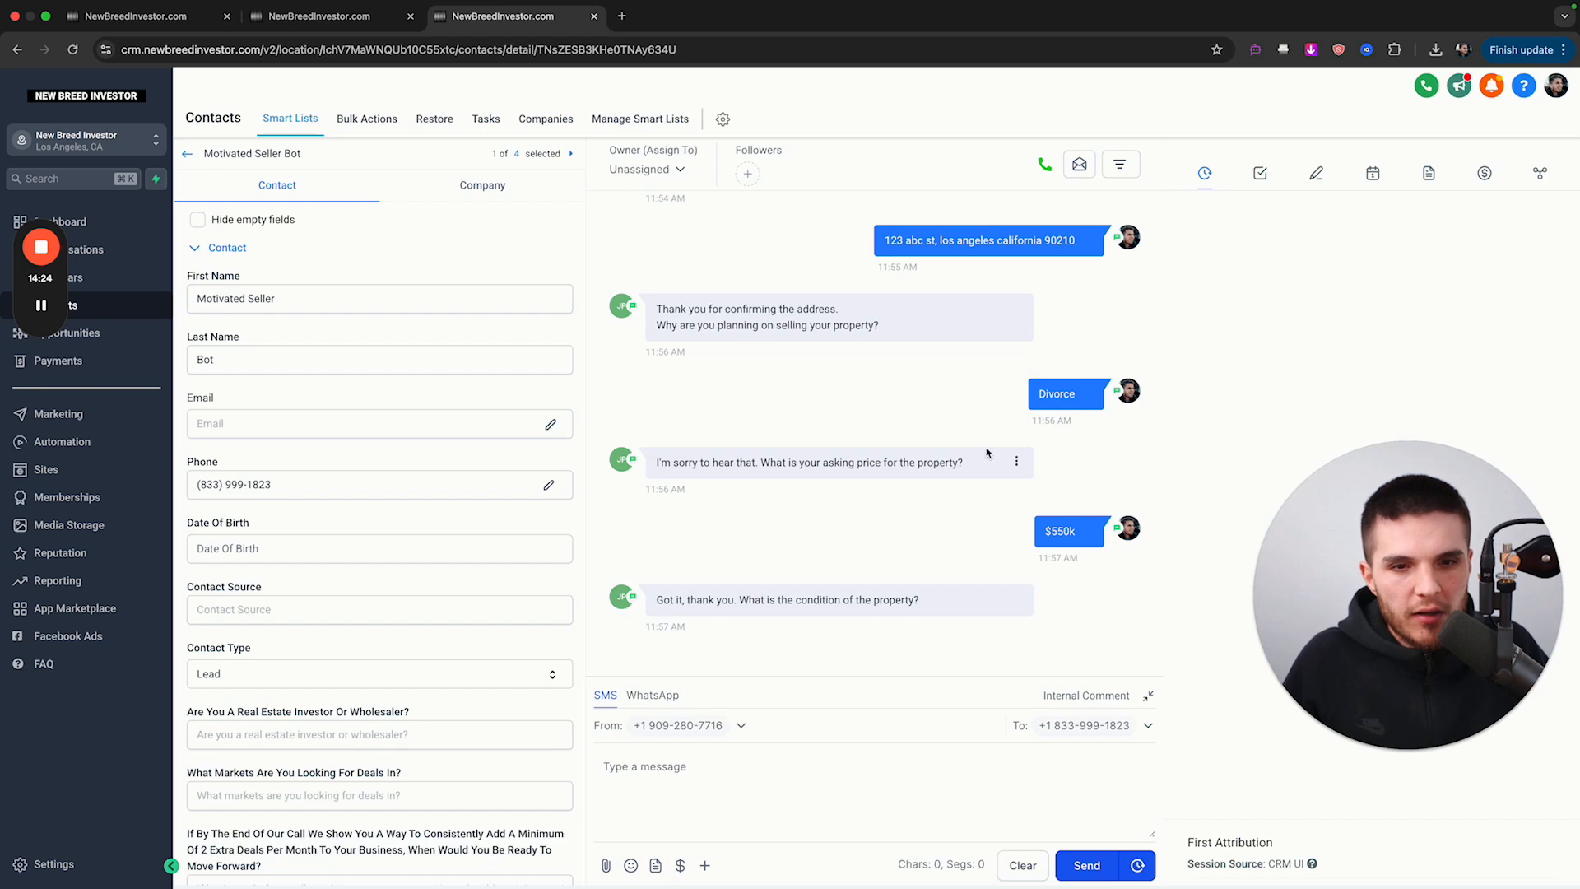
mouse_move(1113, 547)
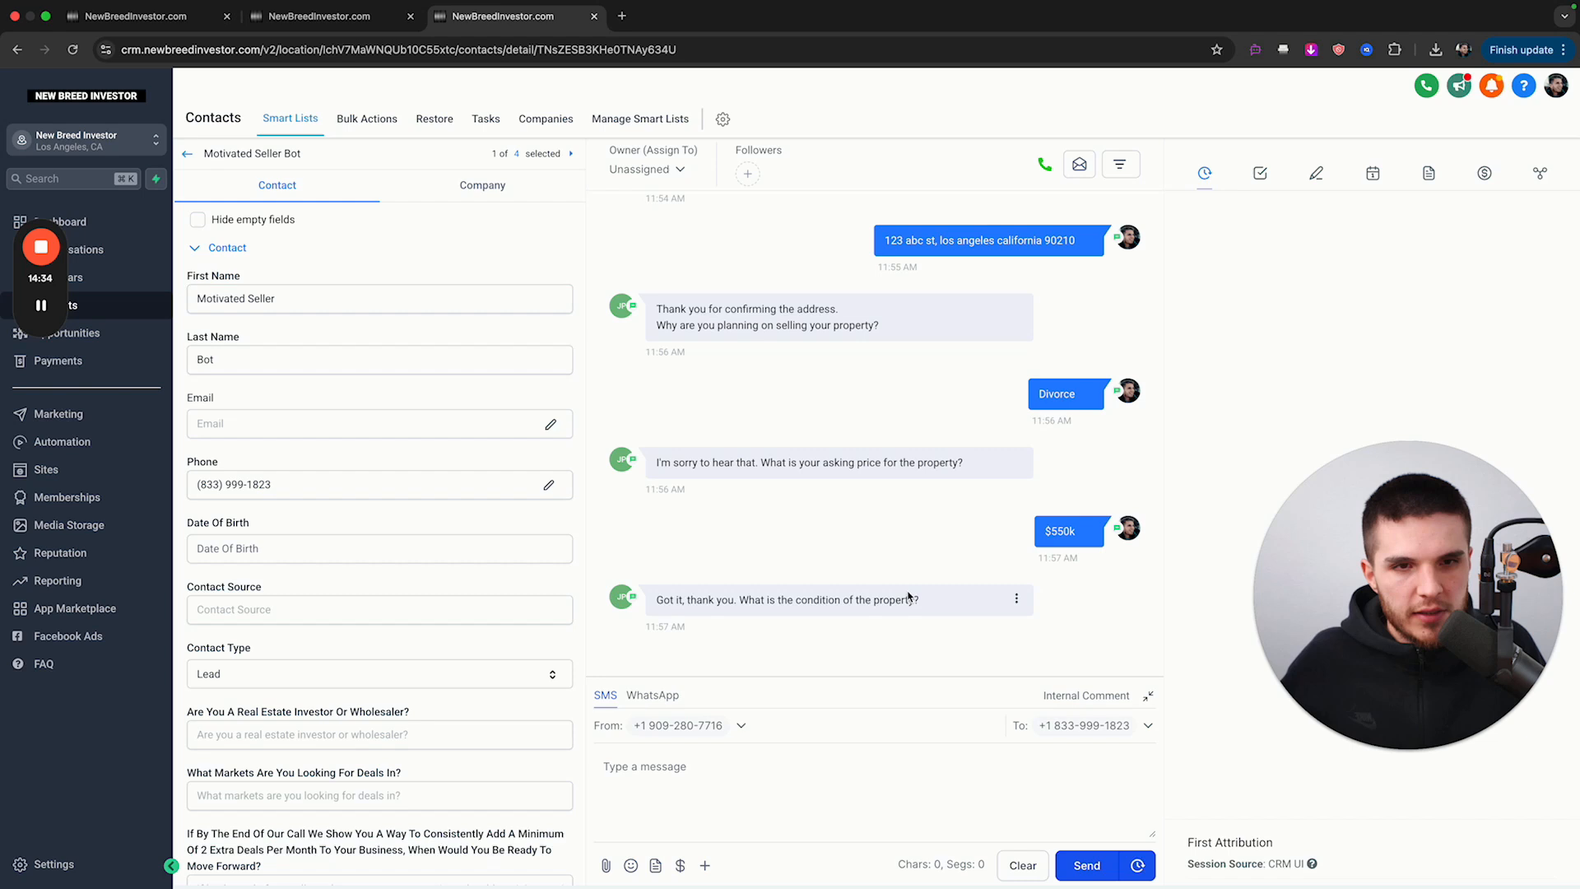
mouse_move(727, 485)
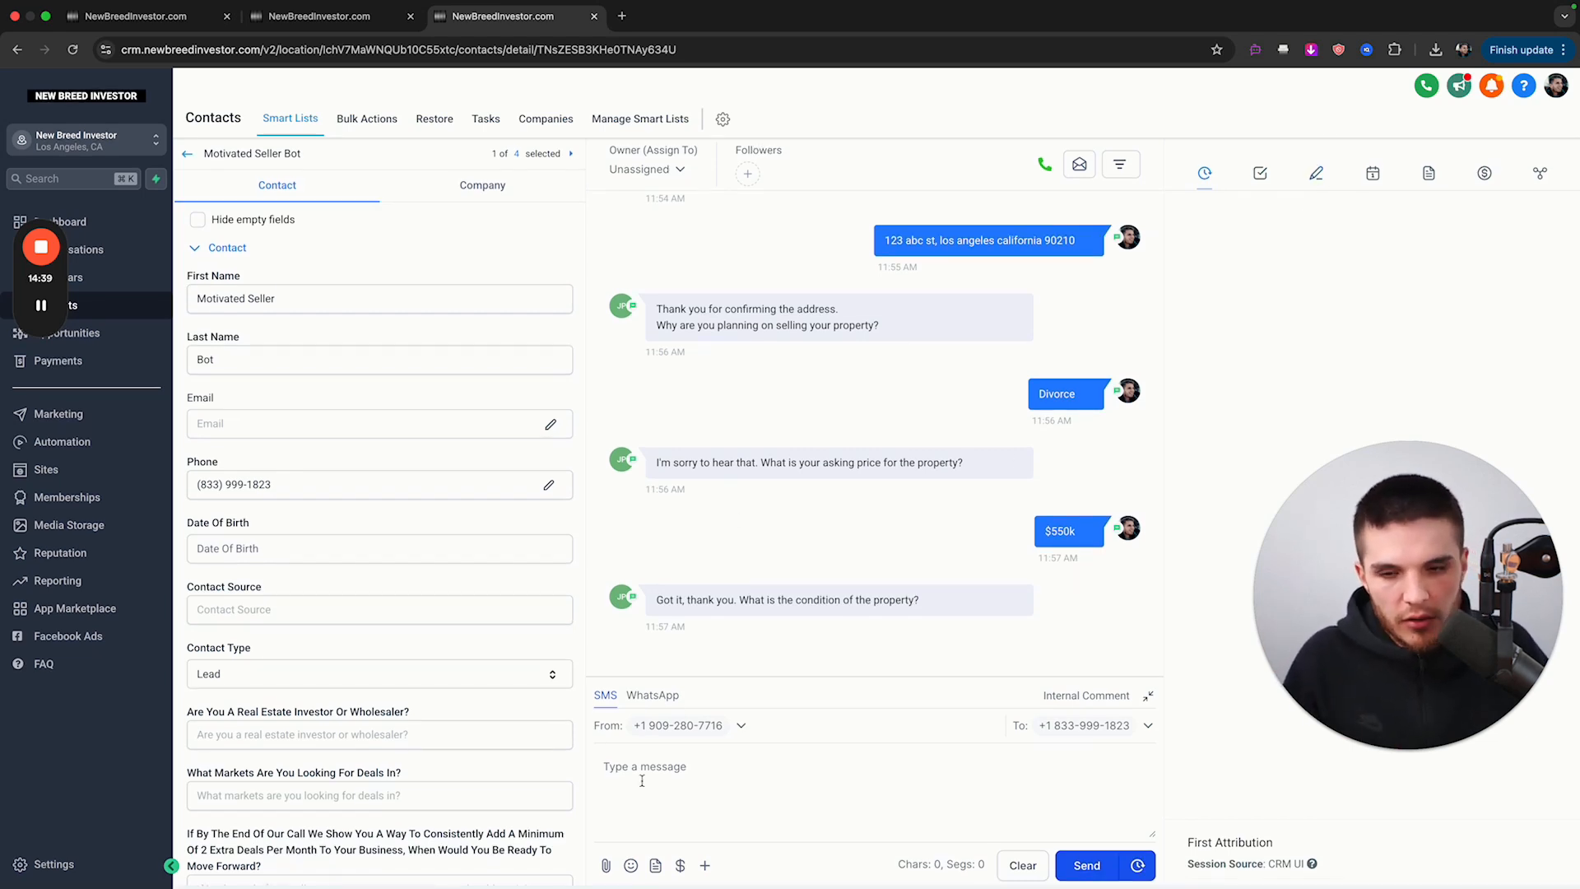
- Reply 'decent' for property condition, then 'yes' to booking an appointment
text(decent)
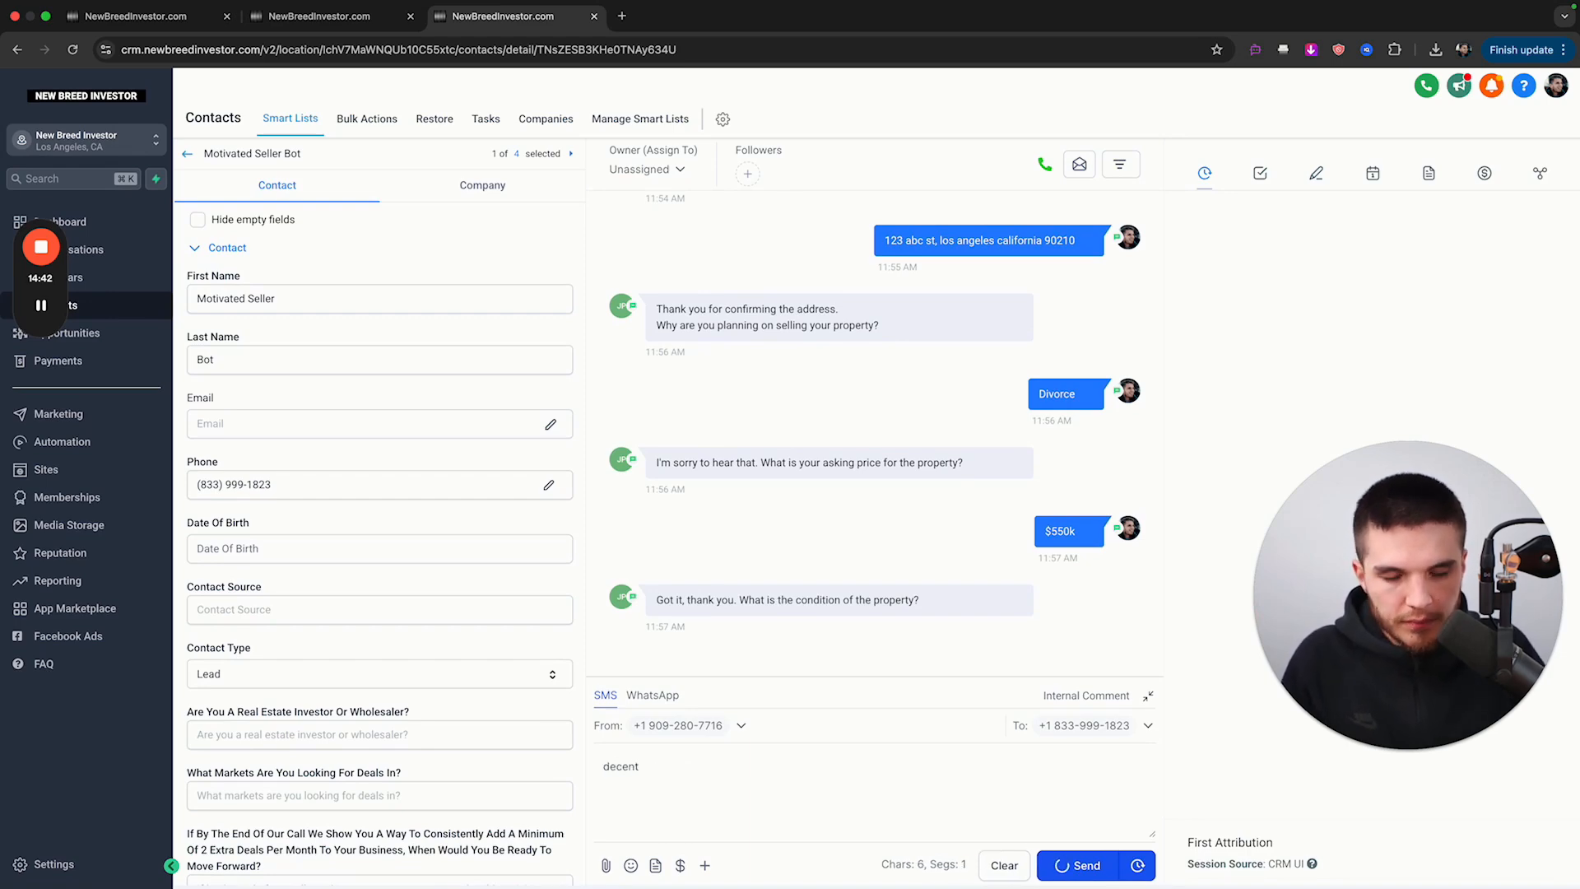
click(1077, 865)
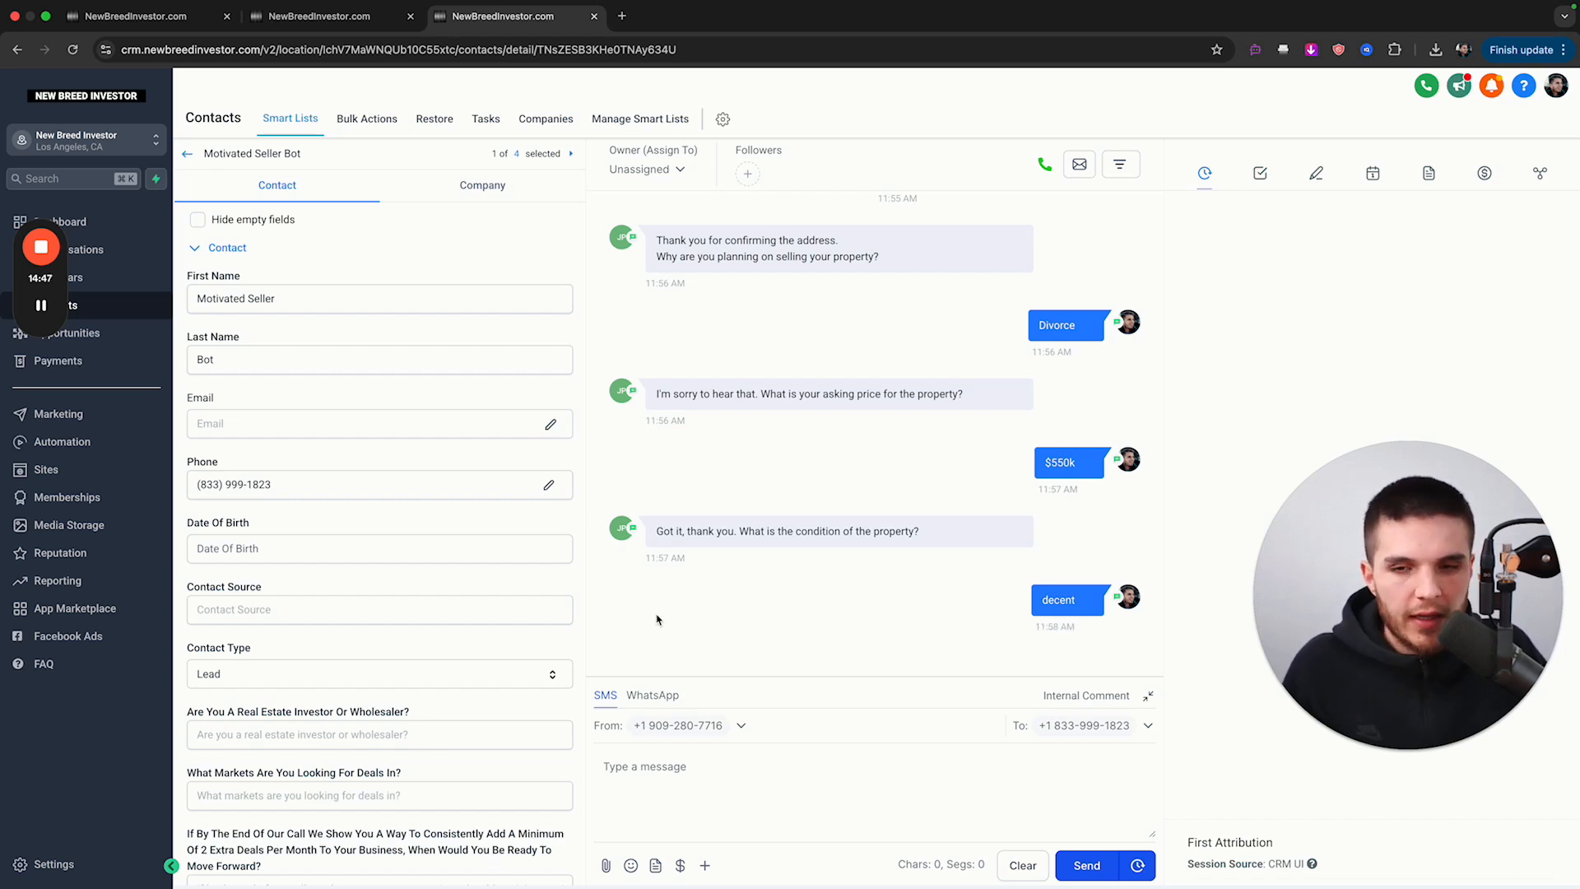
mouse_move(781, 519)
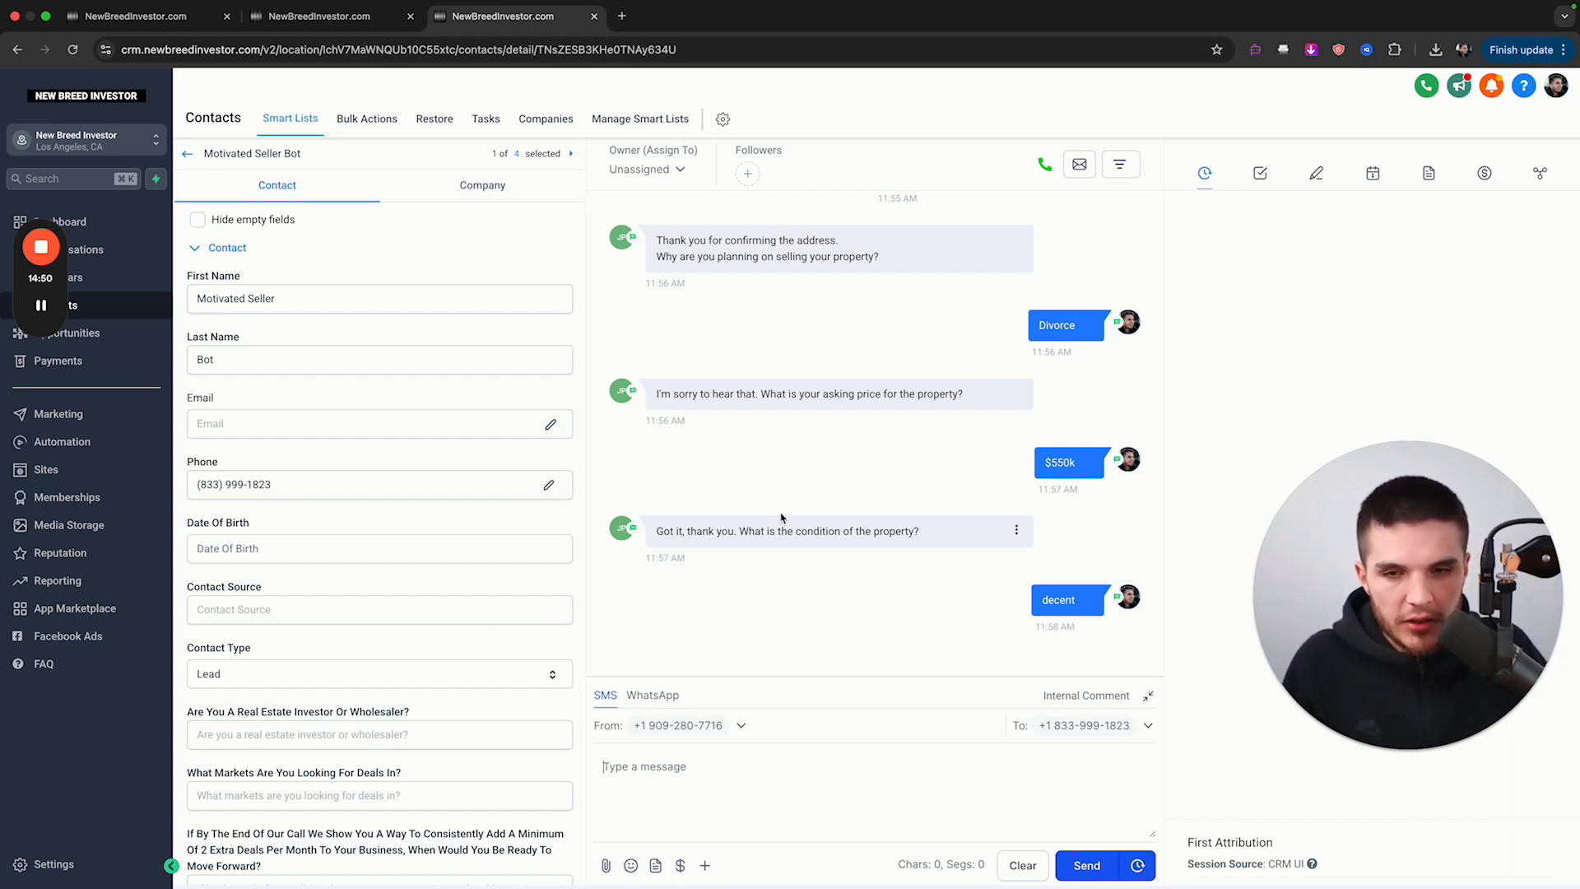
mouse_move(723, 499)
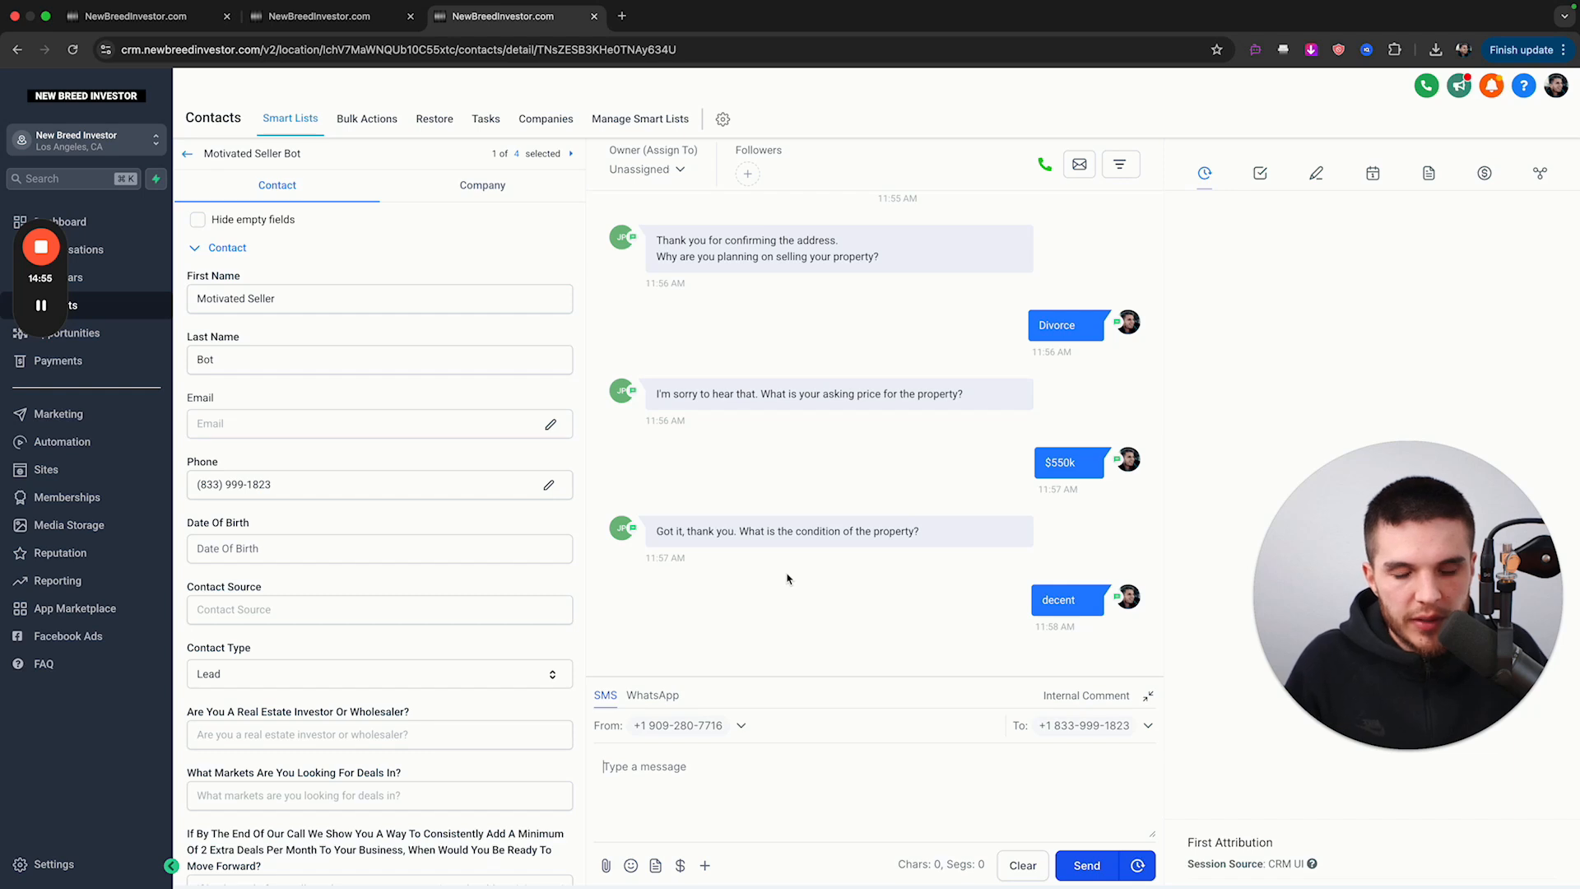
mouse_move(894, 580)
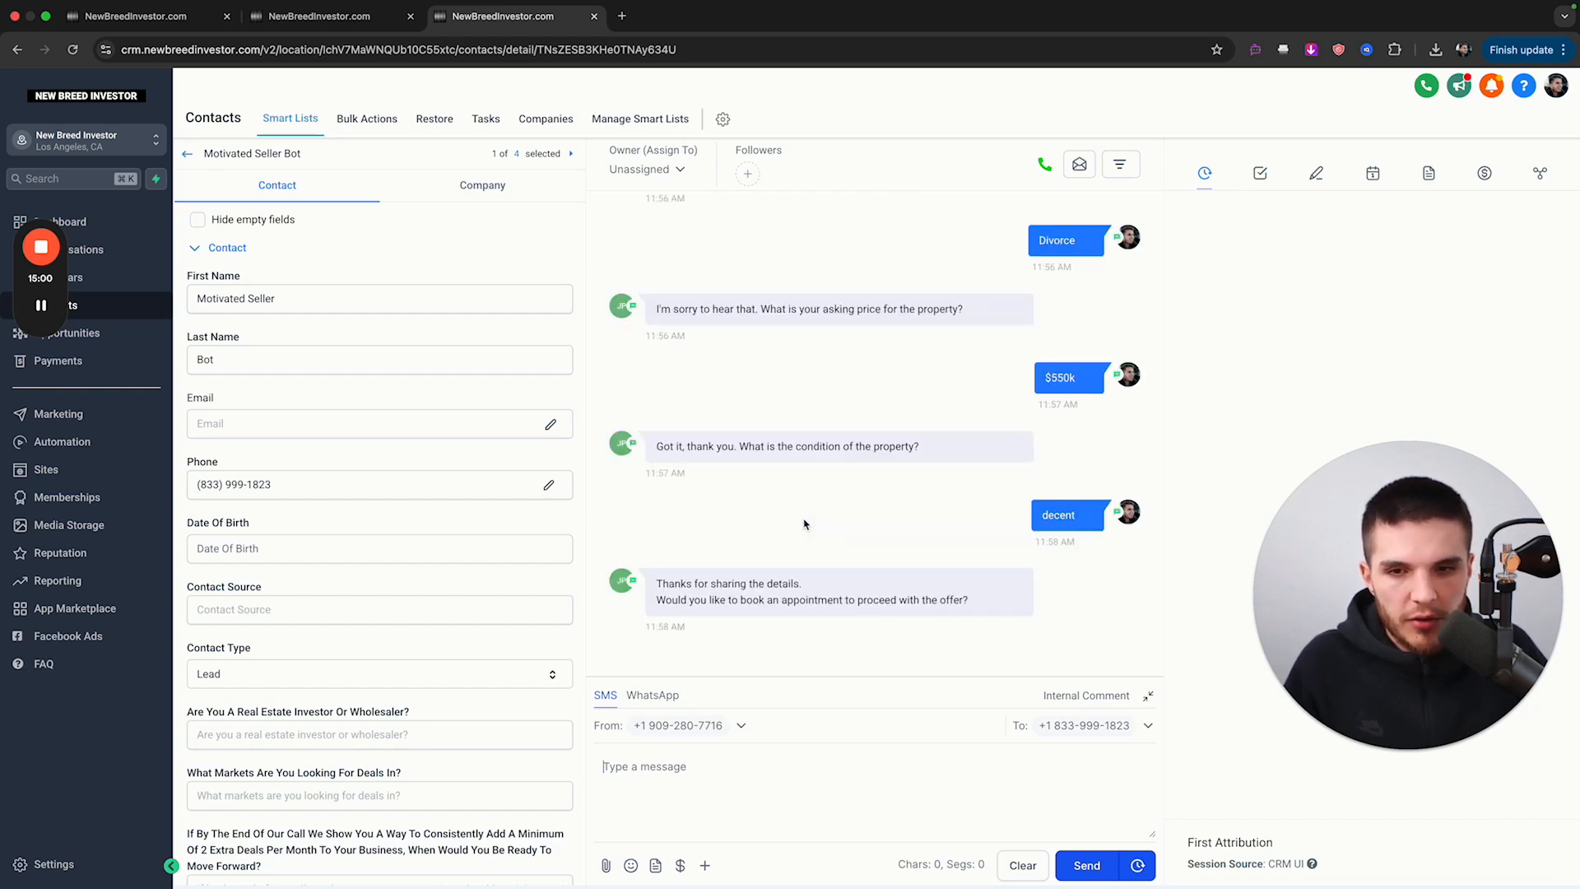
text(yes)
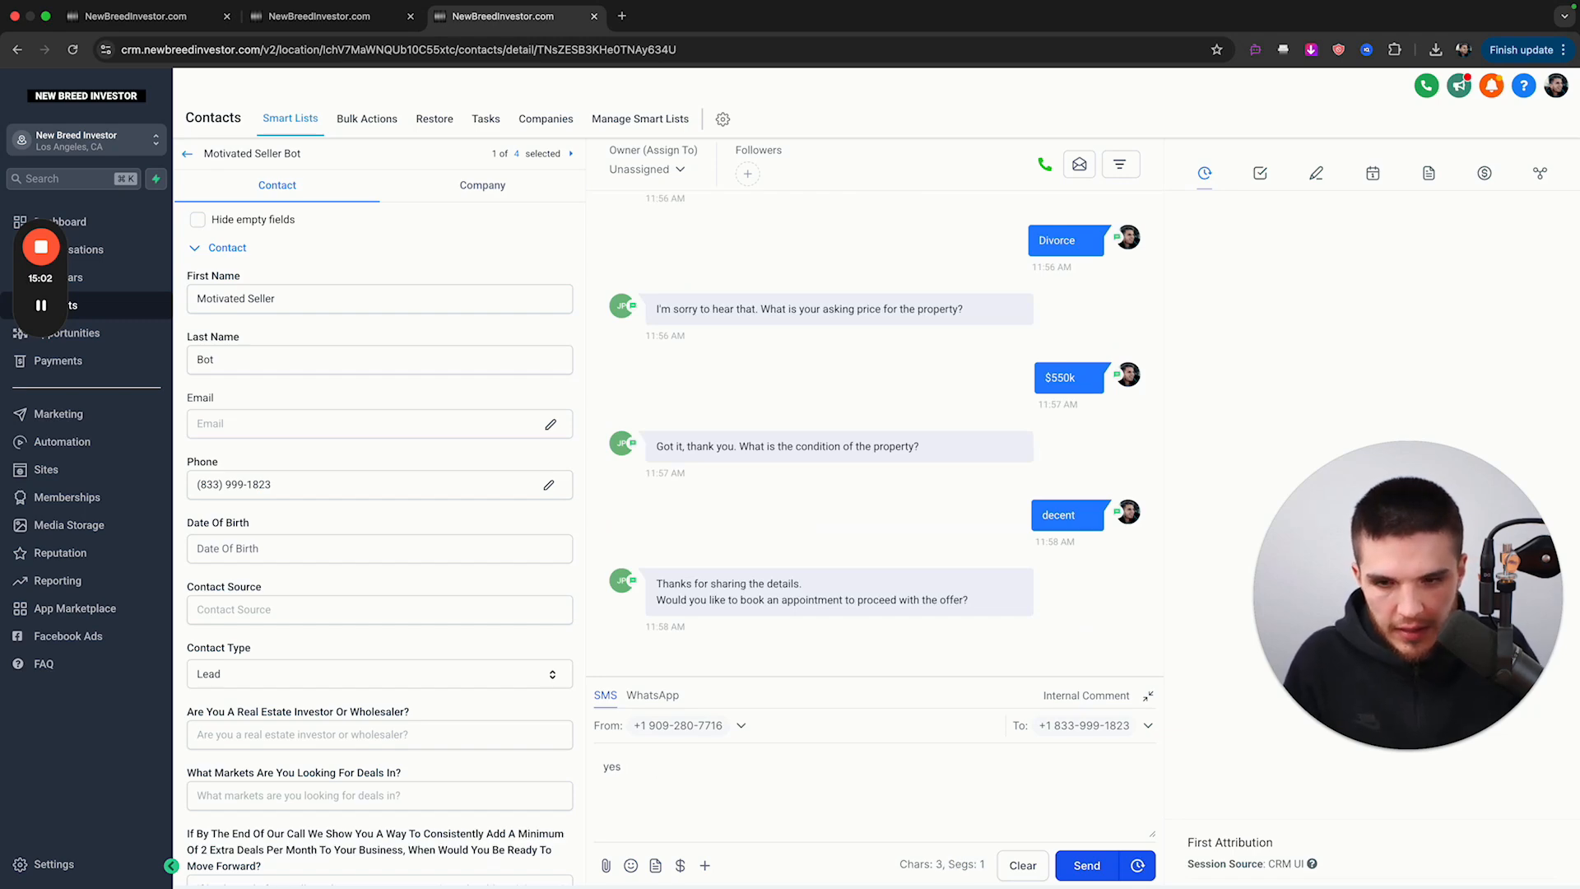
click(1086, 864)
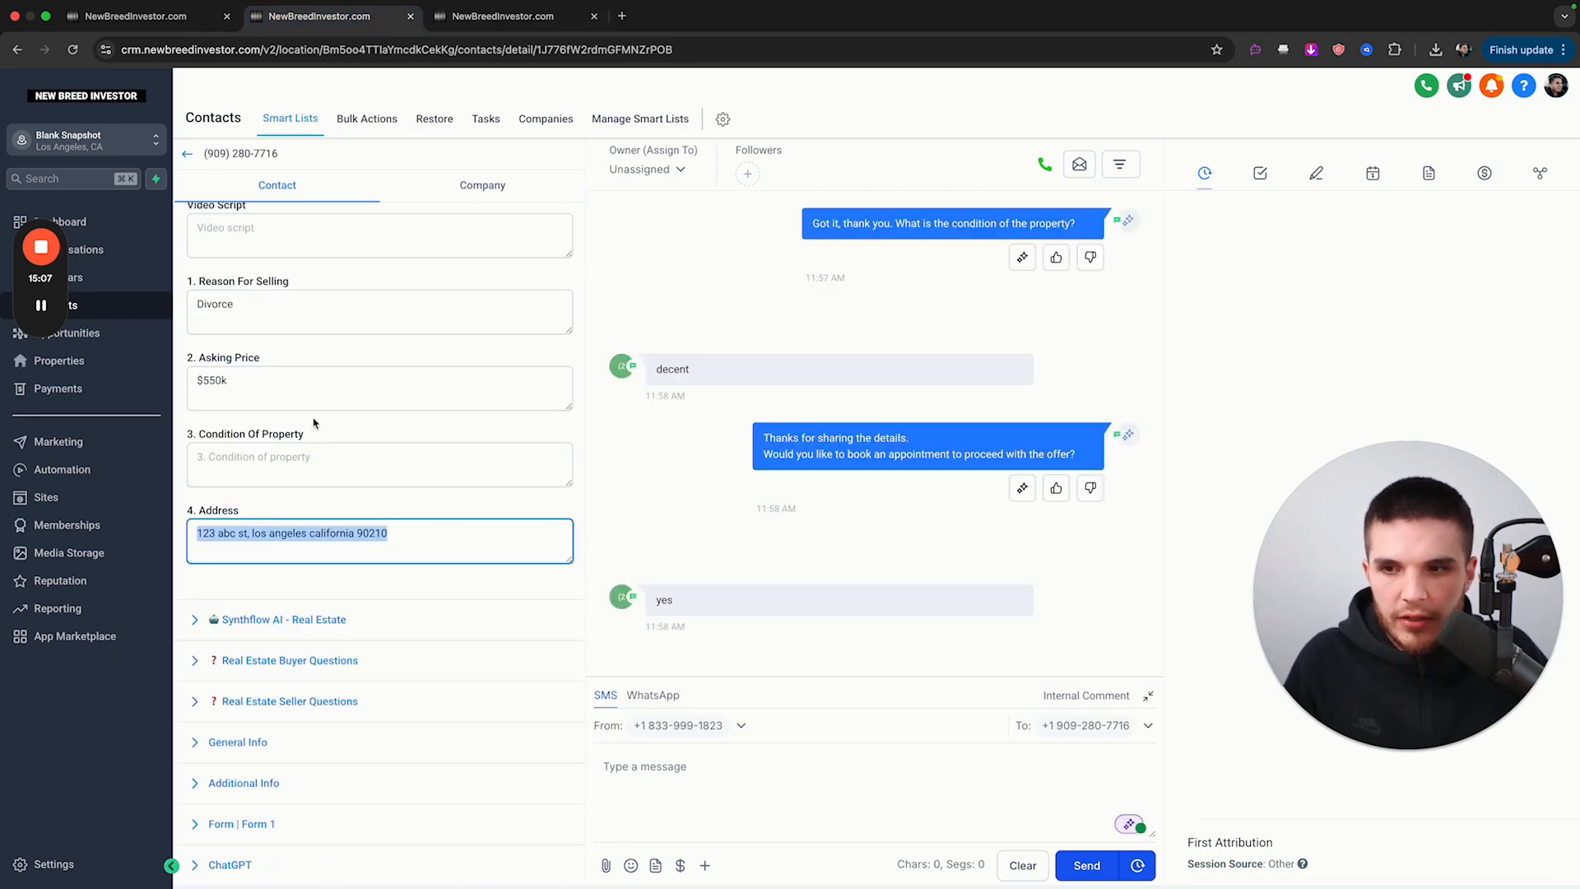
scroll(up, 3)
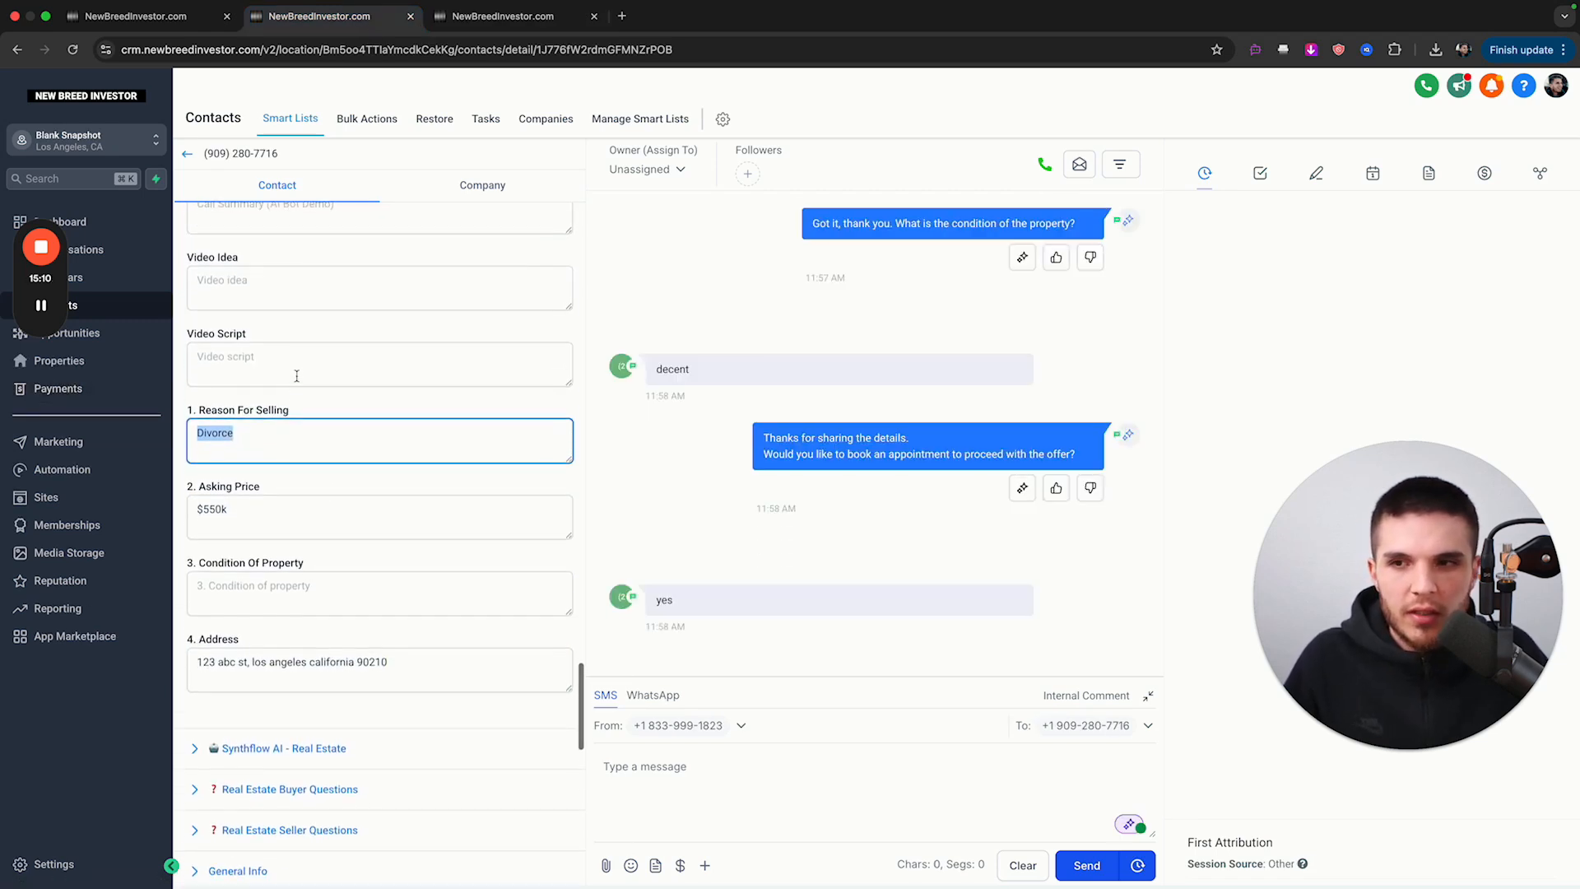
scroll(up, 3)
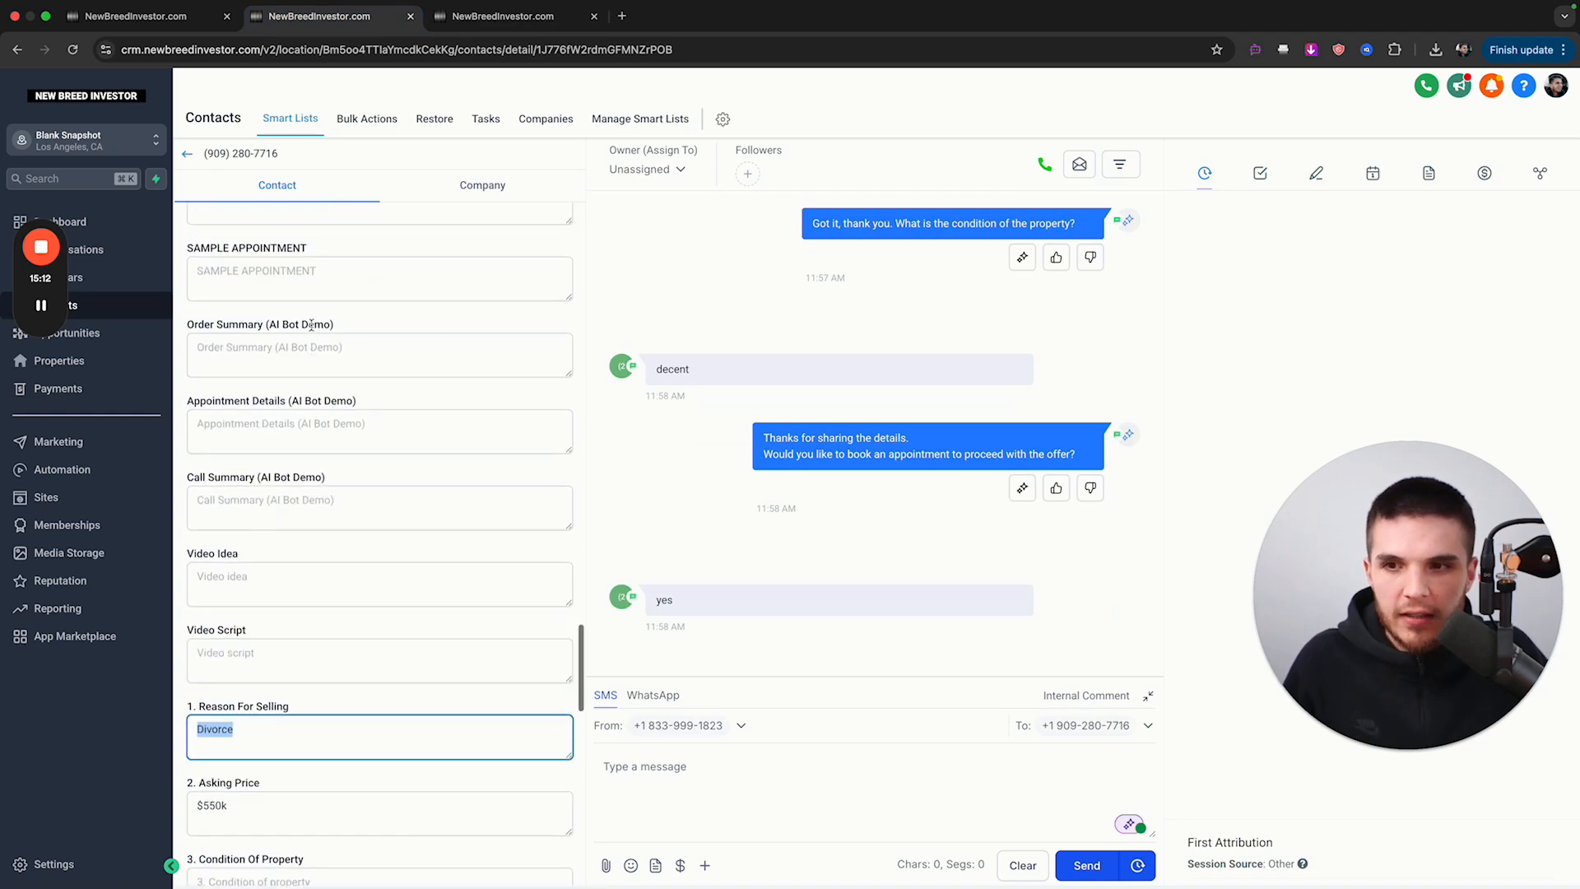
scroll(down, 3)
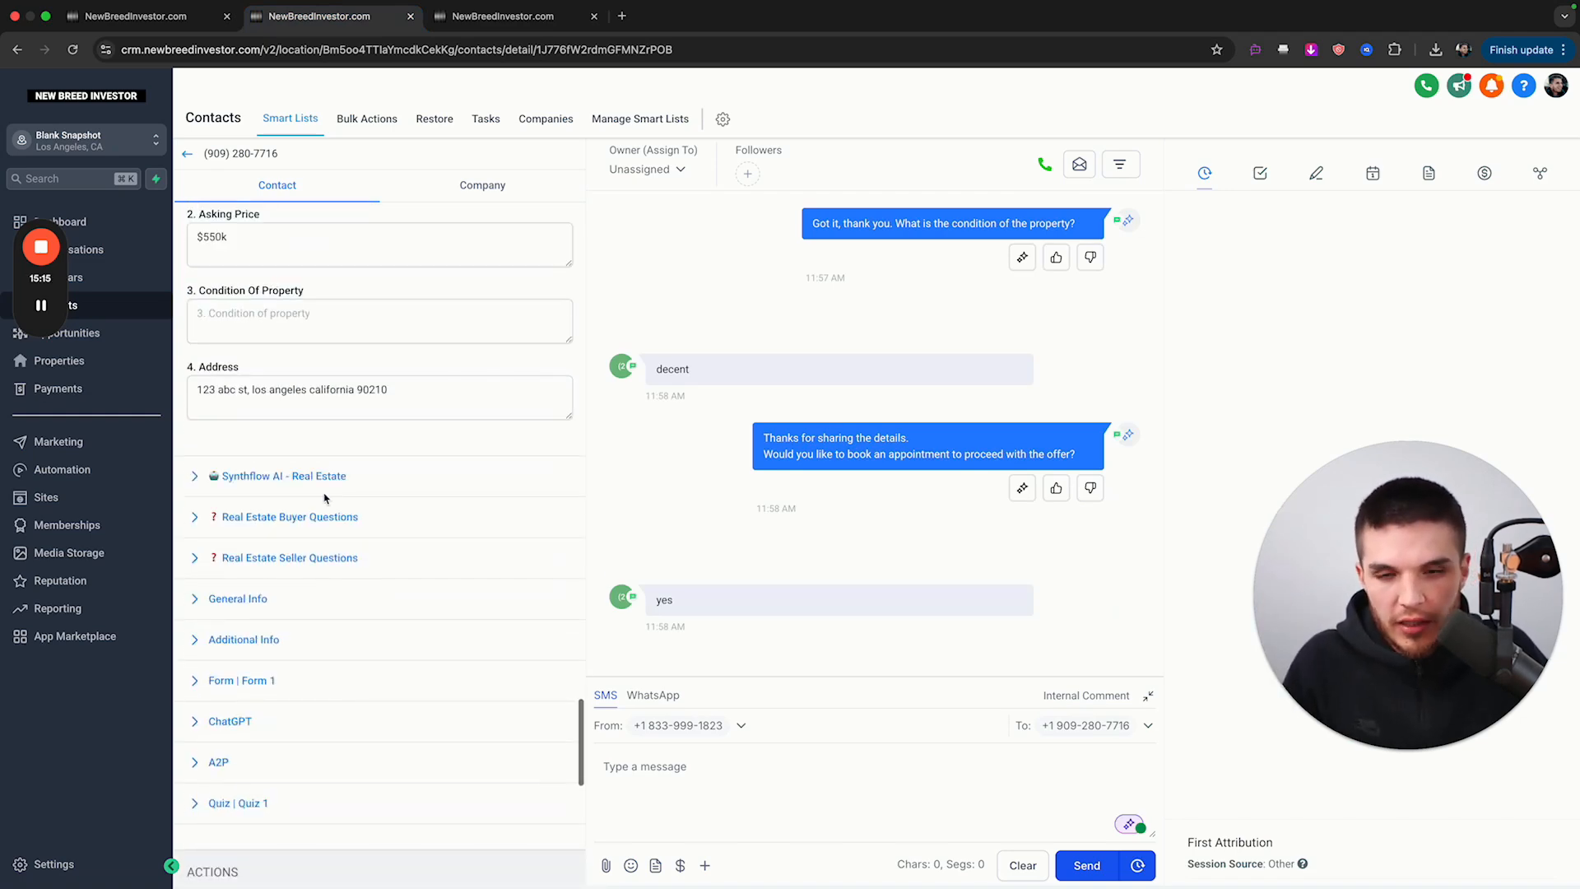
mouse_move(485, 117)
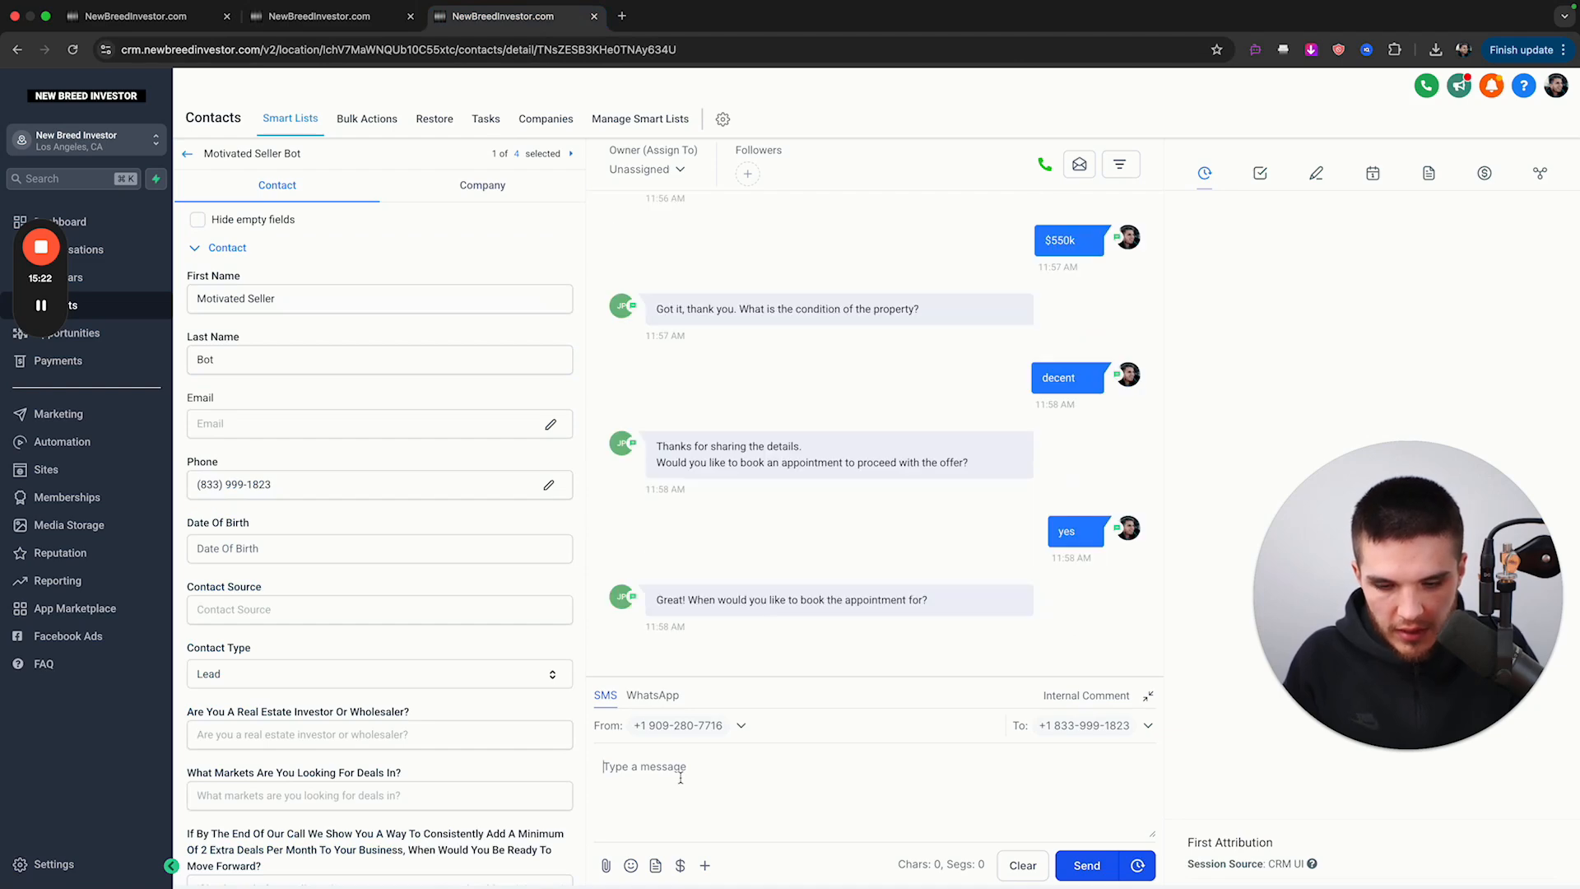
- Send 'tomorrow' as the appointment day, then '8am' as the chosen slot
text(tomorrow)
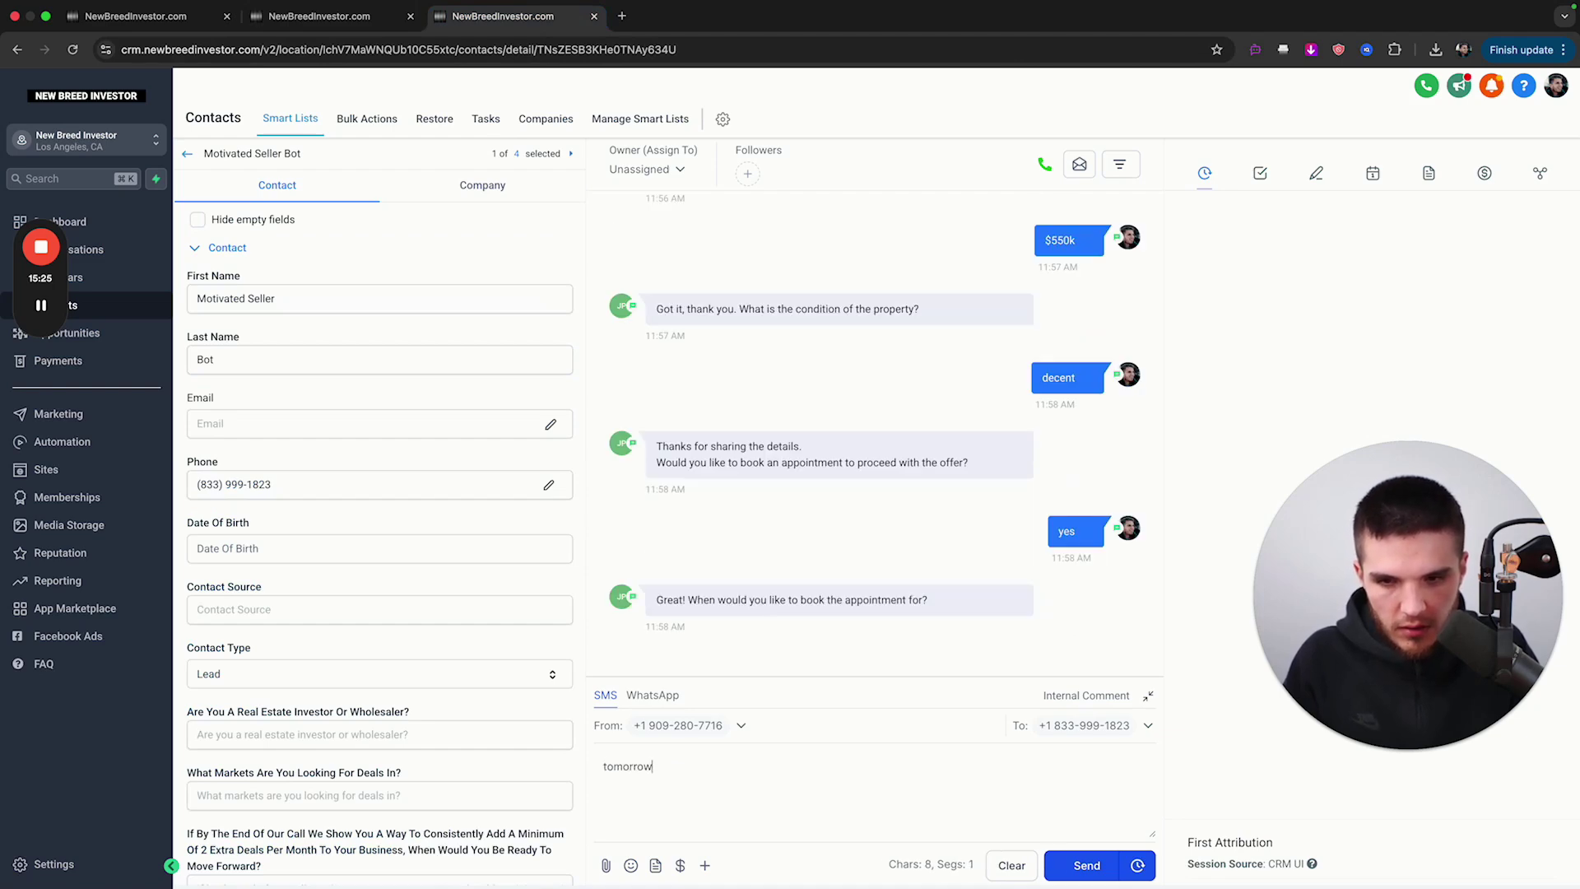
click(1085, 865)
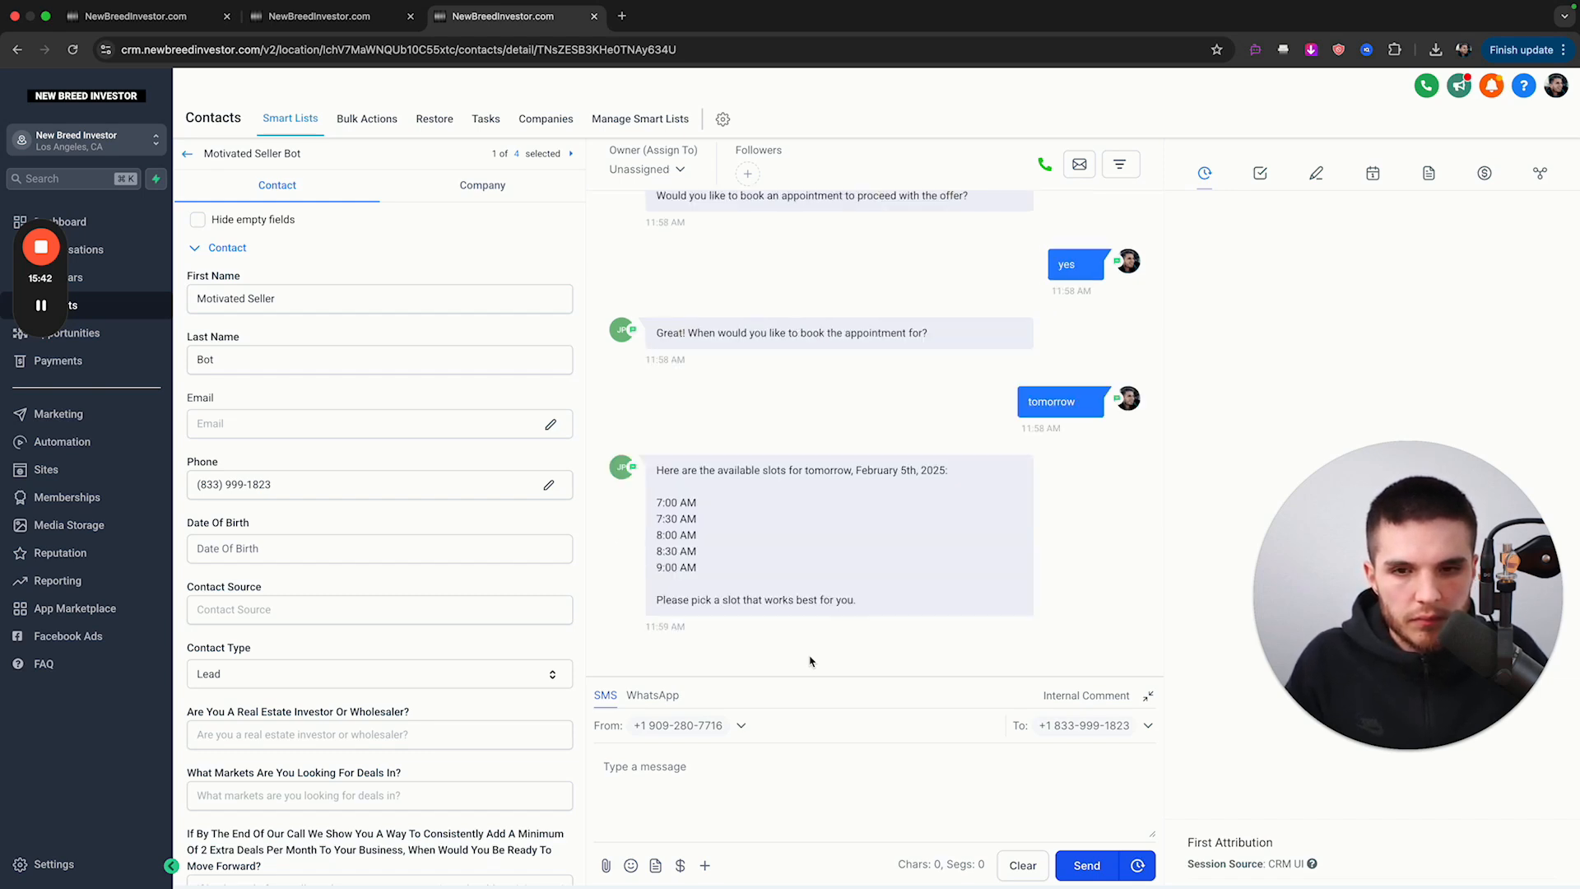
text(8am)
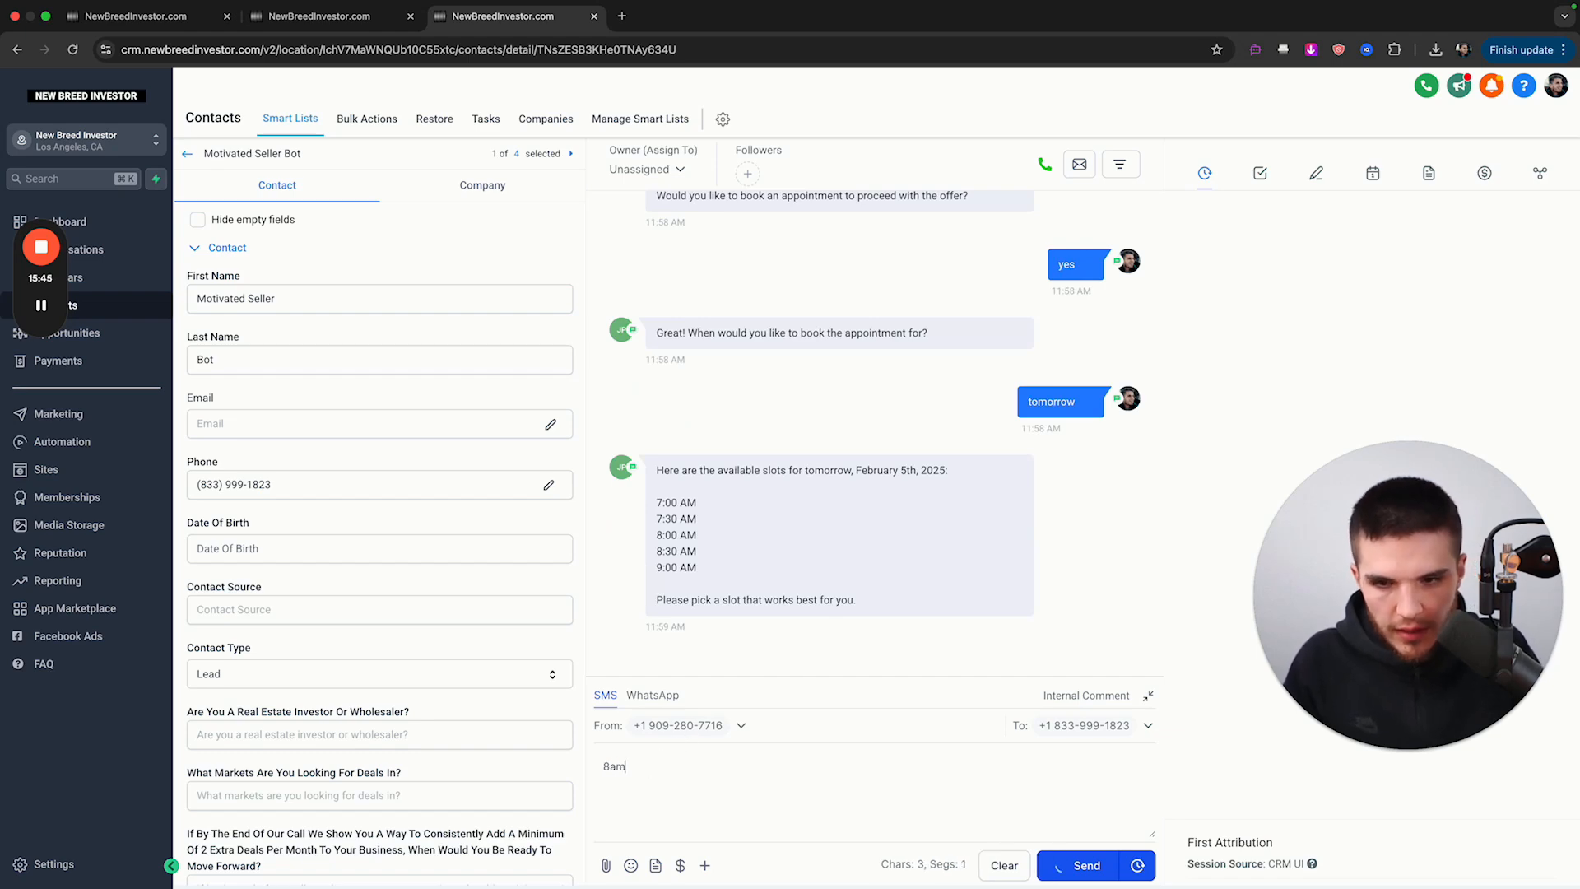
click(1086, 865)
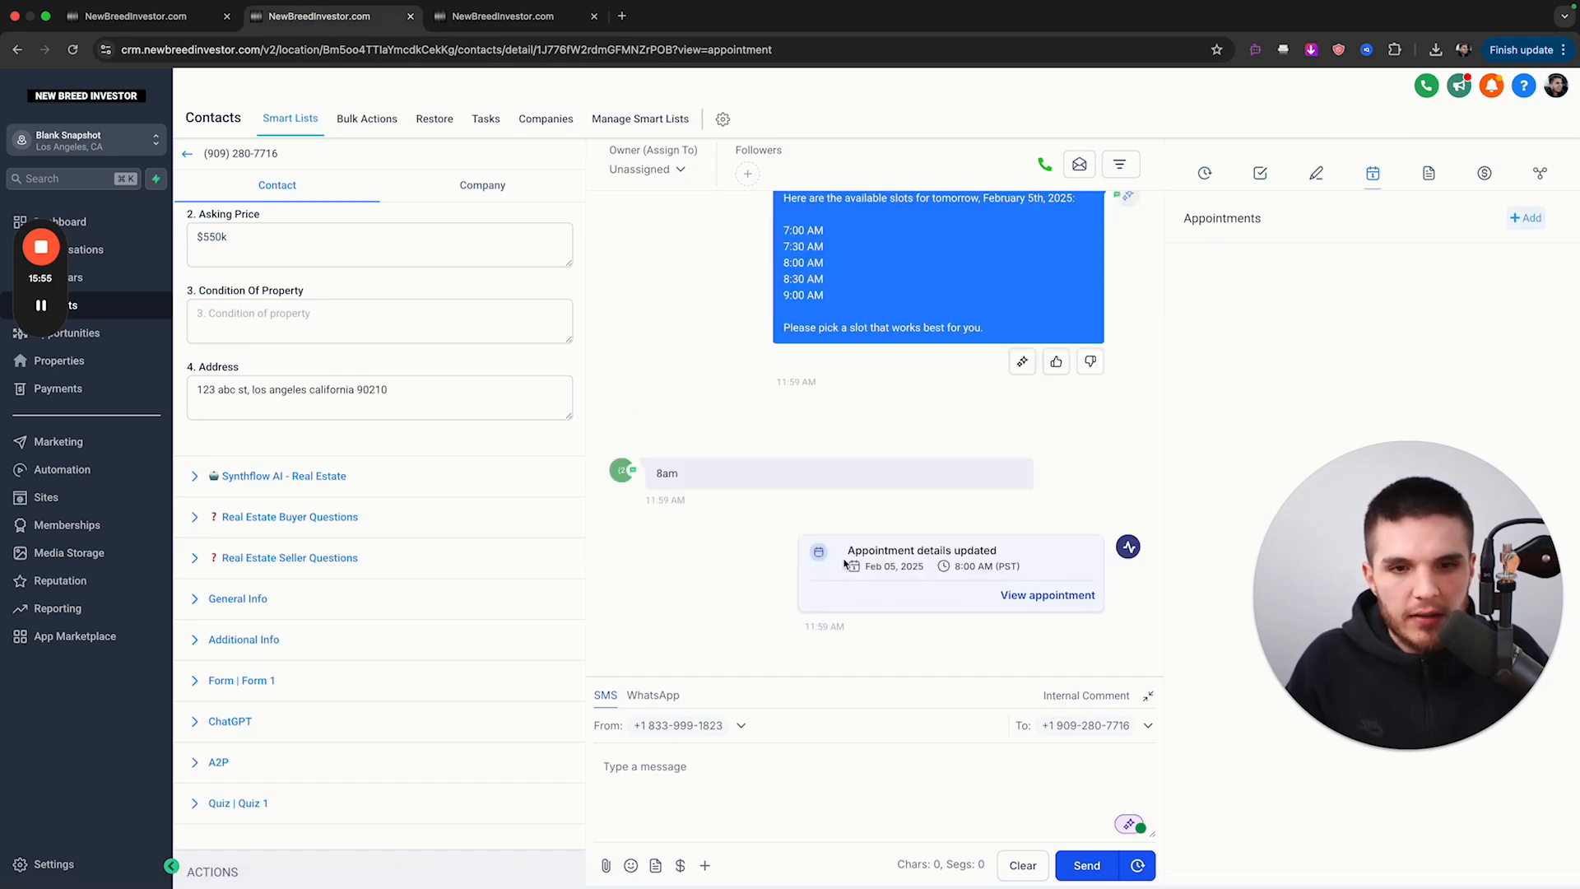
- Check the confirmed February 5th 8:00 AM appointment and the contact's 4. Address field
click(1316, 174)
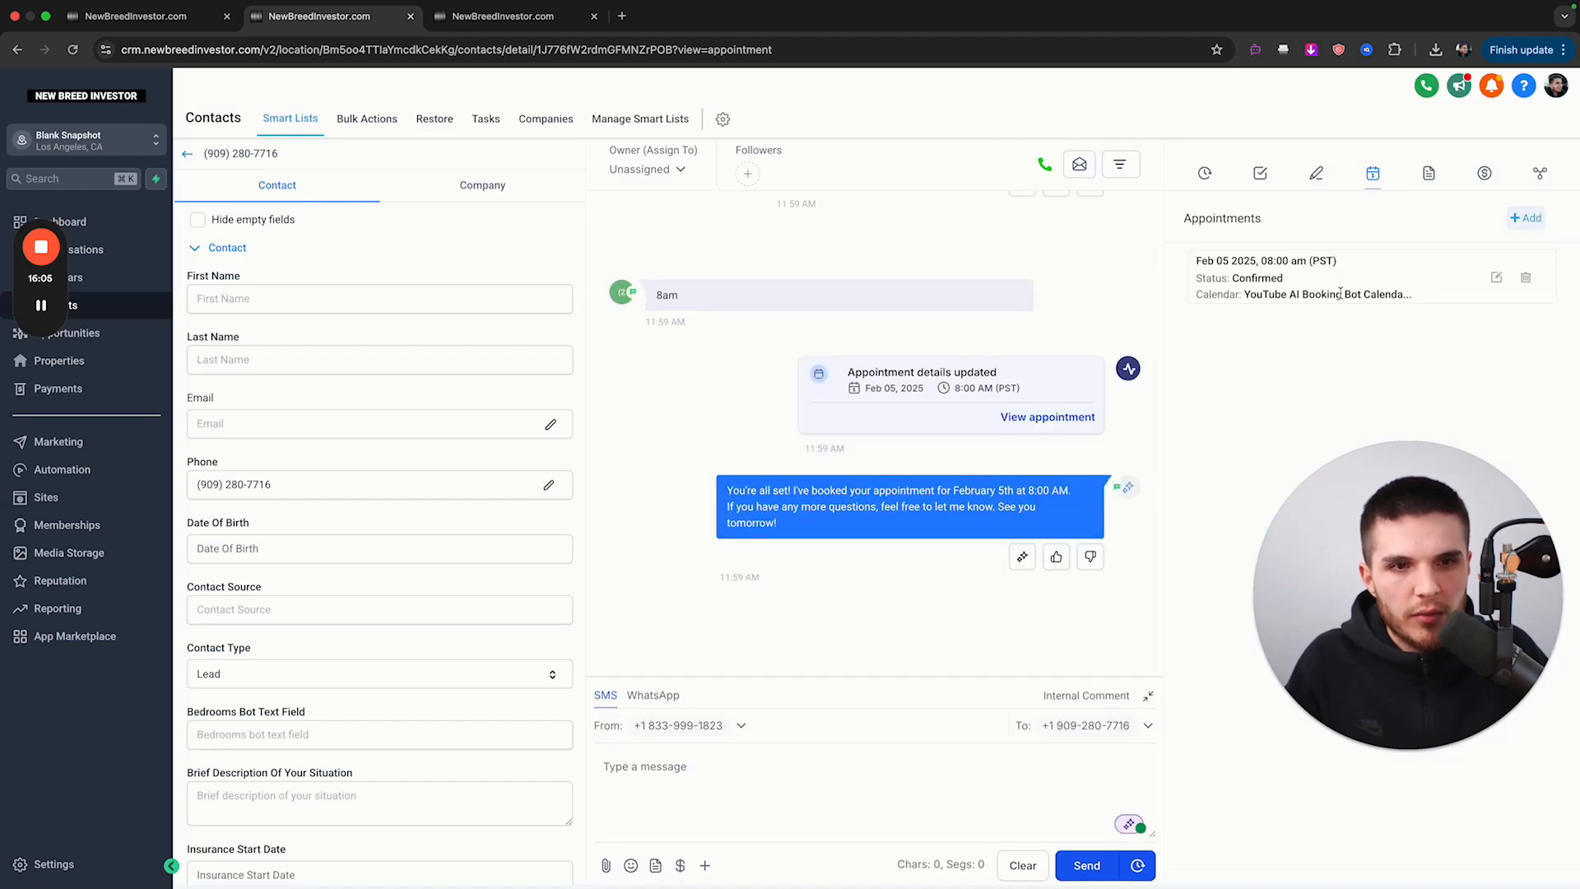
scroll(down, 3)
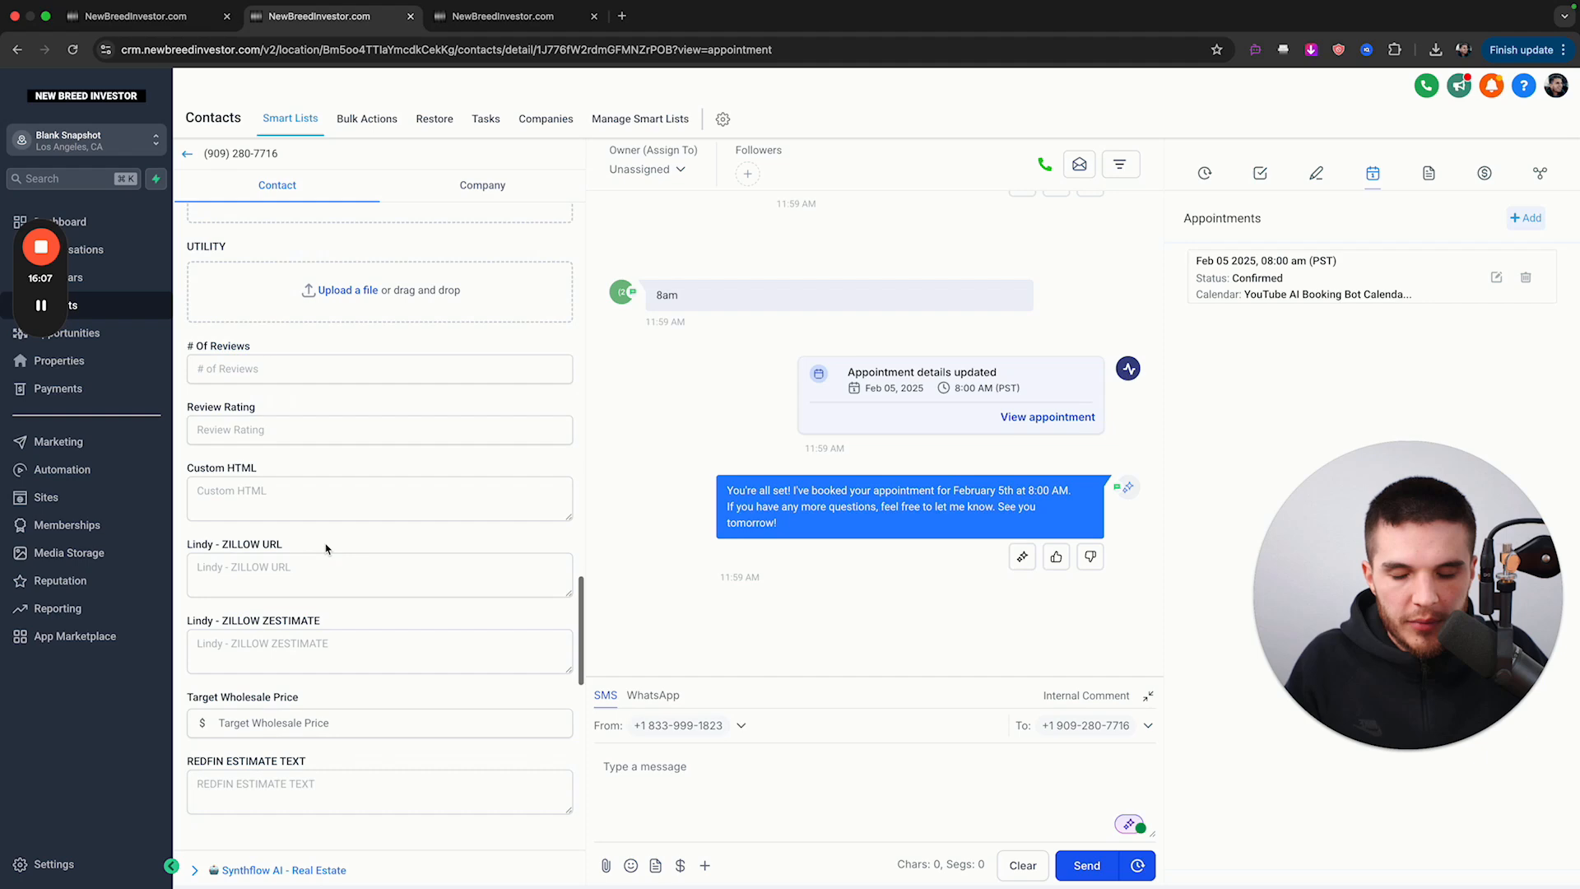
scroll(down, 3)
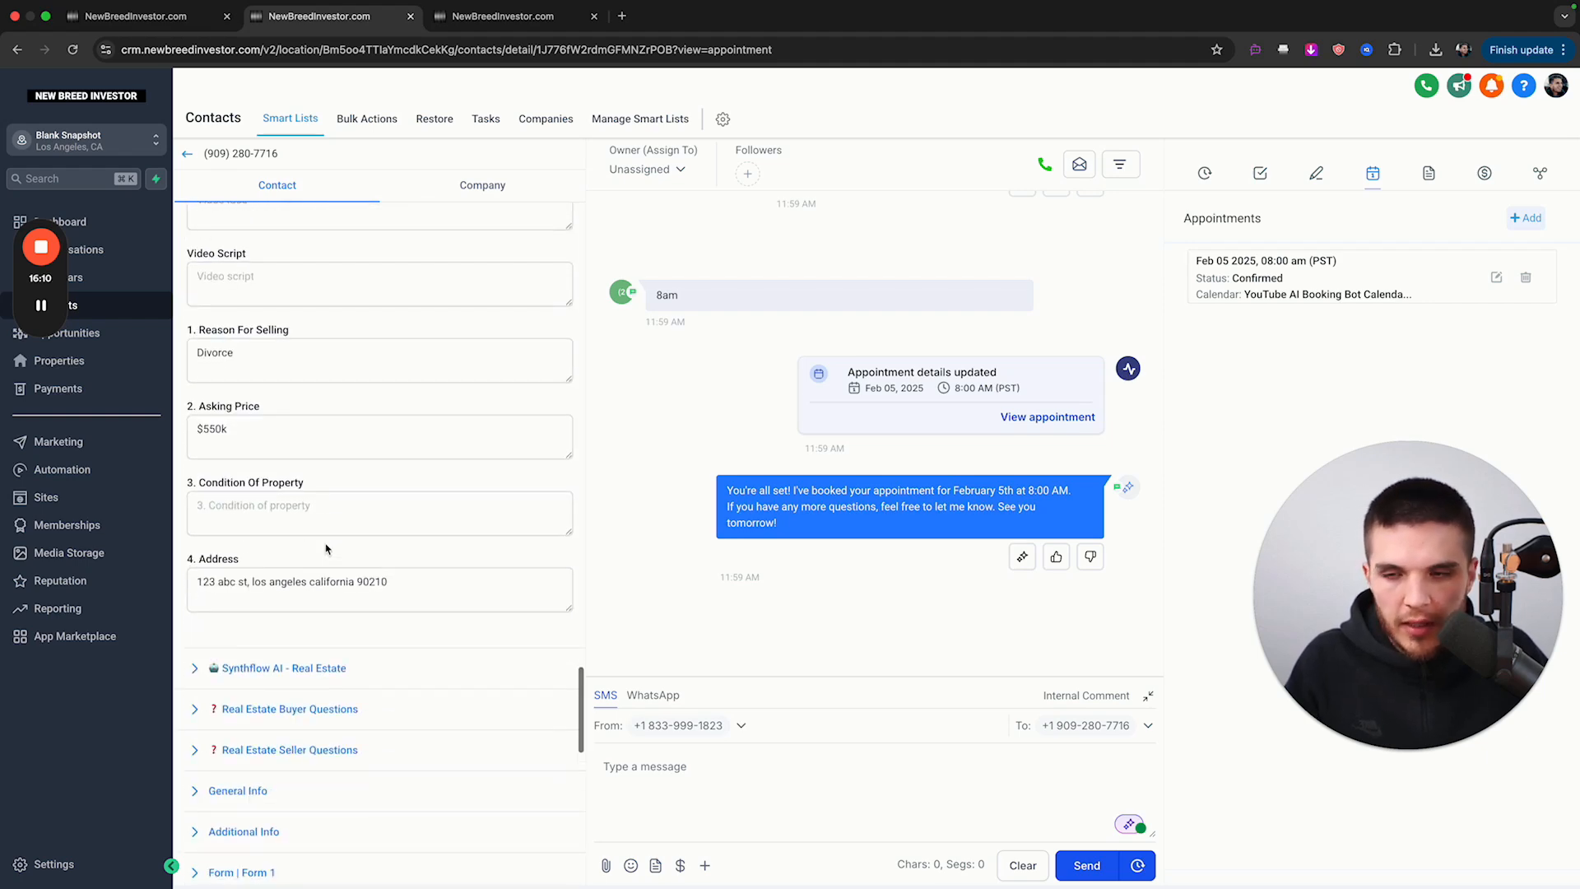
click(62, 470)
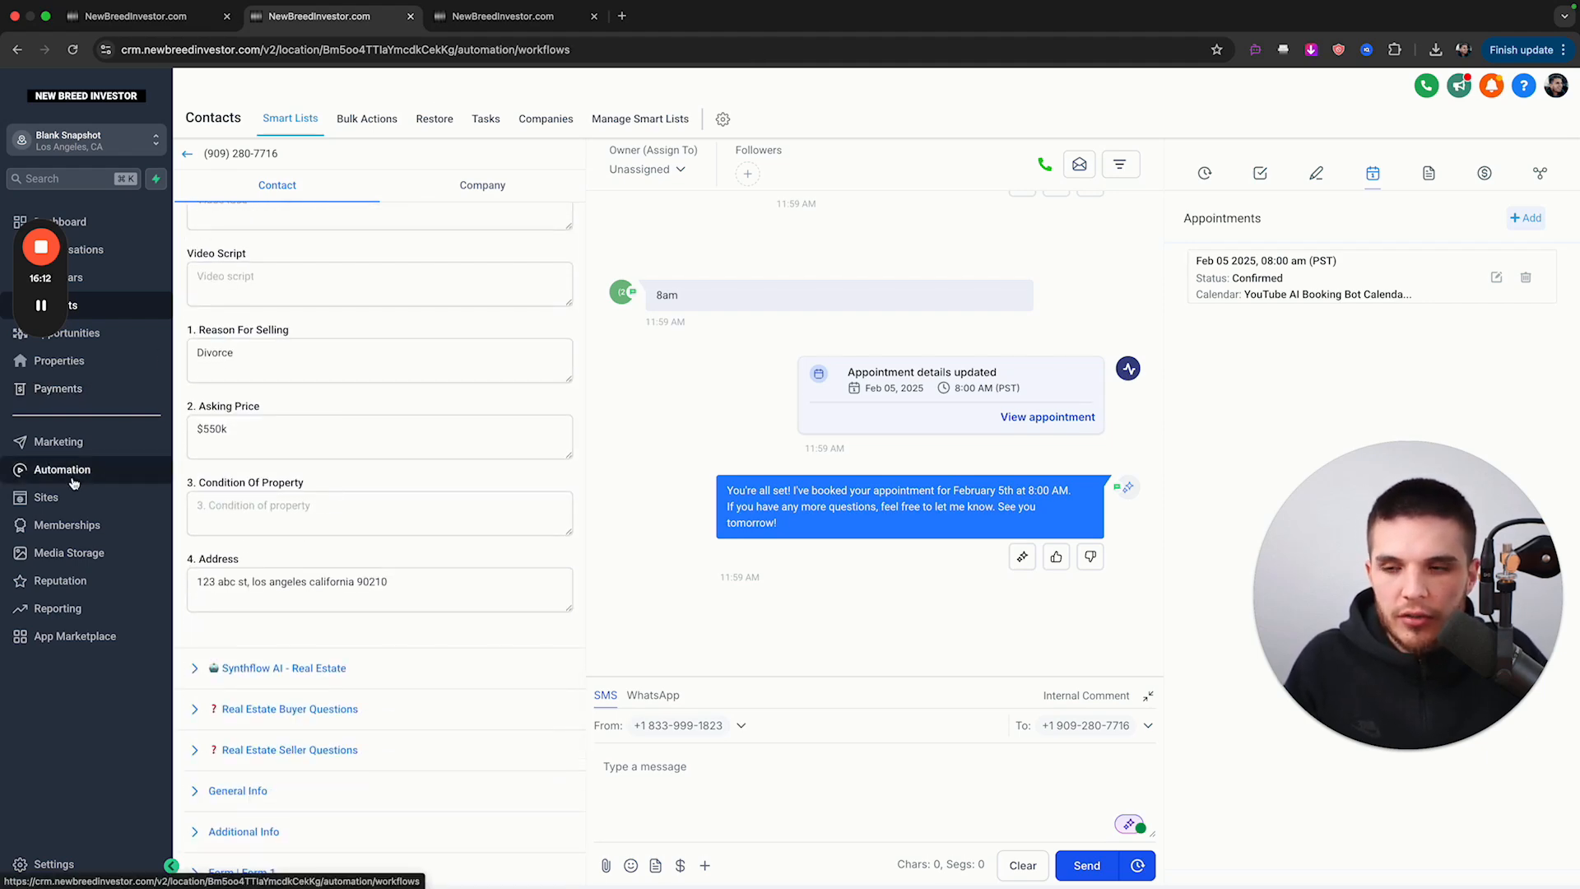
- Open the Motivated Seller AI Booking Bot's Bot Goals from Settings and scroll through its prompt
click(63, 470)
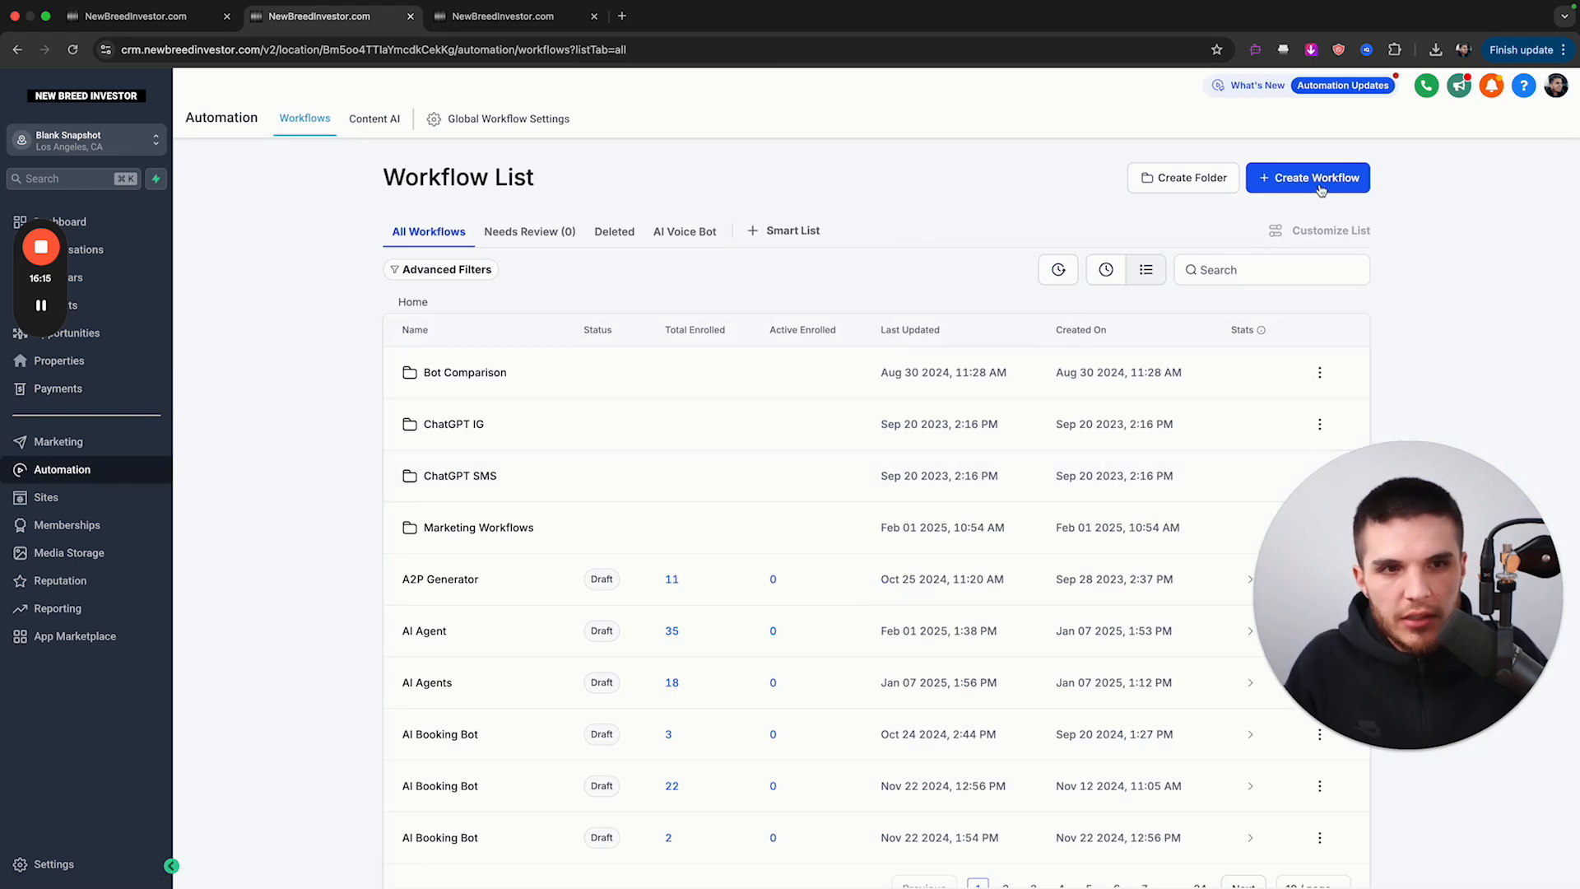
click(1307, 177)
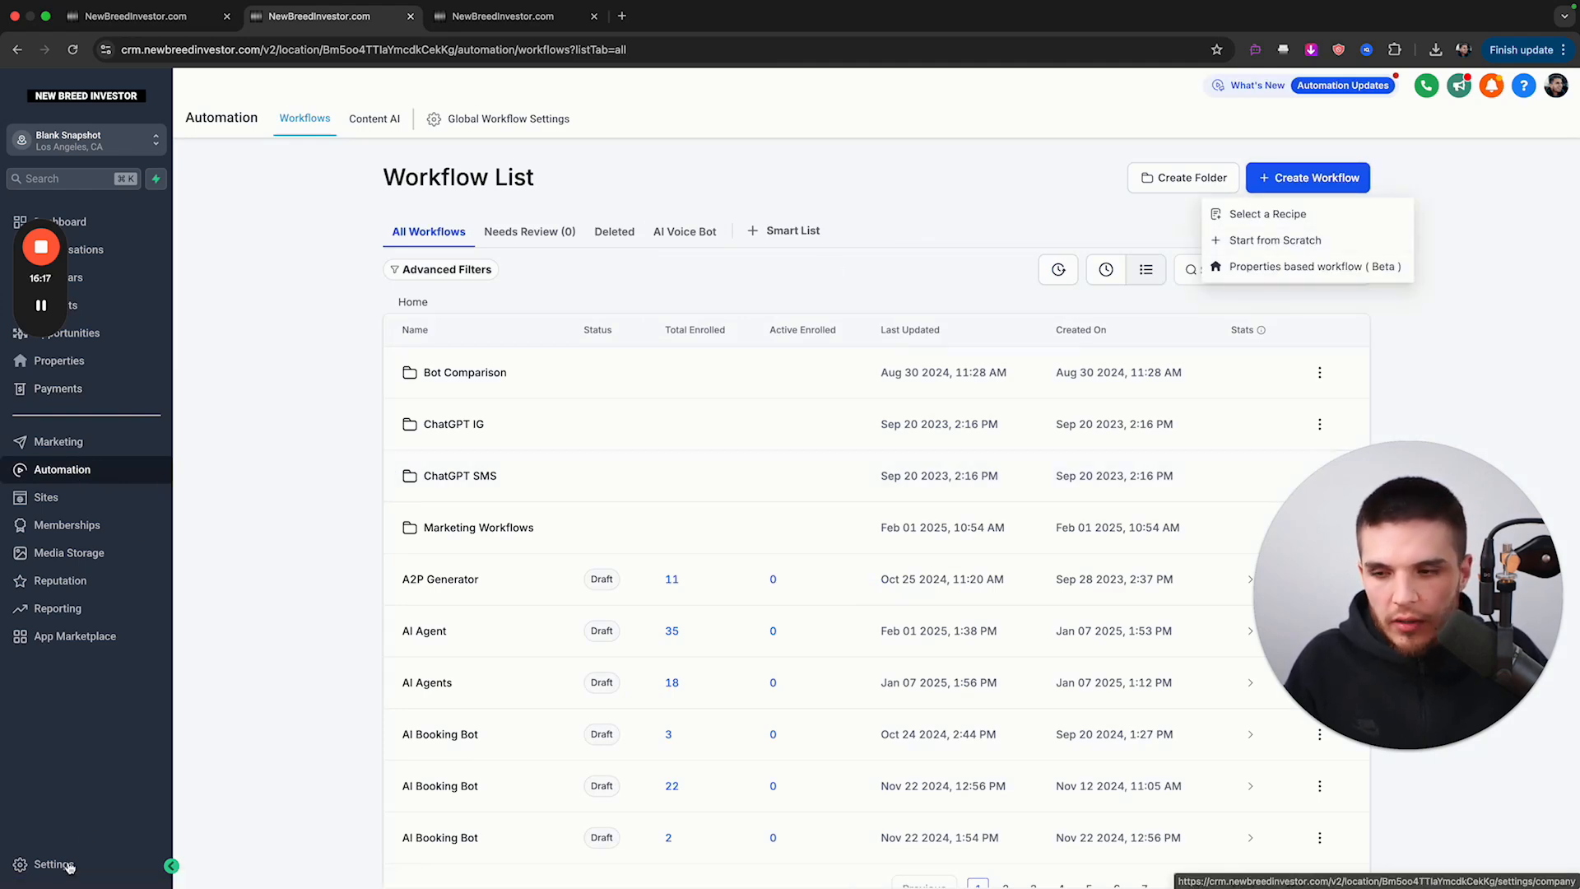
click(55, 865)
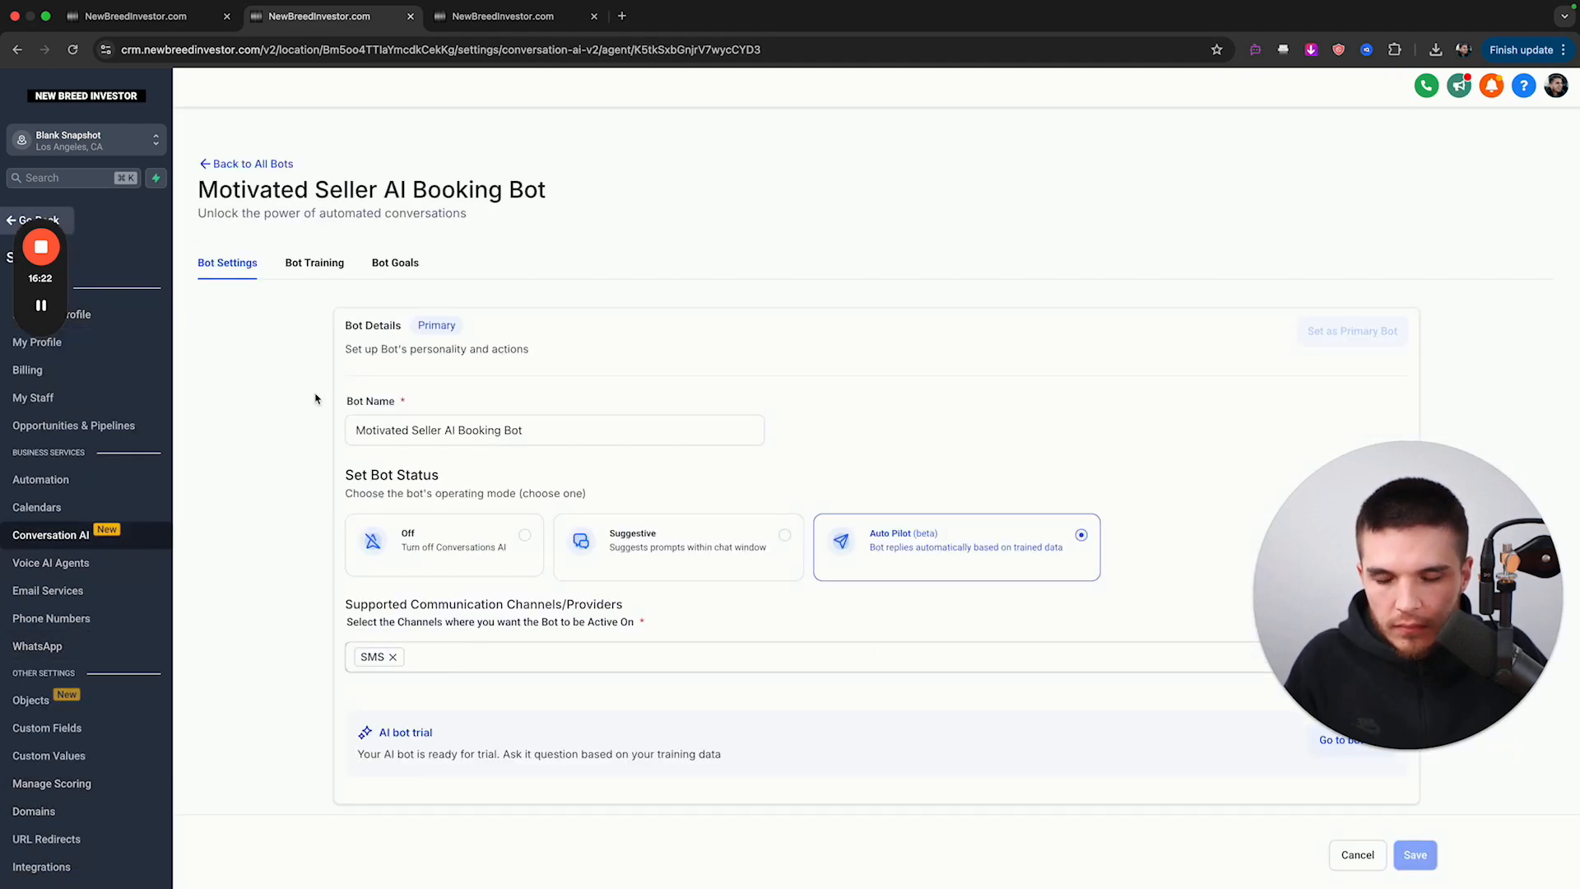
click(395, 261)
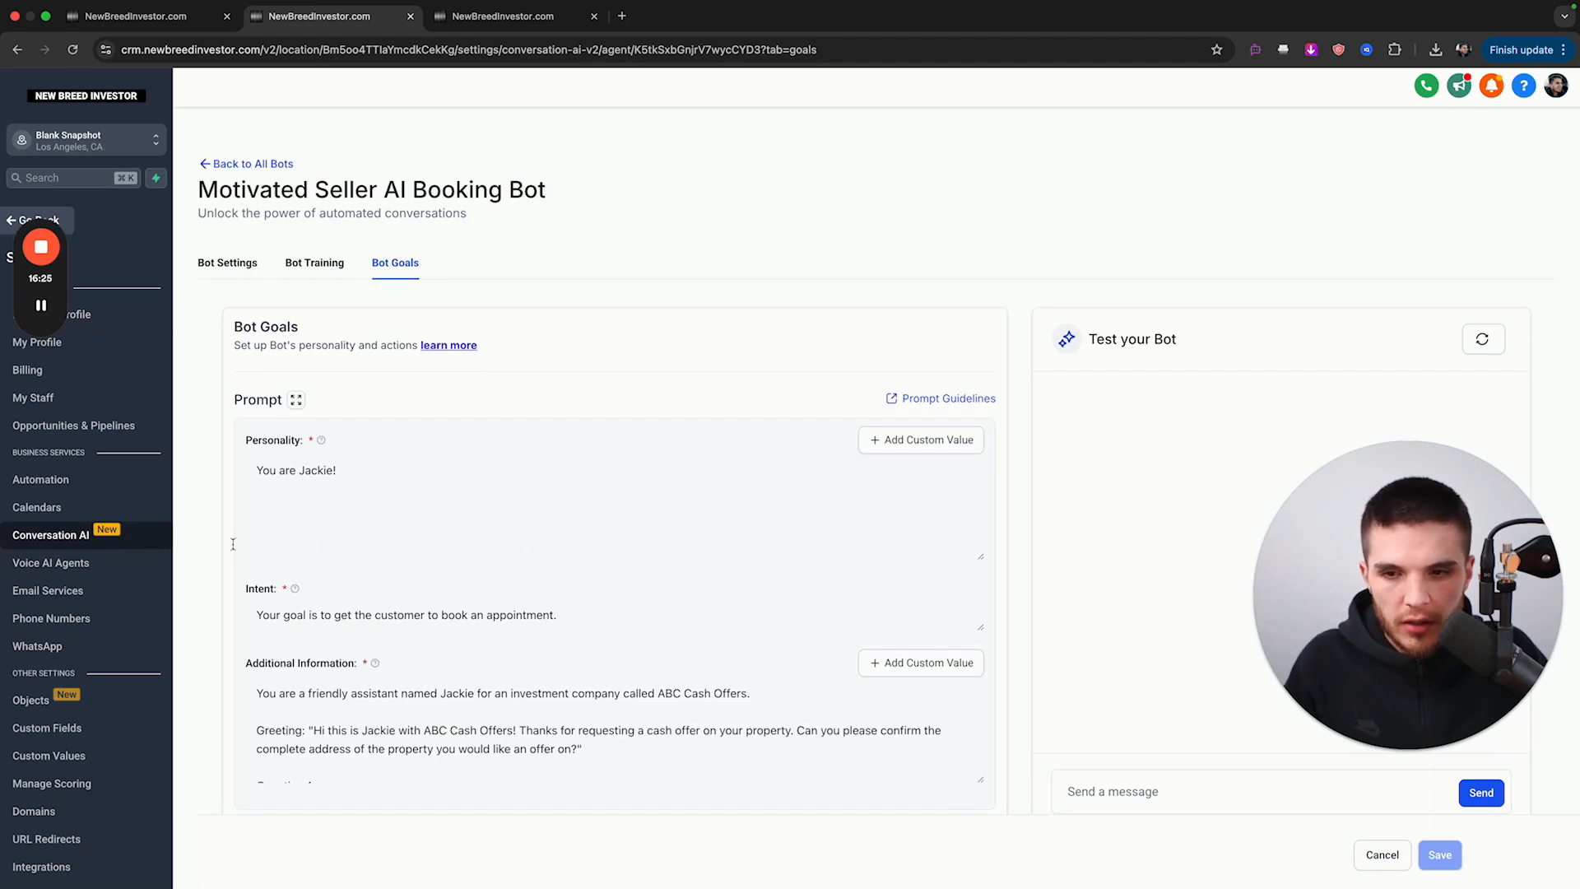
scroll(down, 3)
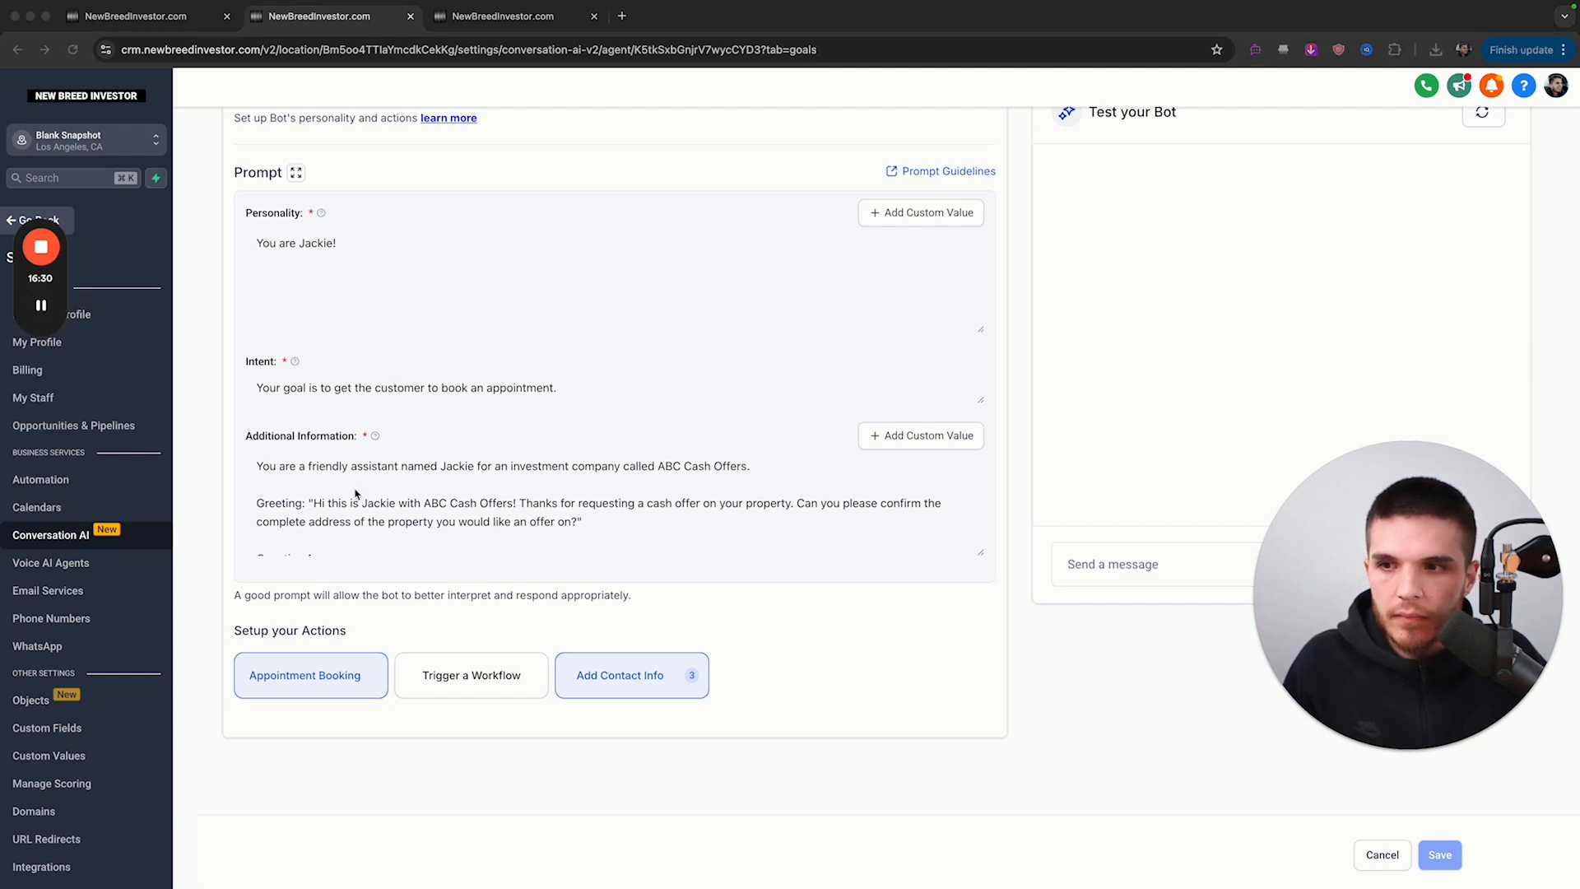
scroll(down, 3)
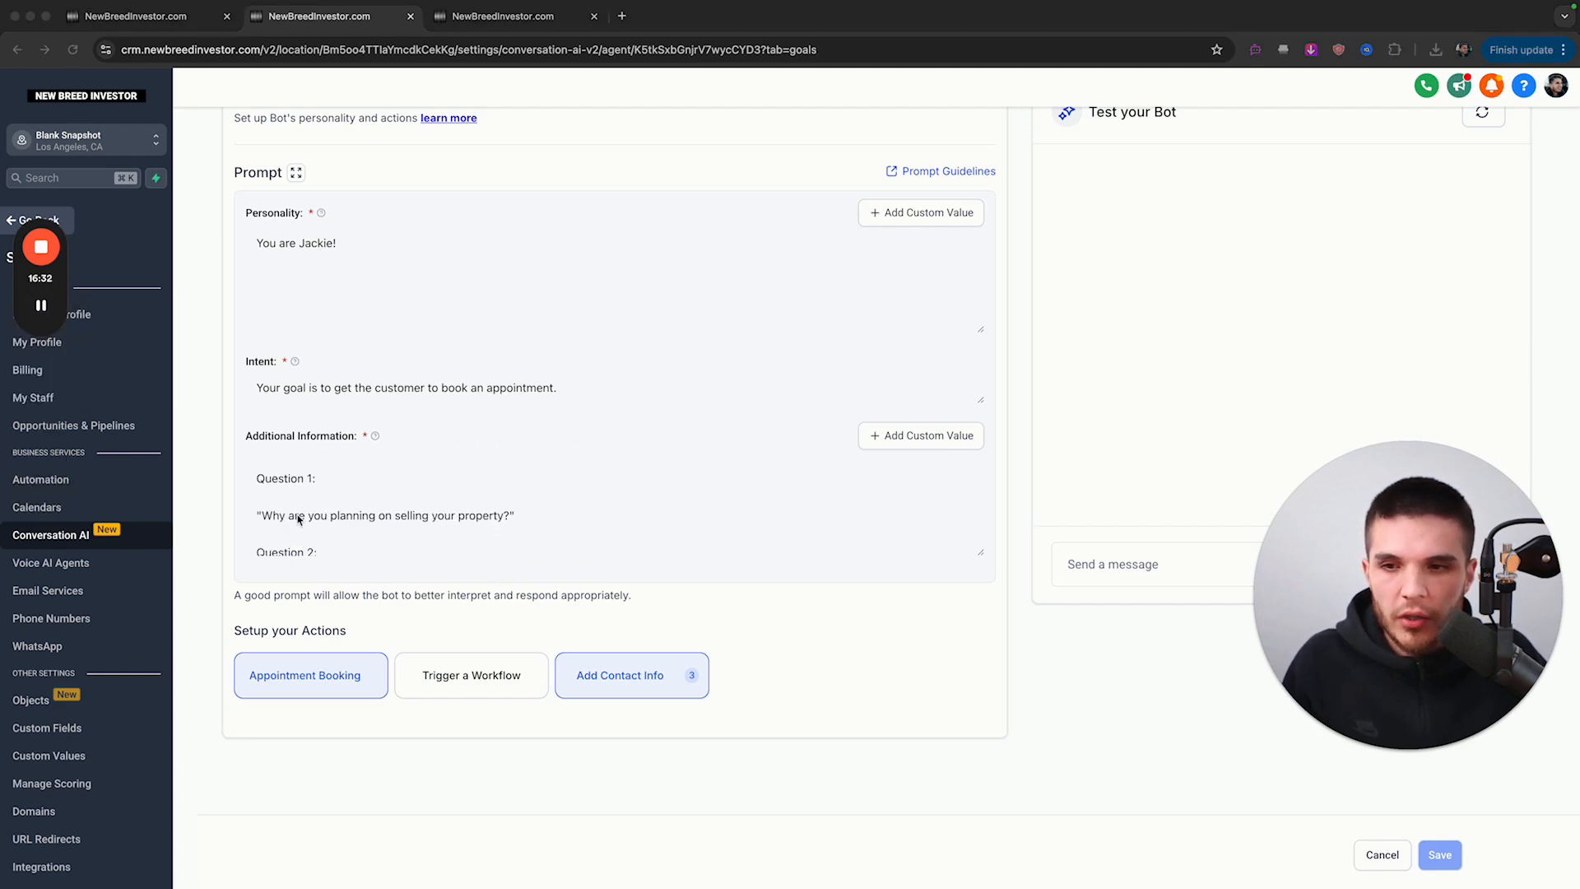
mouse_move(76, 216)
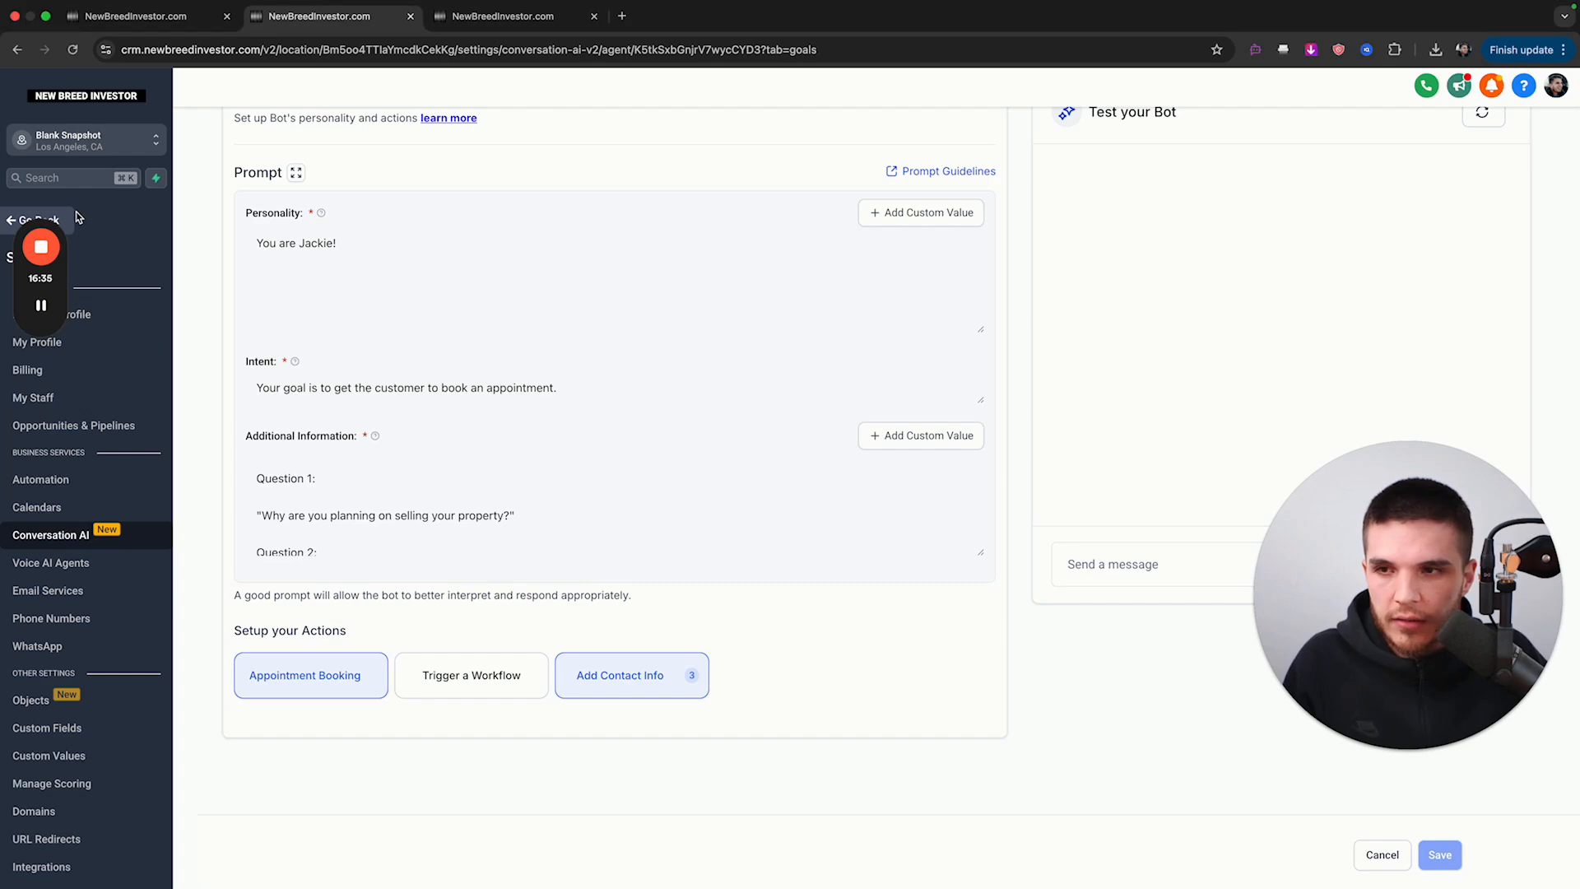
- Create a new workflow from scratch and close the trigger list without choosing a trigger
click(42, 479)
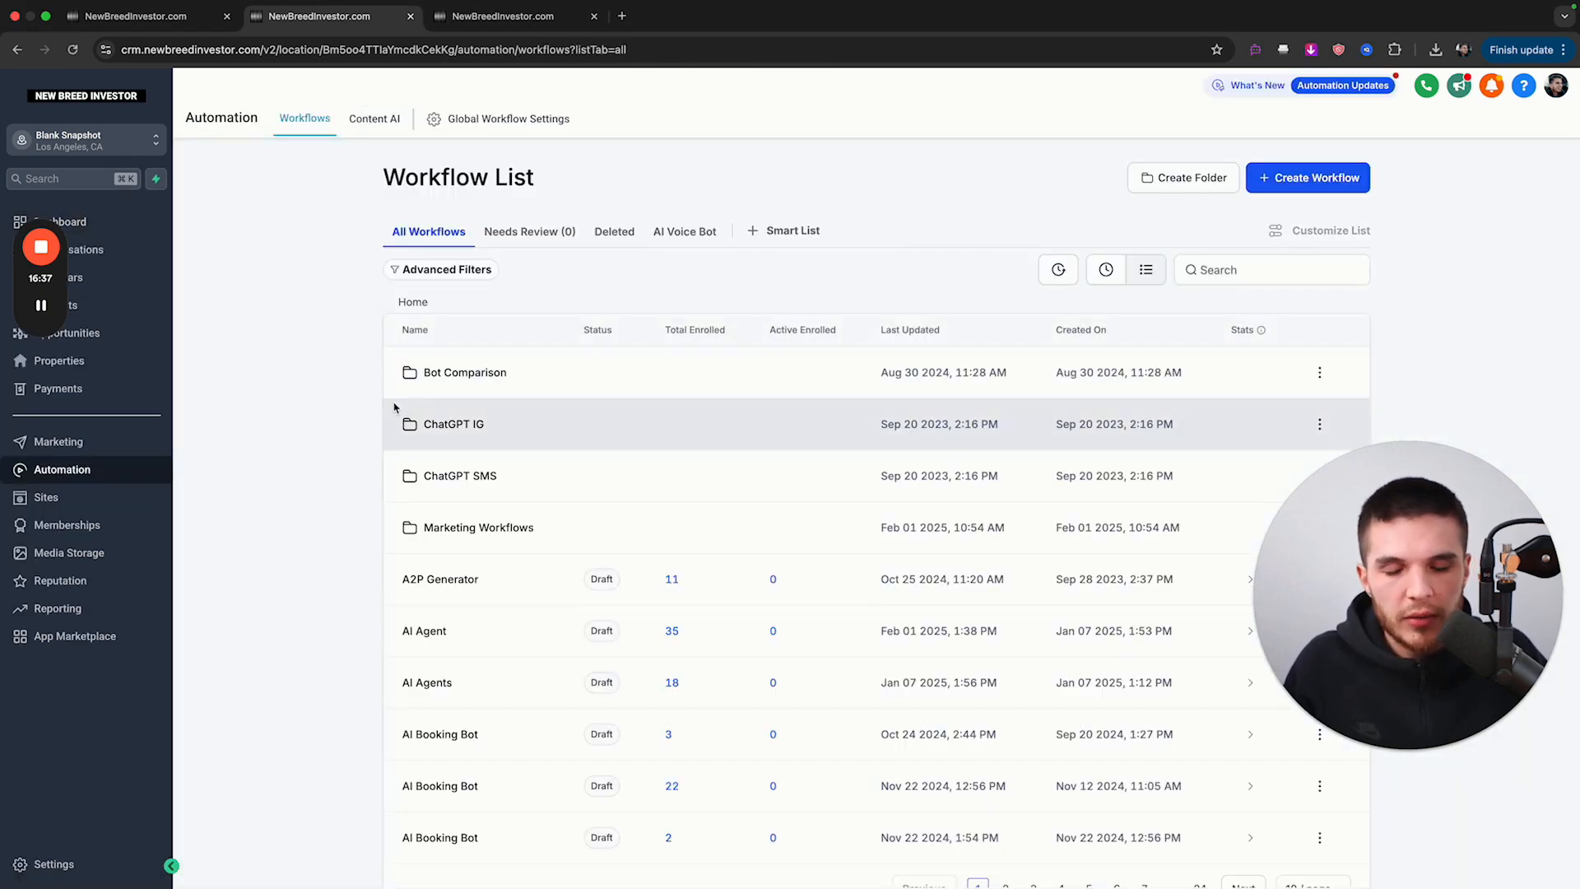
mouse_move(1059, 269)
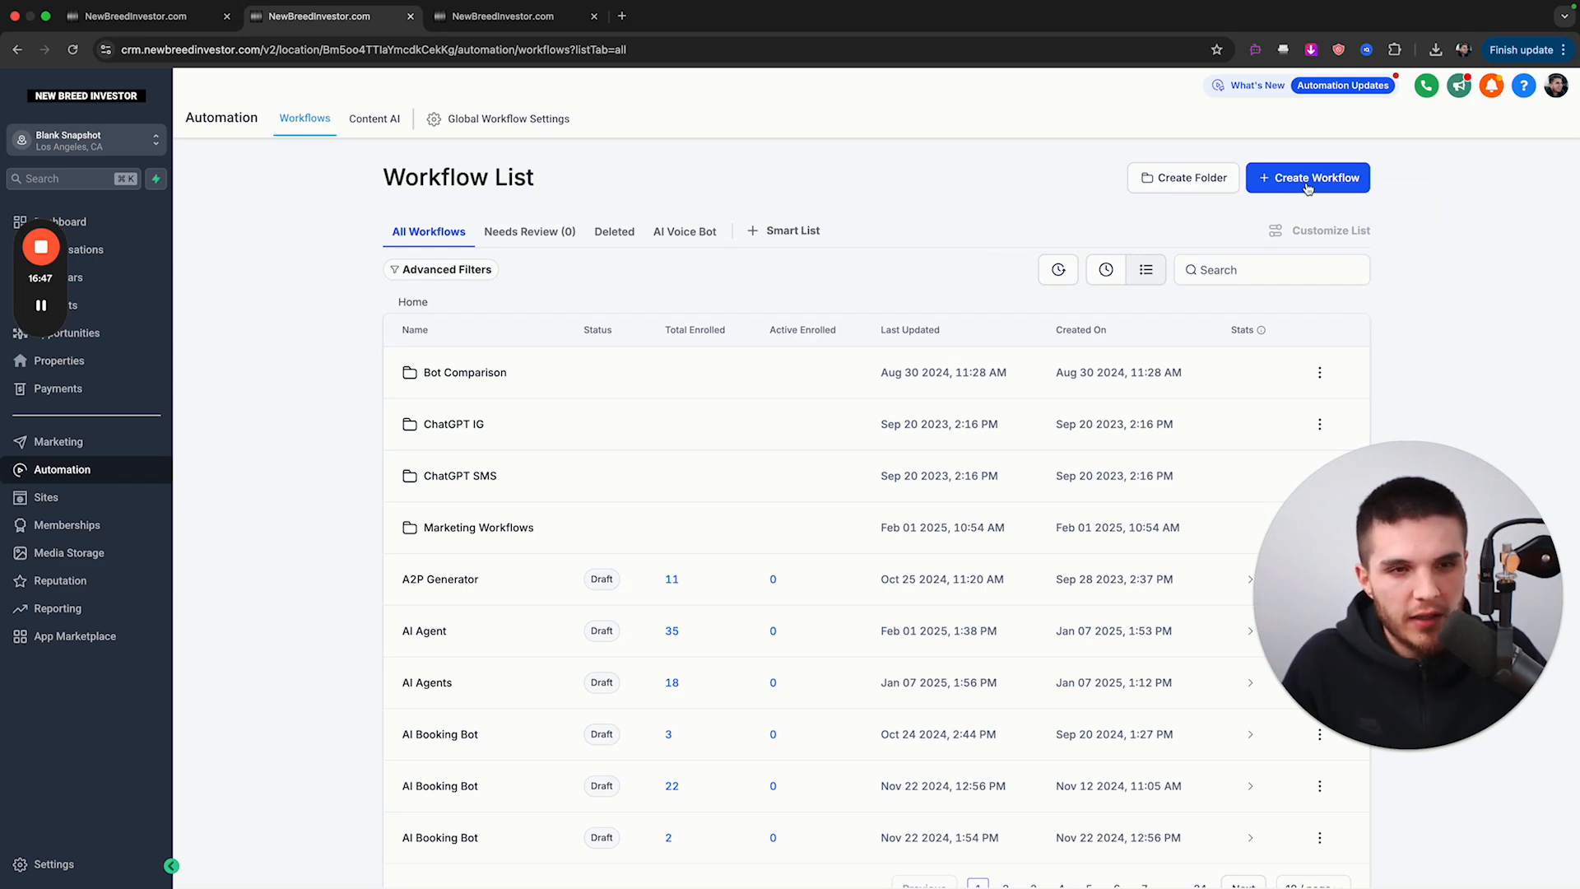
click(1307, 177)
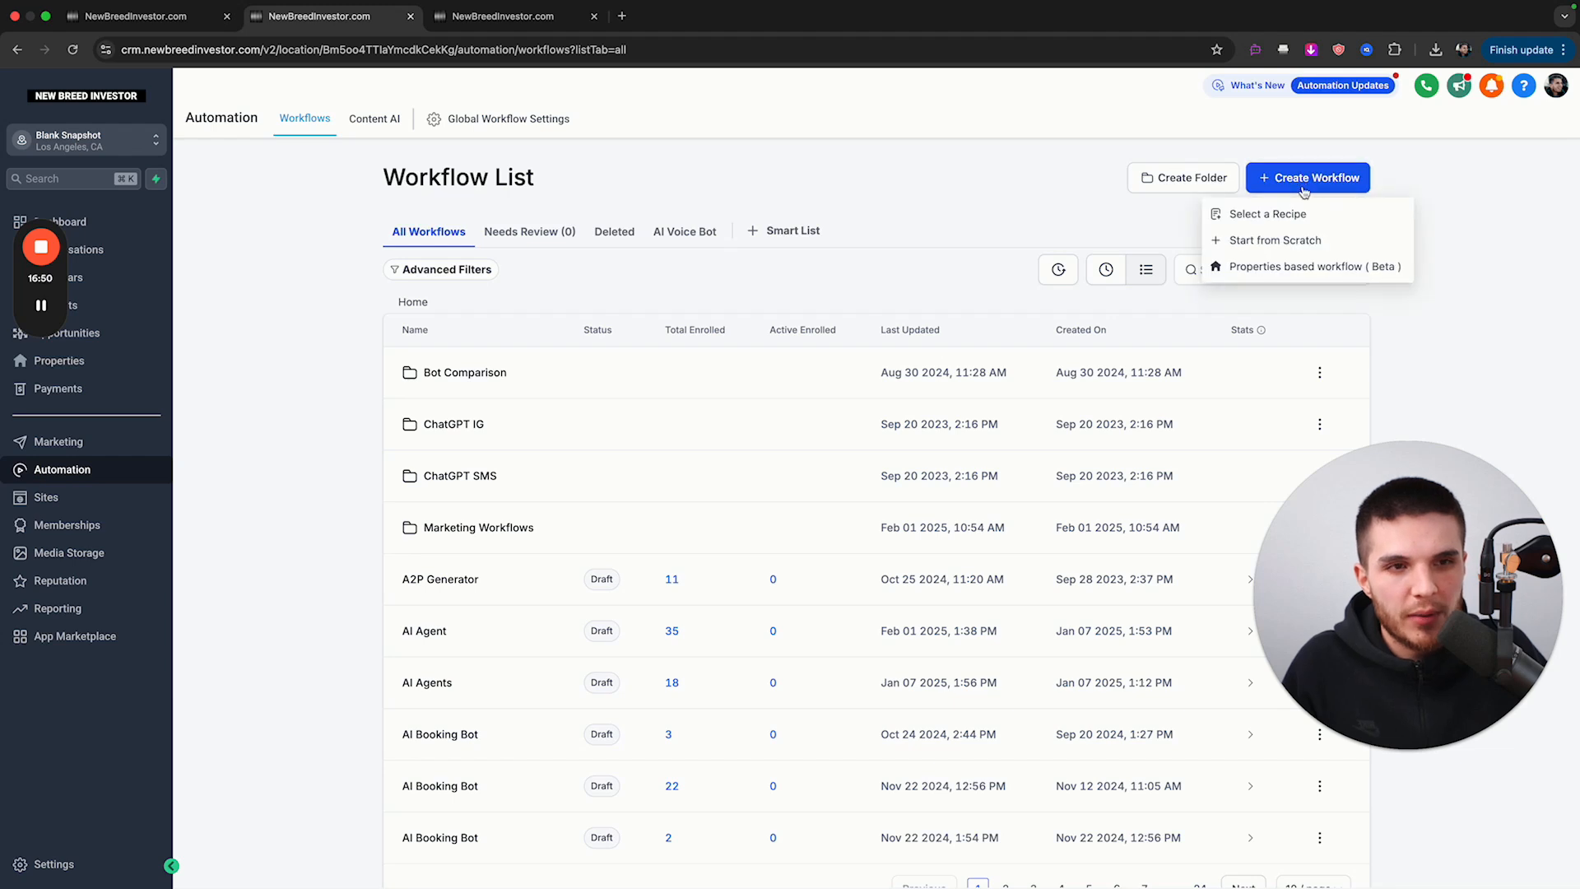
click(1275, 239)
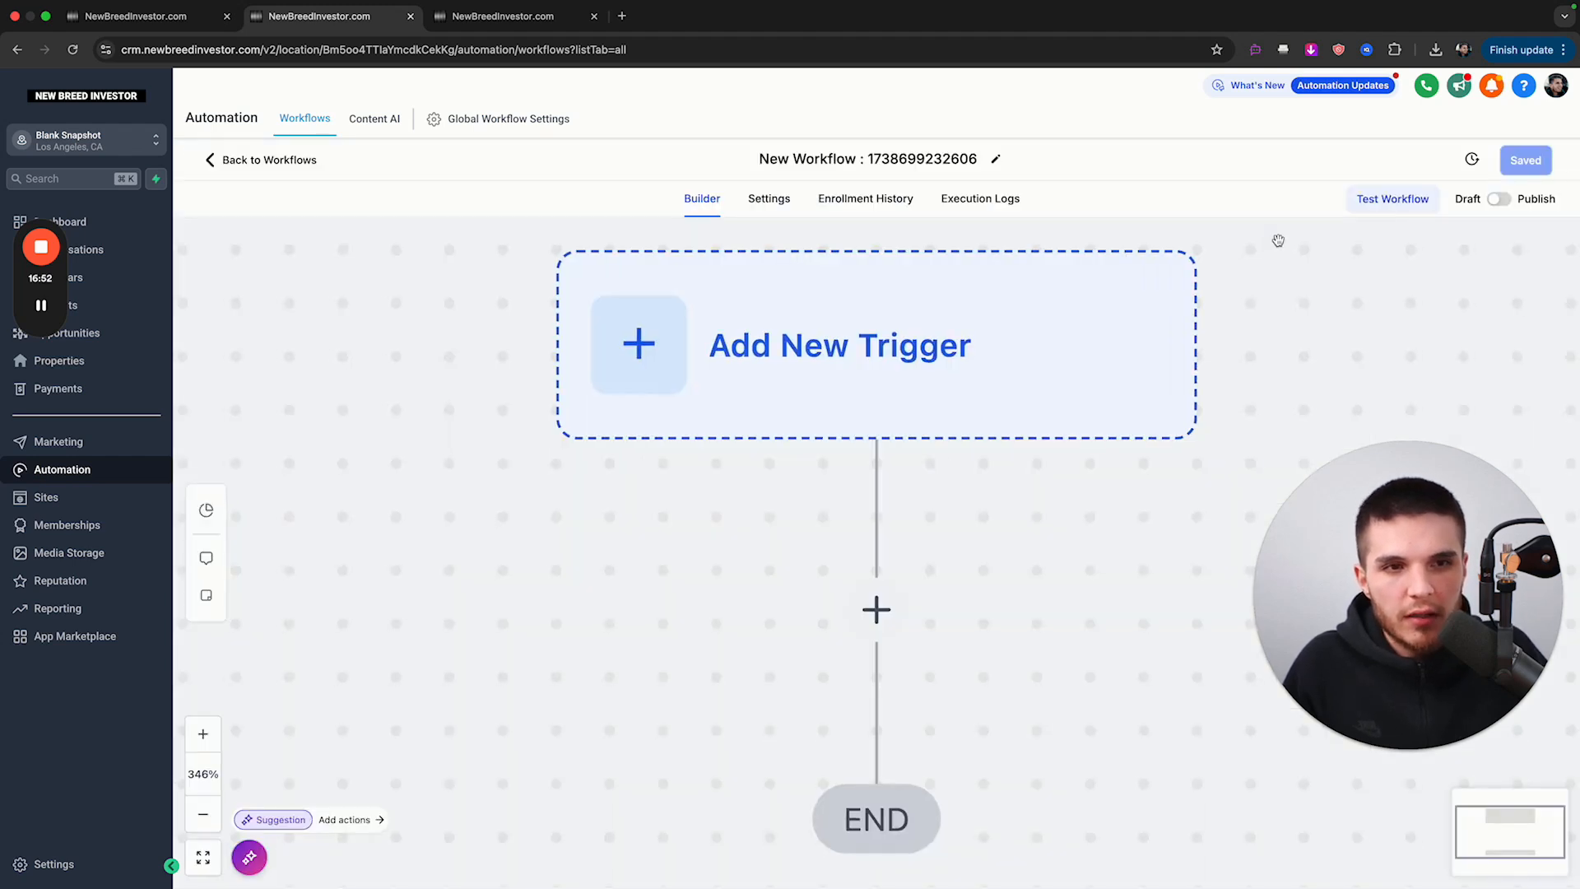
click(839, 345)
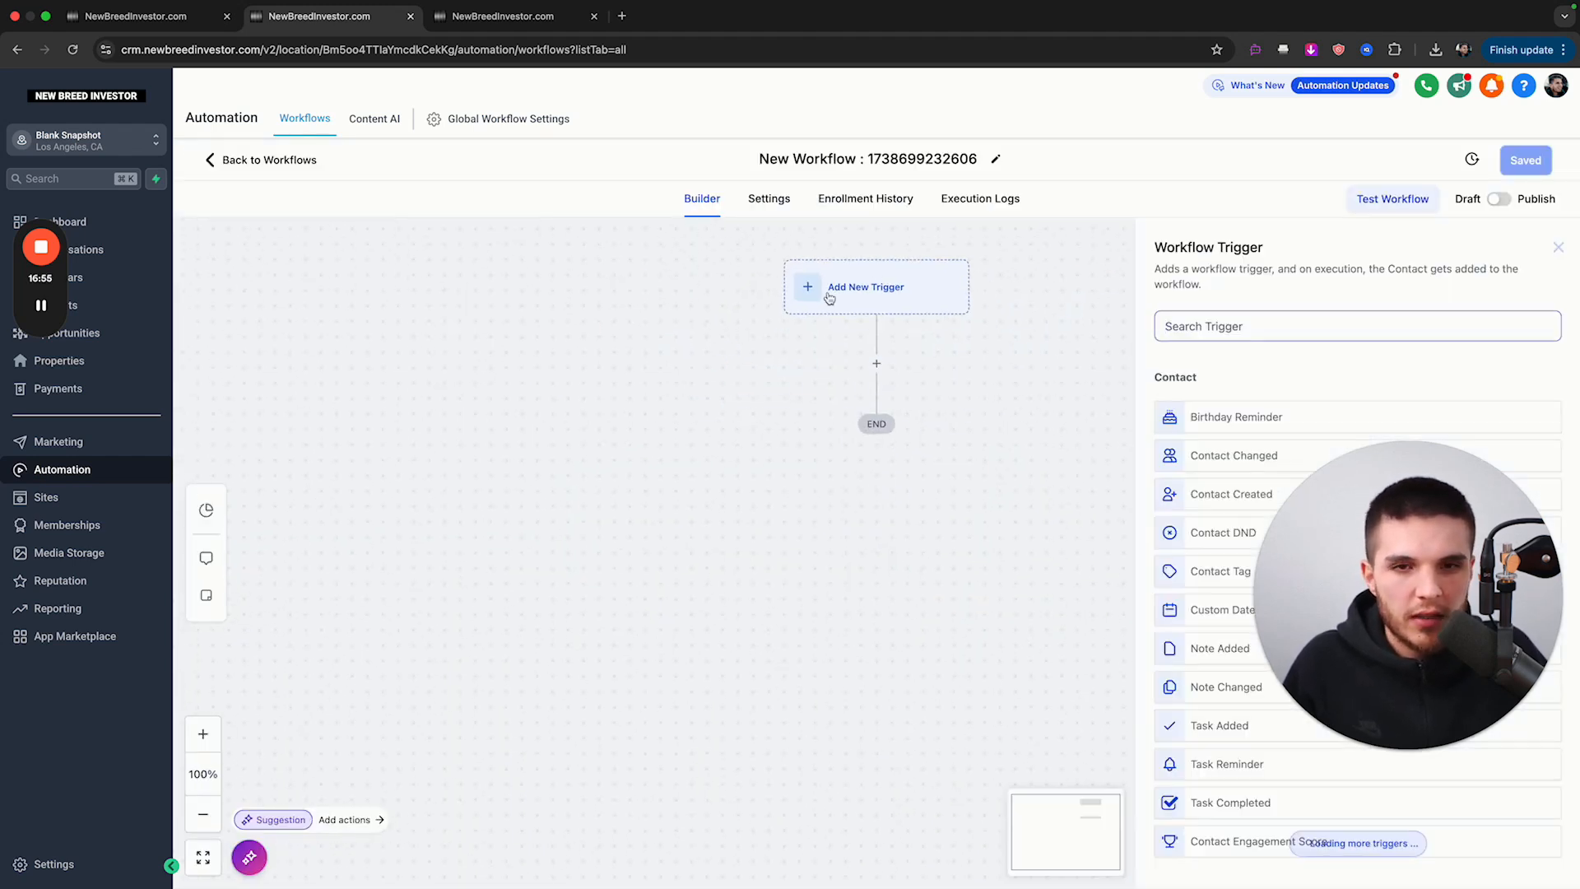
click(1557, 247)
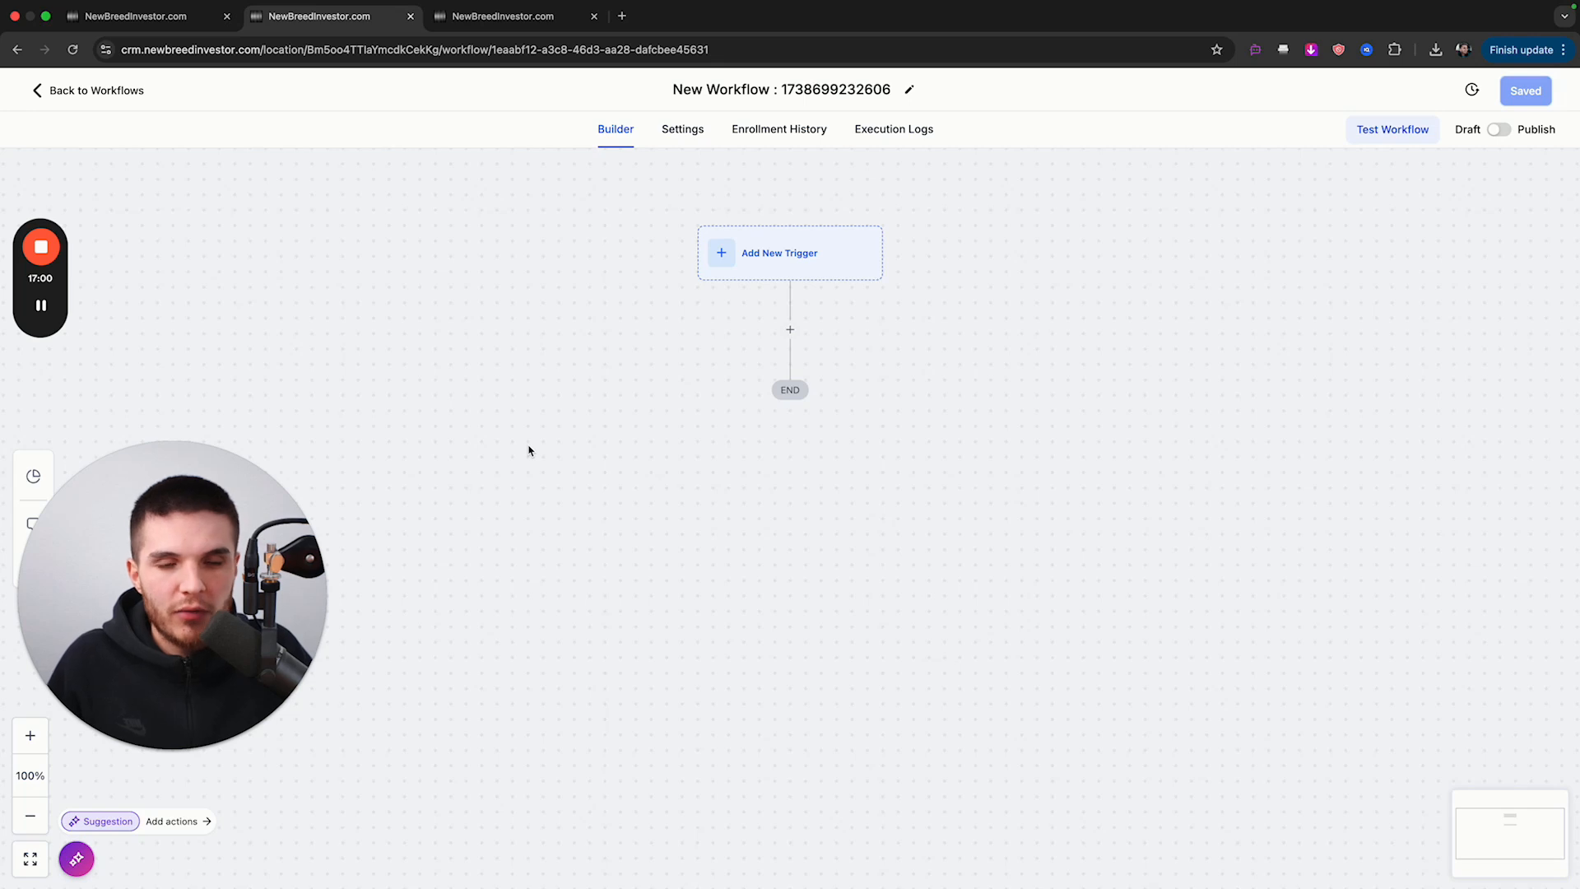
mouse_move(582, 379)
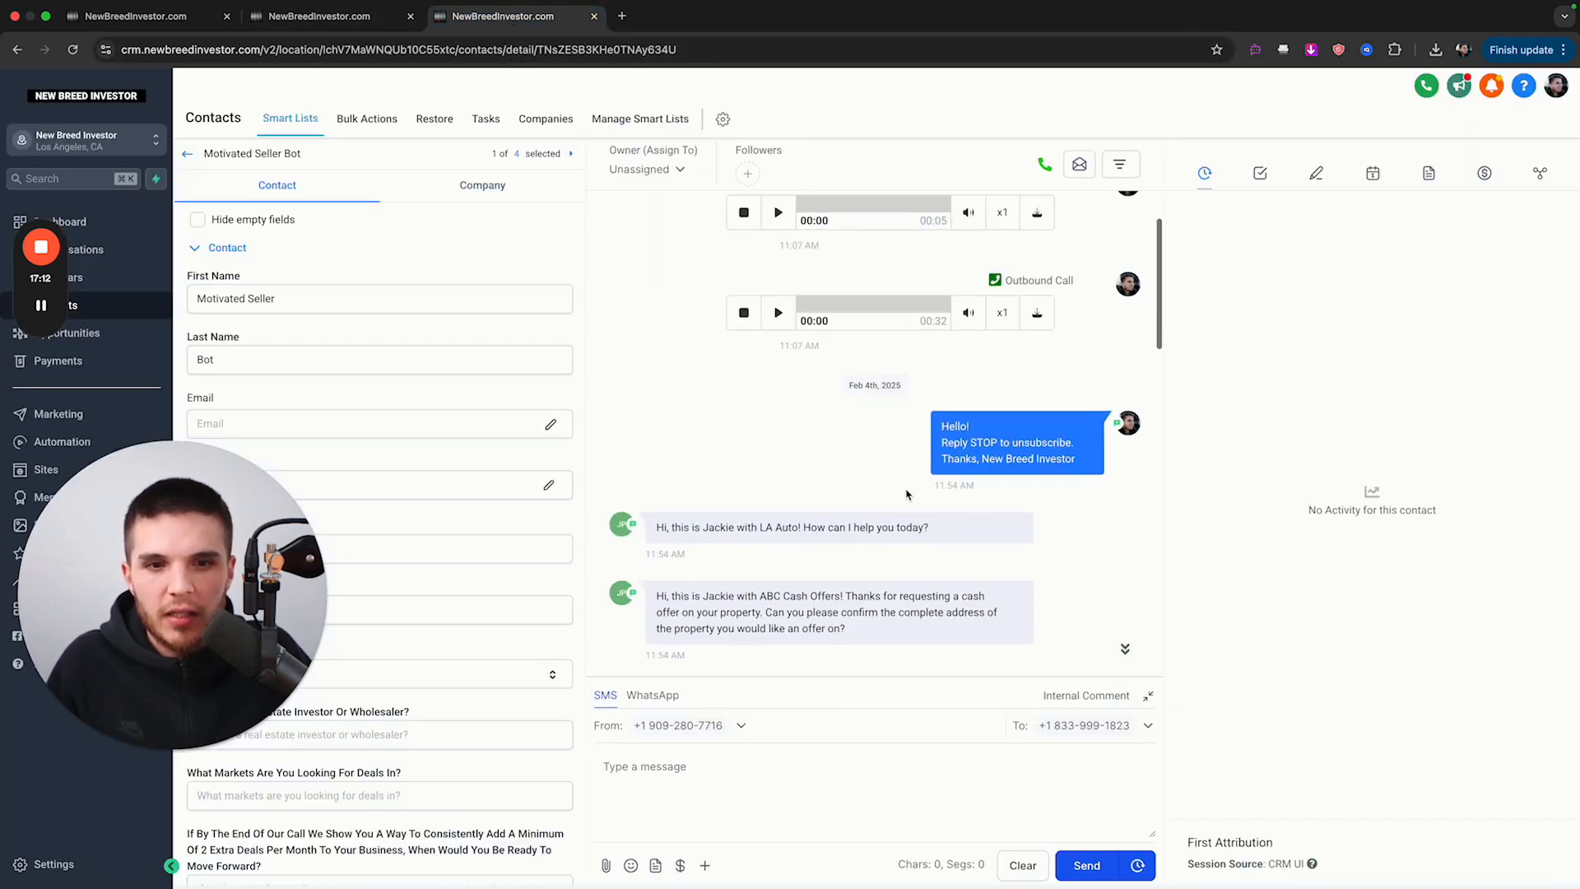
- Scroll the contact's conversation and fields to review the captured address and Lead contact type
scroll(down, 3)
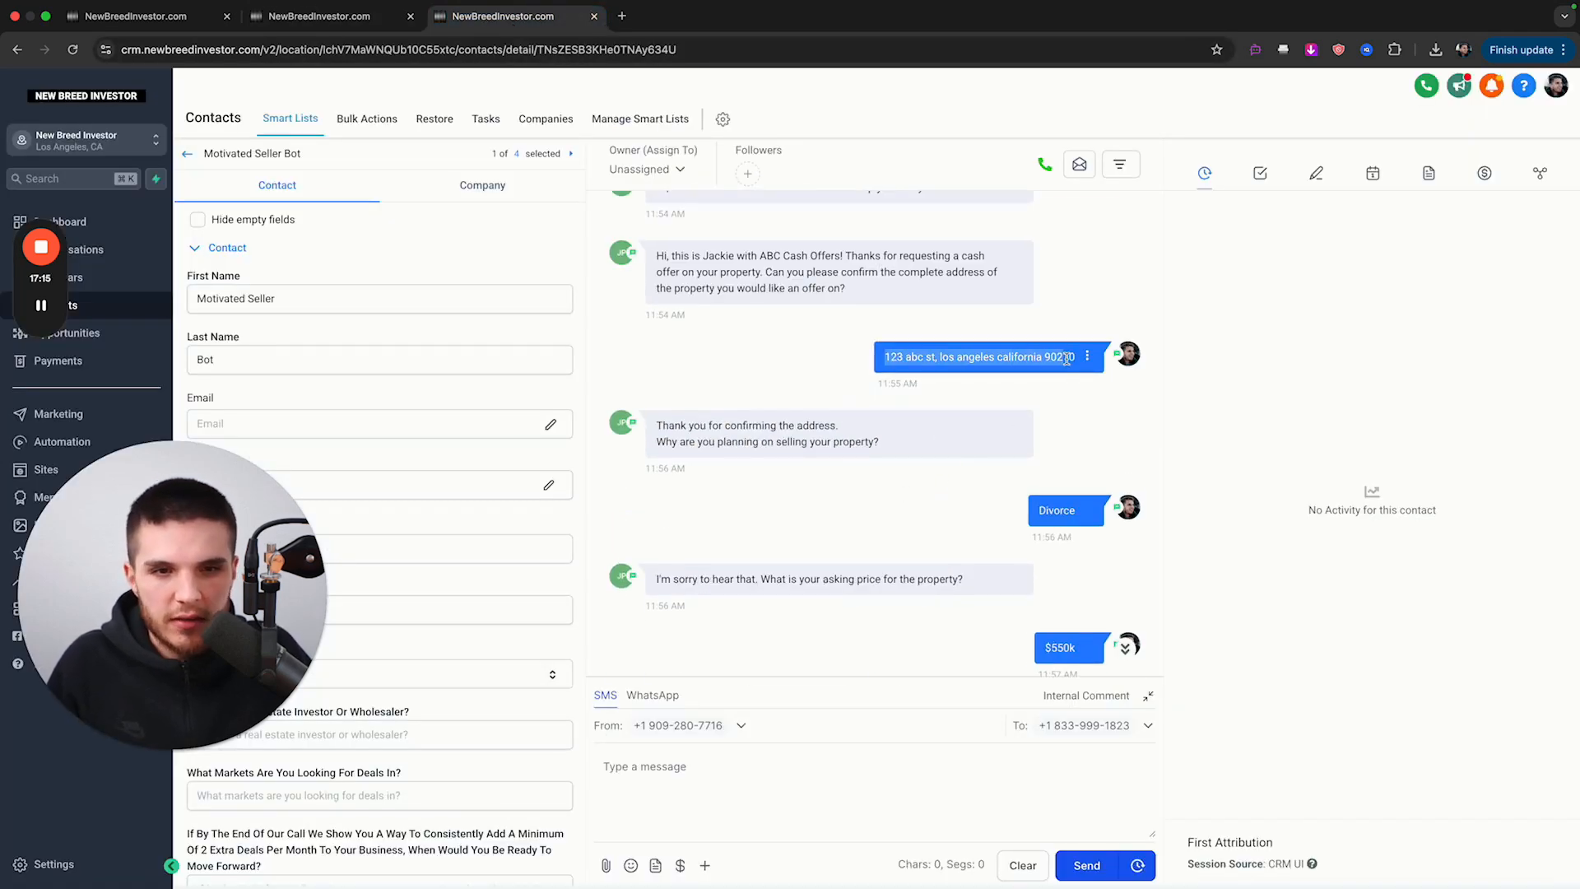
scroll(down, 3)
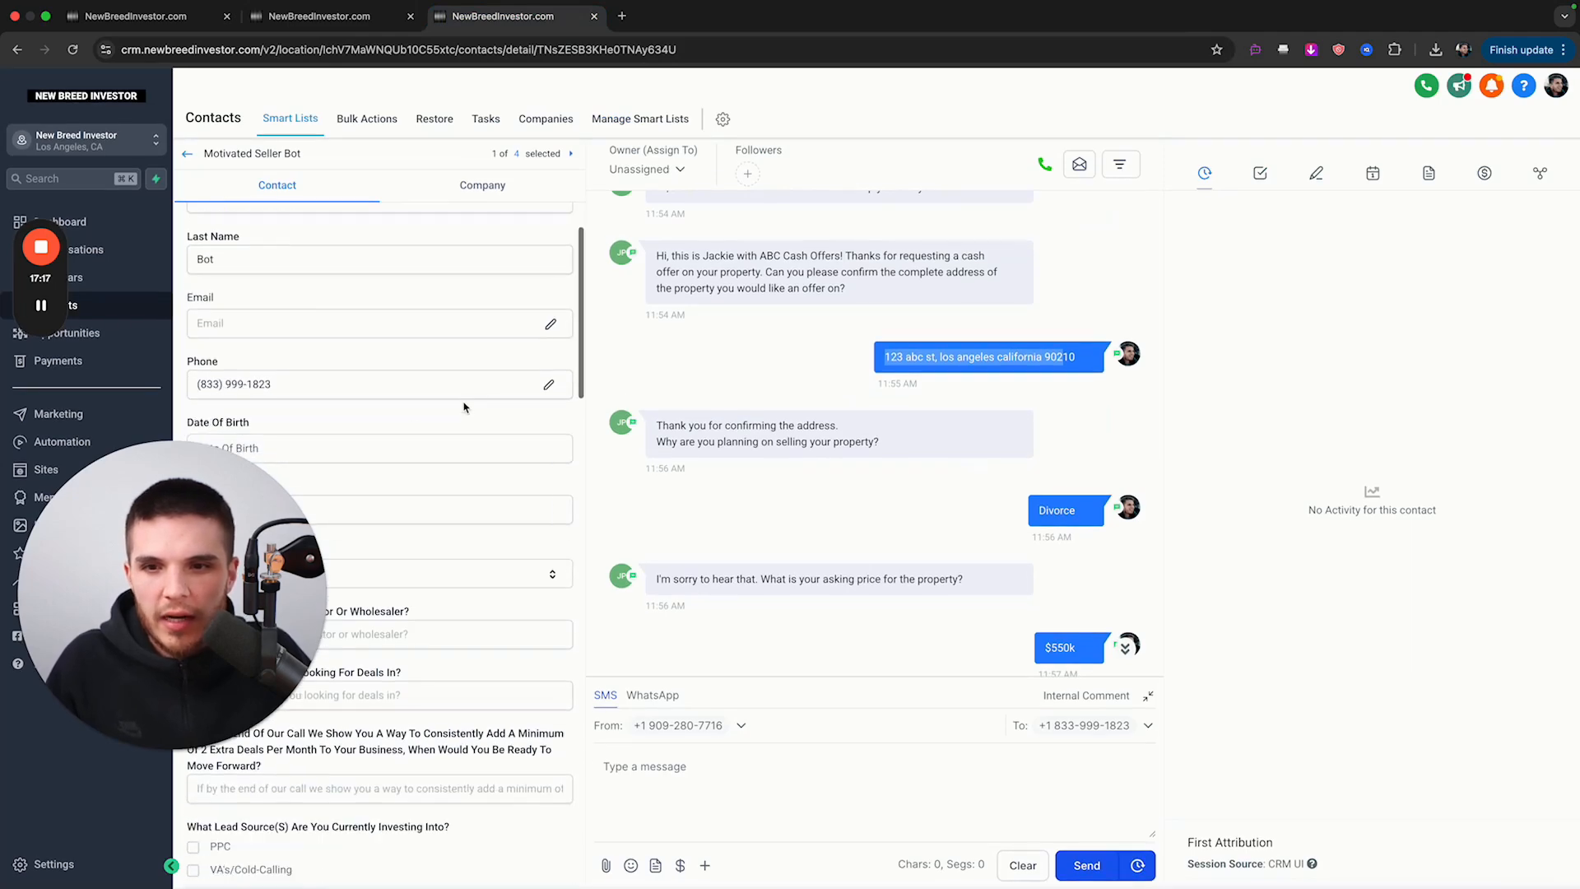
scroll(down, 3)
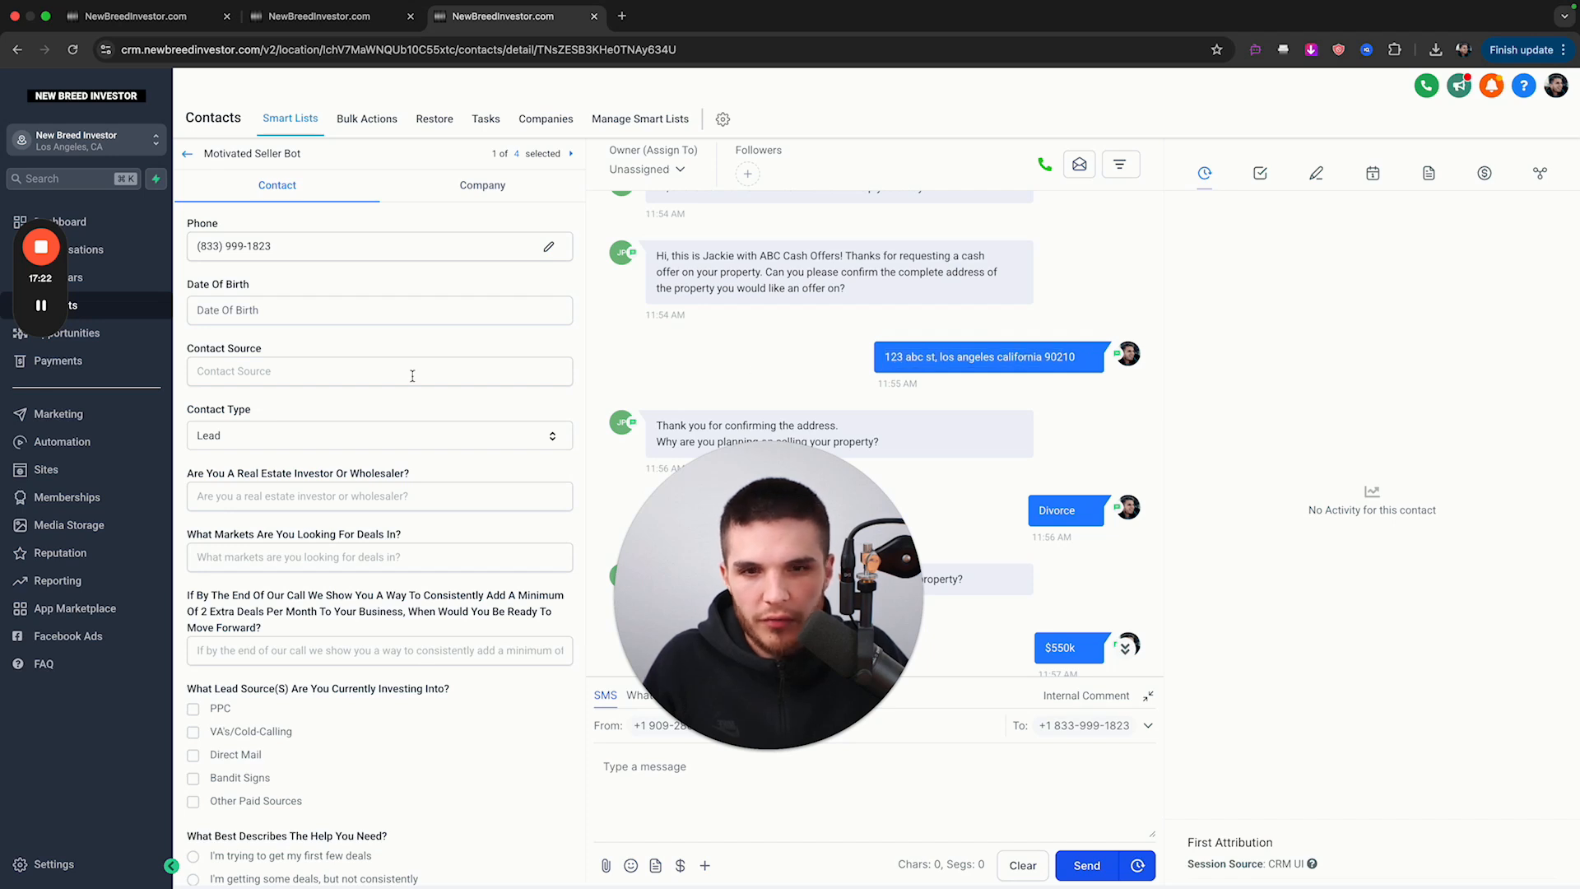
scroll(up, 3)
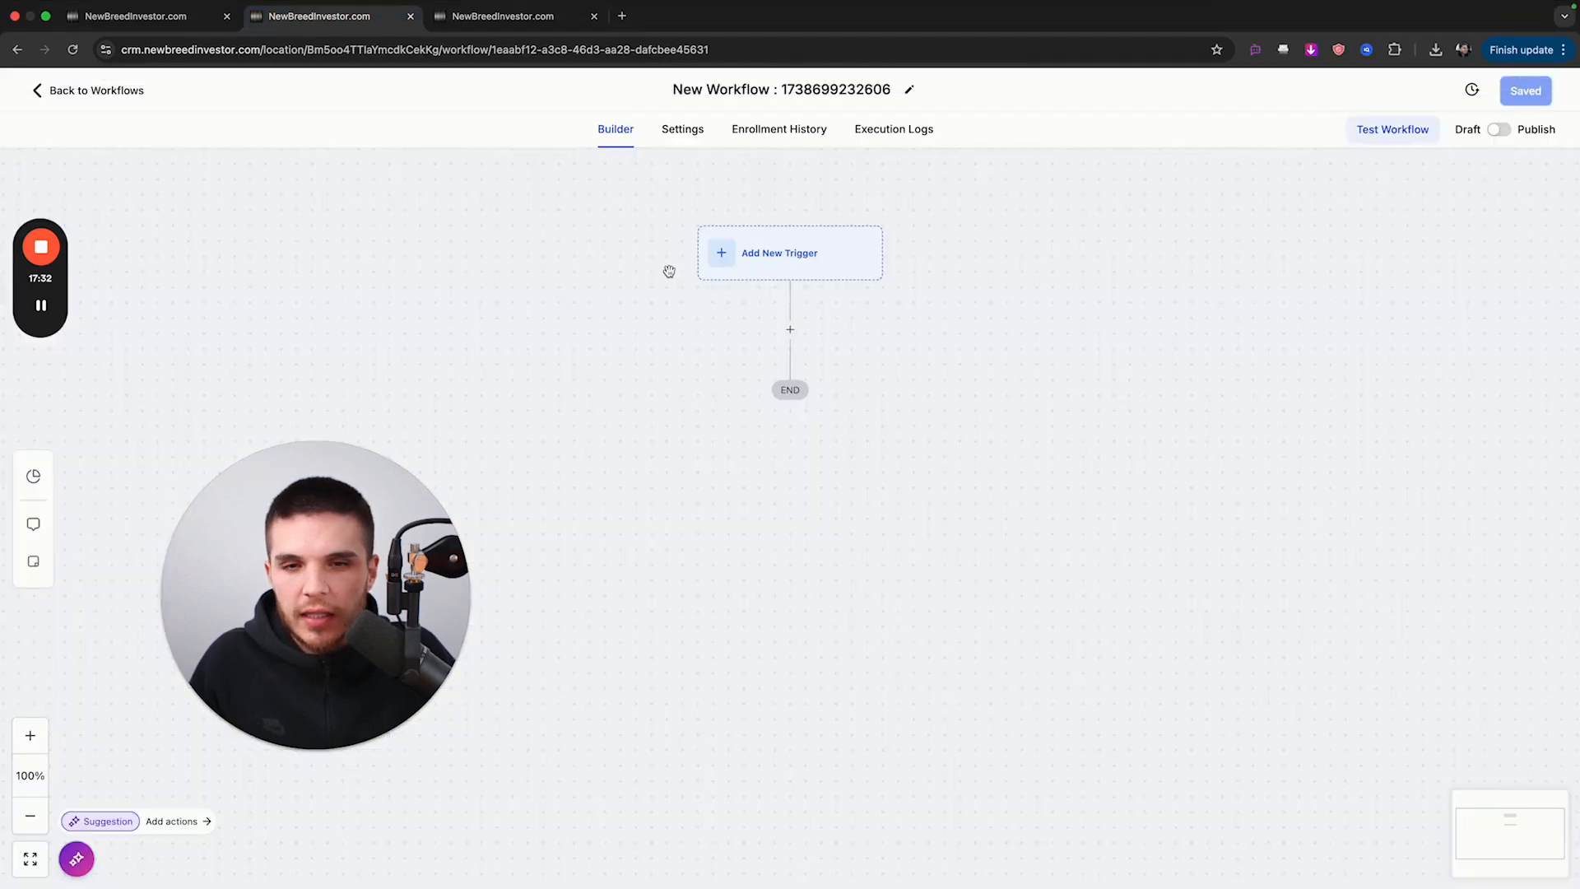
- Add a Contact Changed trigger filtered on the 4. Address field and save the workflow
click(789, 253)
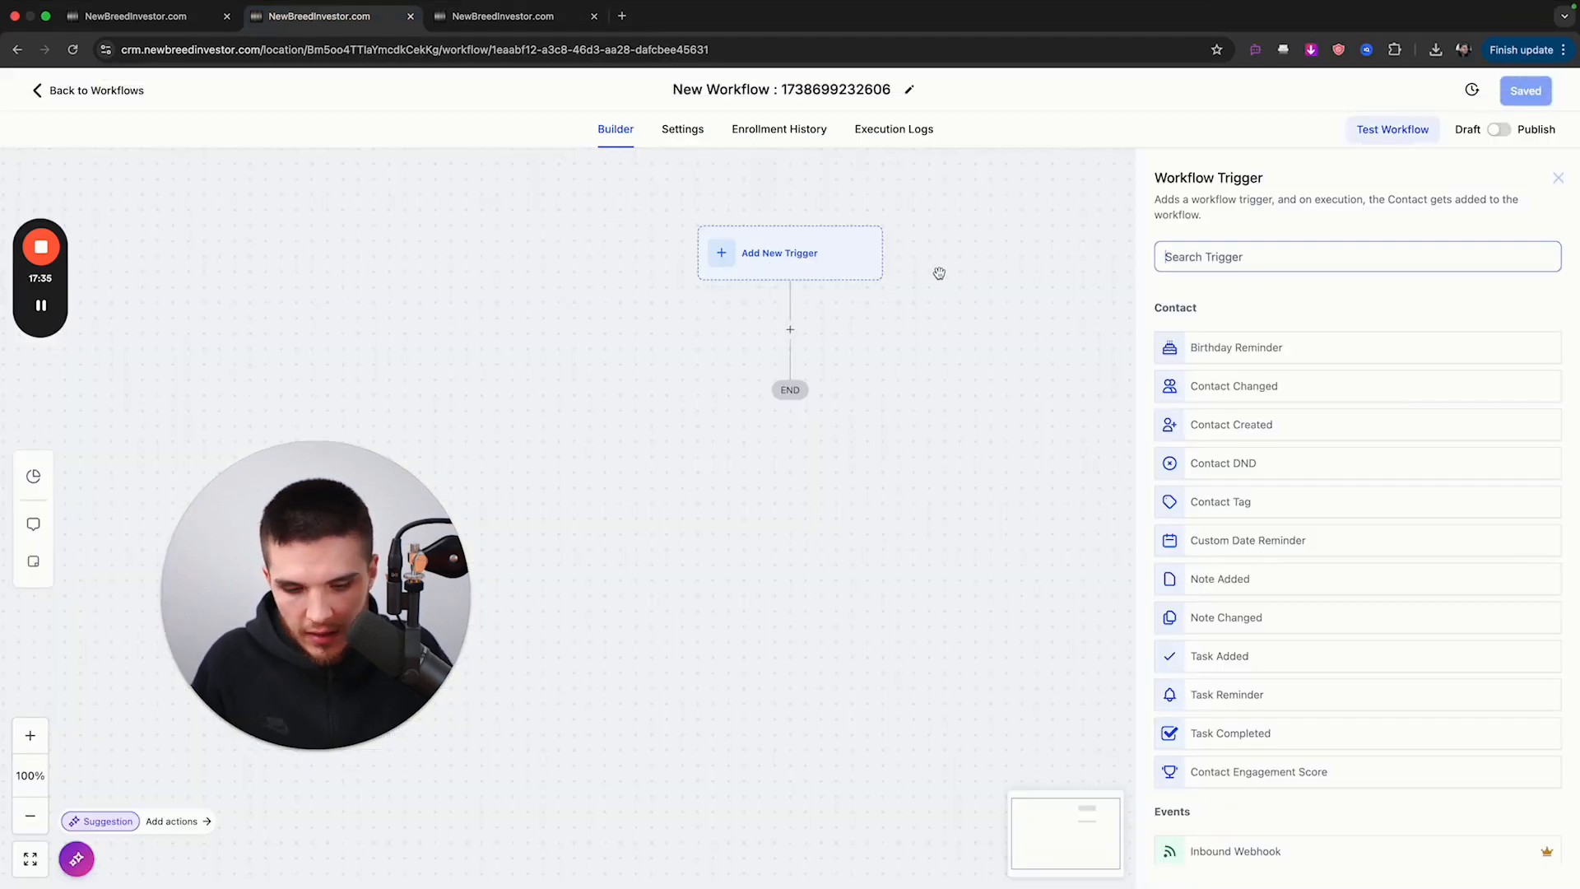
text(cont)
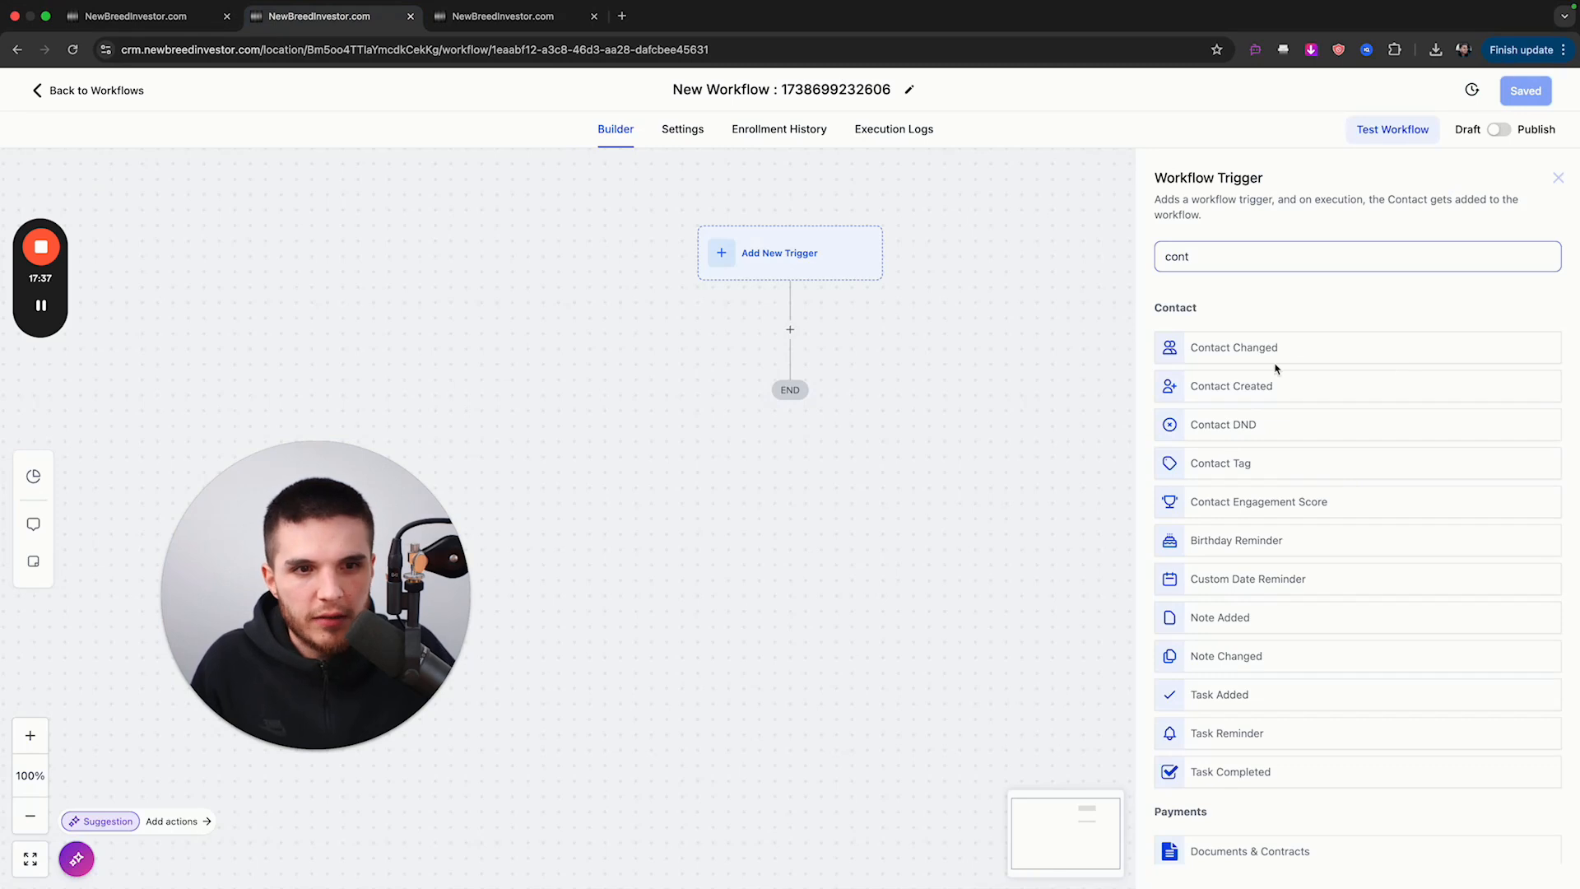
click(1233, 346)
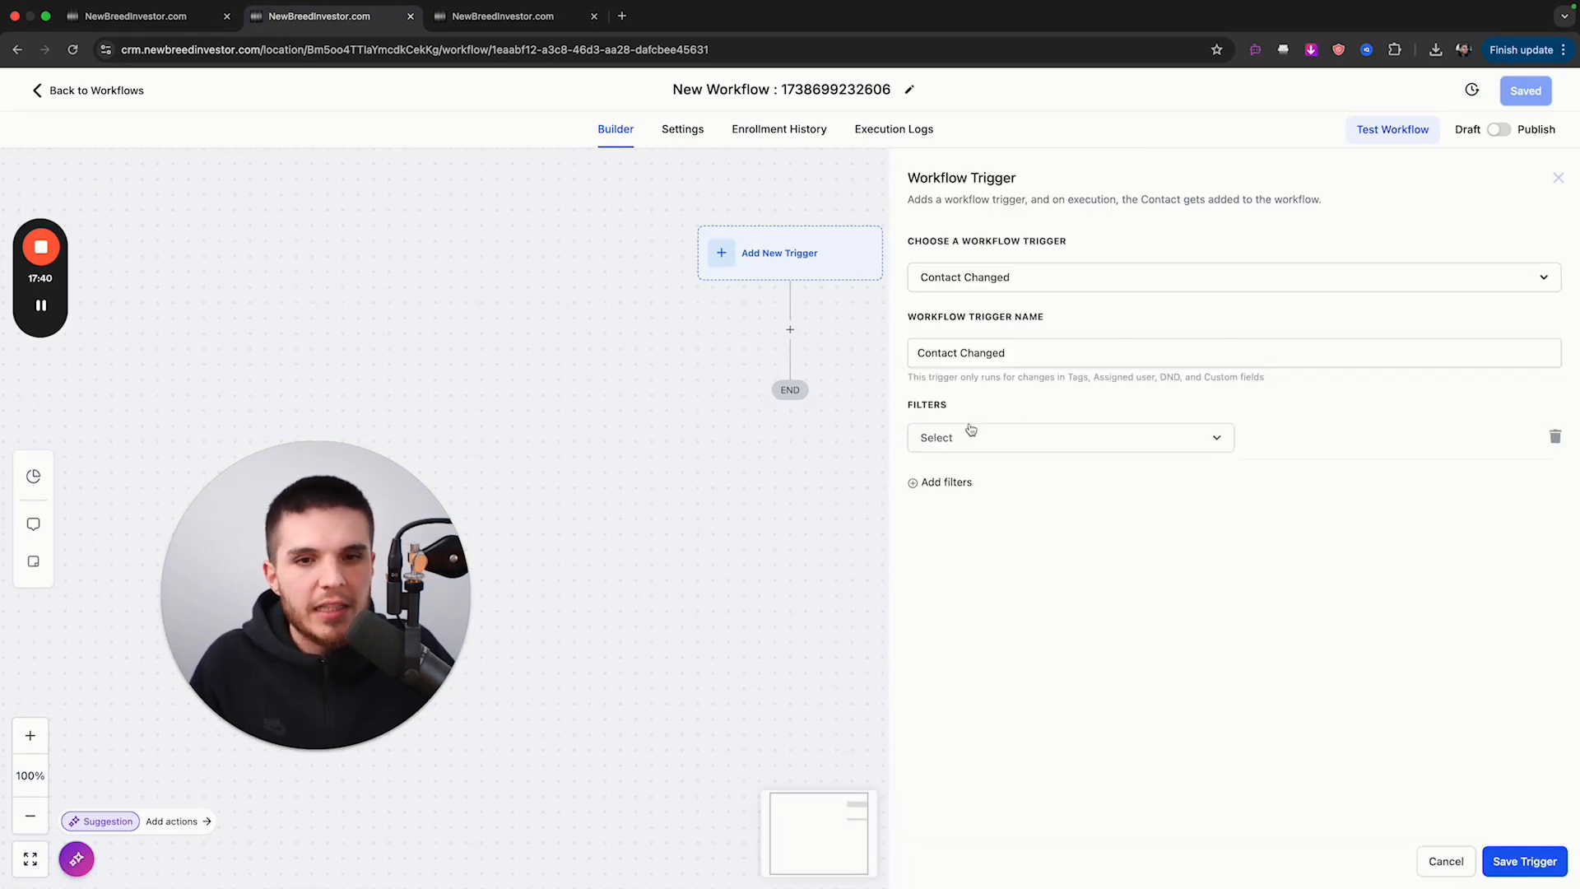
click(1068, 436)
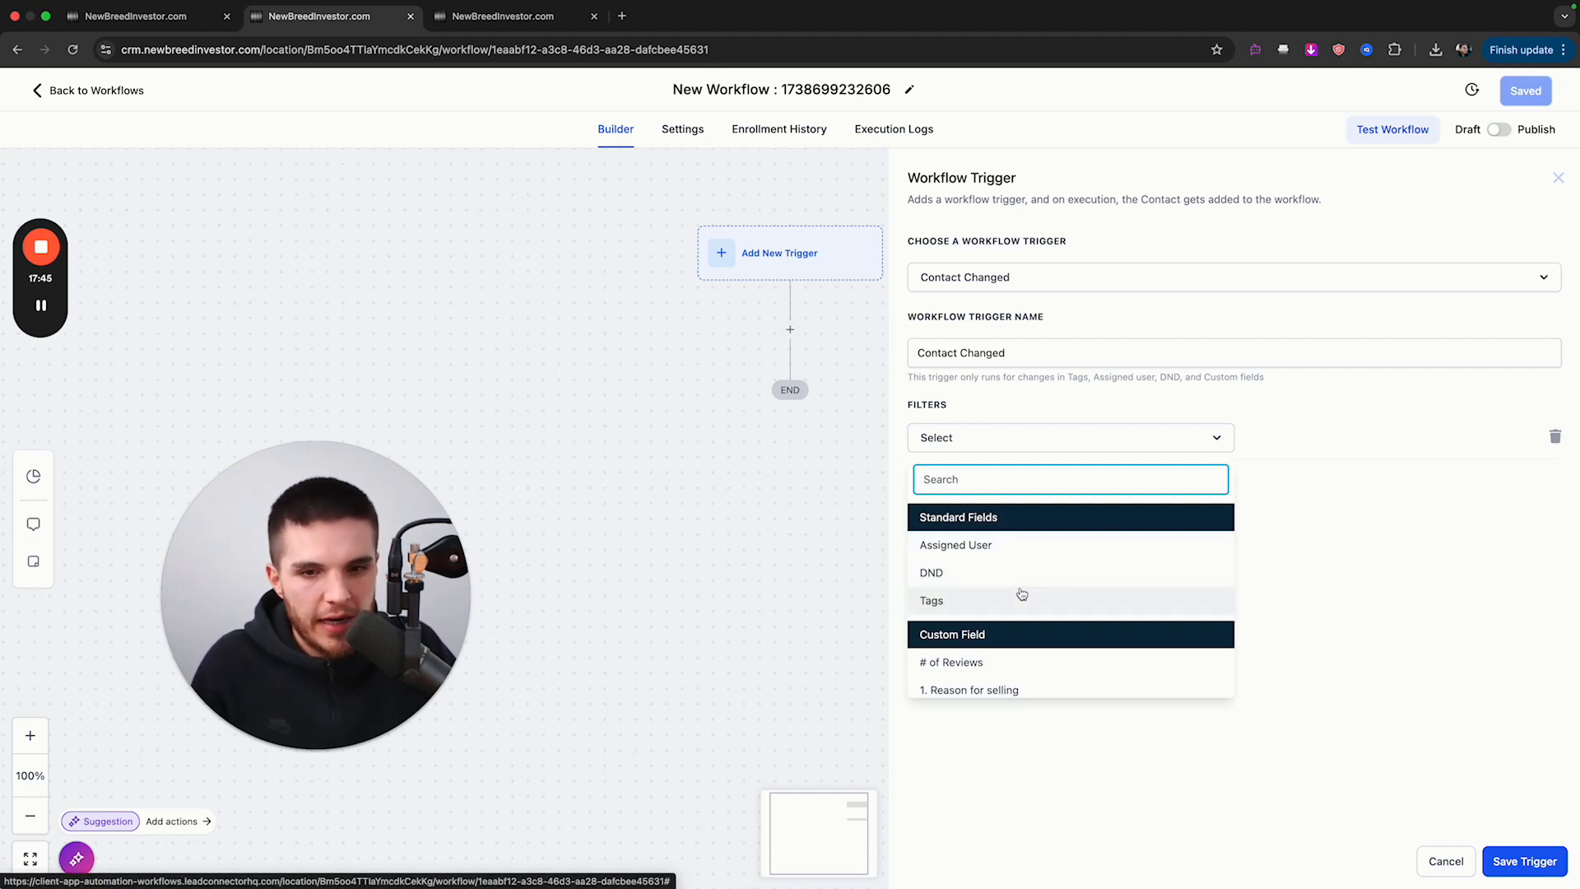
scroll(down, 3)
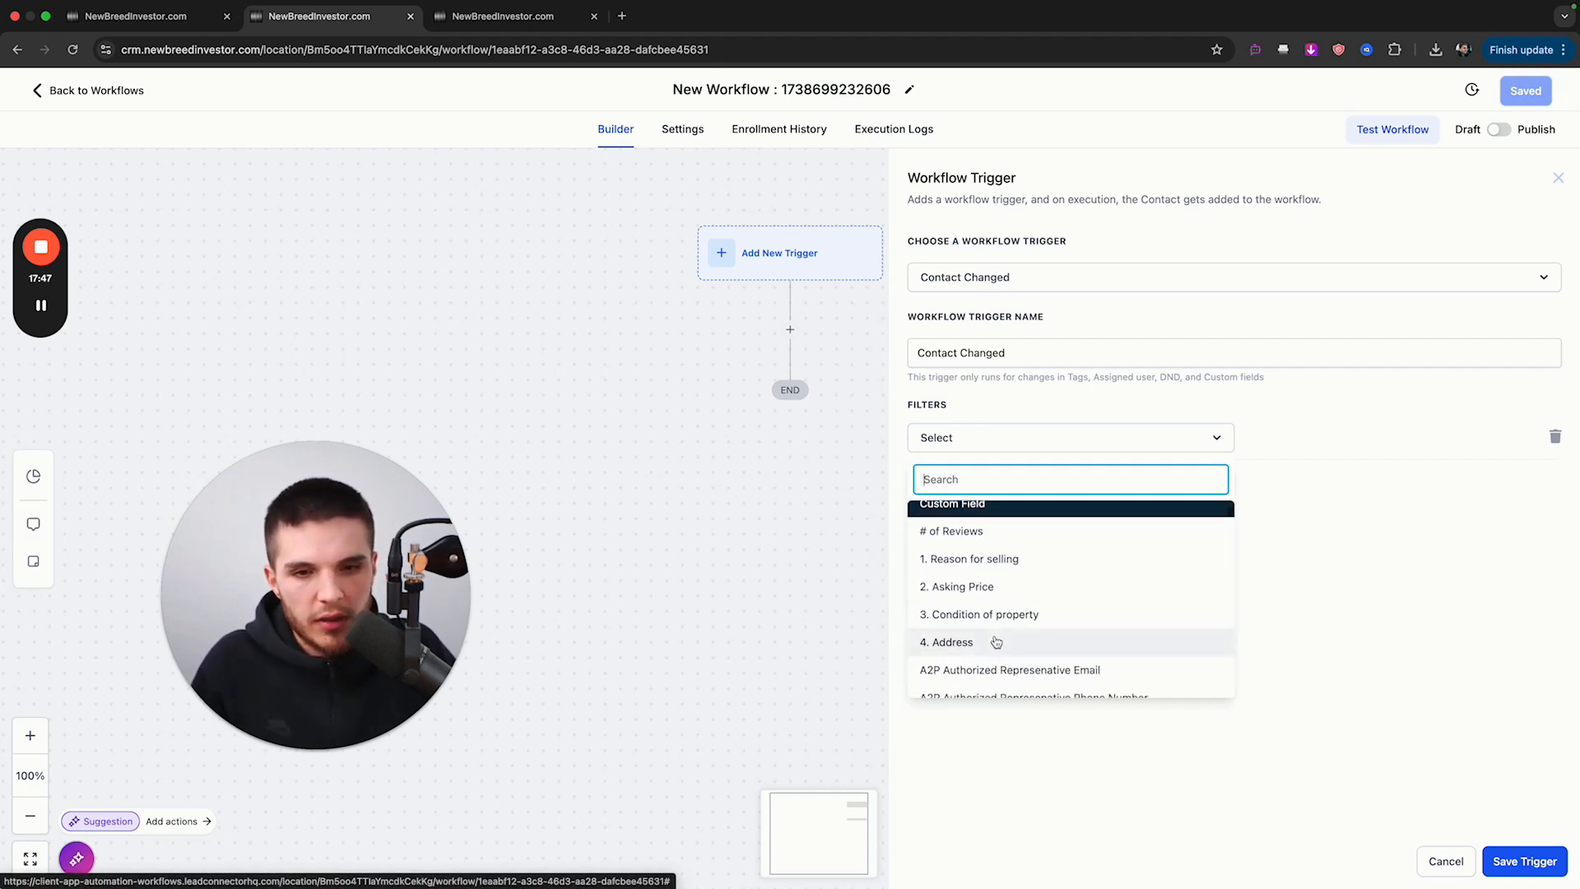
click(948, 642)
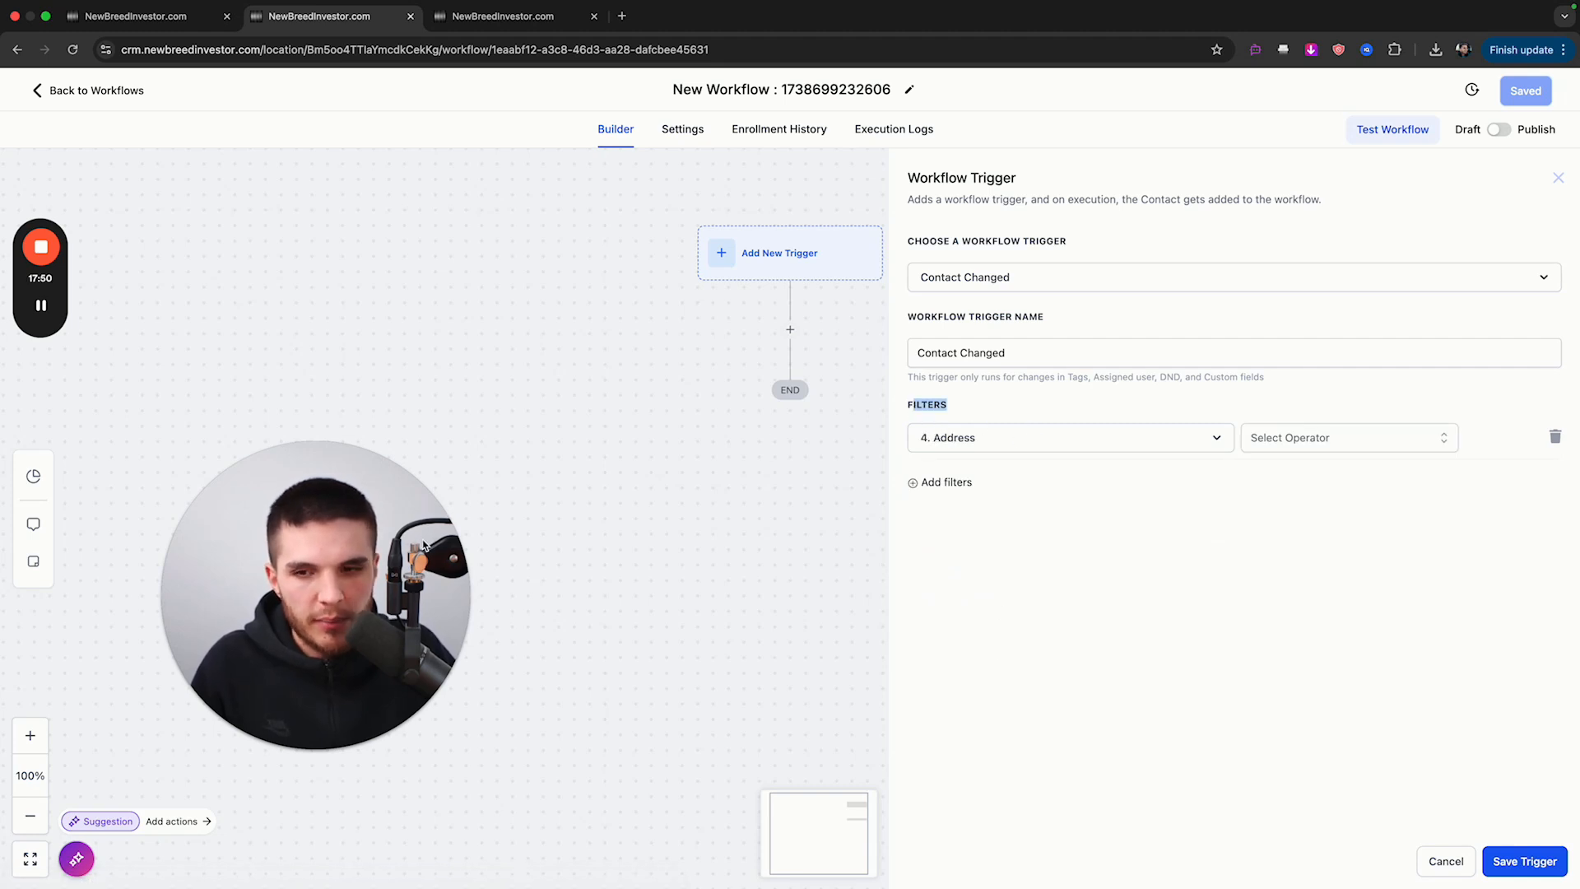
click(1348, 437)
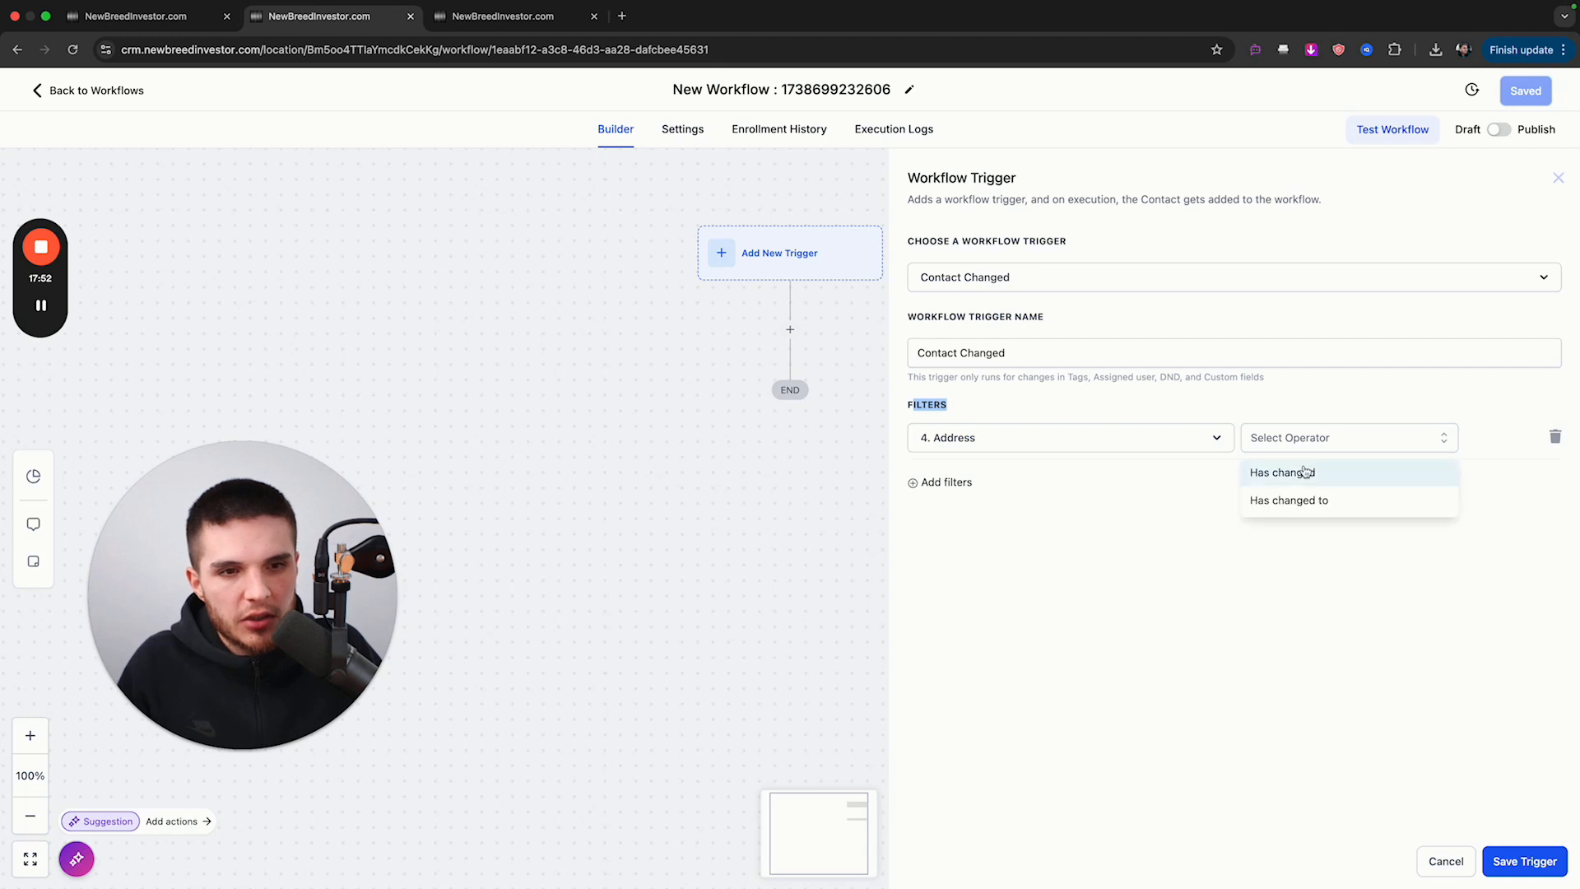
click(1523, 861)
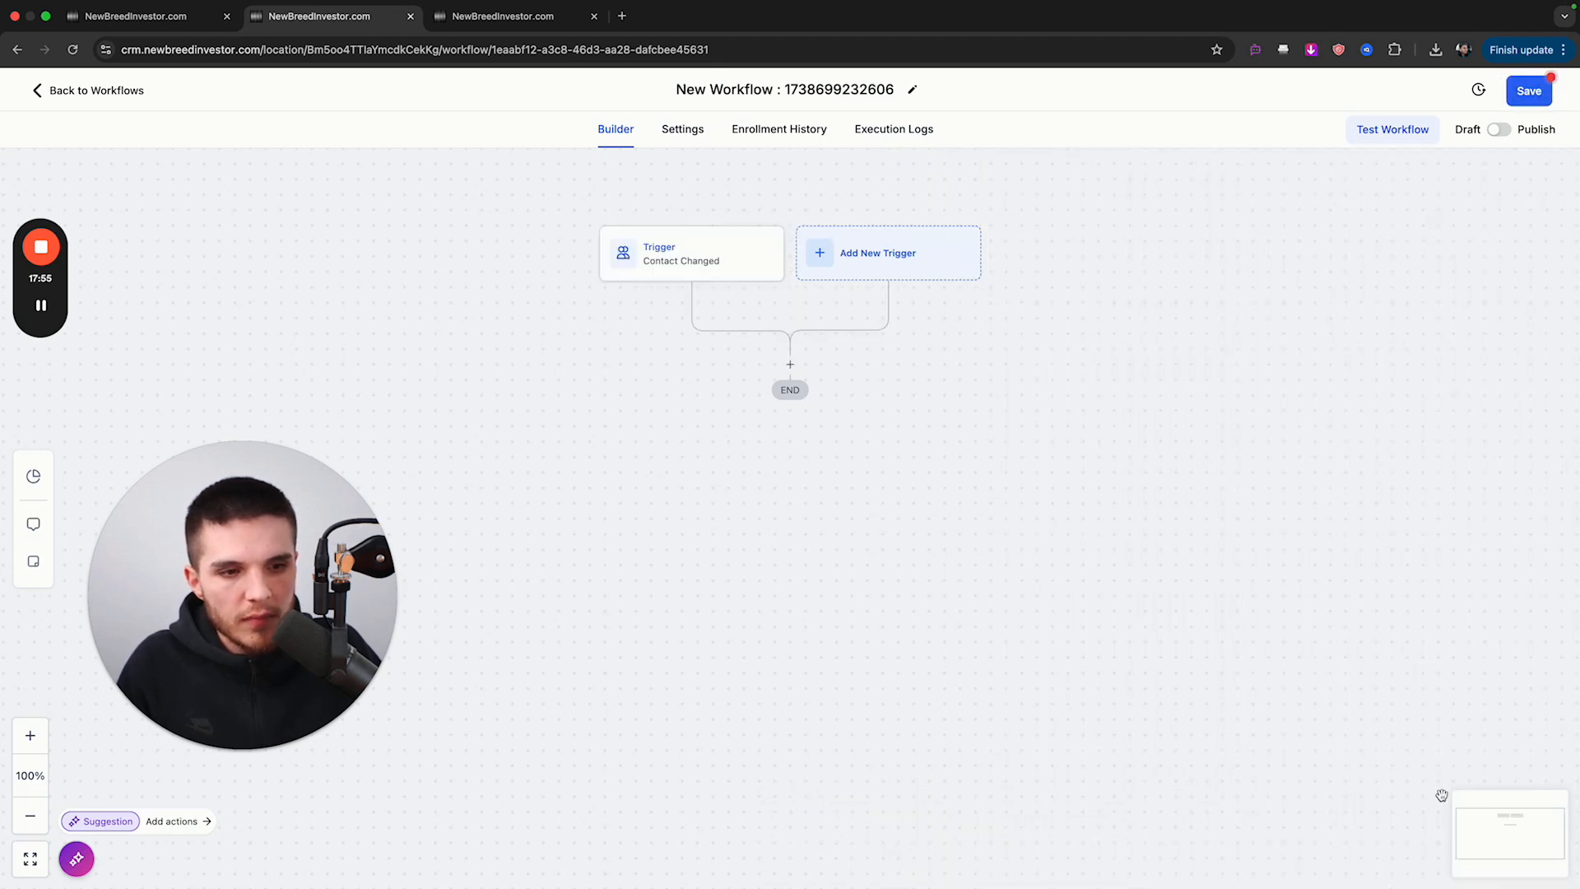
click(1527, 90)
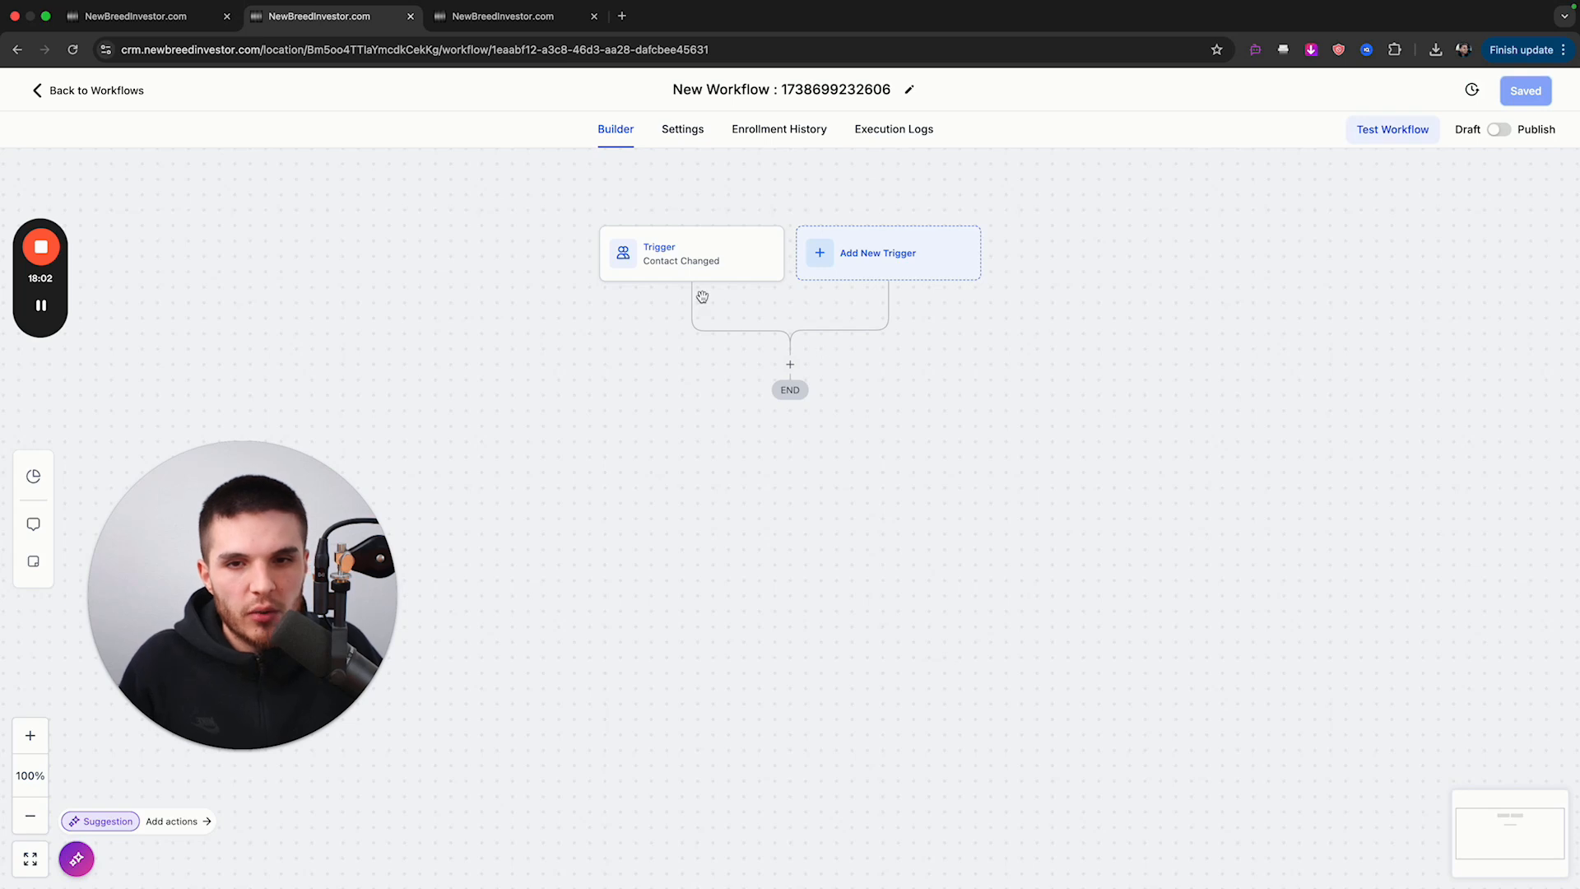
- Add a GPT Powered By OpenAI action with the prompt 'Please format this data in'
click(691, 253)
text(gpt)
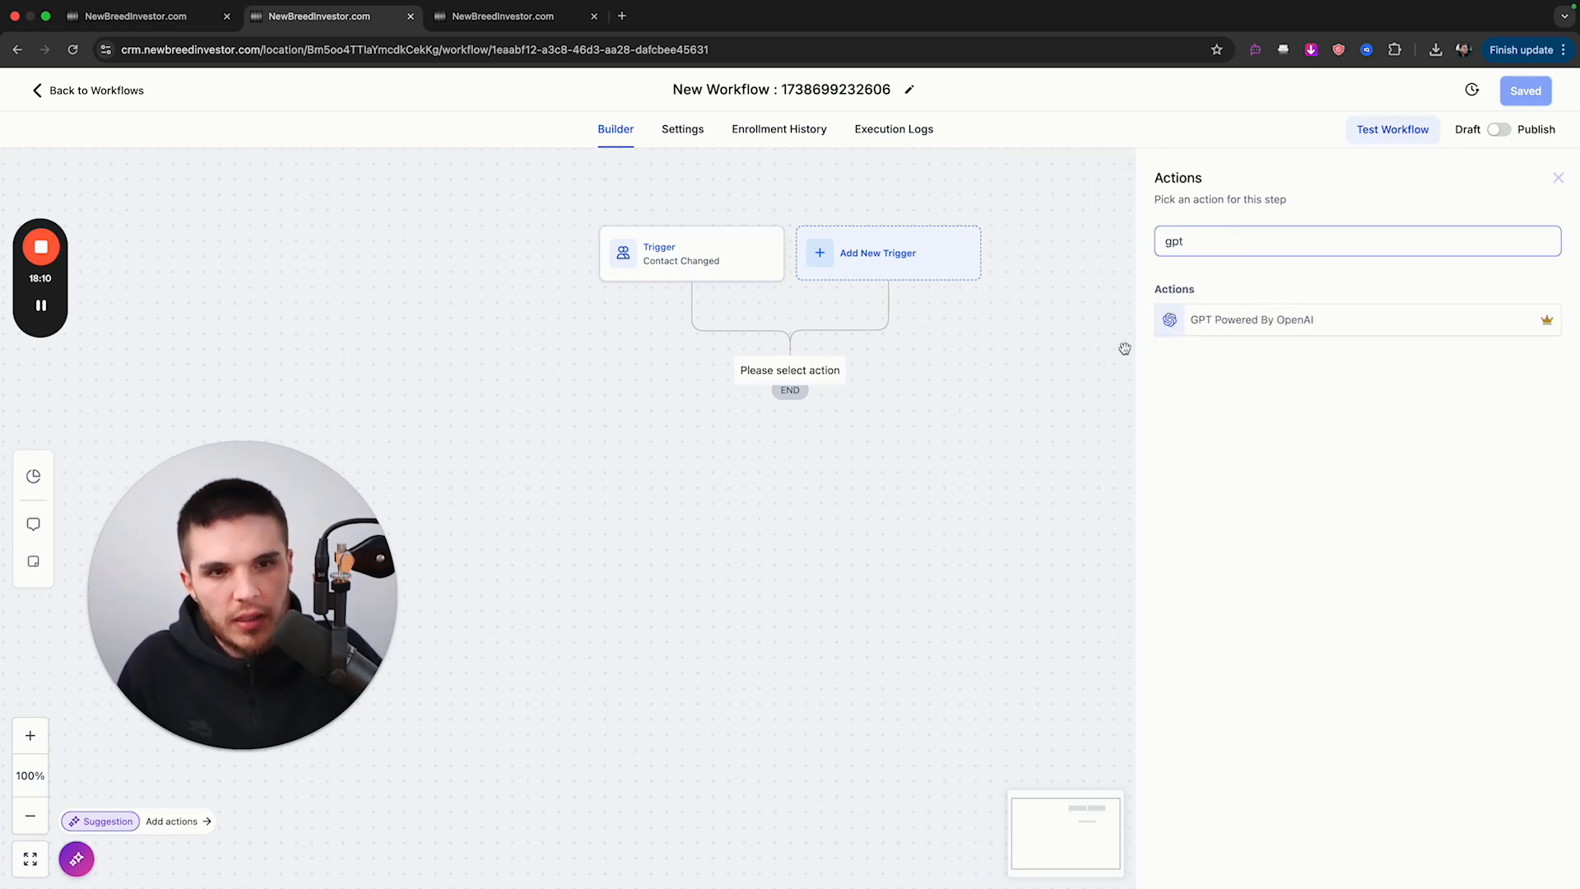
click(1253, 319)
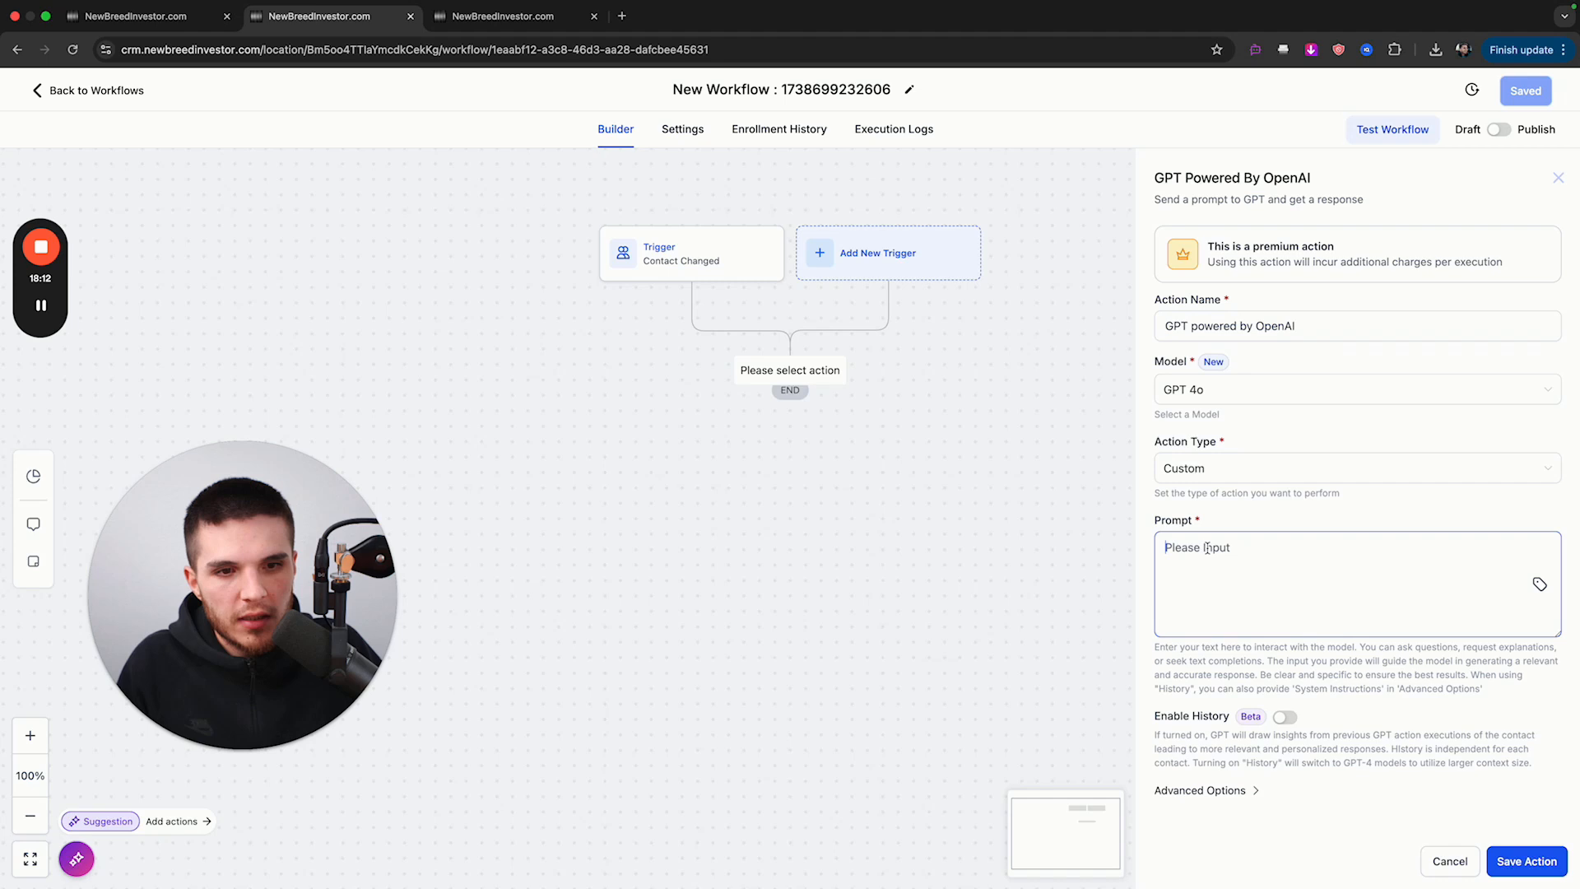
text(Please fo)
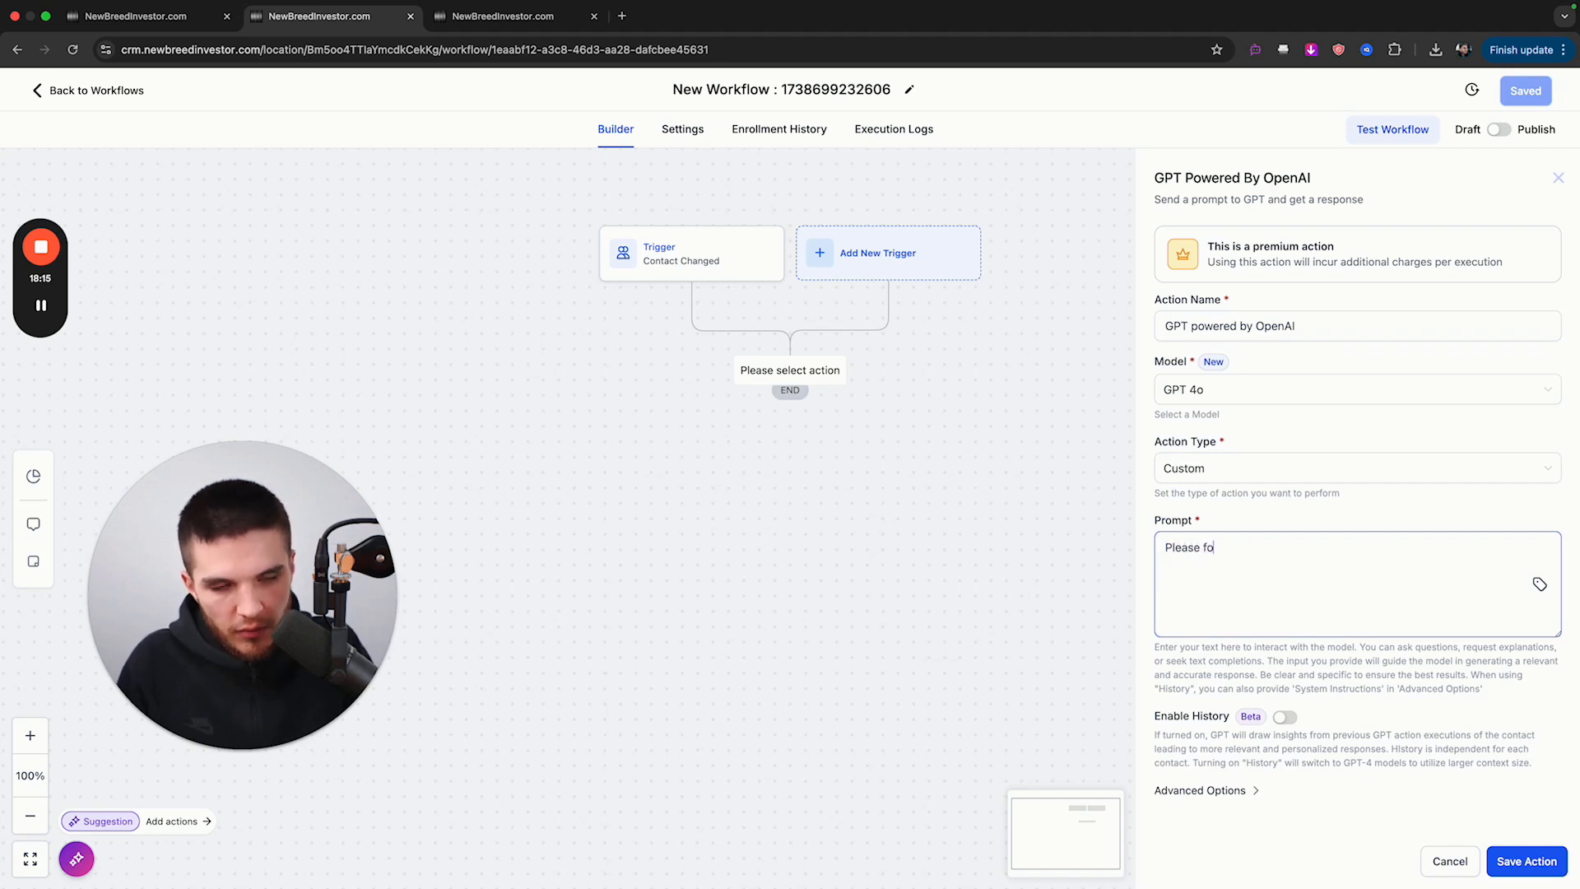
text(rmat this data into the following separate fields)
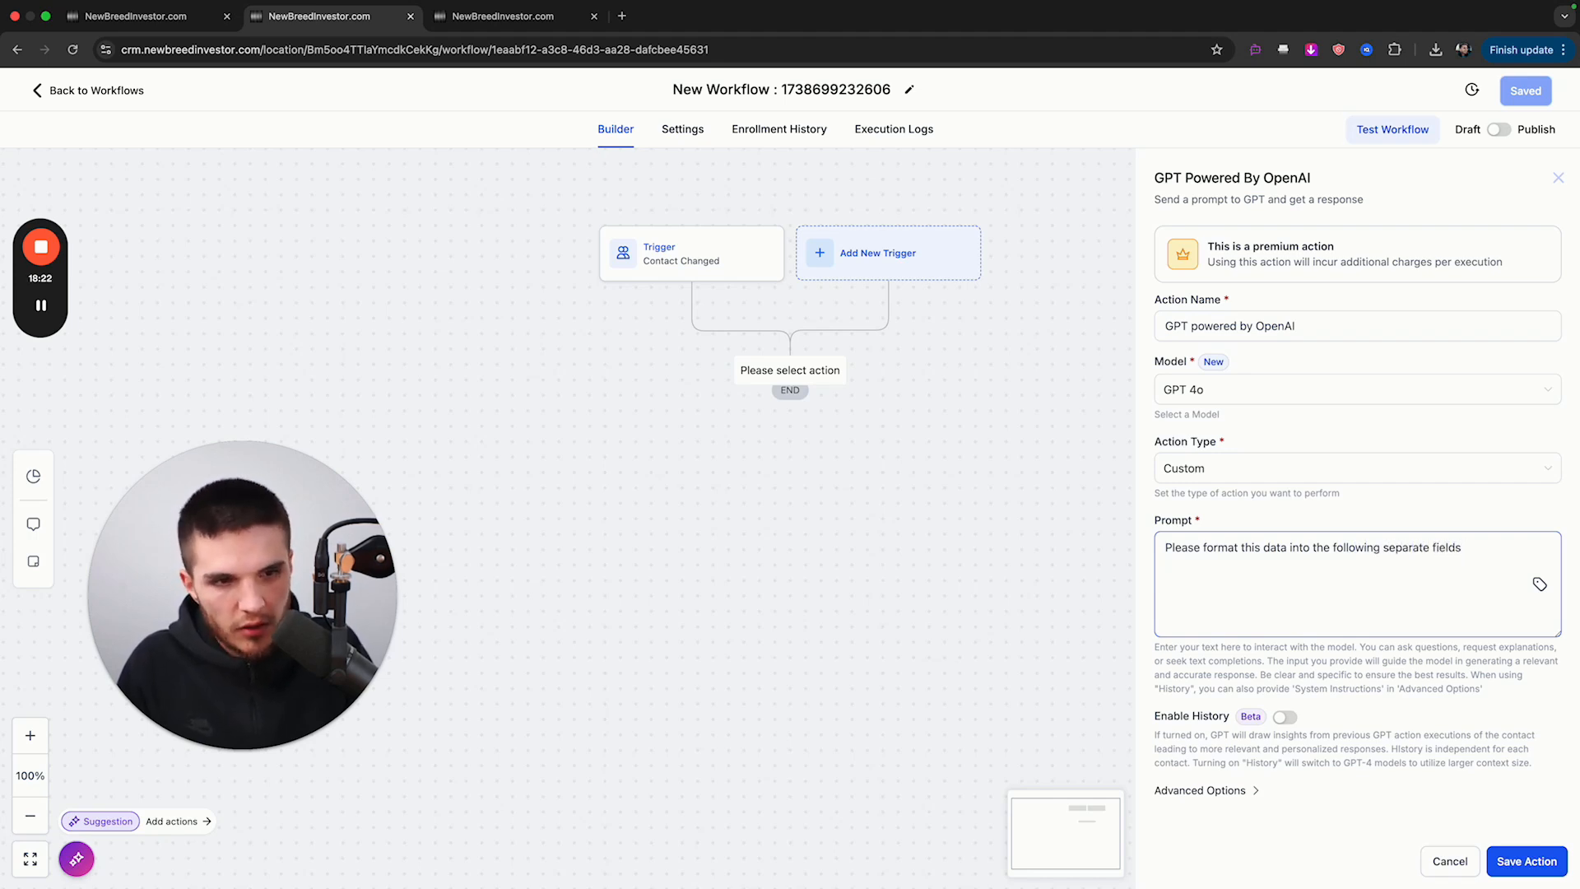
- Insert the contact's 4. Address value into the prompt, then view the contact's conversation
click(1540, 583)
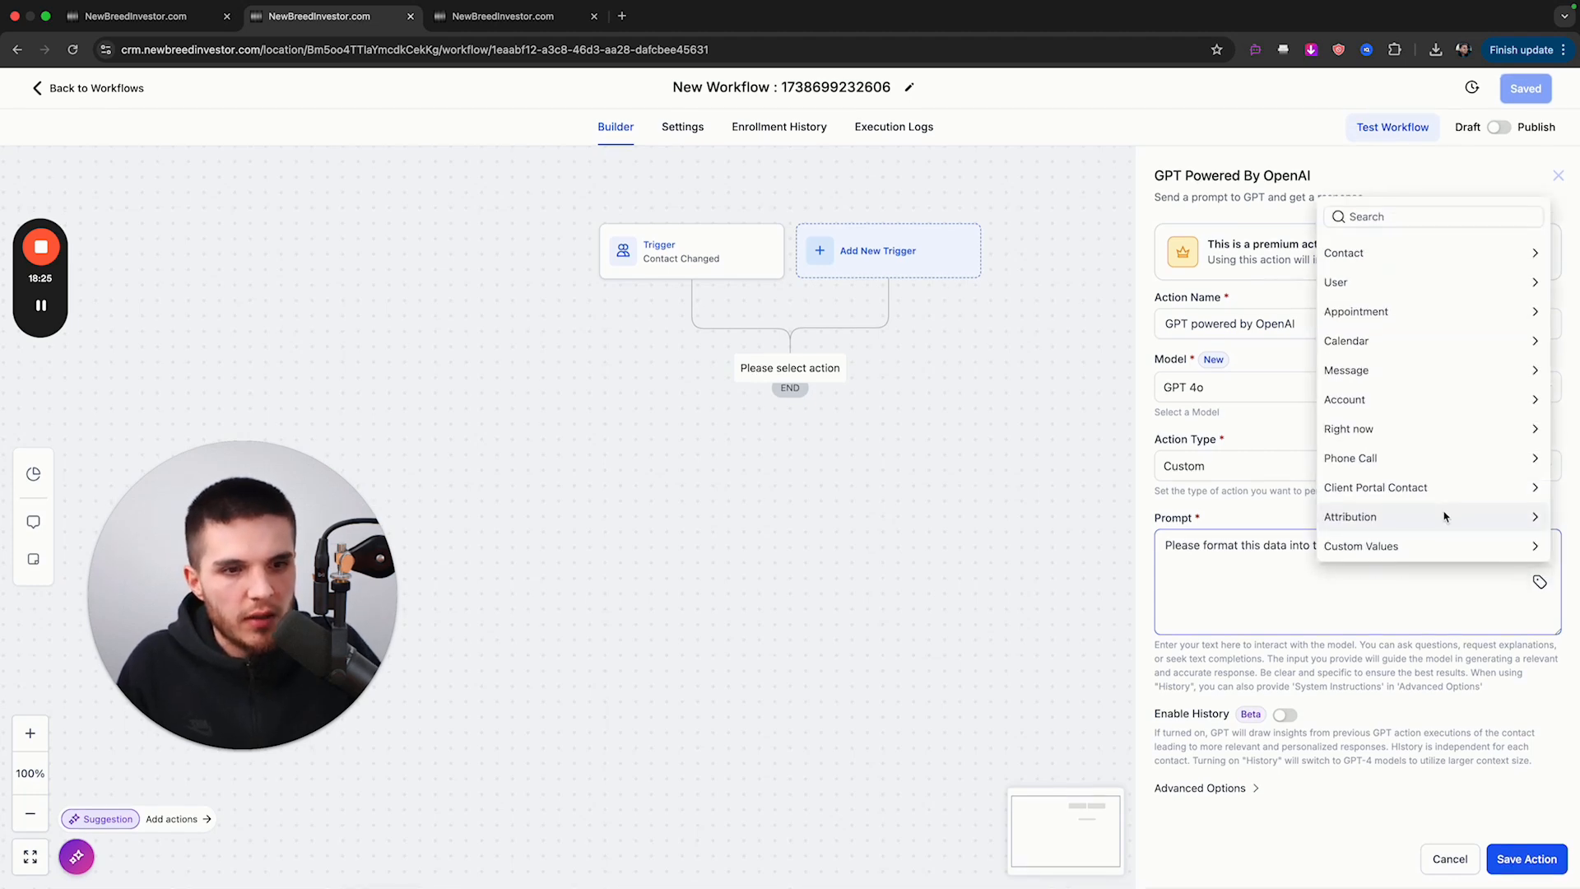
text(a)
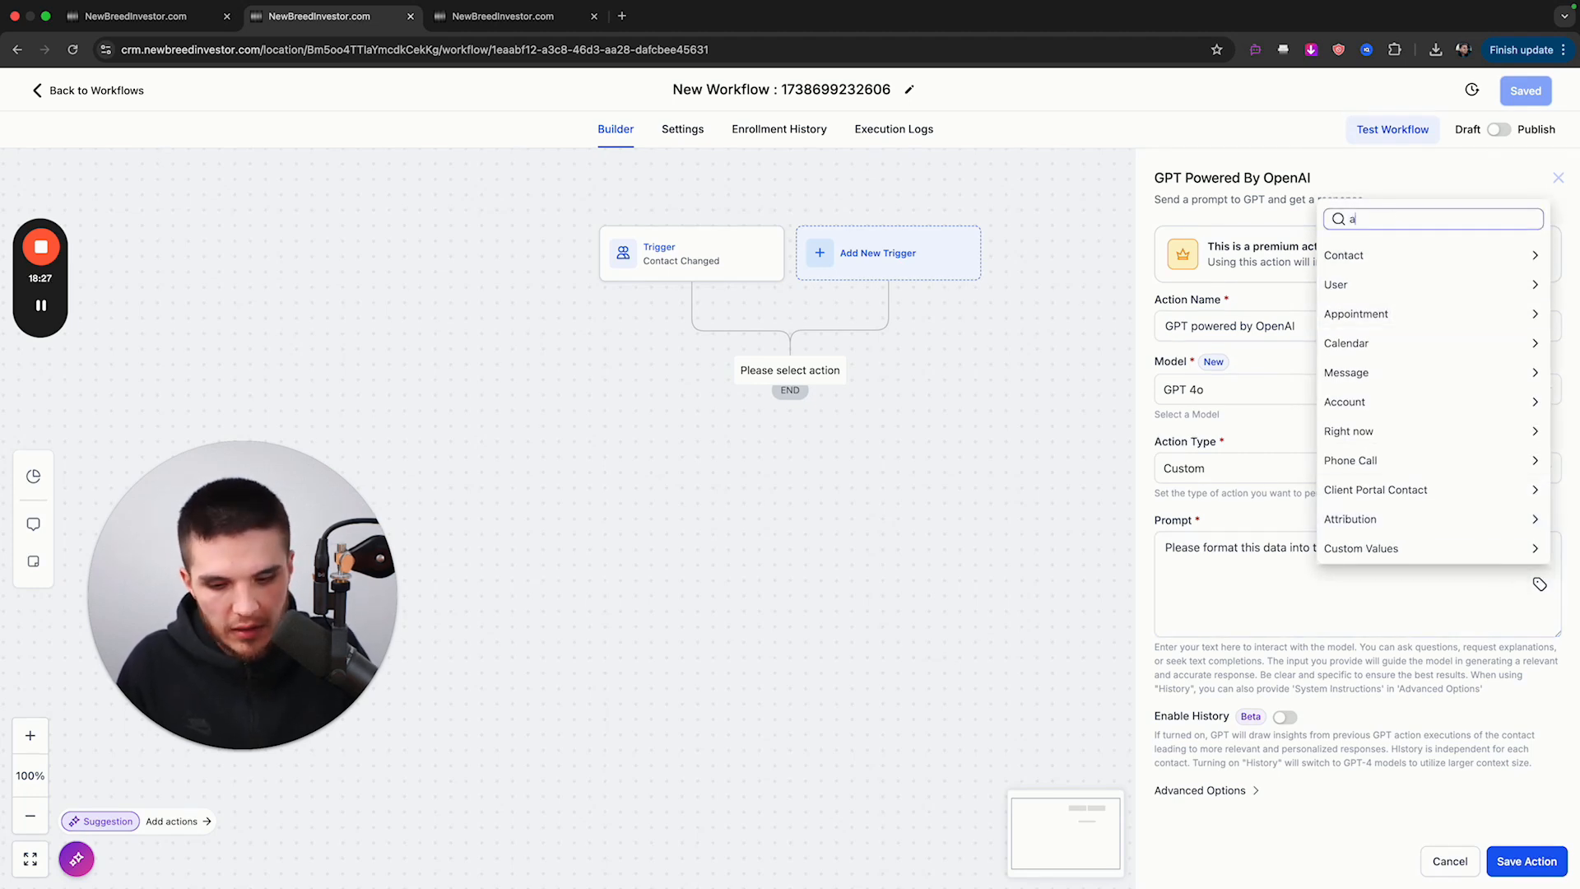
text(ddres)
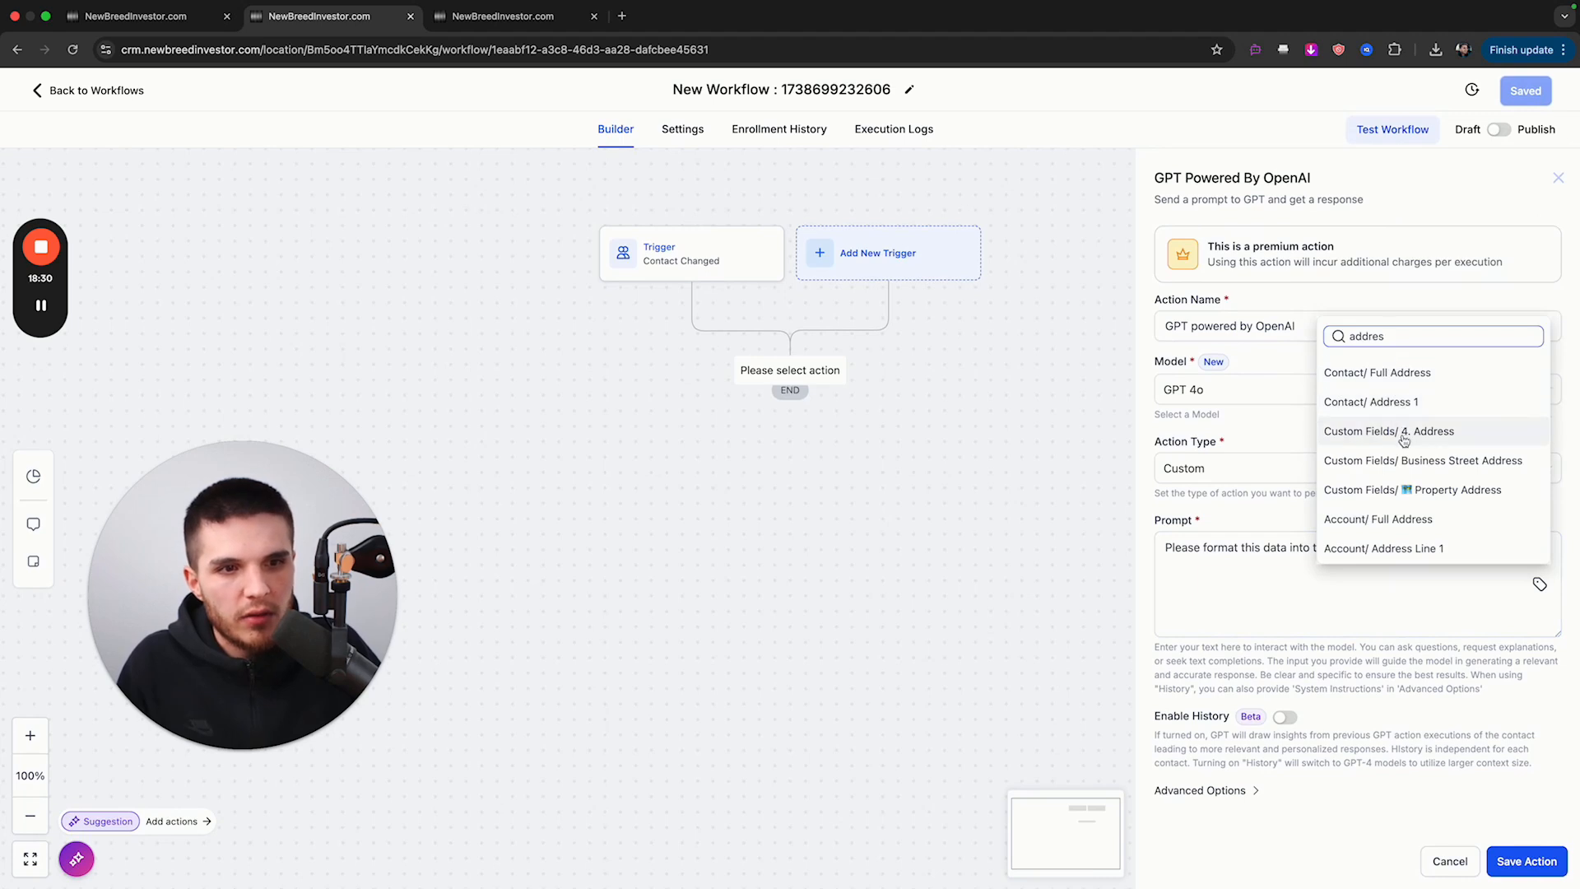
click(1389, 431)
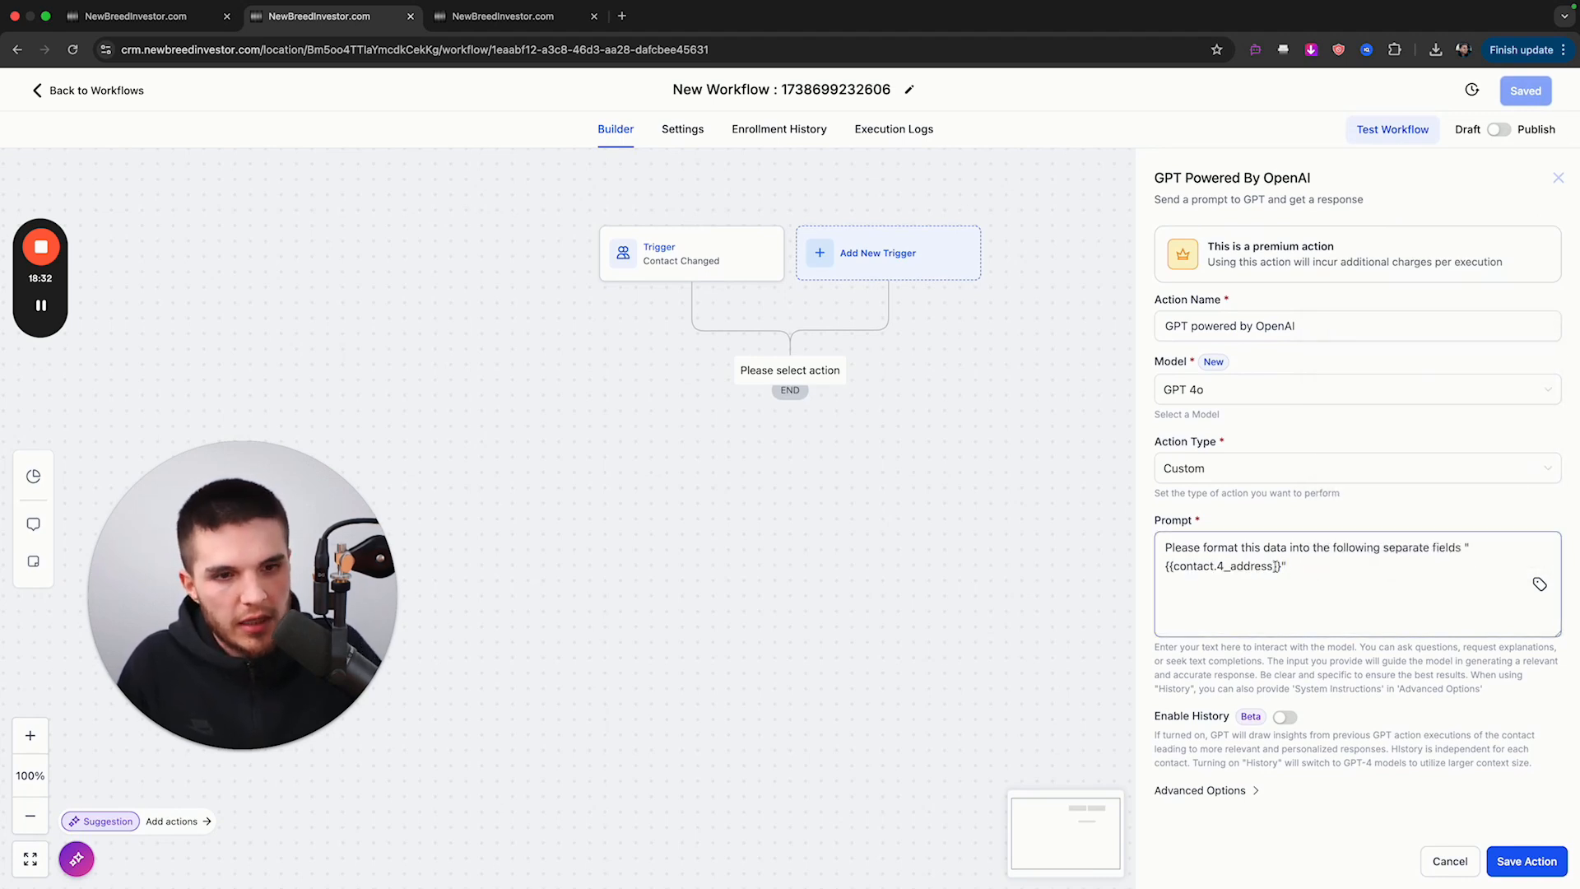
click(494, 17)
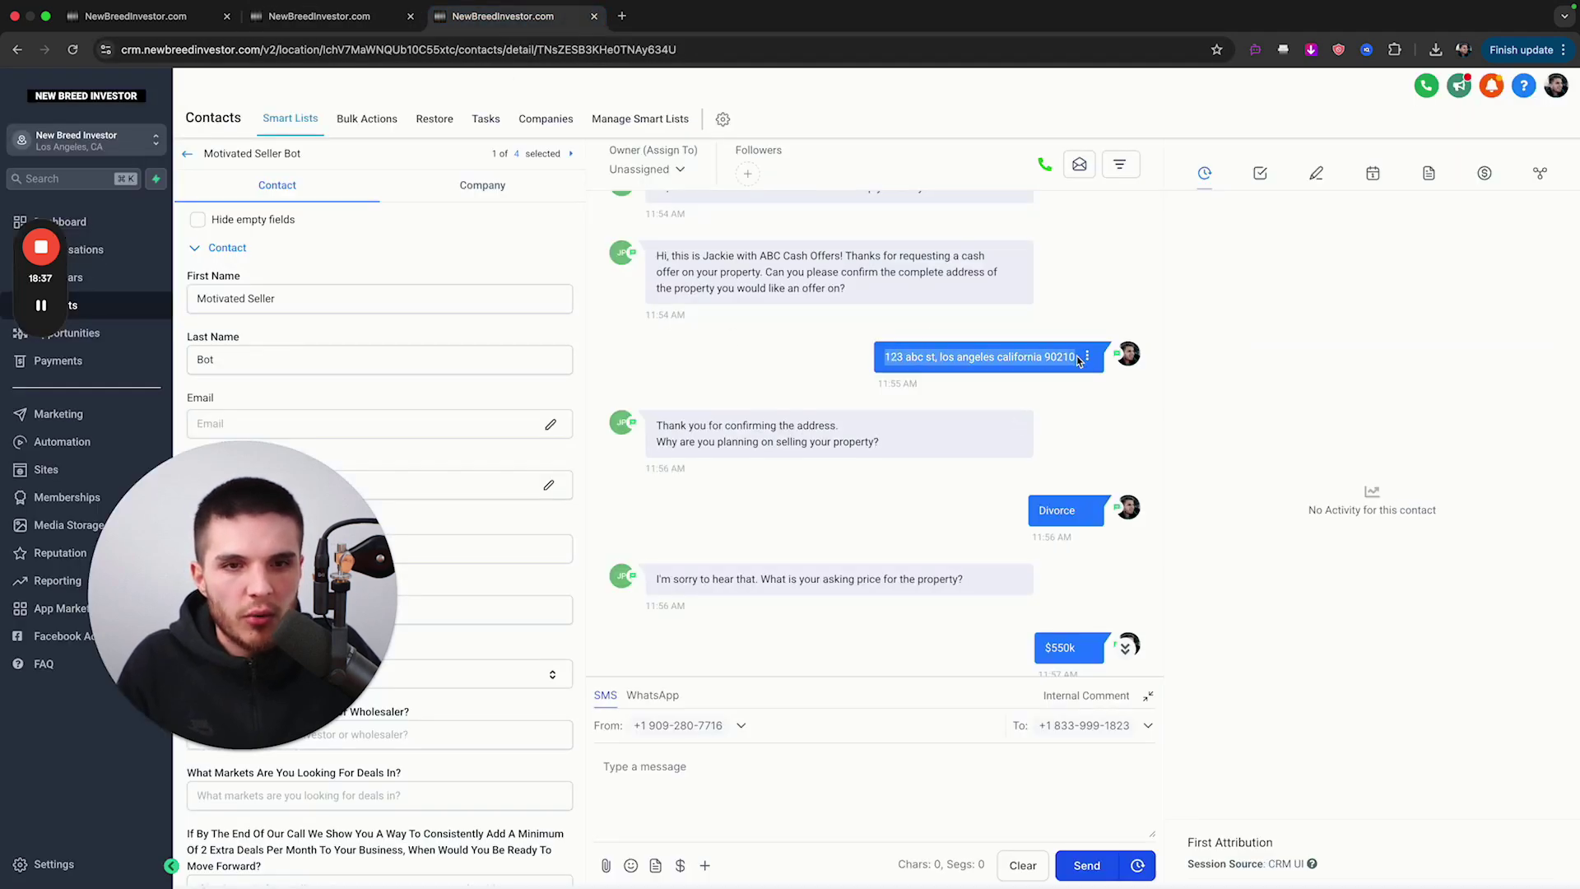
- Add {{contact.4_address}} and a 'Street Address: Example: 123 Abc Street' line to the prompt
click(323, 17)
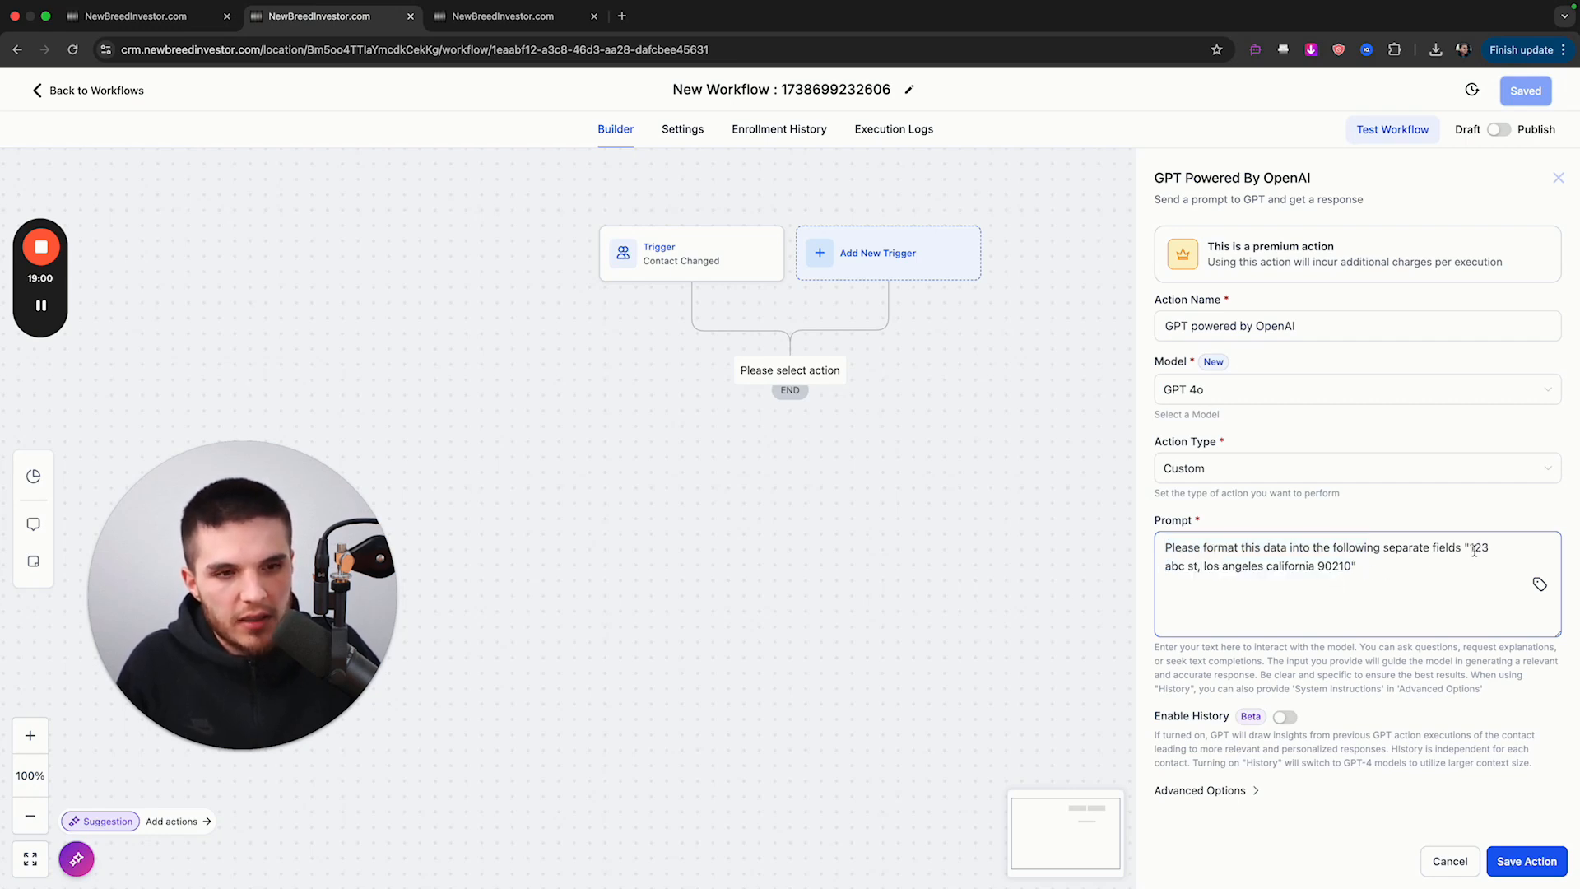
text({{contact.4_address}})
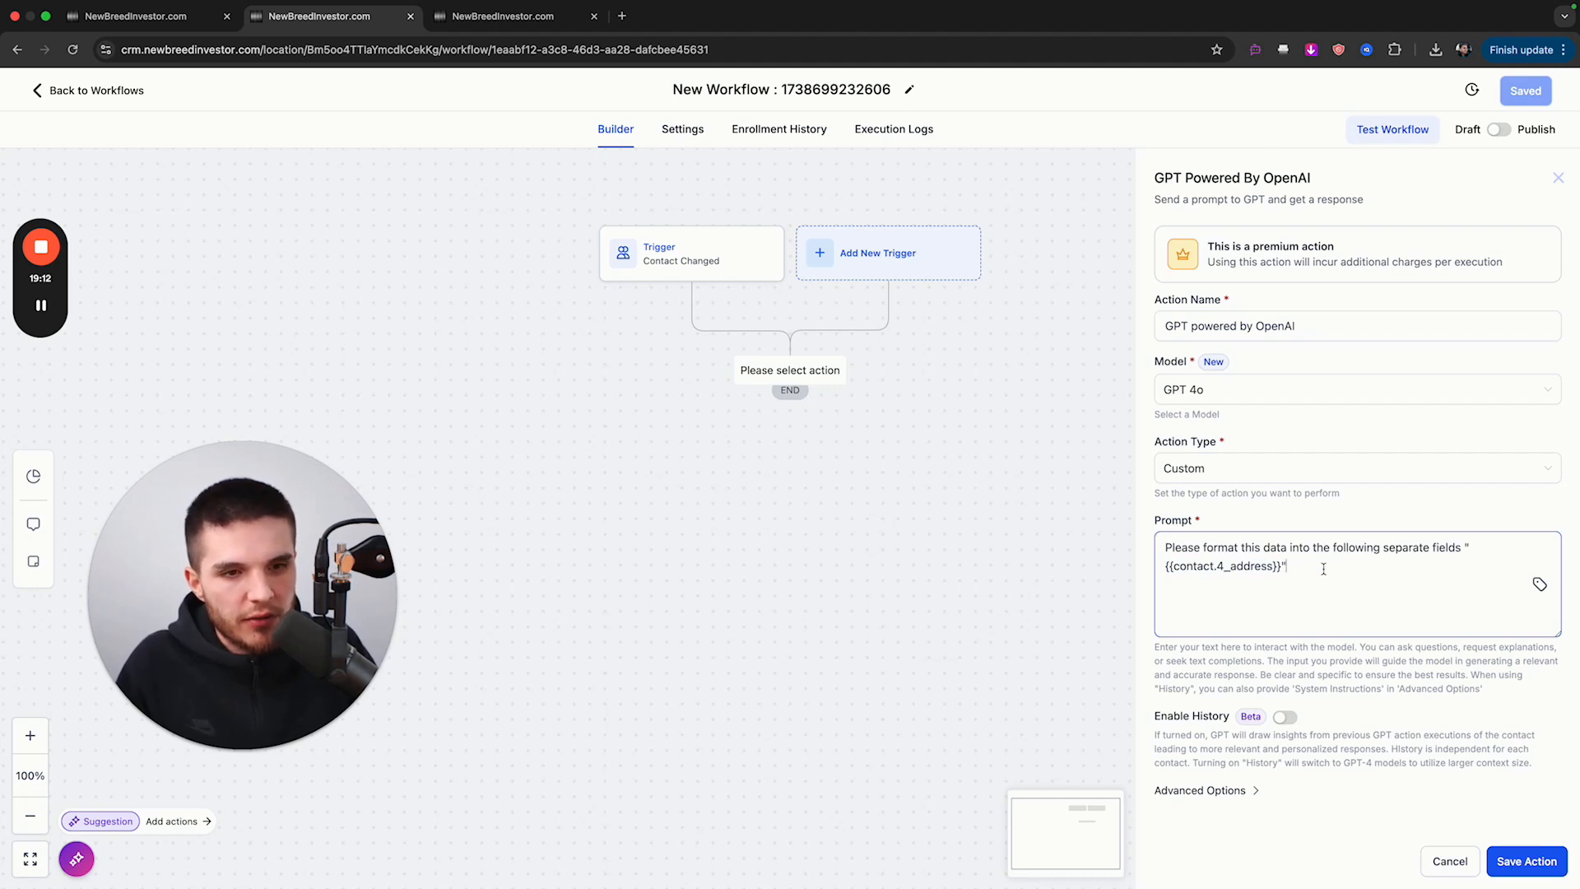
text(Sr)
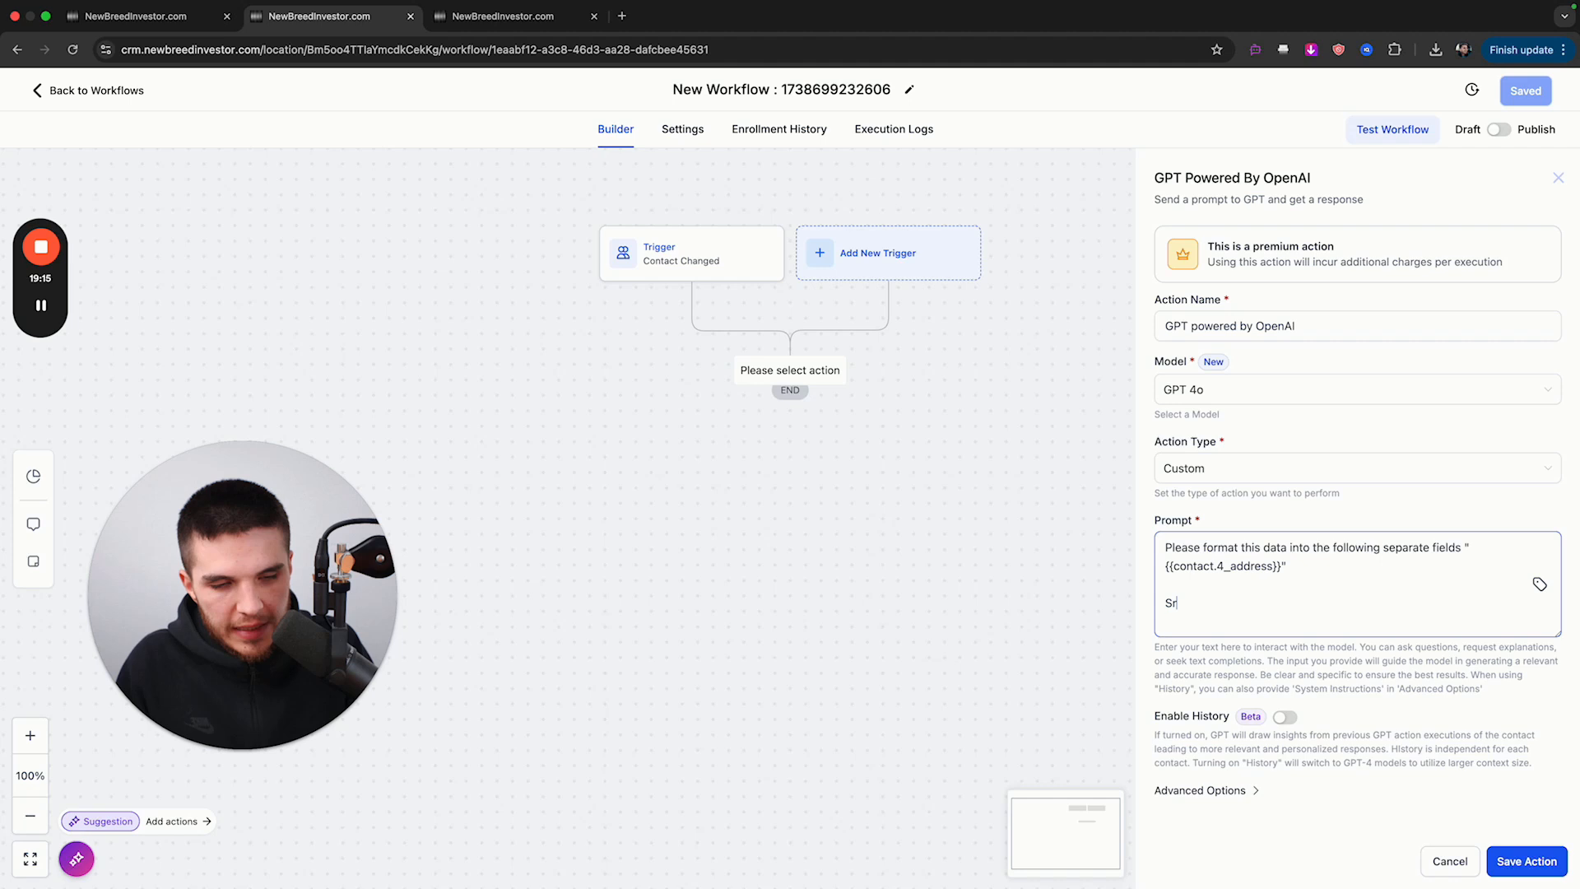
text(treet Address)
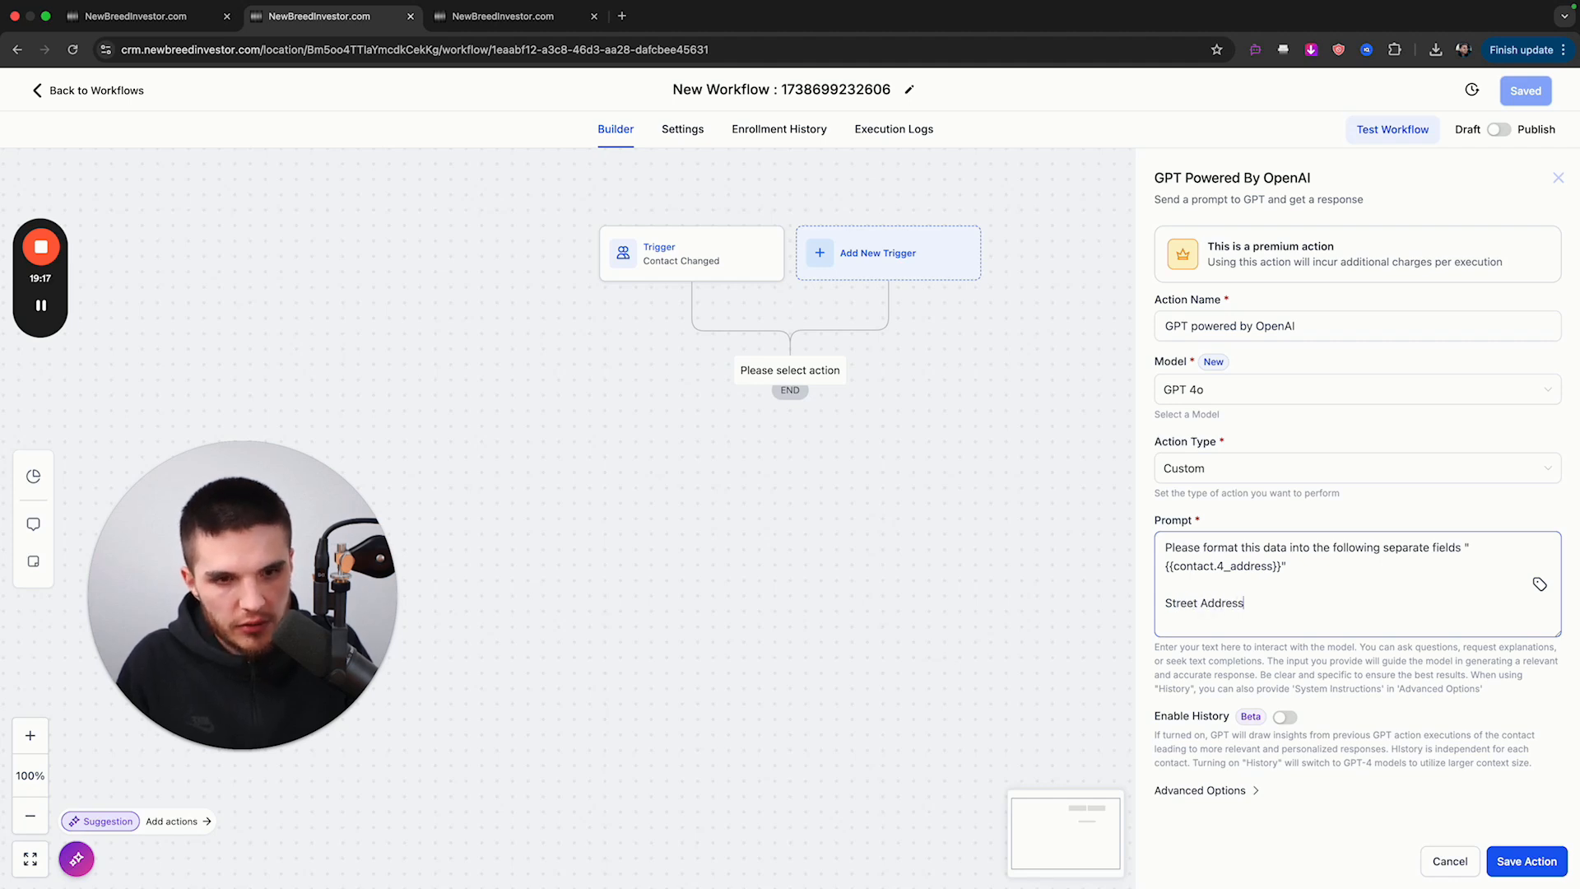
text(:)
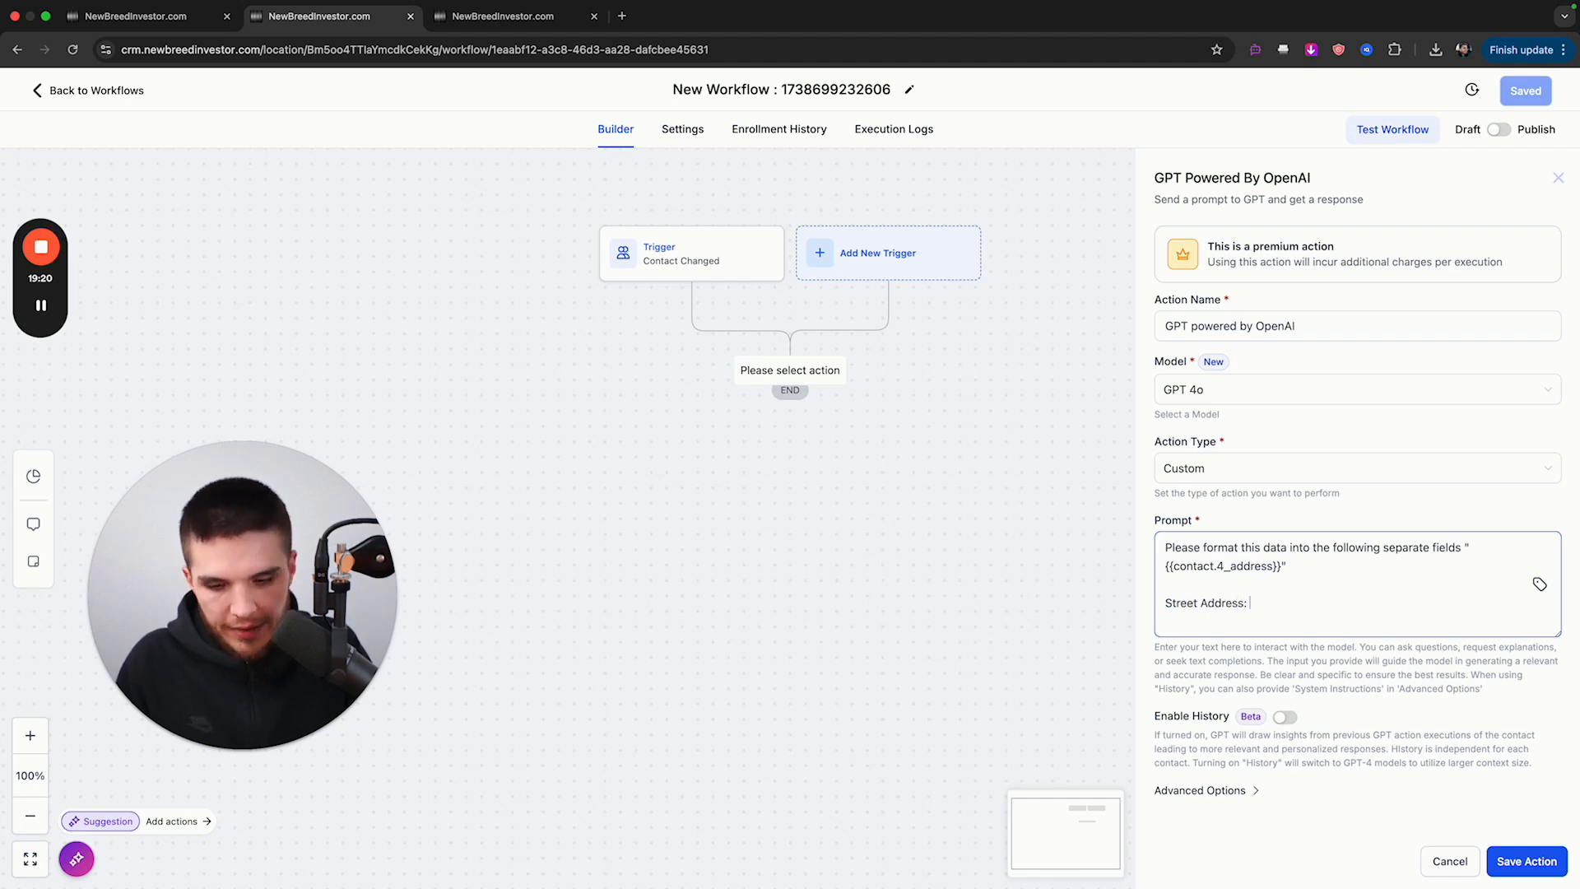
text(Example: 12)
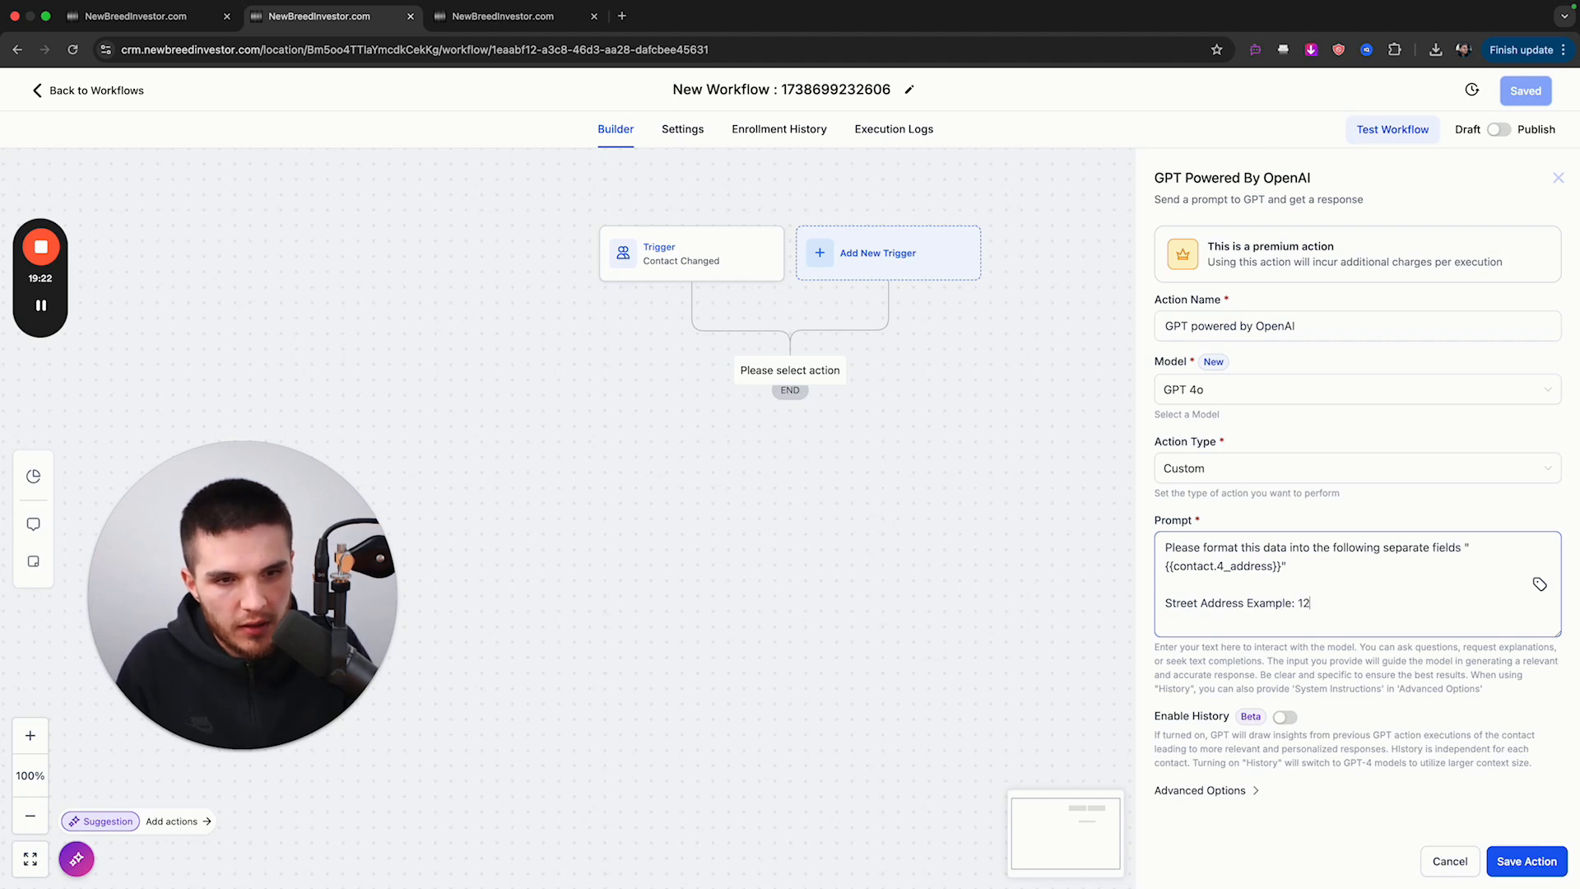
text(3 Abc S)
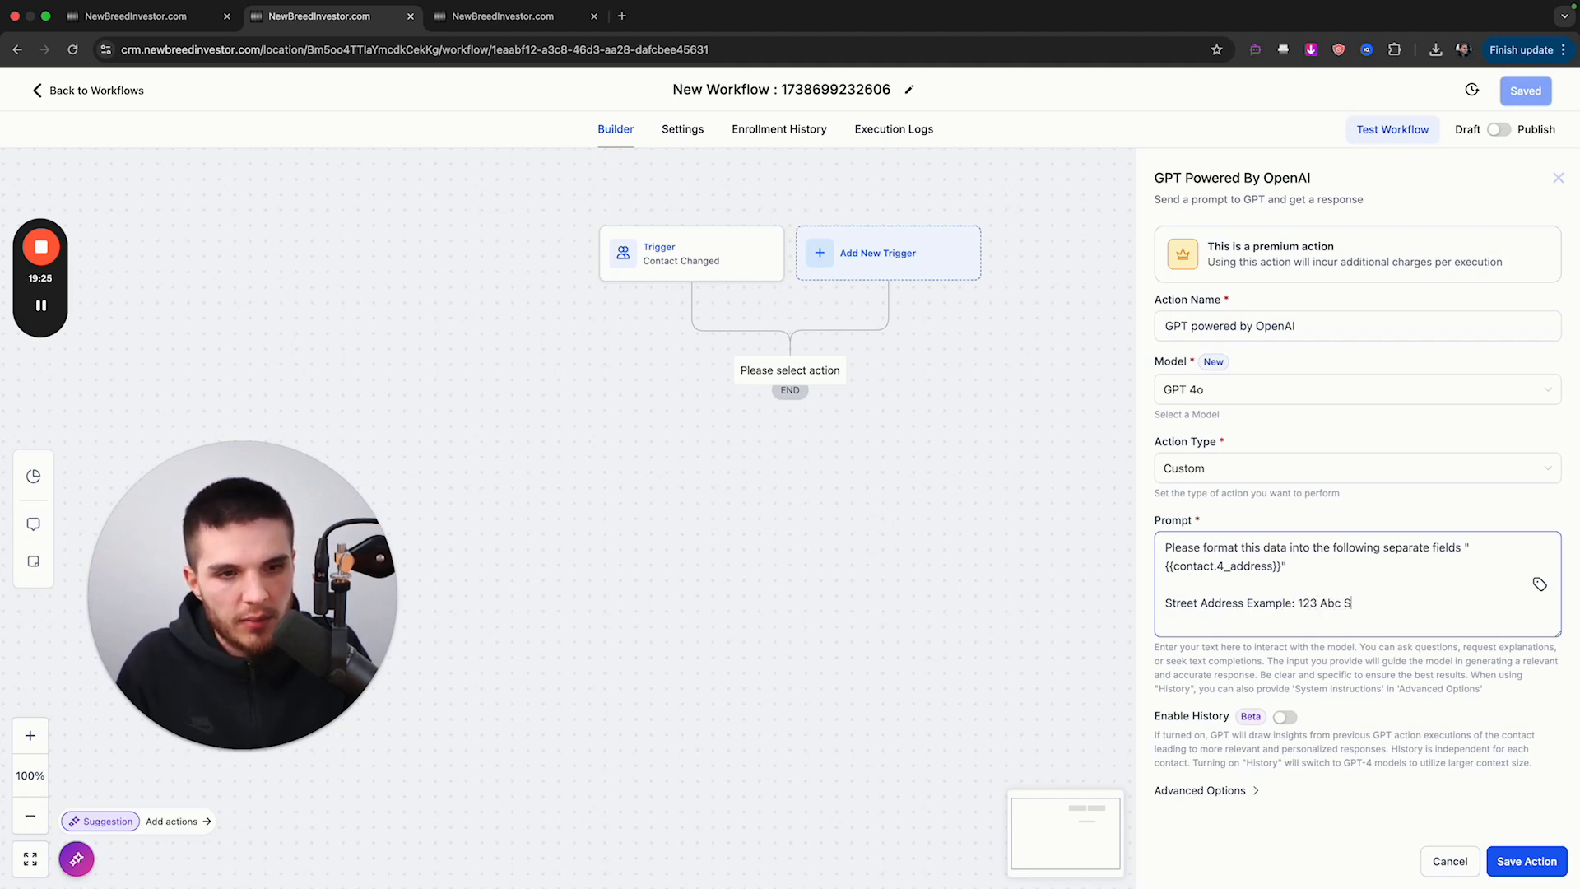
text(treet)
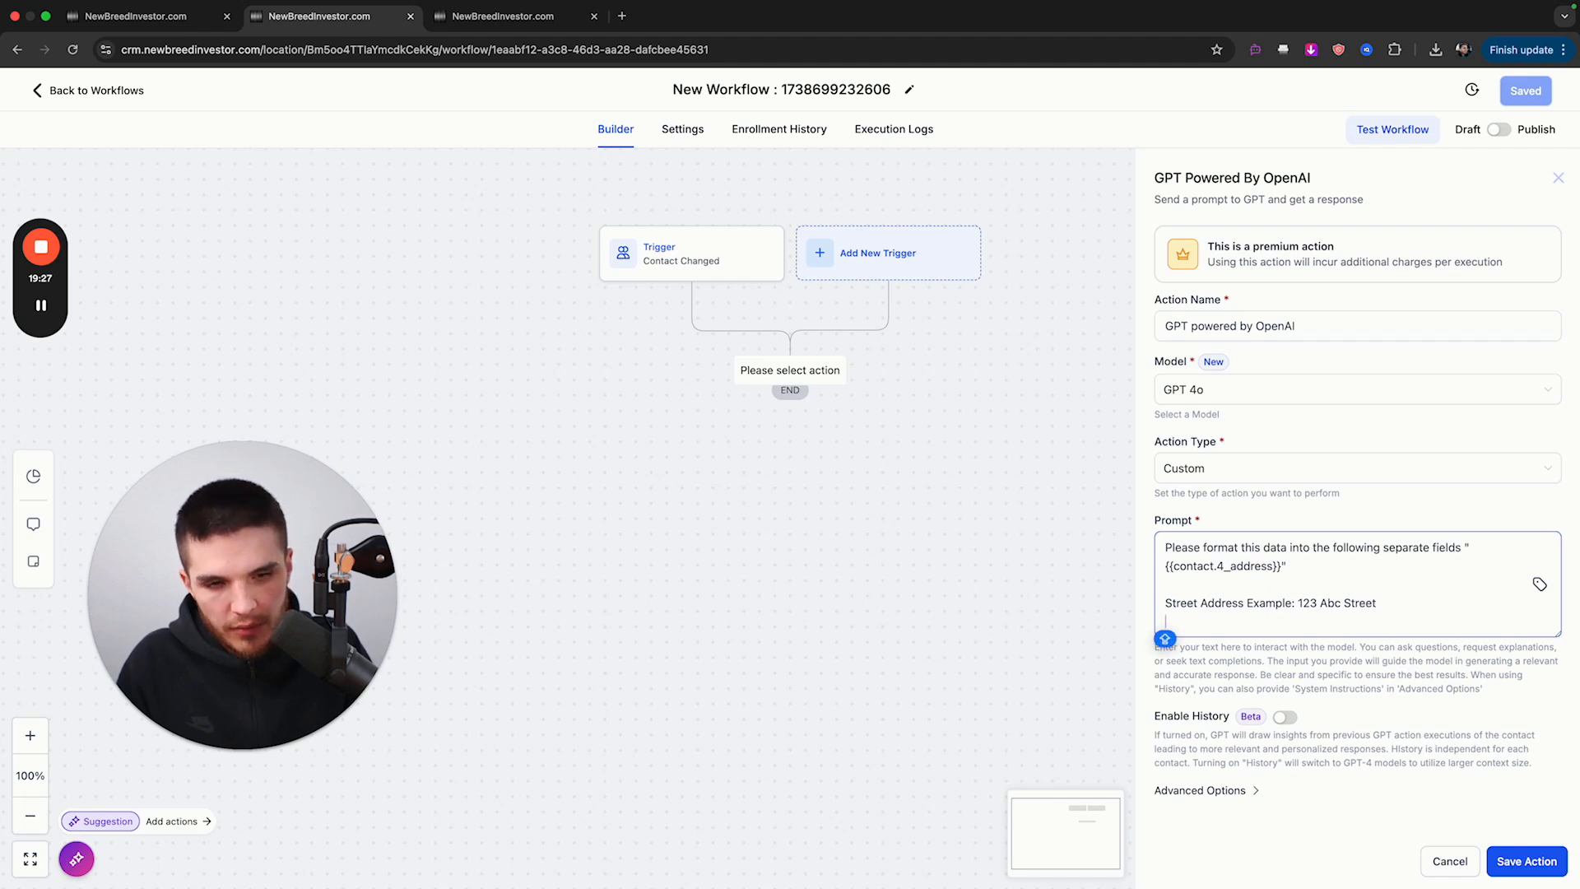
- Type a 'City: Los Angeles' line, then select and delete it from the prompt
text(City: L)
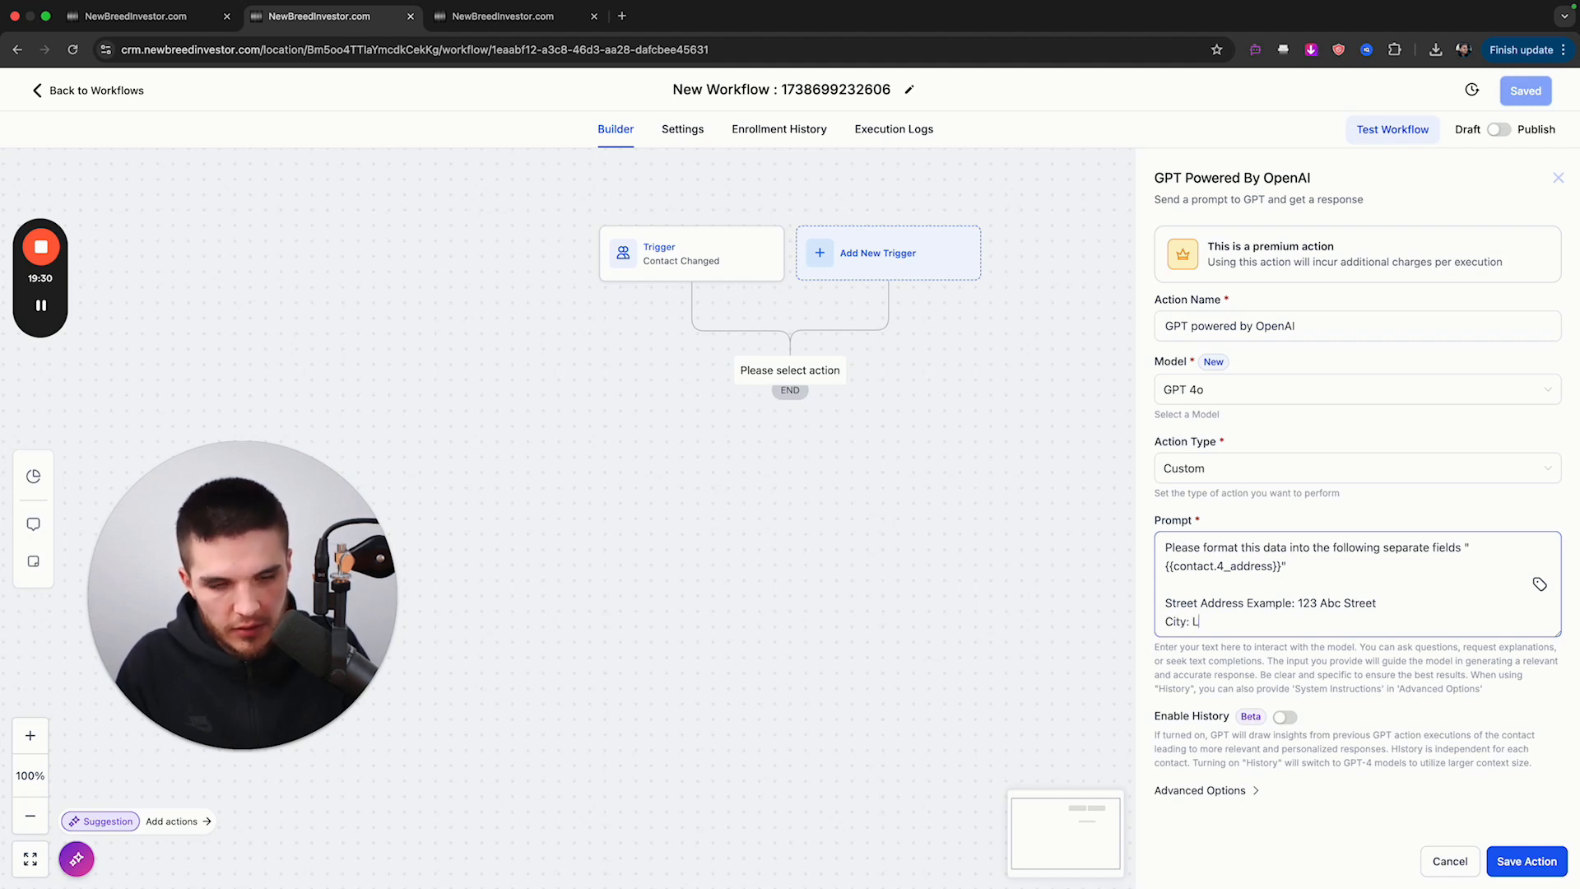
text(os Angeles)
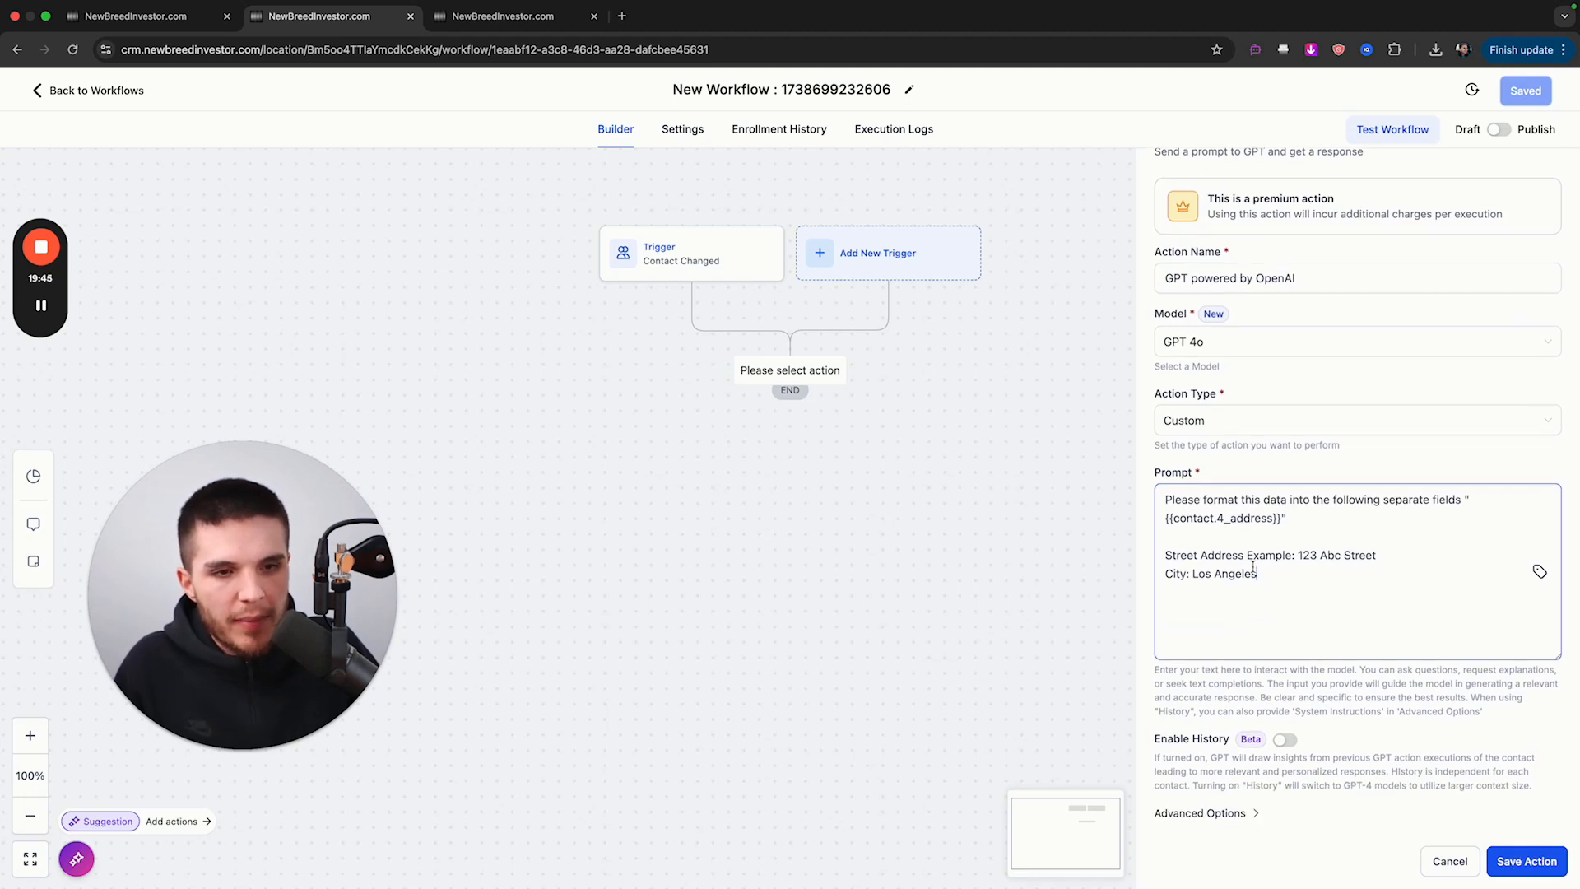
double_click(1347, 556)
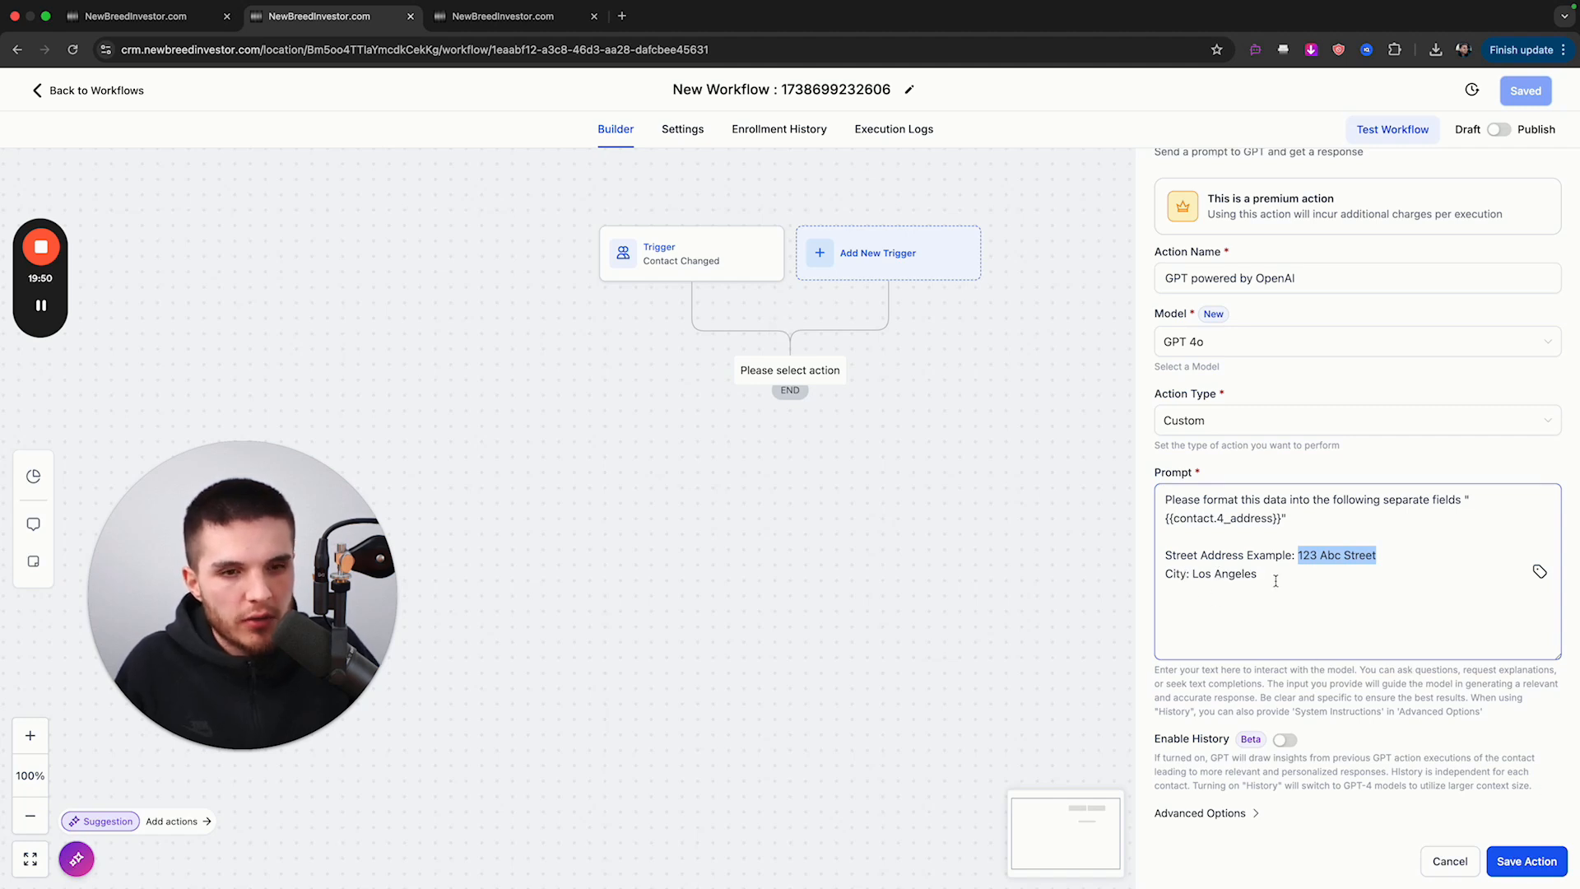
double_click(1209, 574)
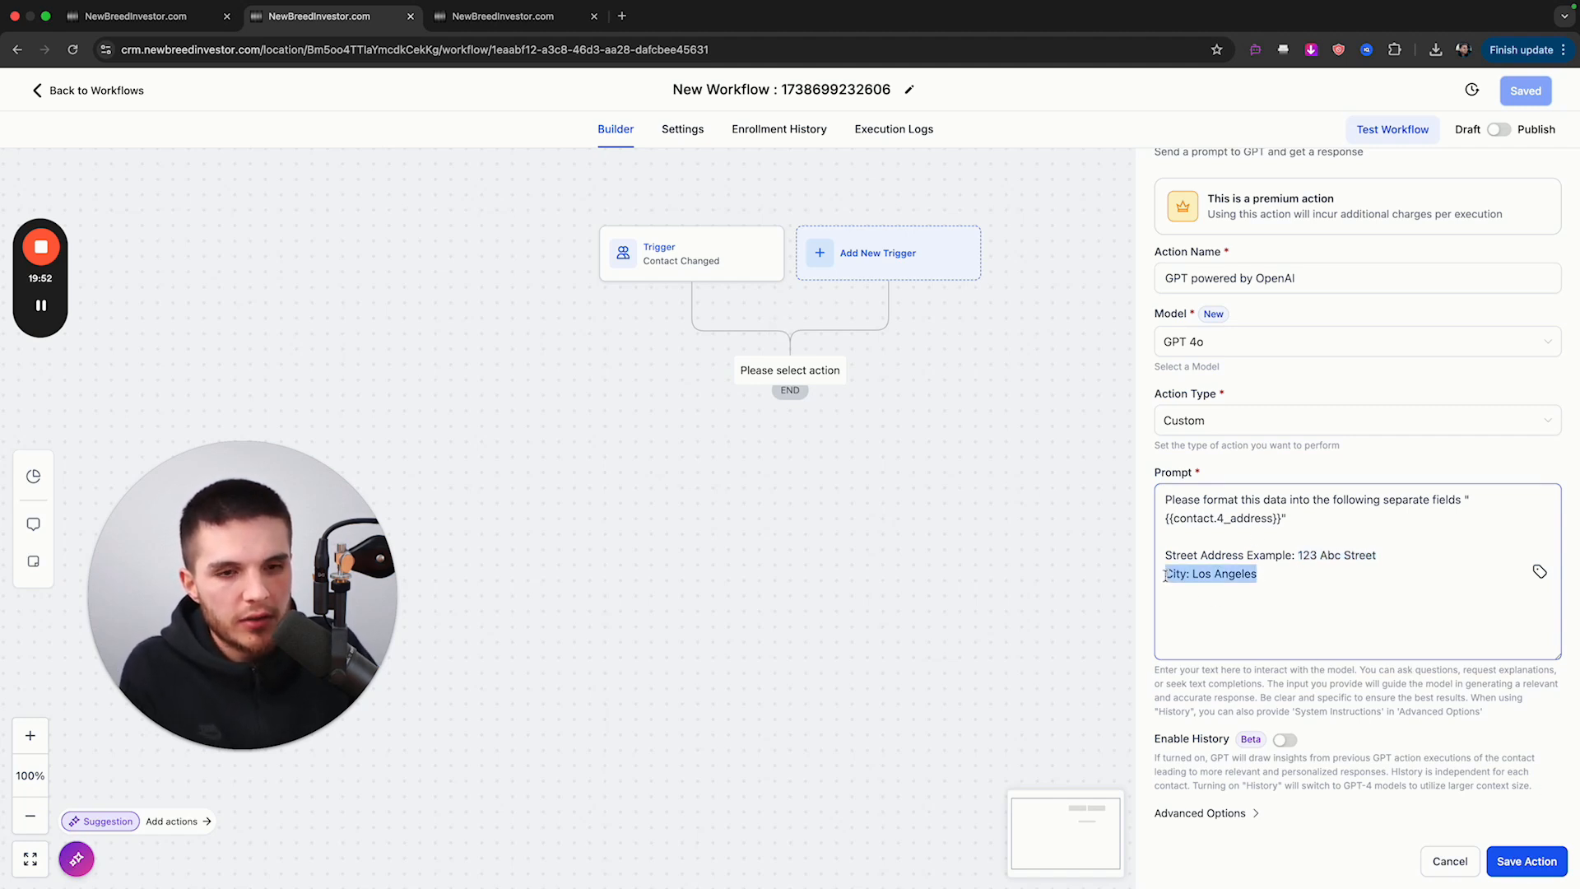
key(Backspace)
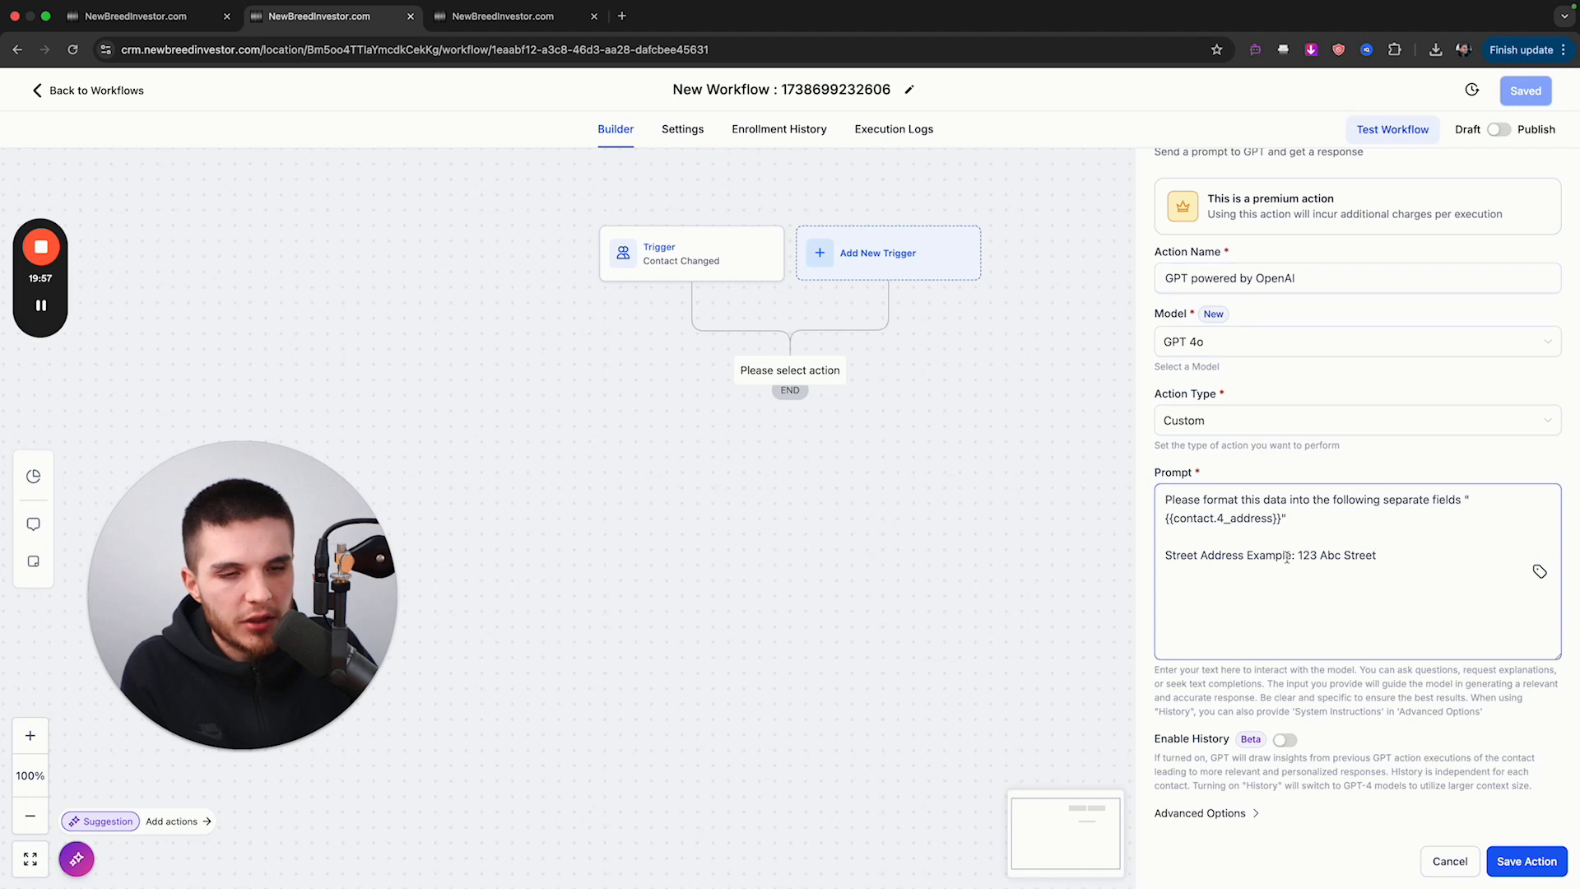
- Rename the GPT action 'Format street address' and save it into the workflow
click(1260, 278)
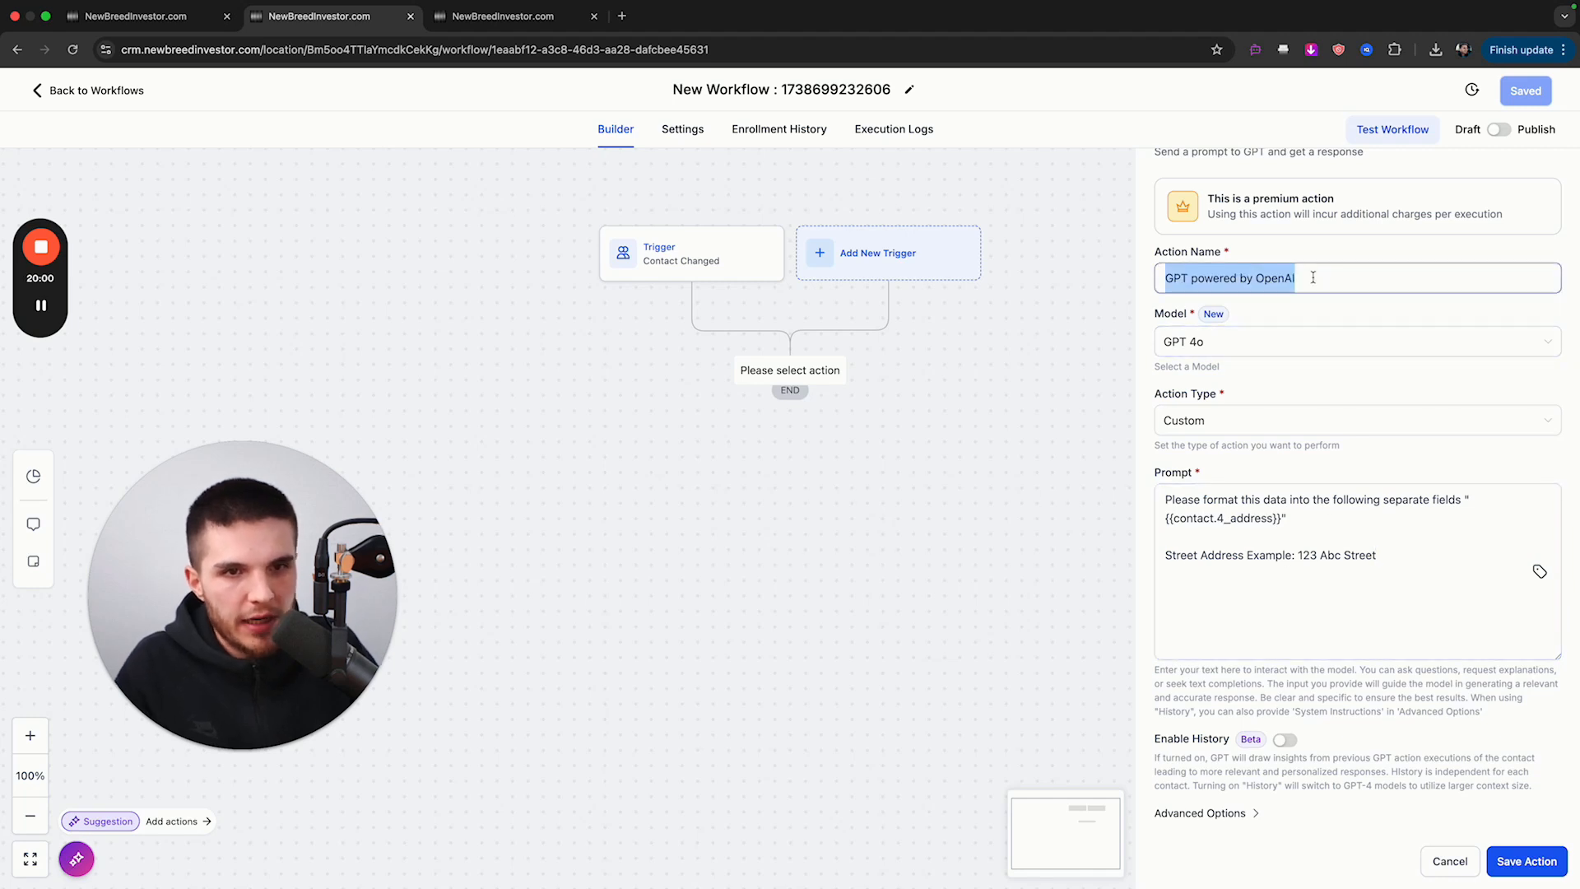
text(Format street address)
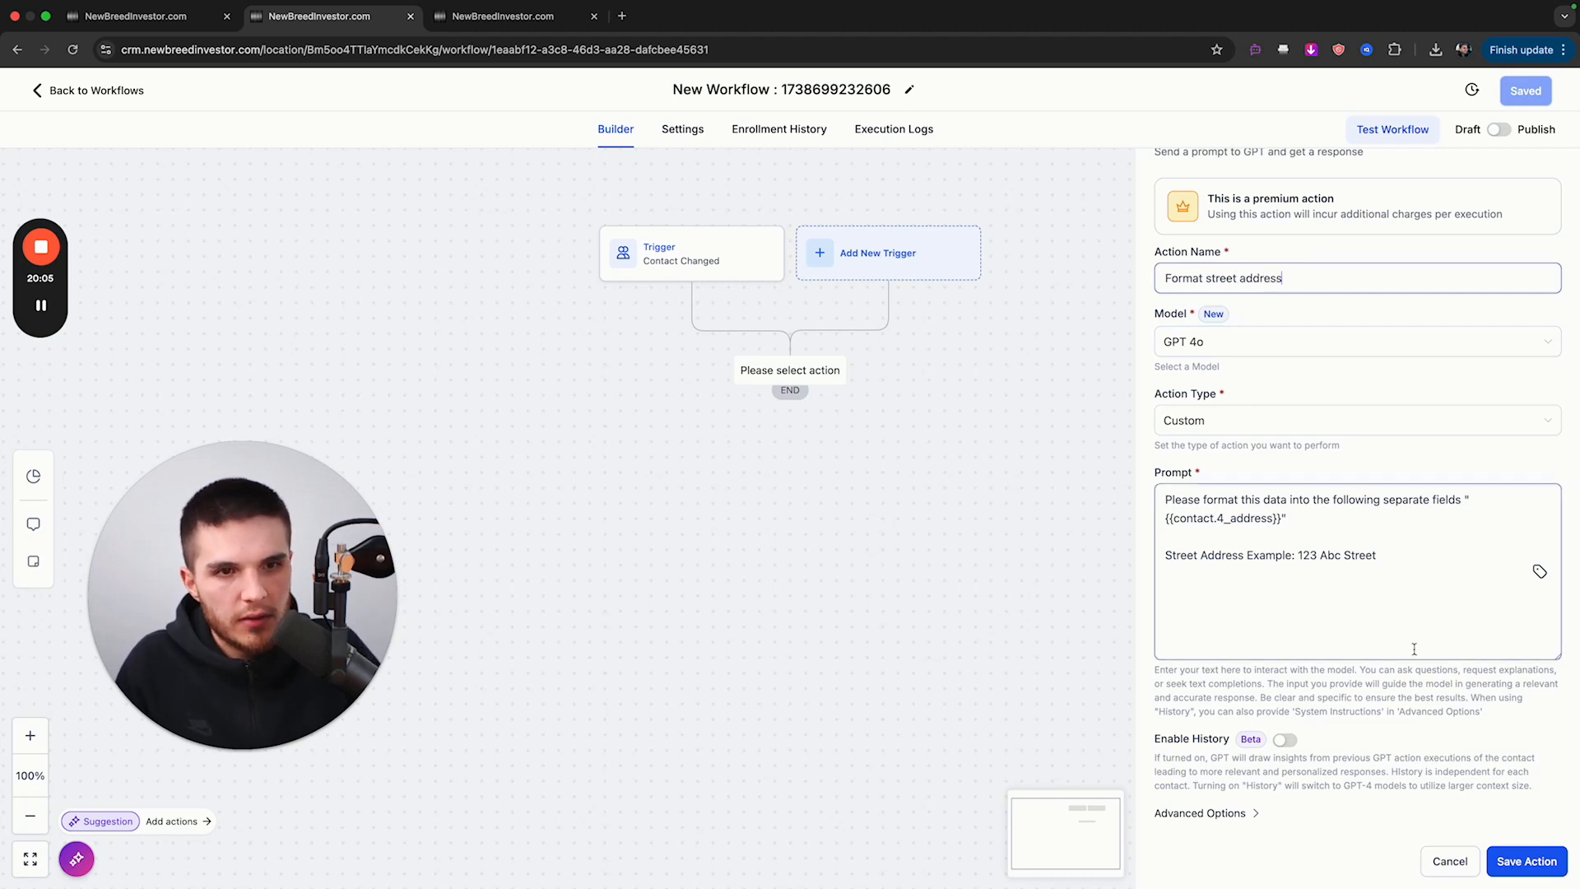
click(1526, 861)
text(updat)
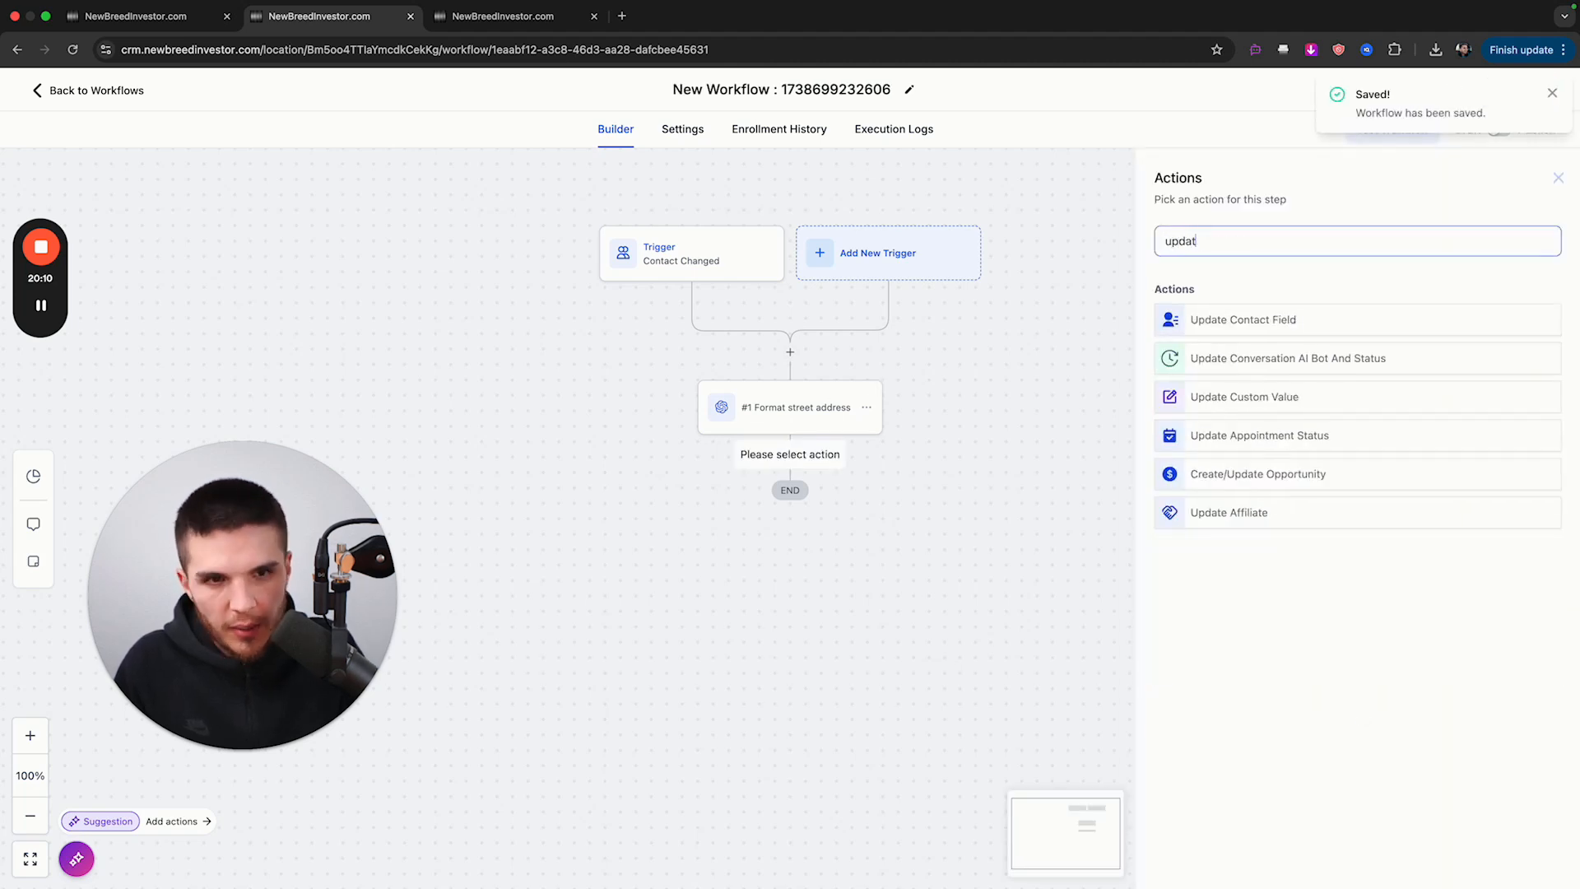
- Add an Update Contact Field step writing {{chatgpt.1.response}} into Street Address and save
click(1241, 319)
text(stree)
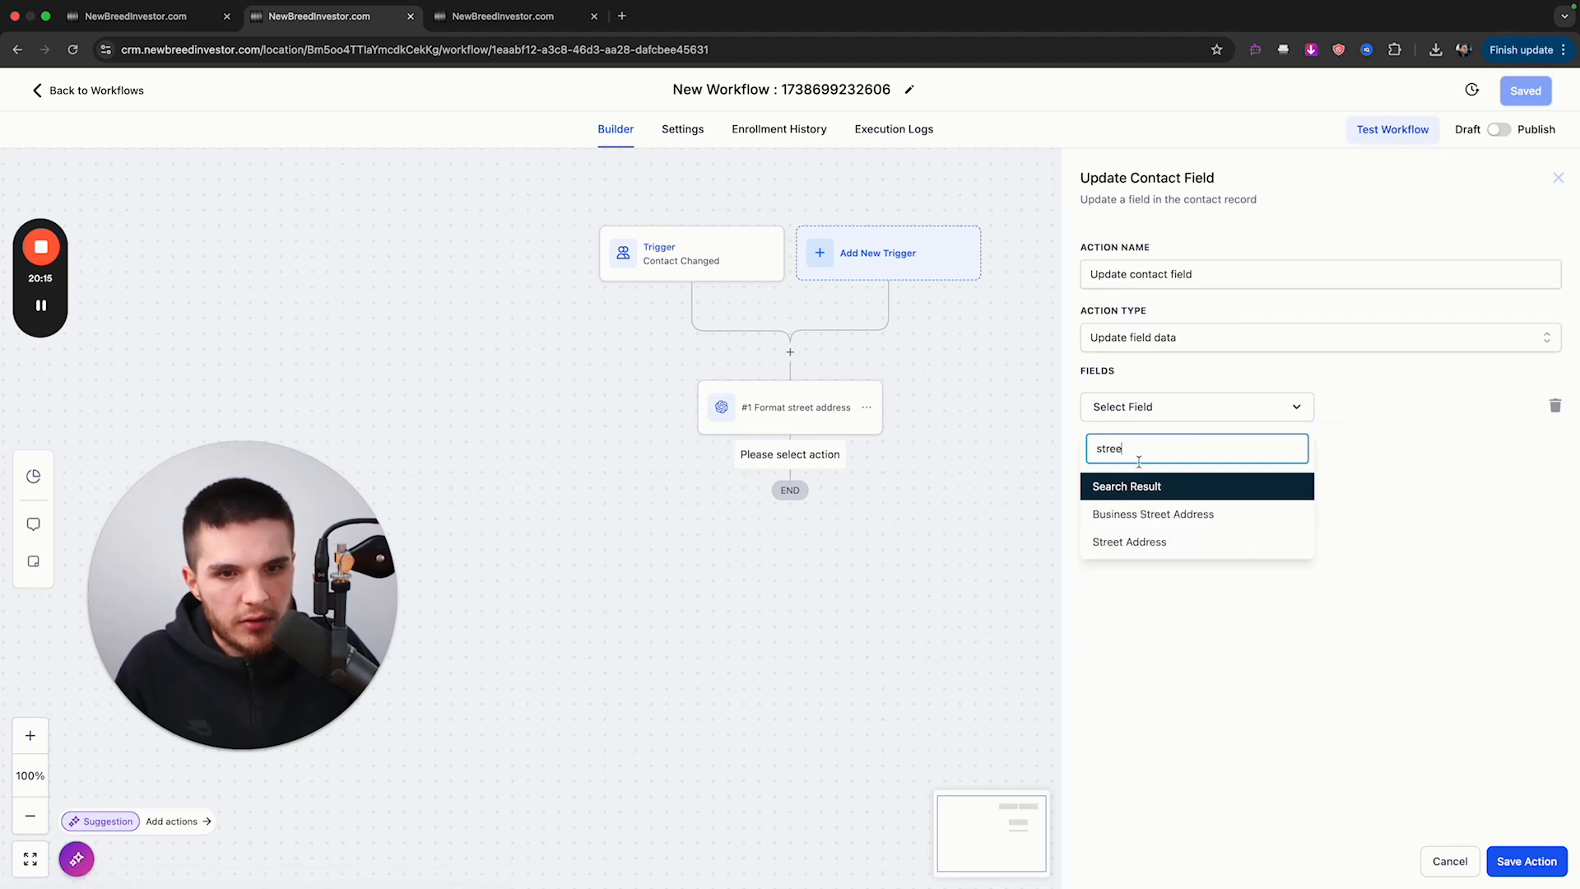
click(1128, 541)
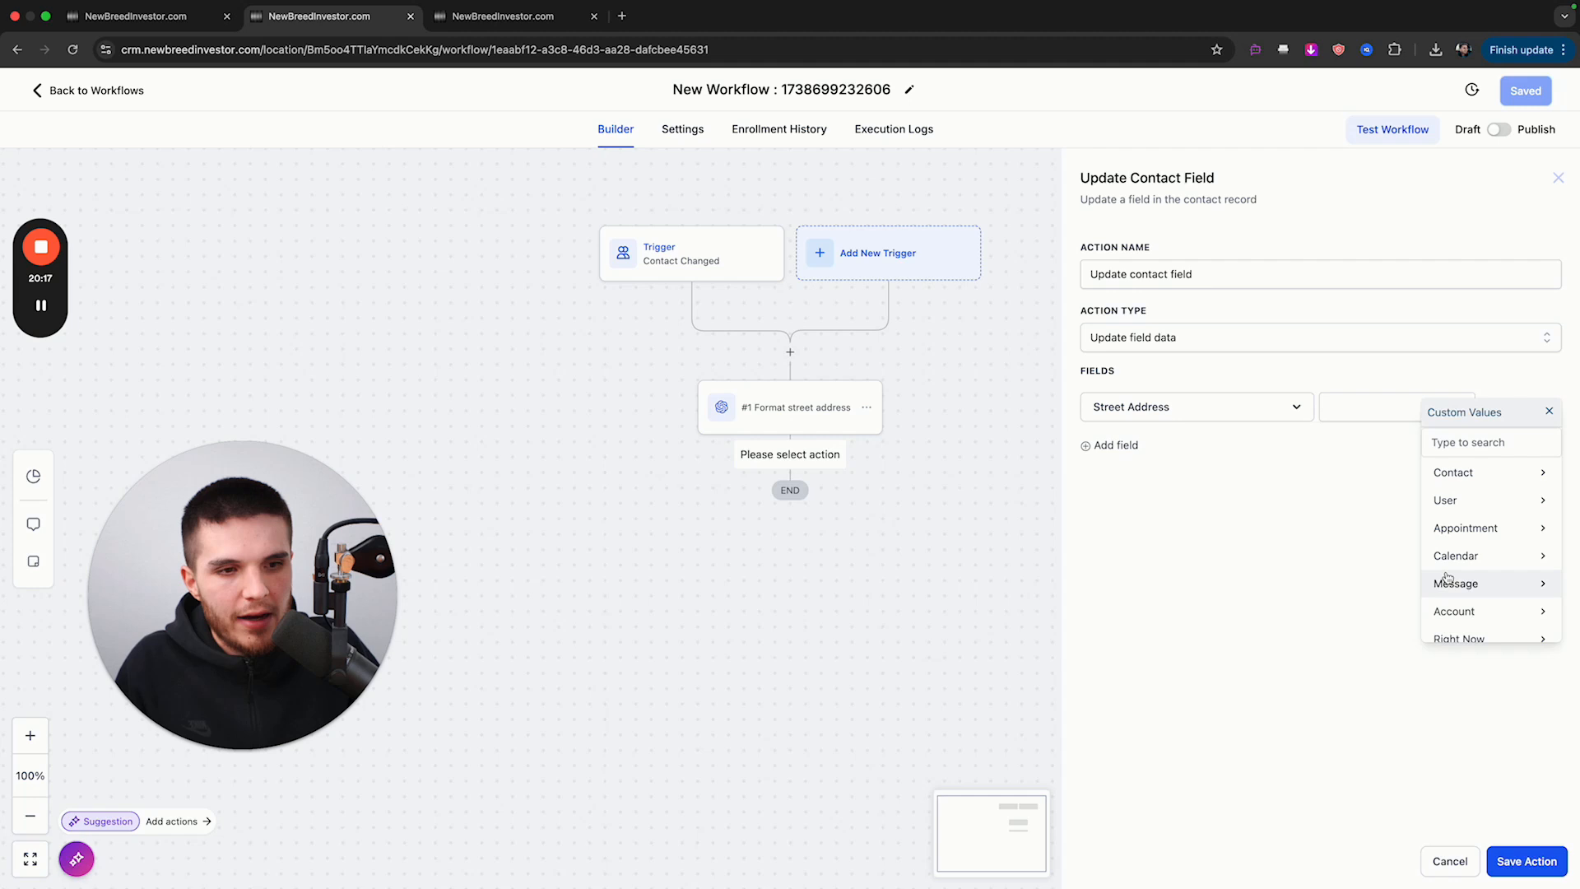
text({{chatgpt.1.response}})
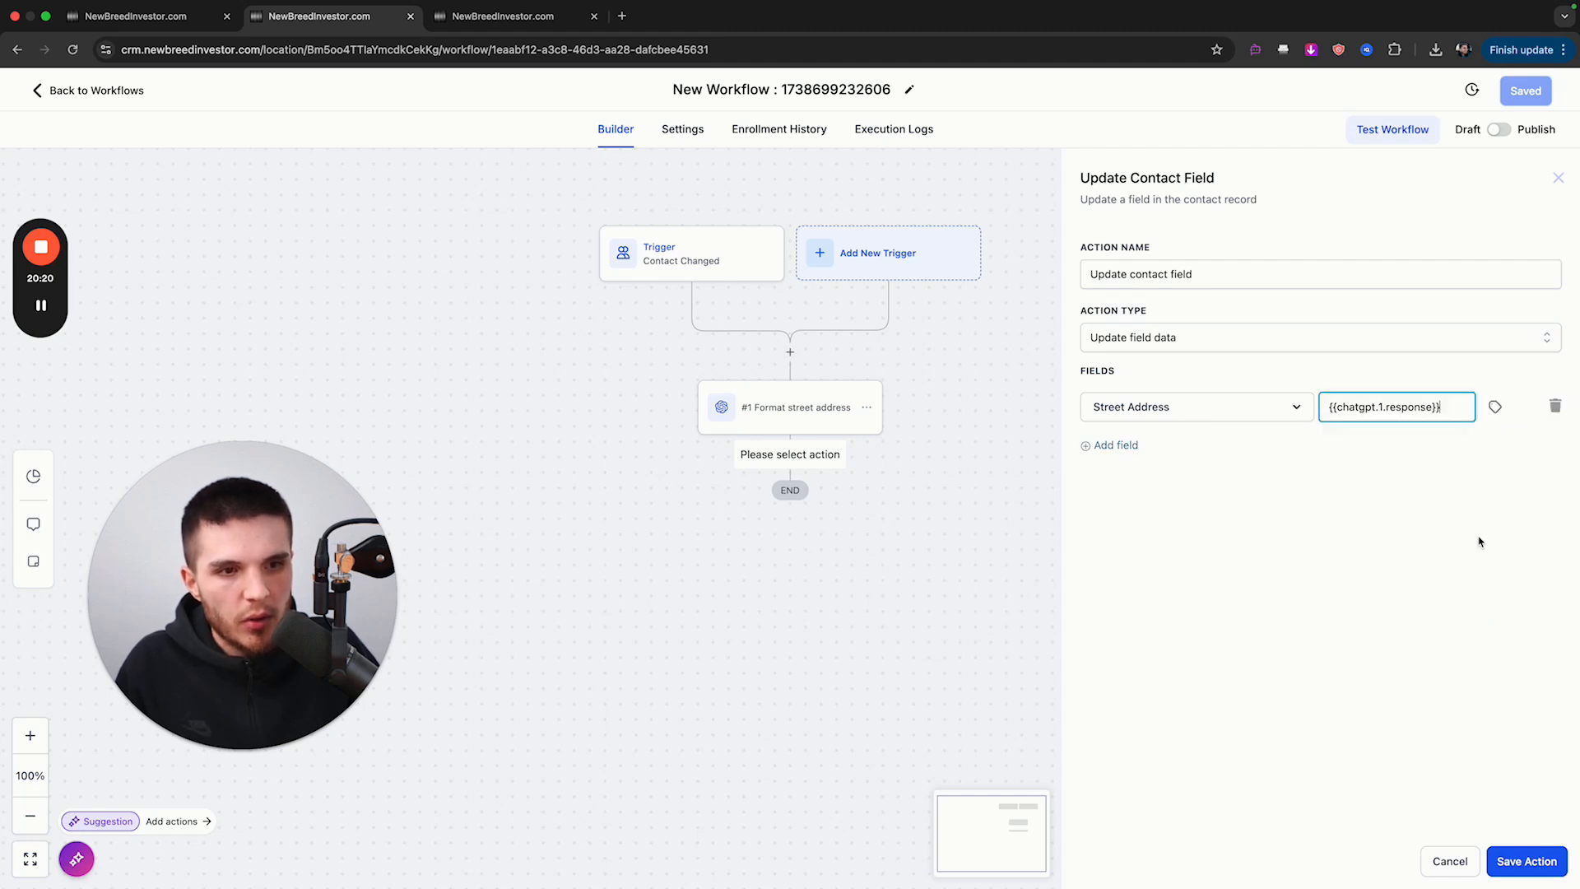
click(1526, 861)
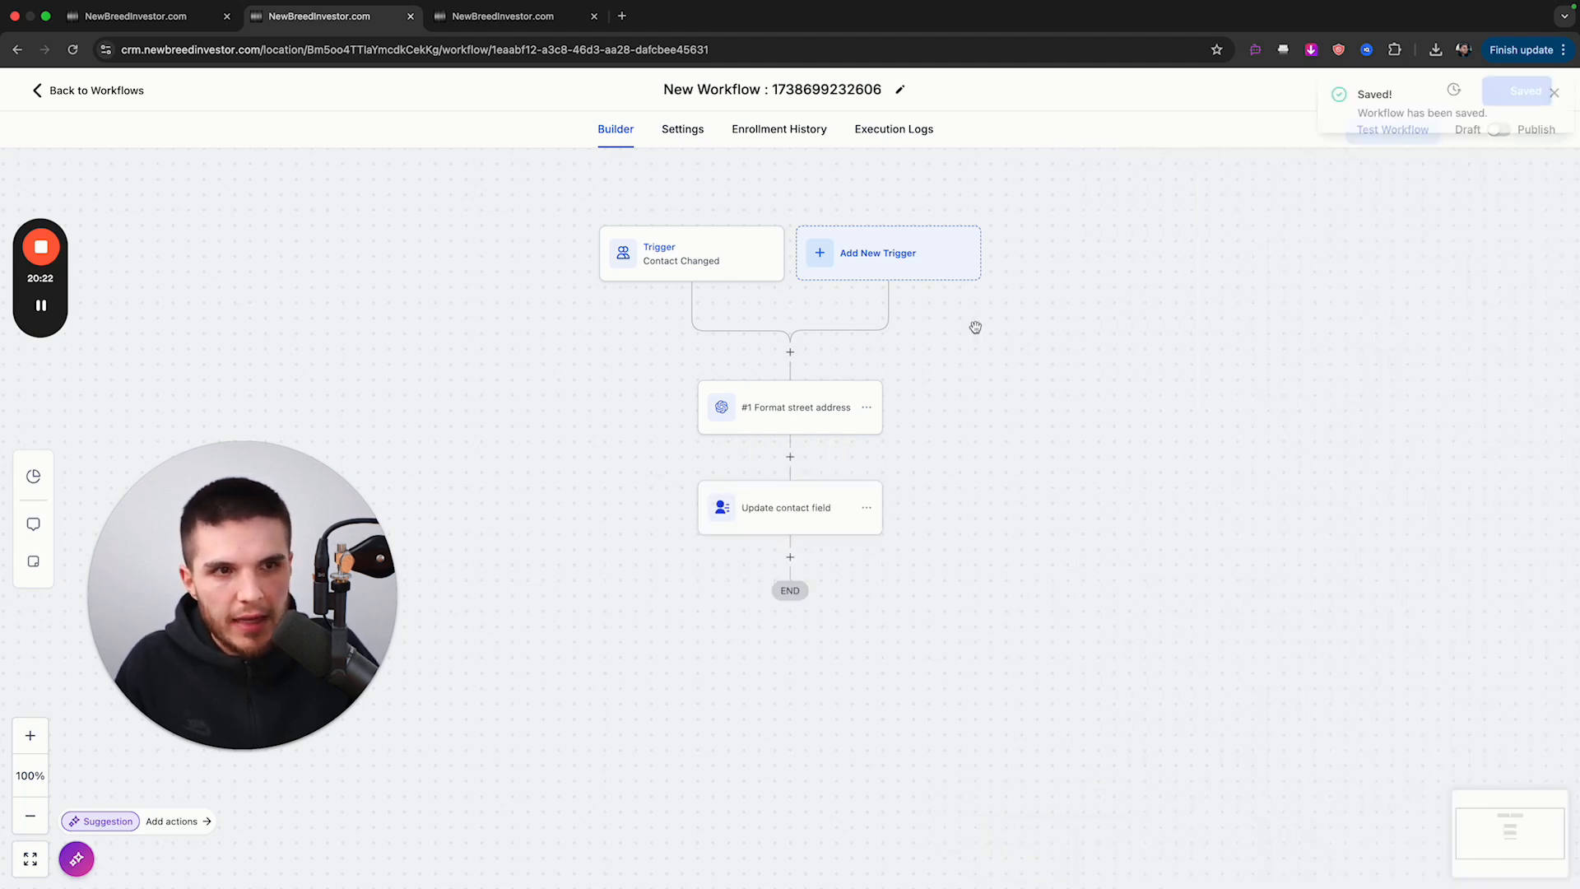
- Copy the Format street address step as 'Format city', prompting for City (California), and save
click(866, 408)
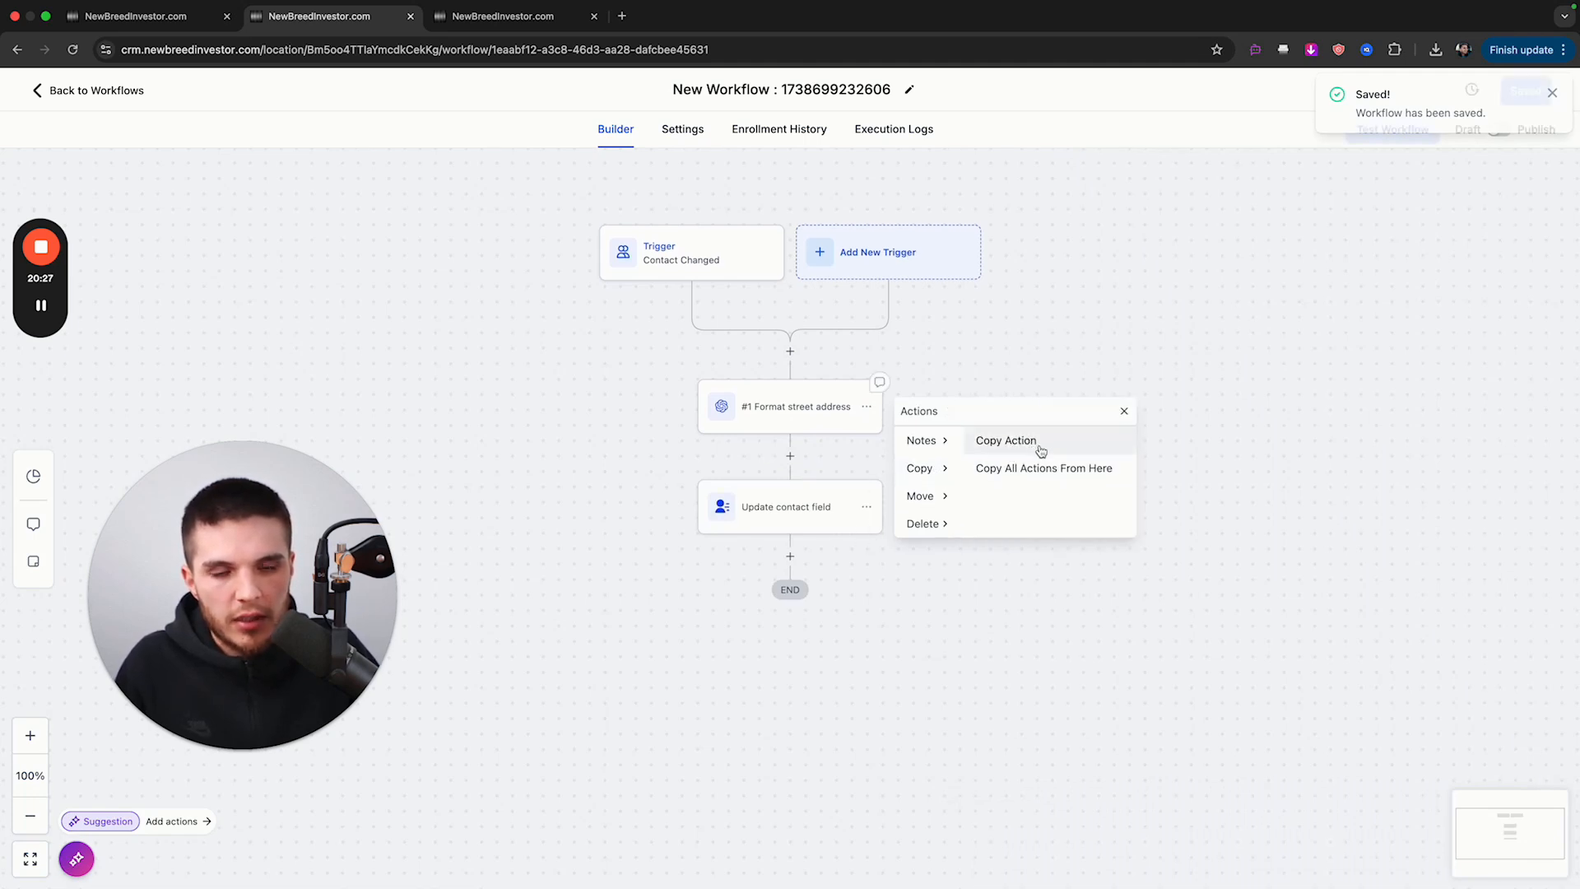
click(1005, 440)
text(Format c)
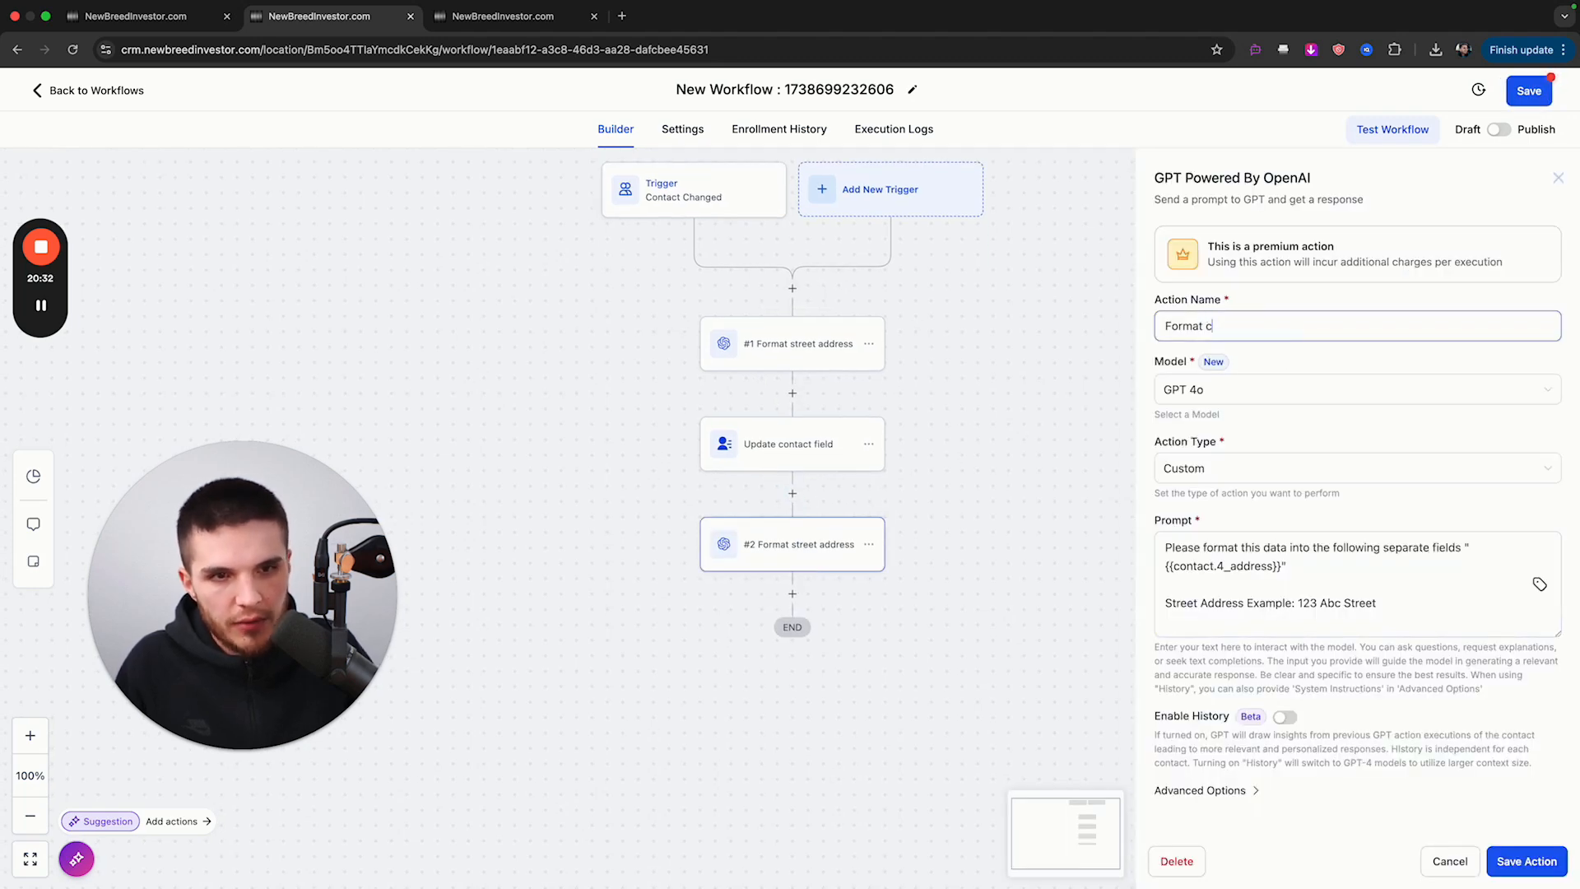
text(ity)
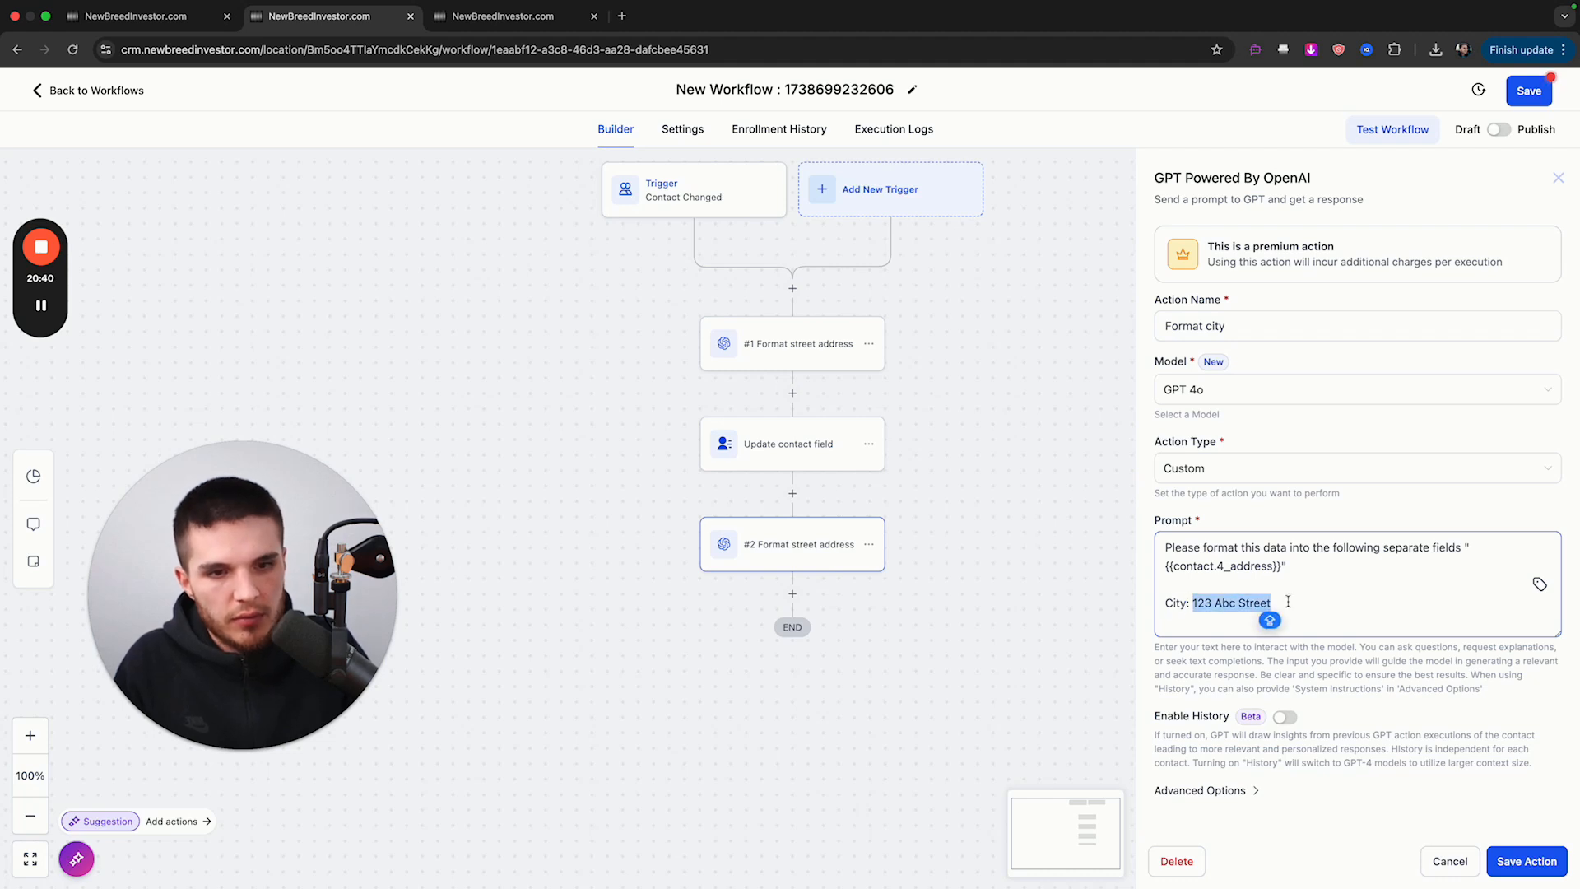
text(California)
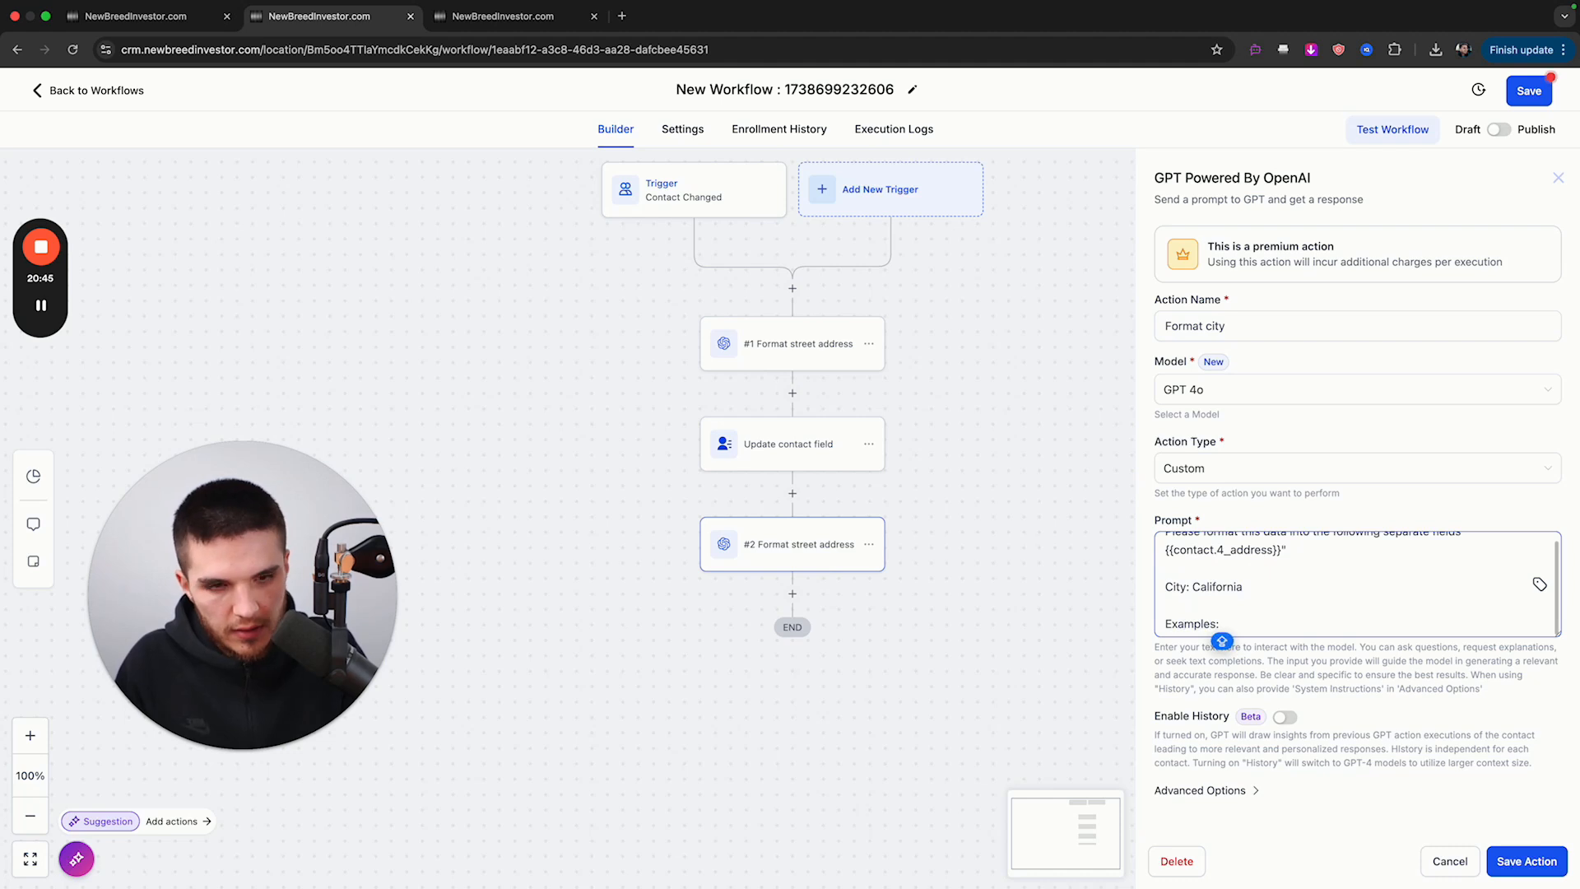
text(ca = C)
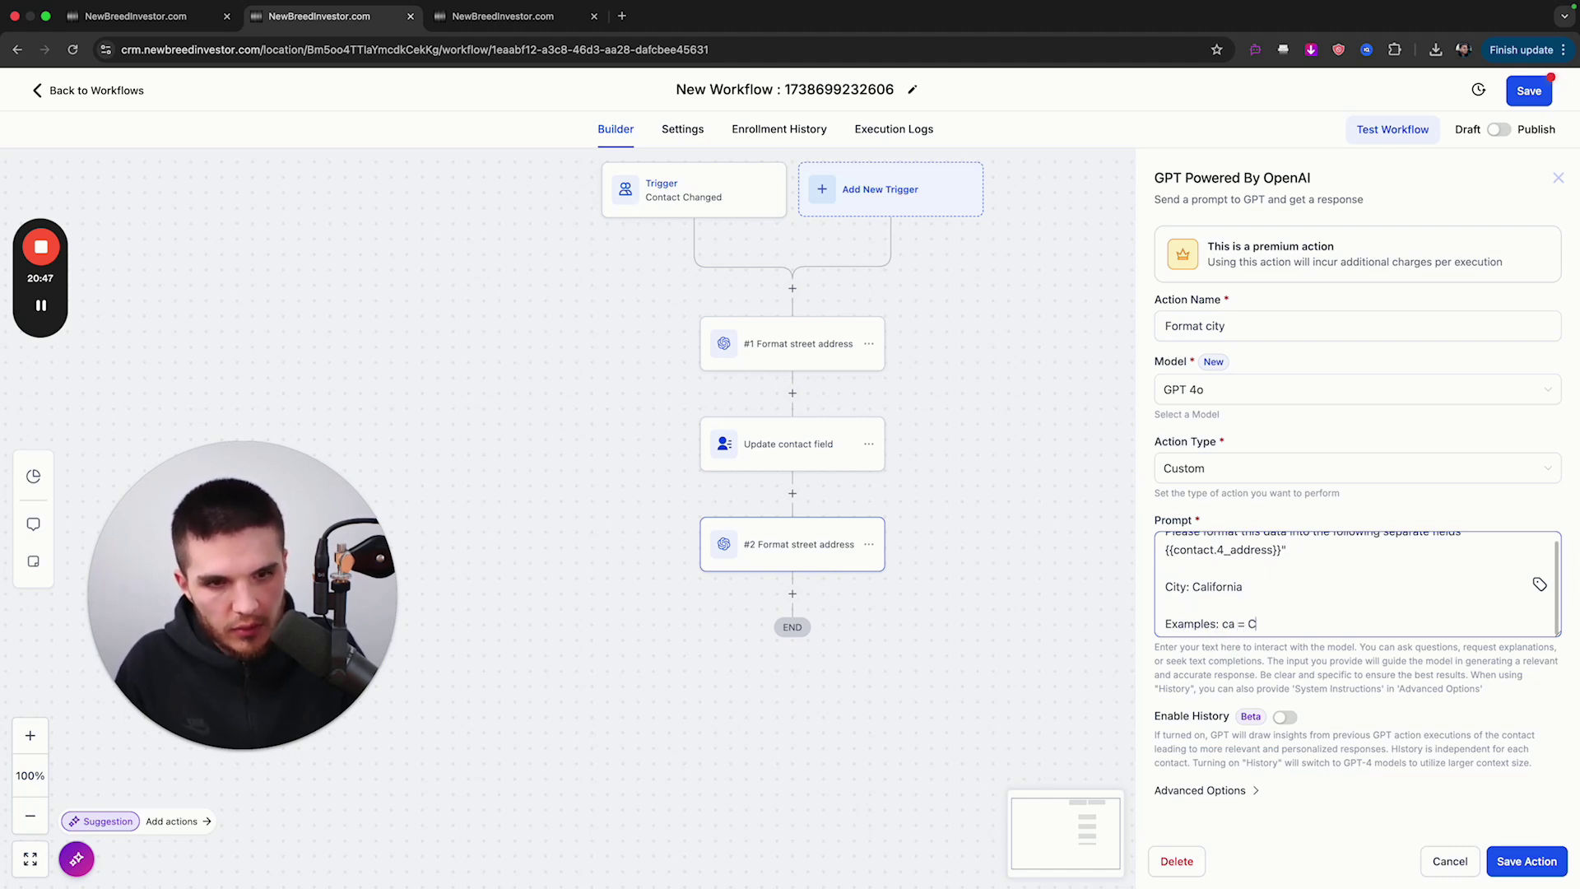
text(alifornia)
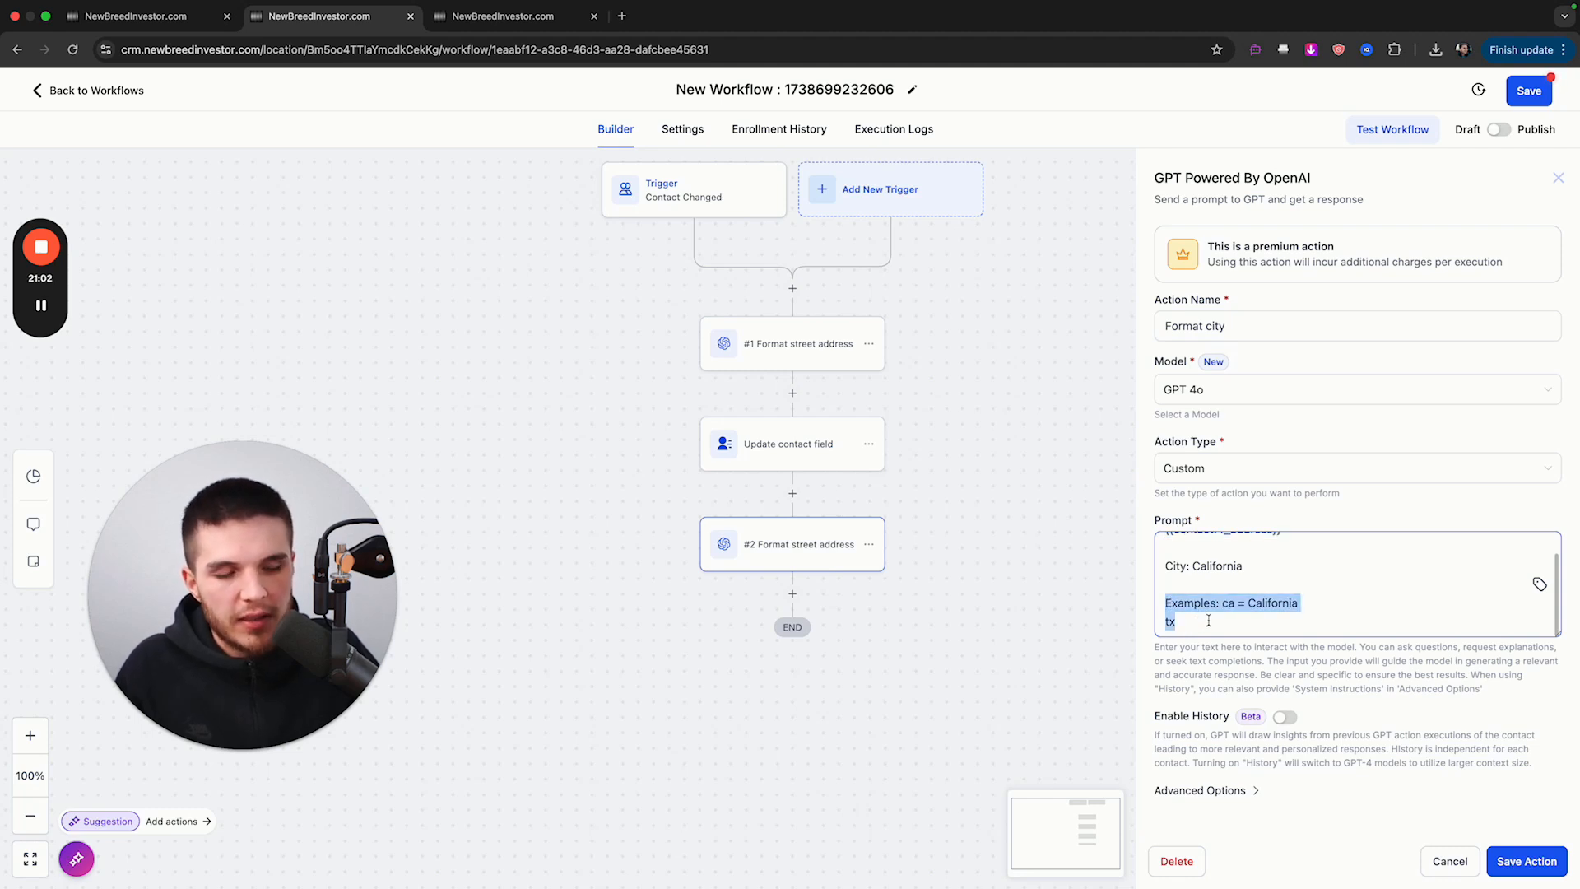
click(1176, 622)
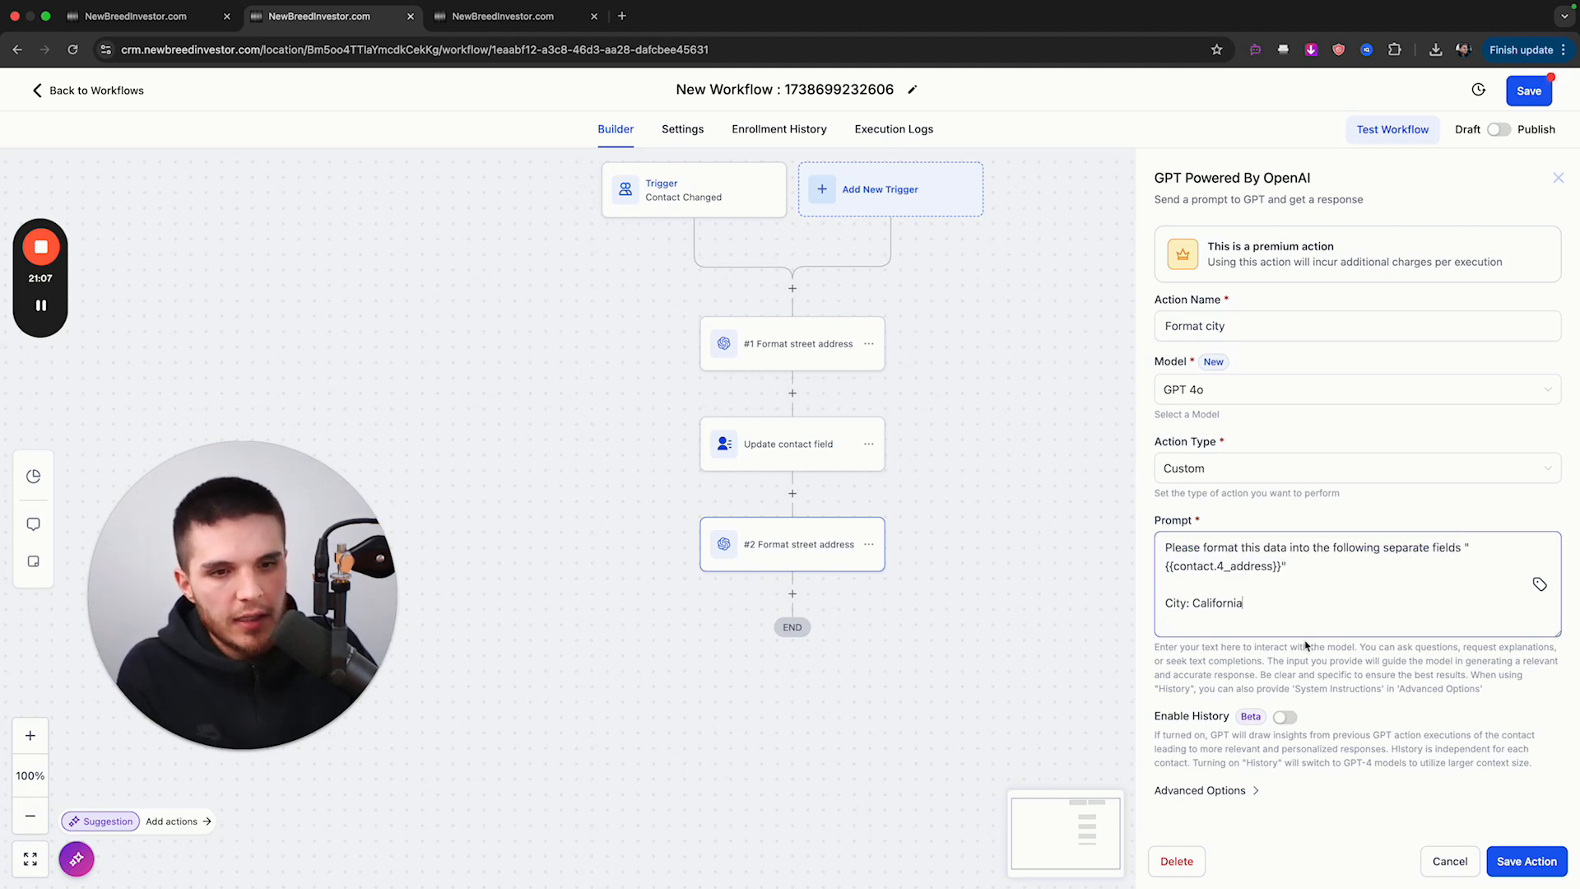
click(1525, 860)
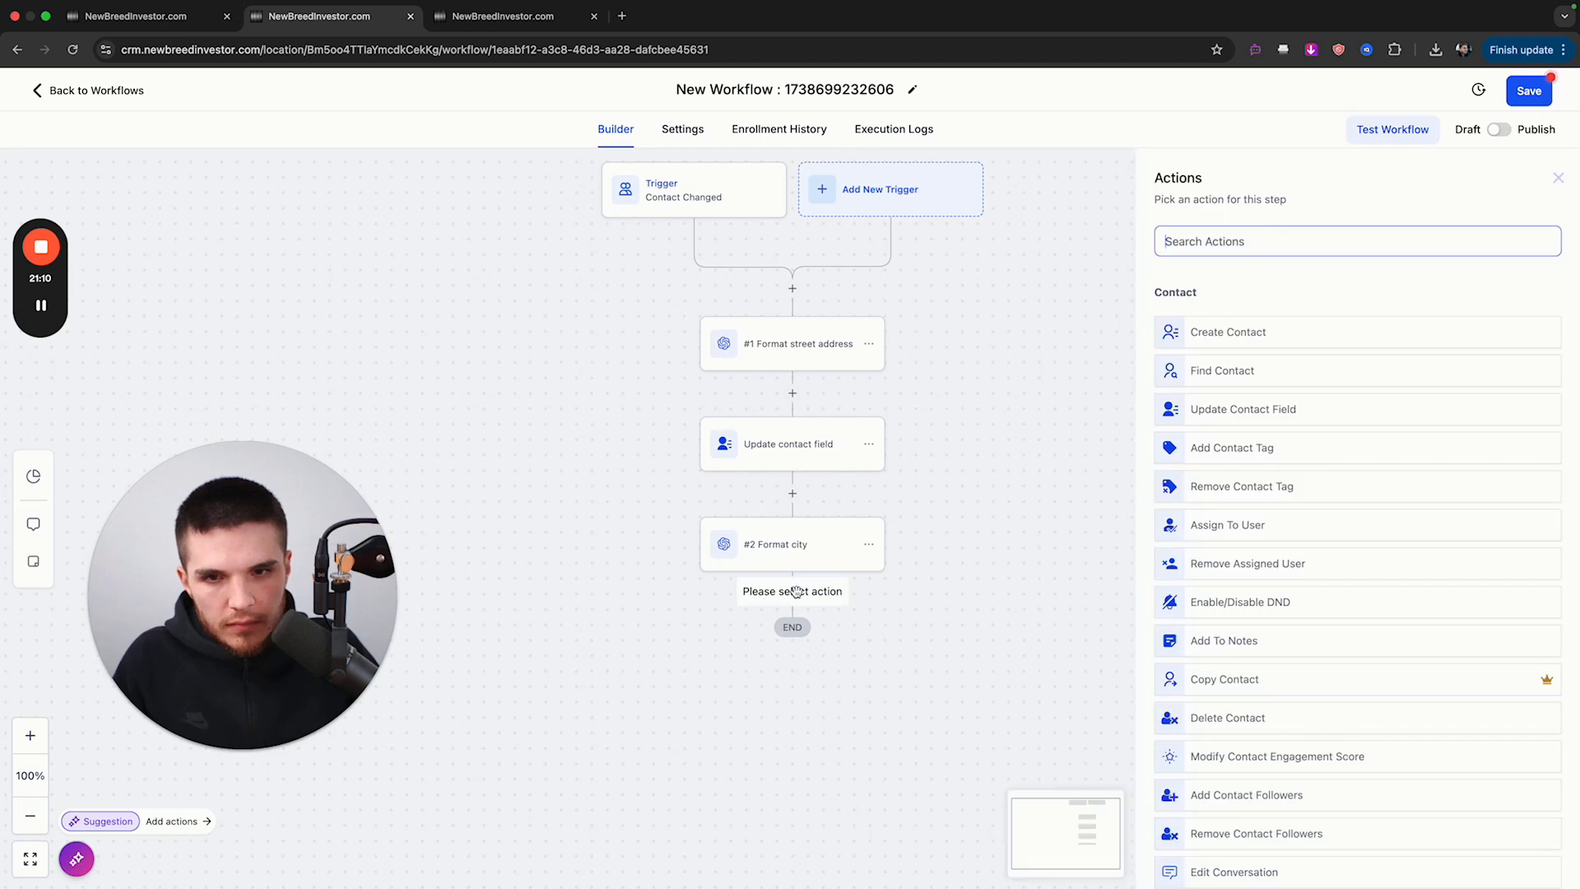
- Add an Update Contact Field step writing the GPT response into City, then save the workflow
click(1242, 409)
text(city)
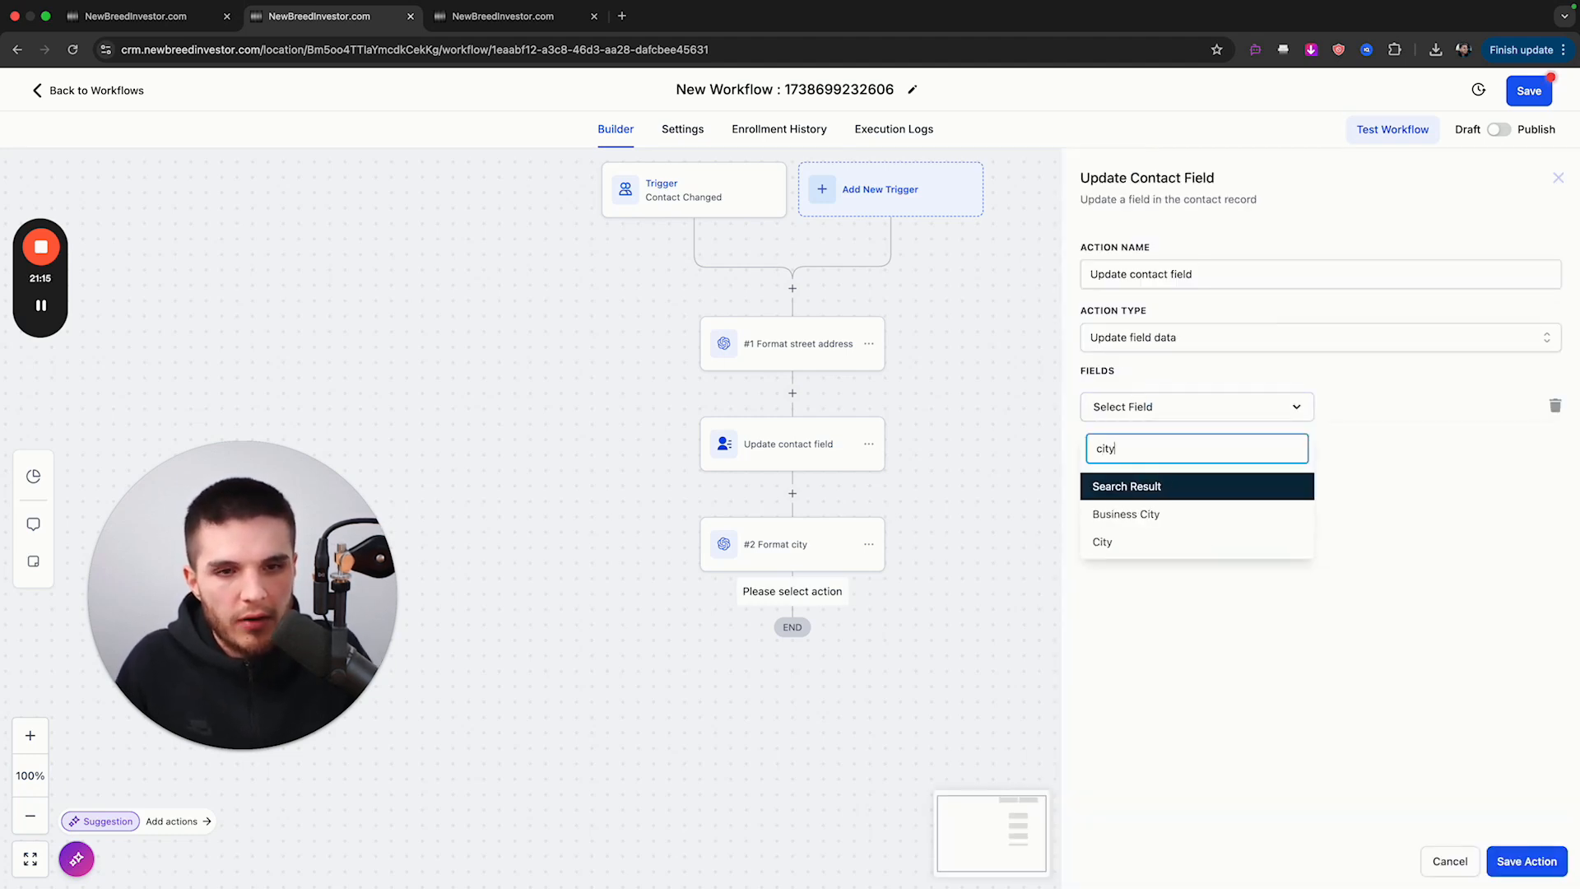
click(1102, 541)
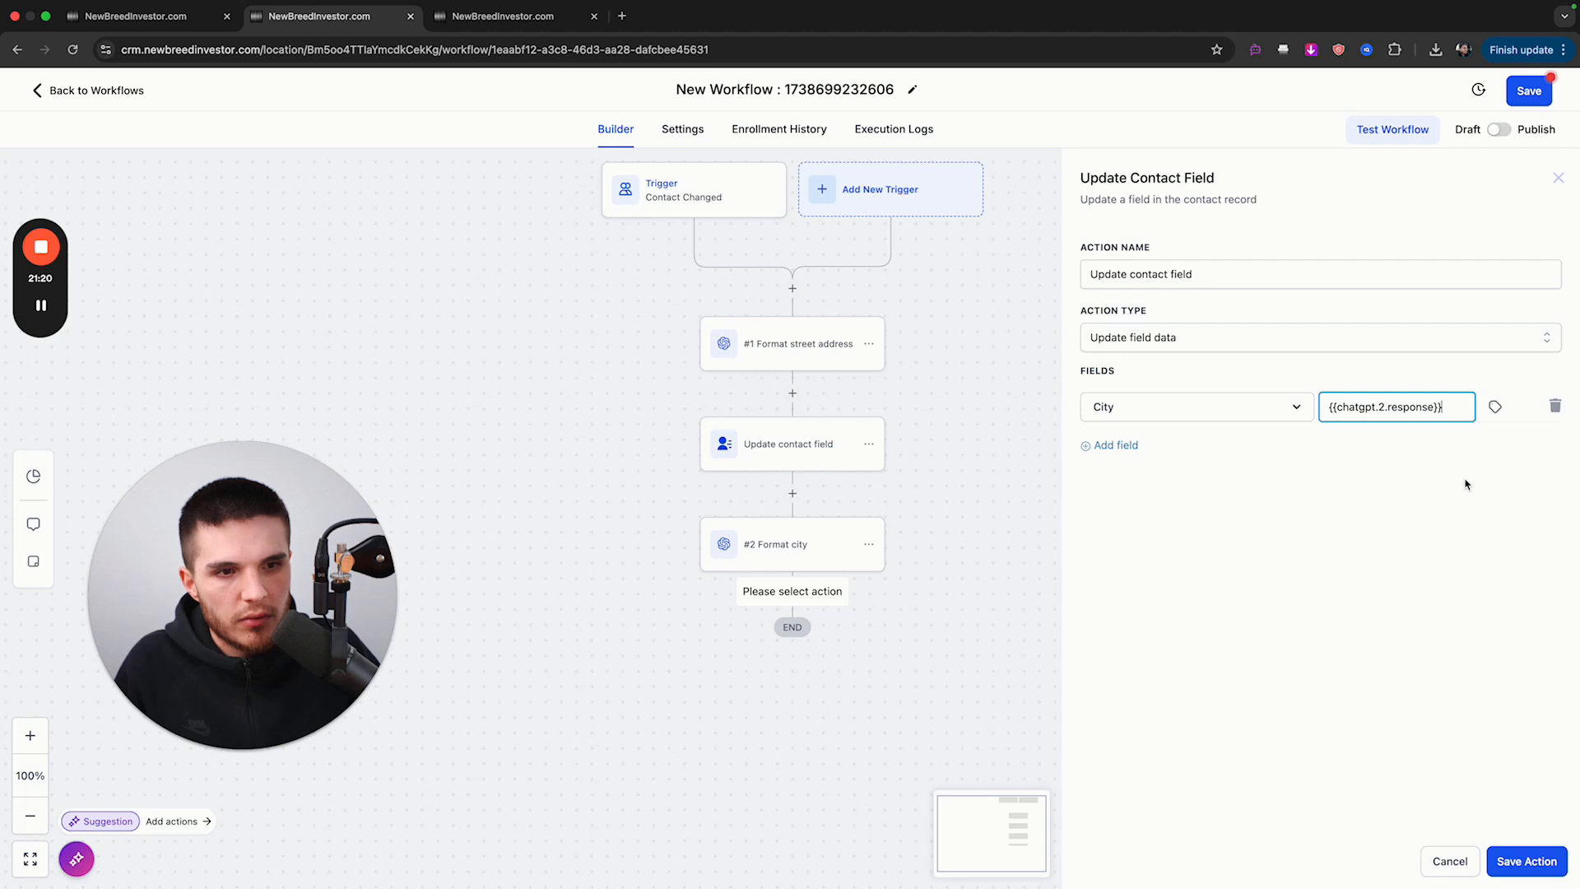
click(1525, 860)
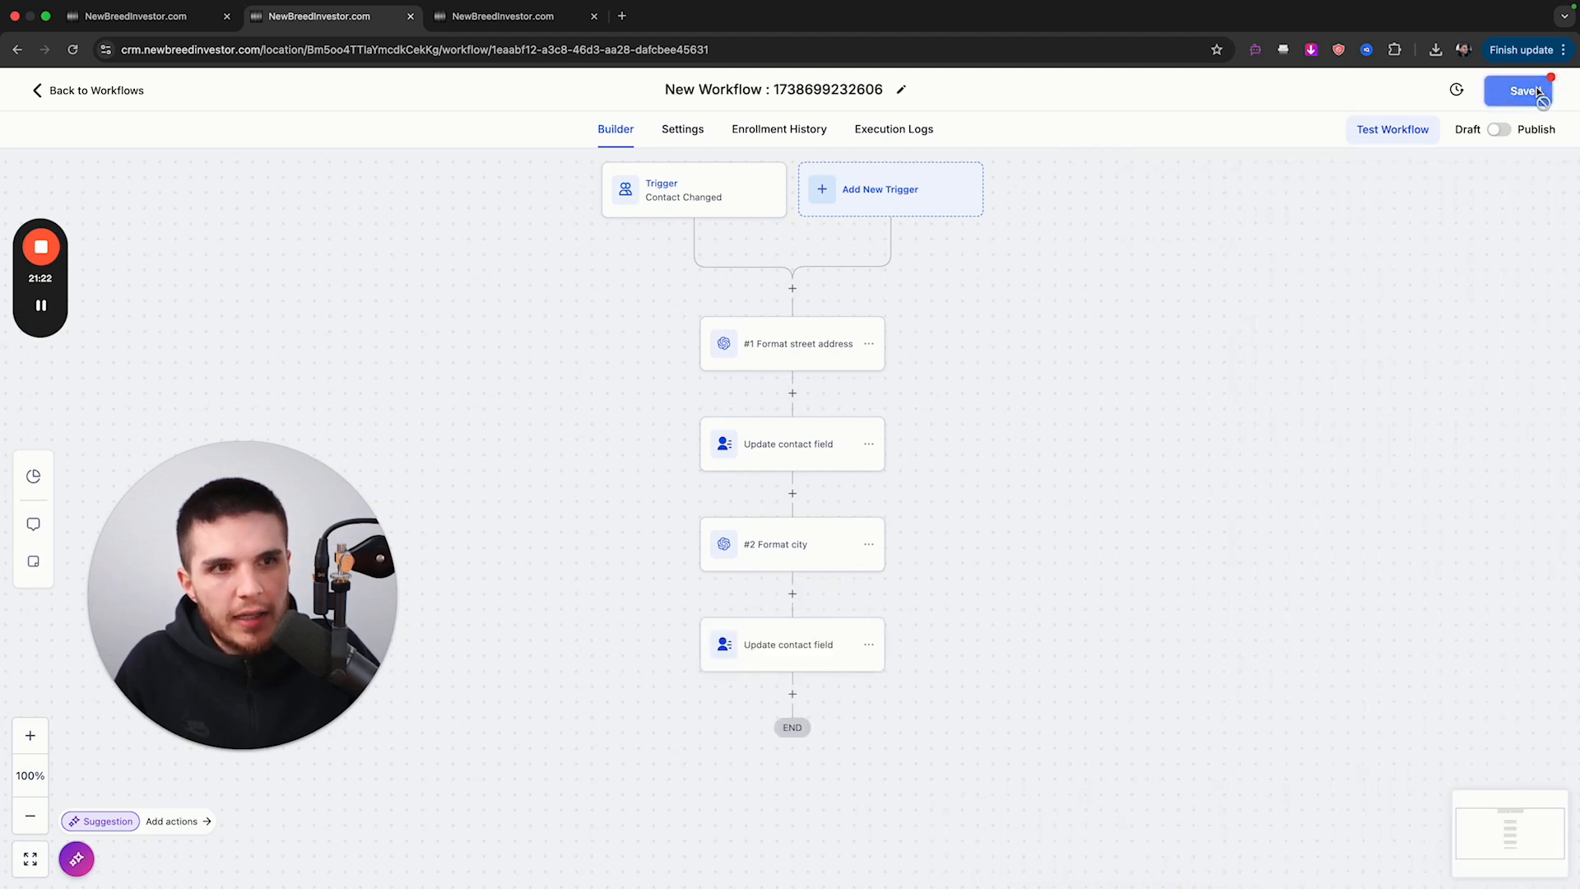
click(1520, 91)
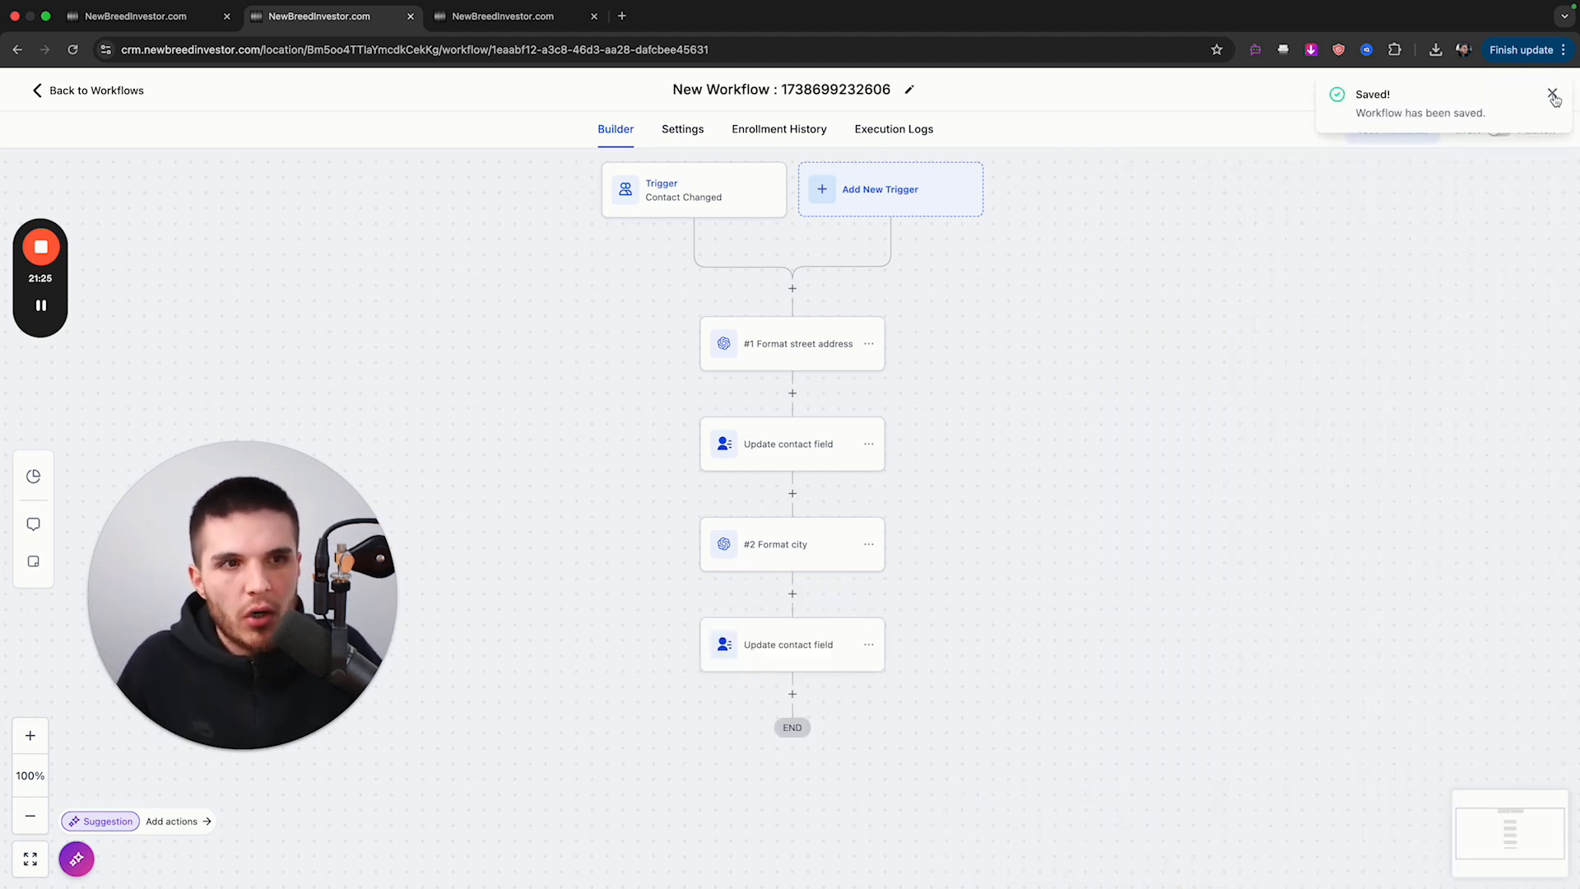
click(1554, 94)
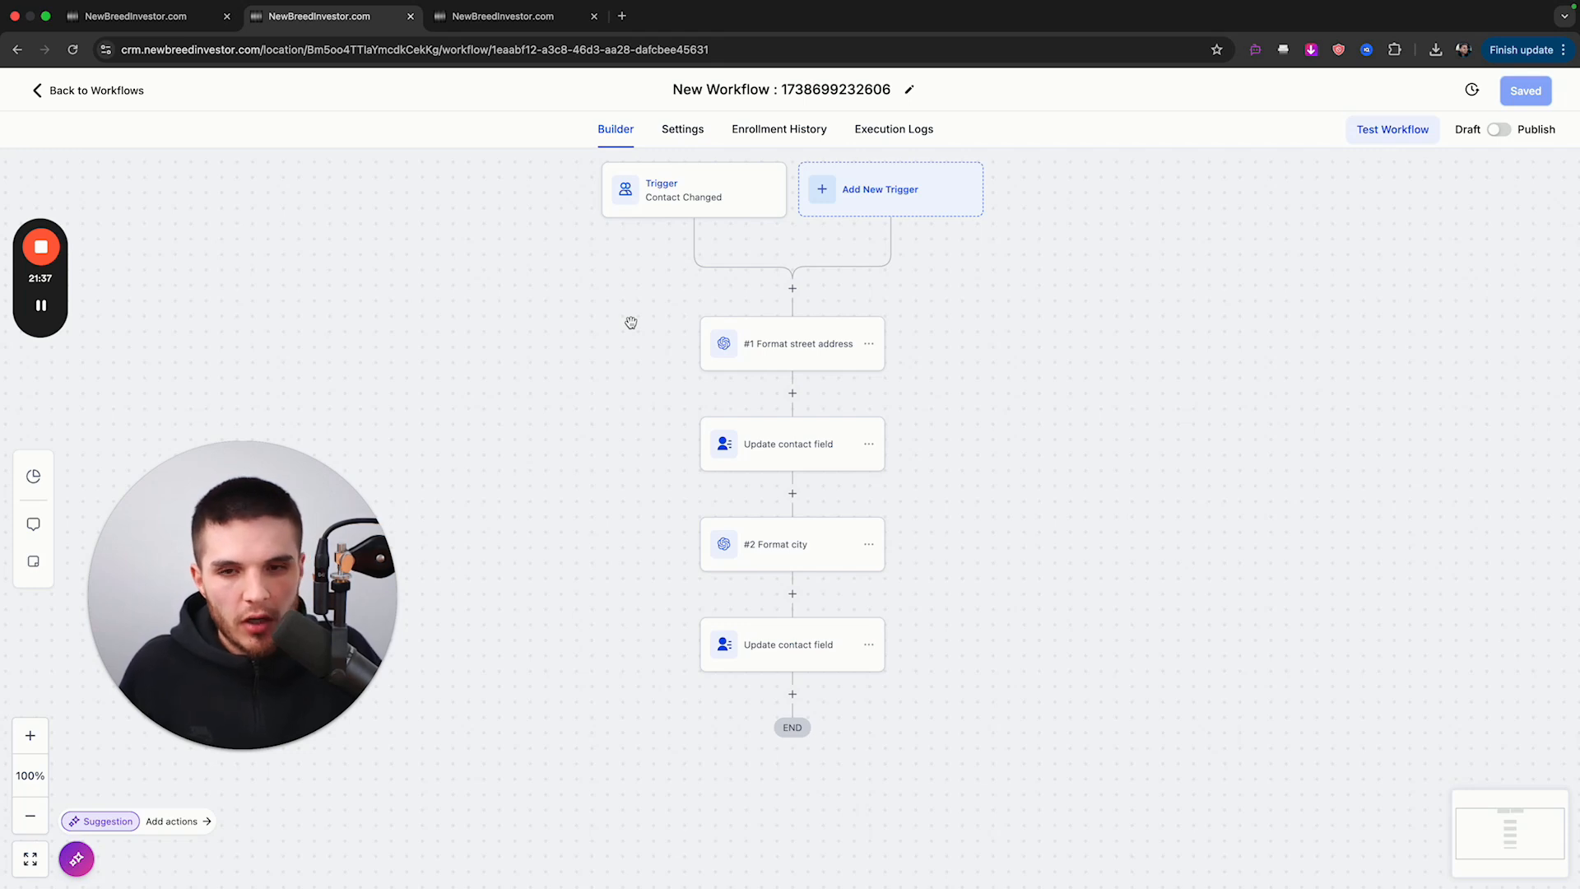
mouse_move(776, 368)
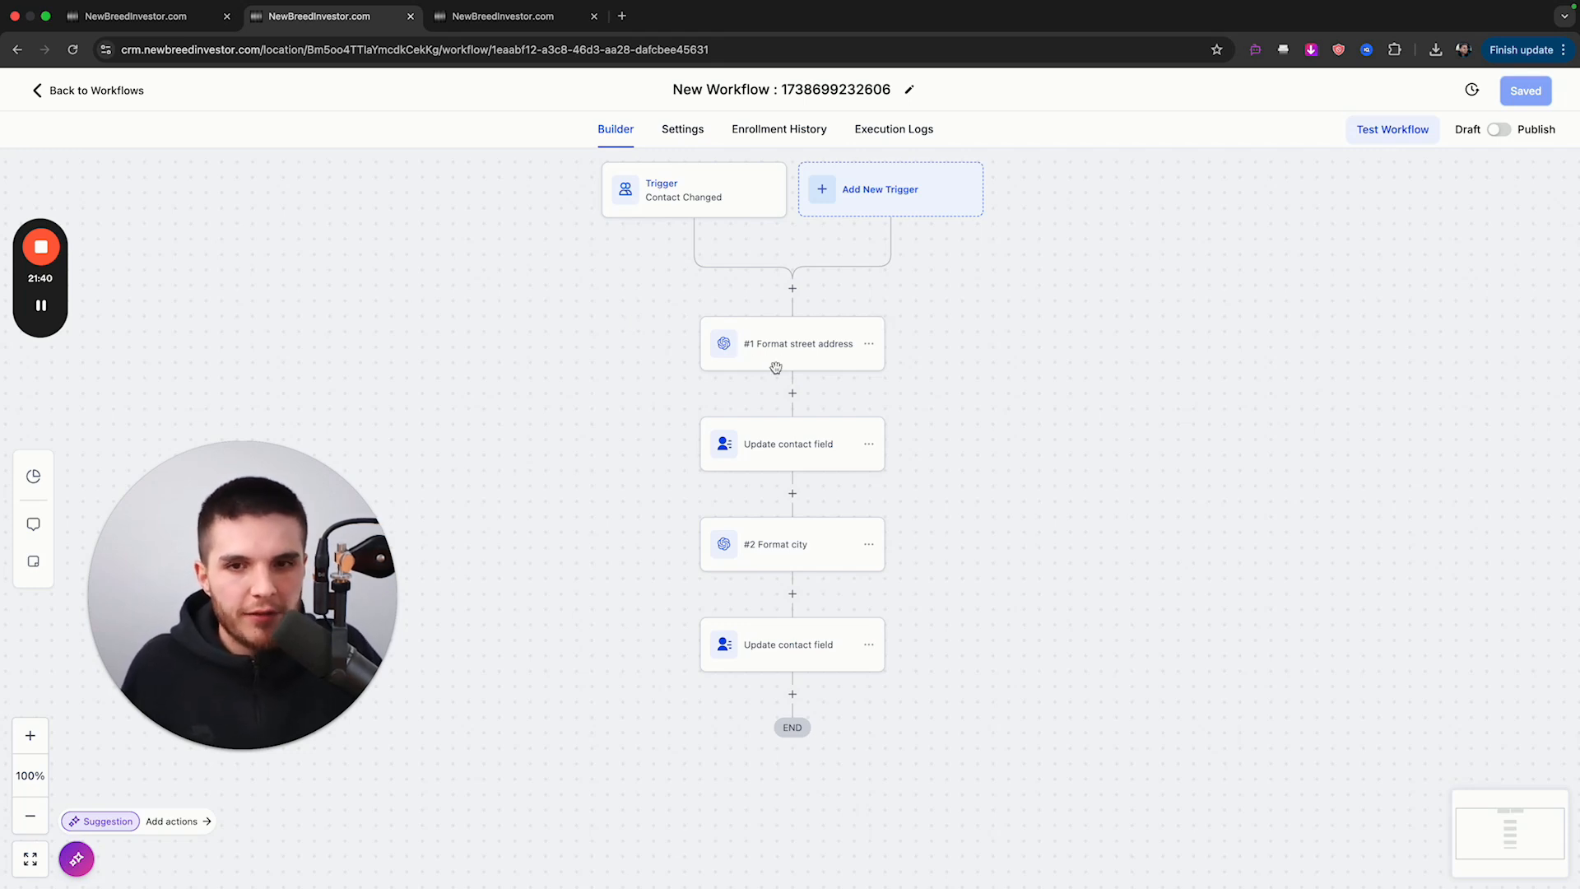
click(792, 343)
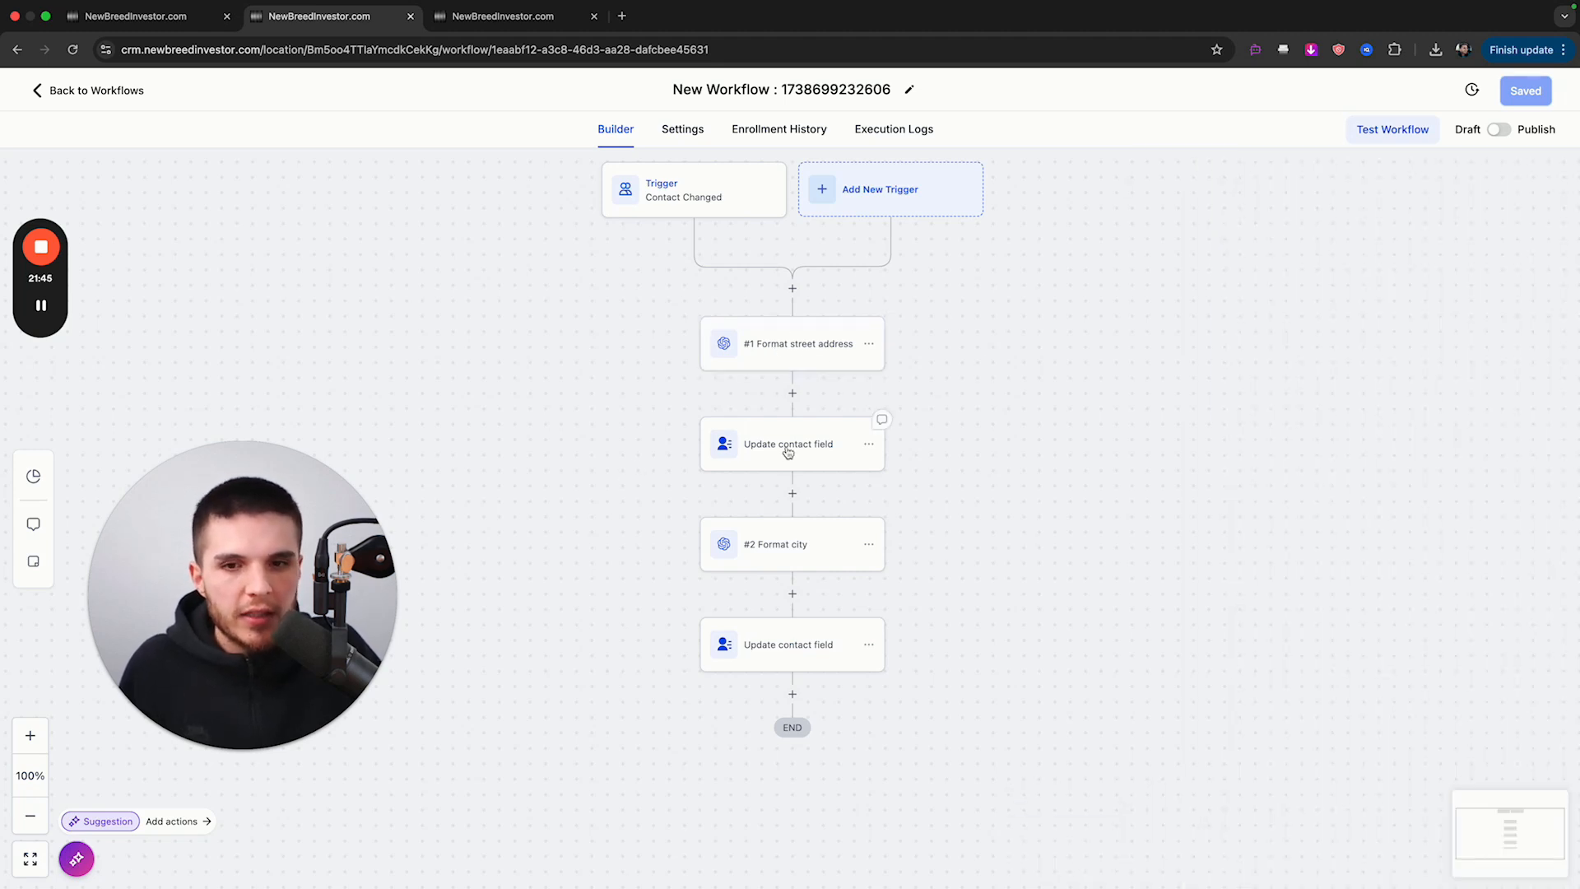
click(791, 443)
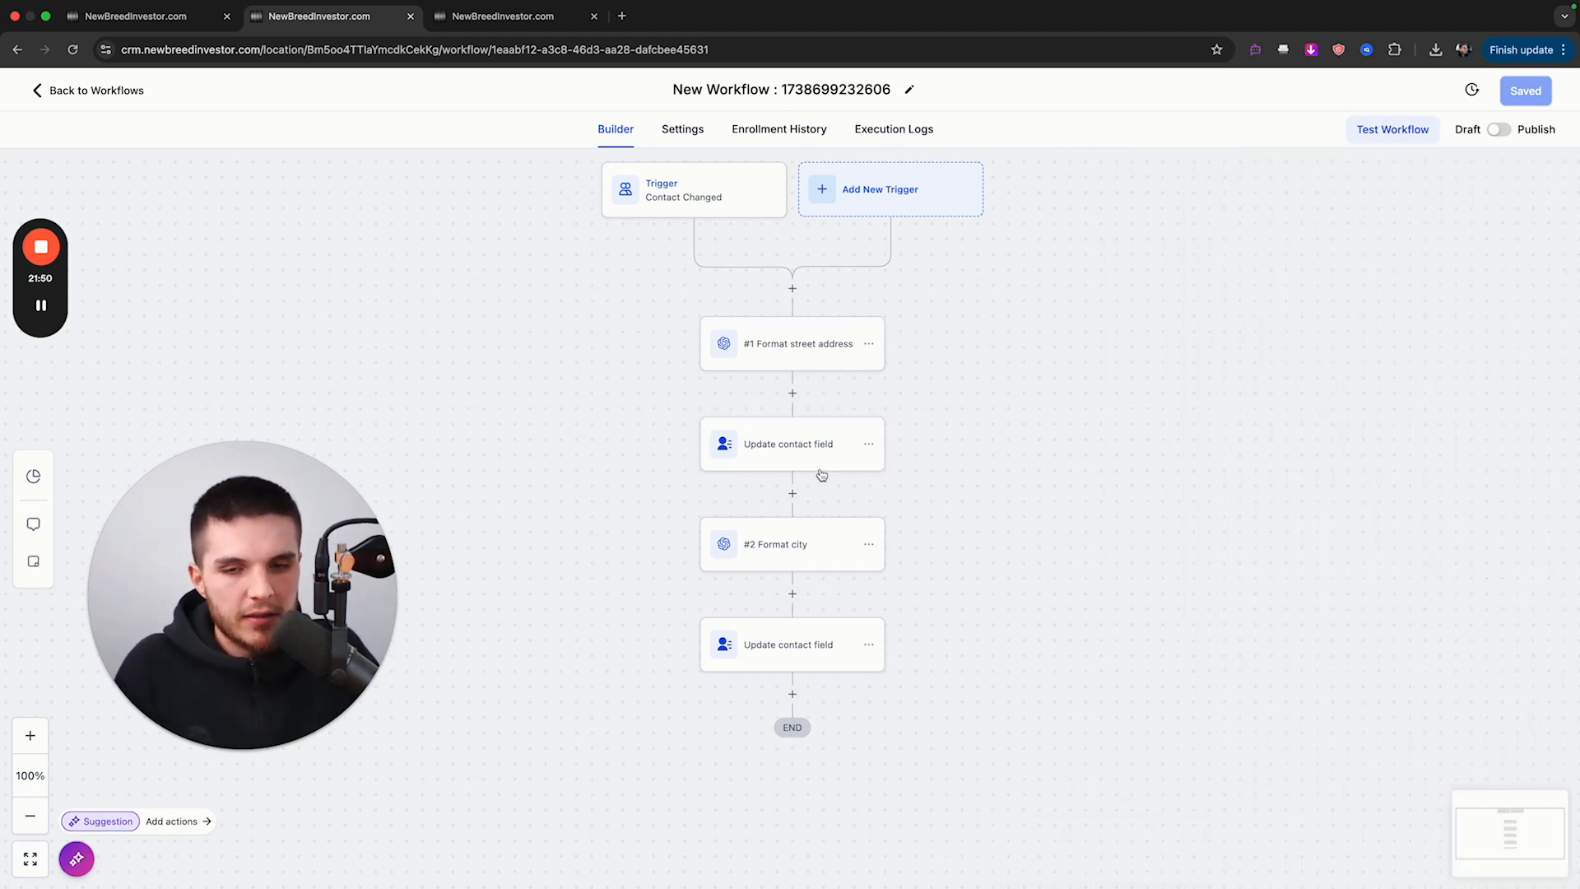
click(791, 443)
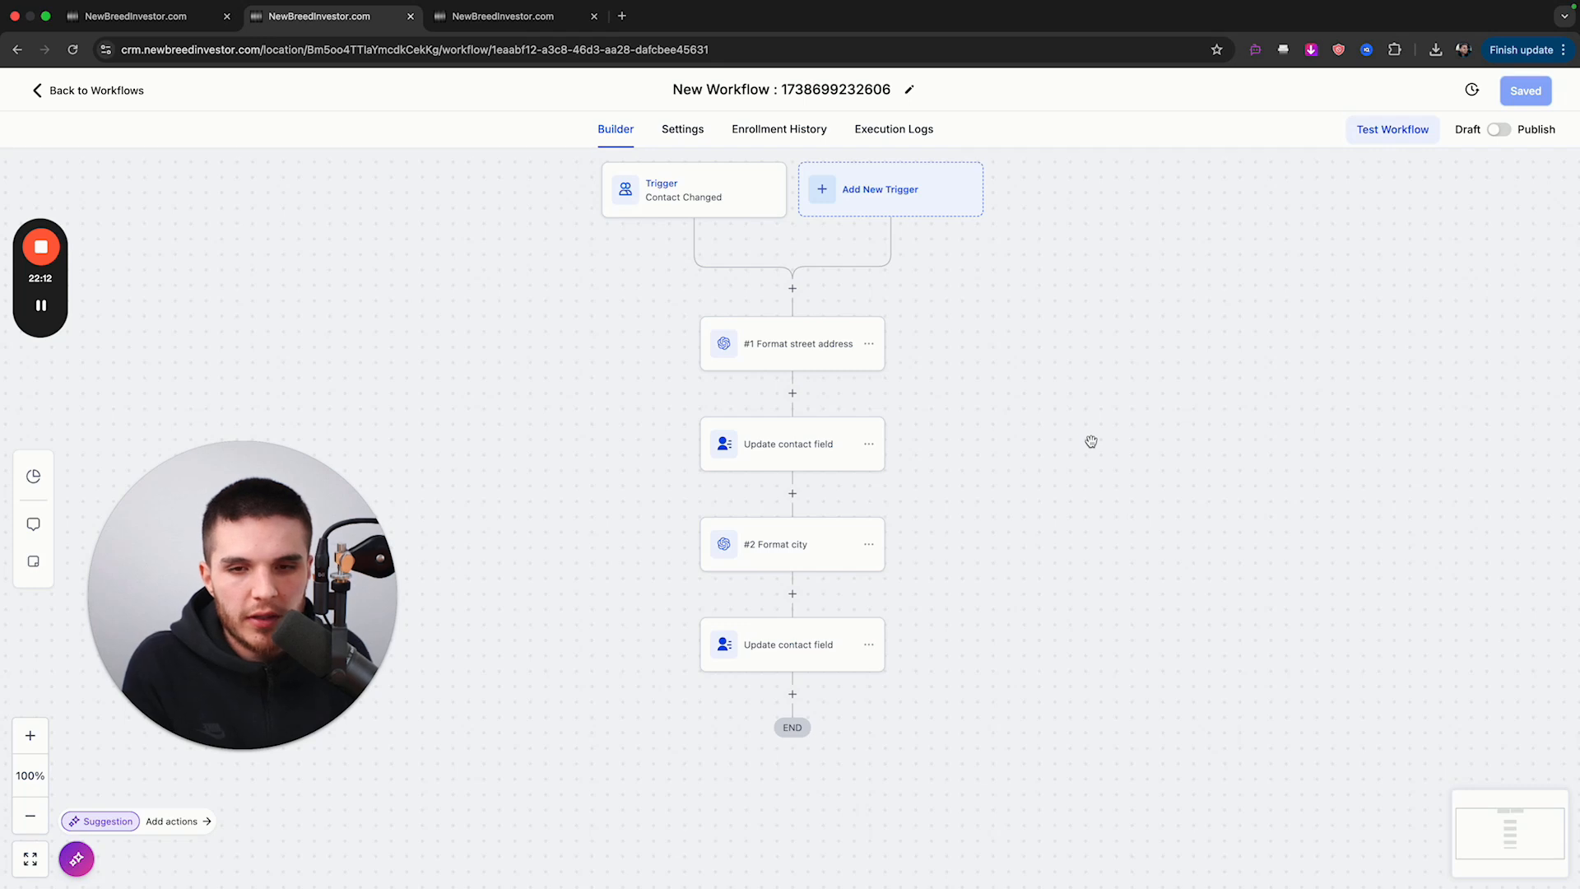
mouse_move(652, 192)
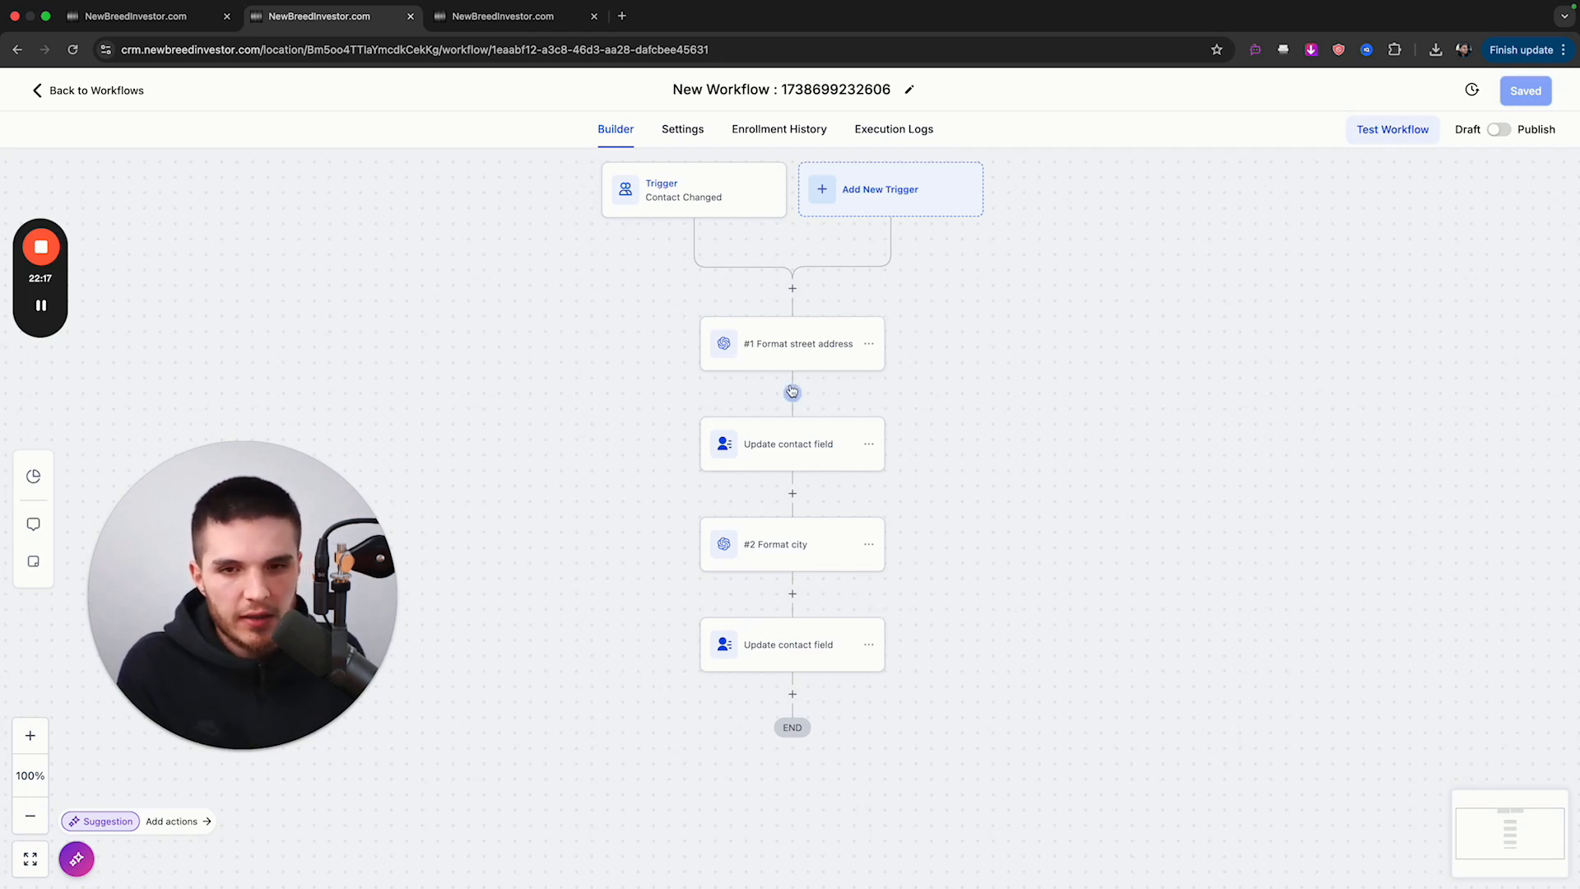
- Review the first Update Contact Field step writing the GPT response to Street Address
click(792, 444)
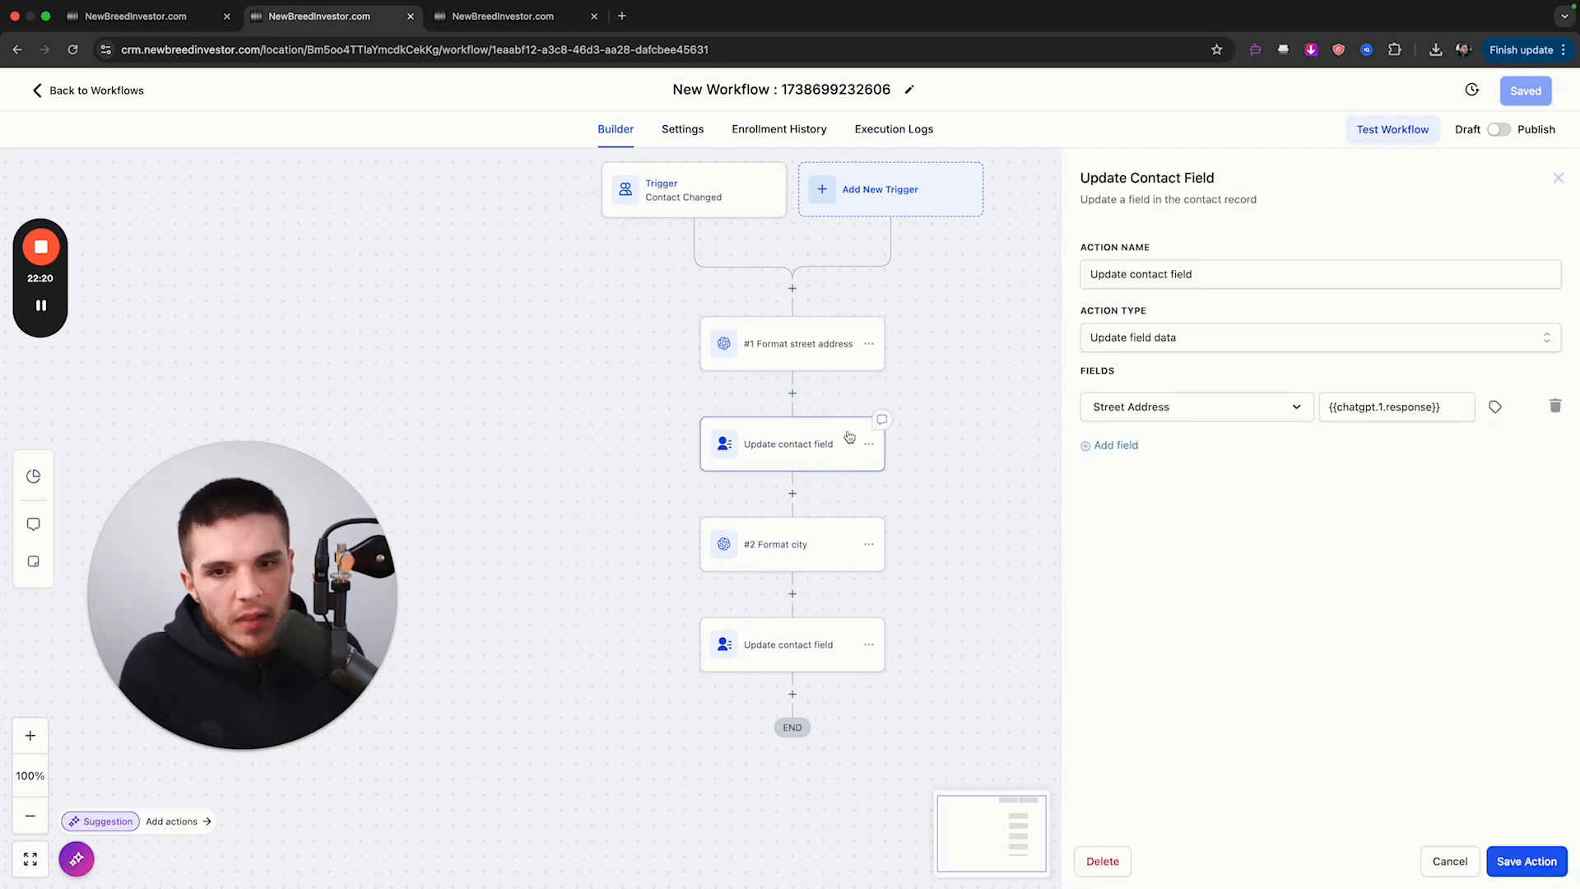
mouse_move(1439, 357)
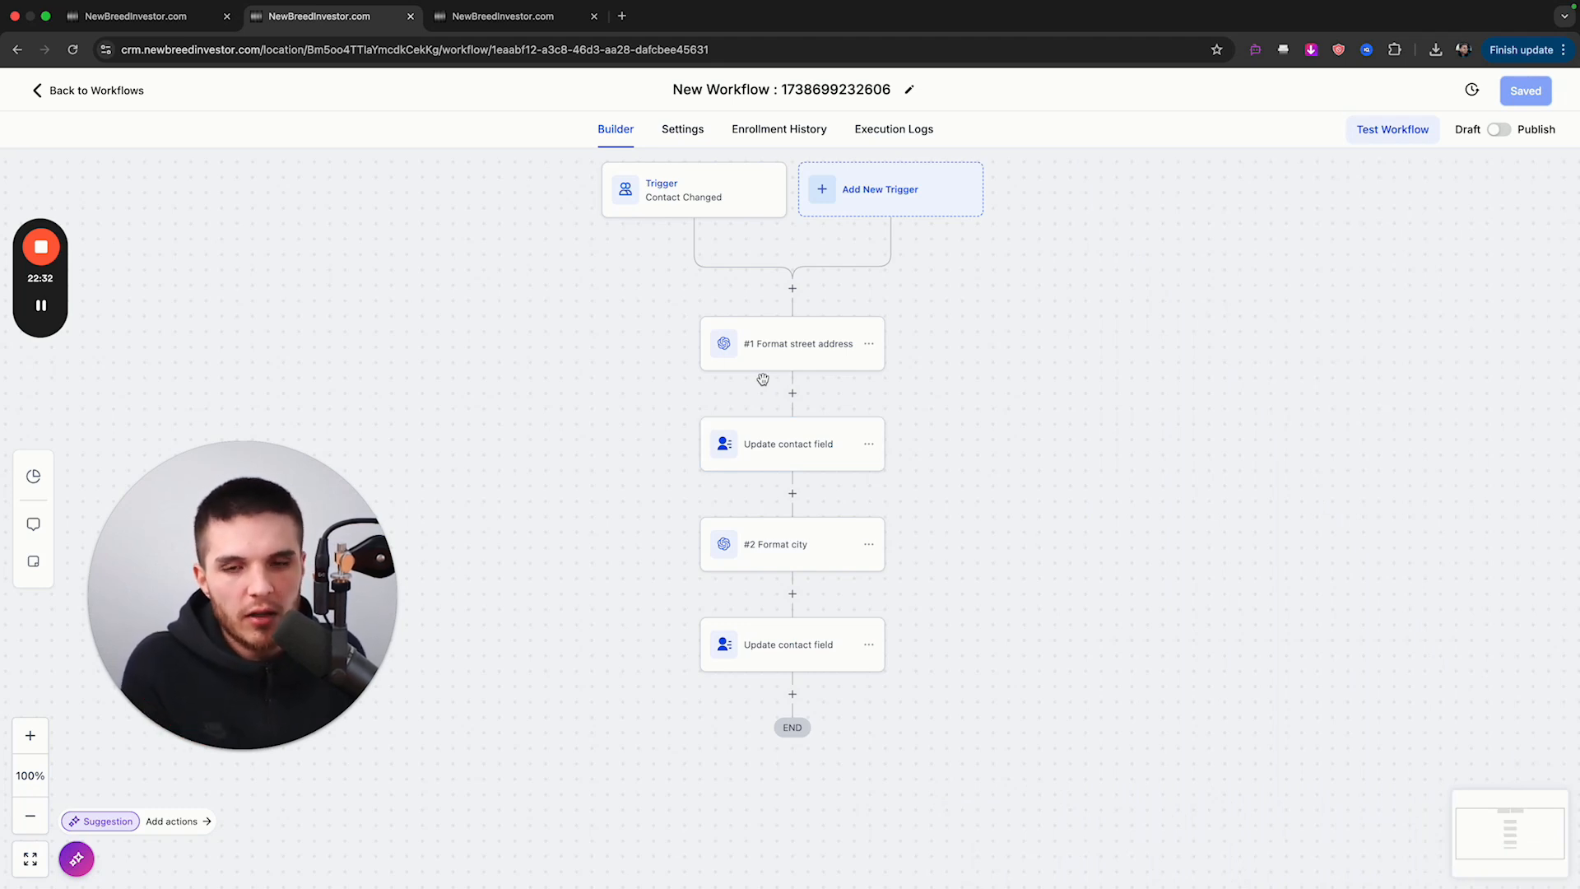
click(792, 342)
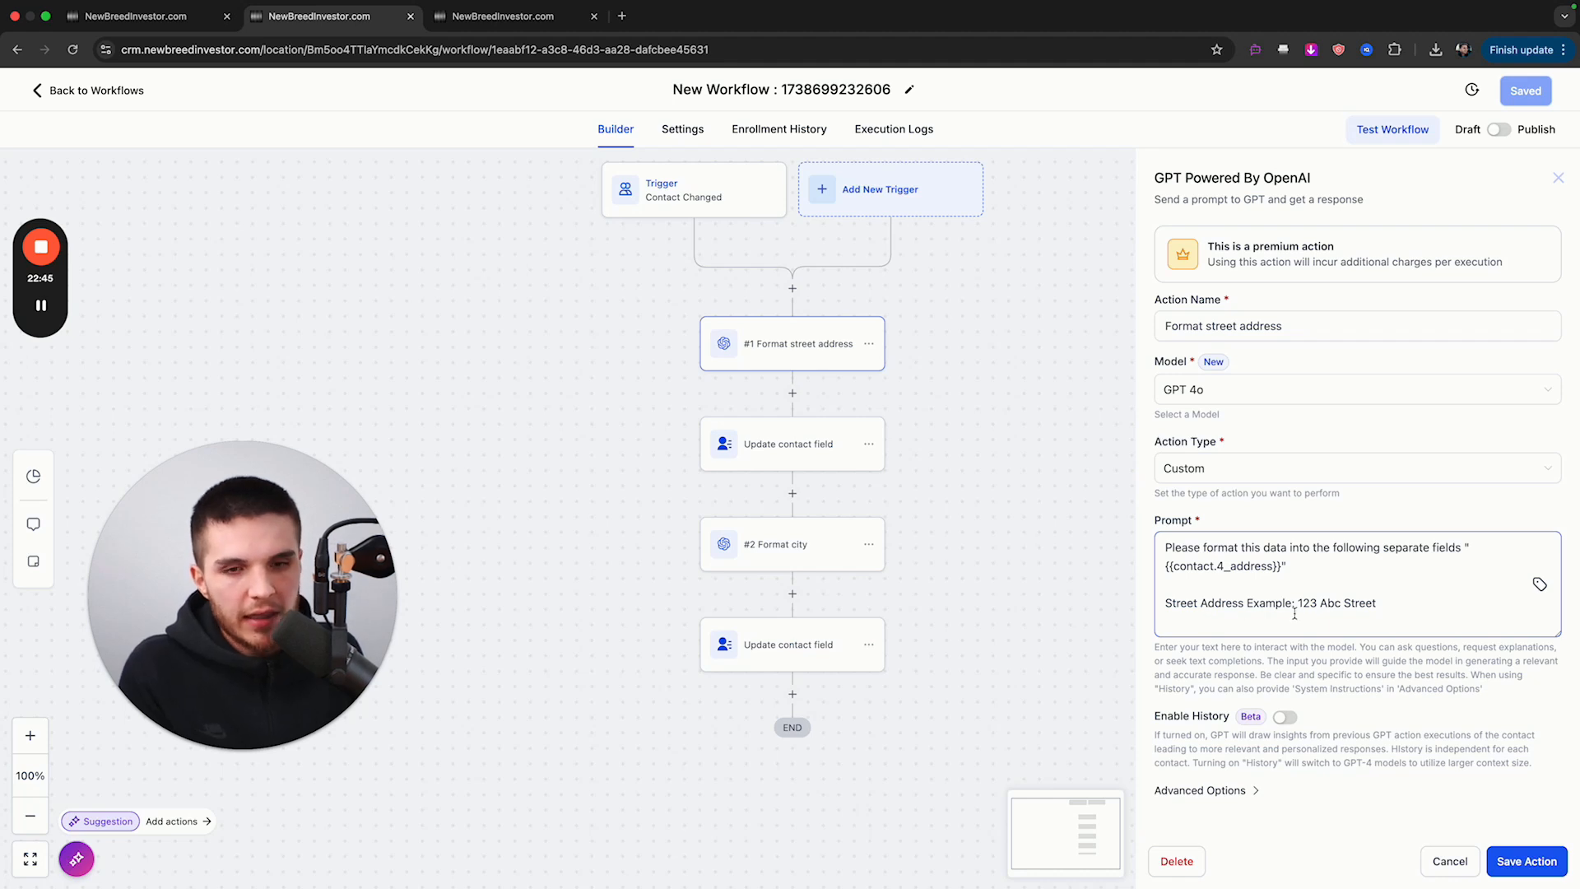
click(791, 443)
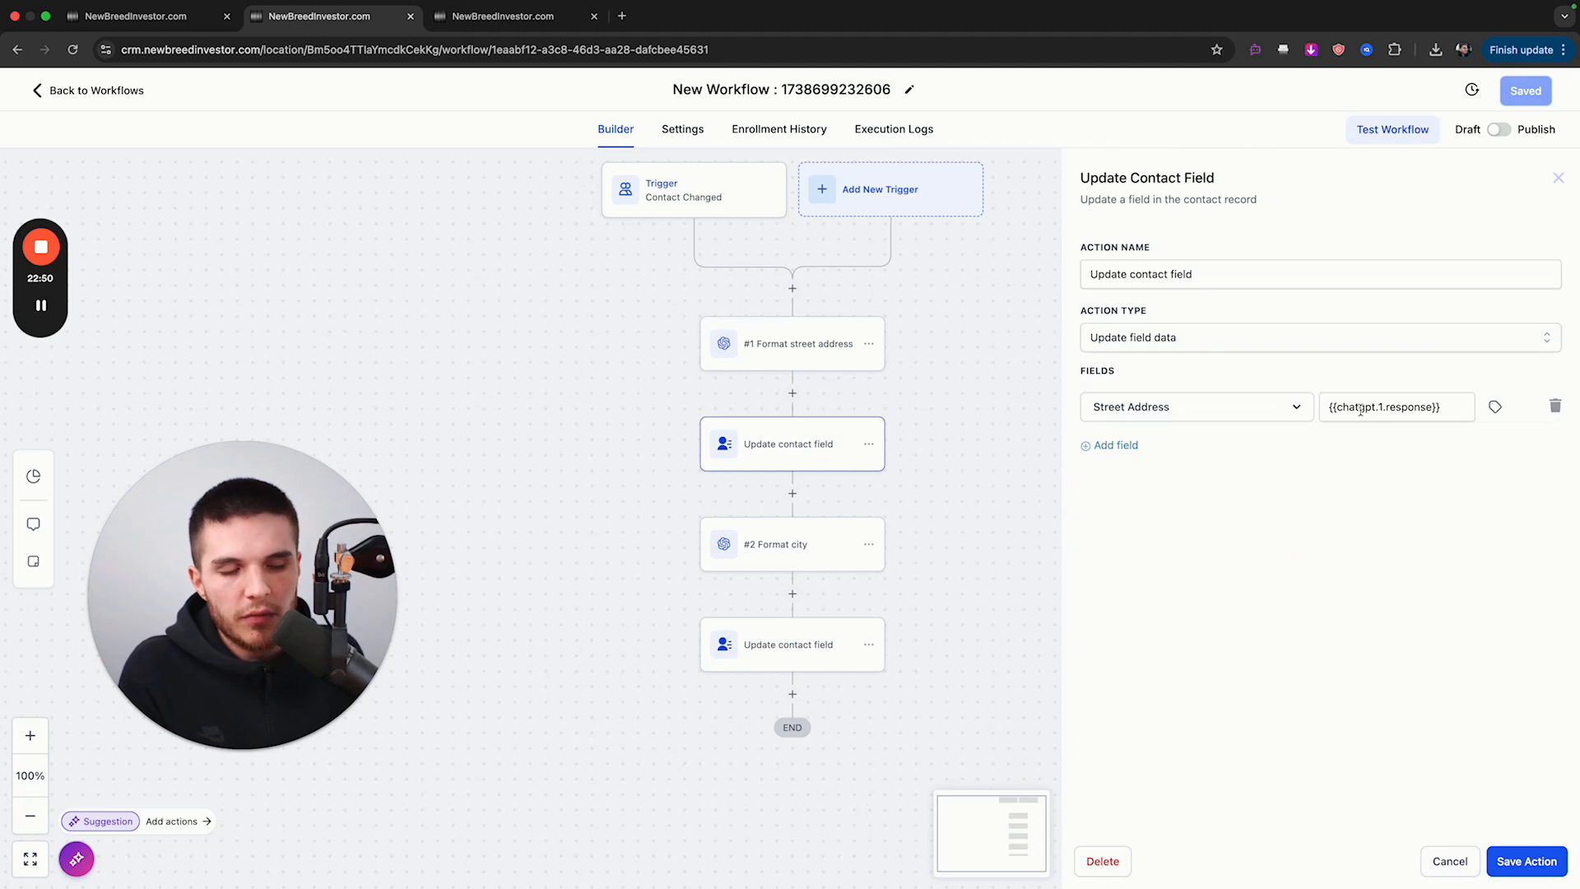
mouse_move(1300, 429)
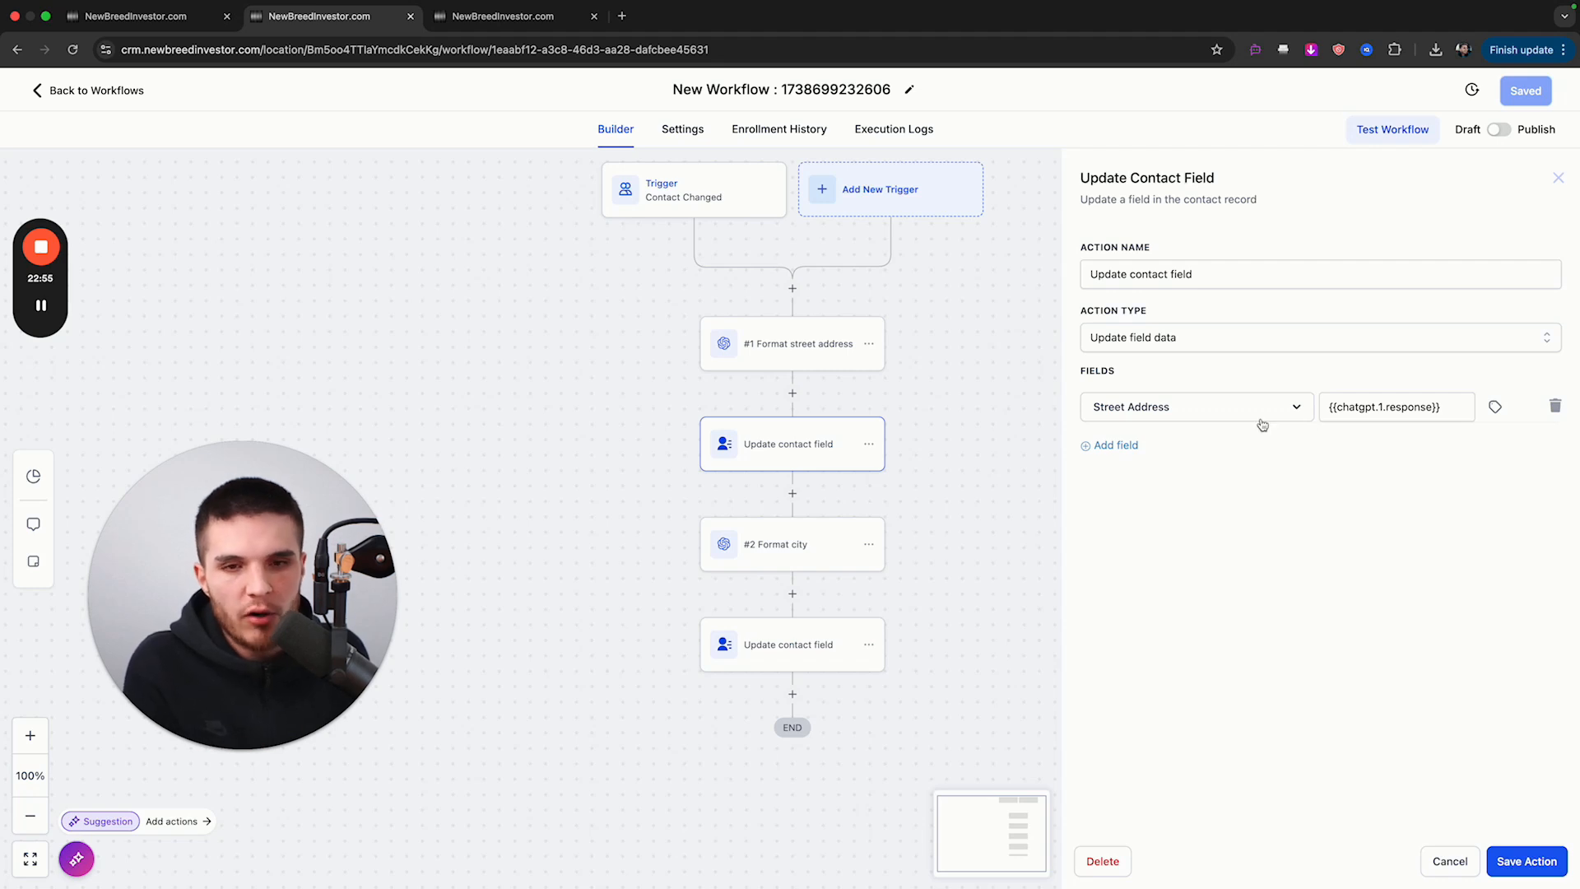
mouse_move(821, 406)
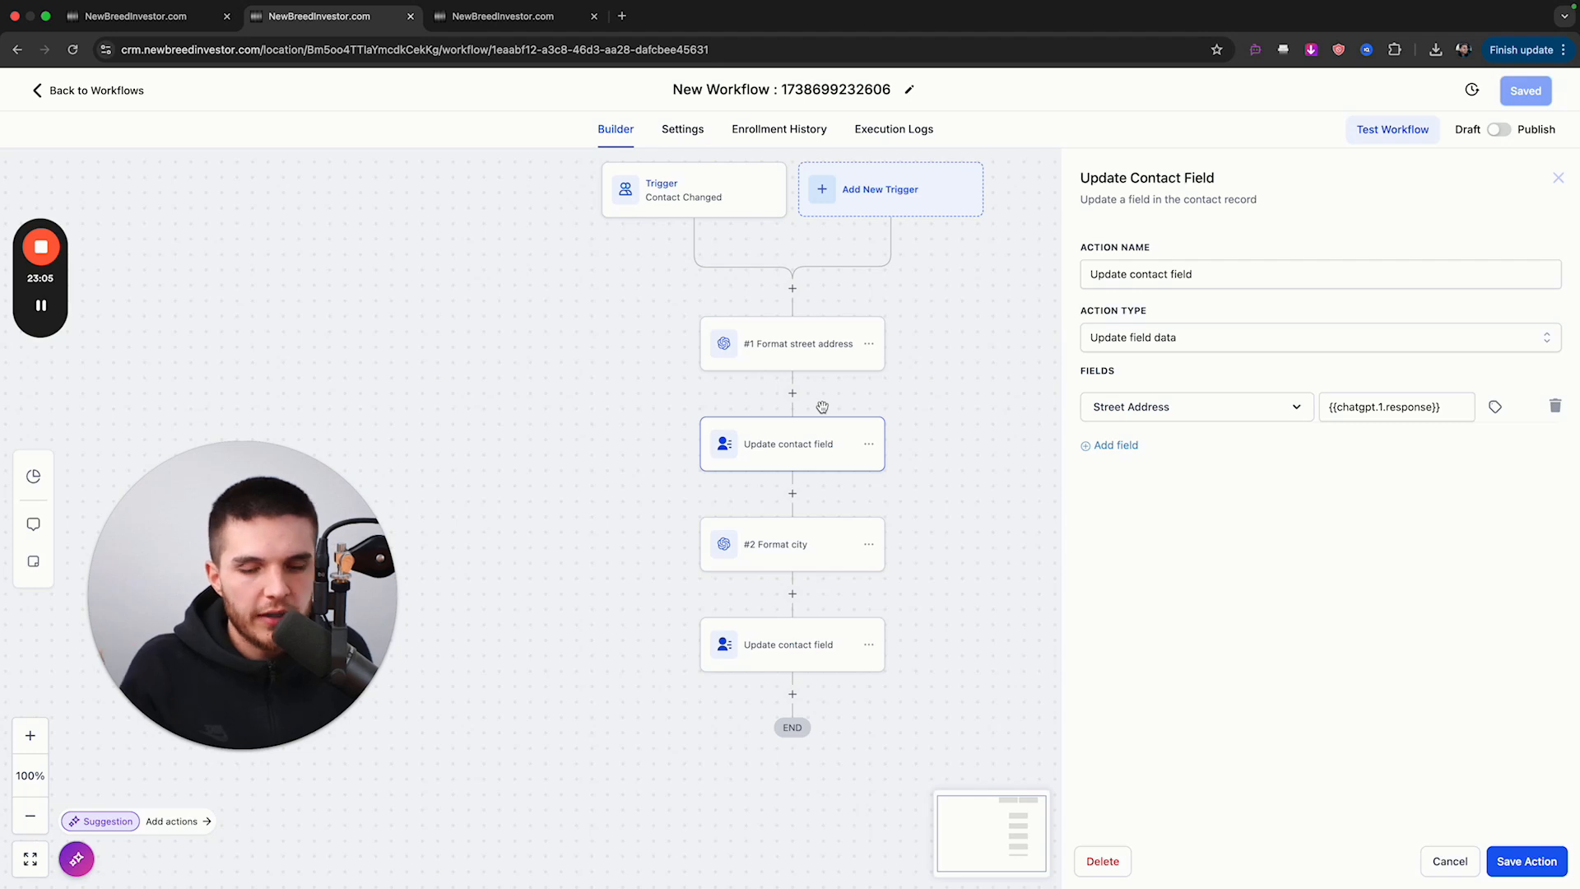
mouse_move(1010, 441)
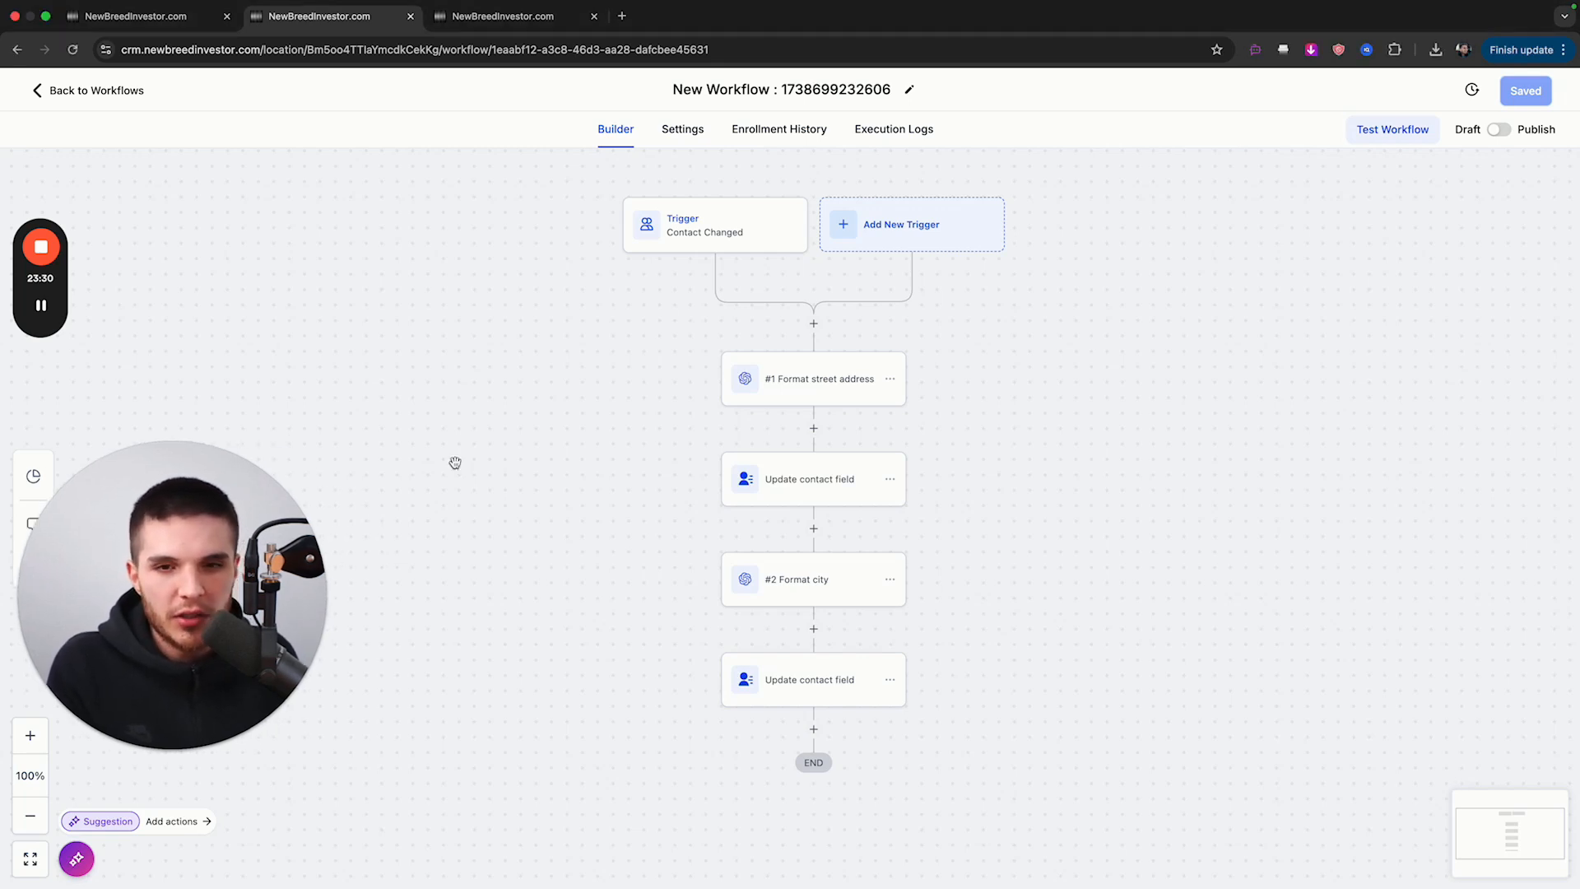
mouse_move(459, 400)
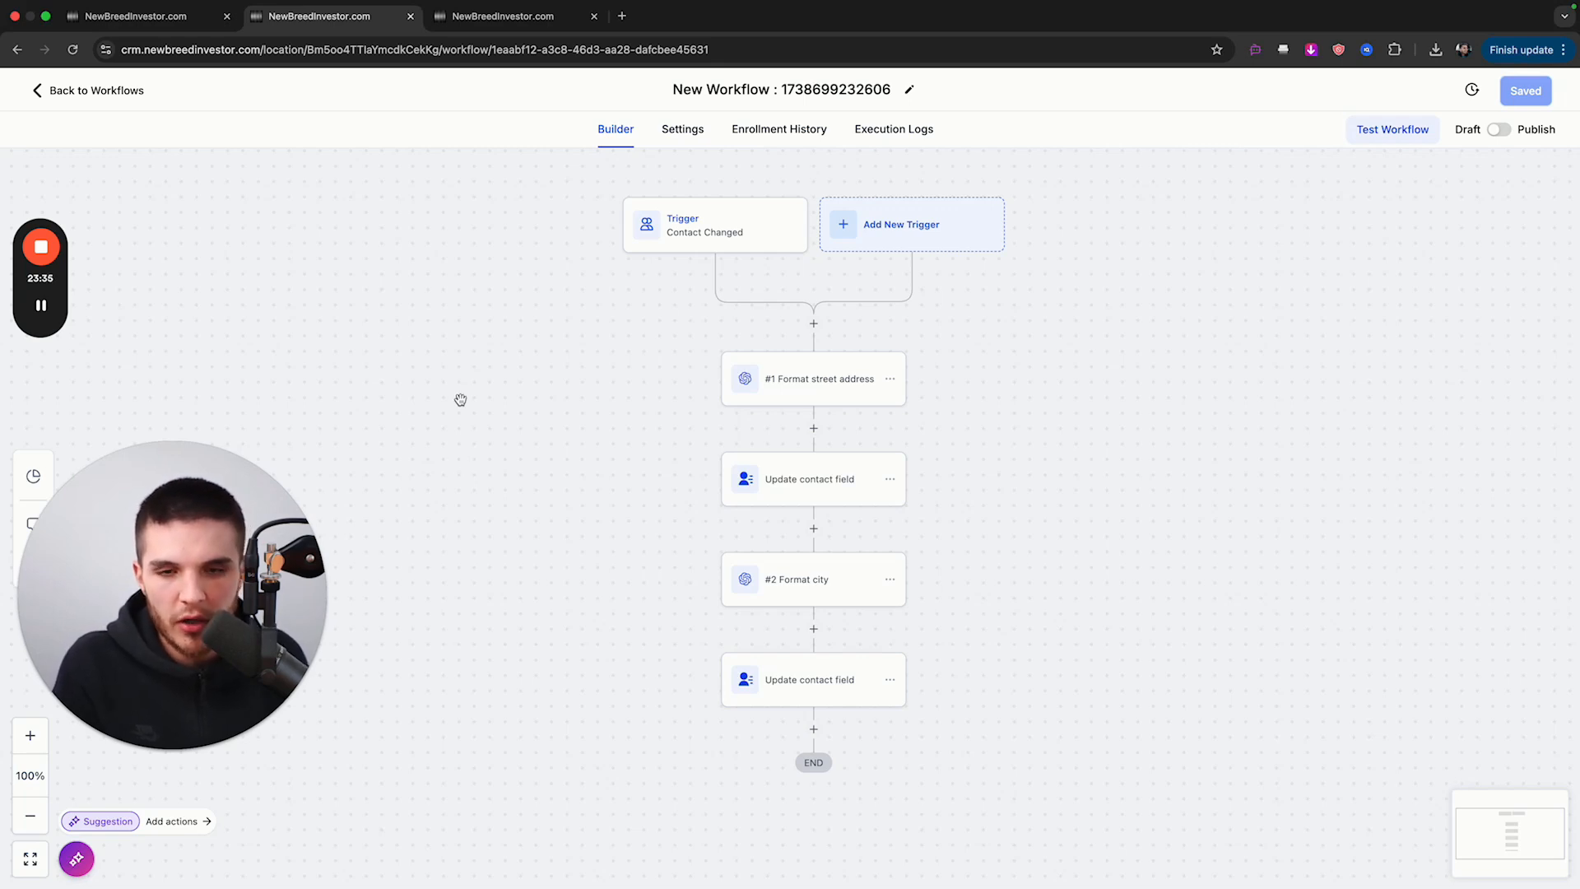
mouse_move(422, 255)
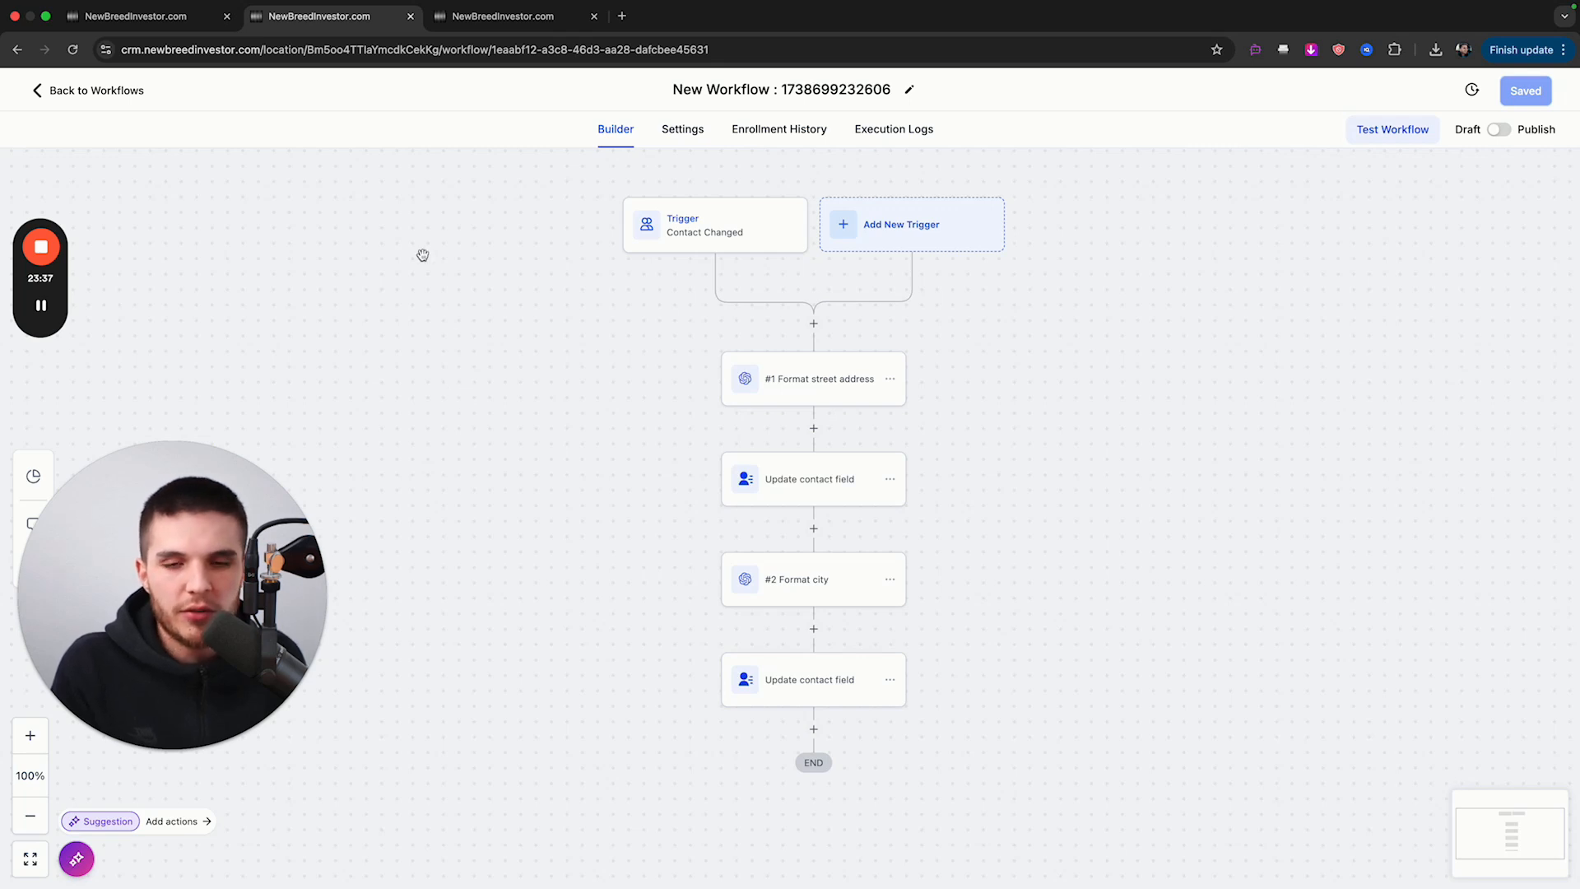